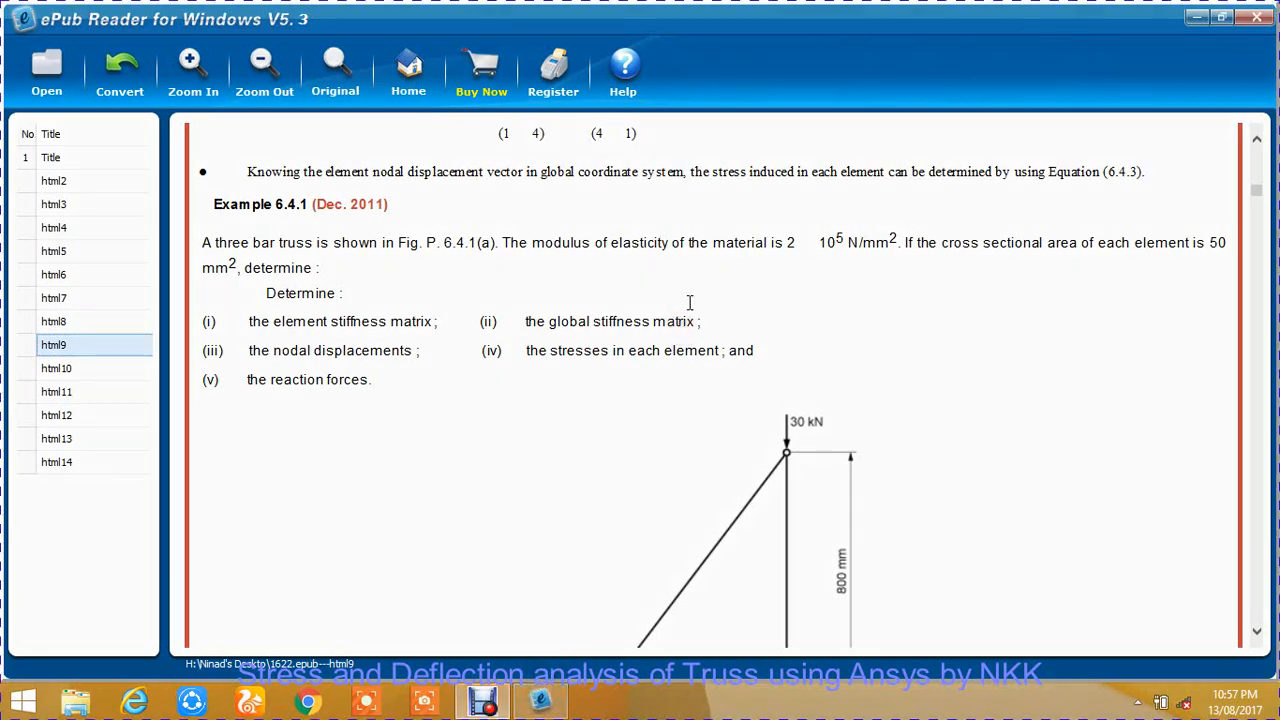
{"action": "mouse_move", "coordinate": [170, 140]}
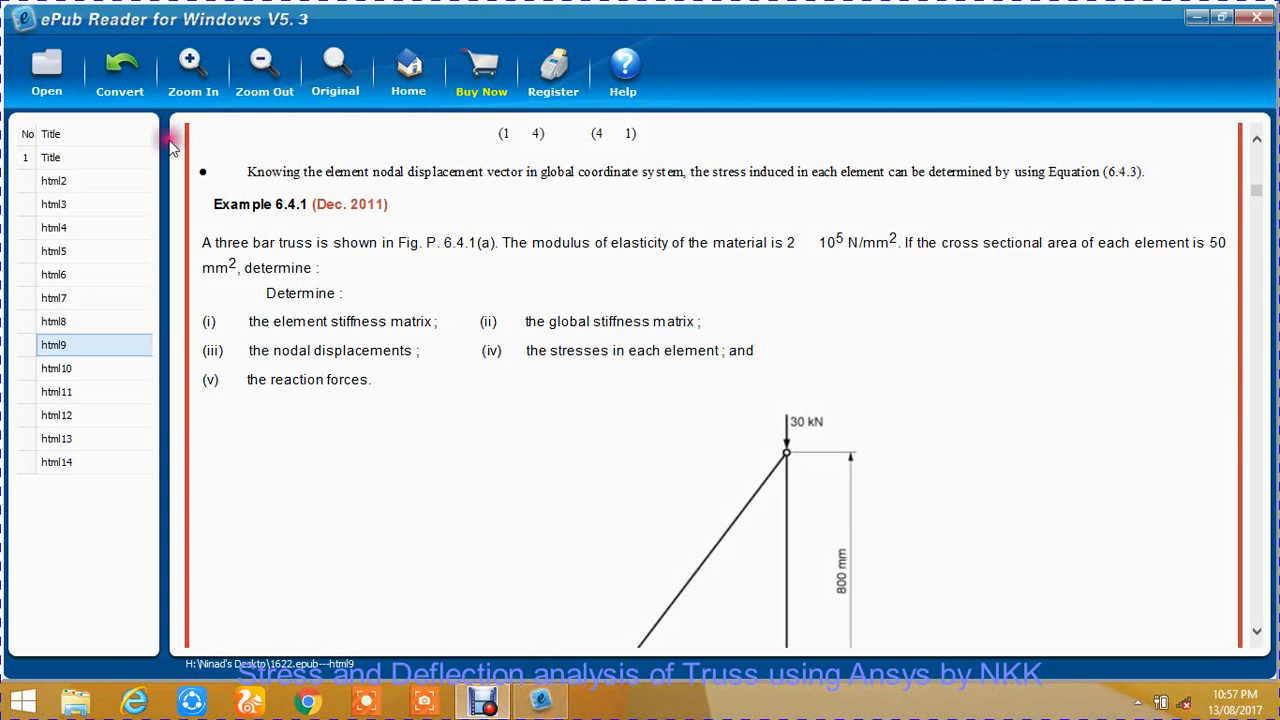
Highlight, then clear, the three-bar truss problem statement and the modulus of elasticity value.
{"action": "left_click_drag", "start_coordinate": [202, 242], "coordinate": [400, 379]}
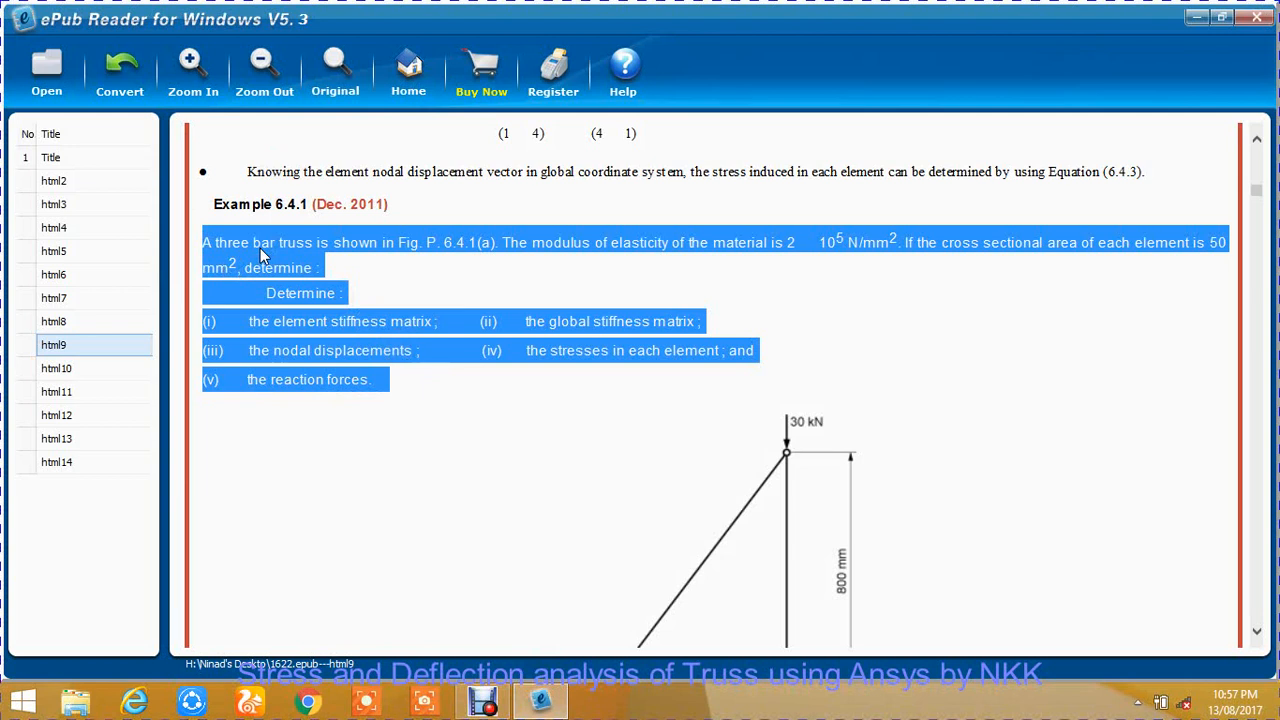
{"action": "mouse_move", "coordinate": [665, 290]}
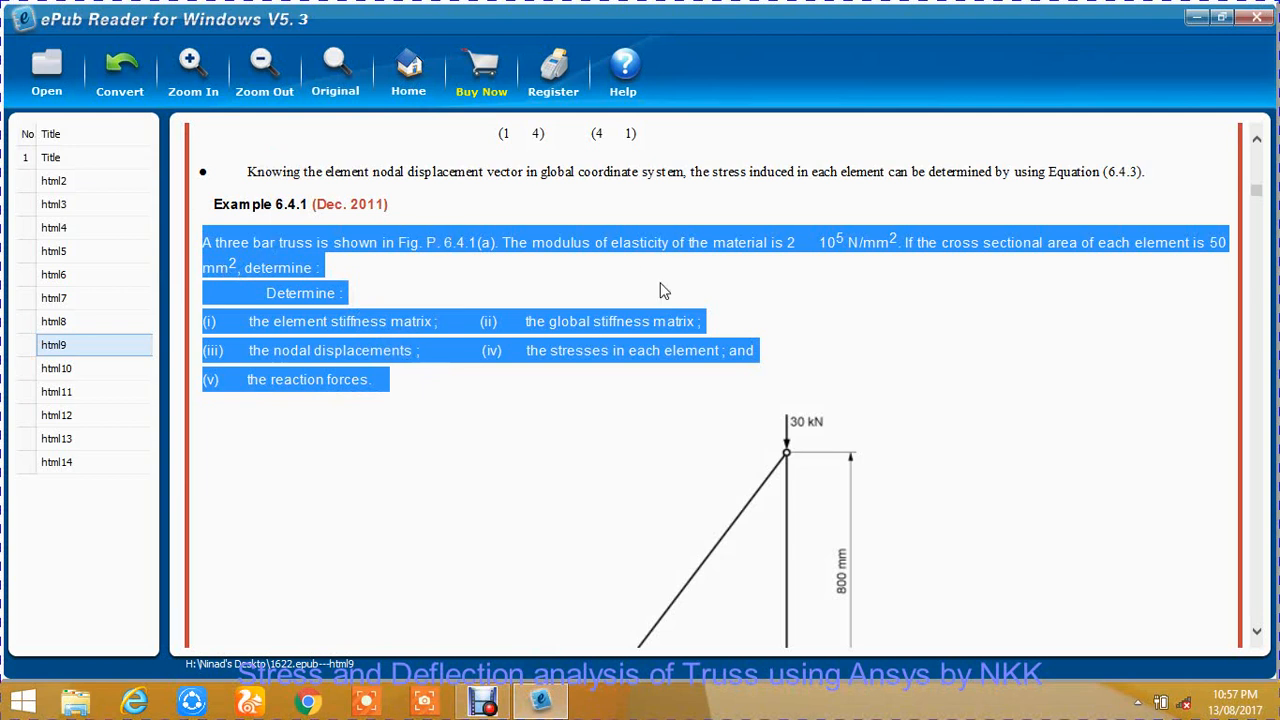
{"action": "left_click", "coordinate": [920, 353]}
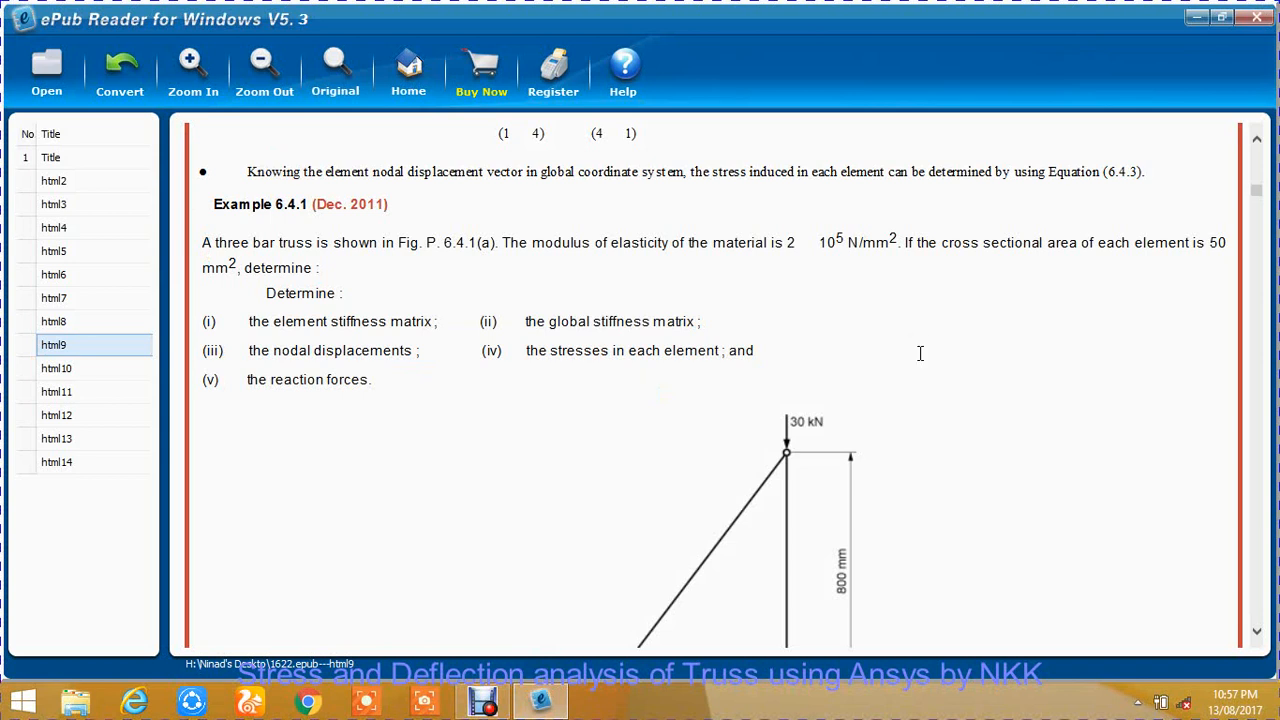
{"action": "scroll", "scroll_direction": "down", "scroll_amount": 3}
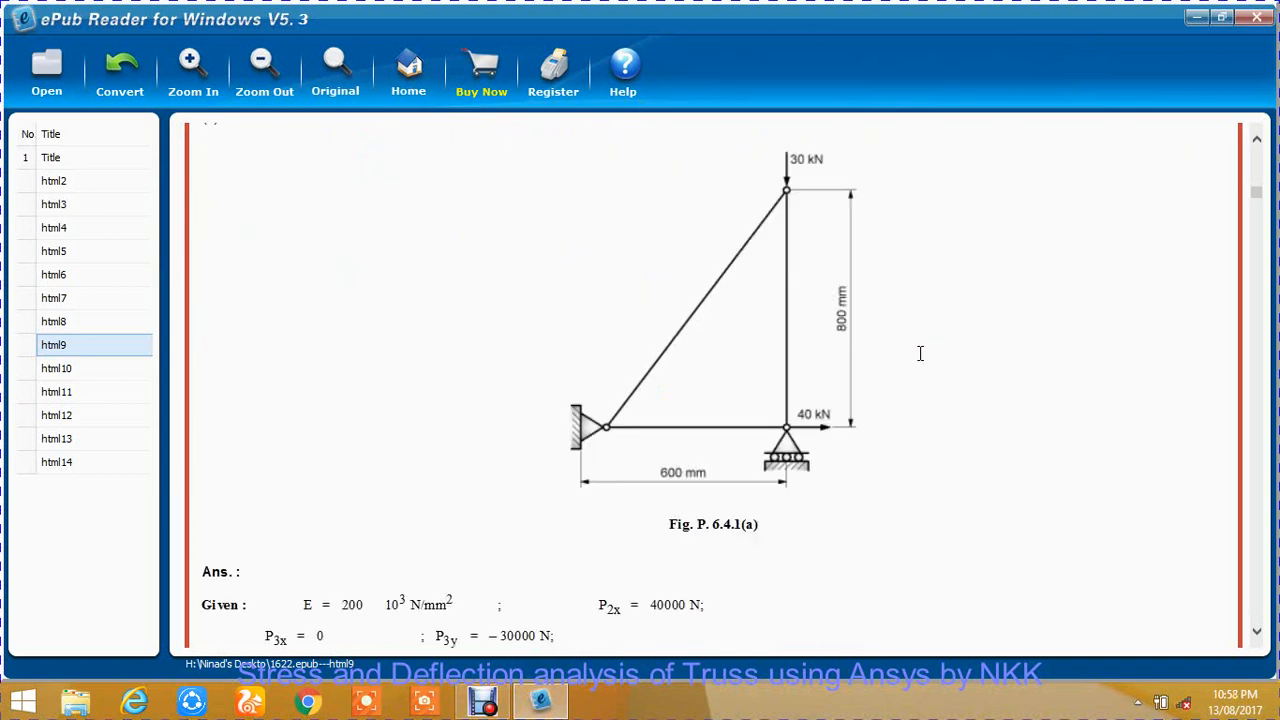
{"action": "mouse_move", "coordinate": [608, 430]}
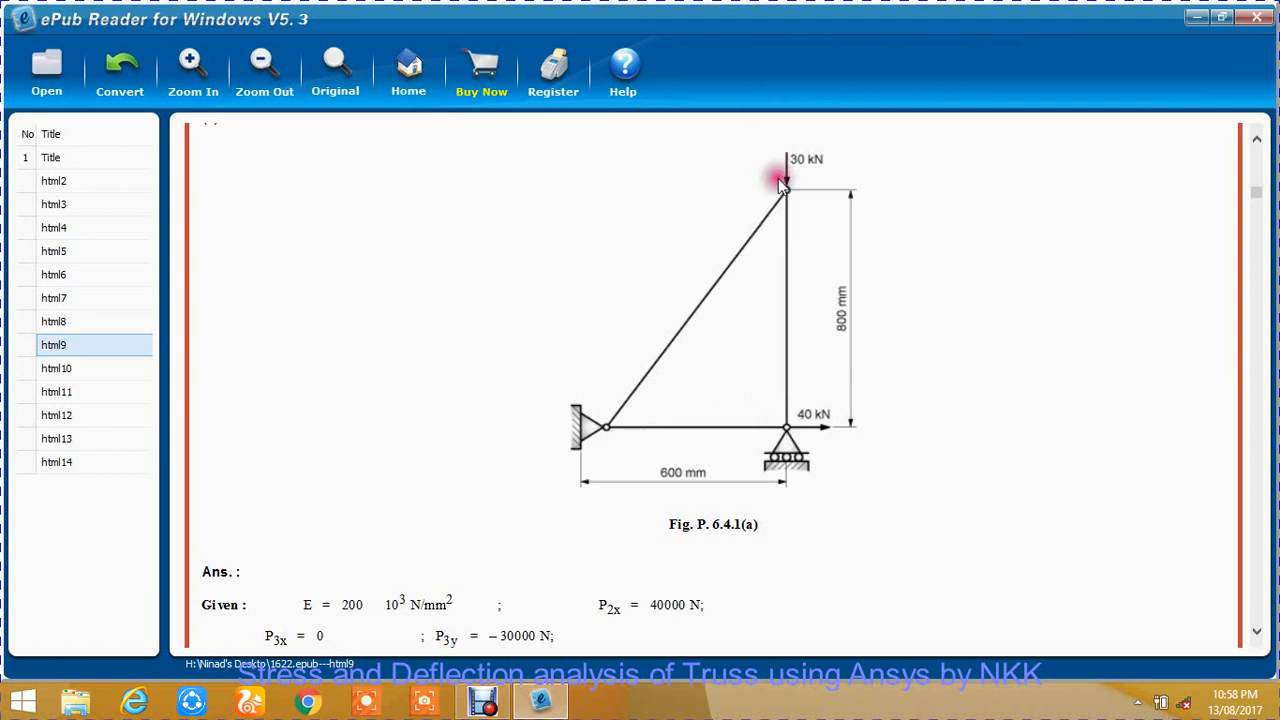
{"action": "mouse_move", "coordinate": [588, 458]}
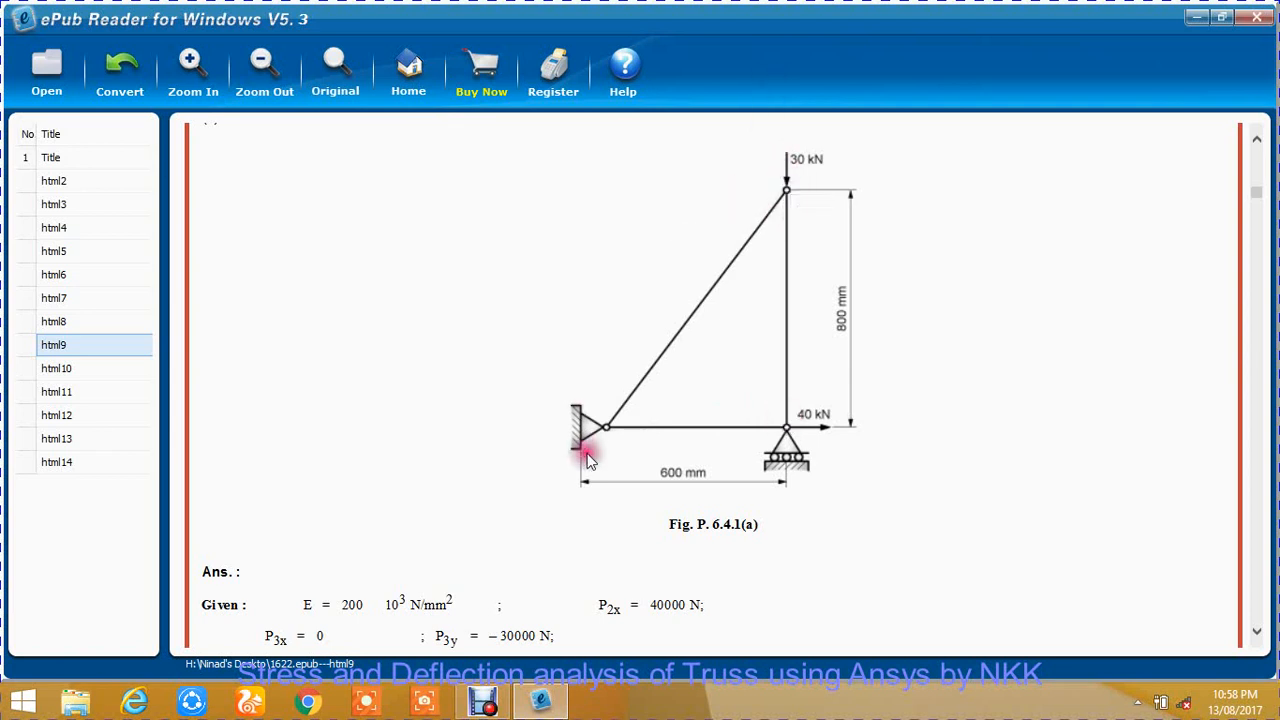
{"action": "mouse_move", "coordinate": [590, 393]}
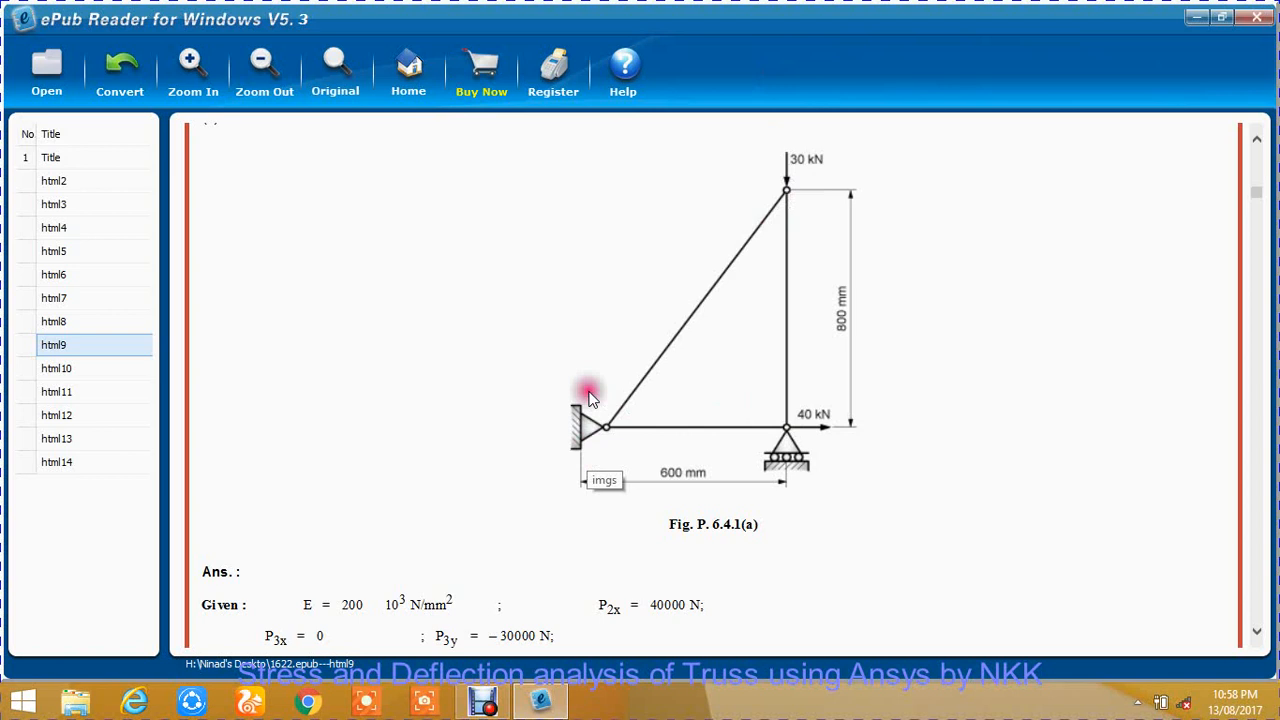
{"action": "mouse_move", "coordinate": [775, 450]}
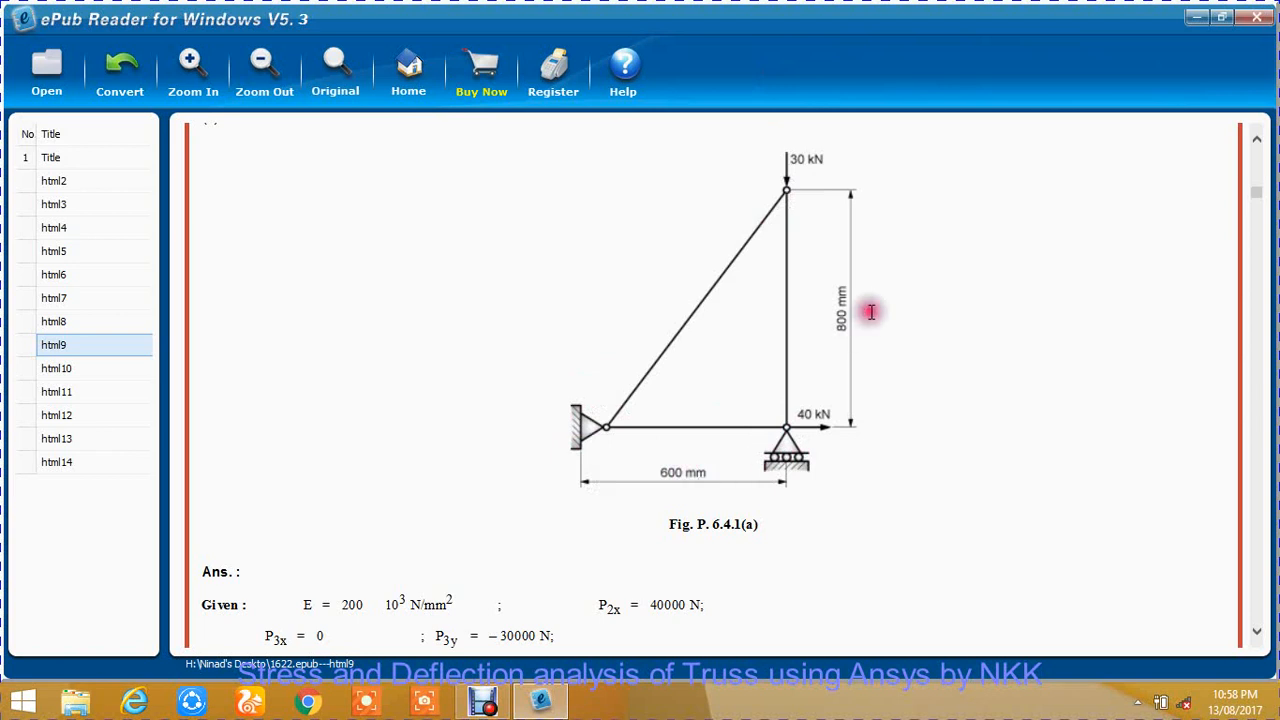
{"action": "mouse_move", "coordinate": [855, 425]}
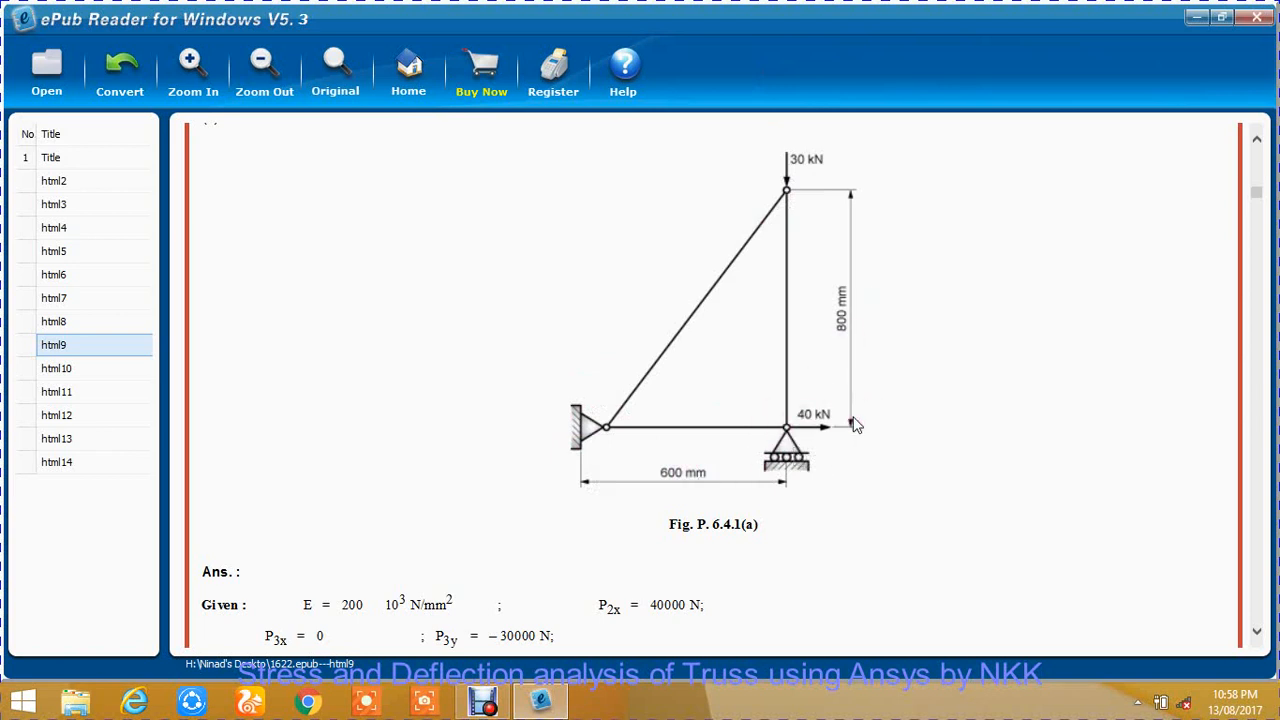
{"action": "mouse_move", "coordinate": [896, 112]}
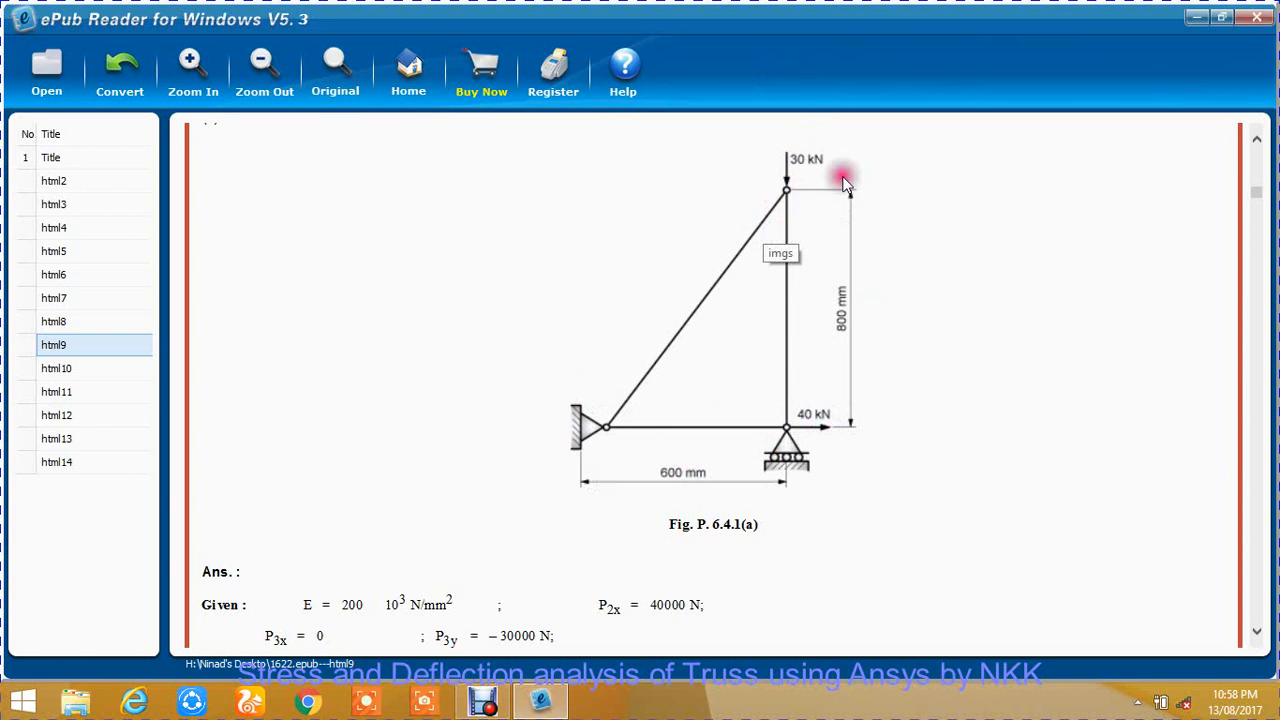
{"action": "mouse_move", "coordinate": [1262, 188]}
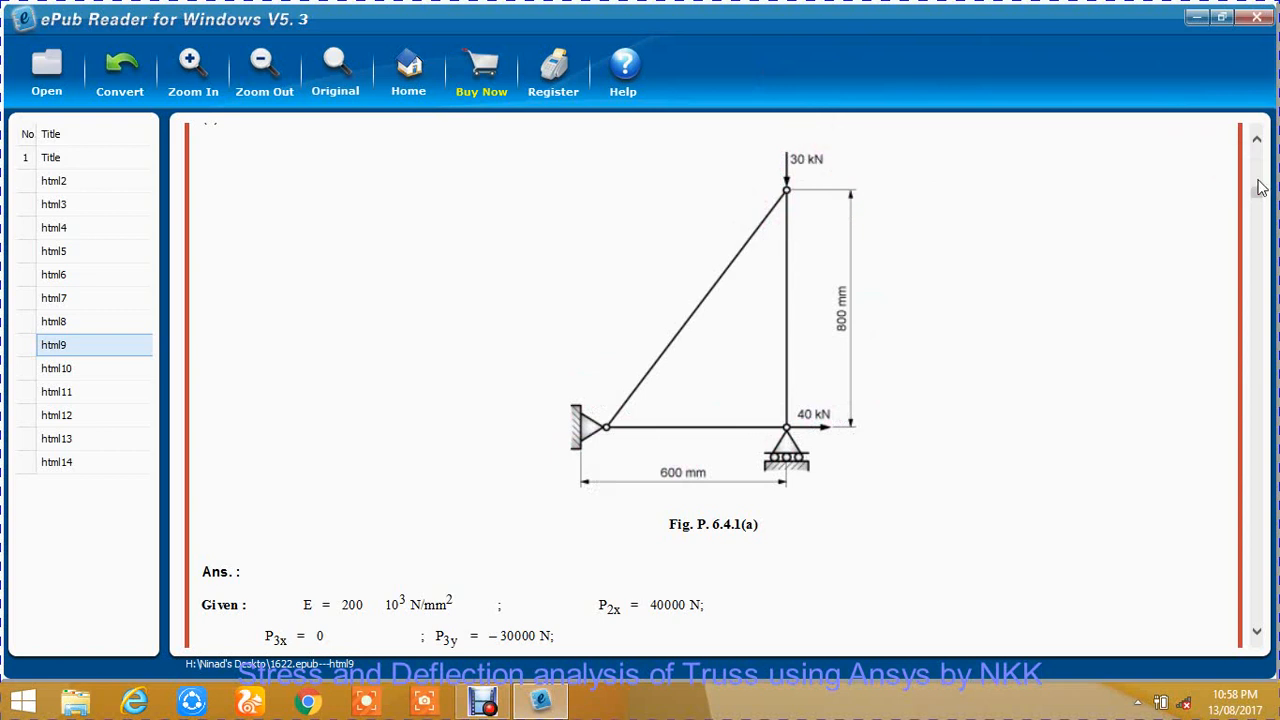
{"action": "mouse_move", "coordinate": [1260, 148]}
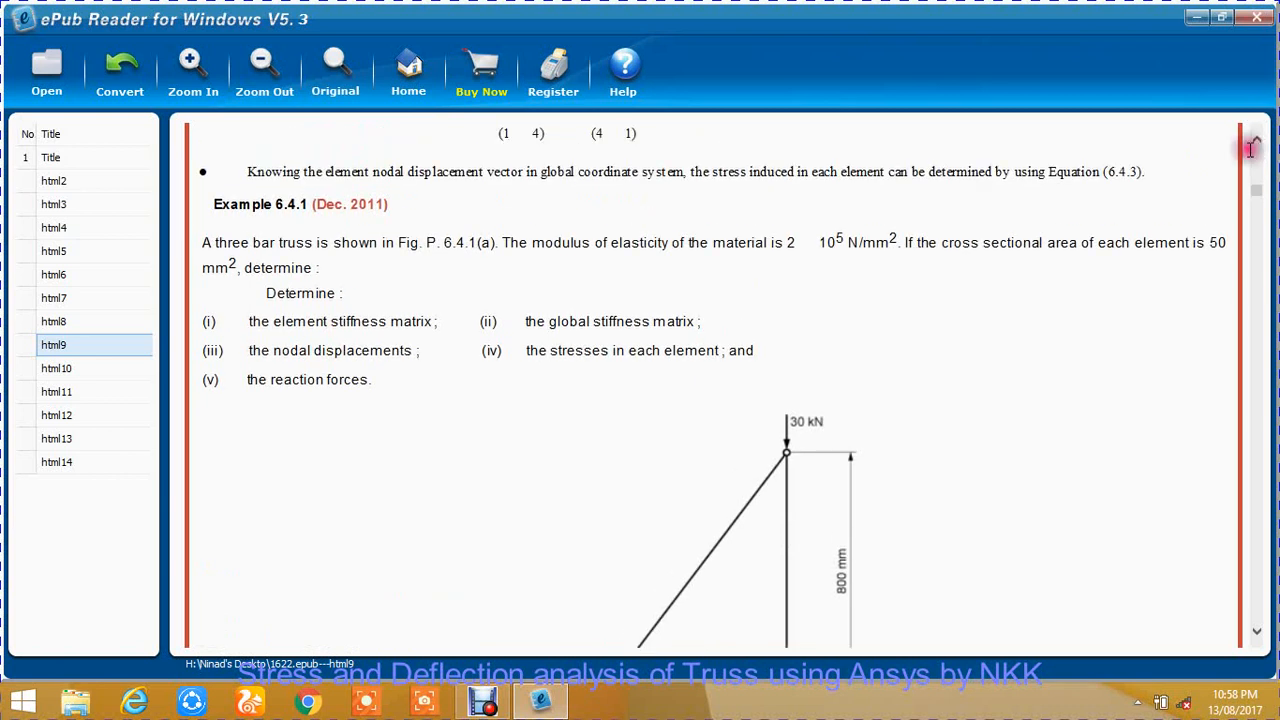
{"action": "left_click_drag", "start_coordinate": [667, 242], "coordinate": [900, 242]}
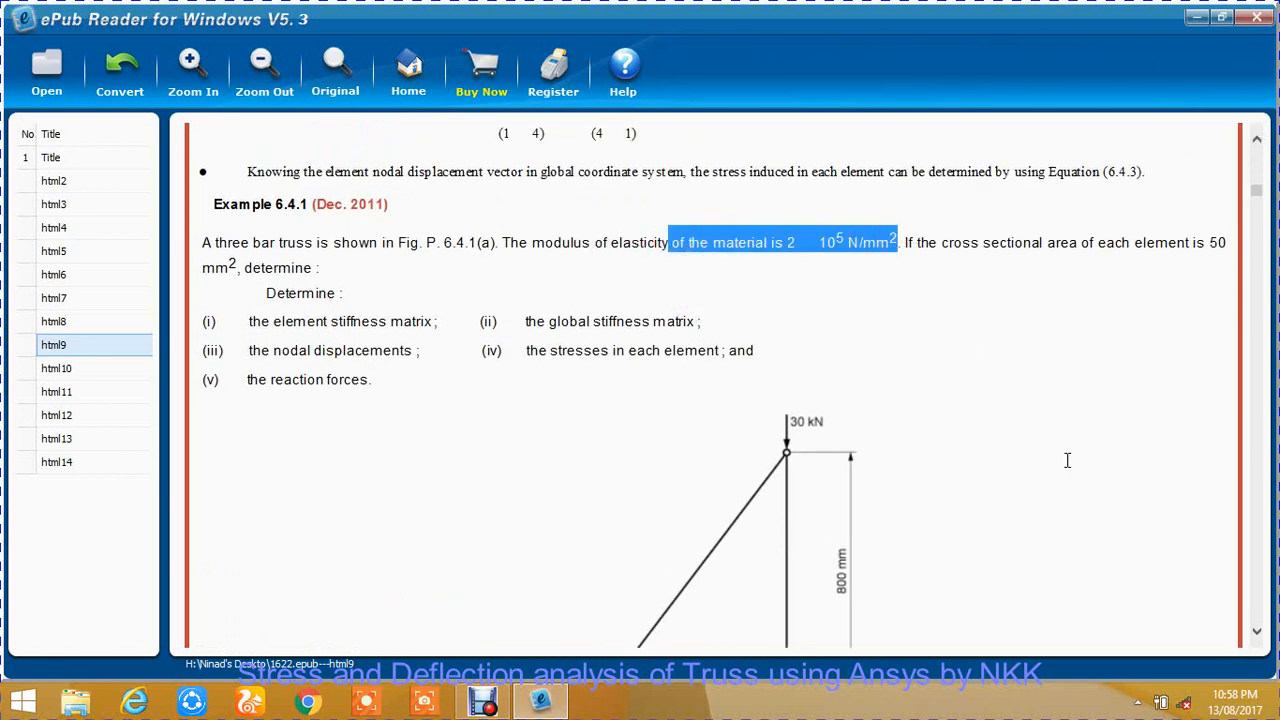
{"action": "left_click", "coordinate": [1120, 250]}
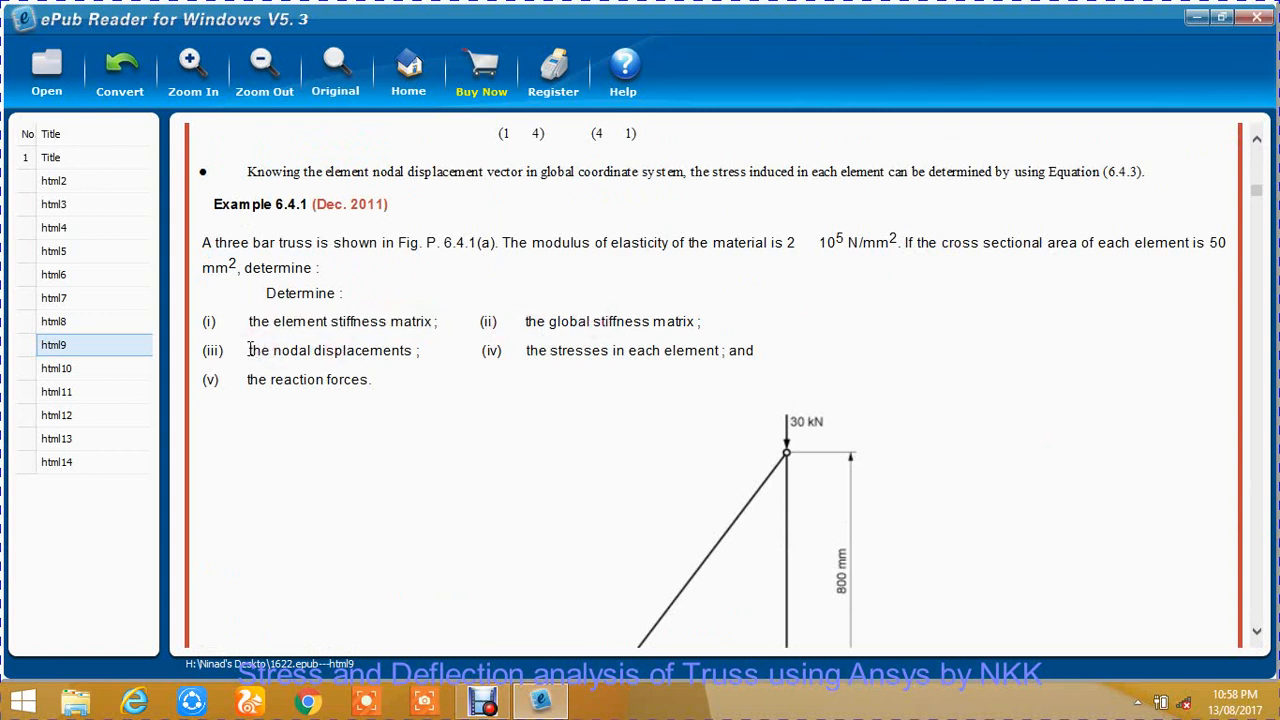
Scroll down to Fig. P. 6.4.1(b) under the Discretization heading, after l3 = 1000 mm.
{"action": "double_click", "coordinate": [330, 350]}
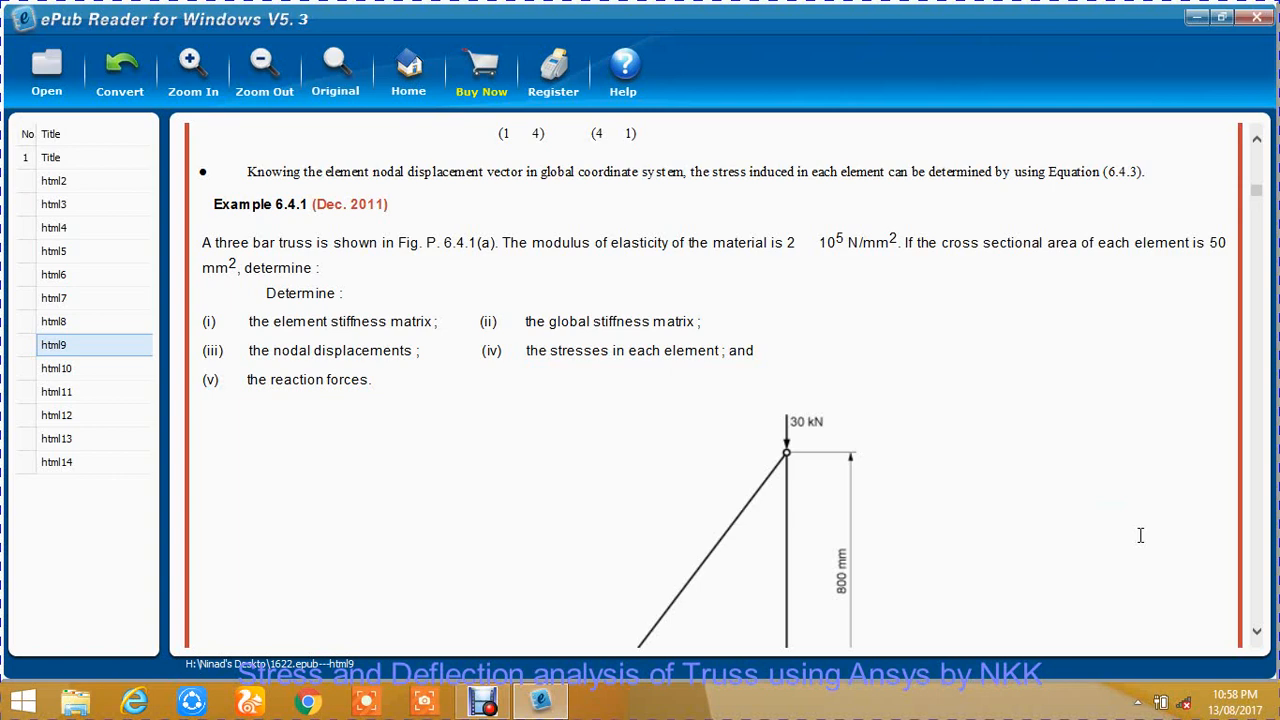
{"action": "scroll", "scroll_direction": "down", "scroll_amount": 3}
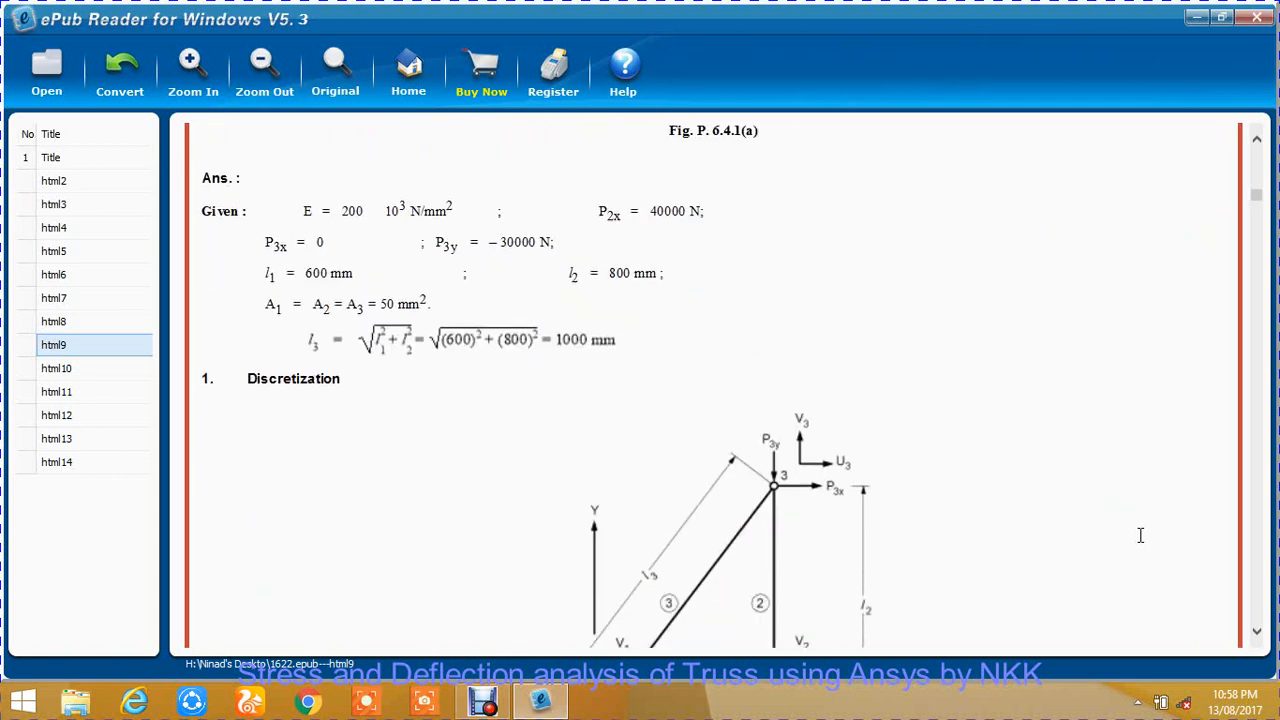
{"action": "scroll", "scroll_direction": "down", "scroll_amount": 3}
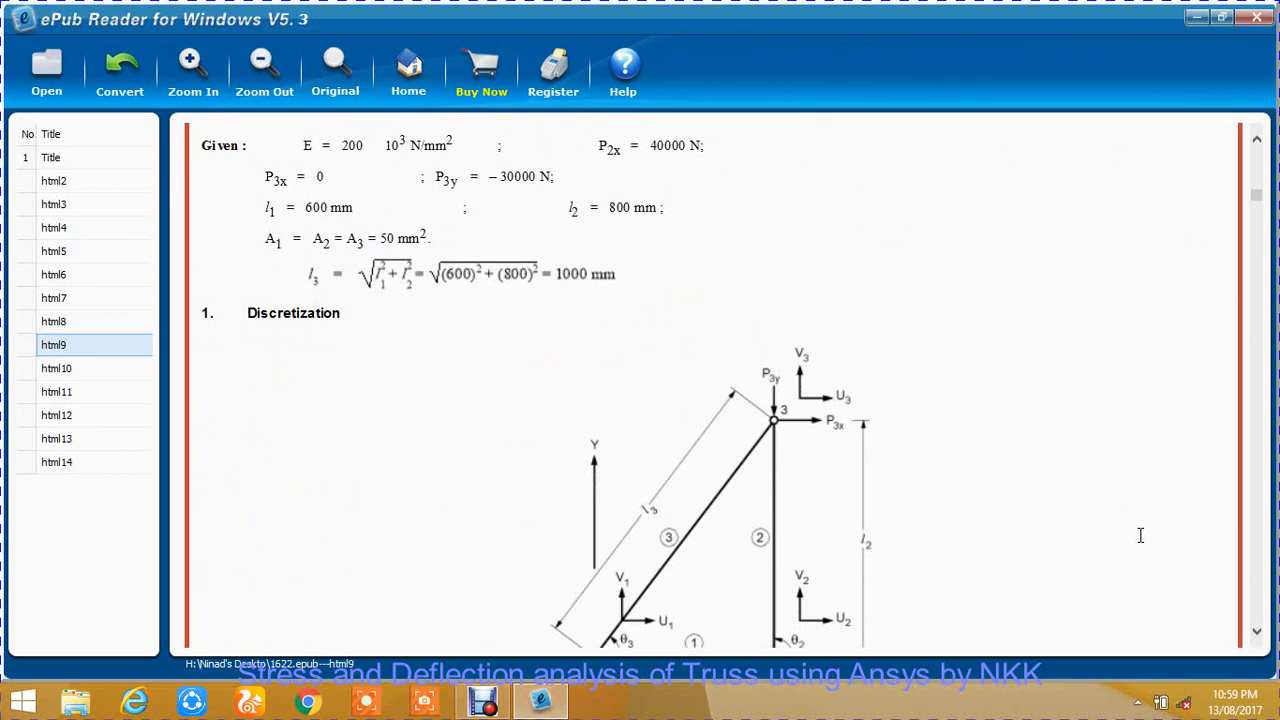
{"action": "scroll", "scroll_direction": "down", "scroll_amount": 3}
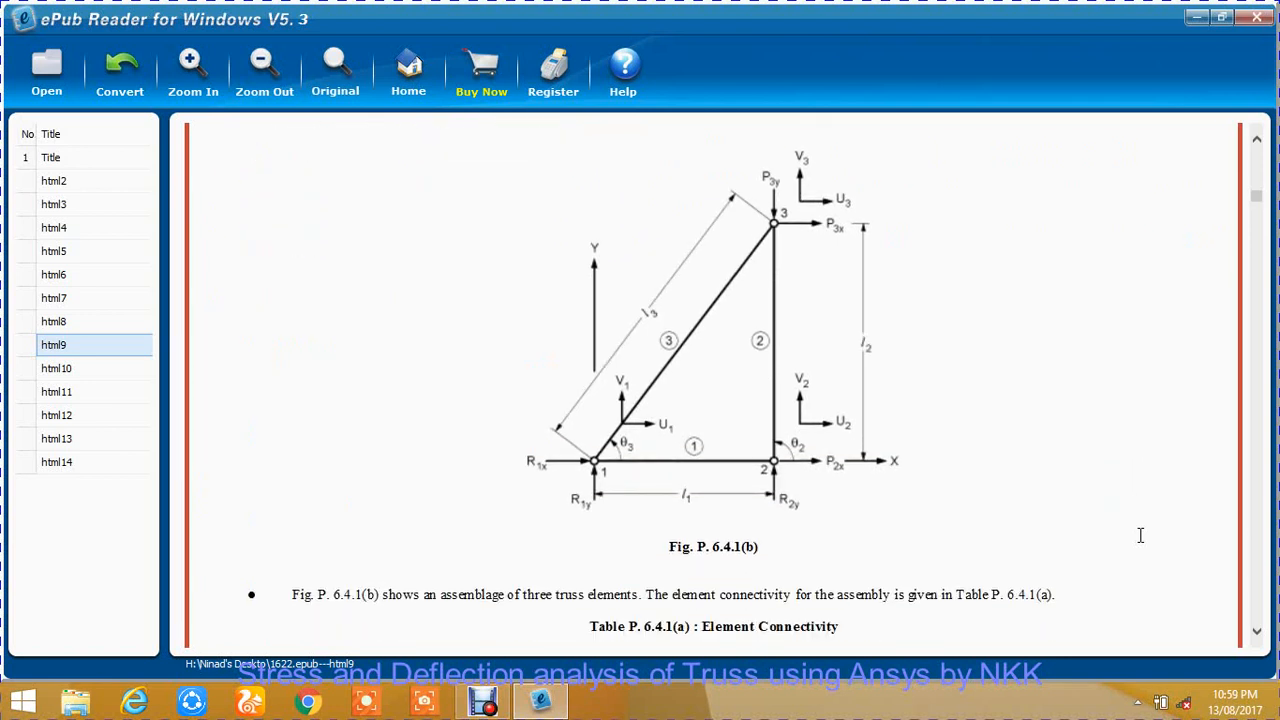
{"action": "mouse_move", "coordinate": [800, 293]}
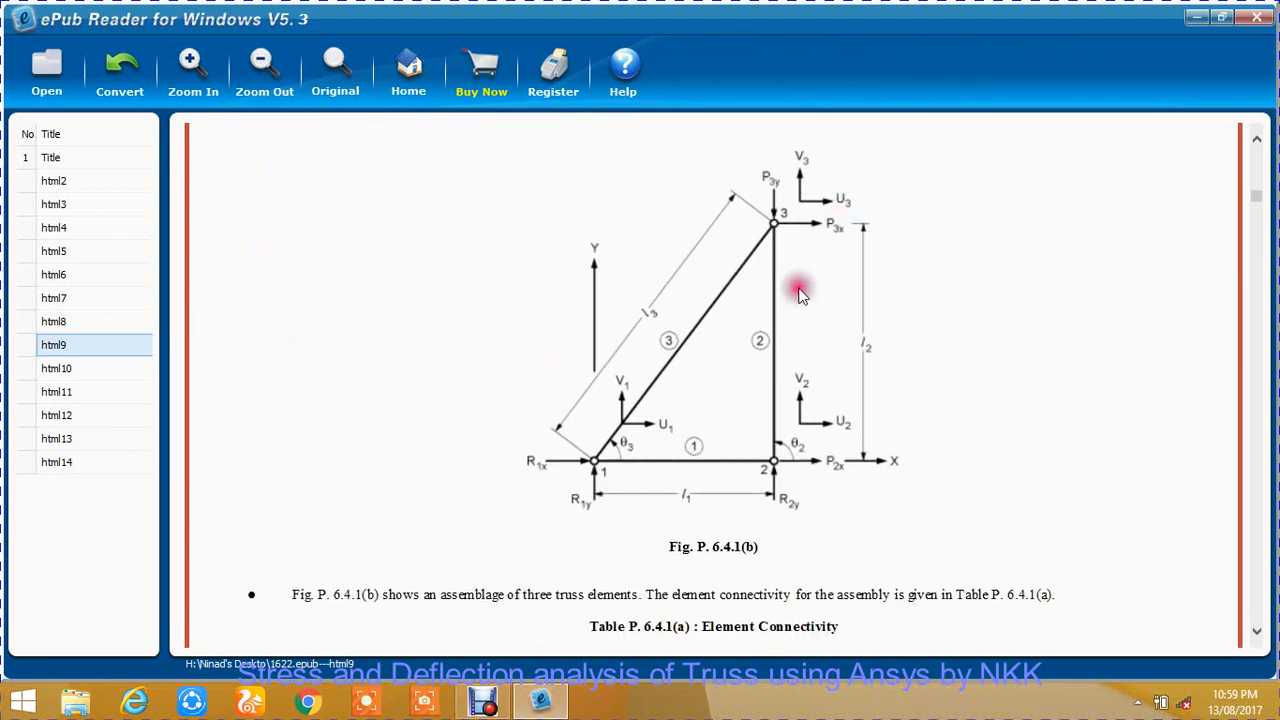
{"action": "mouse_move", "coordinate": [765, 250]}
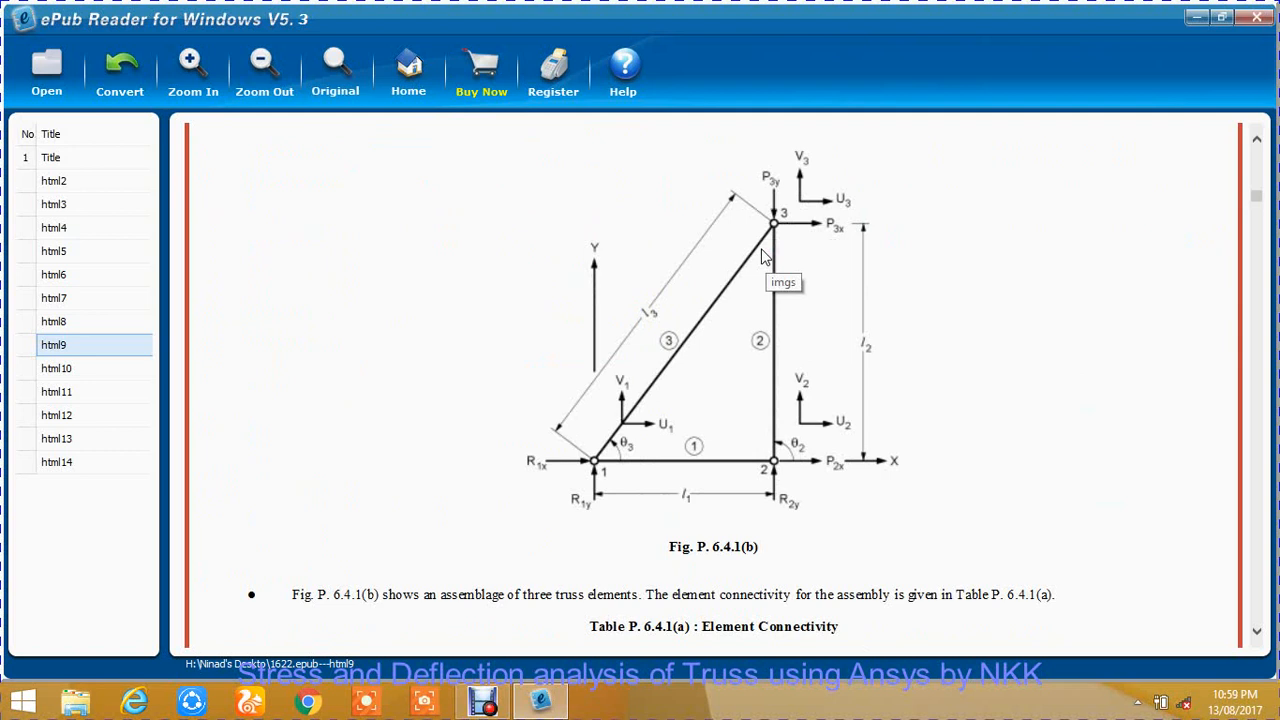
{"action": "mouse_move", "coordinate": [765, 255]}
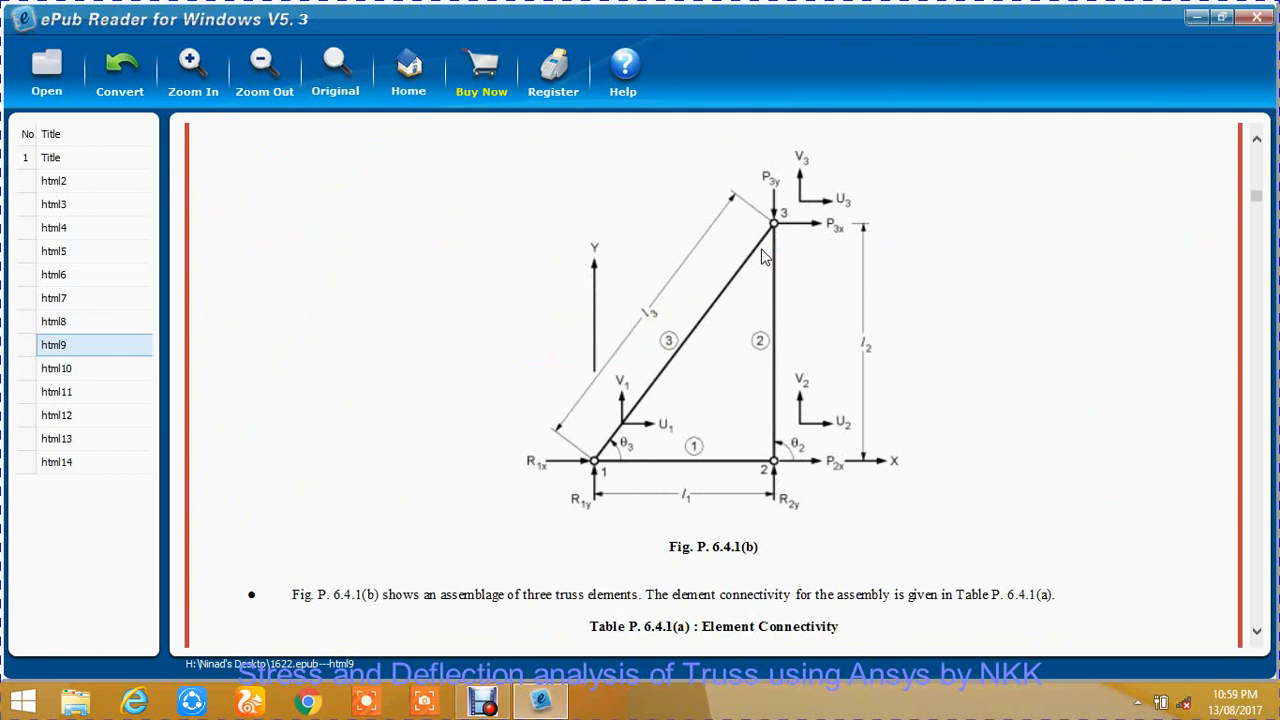
{"action": "scroll", "scroll_direction": "up", "scroll_amount": 3}
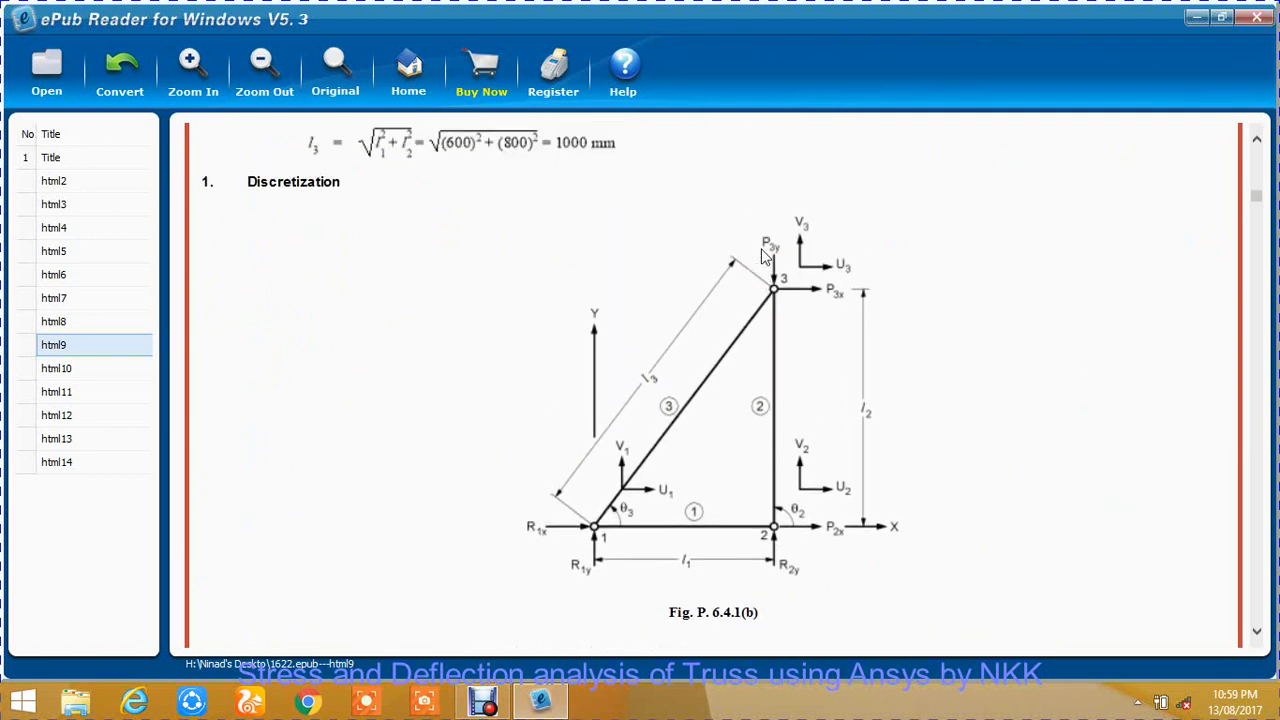
{"action": "mouse_move", "coordinate": [795, 527]}
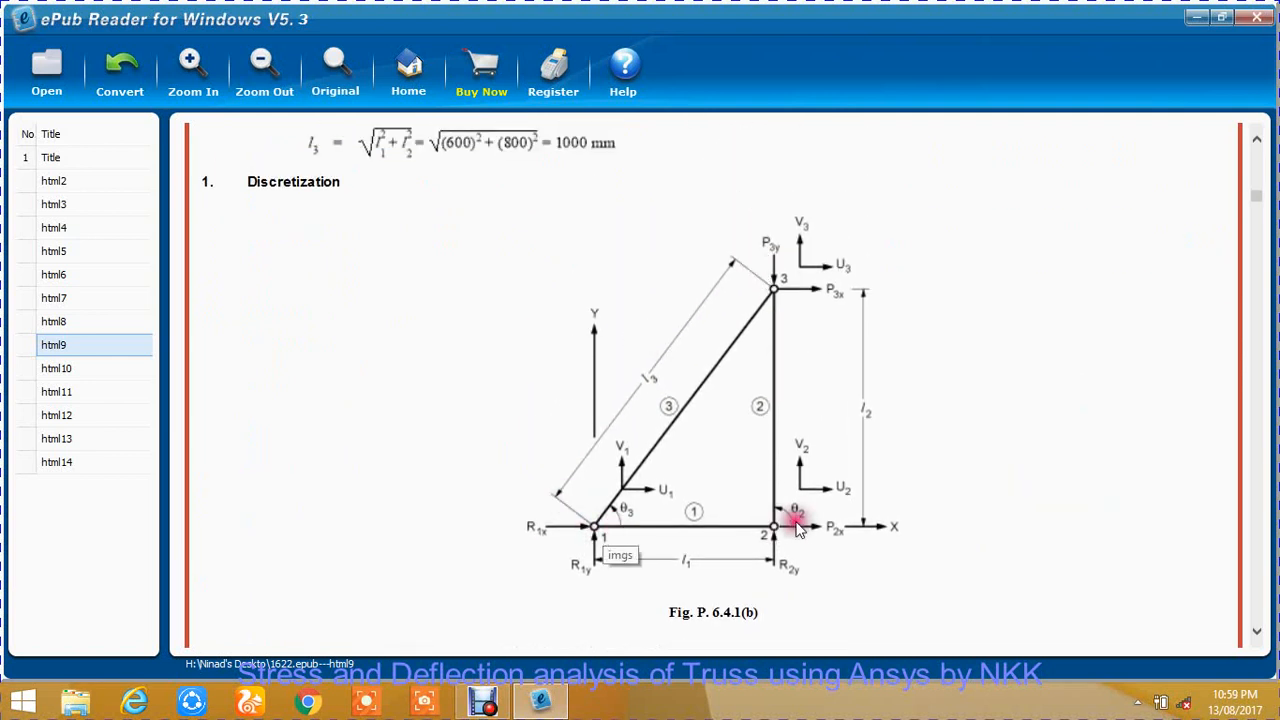
{"action": "mouse_move", "coordinate": [780, 295]}
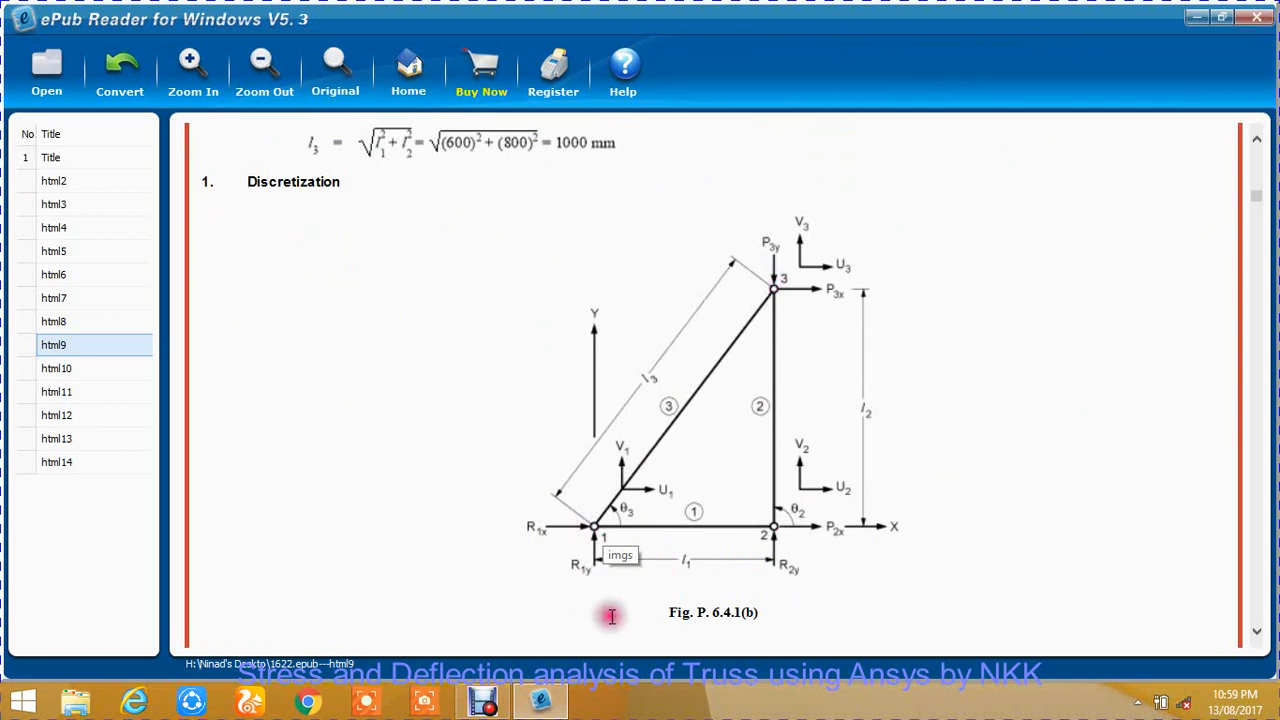
{"action": "mouse_move", "coordinate": [597, 533]}
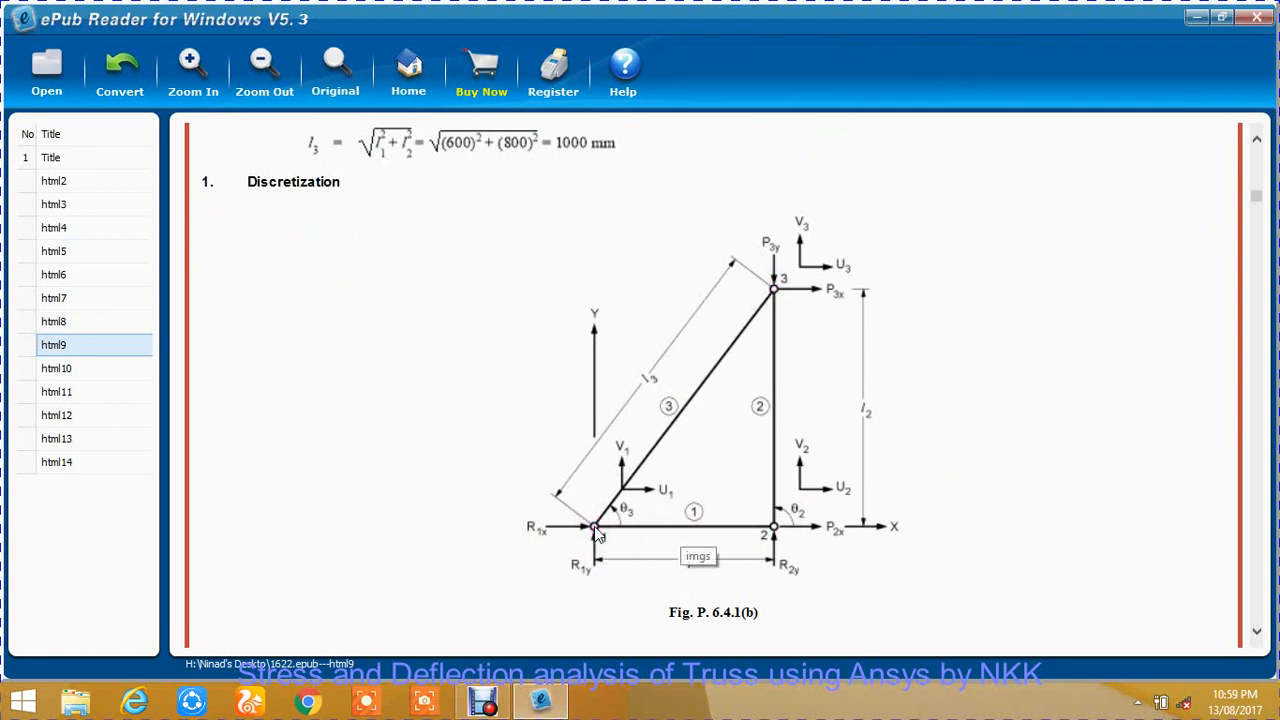
{"action": "mouse_move", "coordinate": [773, 533]}
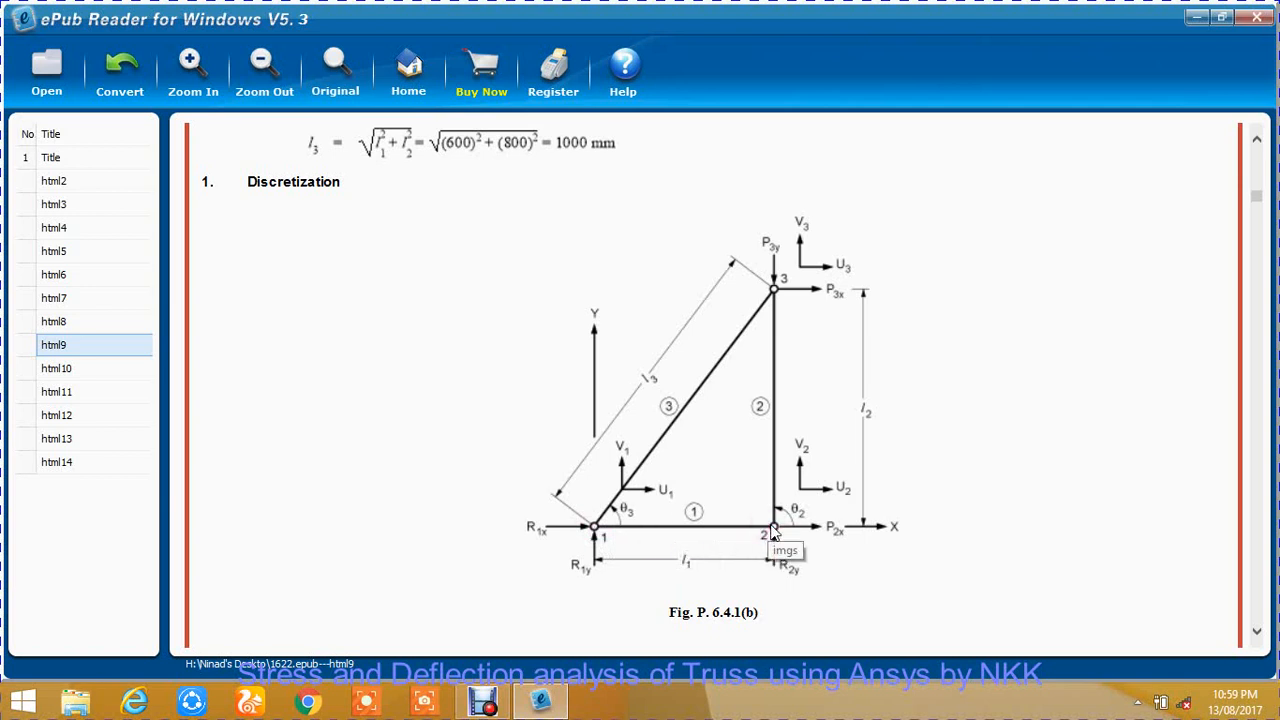
{"action": "mouse_move", "coordinate": [700, 513]}
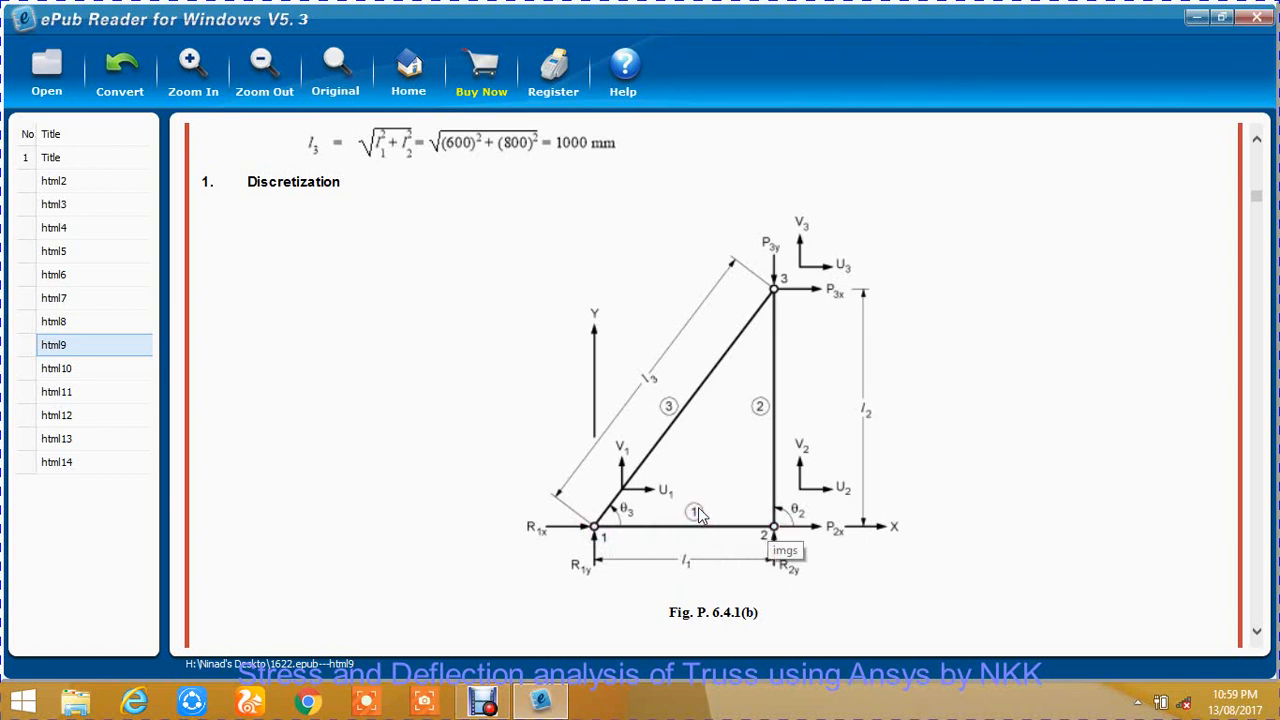
{"action": "left_click", "coordinate": [672, 406]}
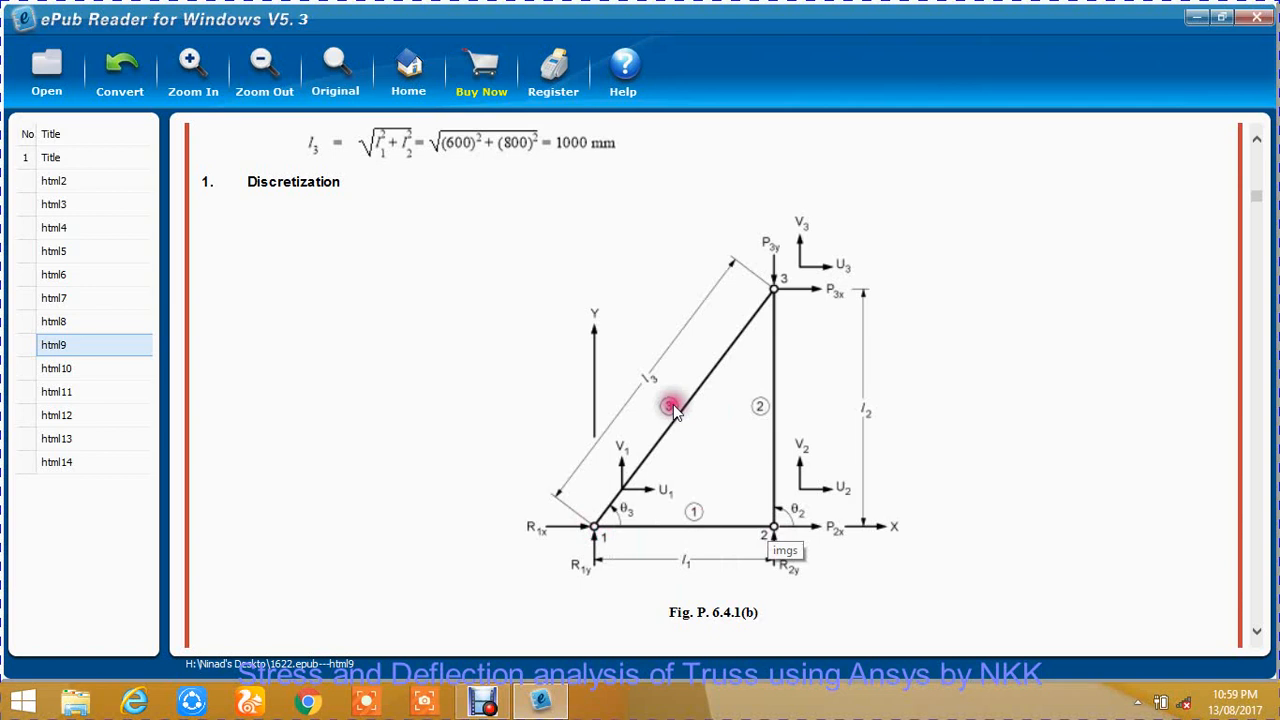
{"action": "mouse_move", "coordinate": [595, 528]}
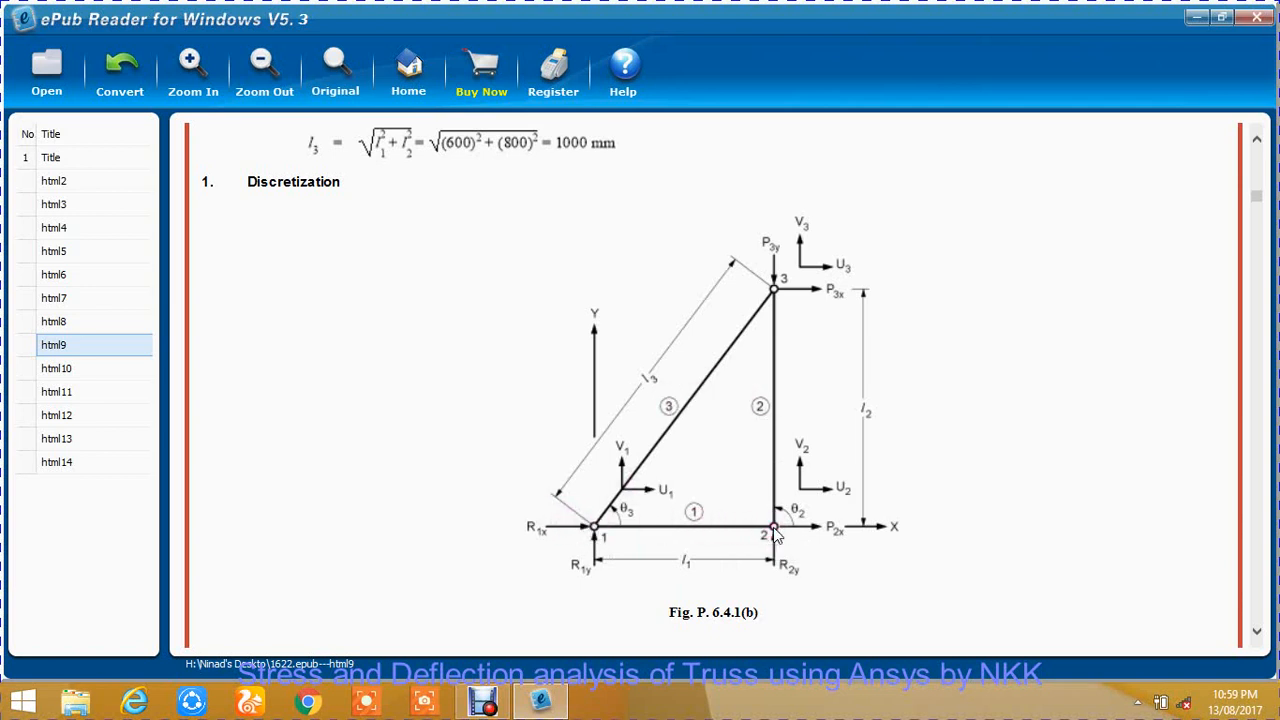
{"action": "mouse_move", "coordinate": [775, 325]}
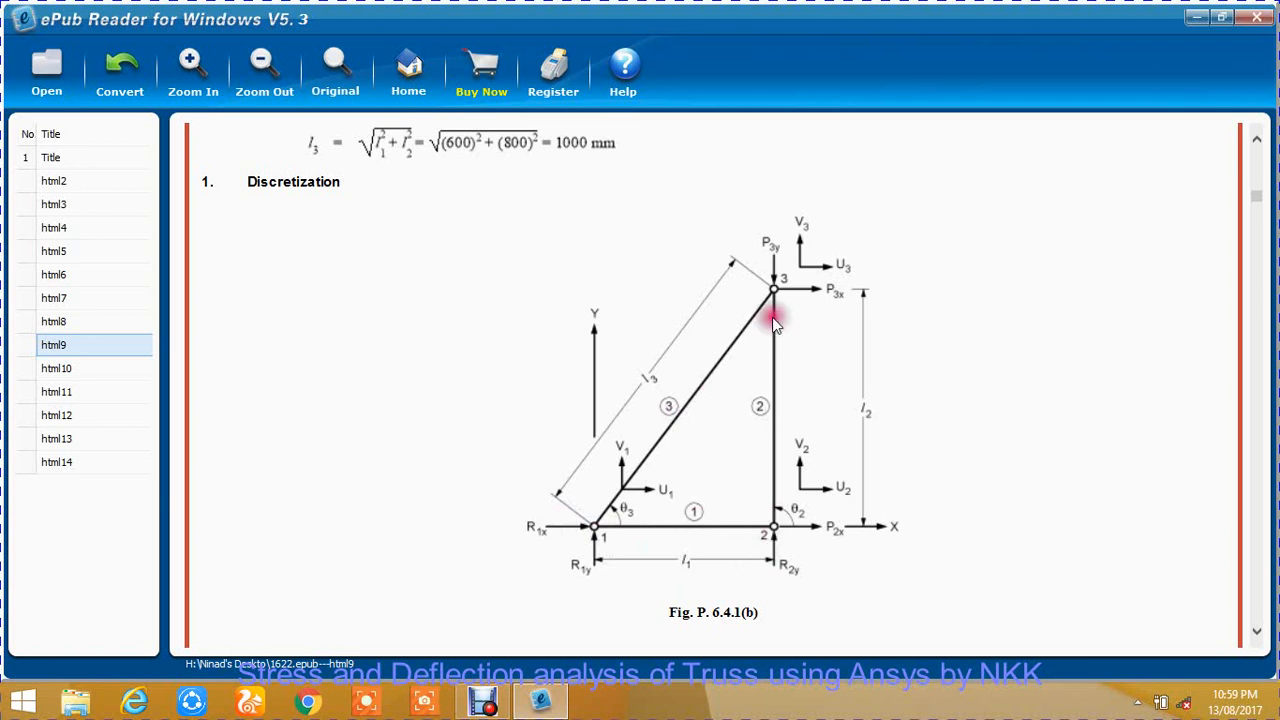
{"action": "mouse_move", "coordinate": [615, 540]}
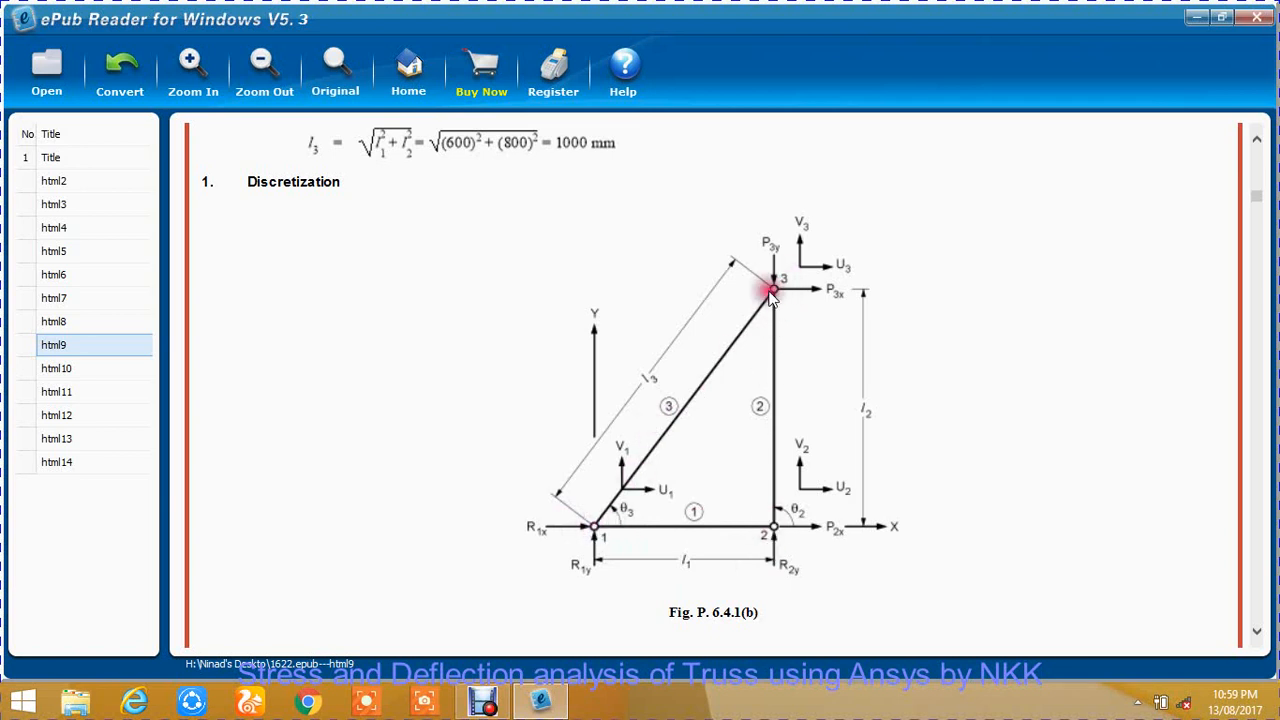
Scroll past Fig. P. 6.4.1(b) to Table P. 6.4.1(a), then back up to show both.
{"action": "scroll", "scroll_direction": "down", "scroll_amount": 3}
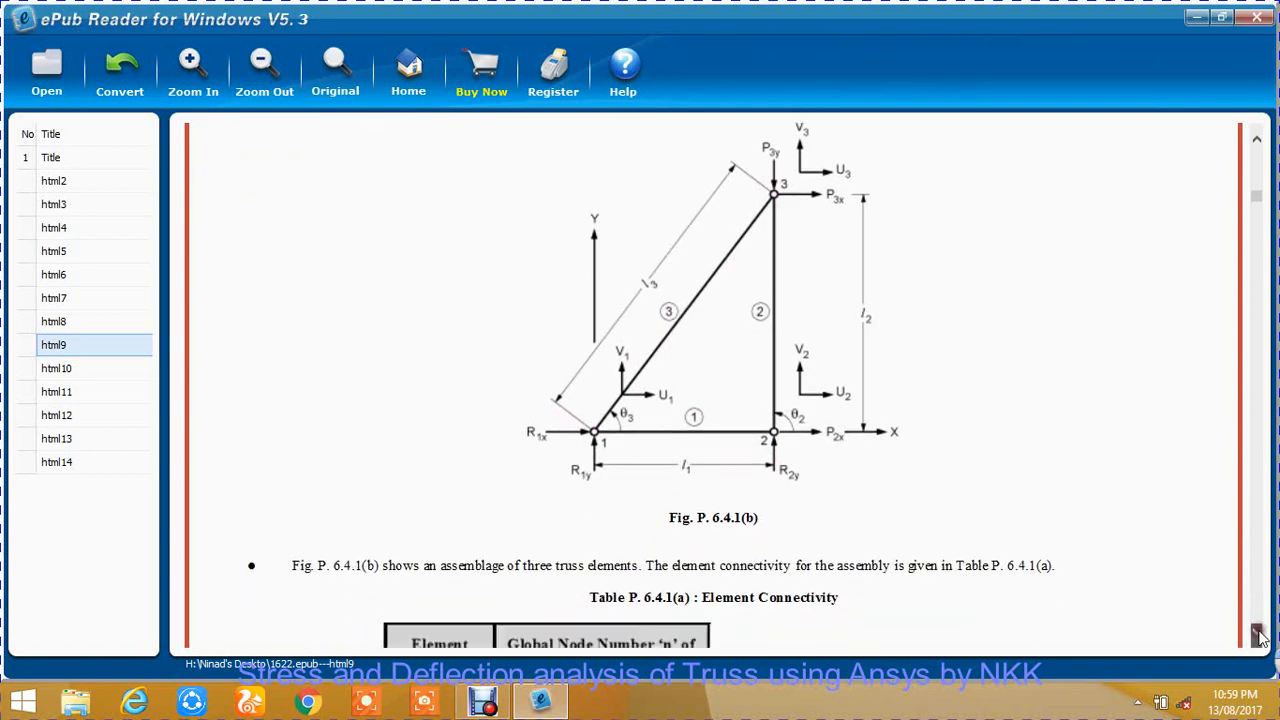
{"action": "scroll", "scroll_direction": "down", "scroll_amount": 3}
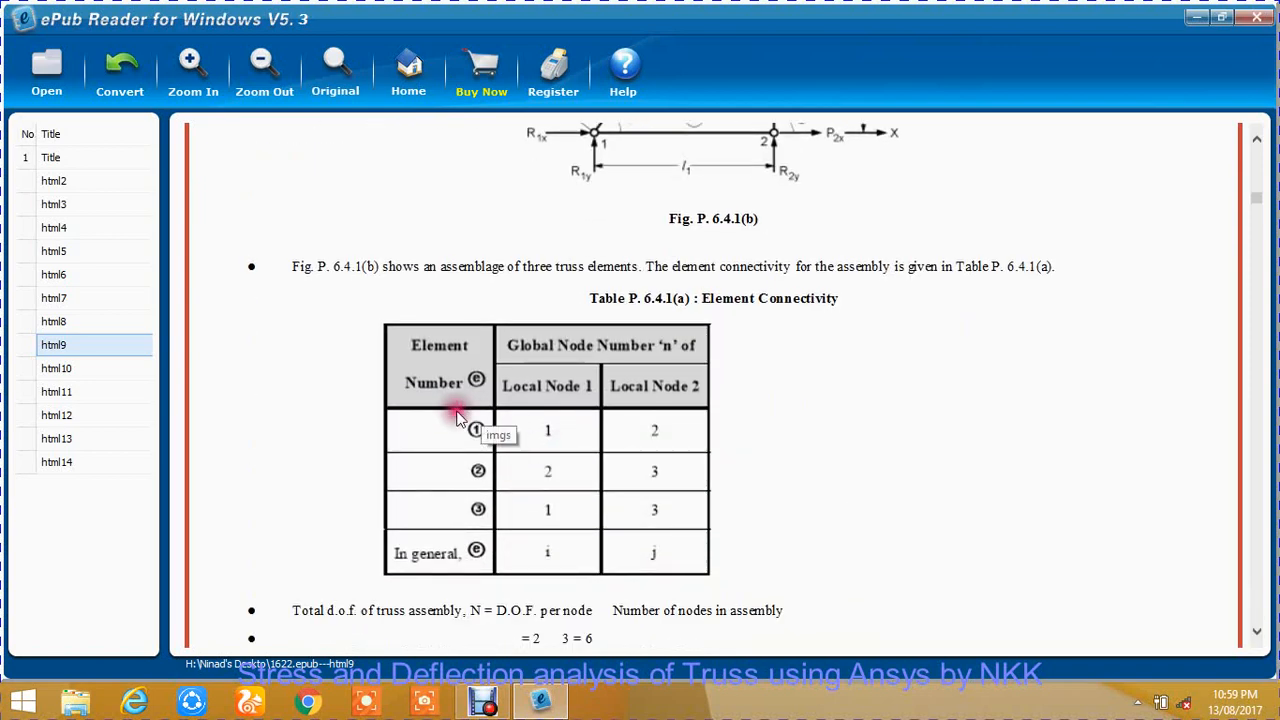
{"action": "mouse_move", "coordinate": [535, 447]}
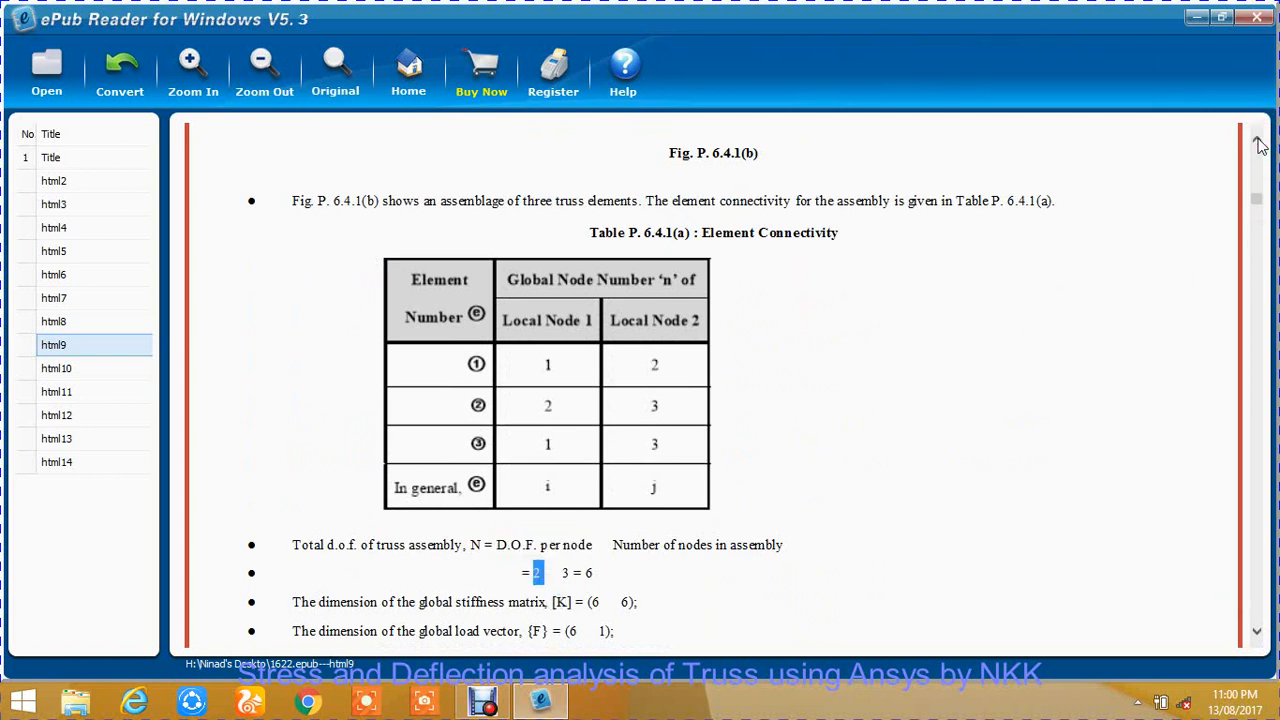
{"action": "scroll", "scroll_direction": "up", "scroll_amount": 3}
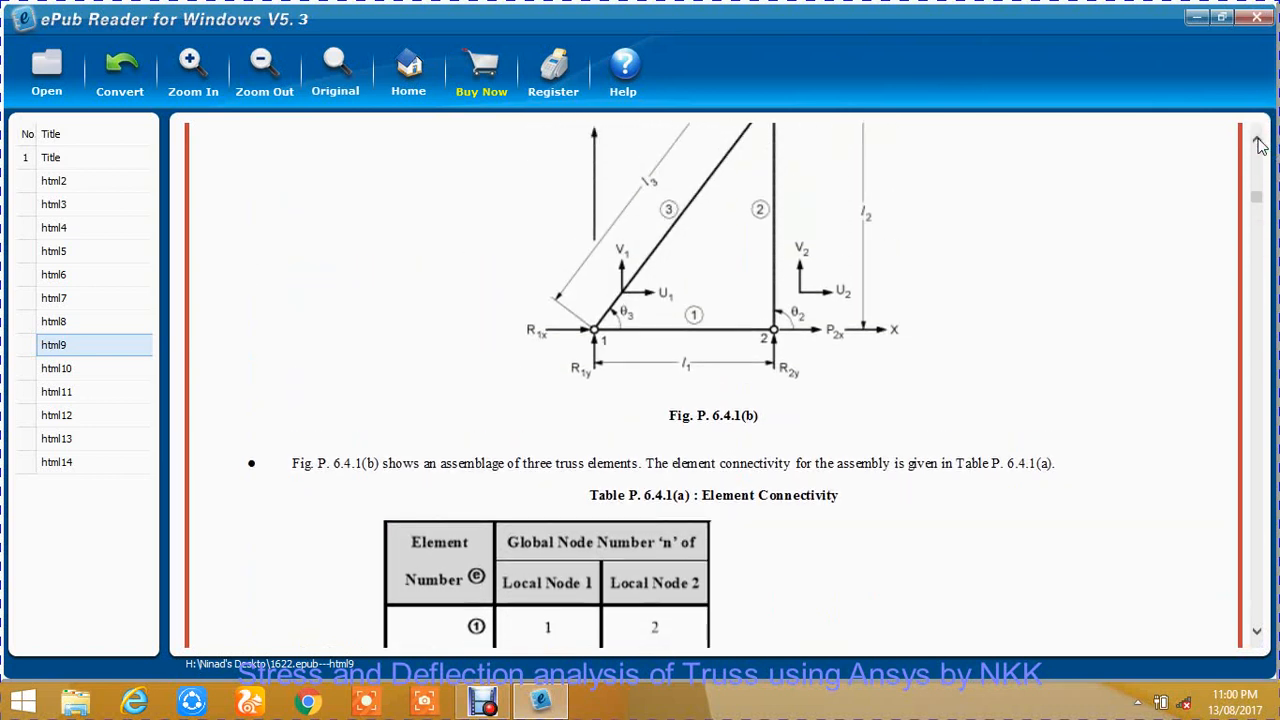
{"action": "mouse_move", "coordinate": [630, 300]}
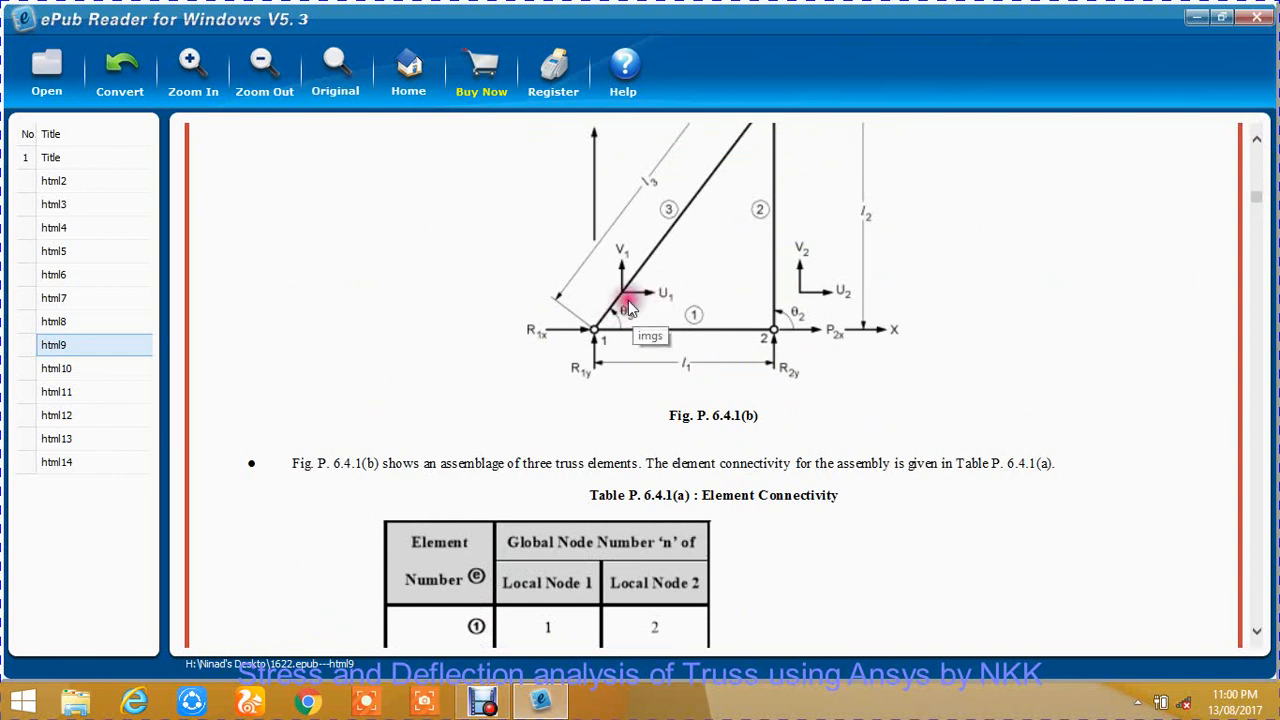
{"action": "mouse_move", "coordinate": [795, 348]}
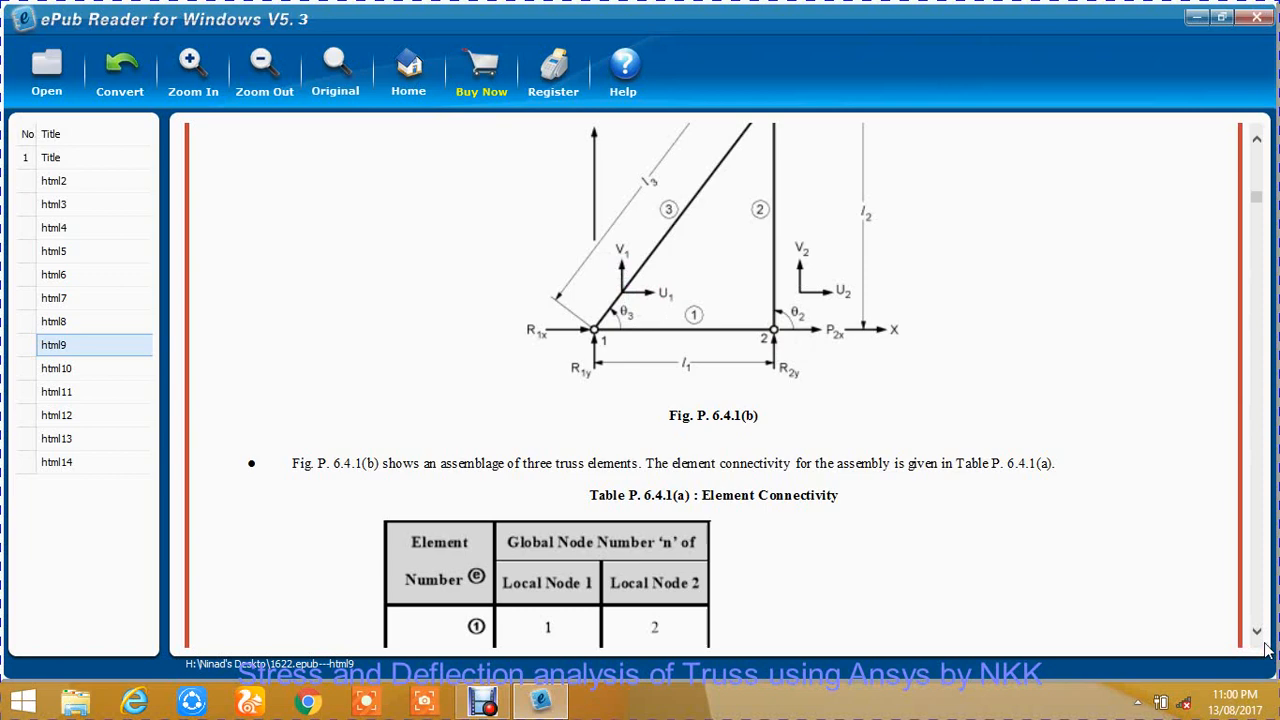
Scroll to the six-DOF matrix-dimension notes and the start of Table P. 6.4.1(b).
{"action": "scroll", "scroll_direction": "down", "scroll_amount": 3}
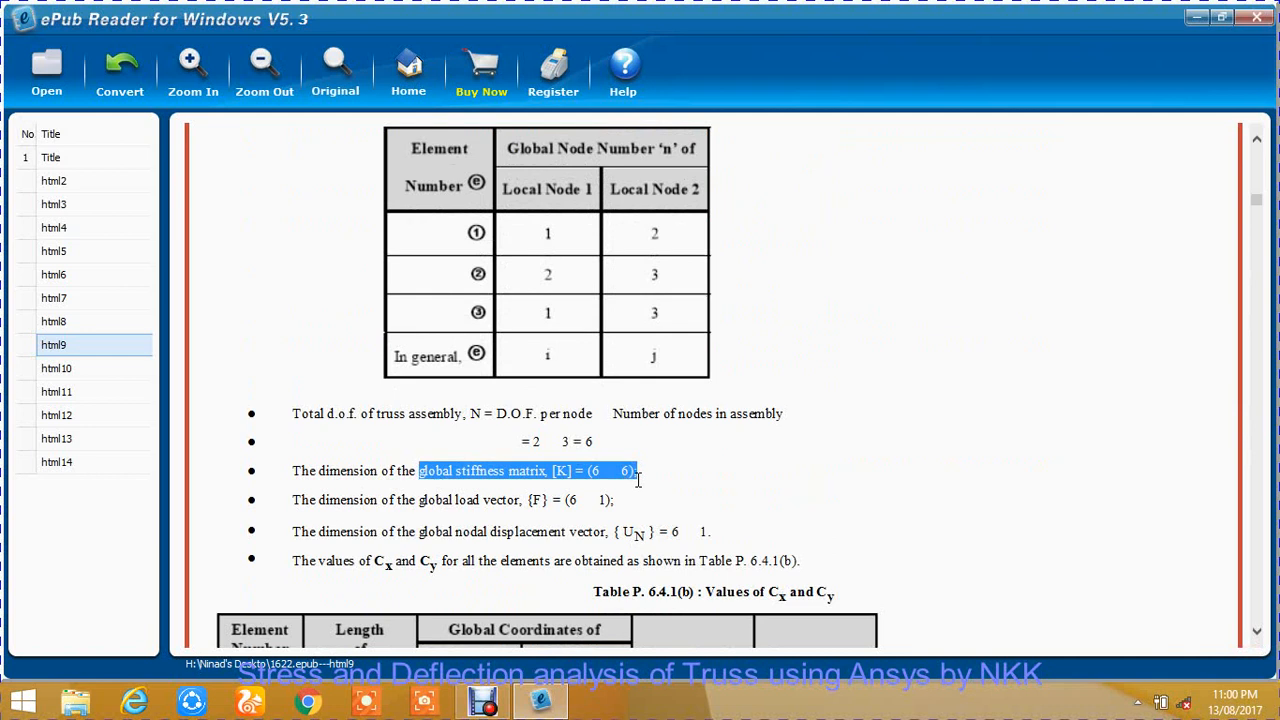
{"action": "mouse_move", "coordinate": [863, 343]}
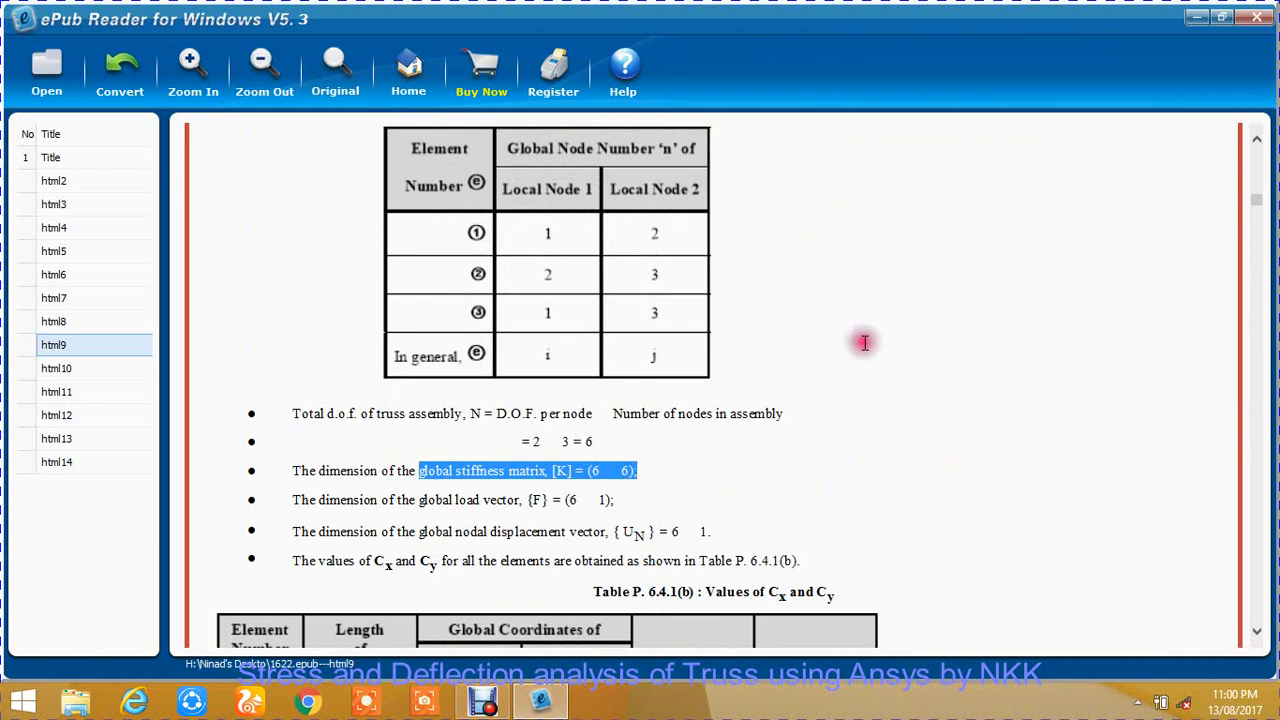
{"action": "mouse_move", "coordinate": [1256, 143]}
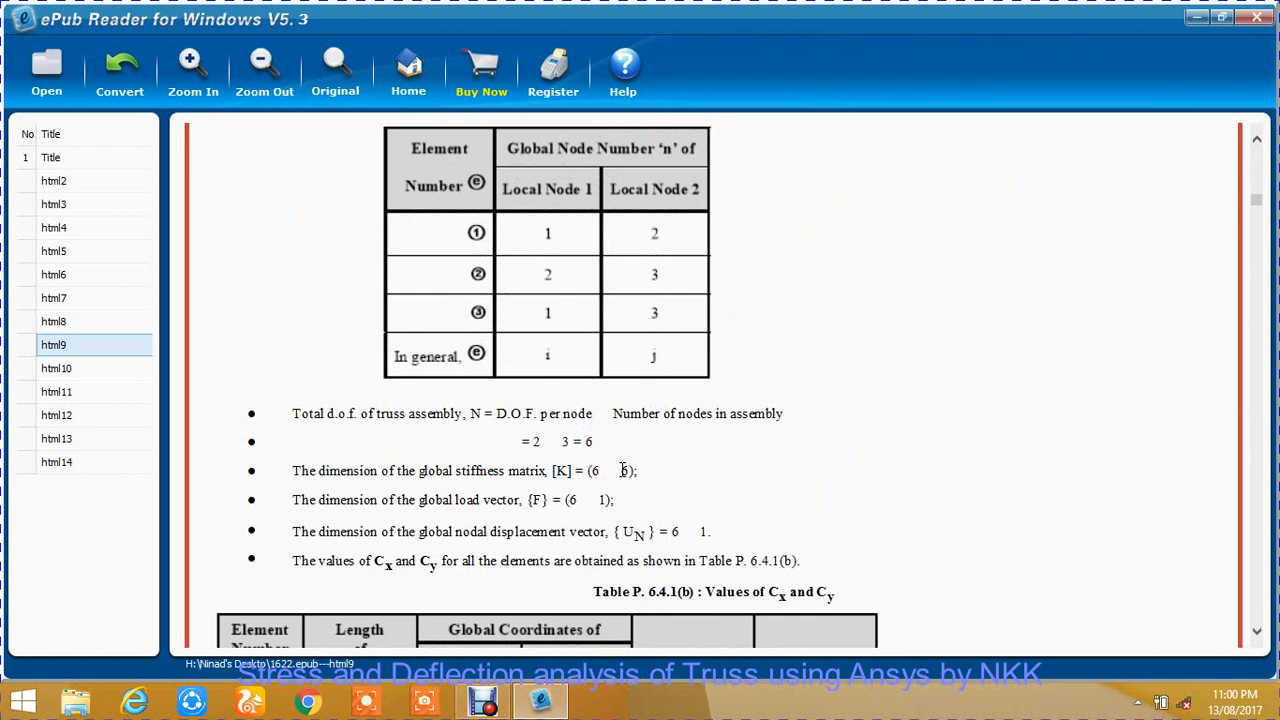
{"action": "scroll", "scroll_direction": "down", "scroll_amount": 3}
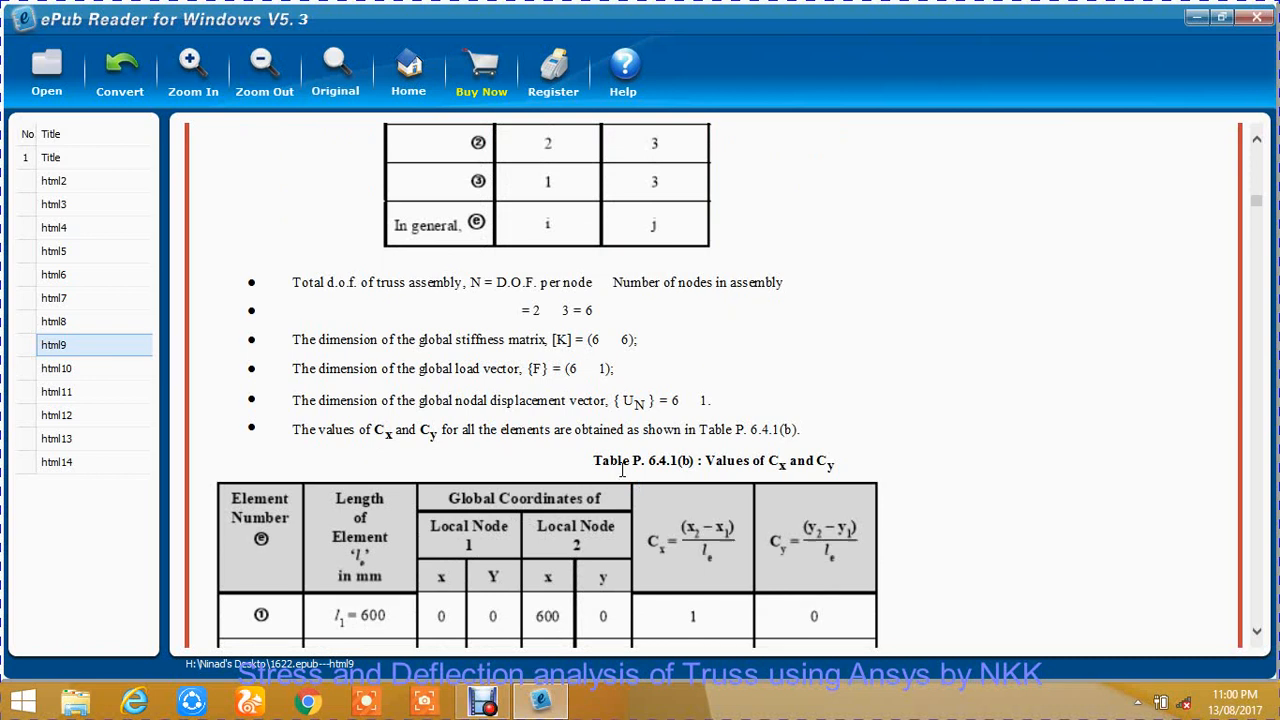
Scroll through the Element 1–3 stiffness matrices to section 3, Global stiffness matrix.
{"action": "scroll", "scroll_direction": "down", "scroll_amount": 3}
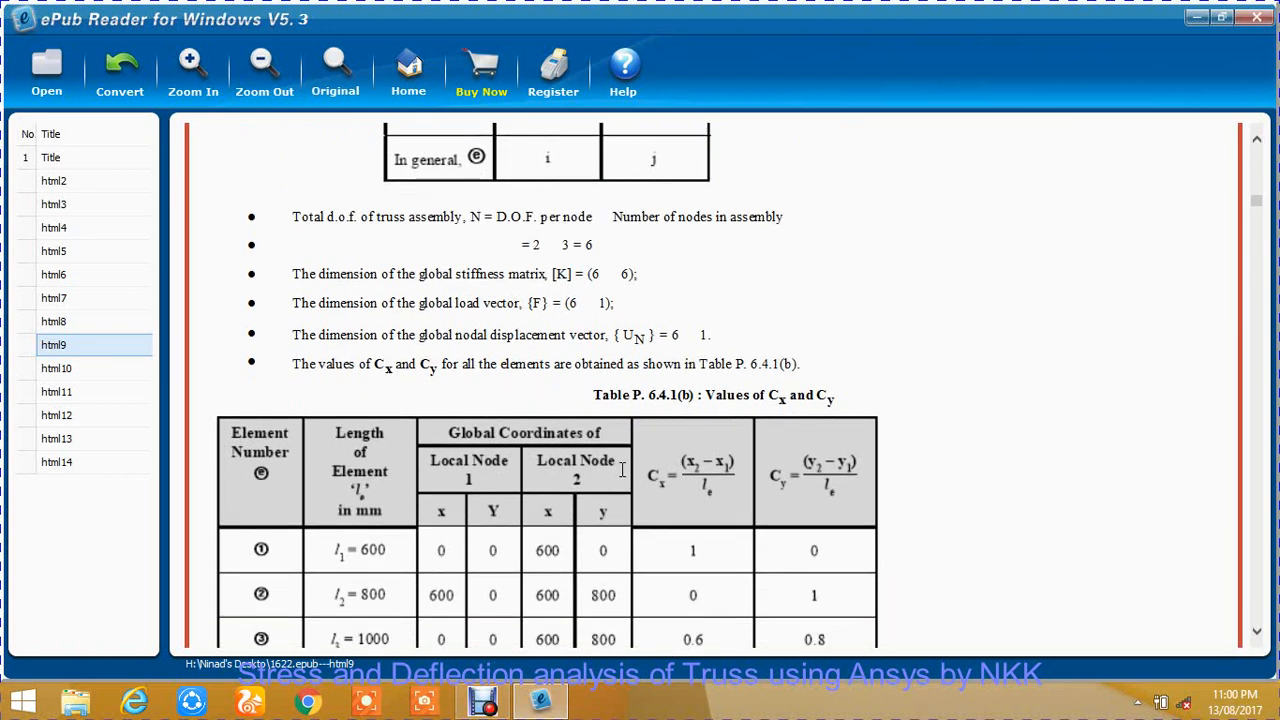
{"action": "scroll", "scroll_direction": "down", "scroll_amount": 3}
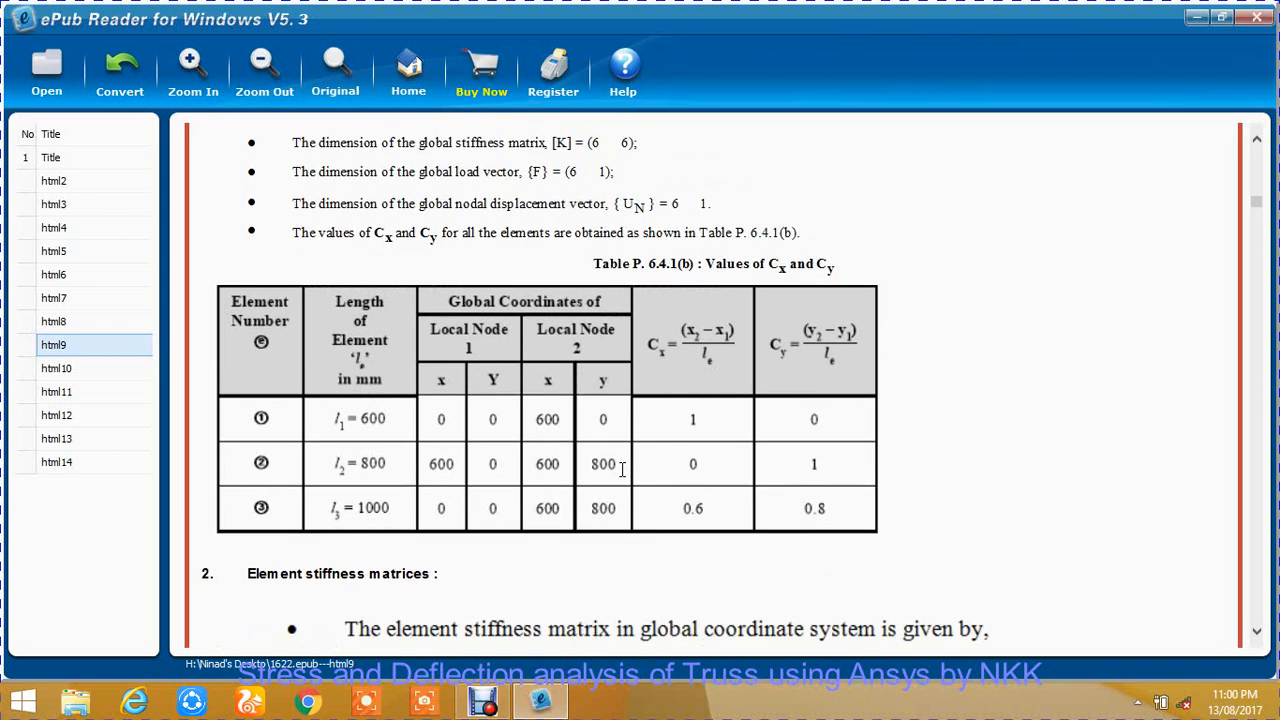
{"action": "scroll", "scroll_direction": "down", "scroll_amount": 3}
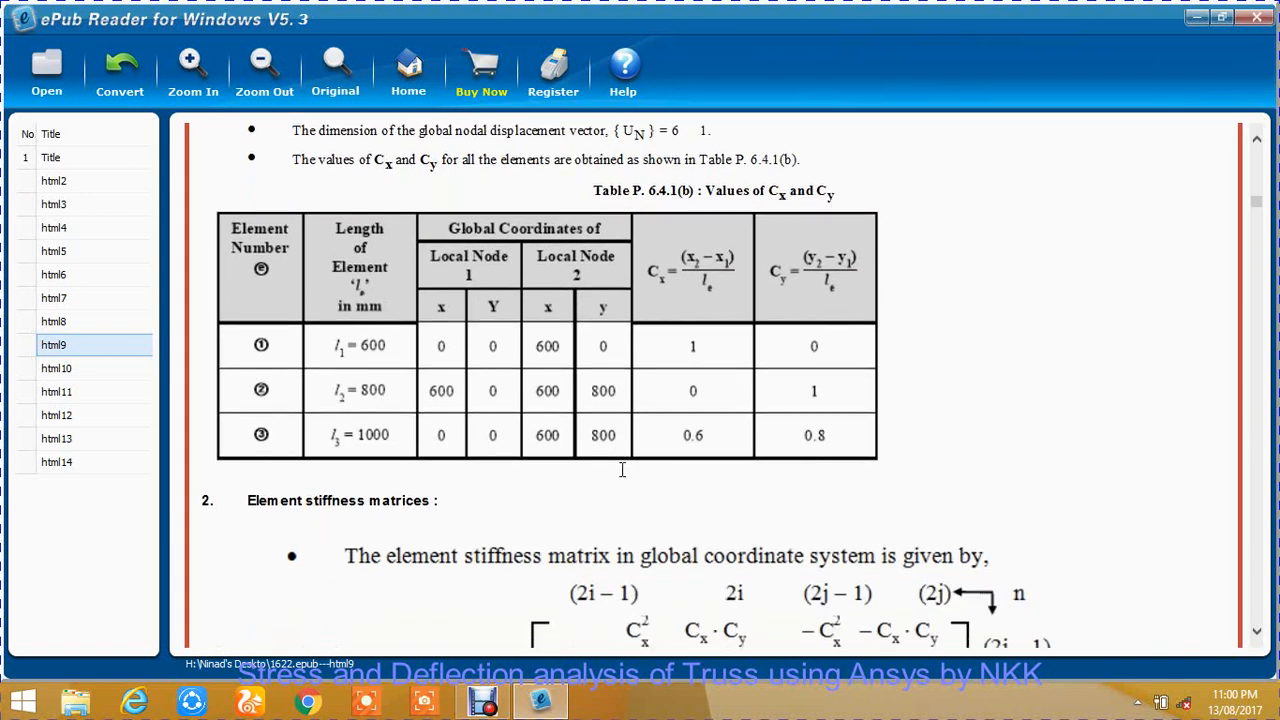
{"action": "scroll", "scroll_direction": "down", "scroll_amount": 3}
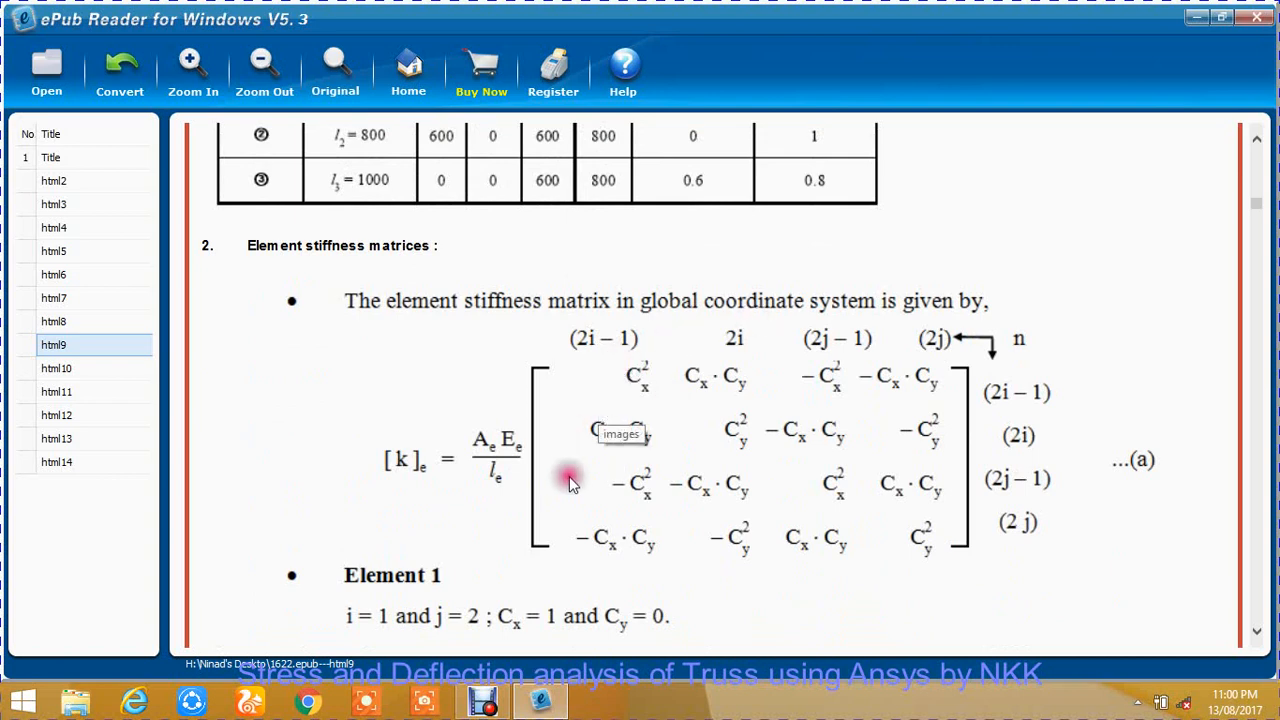
{"action": "scroll", "scroll_direction": "down", "scroll_amount": 3}
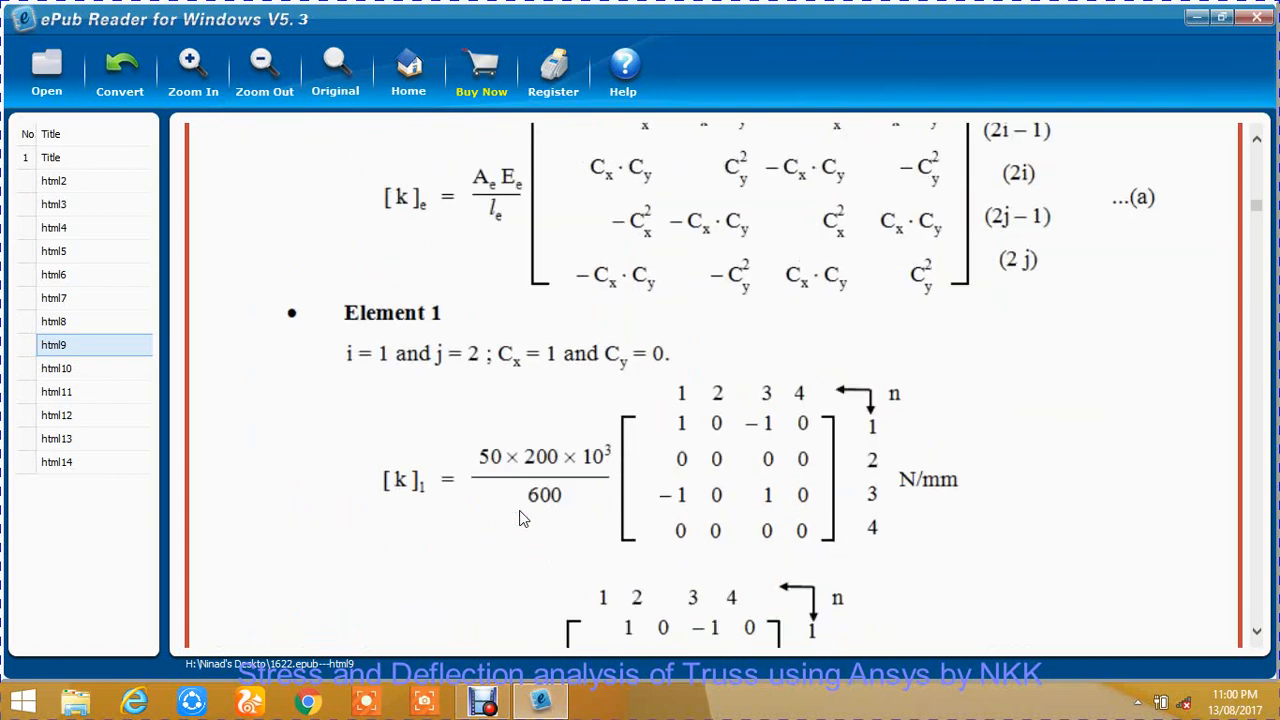
{"action": "scroll", "scroll_direction": "down", "scroll_amount": 3}
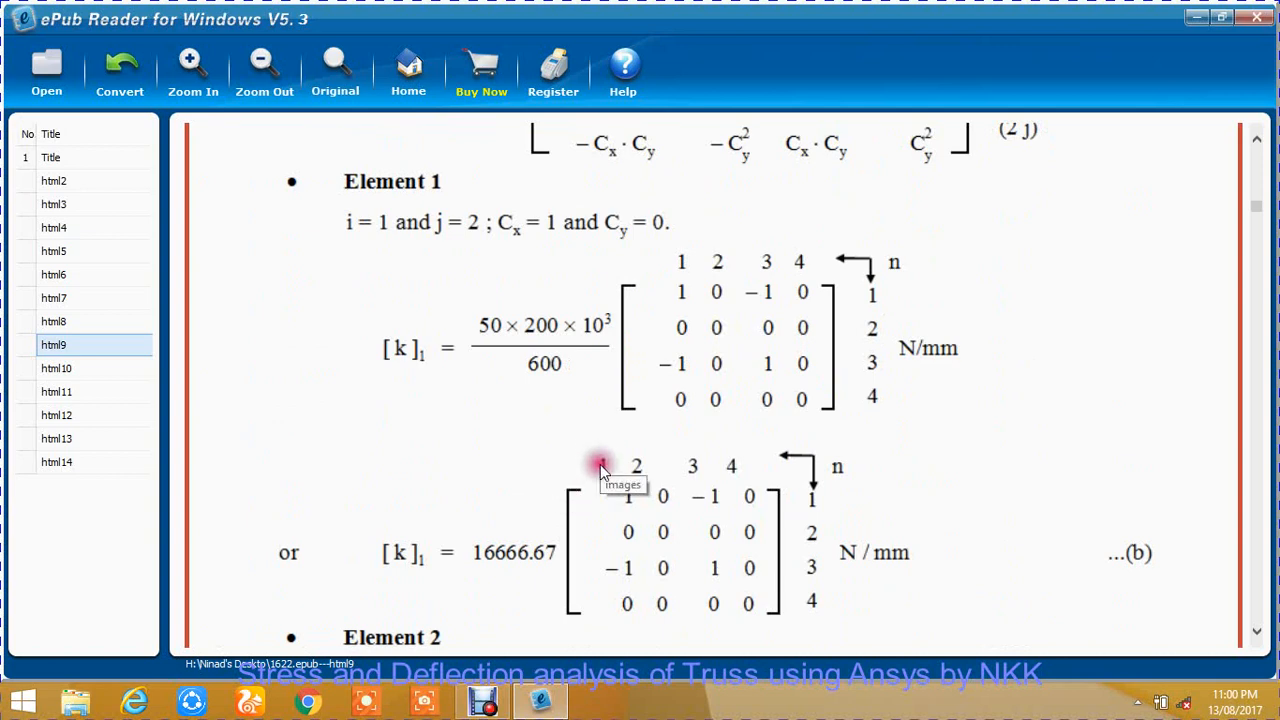
{"action": "mouse_move", "coordinate": [805, 558]}
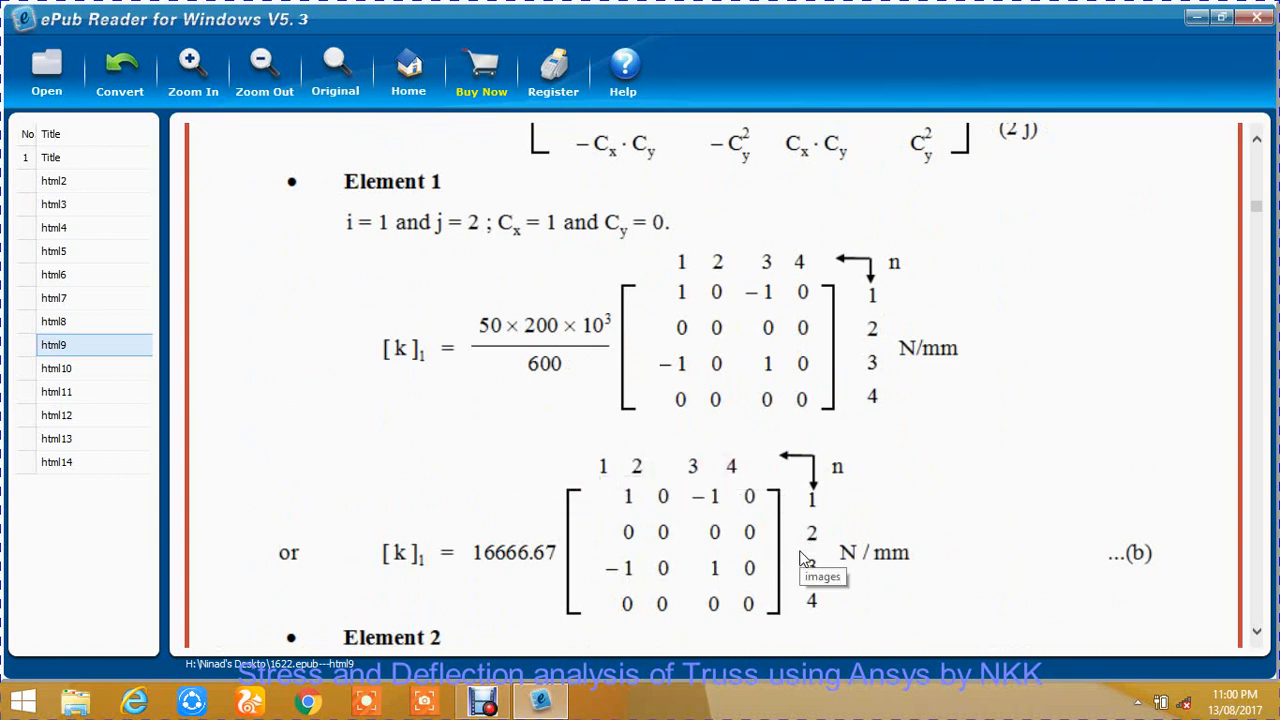
{"action": "scroll", "scroll_direction": "down", "scroll_amount": 3}
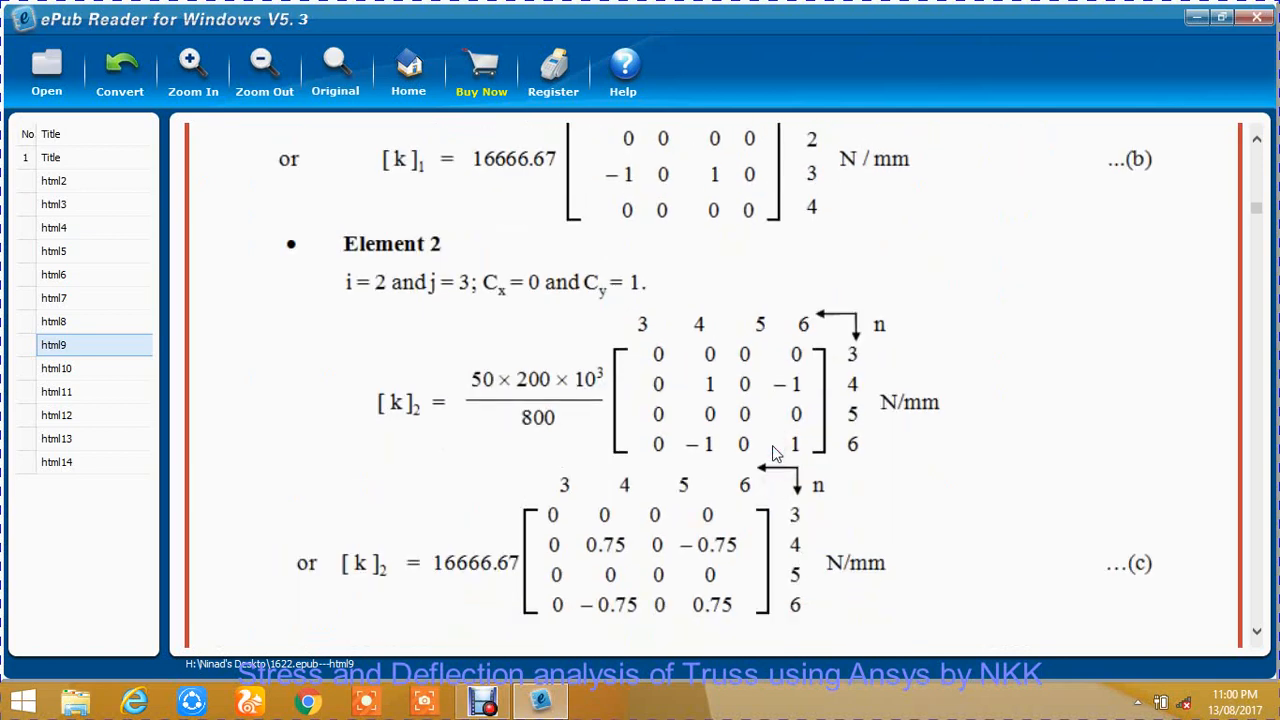
{"action": "scroll", "scroll_direction": "down", "scroll_amount": 3}
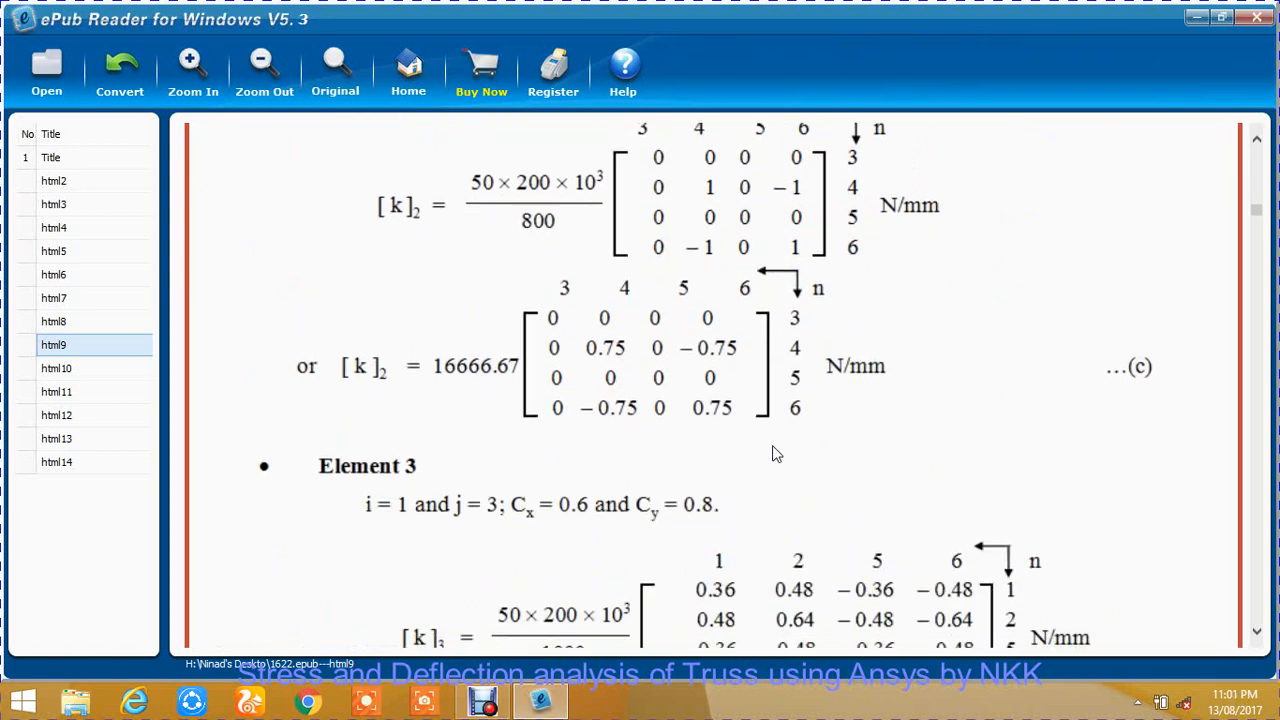
{"action": "scroll", "scroll_direction": "down", "scroll_amount": 3}
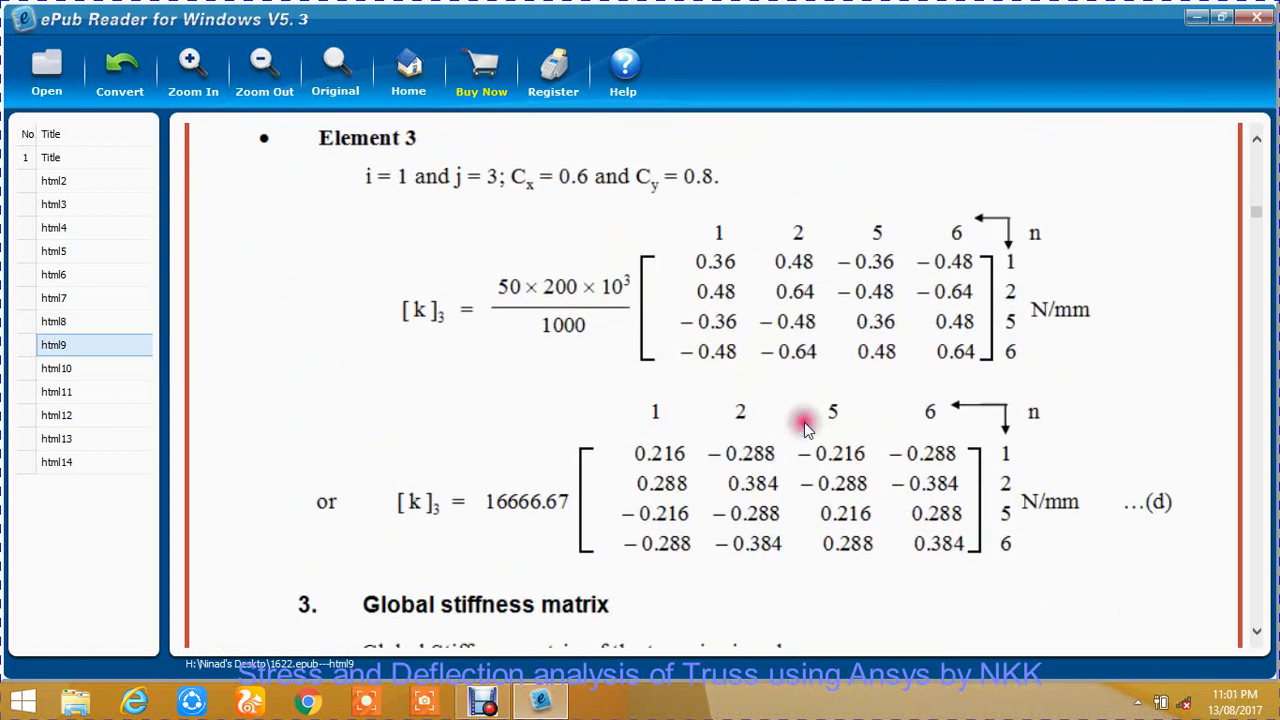
{"action": "scroll", "scroll_direction": "down", "scroll_amount": 3}
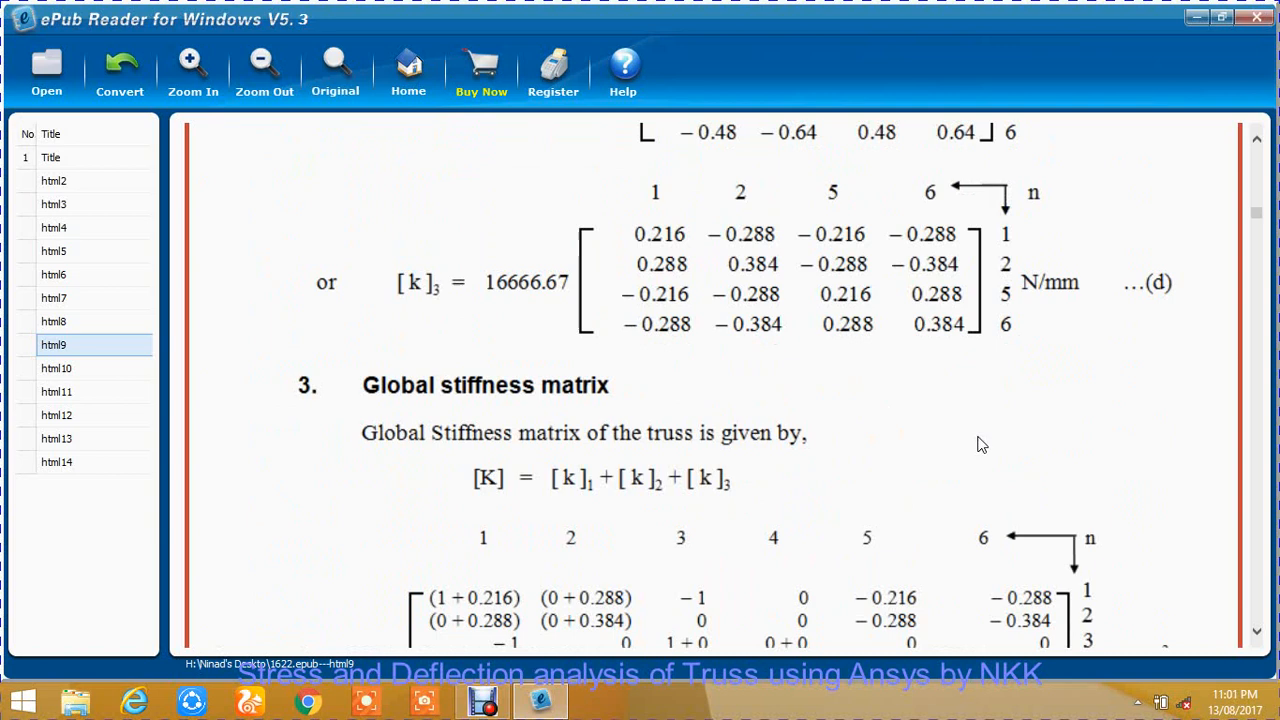
{"action": "scroll", "scroll_direction": "down", "scroll_amount": 3}
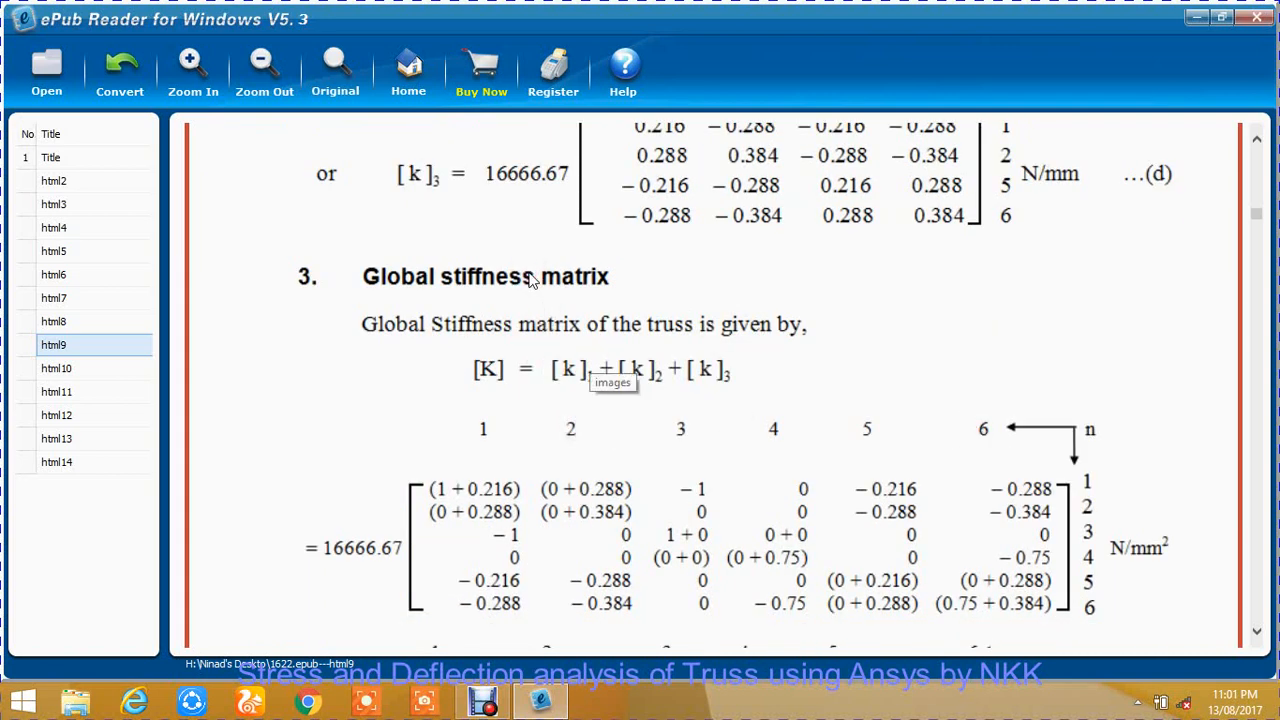
{"action": "mouse_move", "coordinate": [1045, 490]}
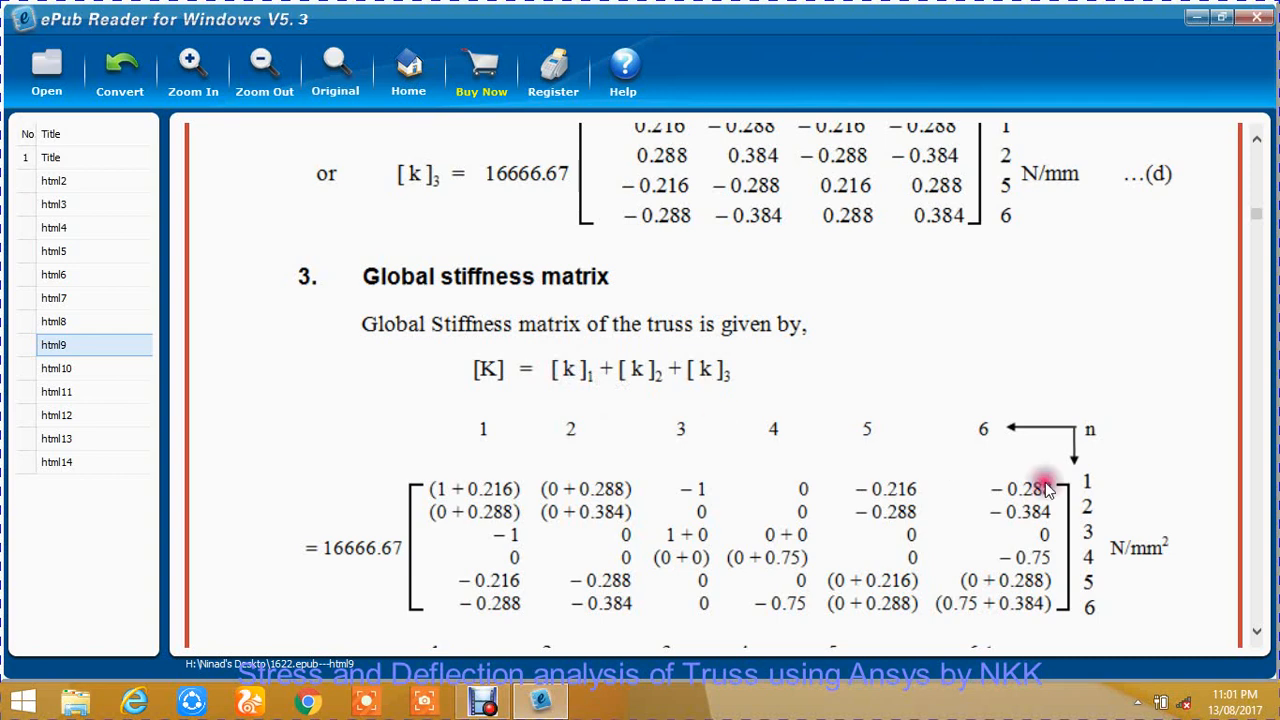
Scroll to section 4, Global load vector, with section 5's nodal displacement vector below.
{"action": "scroll", "scroll_direction": "down", "scroll_amount": 3}
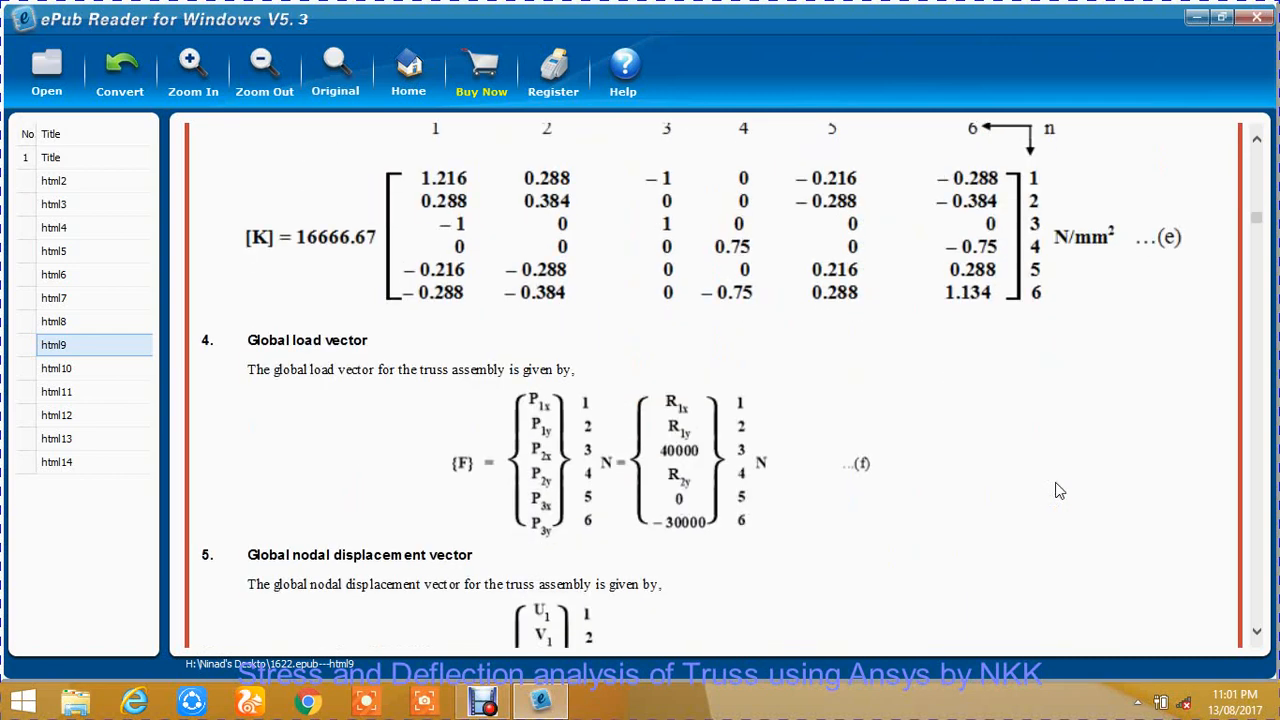
{"action": "scroll", "scroll_direction": "down", "scroll_amount": 3}
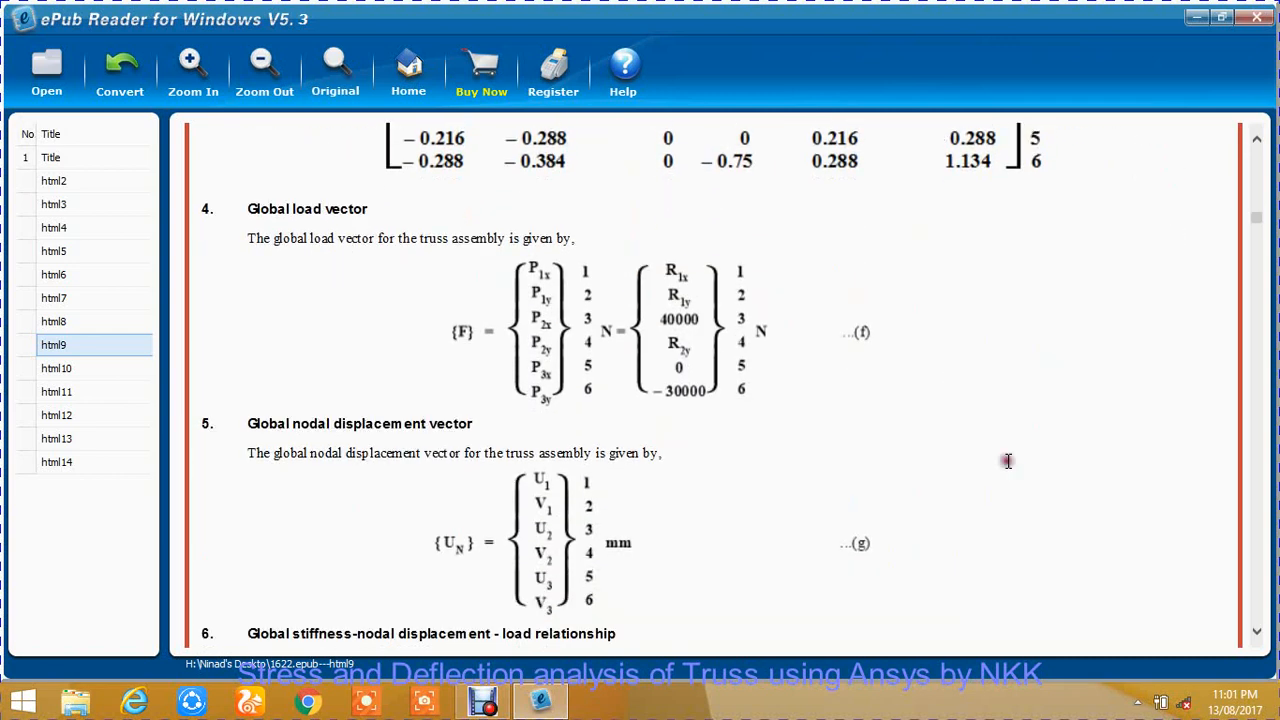
{"action": "scroll", "scroll_direction": "up", "scroll_amount": 3}
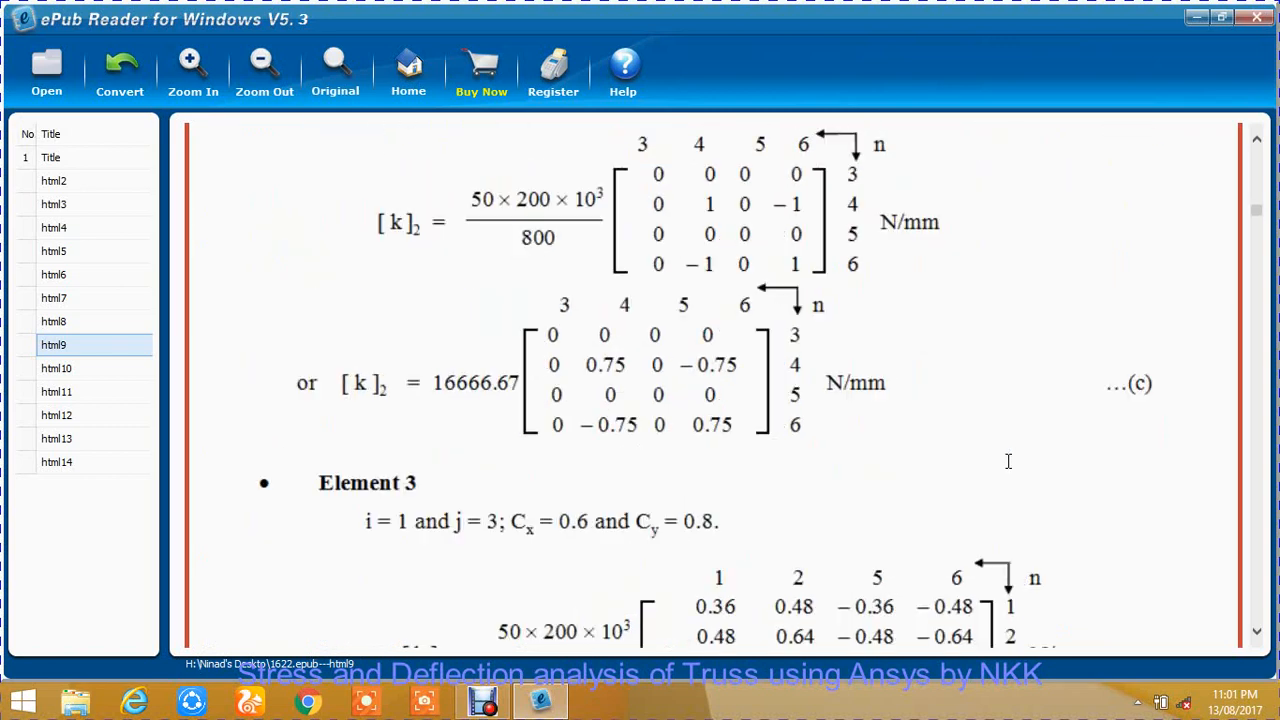
{"action": "scroll", "scroll_direction": "up", "scroll_amount": 3}
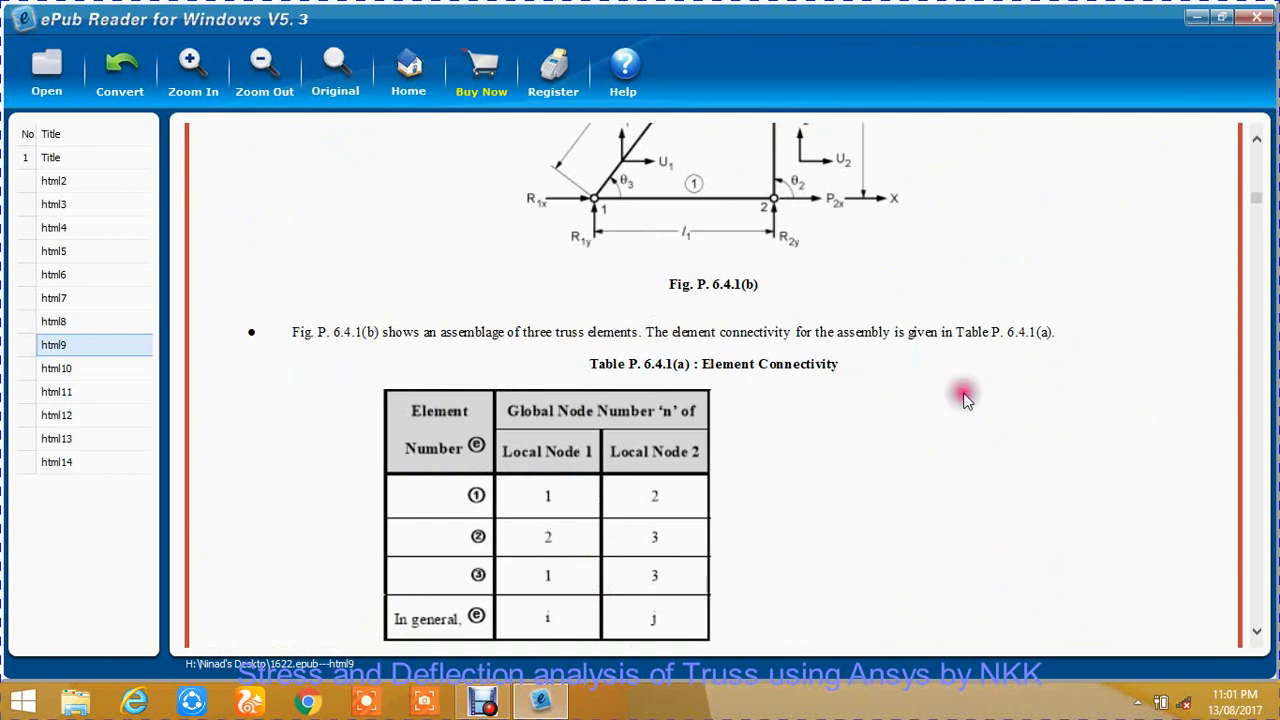
{"action": "mouse_move", "coordinate": [580, 210]}
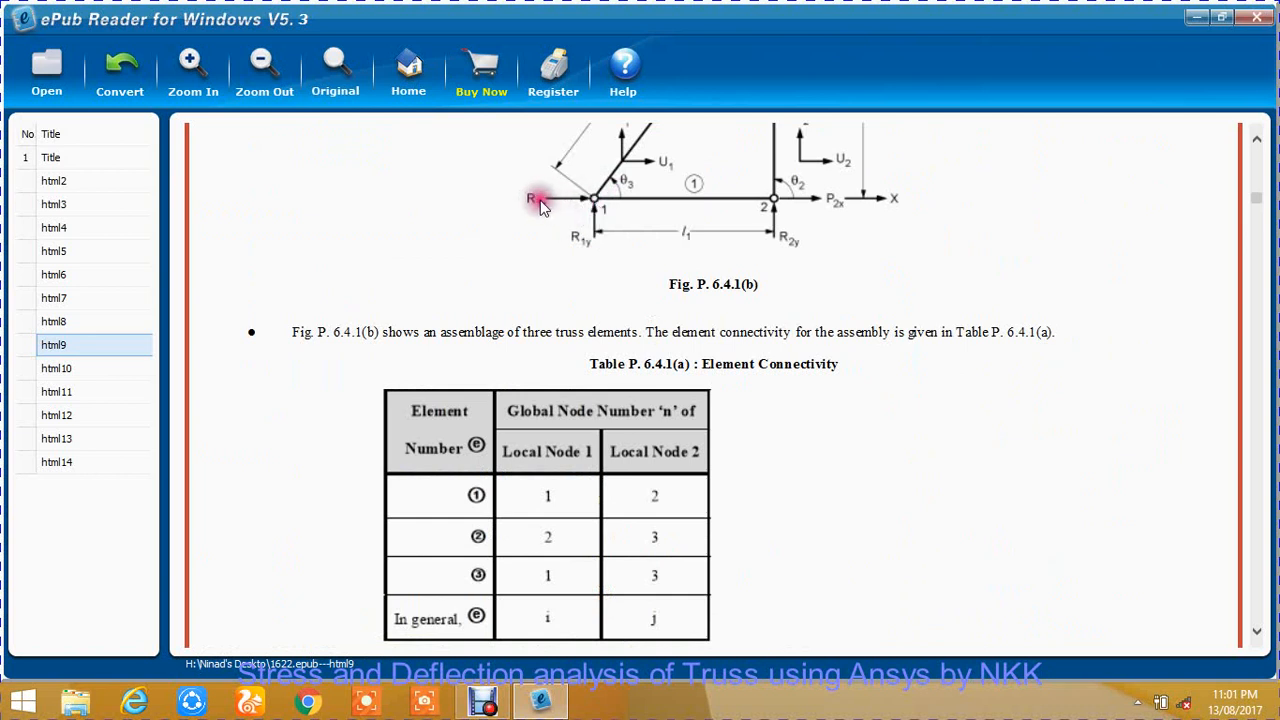
{"action": "mouse_move", "coordinate": [585, 213]}
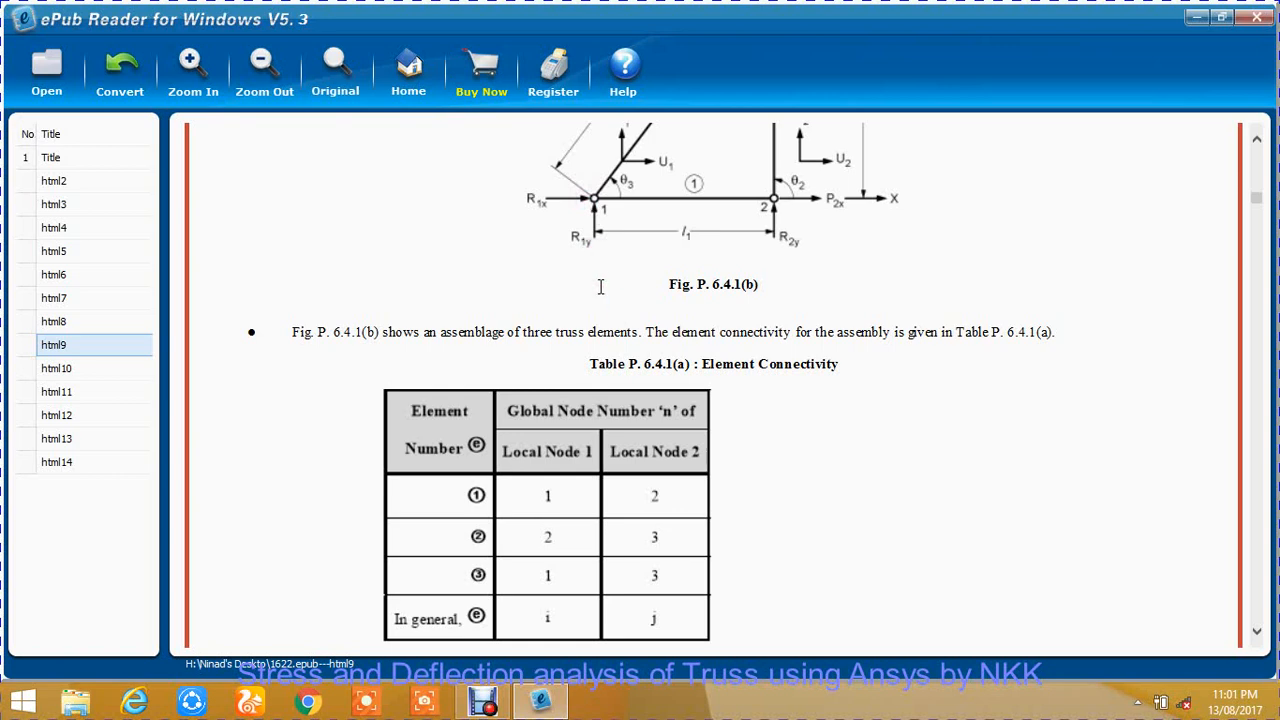
{"action": "scroll", "scroll_direction": "down", "scroll_amount": 3}
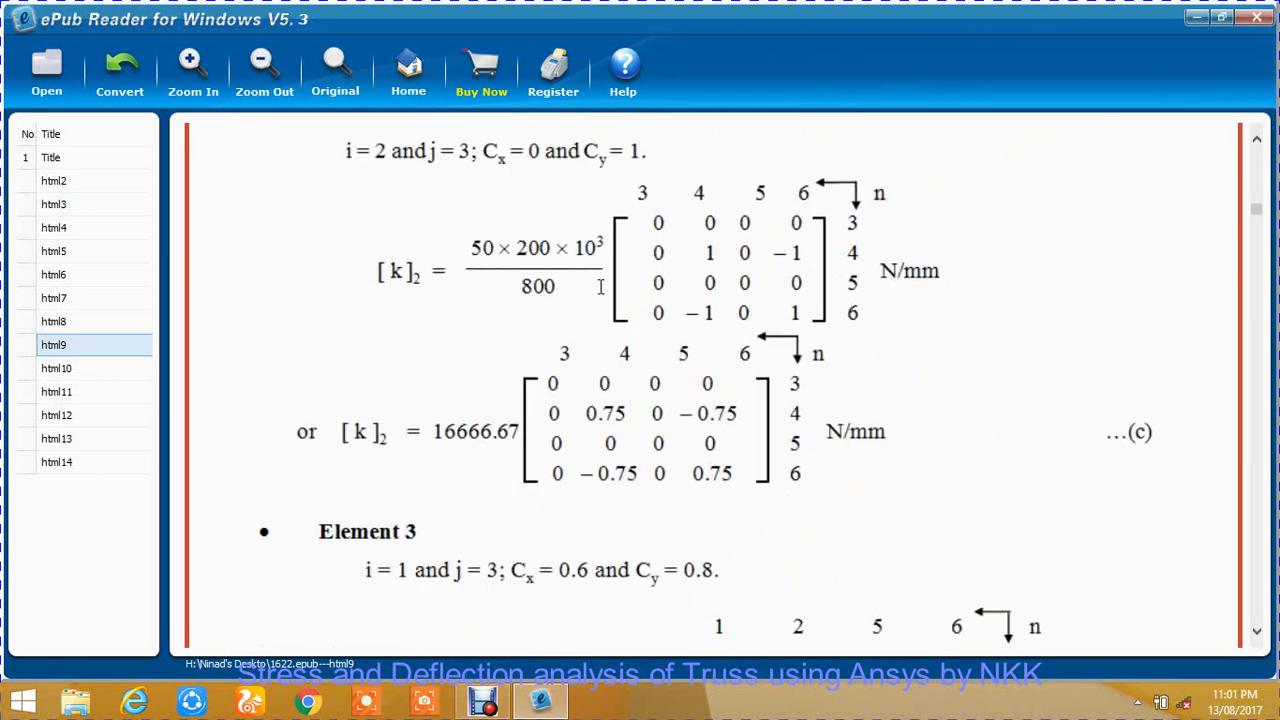
{"action": "scroll", "scroll_direction": "down", "scroll_amount": 3}
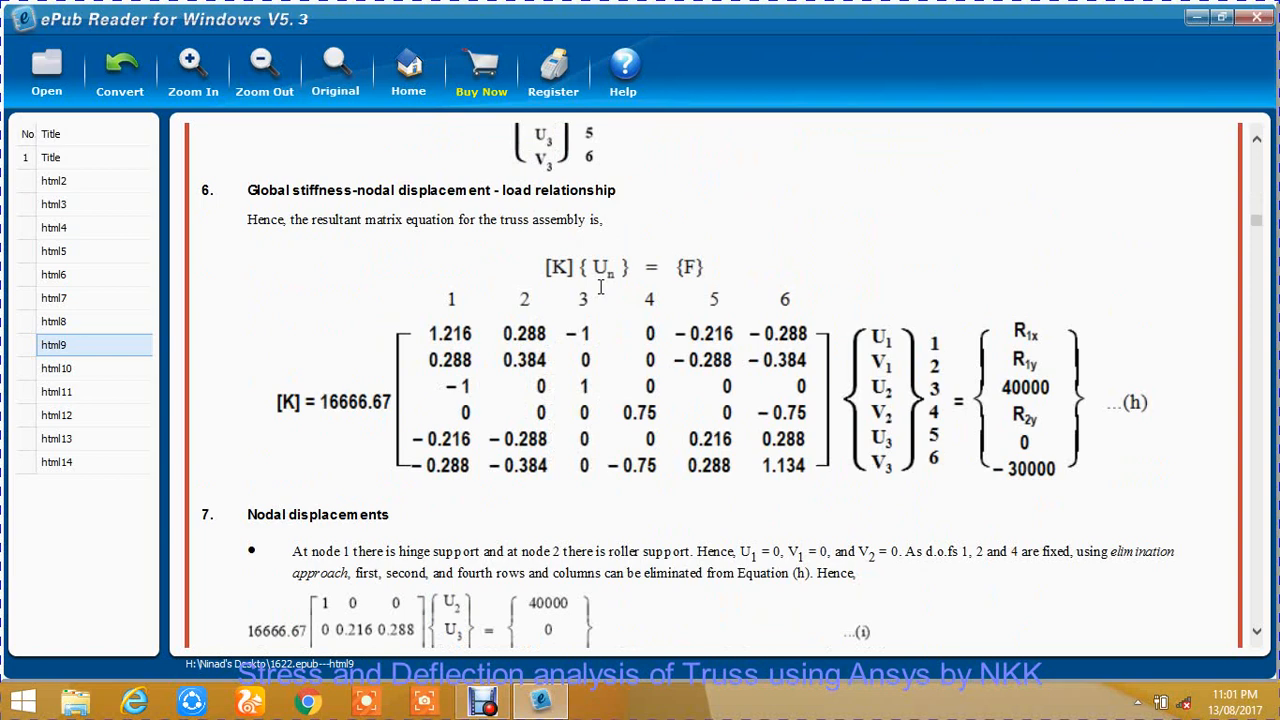
{"action": "scroll", "scroll_direction": "up", "scroll_amount": 3}
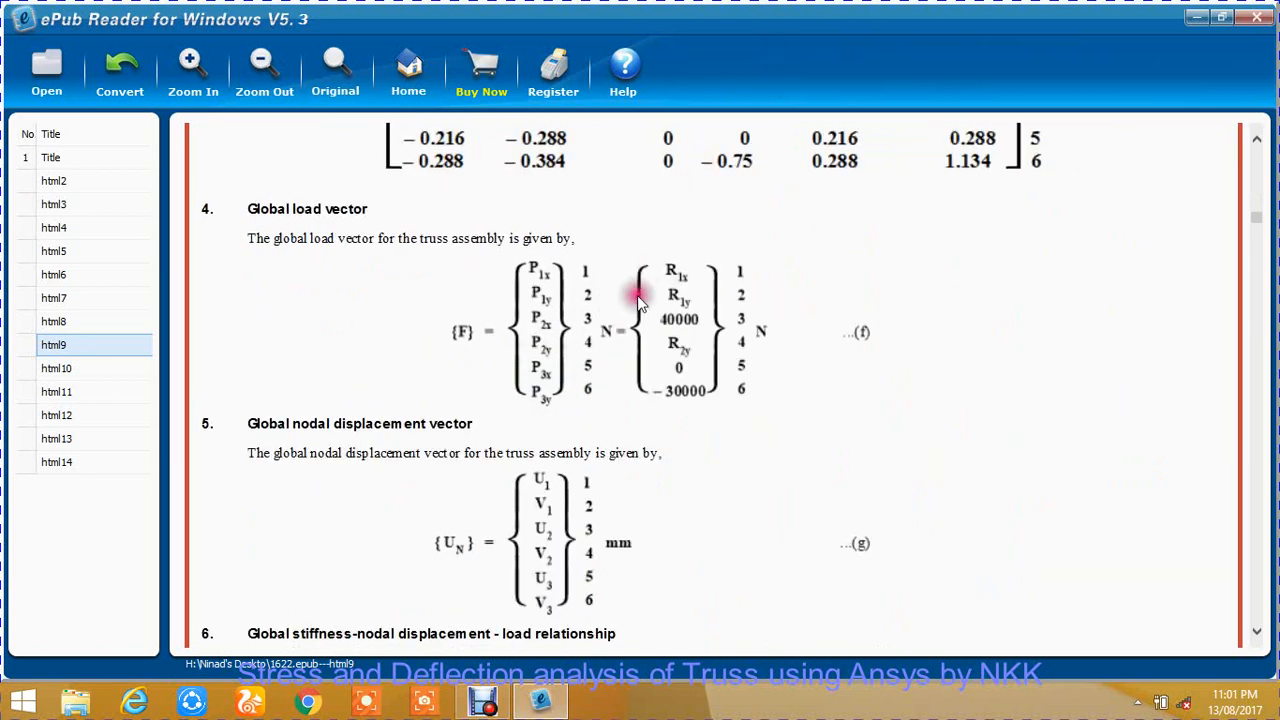
{"action": "mouse_move", "coordinate": [685, 305]}
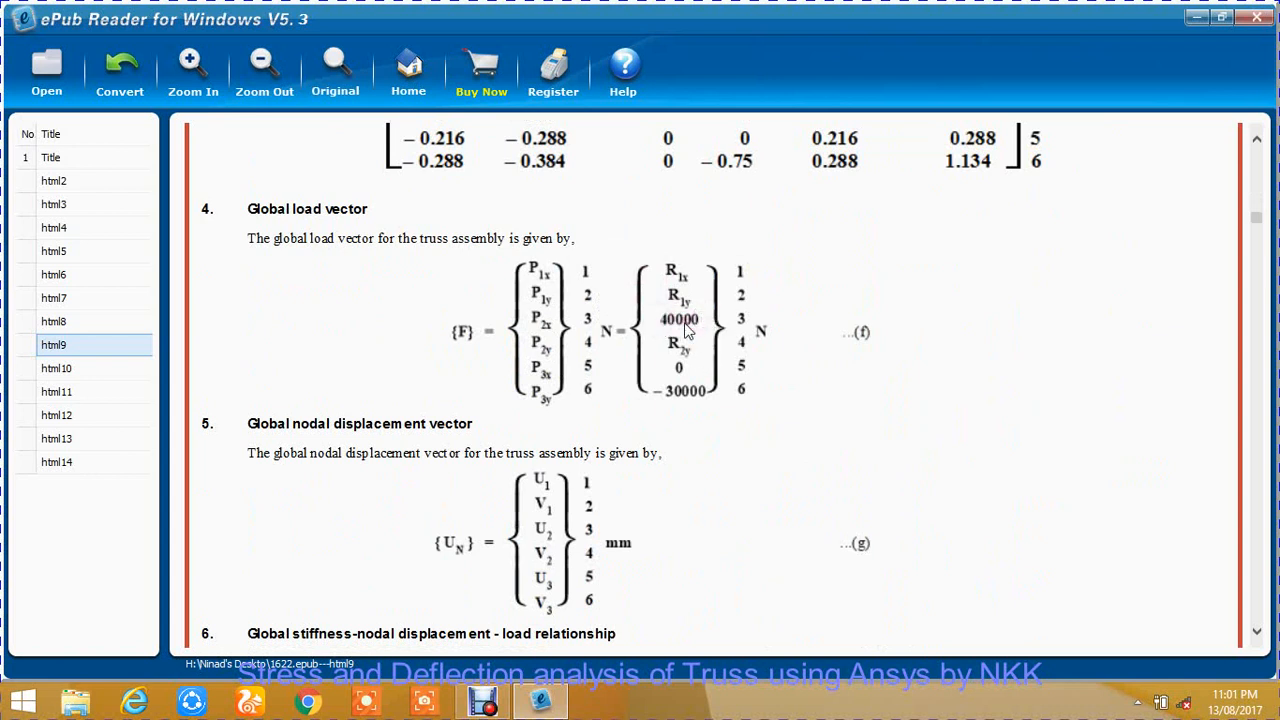
{"action": "mouse_move", "coordinate": [705, 332]}
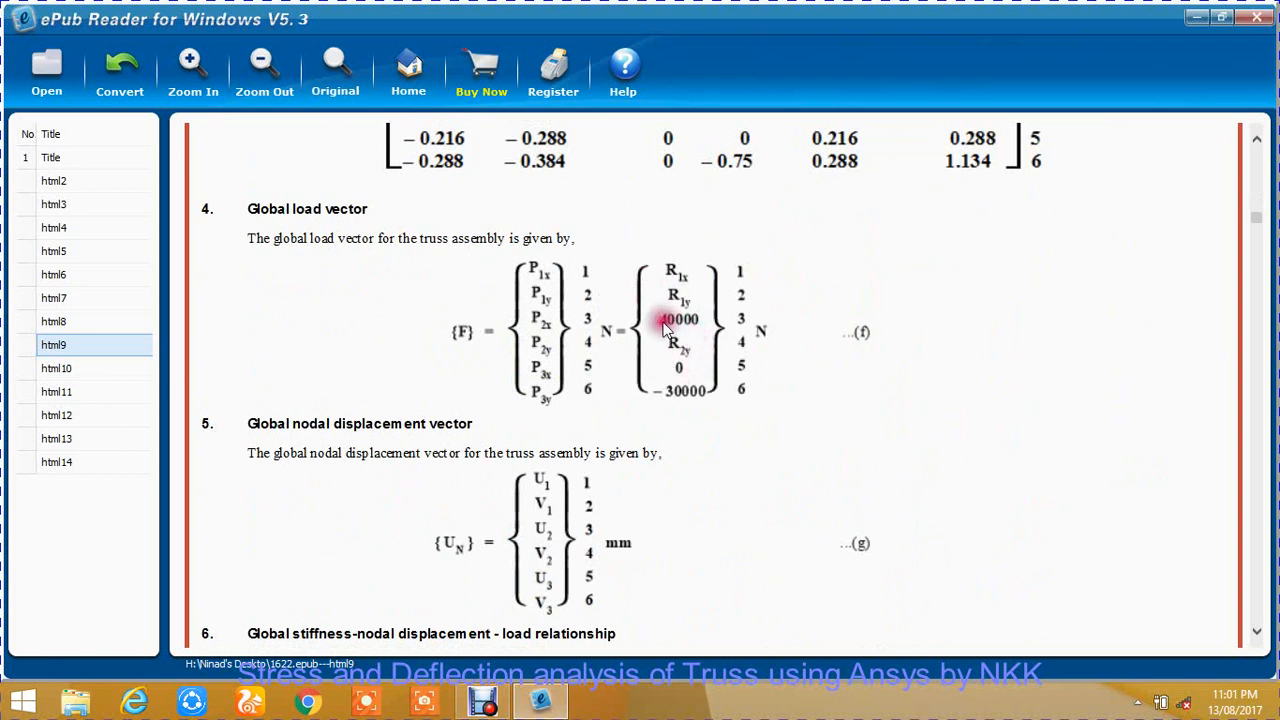
{"action": "mouse_move", "coordinate": [685, 373]}
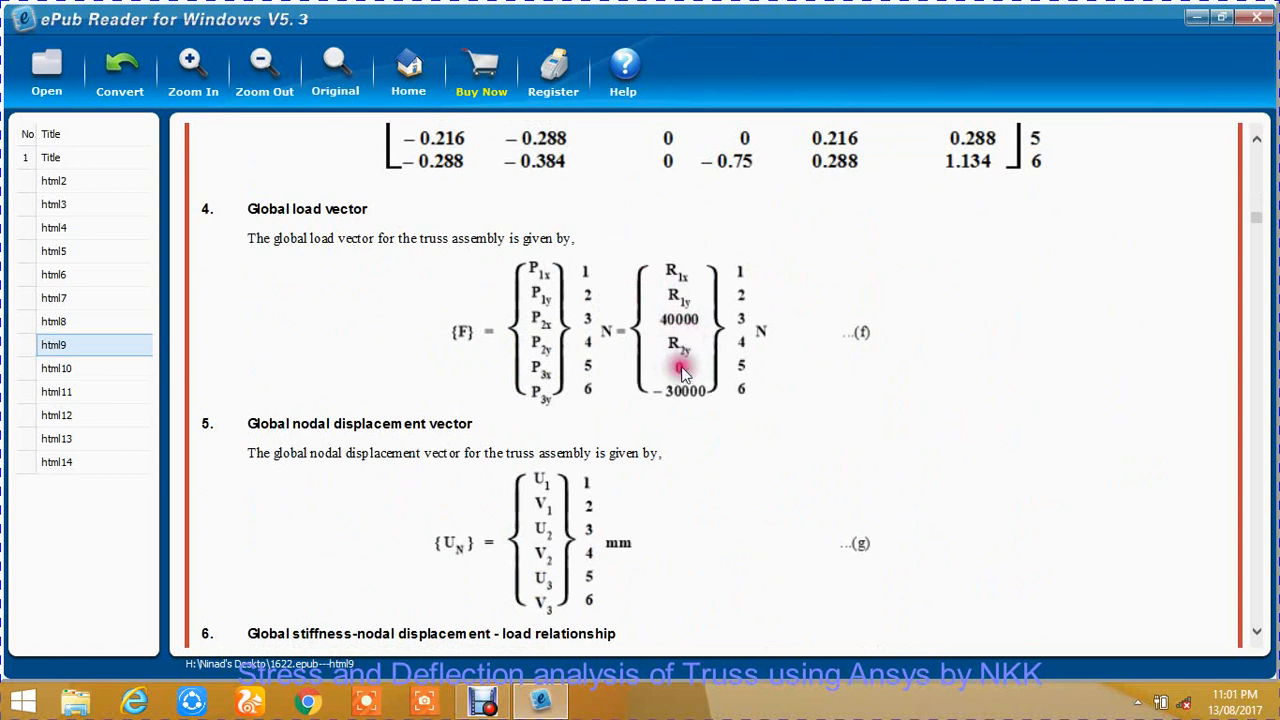
{"action": "mouse_move", "coordinate": [682, 375]}
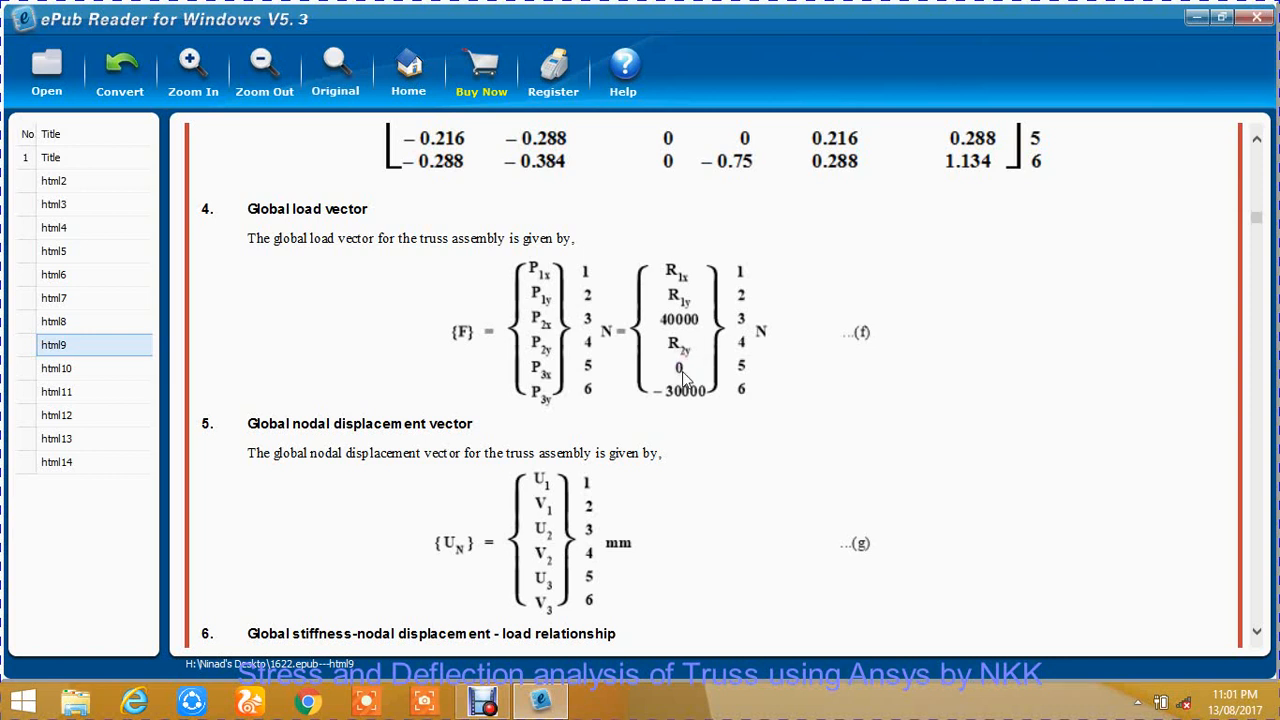
{"action": "mouse_move", "coordinate": [684, 372]}
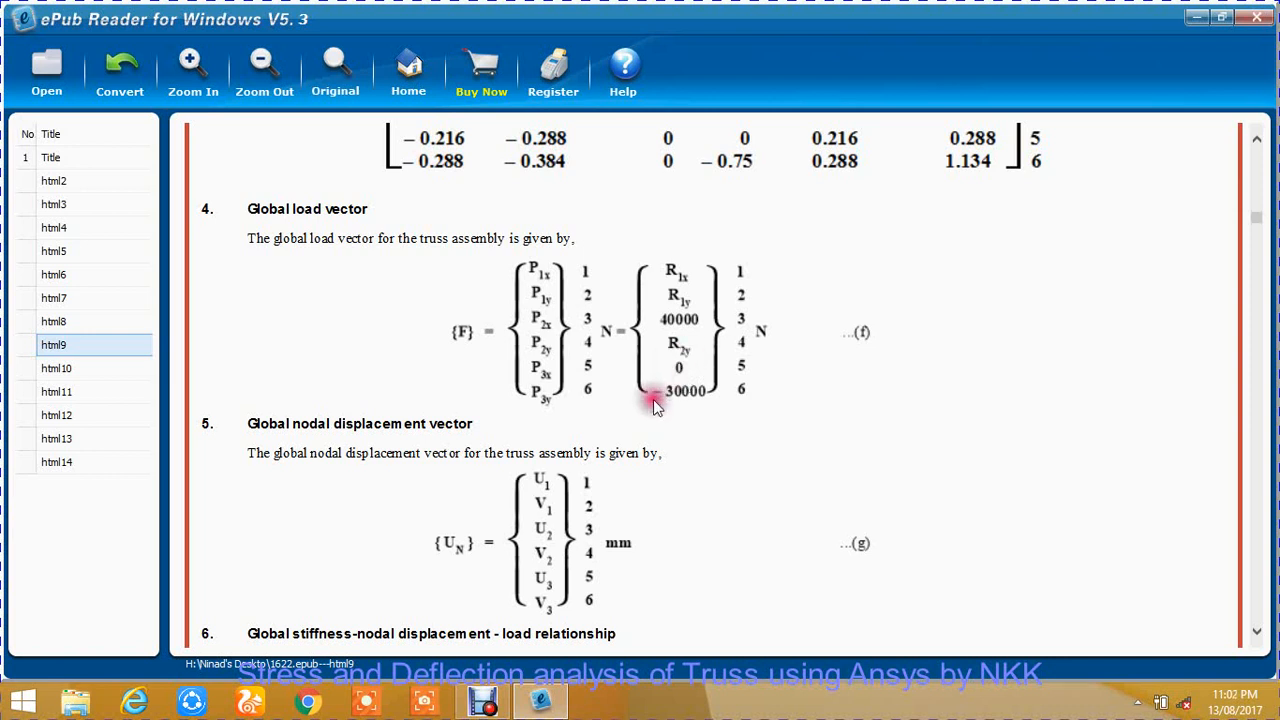
{"action": "mouse_move", "coordinate": [705, 388]}
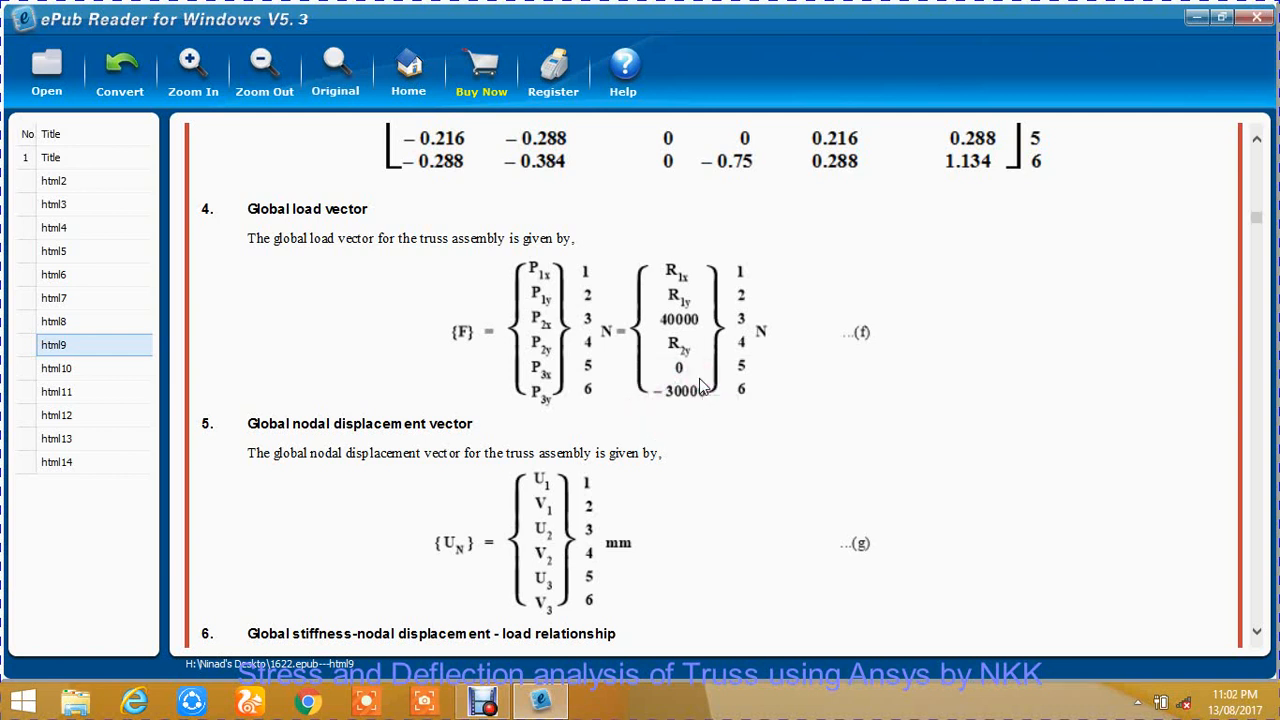
{"action": "mouse_move", "coordinate": [715, 405]}
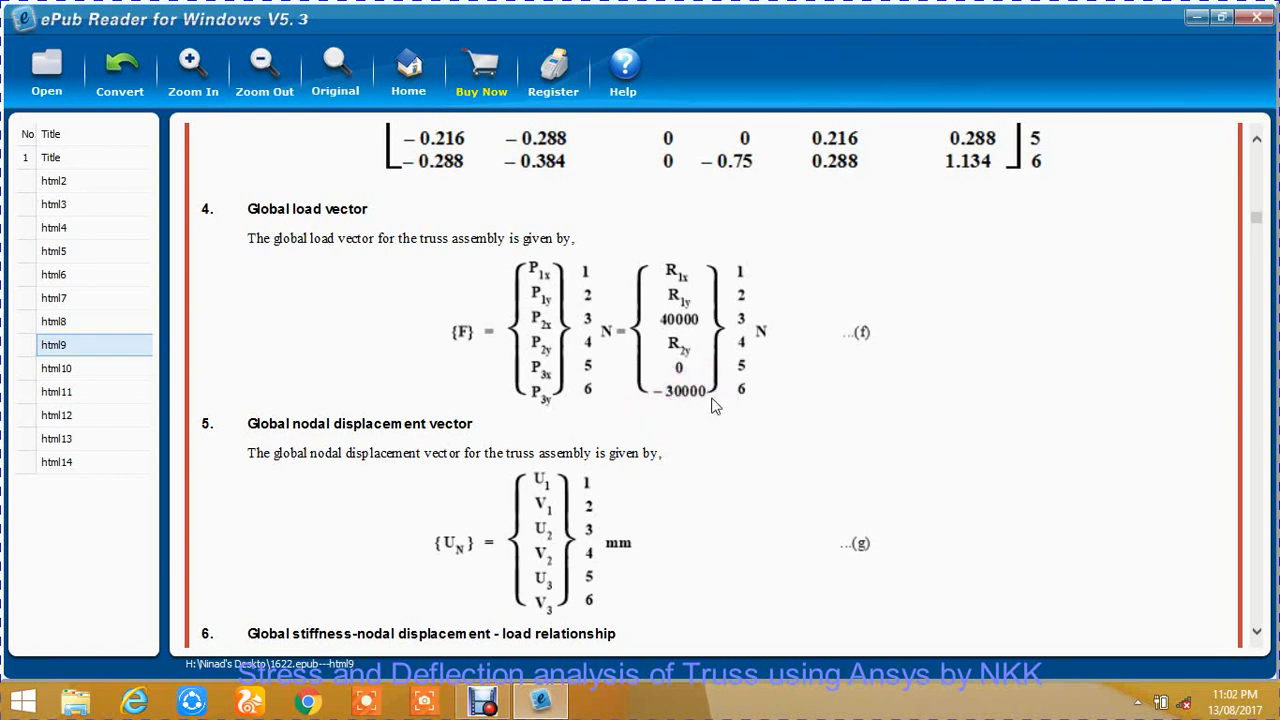
{"action": "mouse_move", "coordinate": [672, 410]}
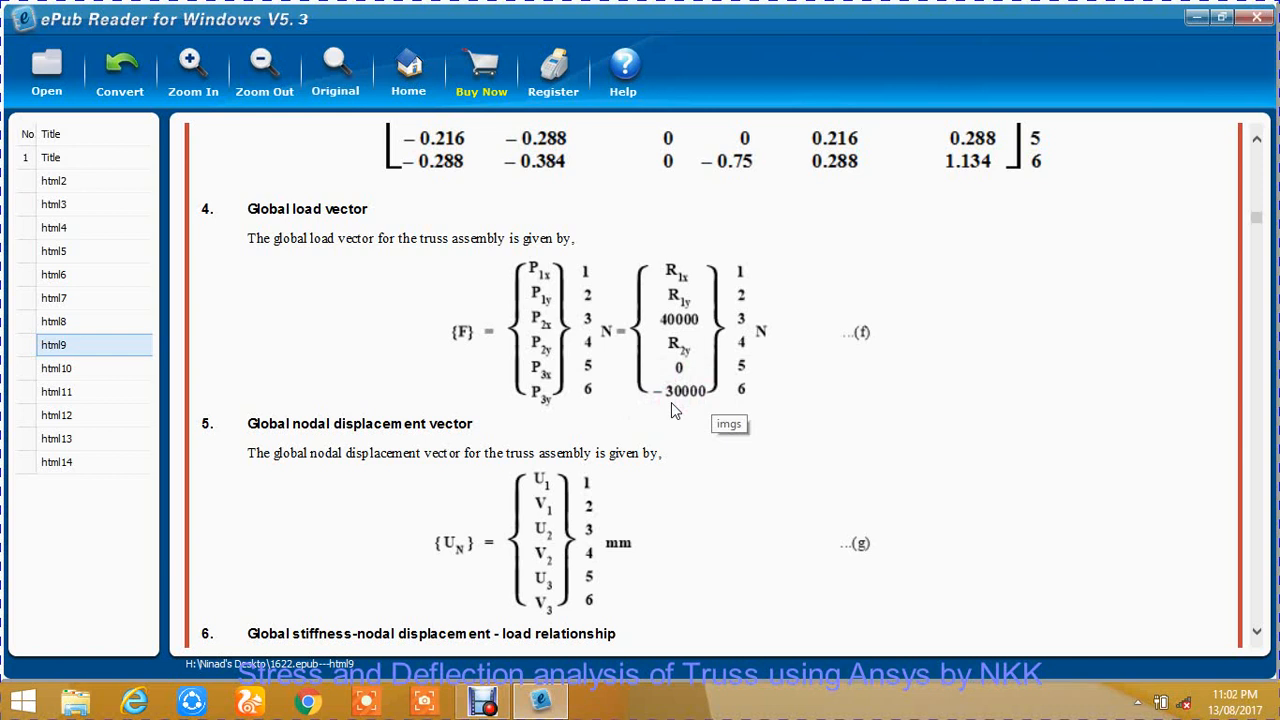
{"action": "mouse_move", "coordinate": [335, 220]}
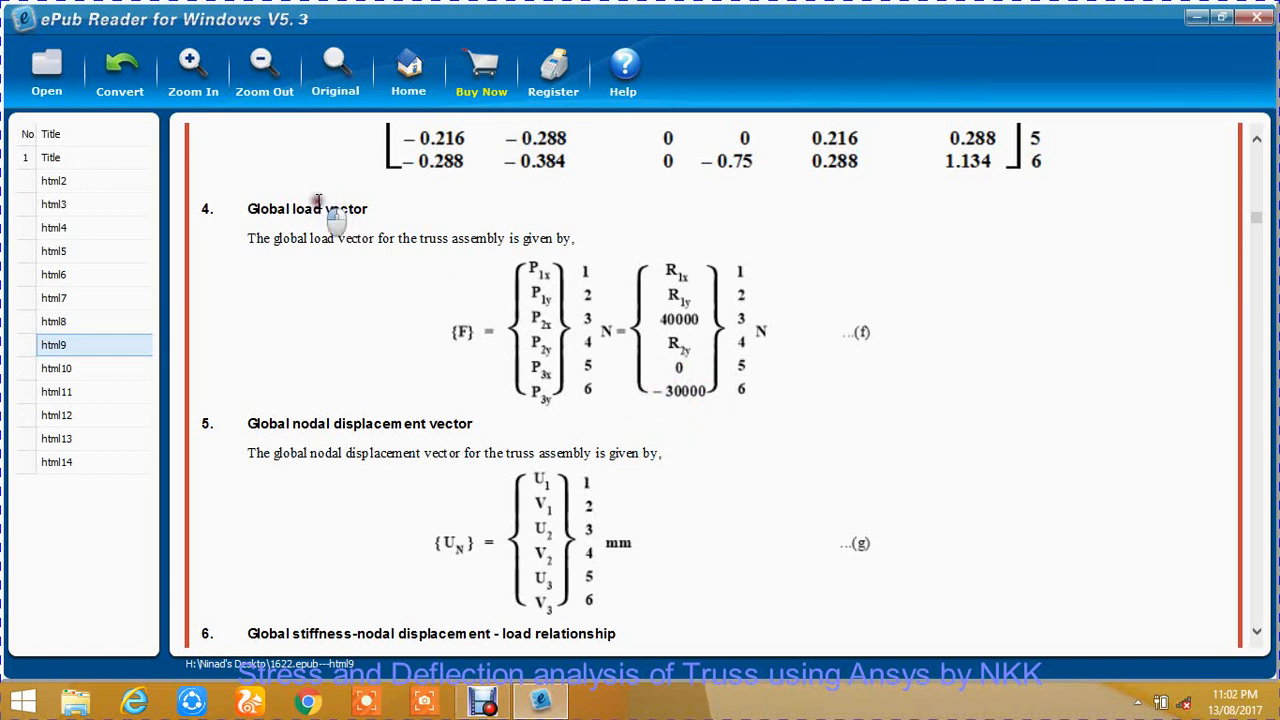
{"action": "double_click", "coordinate": [345, 208]}
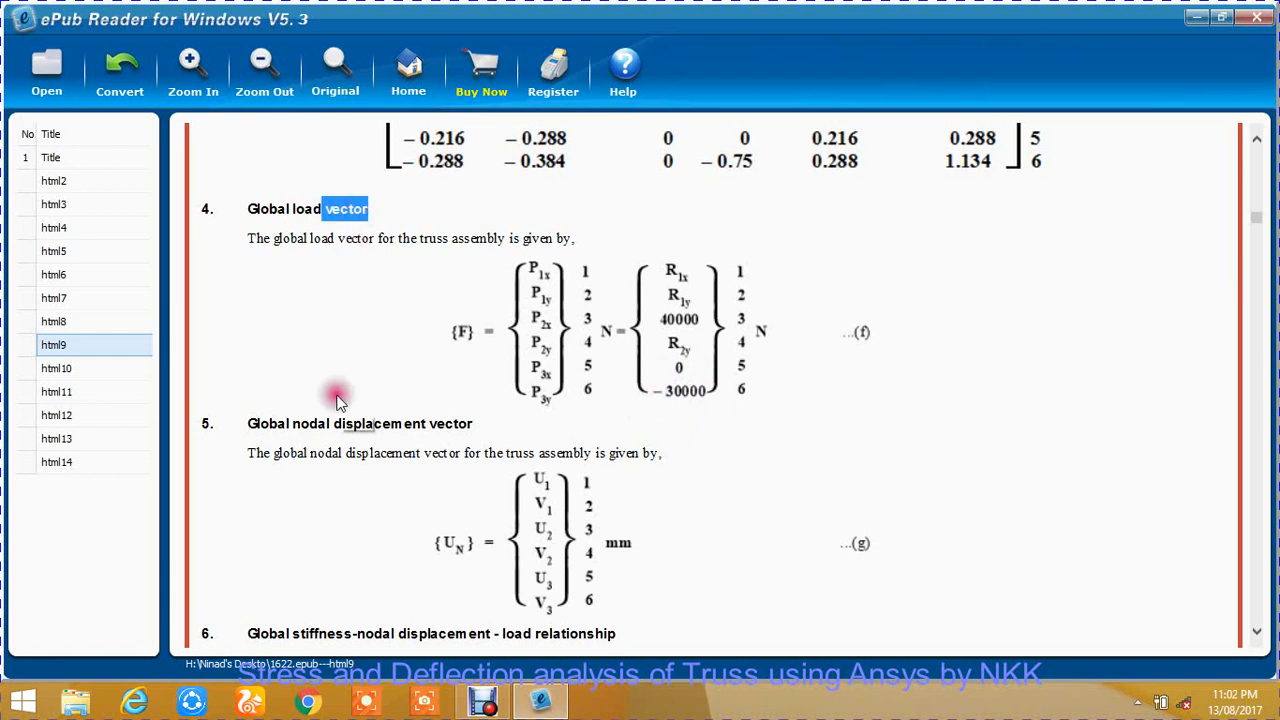
{"action": "mouse_move", "coordinate": [347, 430]}
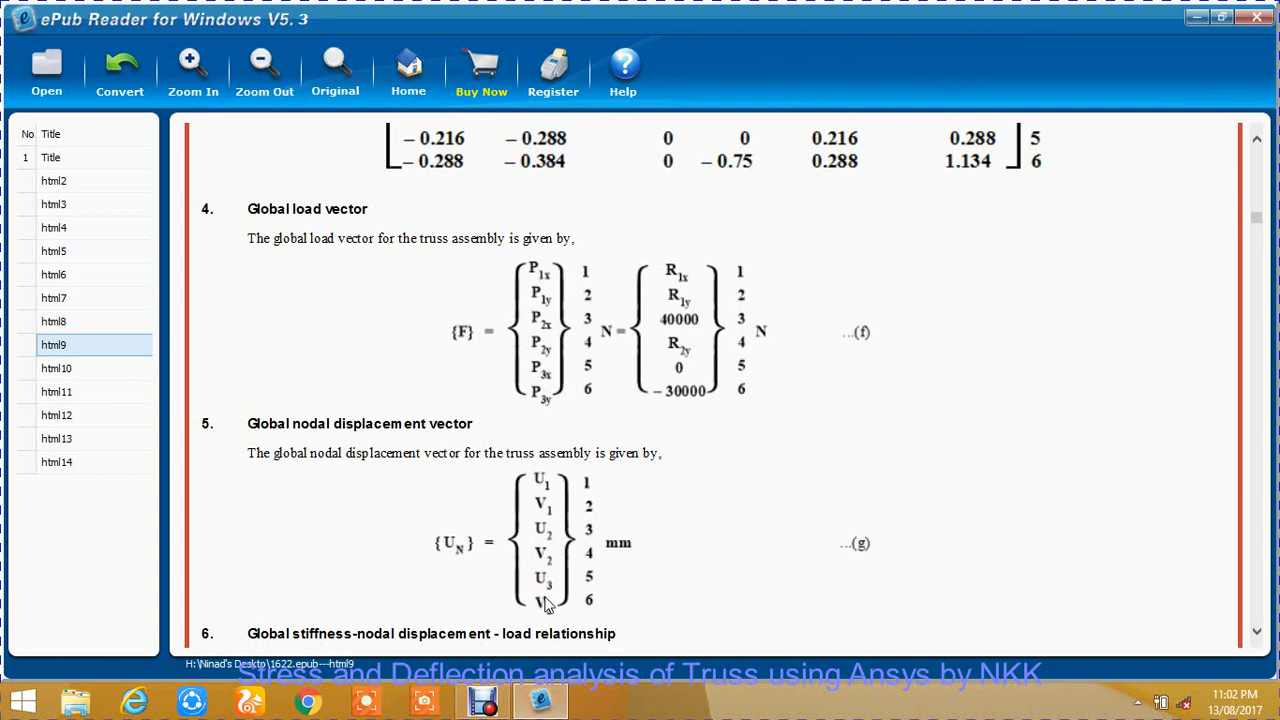
Scroll down to section 6's assembled [K]{Un} = {F} matrix equation (h).
{"action": "scroll", "scroll_direction": "down", "scroll_amount": 3}
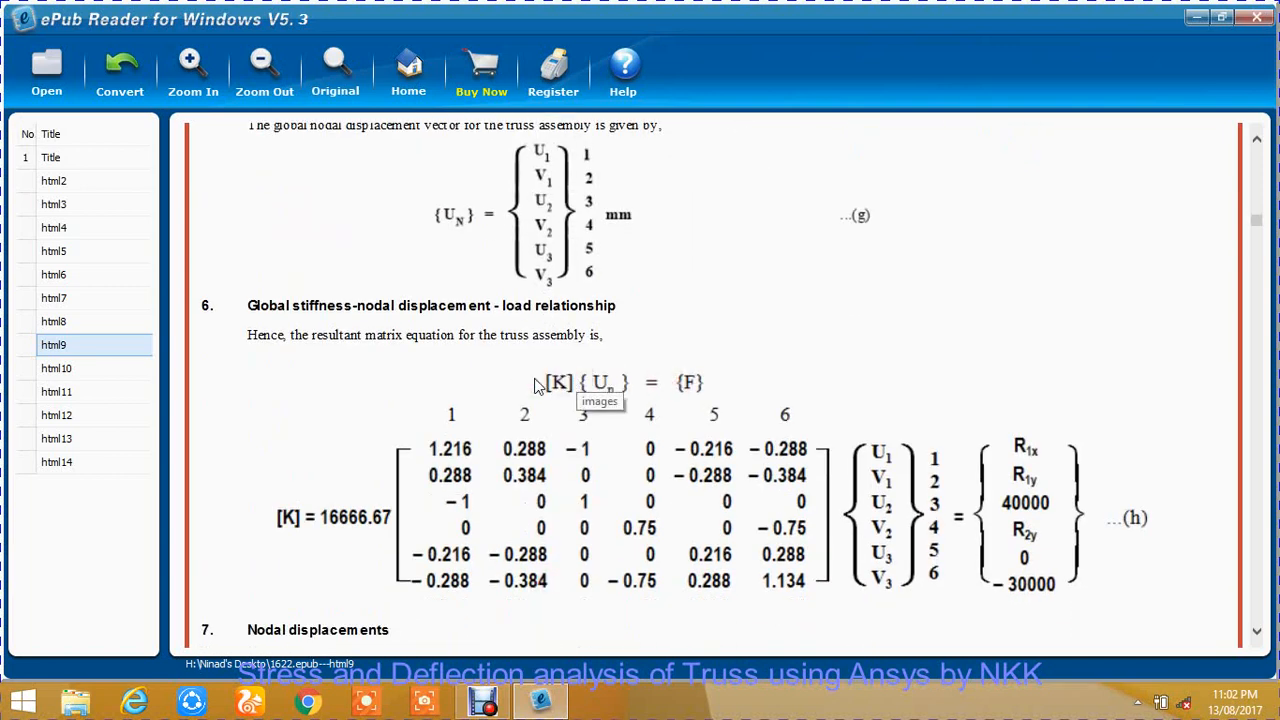
{"action": "mouse_move", "coordinate": [540, 388]}
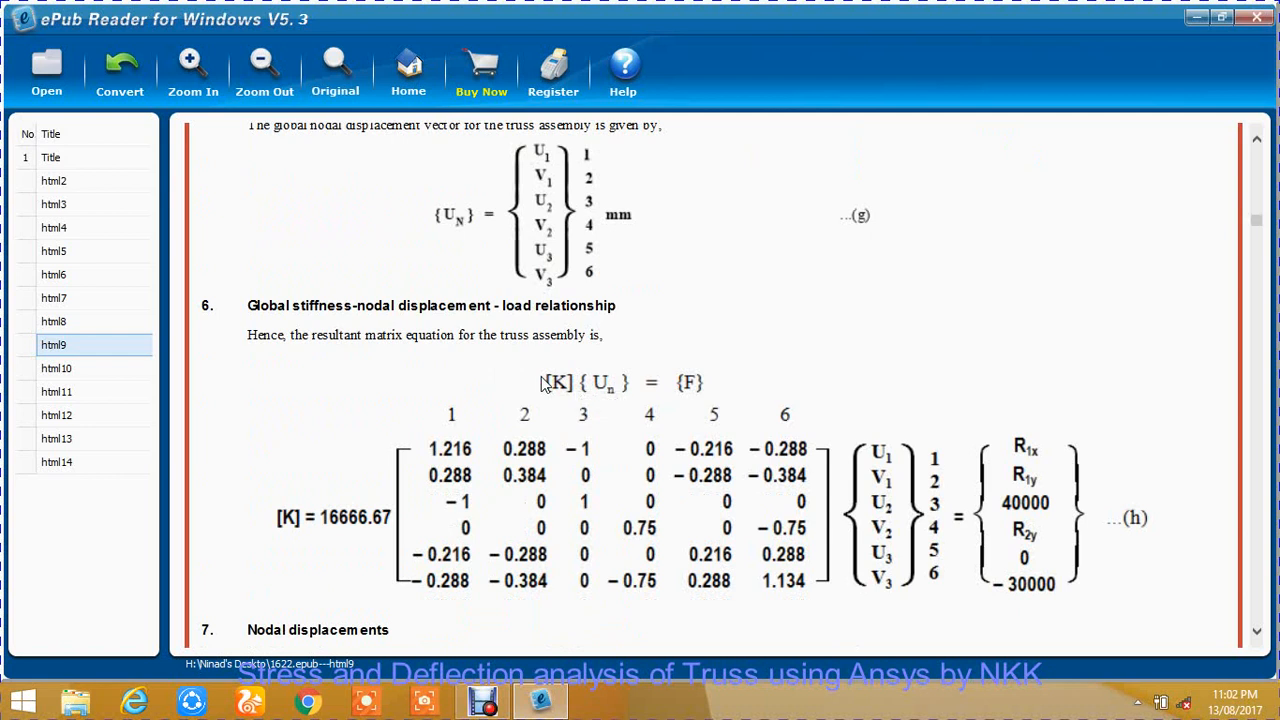
{"action": "mouse_move", "coordinate": [565, 398]}
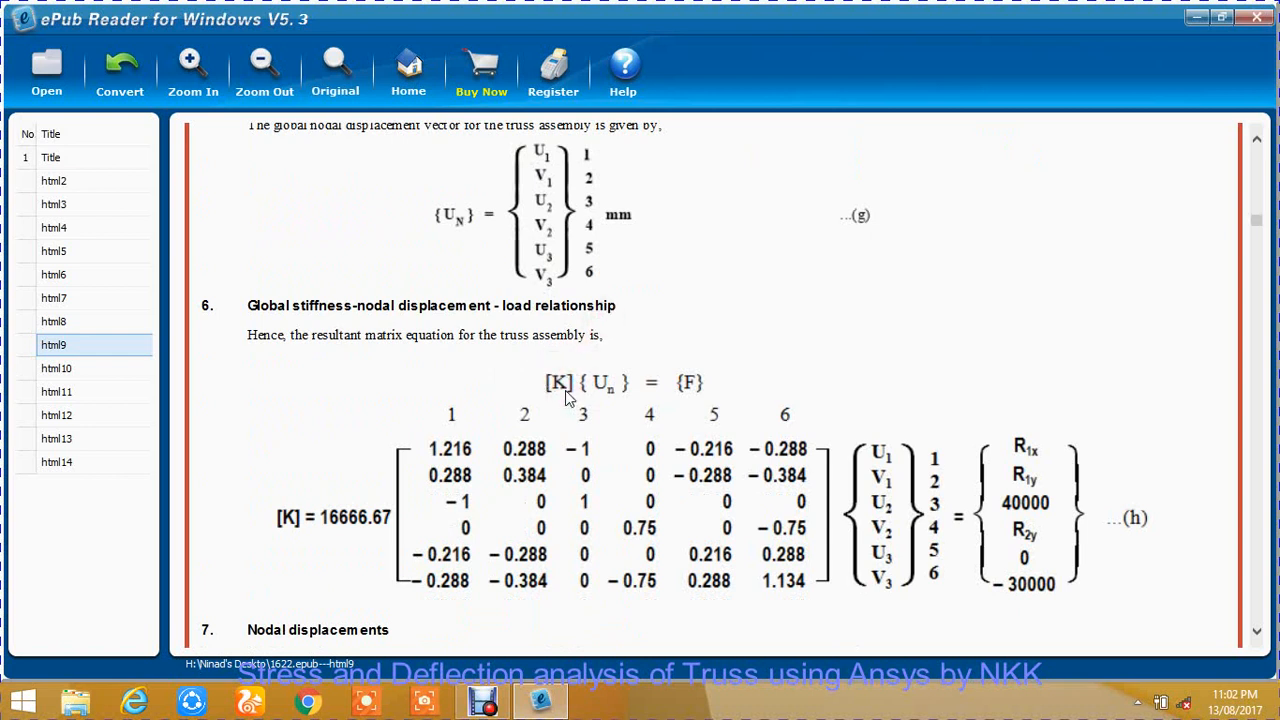
{"action": "mouse_move", "coordinate": [682, 398]}
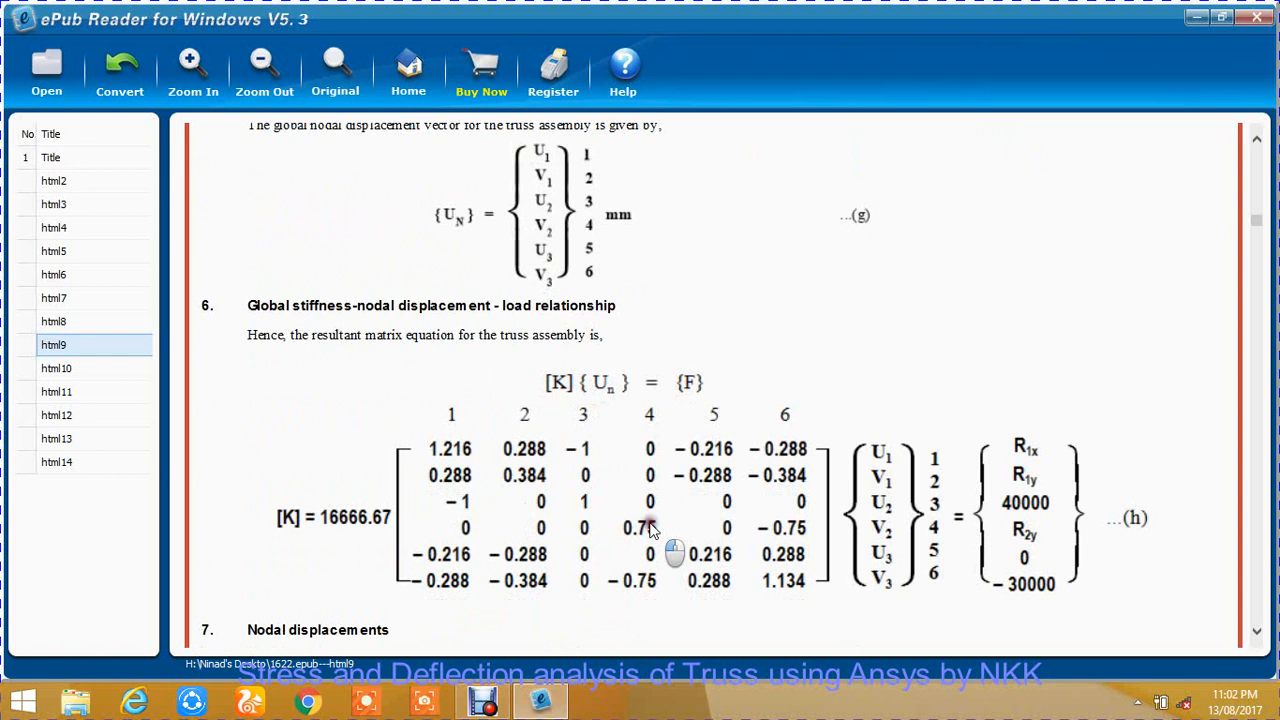
{"action": "scroll", "scroll_direction": "down", "scroll_amount": 3}
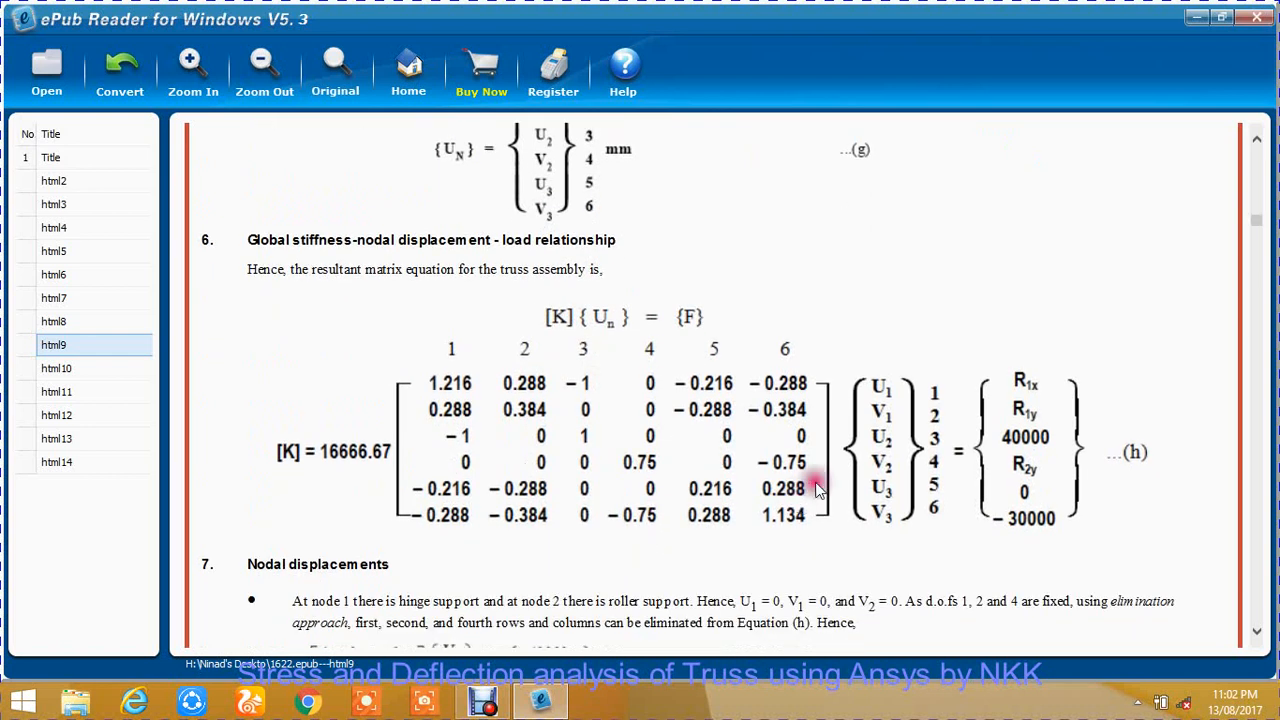
{"action": "mouse_move", "coordinate": [893, 393]}
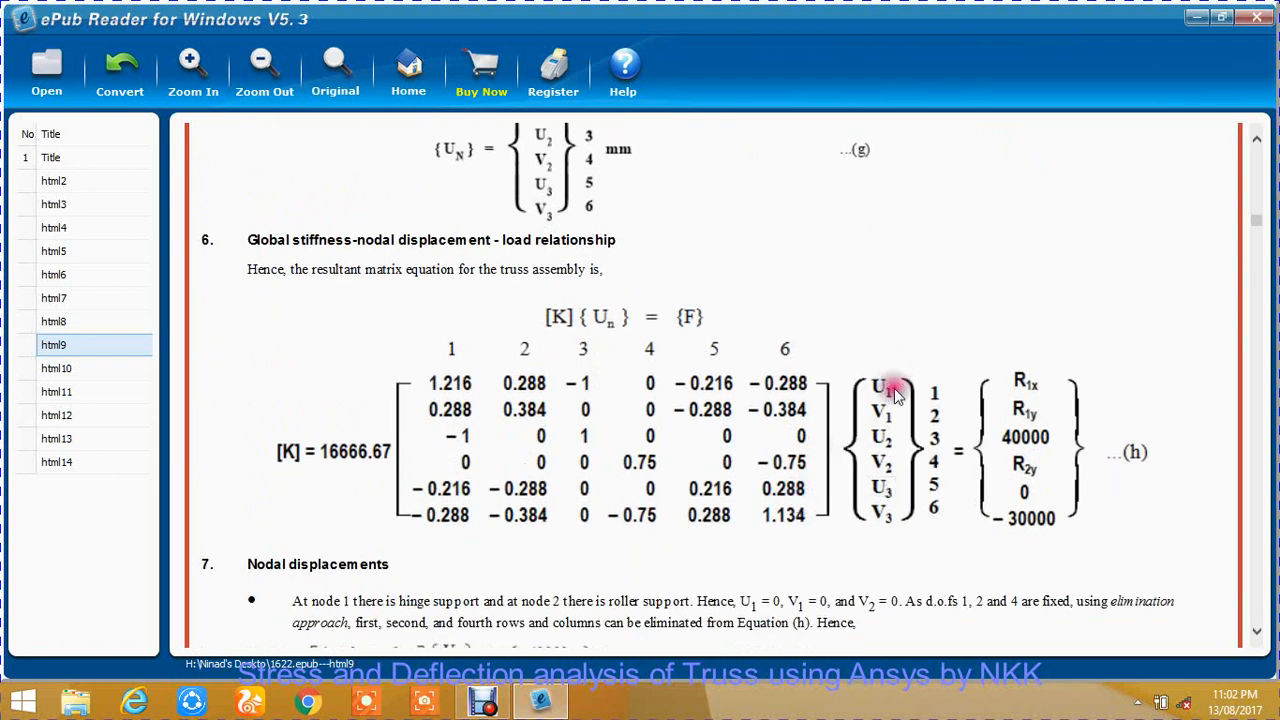
{"action": "mouse_move", "coordinate": [890, 395]}
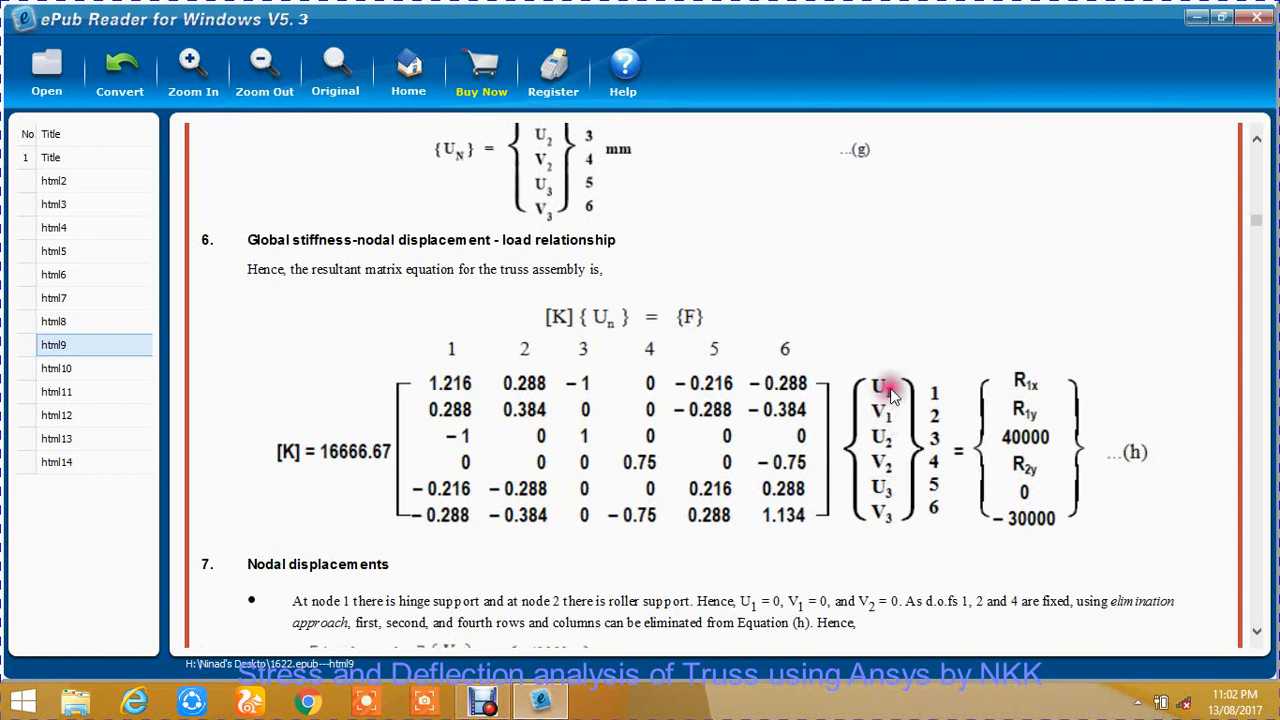
{"action": "mouse_move", "coordinate": [875, 388]}
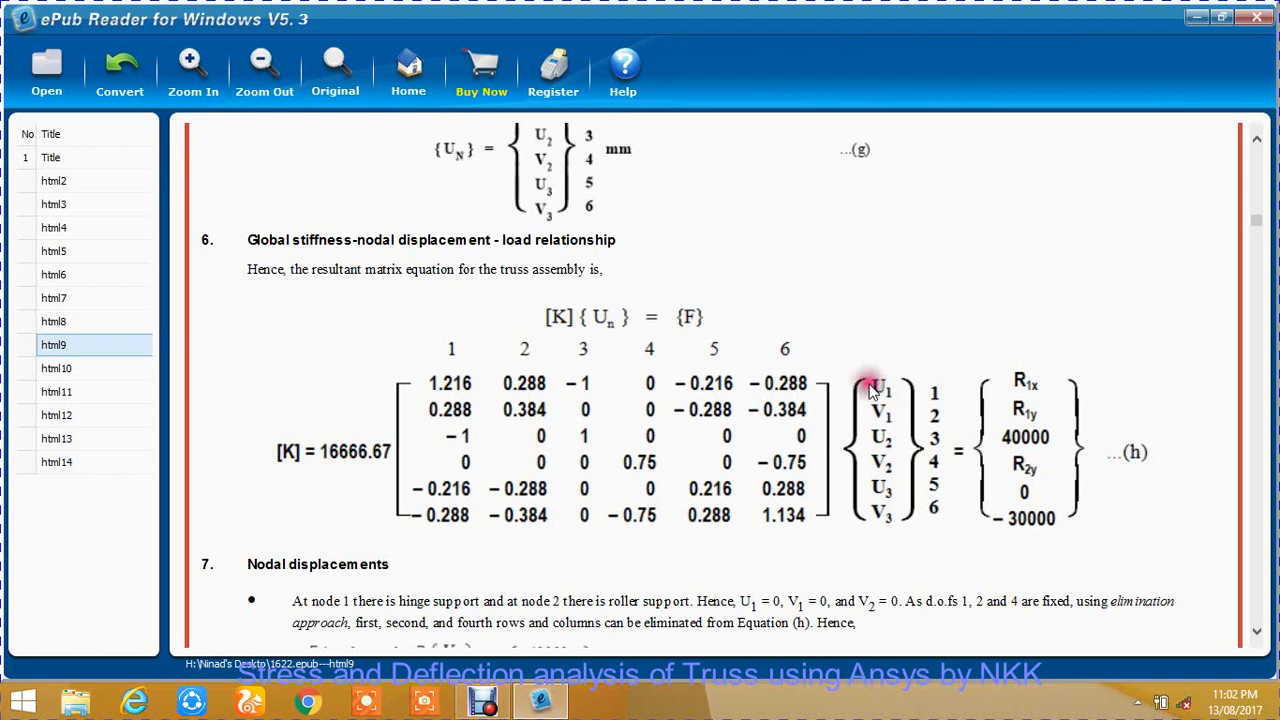
{"action": "mouse_move", "coordinate": [883, 468]}
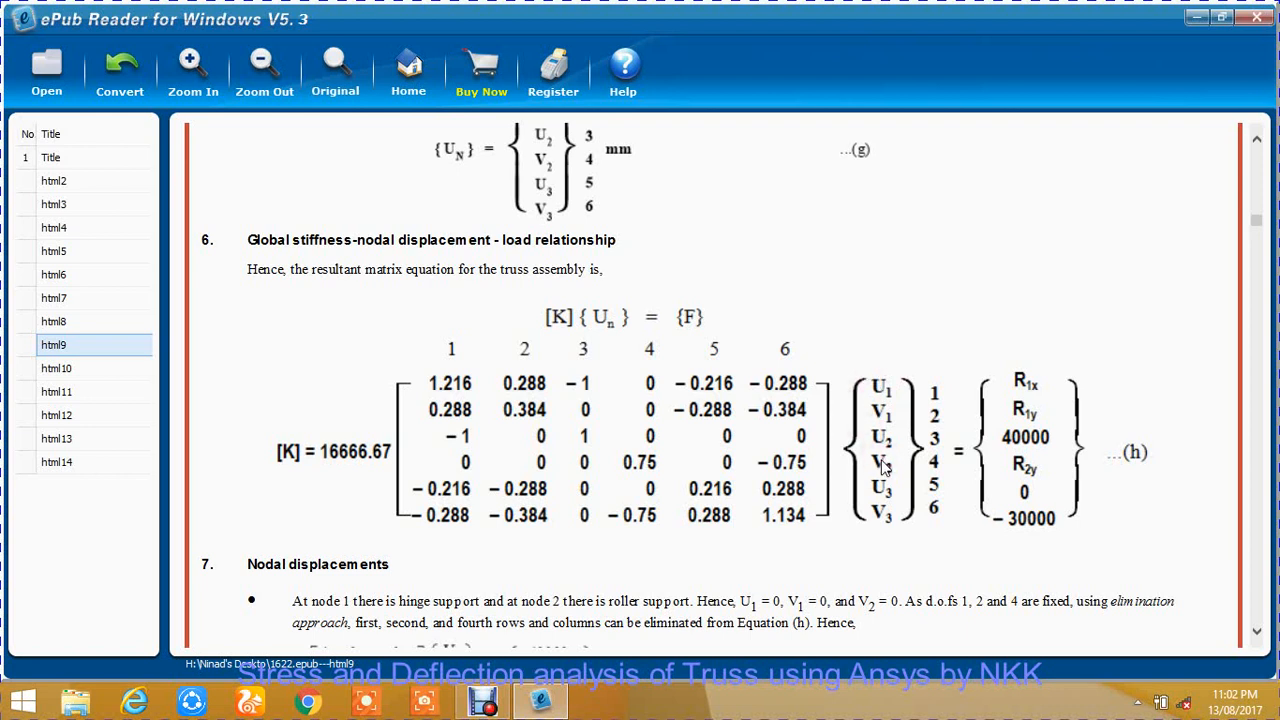
{"action": "mouse_move", "coordinate": [884, 463]}
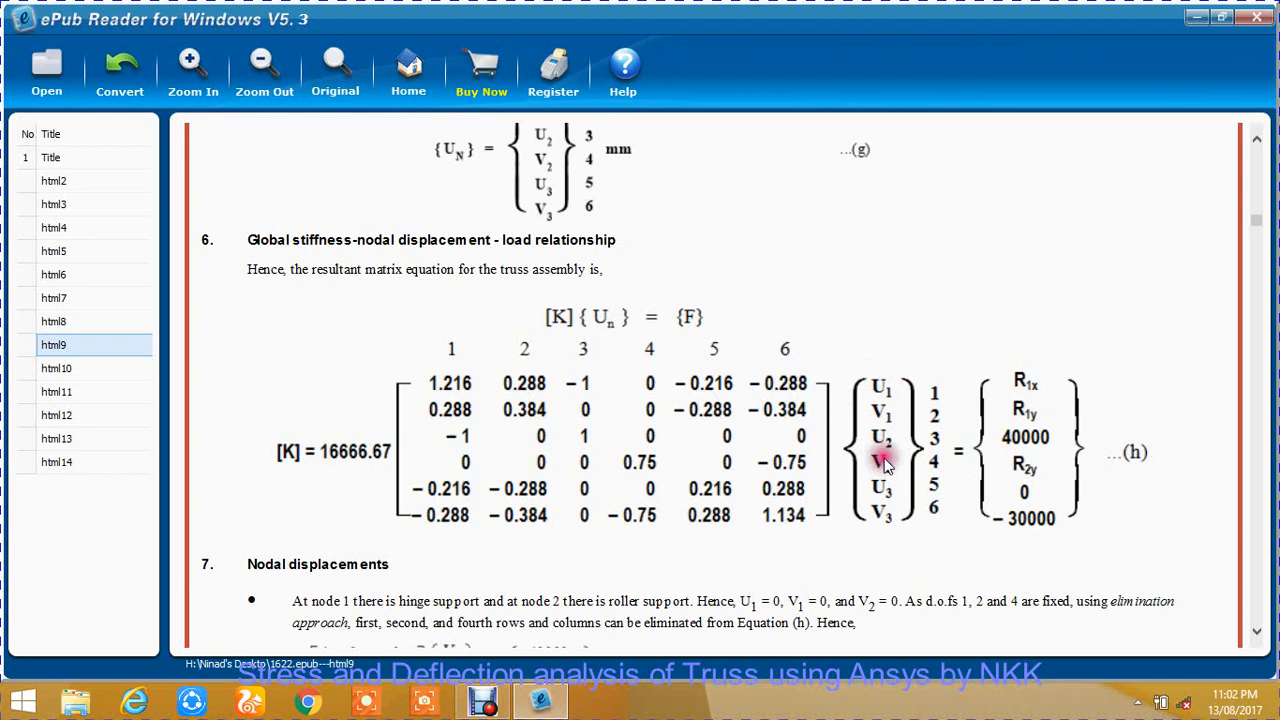
{"action": "mouse_move", "coordinate": [888, 445]}
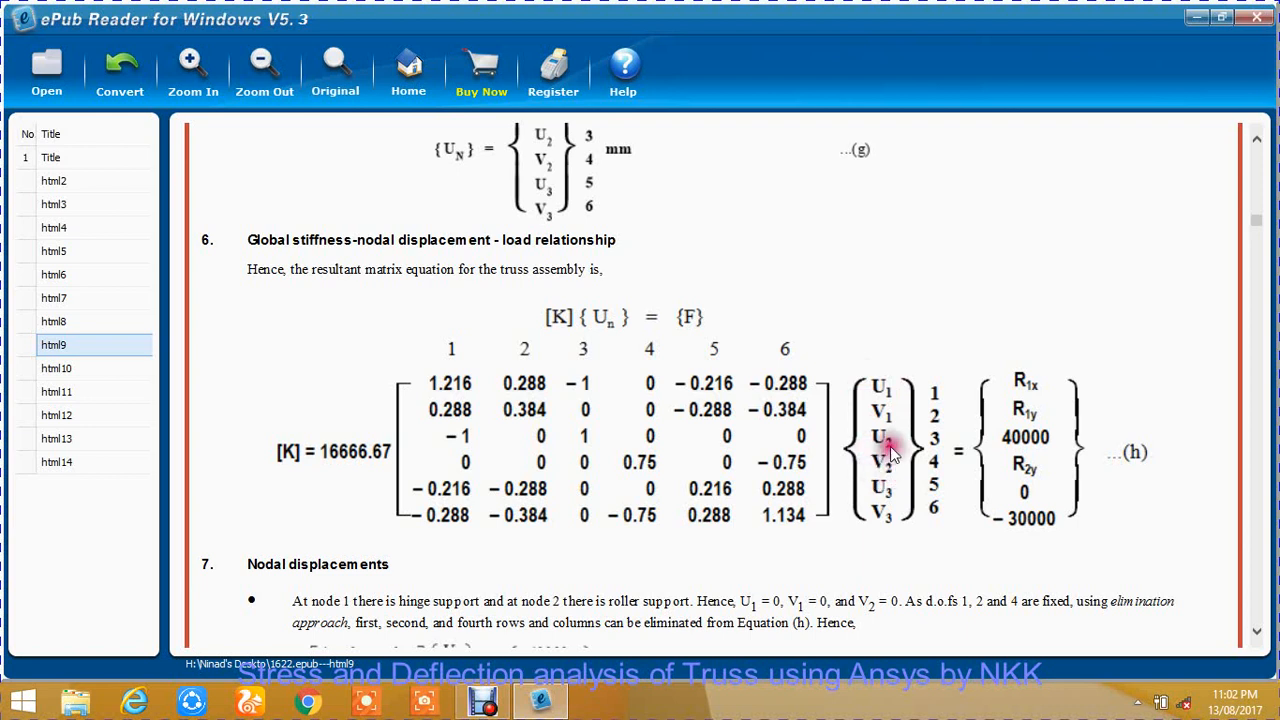
{"action": "mouse_move", "coordinate": [900, 463]}
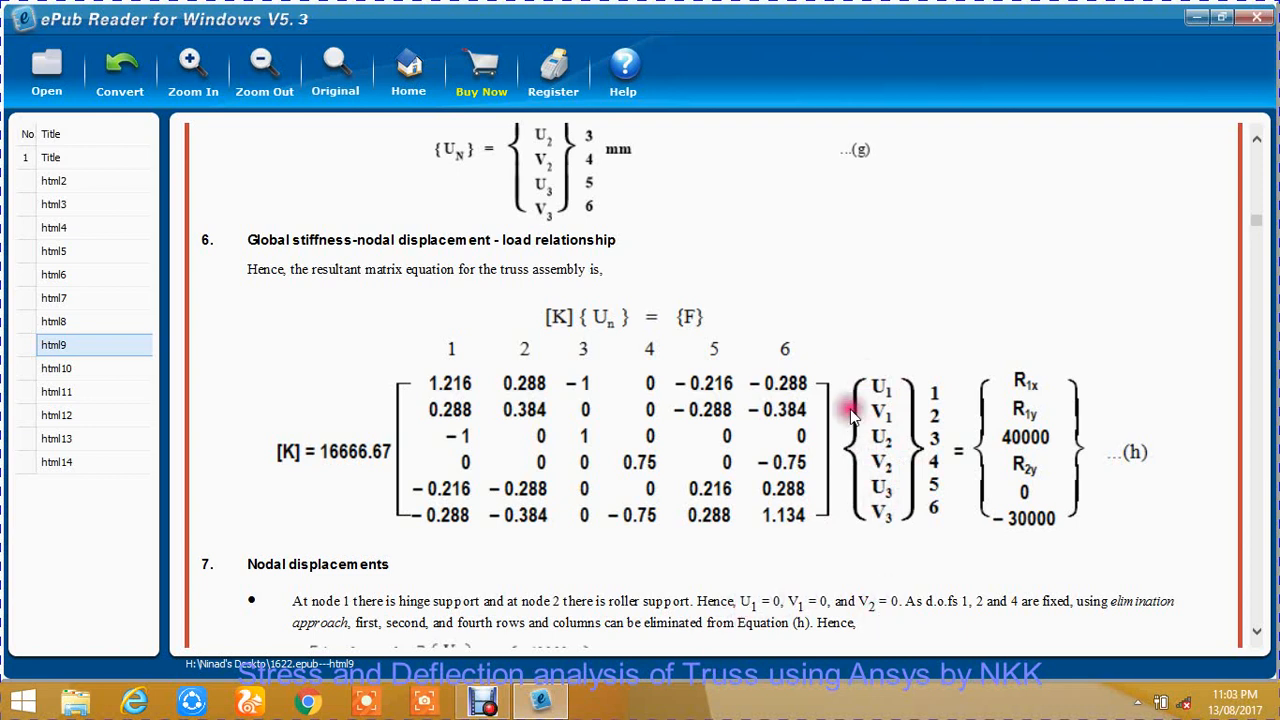
{"action": "mouse_move", "coordinate": [848, 505]}
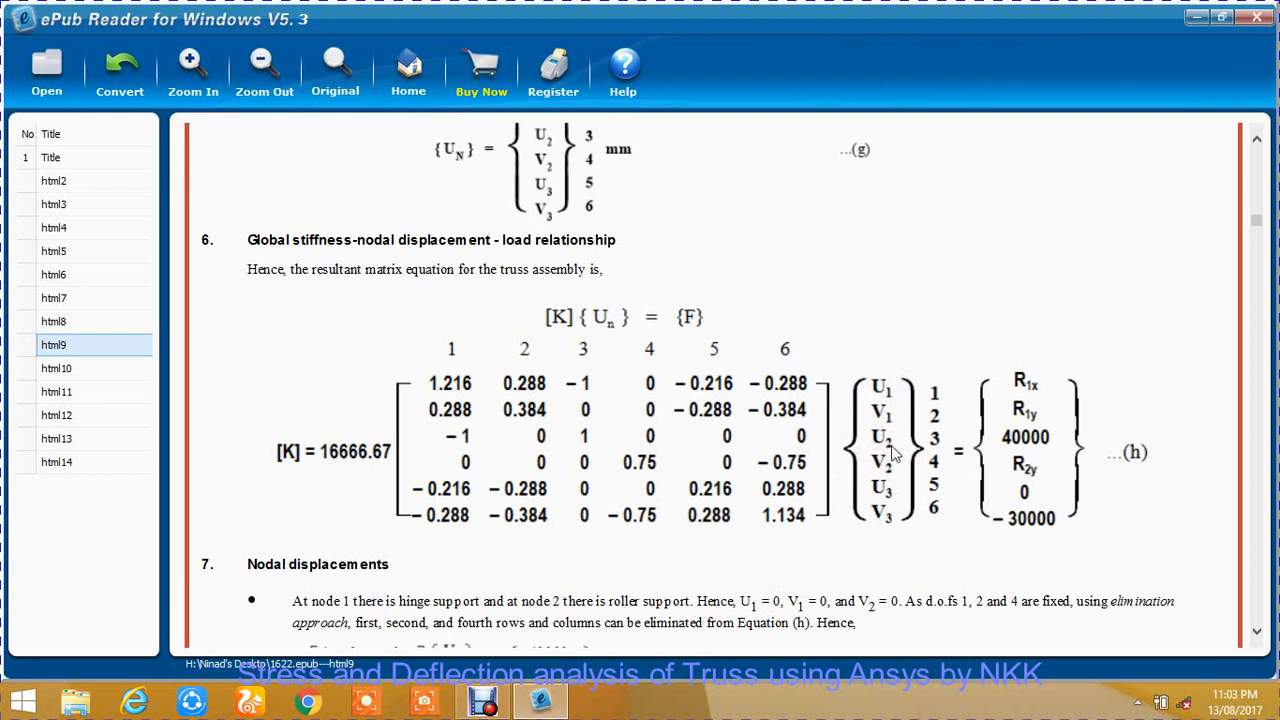
{"action": "mouse_move", "coordinate": [620, 415]}
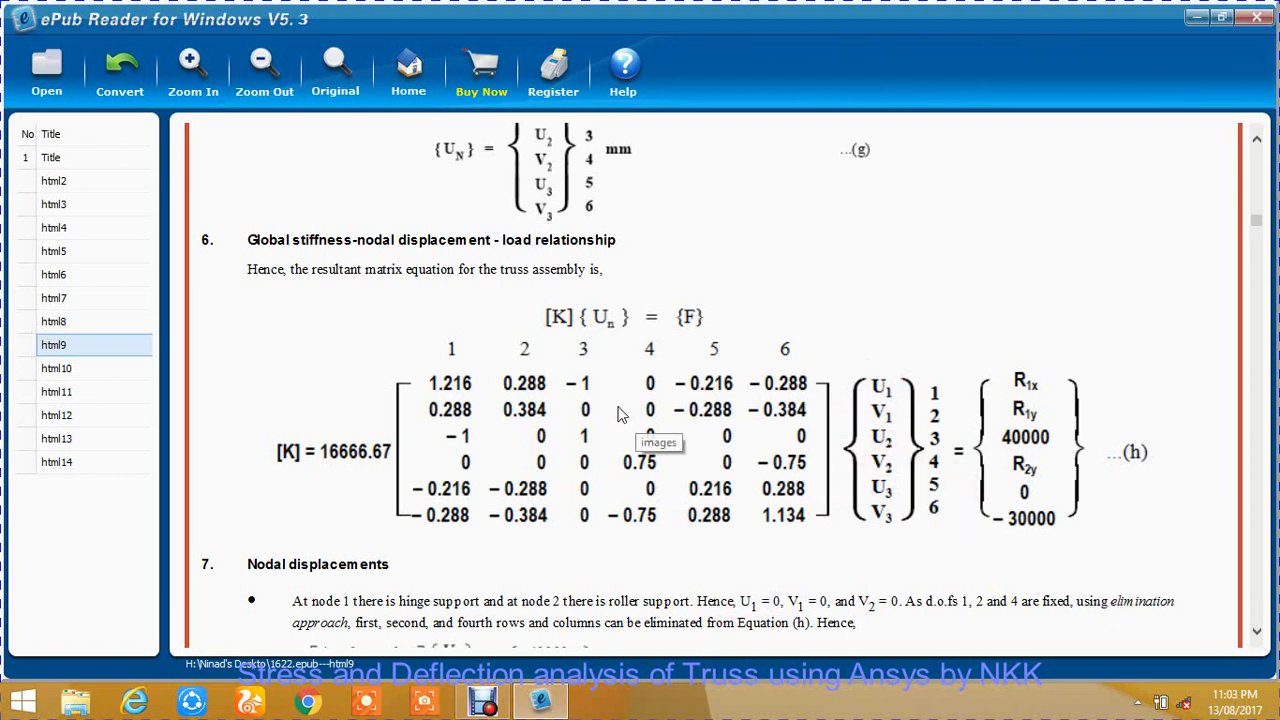
{"action": "mouse_move", "coordinate": [937, 581]}
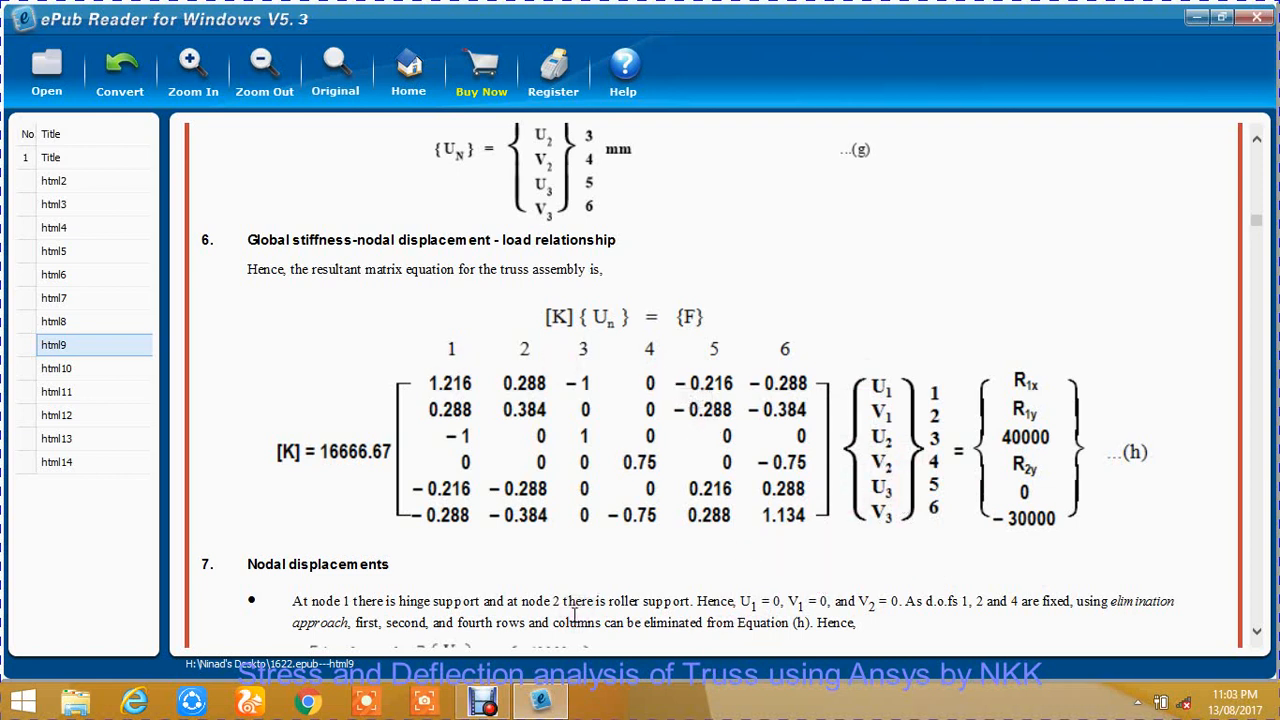
{"action": "mouse_move", "coordinate": [825, 635]}
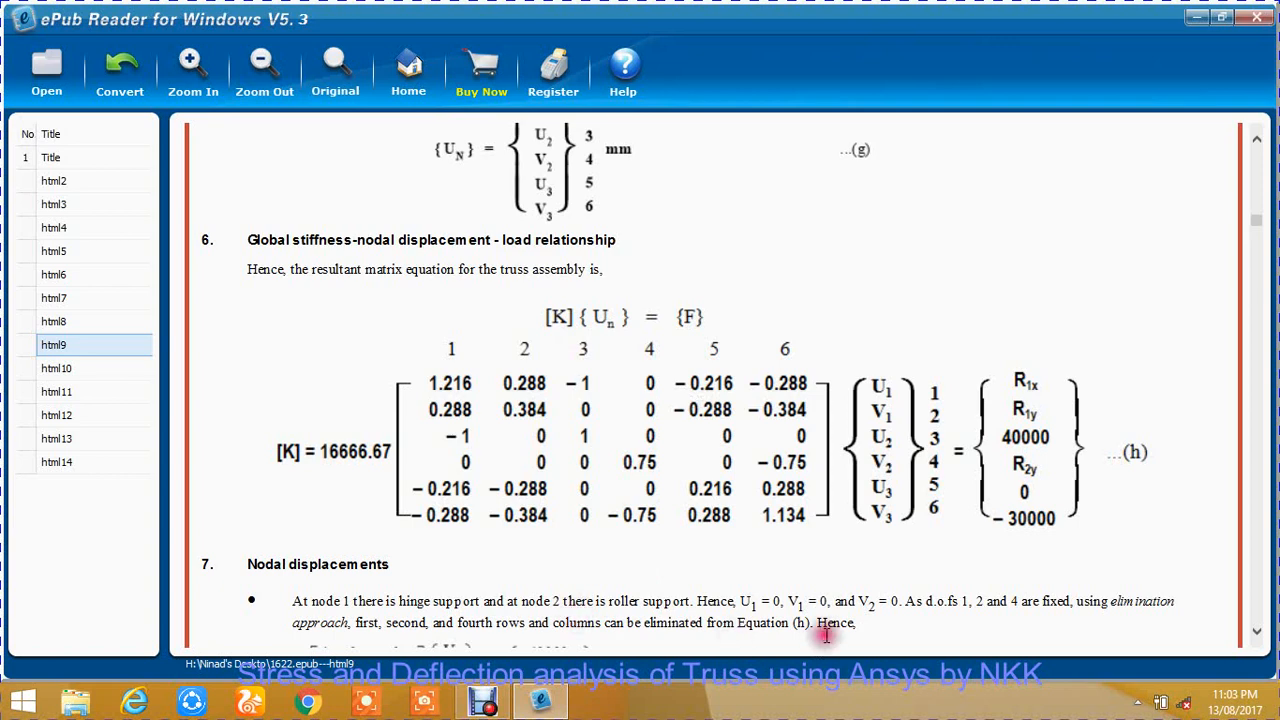
Scroll past Equation (k) to displacements U2 = 2.4, U3 = 3.2, V3 = −2.4 mm.
{"action": "scroll", "scroll_direction": "down", "scroll_amount": 3}
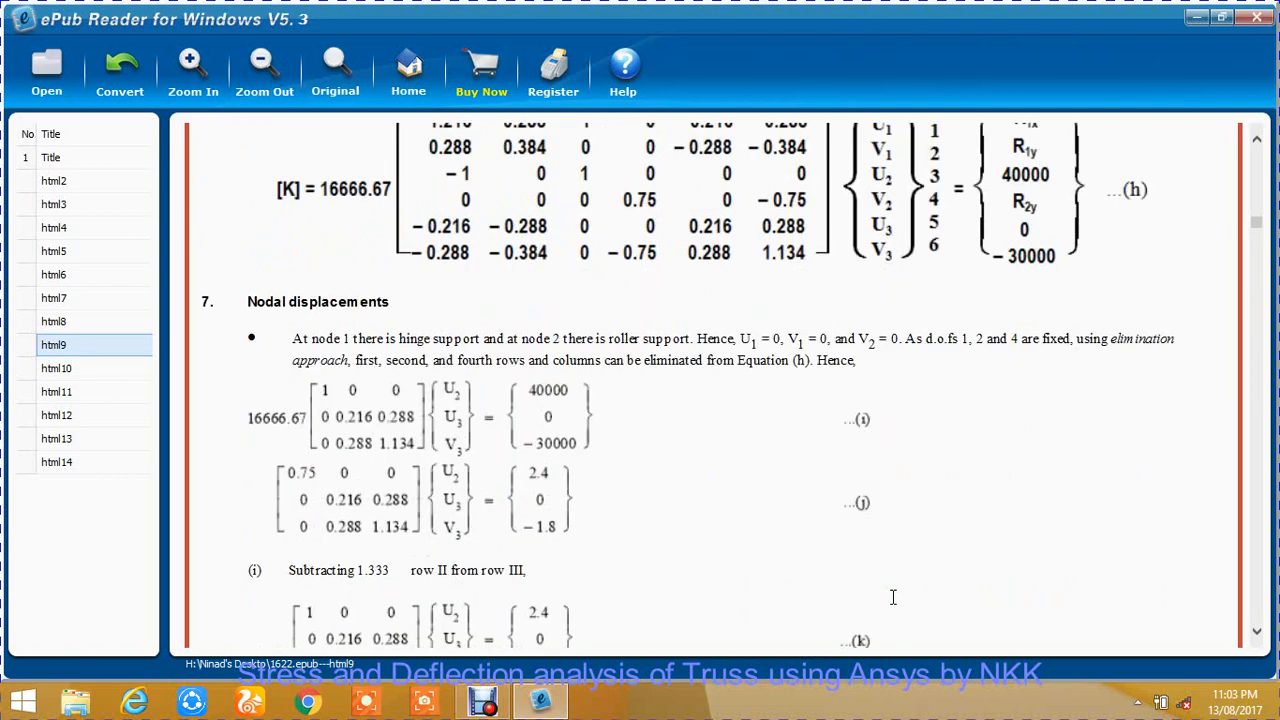
{"action": "scroll", "scroll_direction": "down", "scroll_amount": 3}
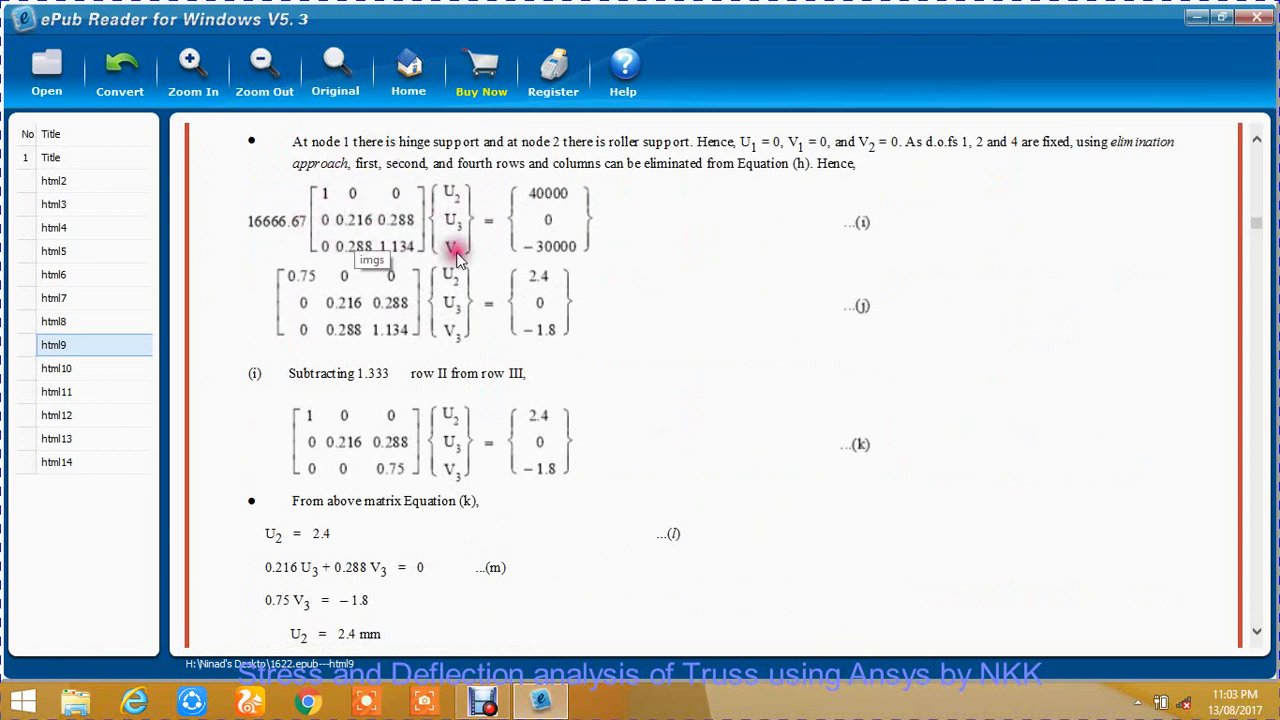
{"action": "mouse_move", "coordinate": [470, 250]}
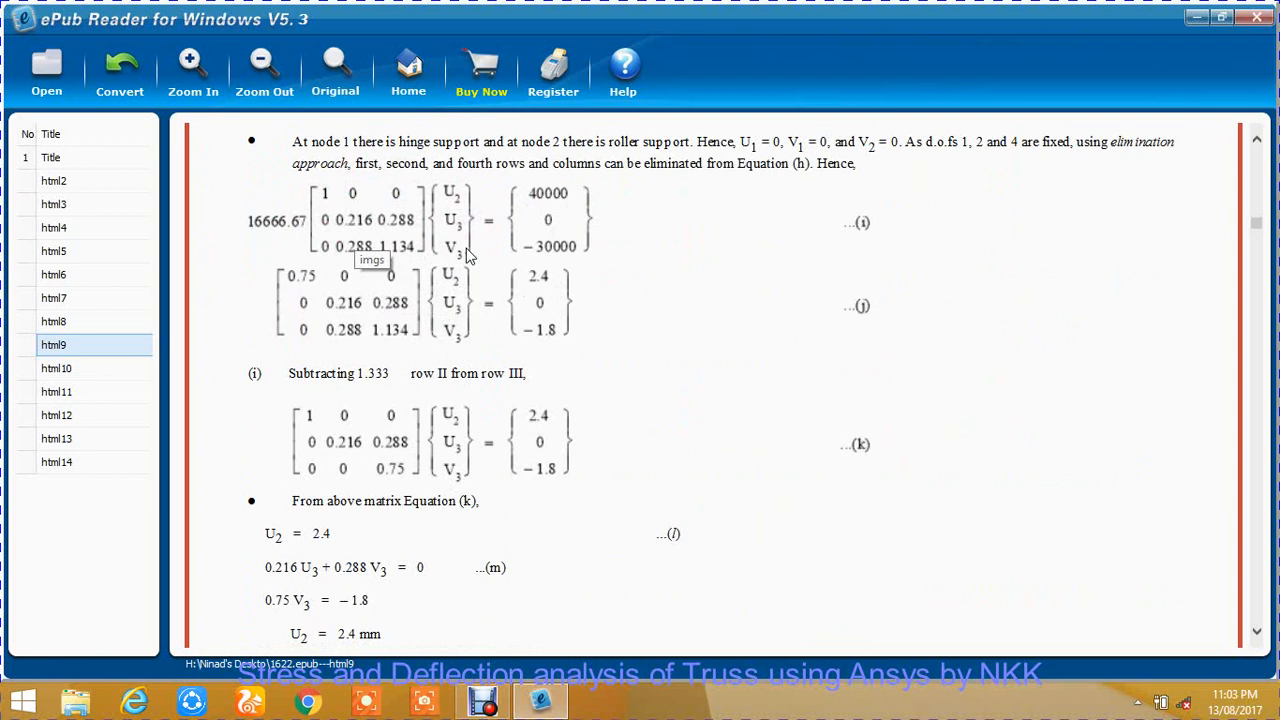
{"action": "scroll", "scroll_direction": "down", "scroll_amount": 3}
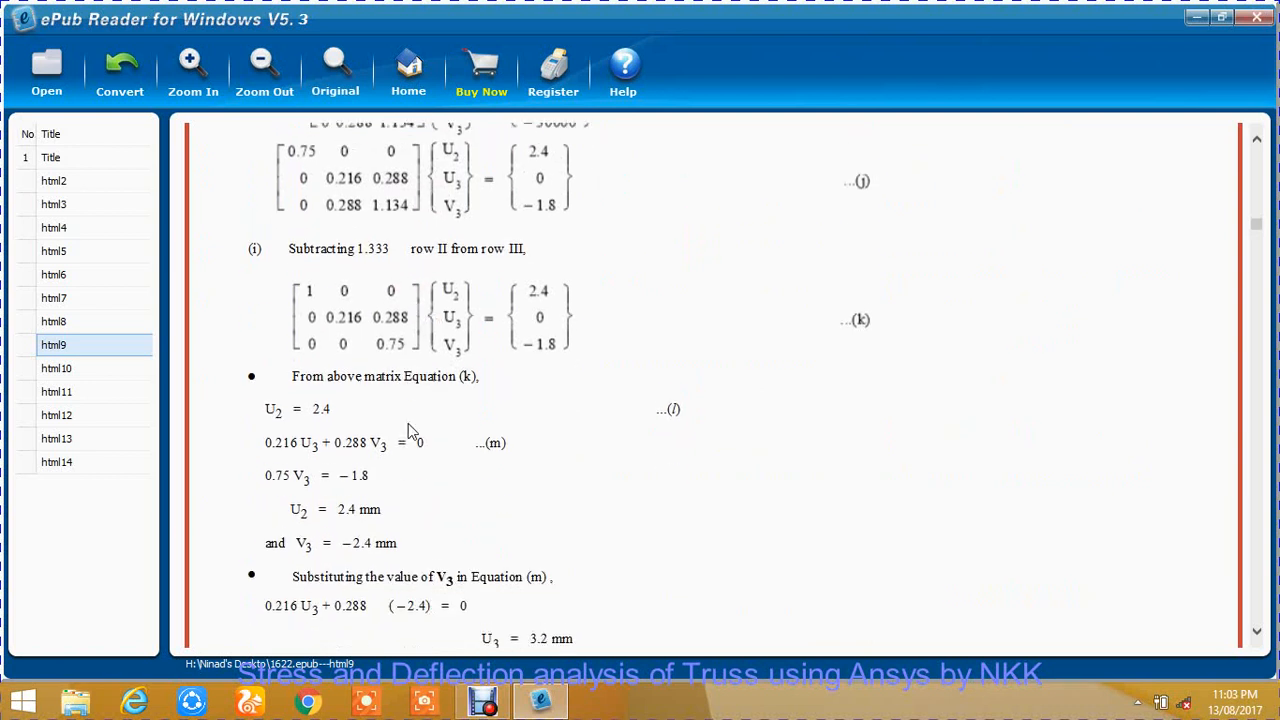
{"action": "scroll", "scroll_direction": "down", "scroll_amount": 3}
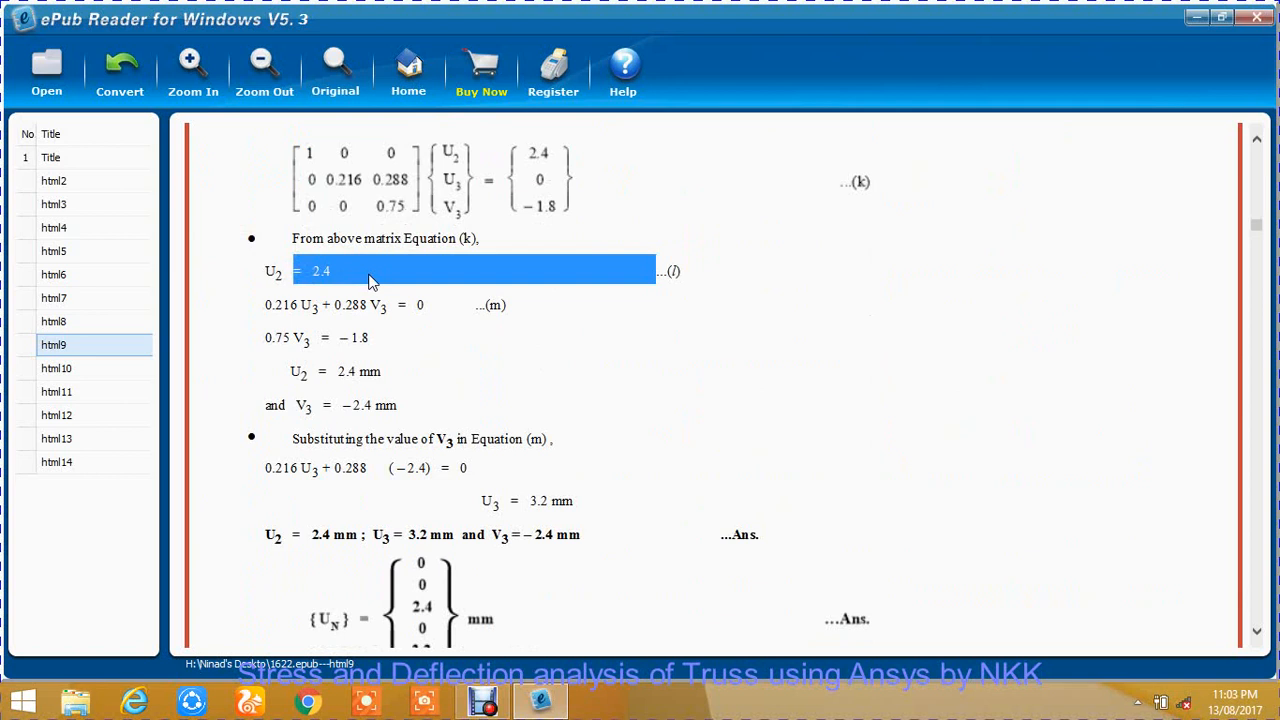
{"action": "mouse_move", "coordinate": [308, 413]}
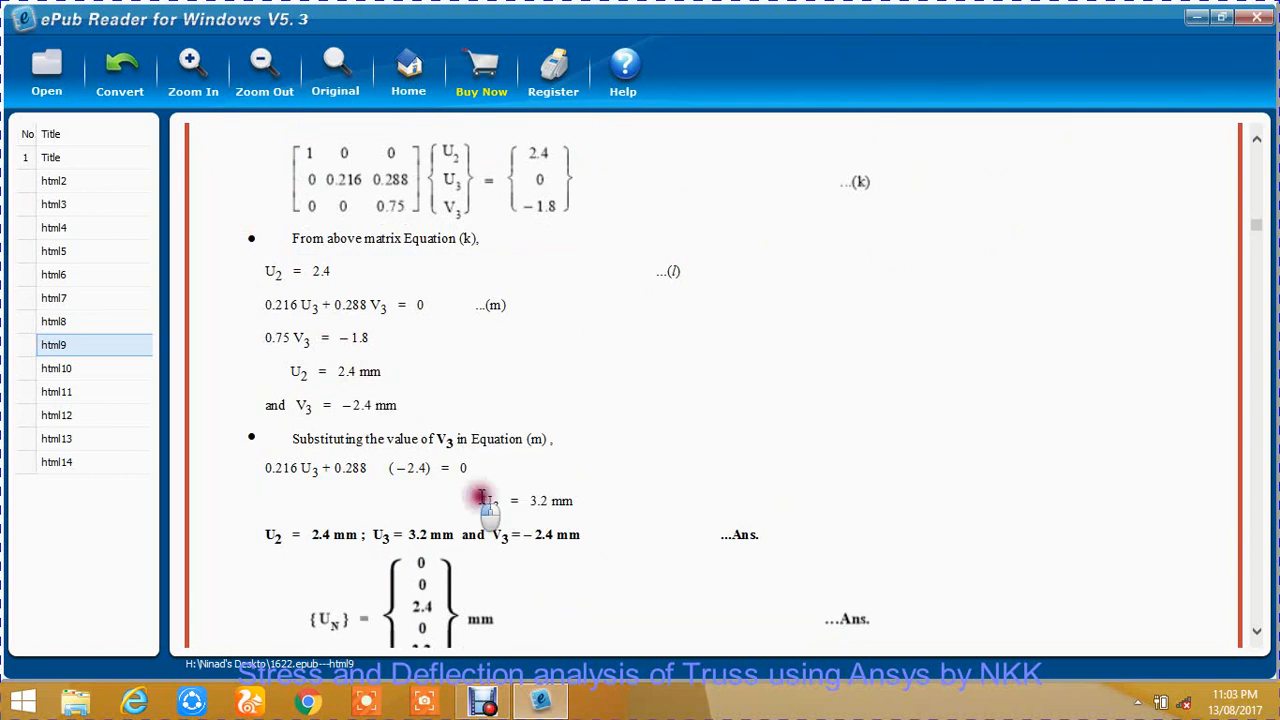
{"action": "scroll", "scroll_direction": "down", "scroll_amount": 3}
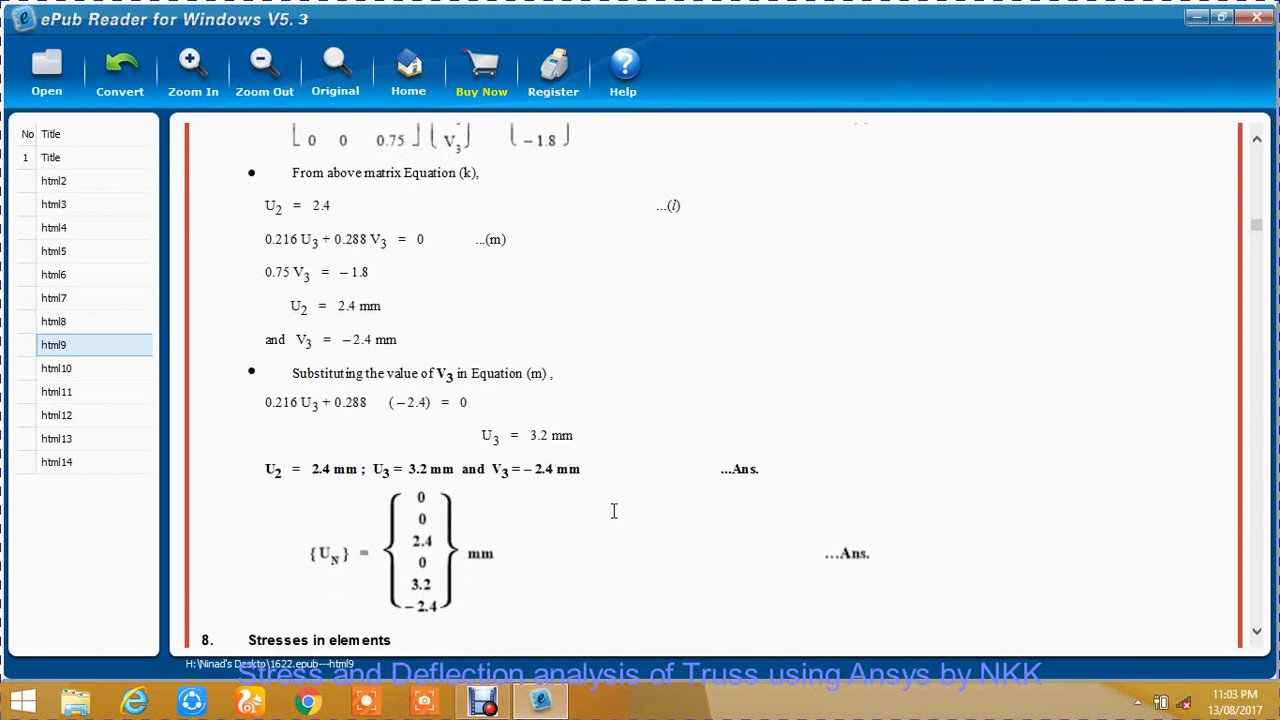
{"action": "scroll", "scroll_direction": "down", "scroll_amount": 3}
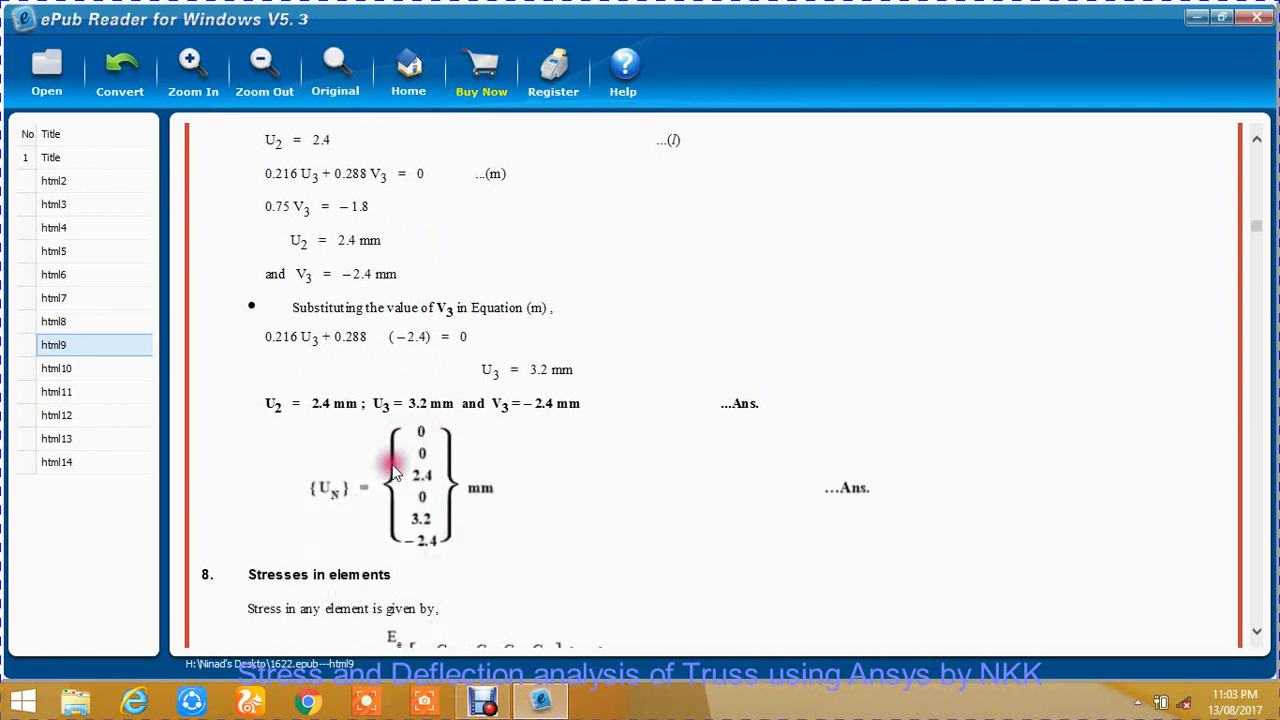
{"action": "mouse_move", "coordinate": [440, 472]}
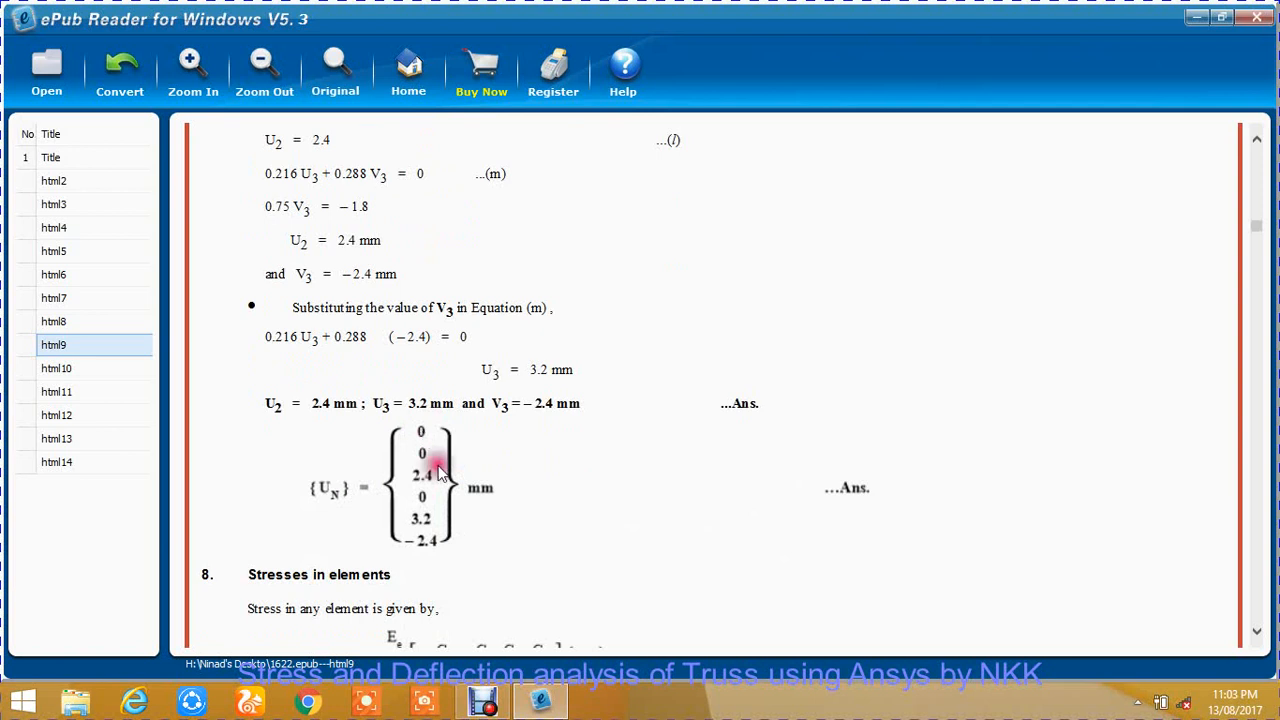
Scroll through element stresses 800, −600 and 0 N/mm² to section 9, Reaction forces.
{"action": "scroll", "scroll_direction": "down", "scroll_amount": 3}
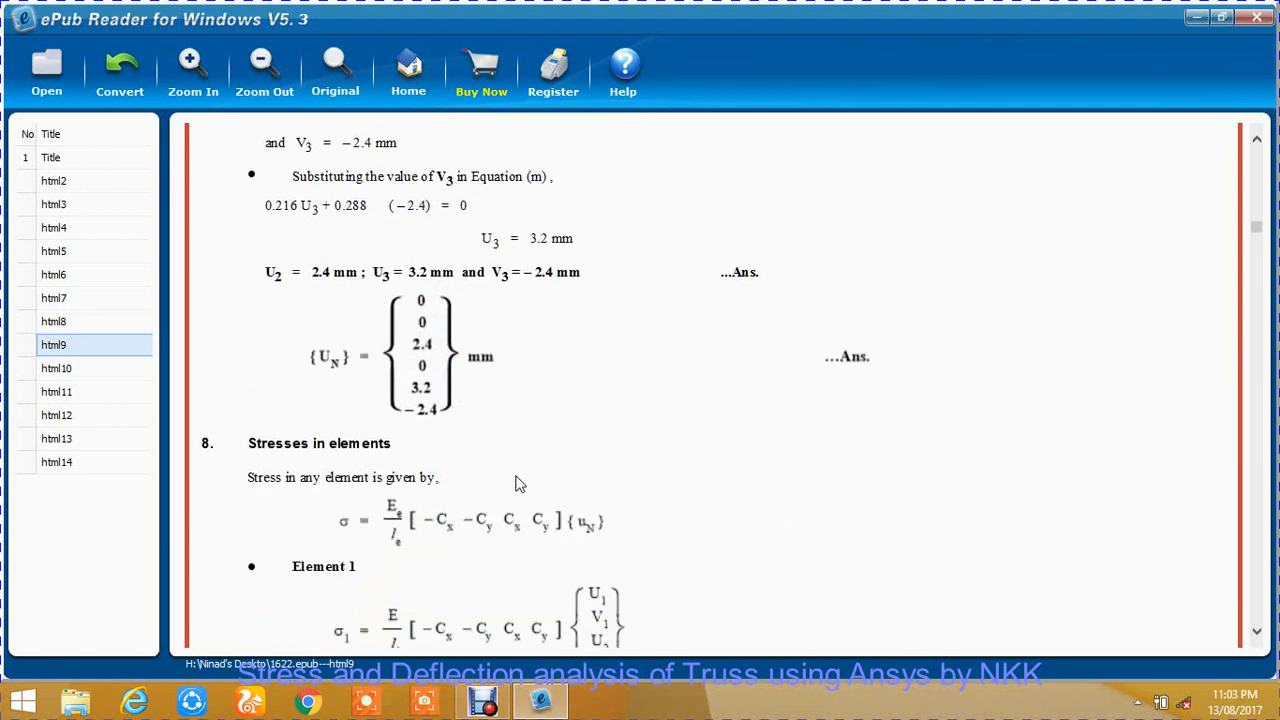
{"action": "scroll", "scroll_direction": "down", "scroll_amount": 3}
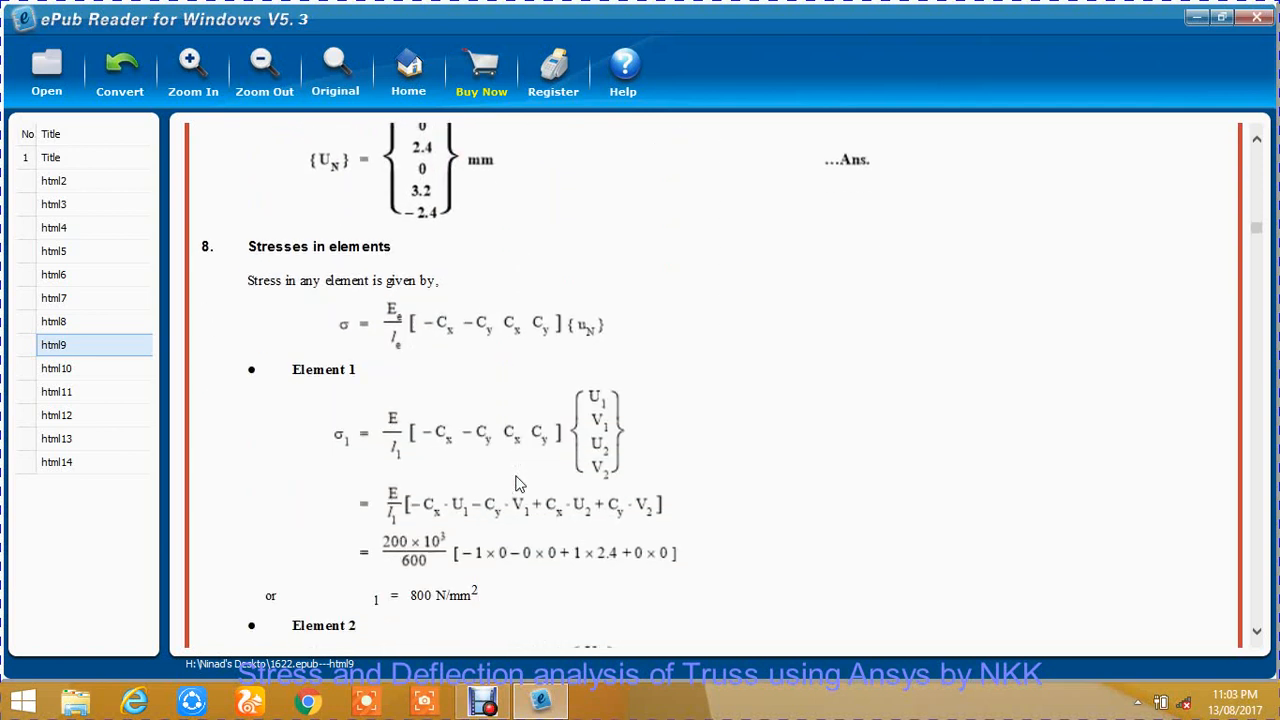
{"action": "scroll", "scroll_direction": "down", "scroll_amount": 3}
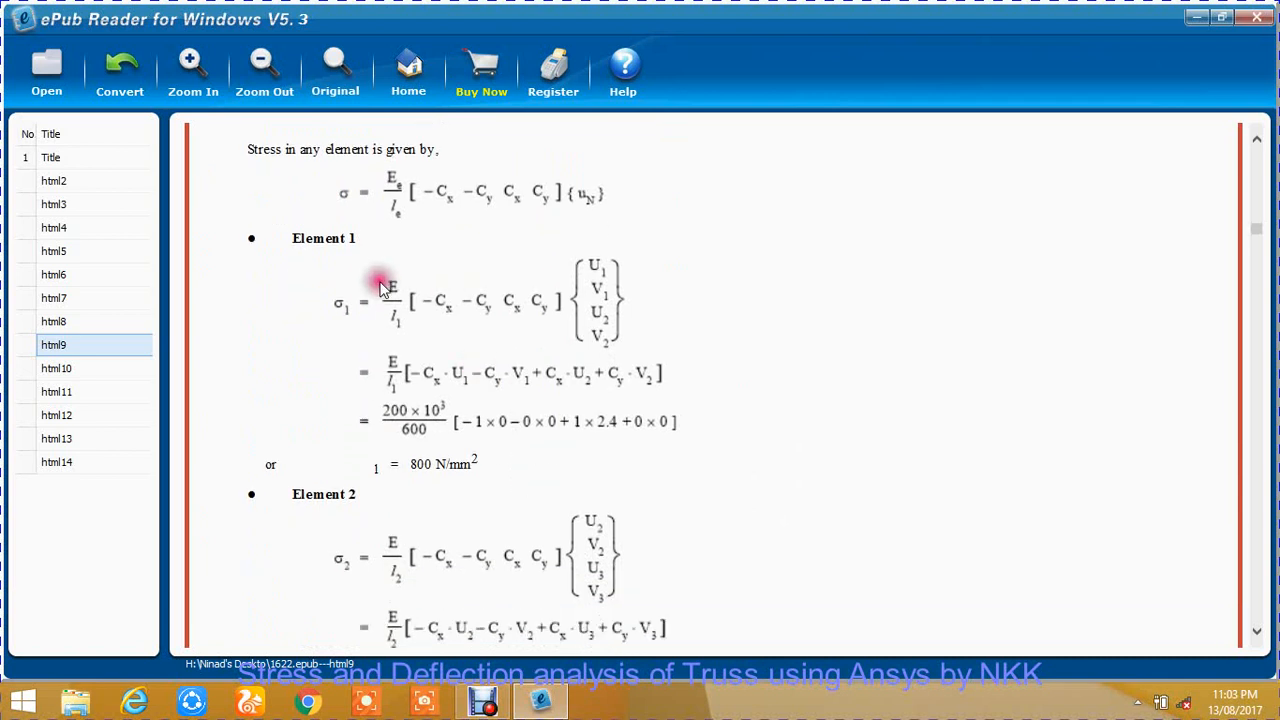
{"action": "mouse_move", "coordinate": [483, 312]}
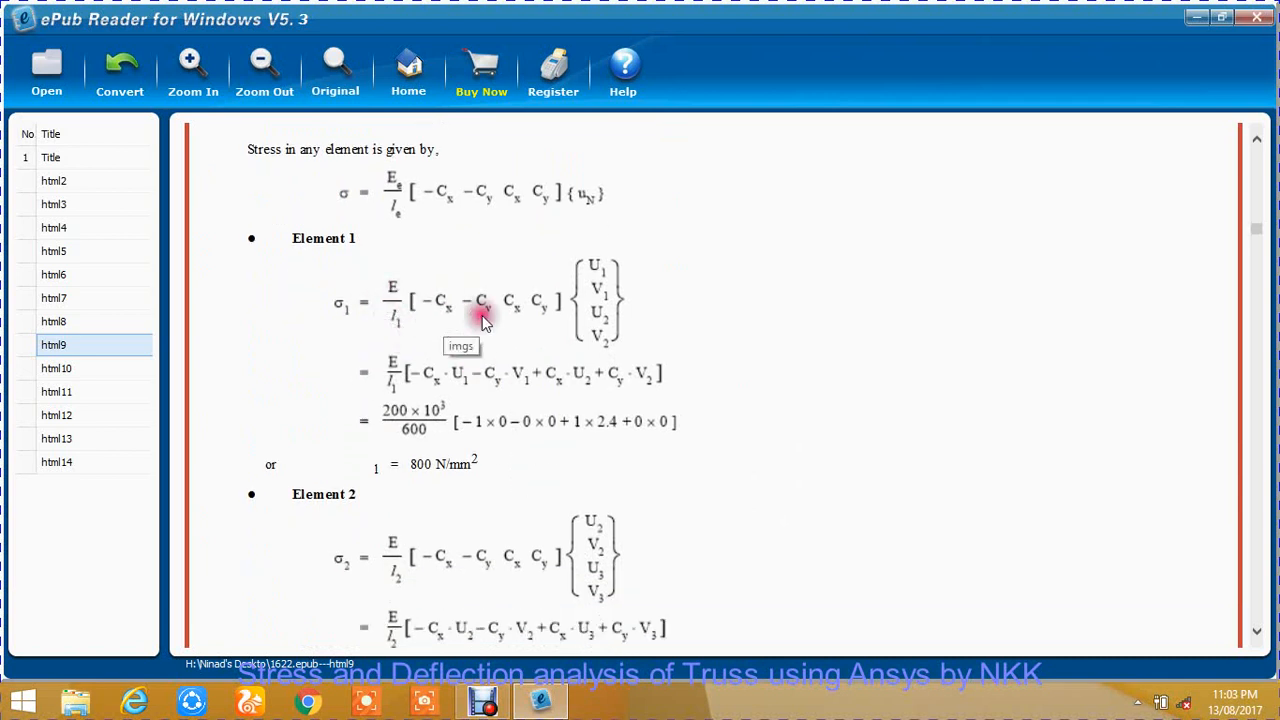
{"action": "mouse_move", "coordinate": [603, 283]}
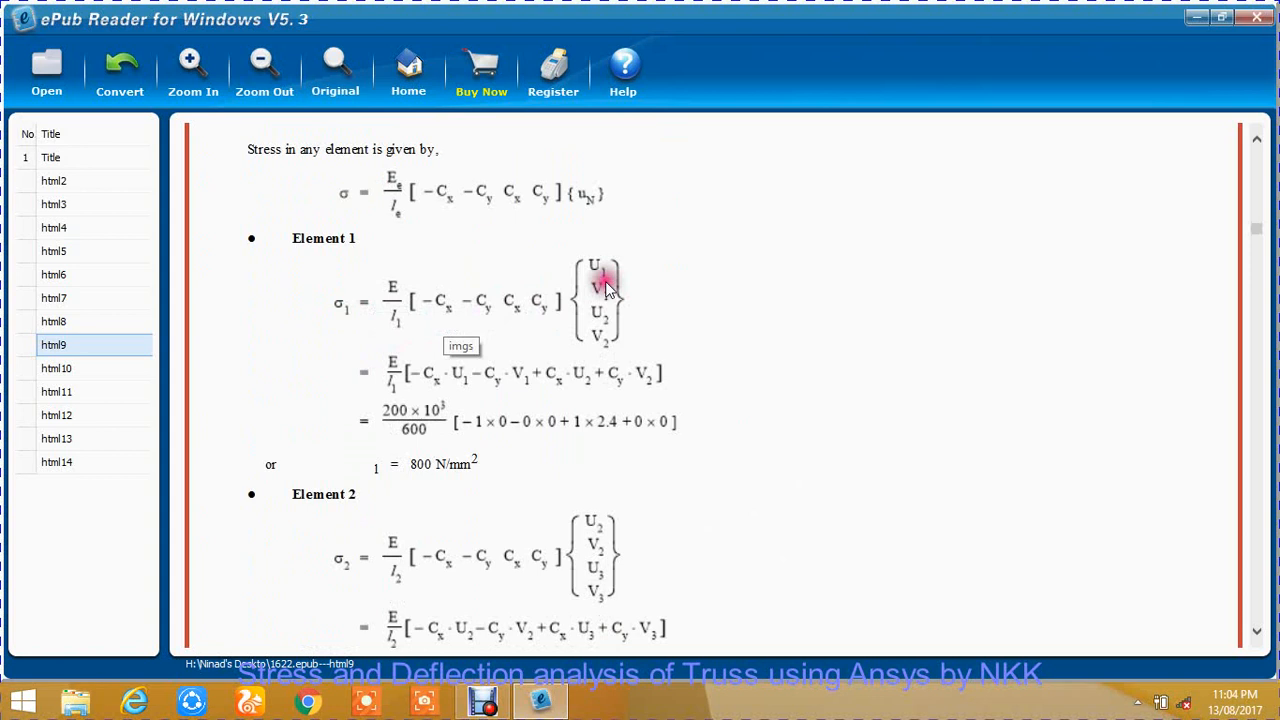
{"action": "mouse_move", "coordinate": [610, 340]}
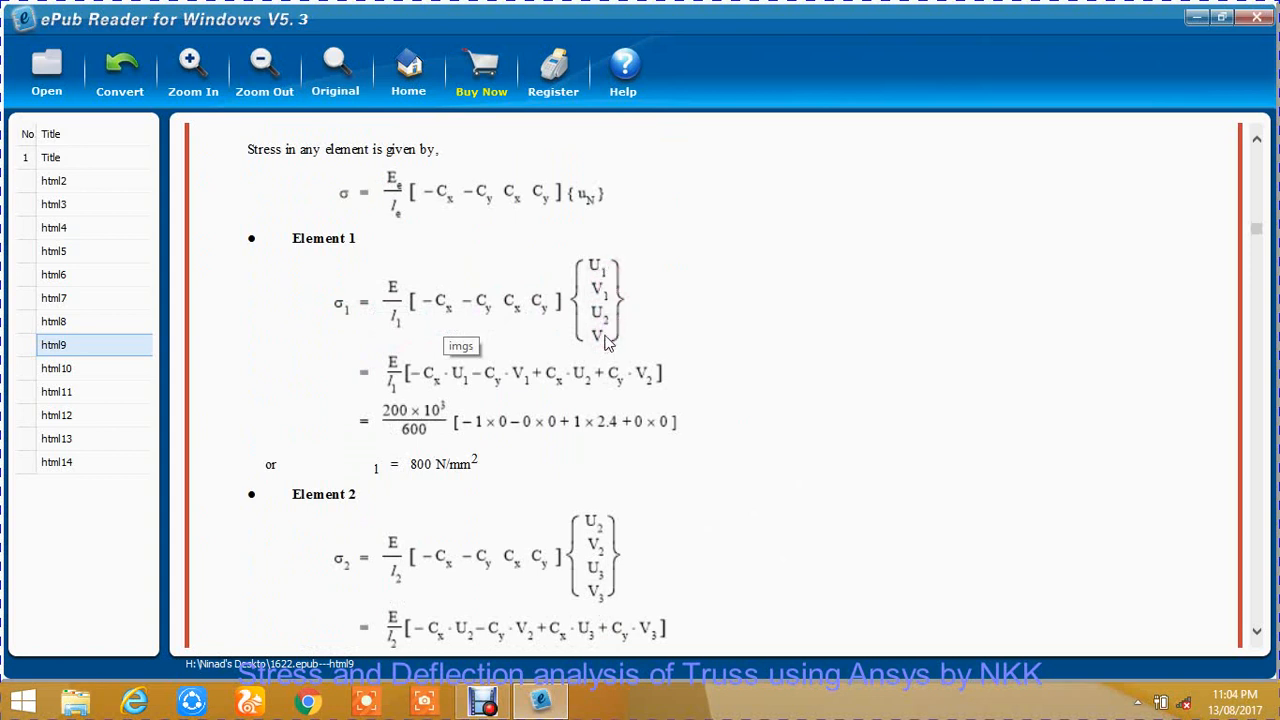
{"action": "scroll", "scroll_direction": "down", "scroll_amount": 3}
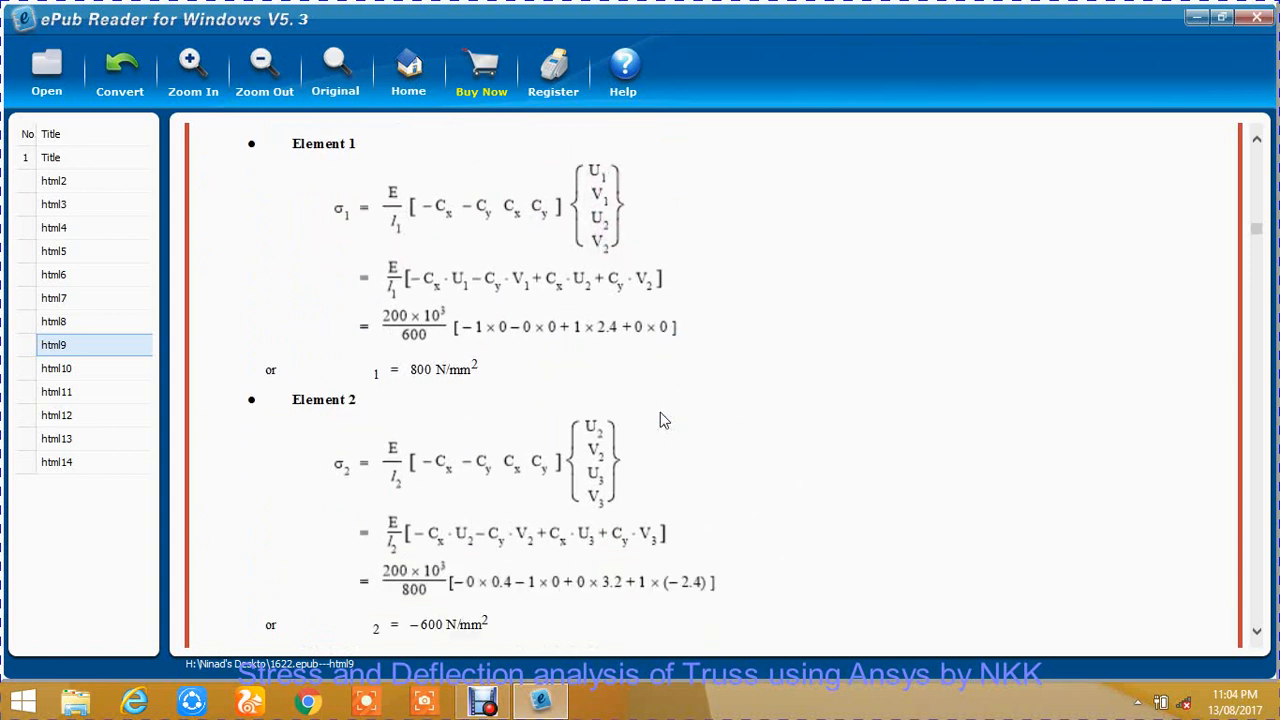
{"action": "scroll", "scroll_direction": "down", "scroll_amount": 3}
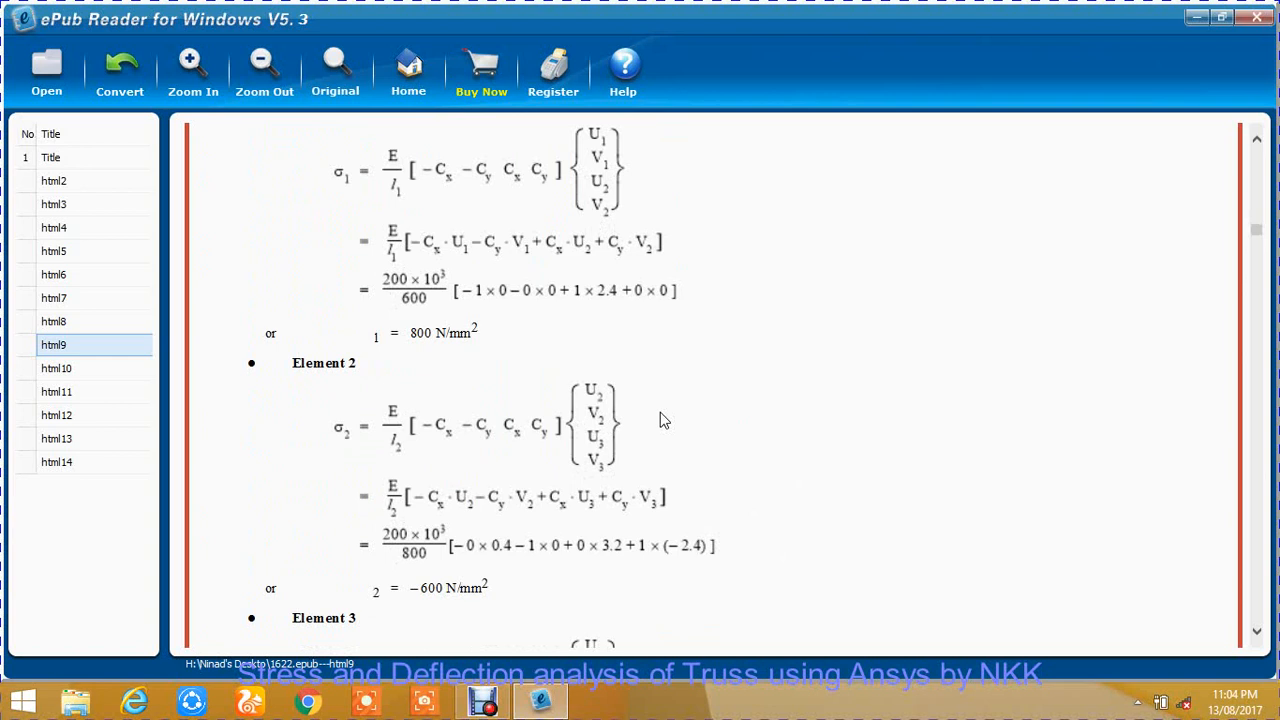
{"action": "scroll", "scroll_direction": "up", "scroll_amount": 3}
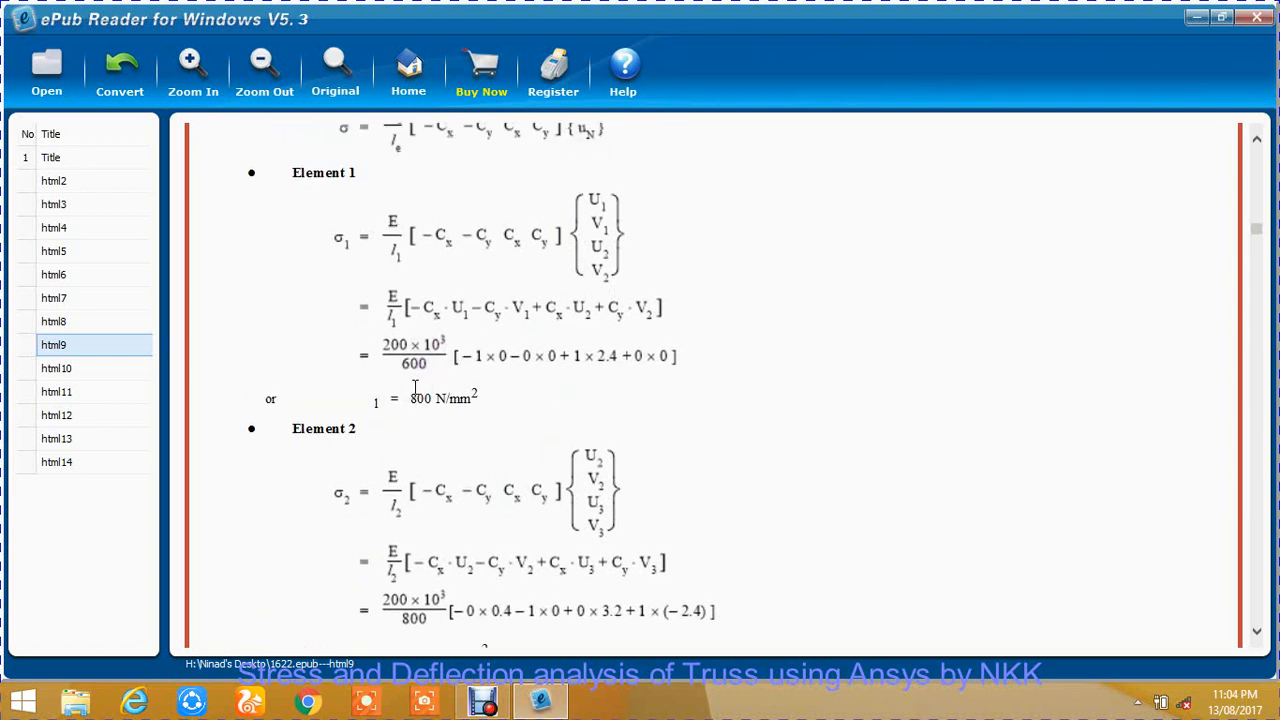
{"action": "scroll", "scroll_direction": "down", "scroll_amount": 3}
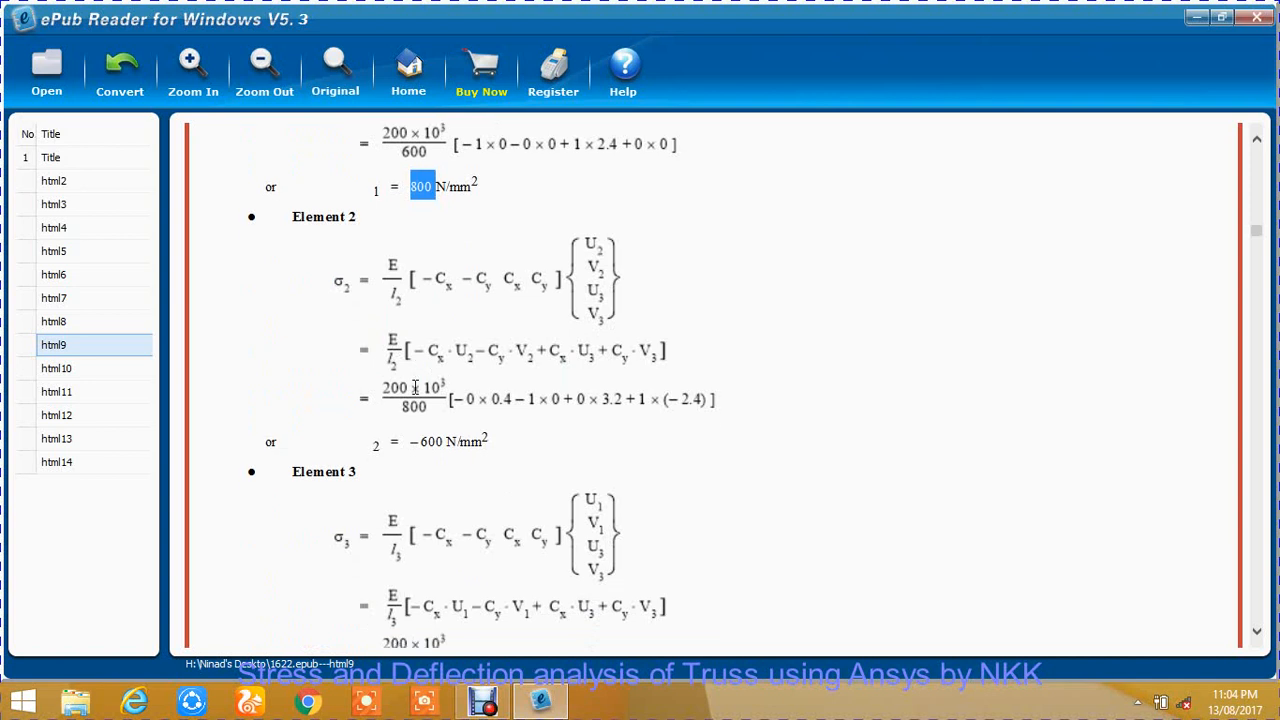
{"action": "scroll", "scroll_direction": "down", "scroll_amount": 3}
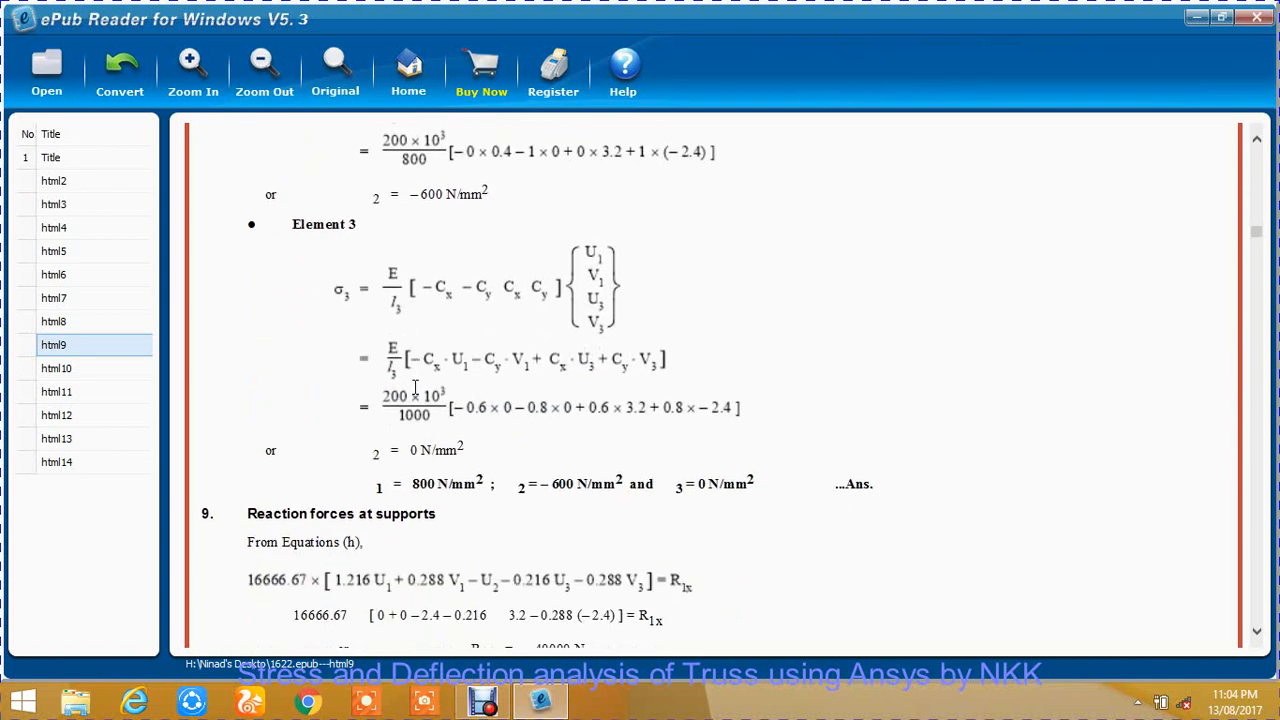
{"action": "scroll", "scroll_direction": "down", "scroll_amount": 3}
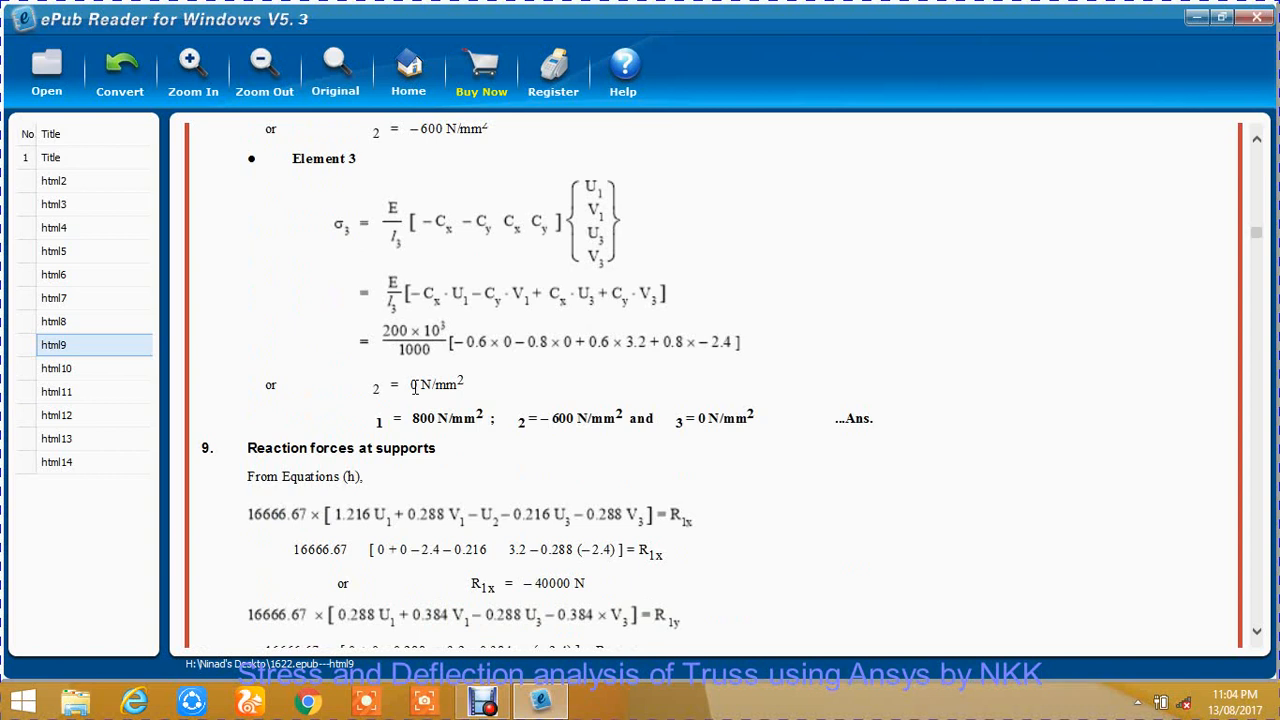
{"action": "scroll", "scroll_direction": "down", "scroll_amount": 3}
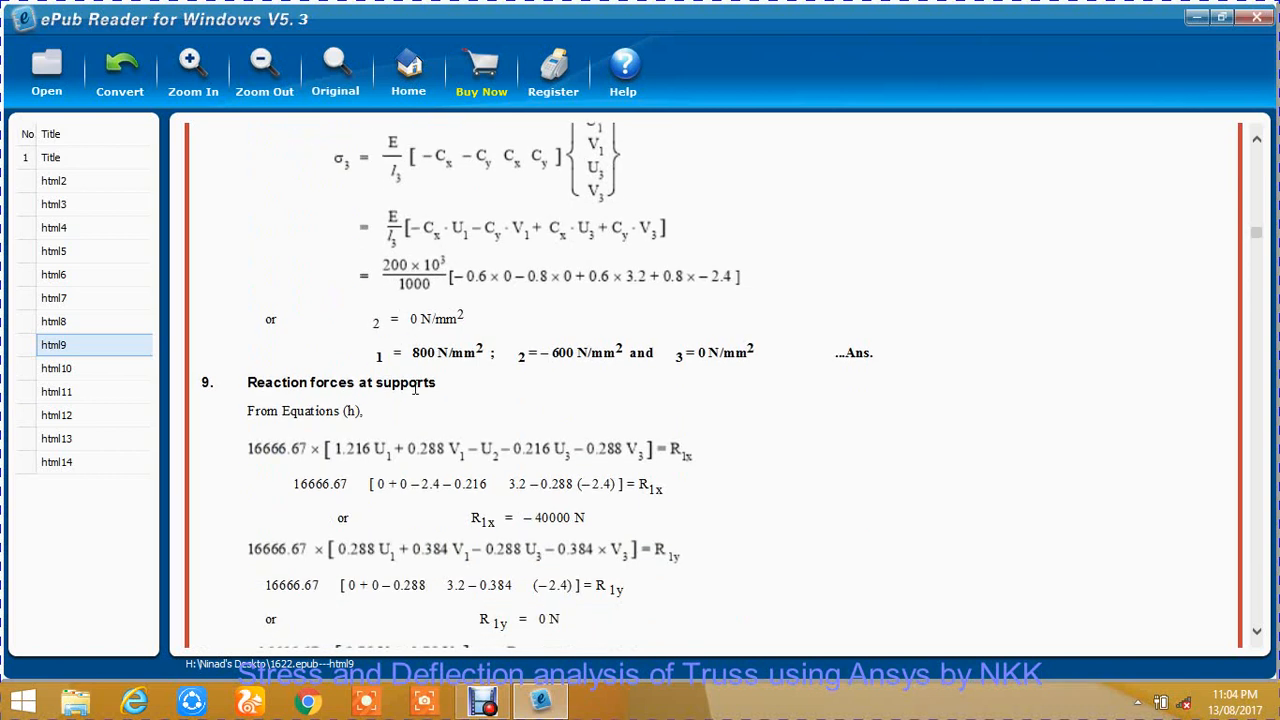
Scroll to the support reactions −40000 N, 0 and 30000 N and select the 30000 N value.
{"action": "scroll", "scroll_direction": "down", "scroll_amount": 3}
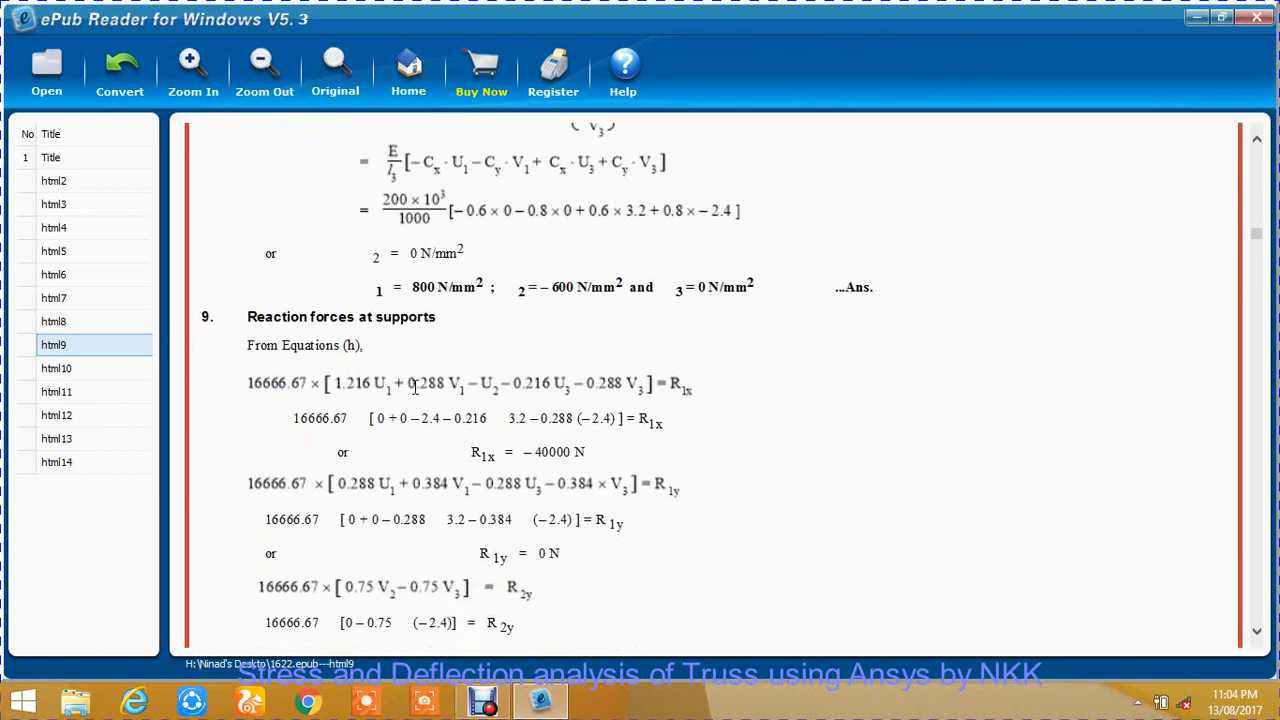
{"action": "scroll", "scroll_direction": "up", "scroll_amount": 3}
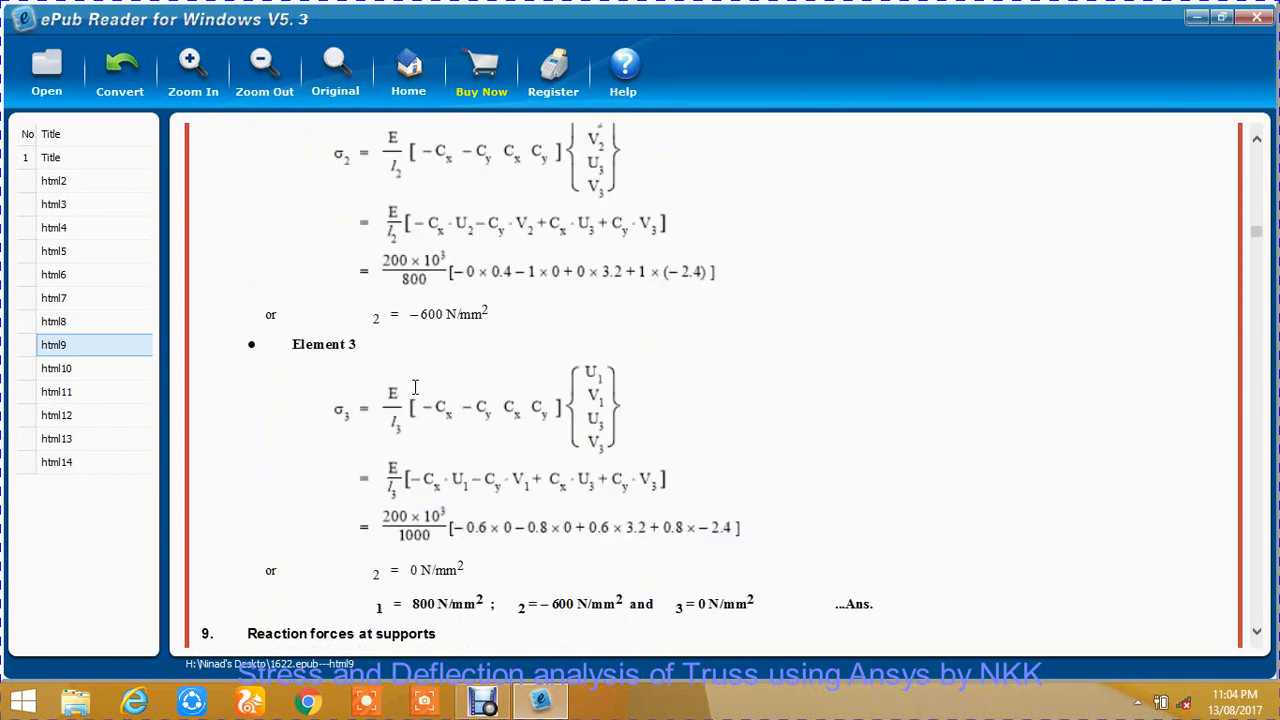
{"action": "scroll", "scroll_direction": "down", "scroll_amount": 3}
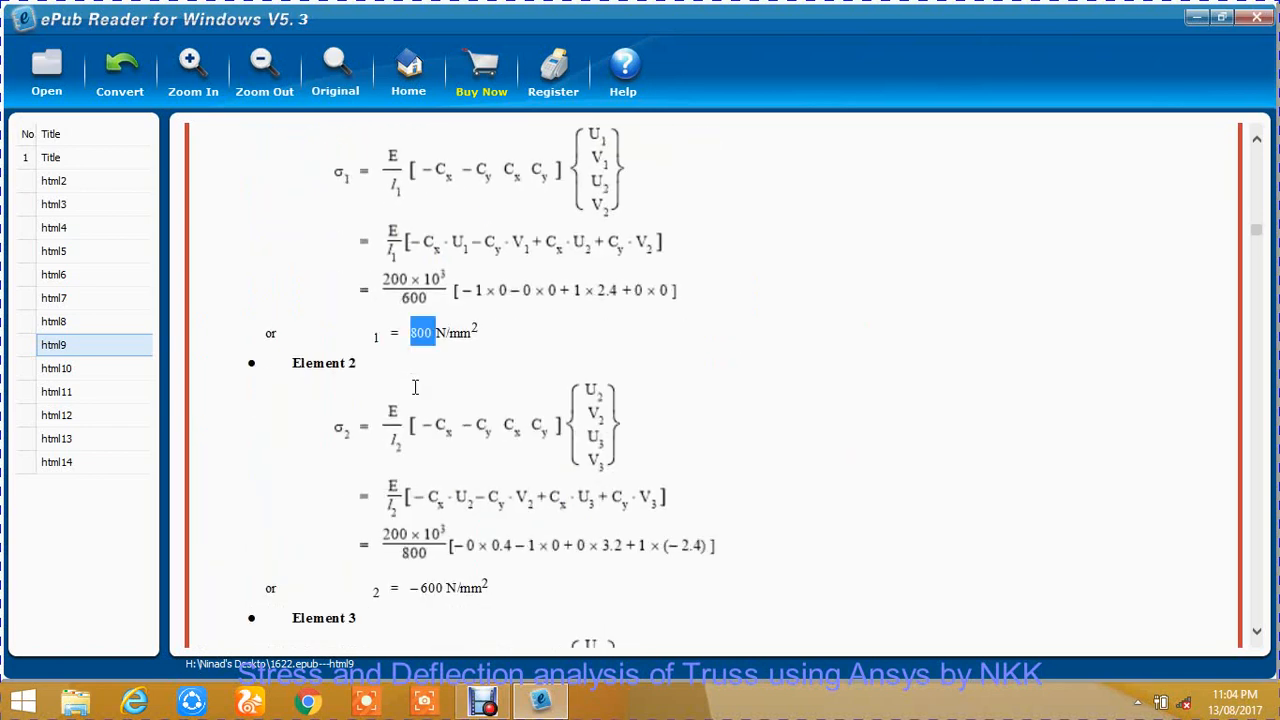
{"action": "scroll", "scroll_direction": "down", "scroll_amount": 3}
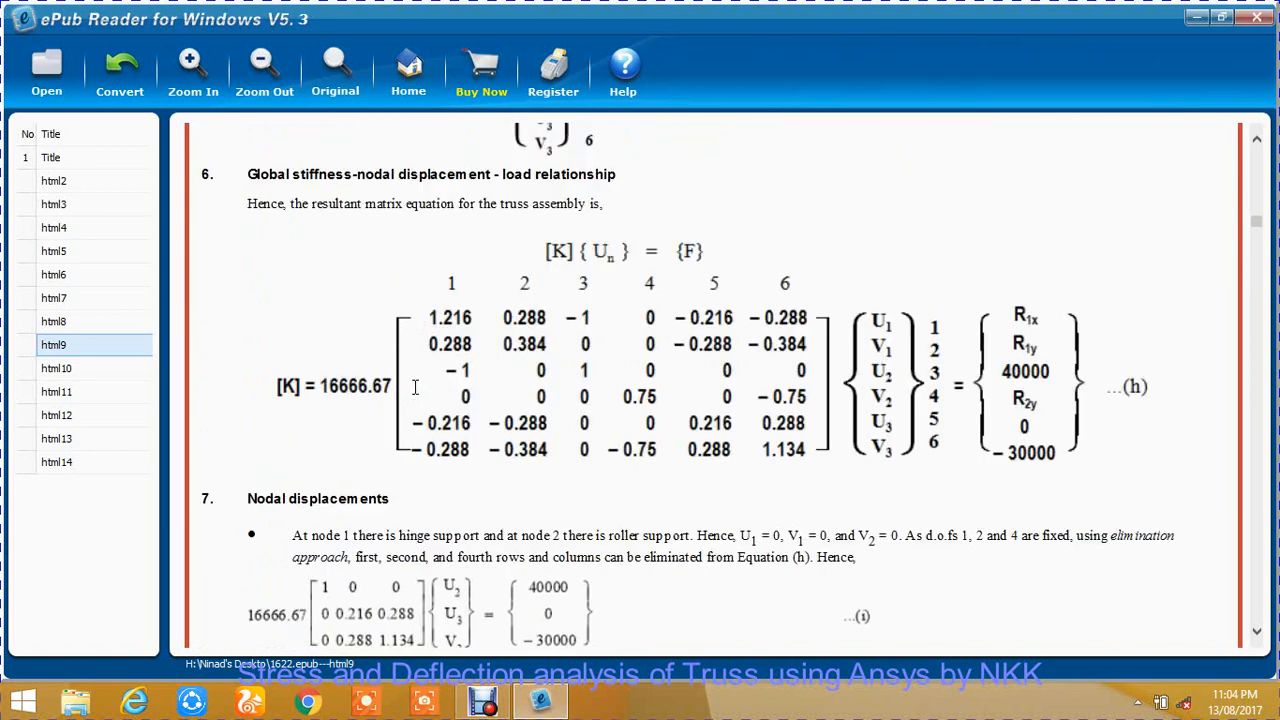
{"action": "mouse_move", "coordinate": [1075, 335]}
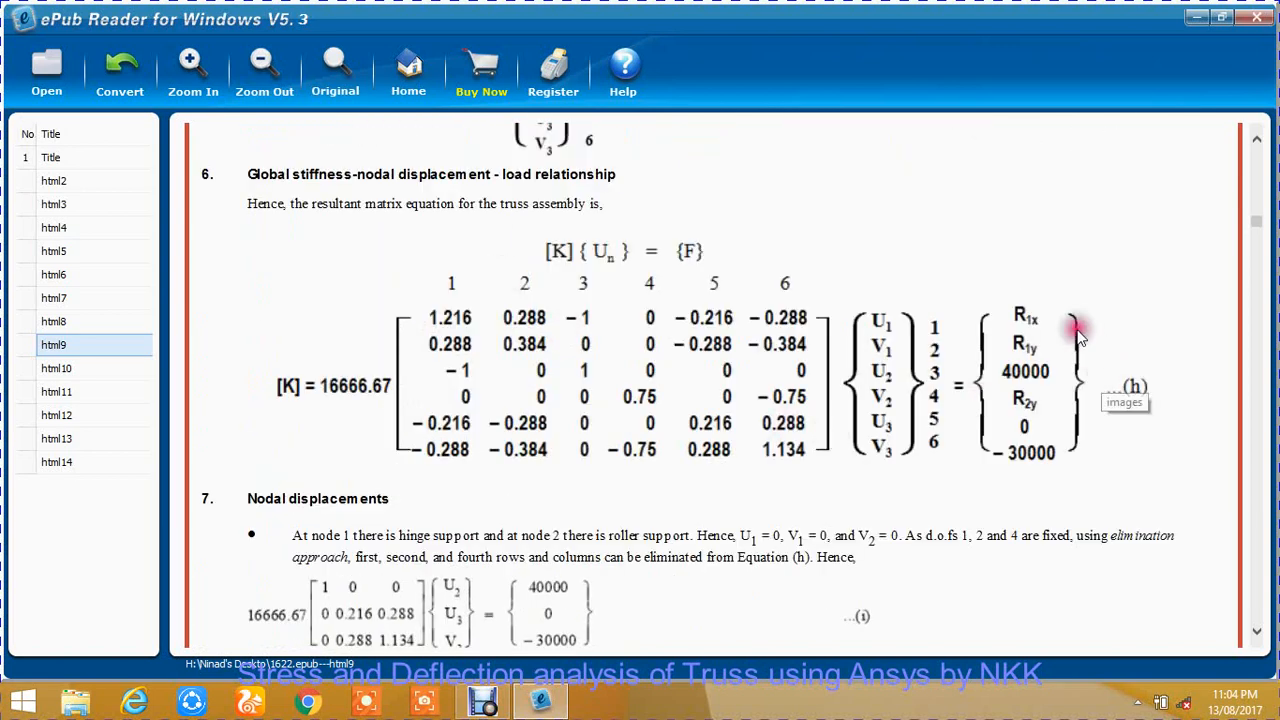
{"action": "mouse_move", "coordinate": [820, 325]}
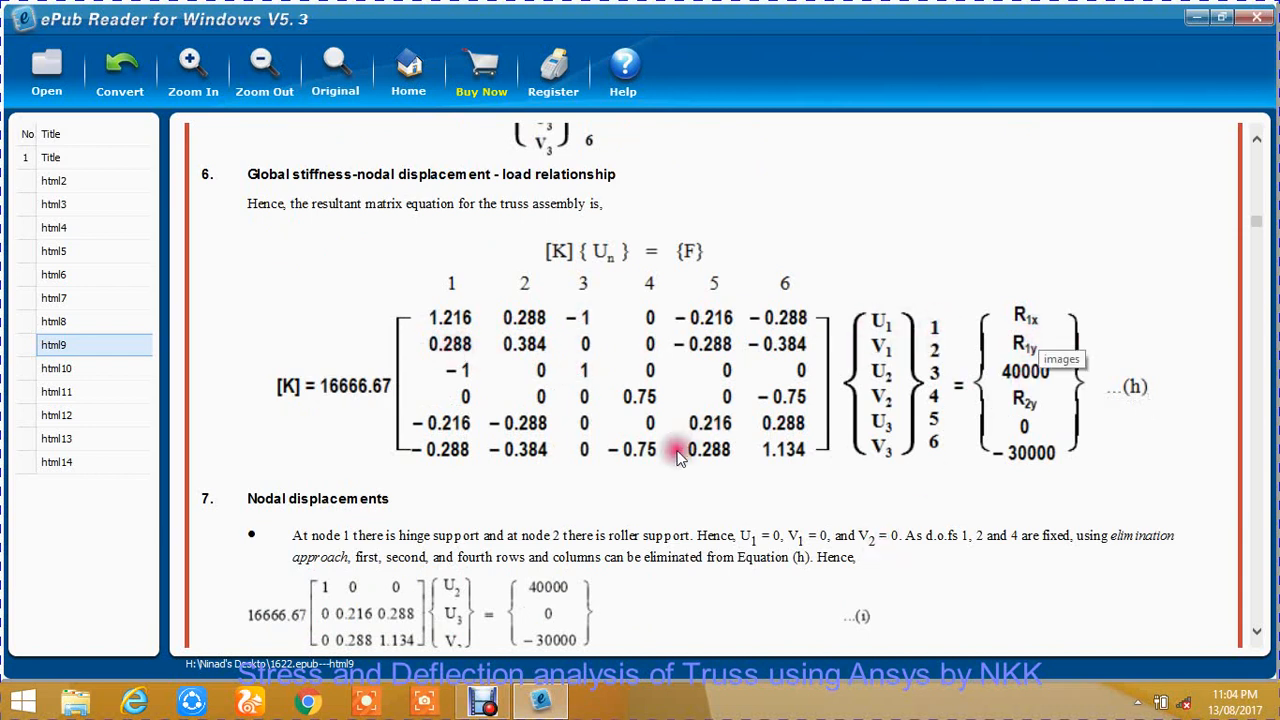
{"action": "mouse_move", "coordinate": [1030, 415]}
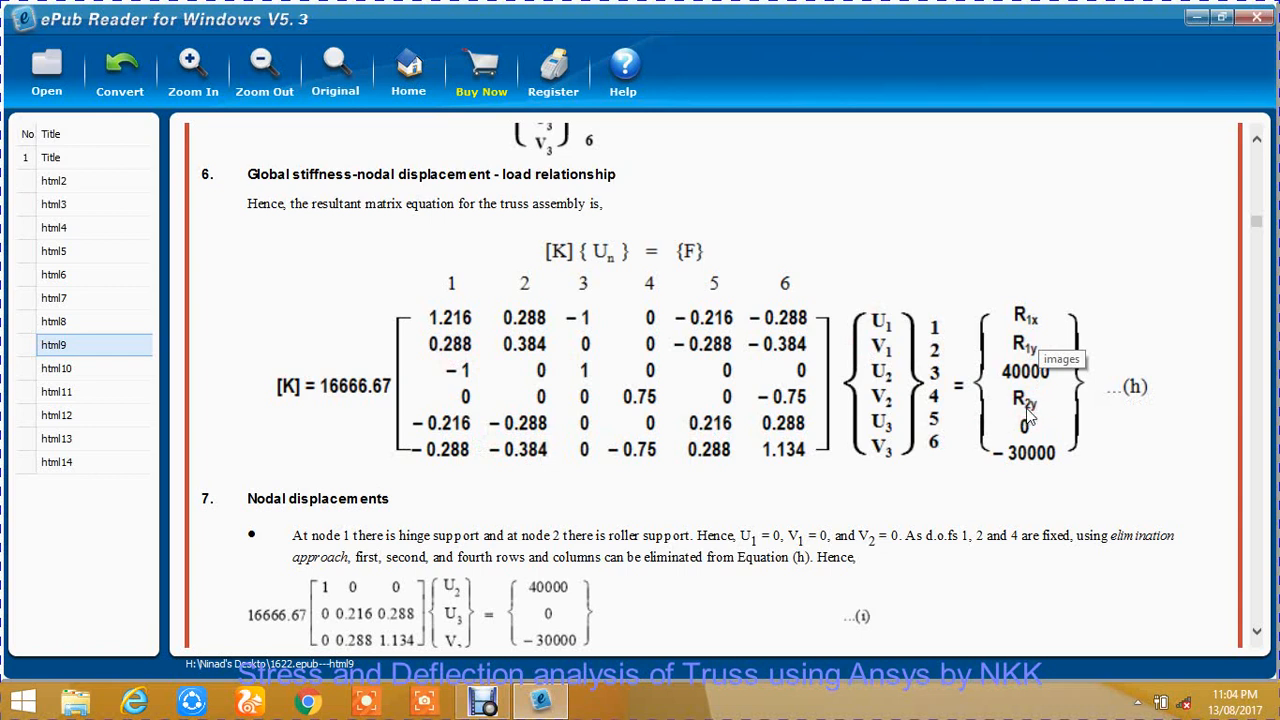
{"action": "mouse_move", "coordinate": [703, 380]}
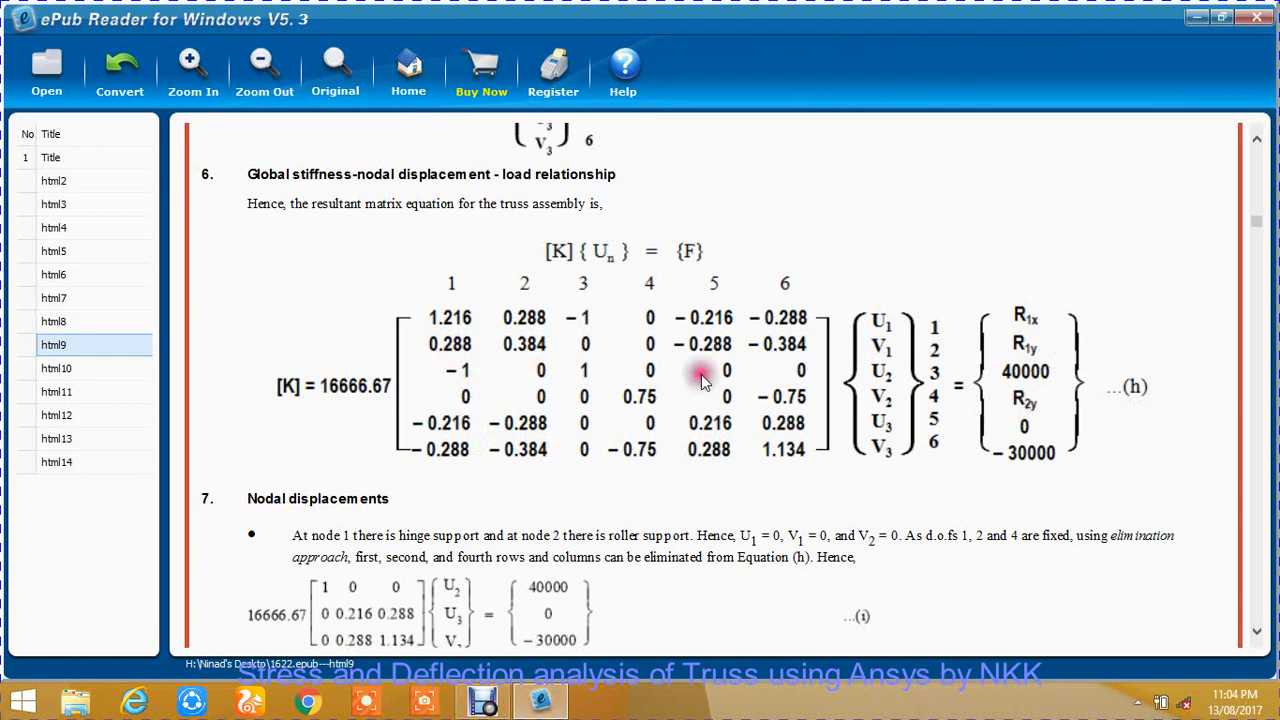
{"action": "mouse_move", "coordinate": [942, 497]}
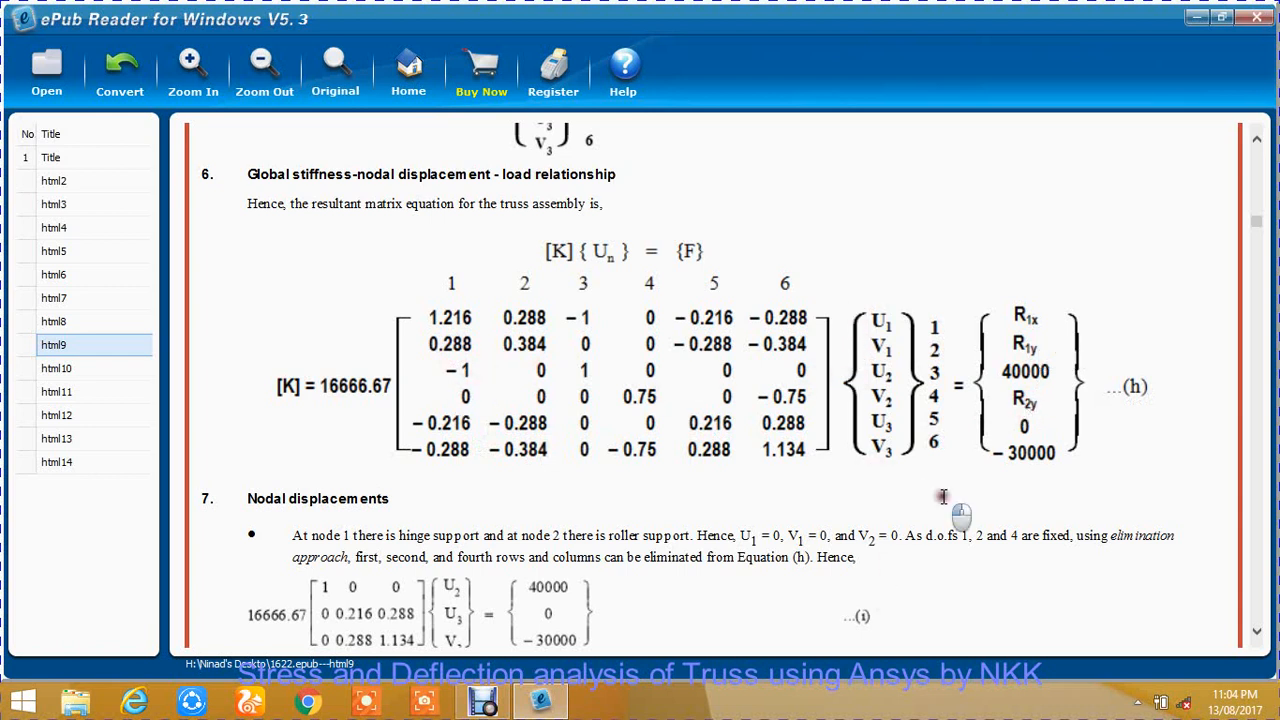
{"action": "scroll", "scroll_direction": "down", "scroll_amount": 3}
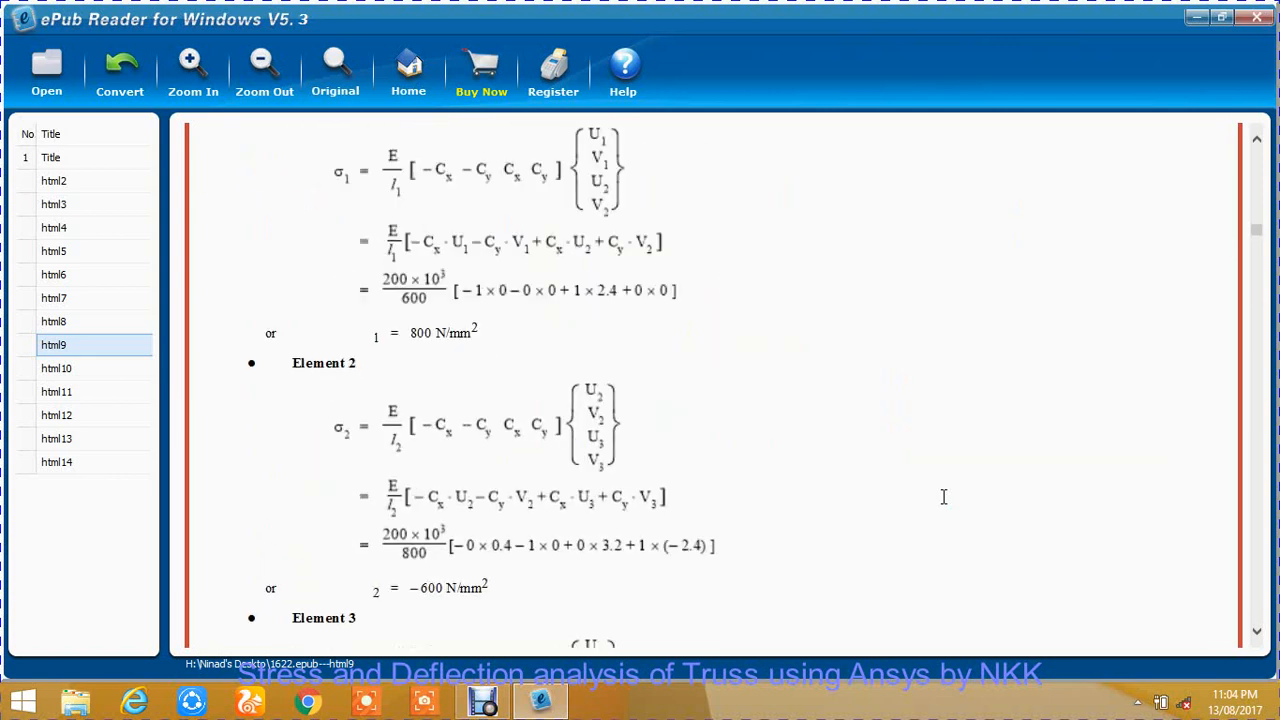
{"action": "scroll", "scroll_direction": "down", "scroll_amount": 3}
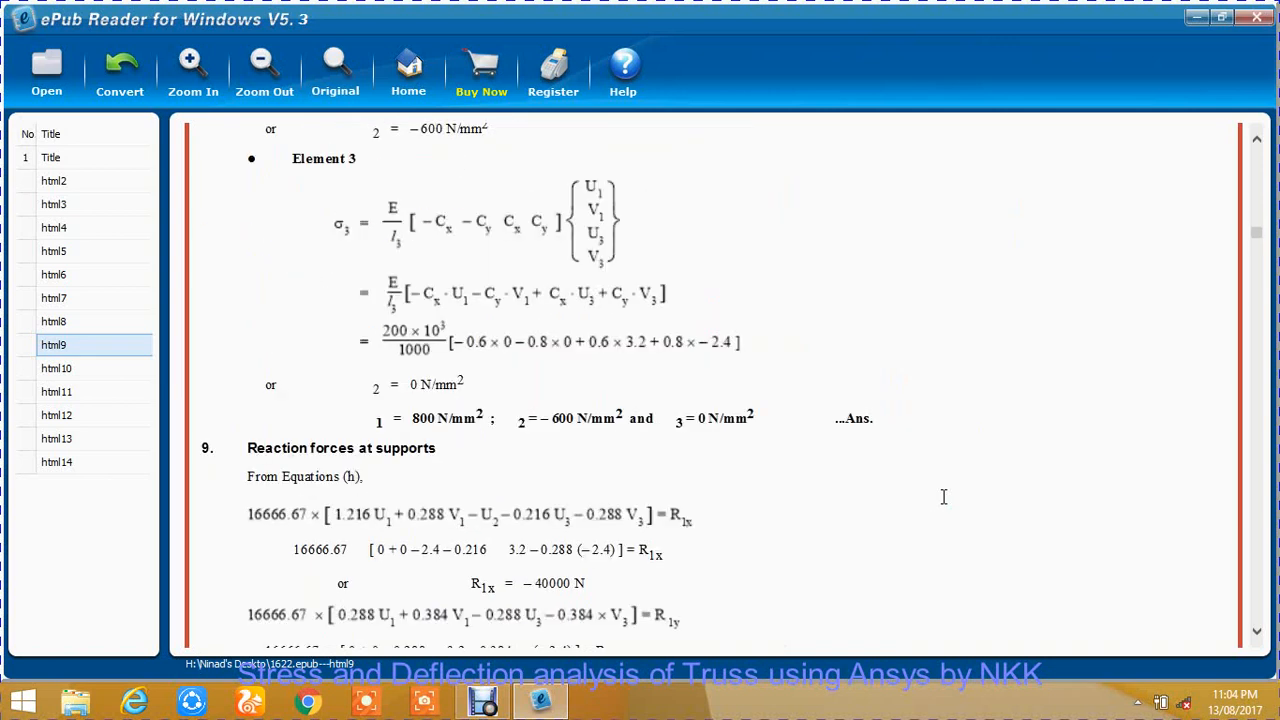
{"action": "scroll", "scroll_direction": "down", "scroll_amount": 3}
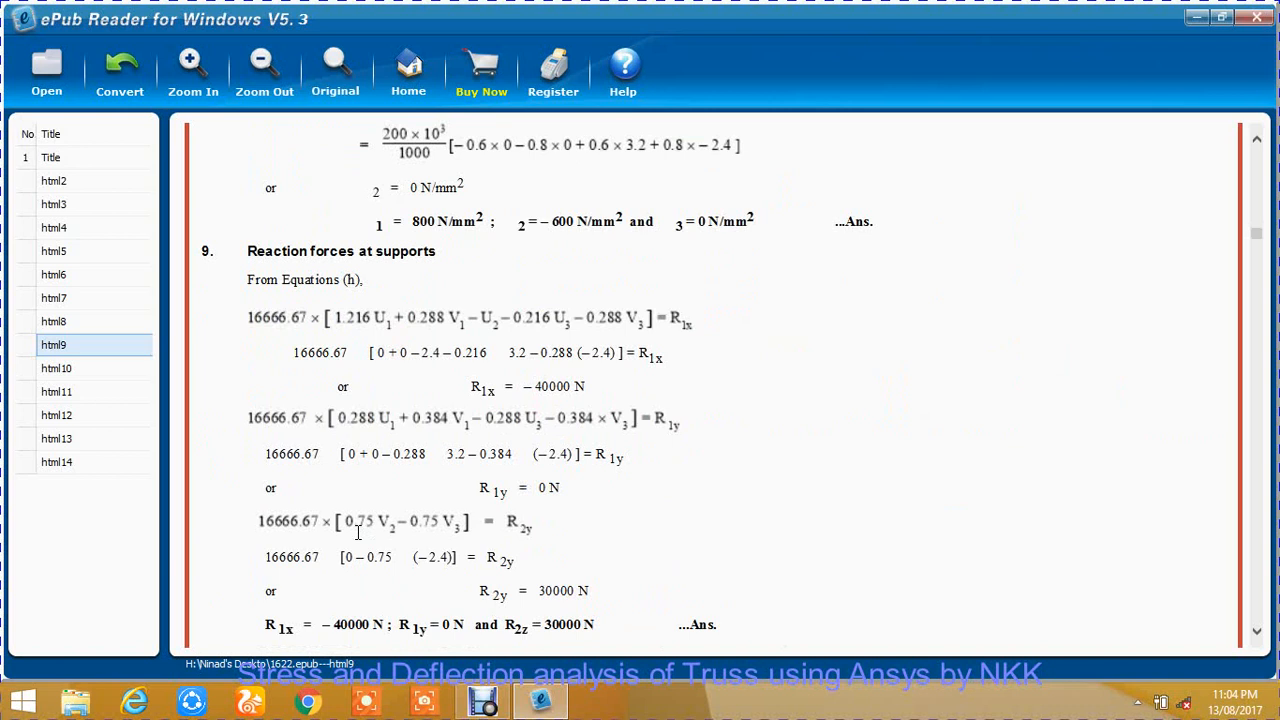
{"action": "double_click", "coordinate": [520, 352]}
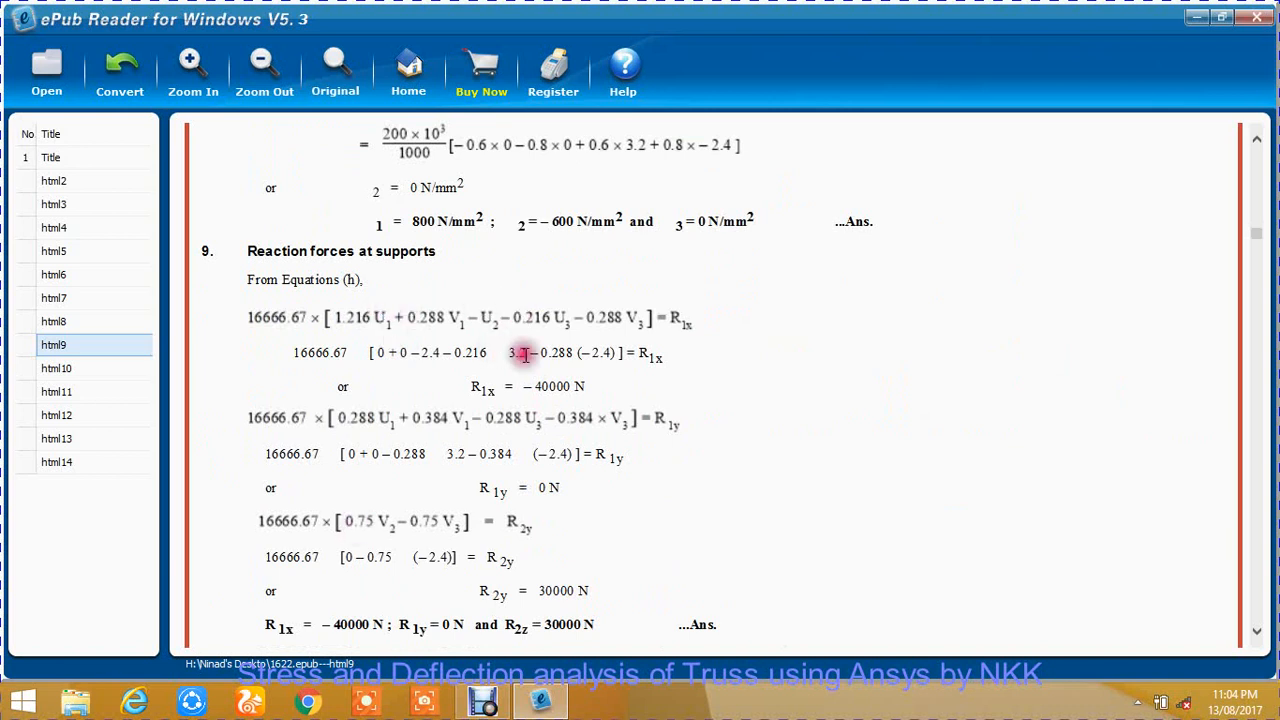
{"action": "double_click", "coordinate": [560, 386]}
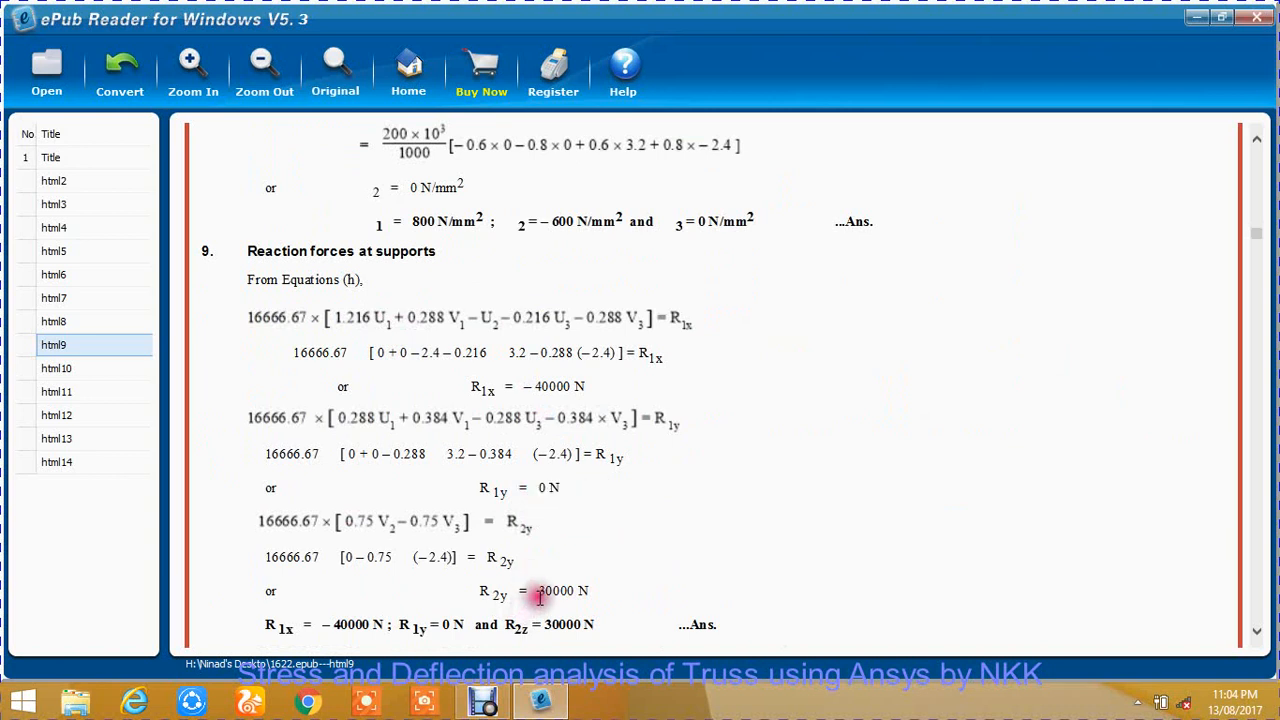
{"action": "double_click", "coordinate": [564, 590]}
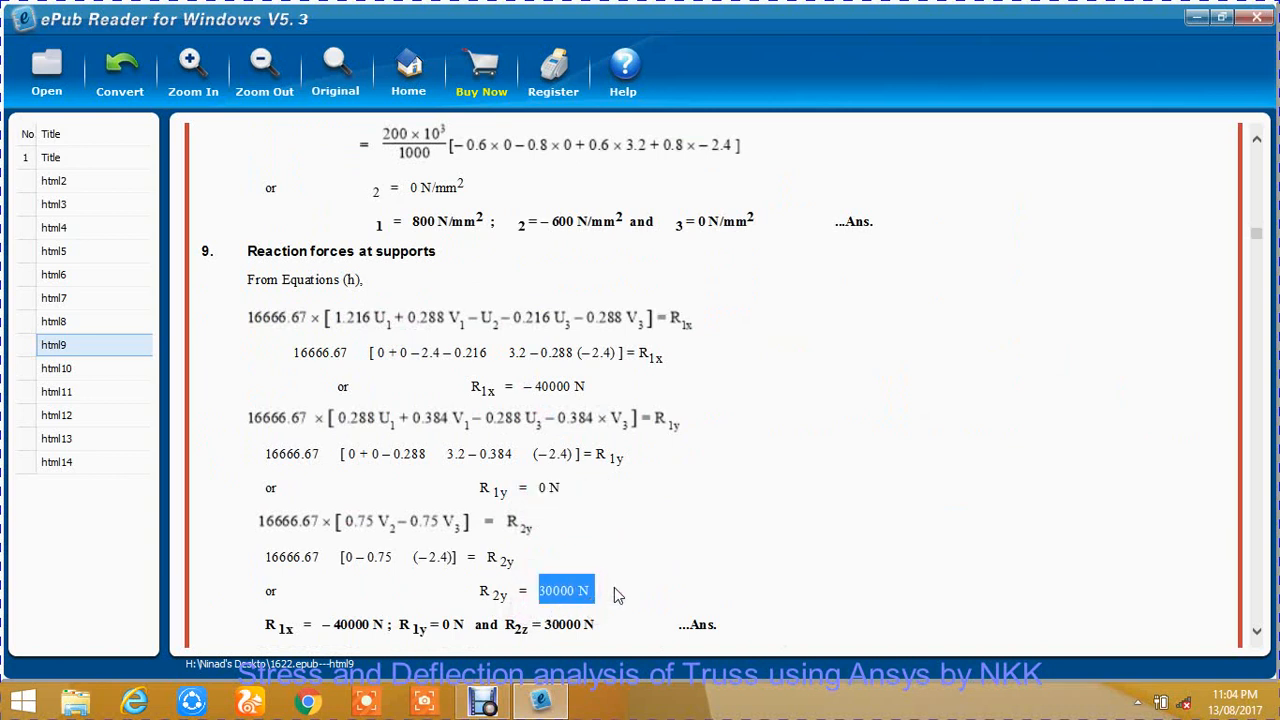
Scroll back up to Table P. 6.4.1(b)'s element lengths and Cx, Cy values.
{"action": "scroll", "scroll_direction": "down", "scroll_amount": 3}
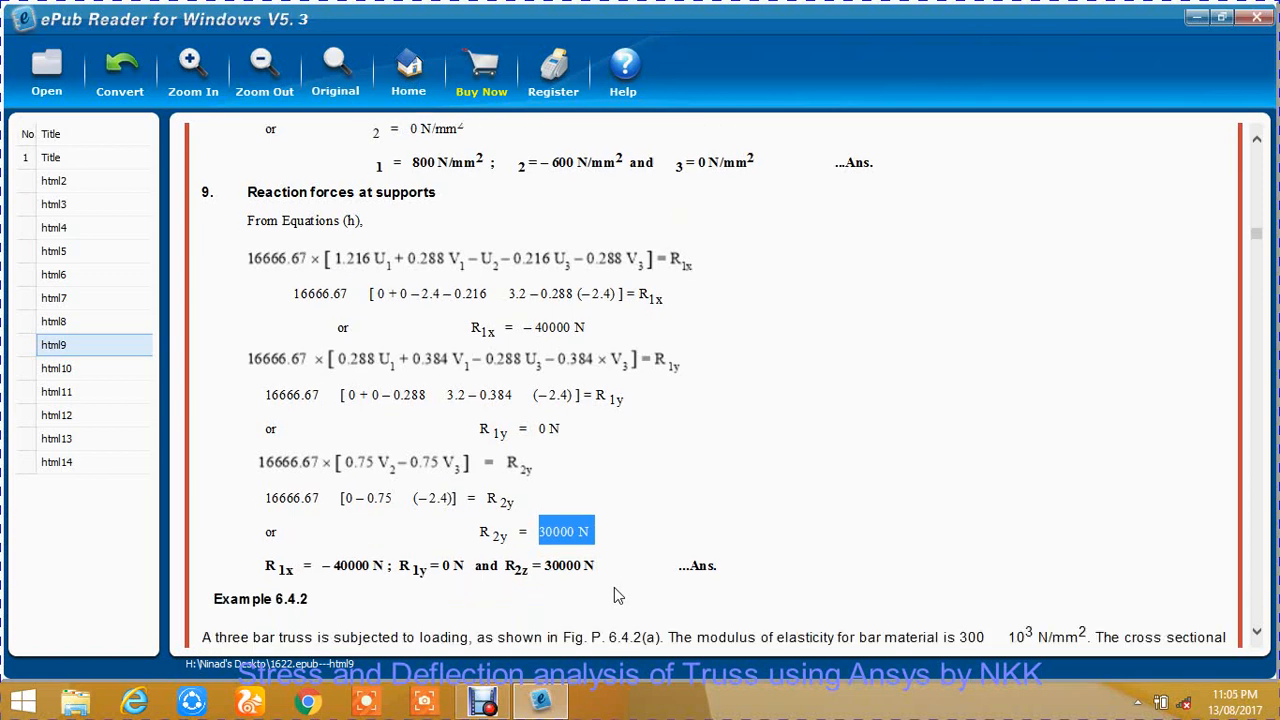
{"action": "scroll", "scroll_direction": "up", "scroll_amount": 3}
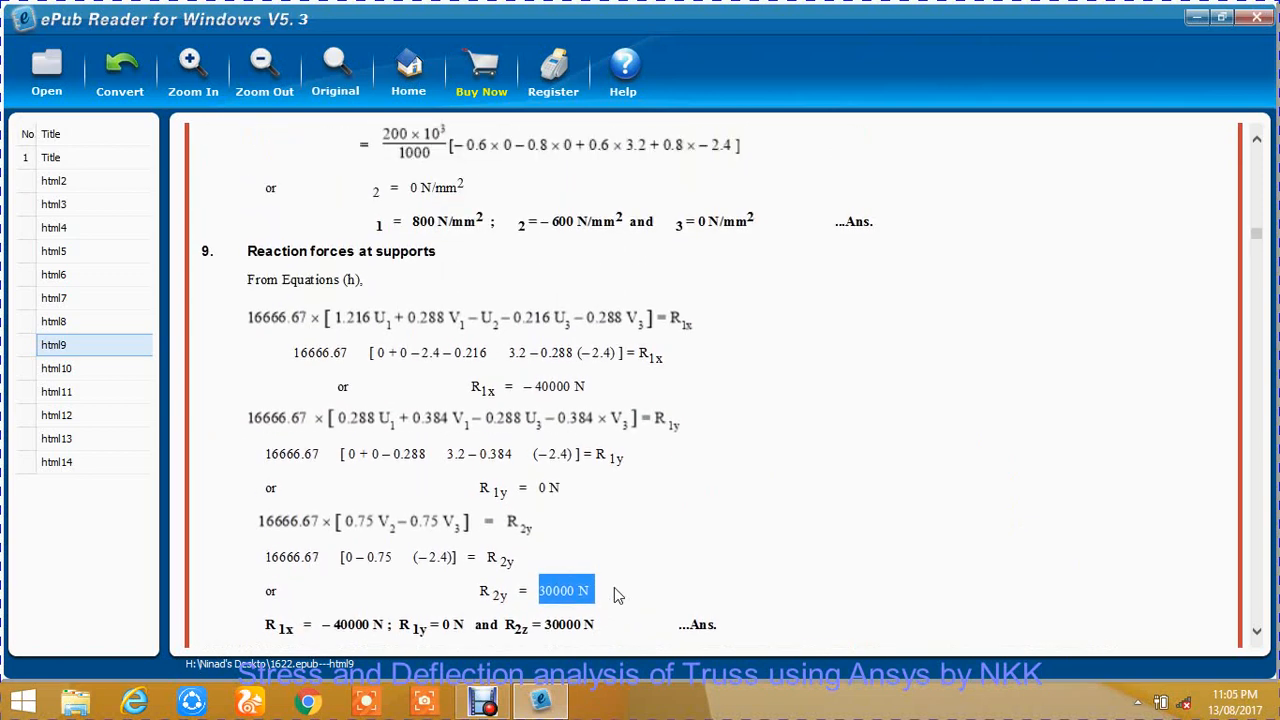
{"action": "scroll", "scroll_direction": "up", "scroll_amount": 3}
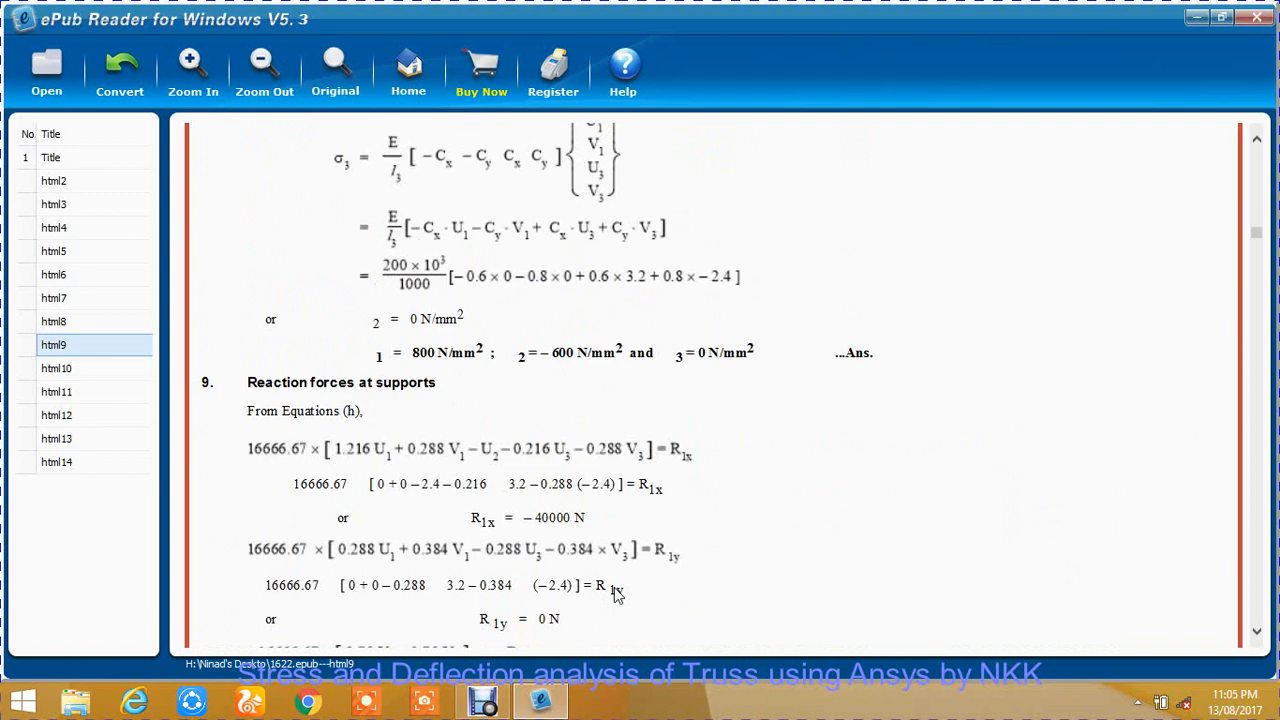
{"action": "scroll", "scroll_direction": "up", "scroll_amount": 3}
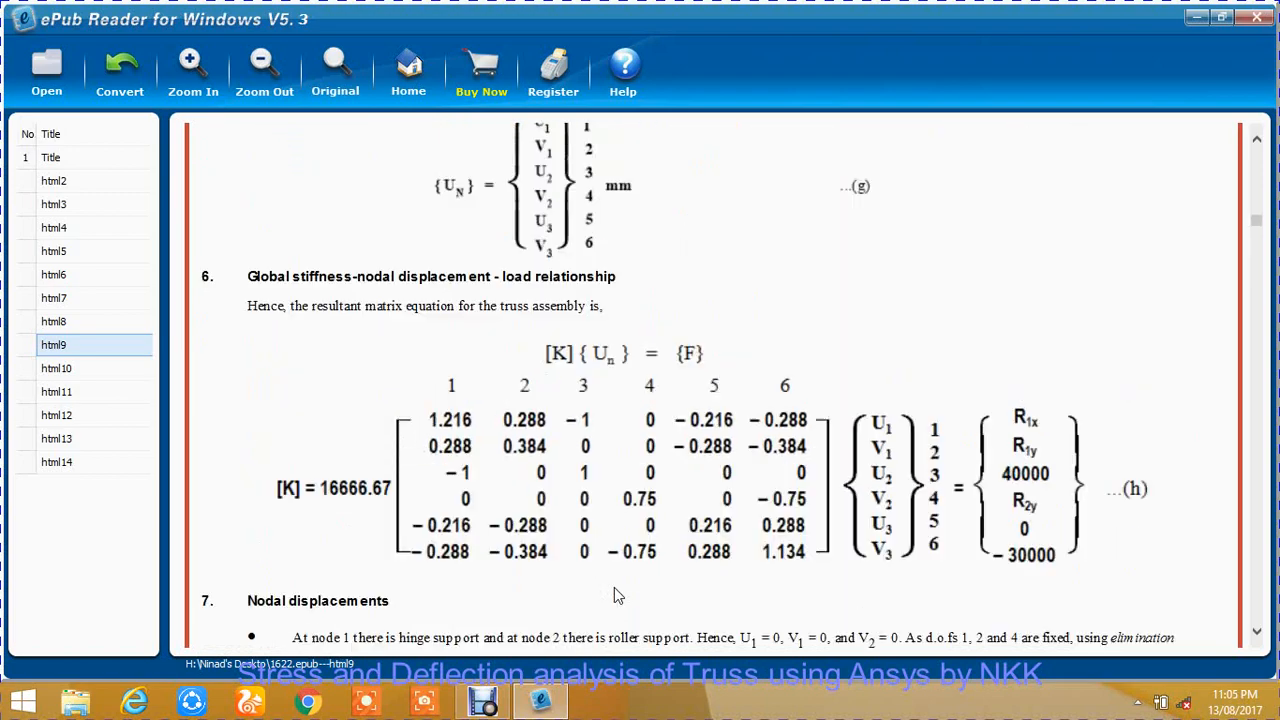
{"action": "scroll", "scroll_direction": "up", "scroll_amount": 3}
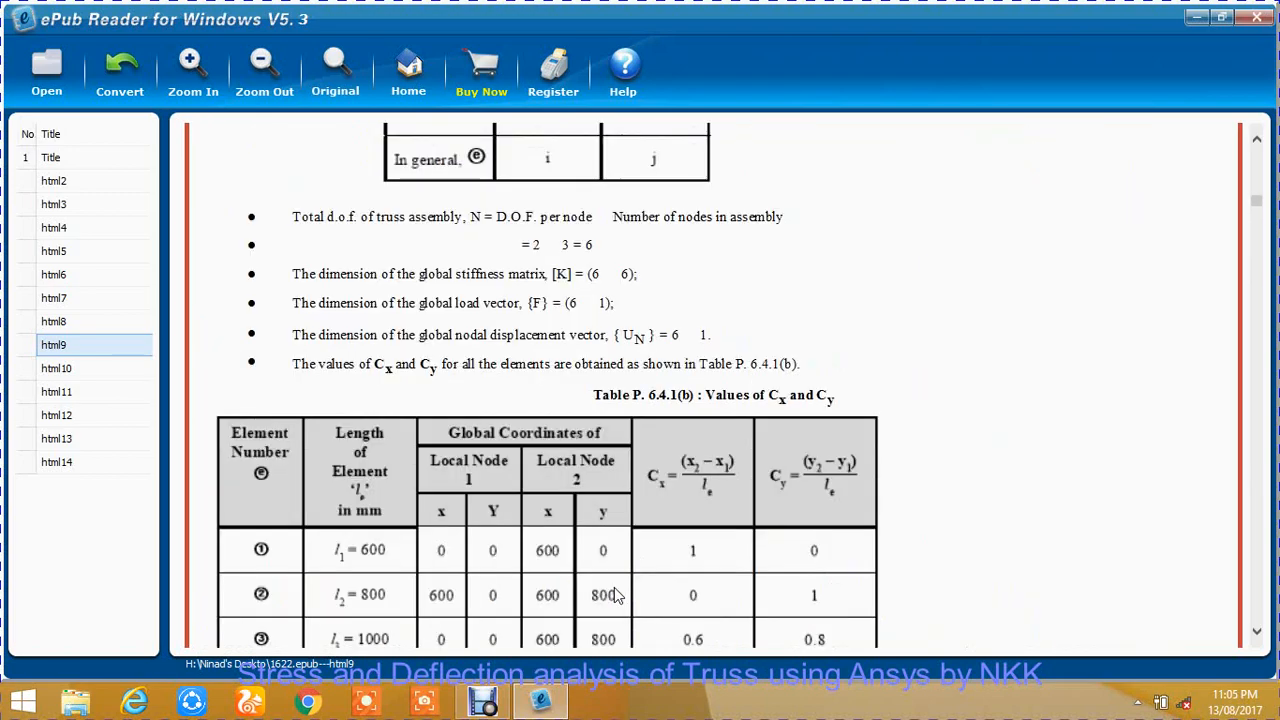
Bring up the Mechanical APDL 14.5 Product Launcher showing working directory H:\Bar and job name Bar.
{"action": "scroll", "scroll_direction": "up", "scroll_amount": 3}
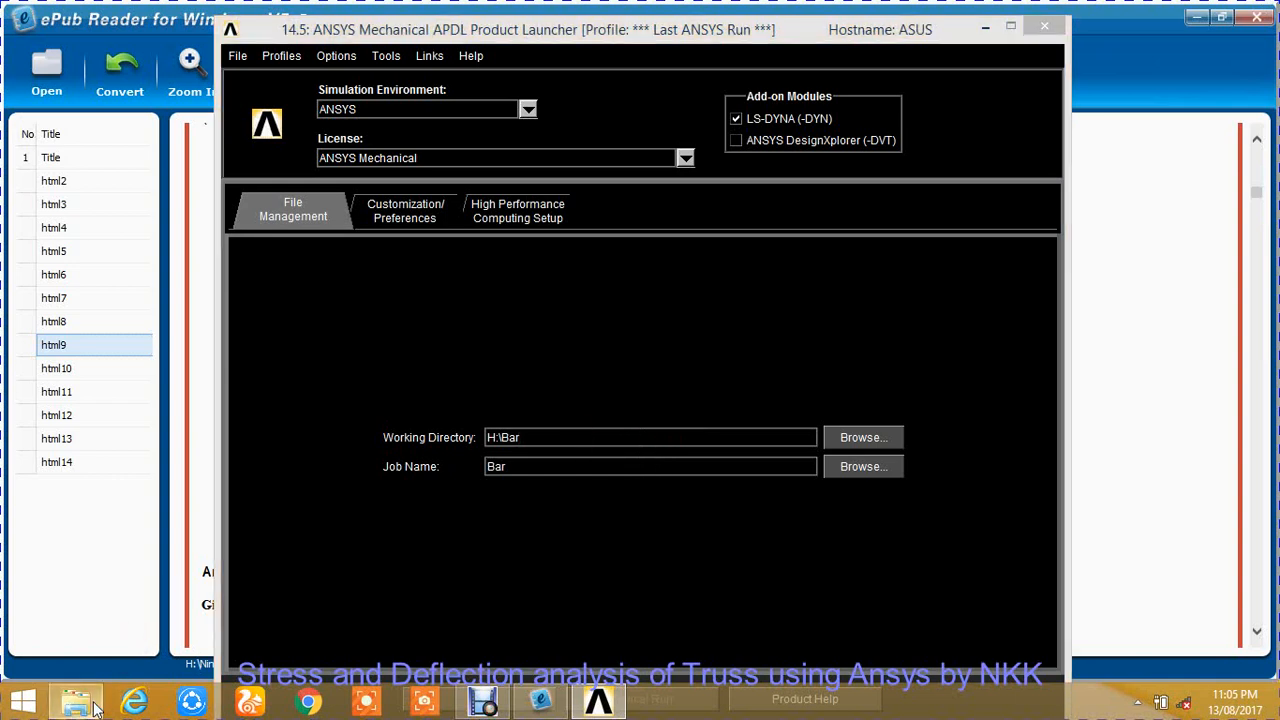
Create an empty Truss folder on drive H: in File Explorer and open it.
{"action": "left_click", "coordinate": [75, 700]}
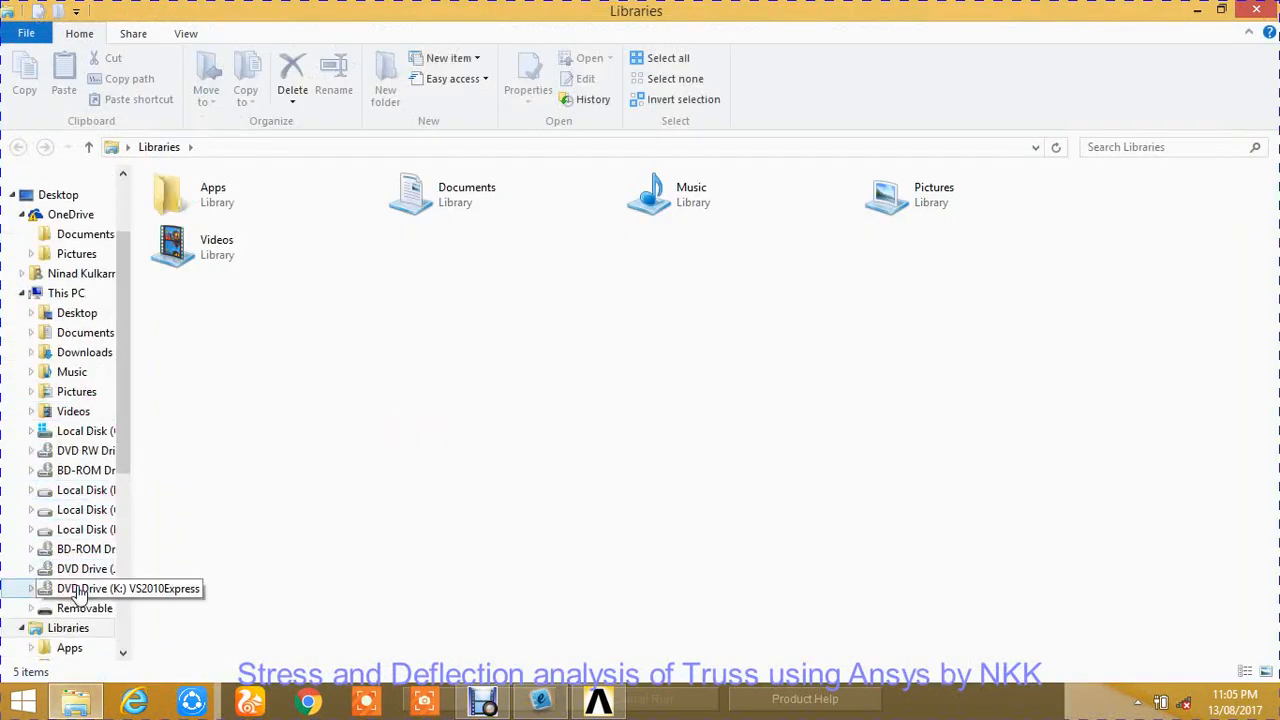
{"action": "mouse_move", "coordinate": [90, 529]}
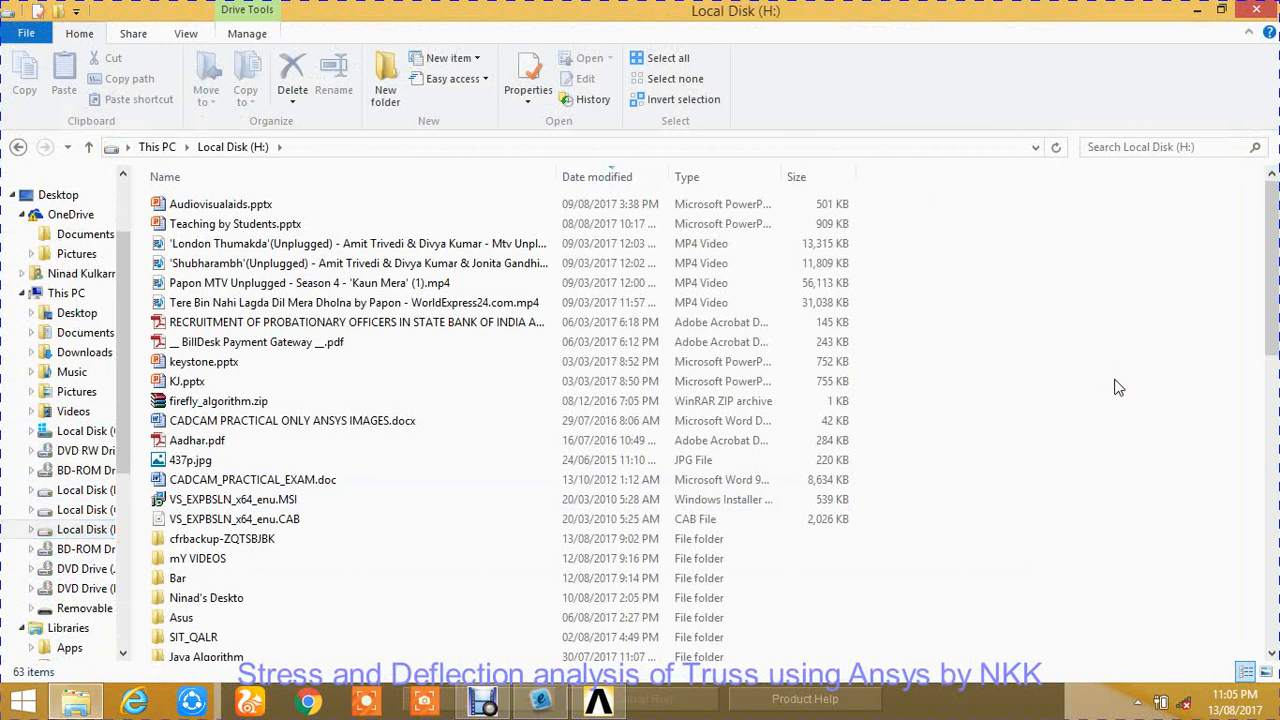
{"action": "right_click", "coordinate": [1119, 388]}
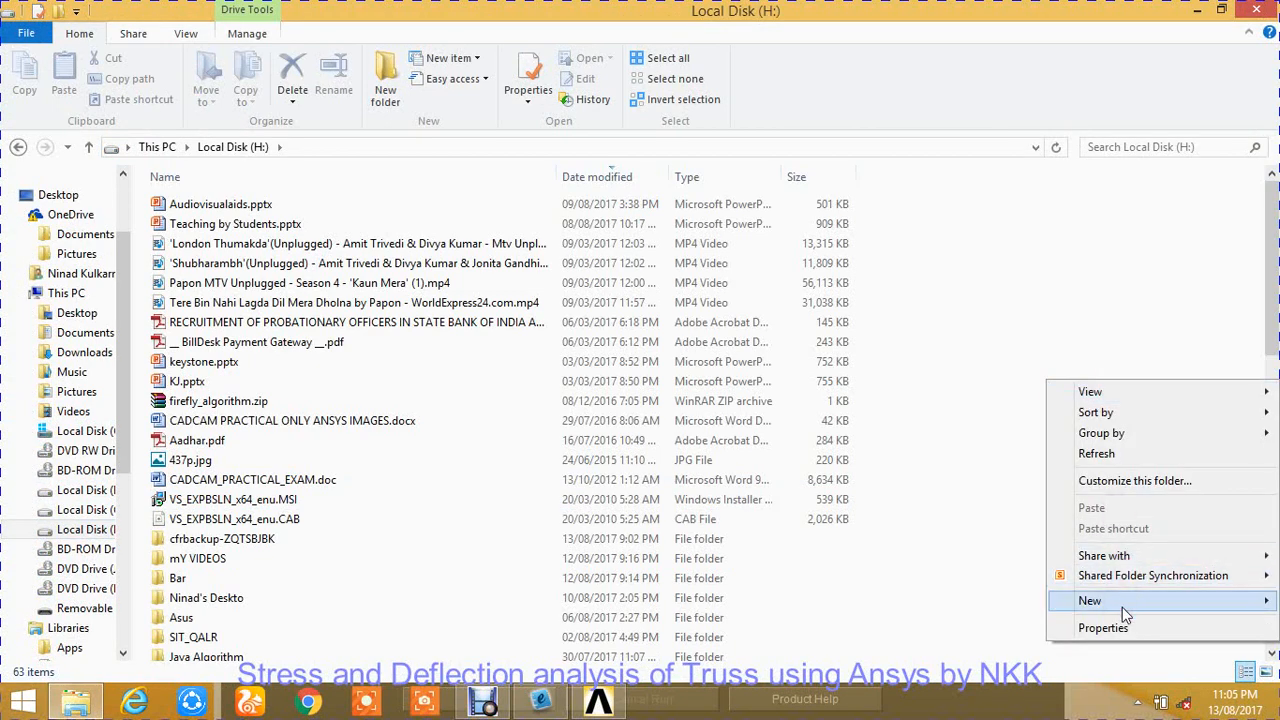
{"action": "left_click", "coordinate": [1089, 600]}
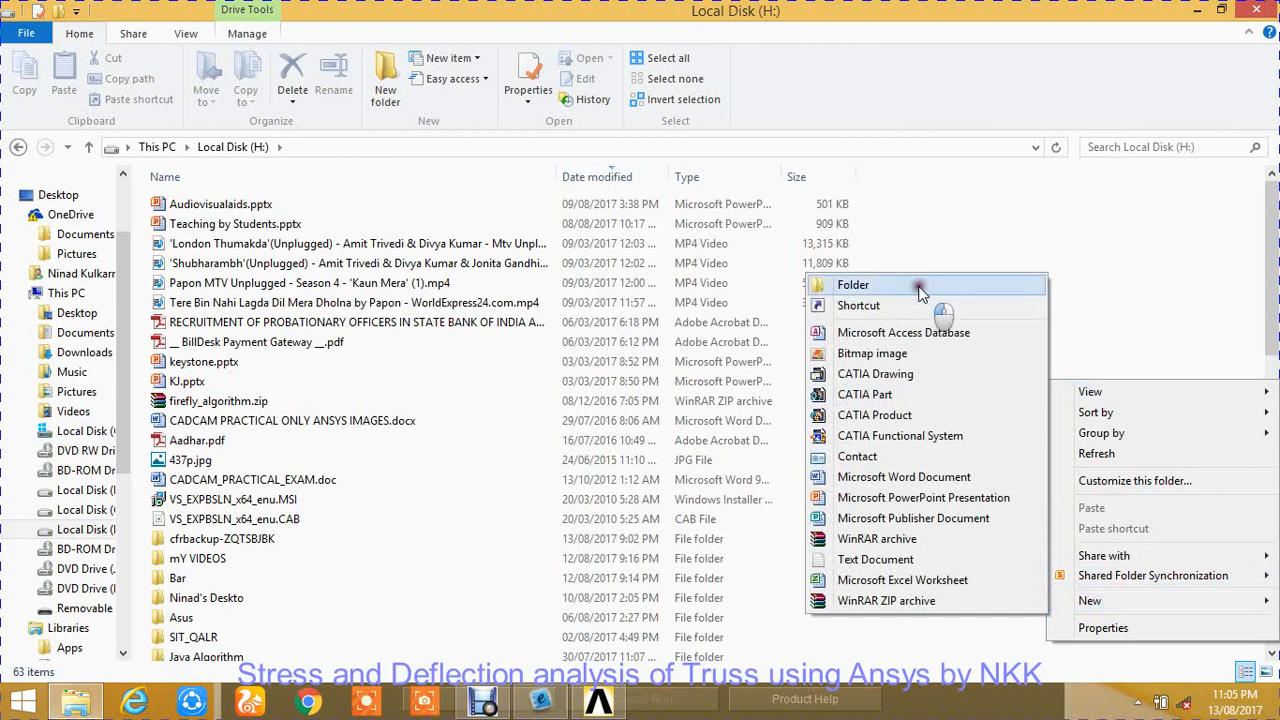
{"action": "left_click", "coordinate": [853, 284]}
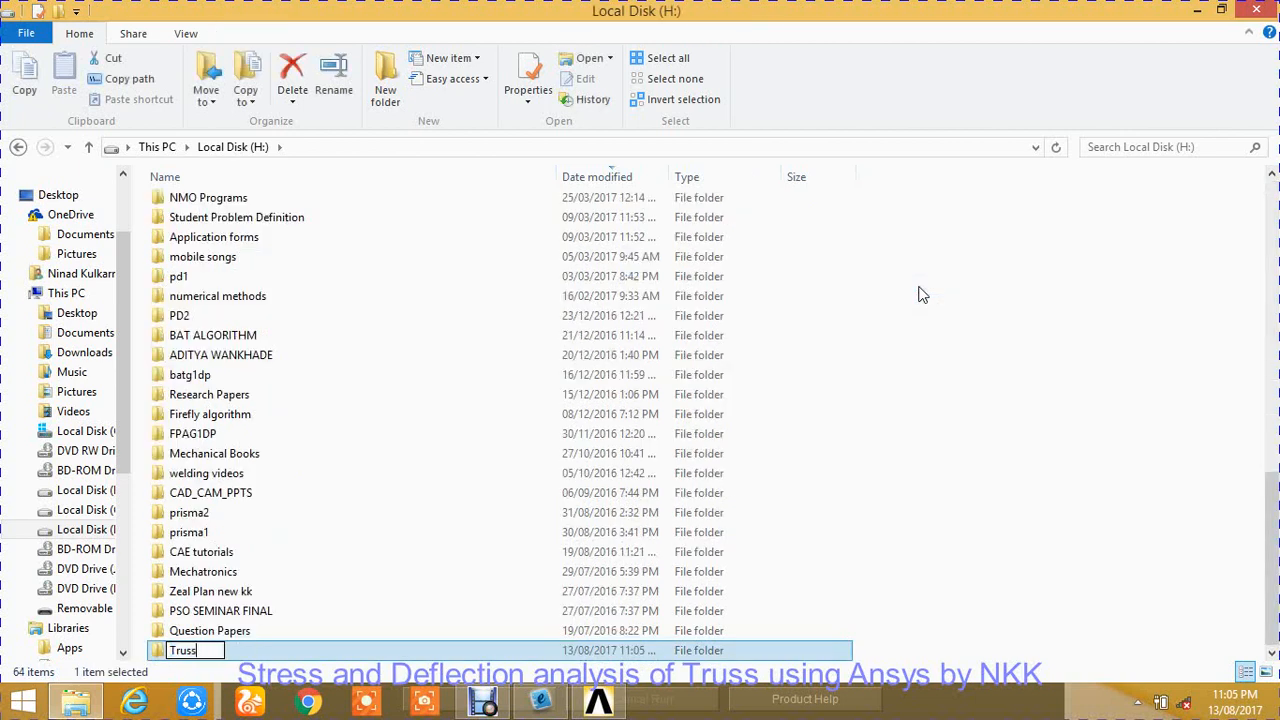
{"action": "double_click", "coordinate": [183, 650]}
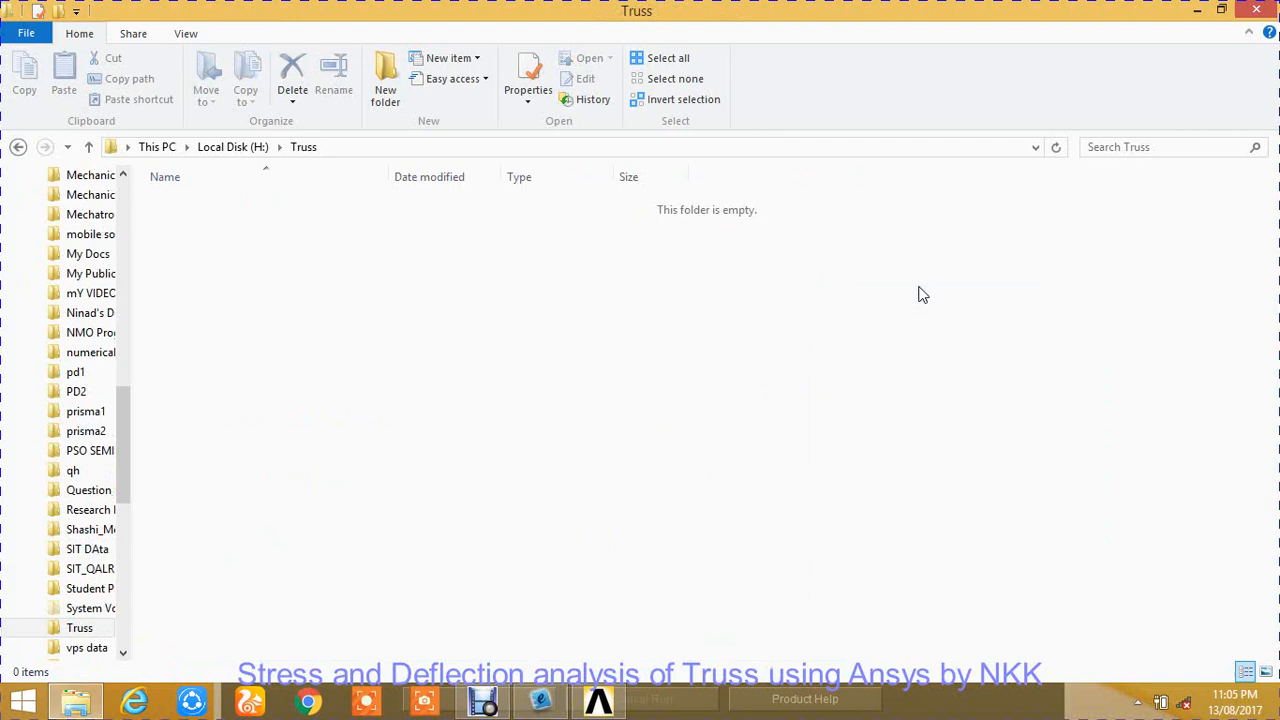
{"action": "left_click", "coordinate": [597, 698]}
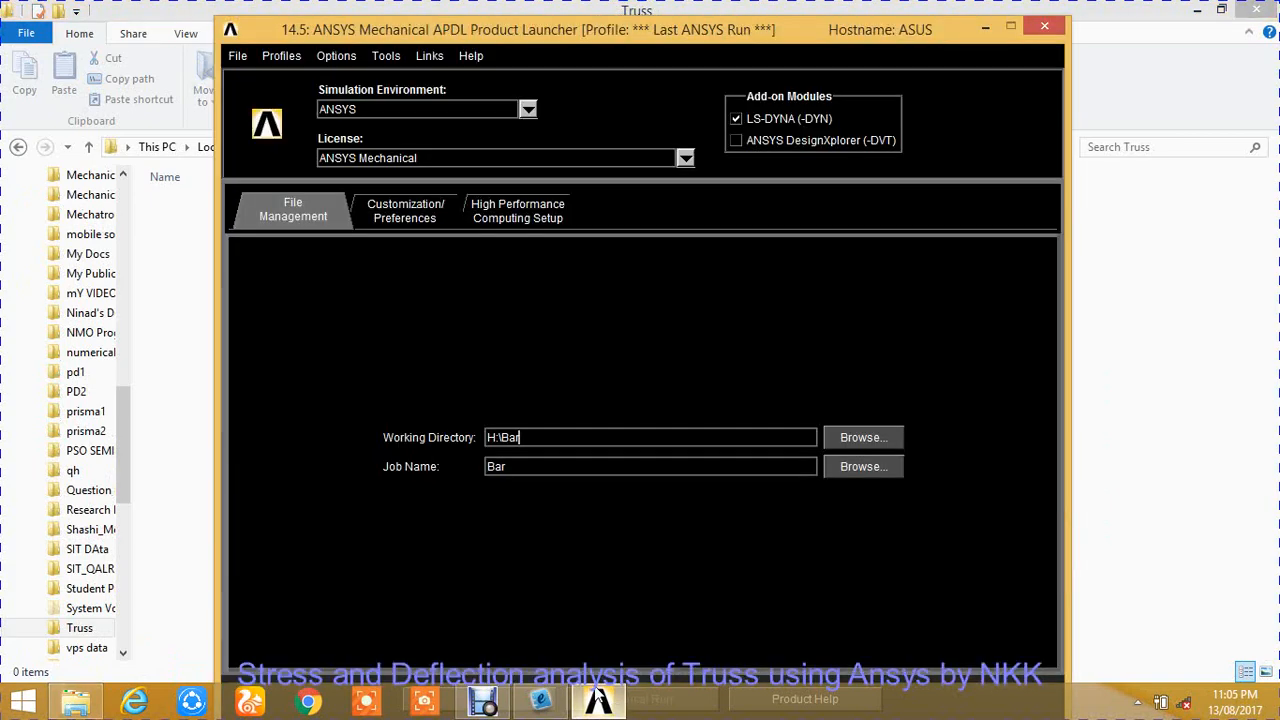
Launch ANSYS with working directory H:\Truss and job name Truss.
{"action": "left_click", "coordinate": [862, 437]}
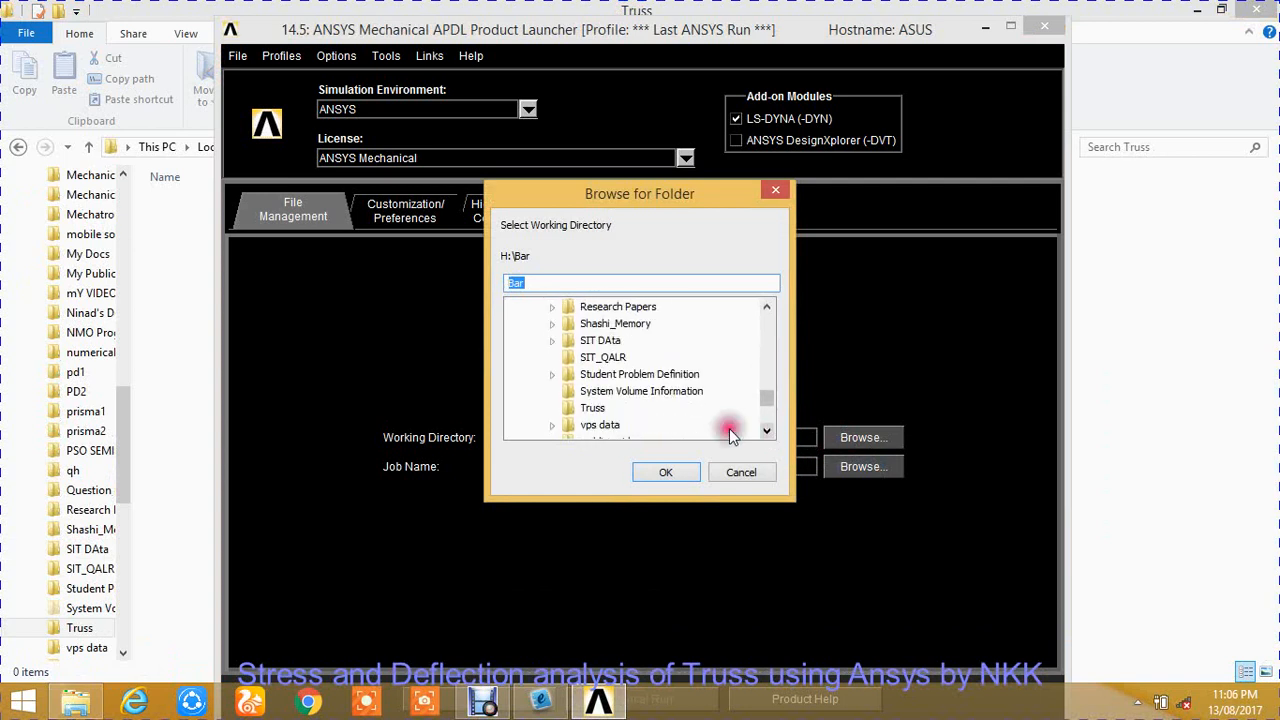
{"action": "left_click", "coordinate": [592, 408]}
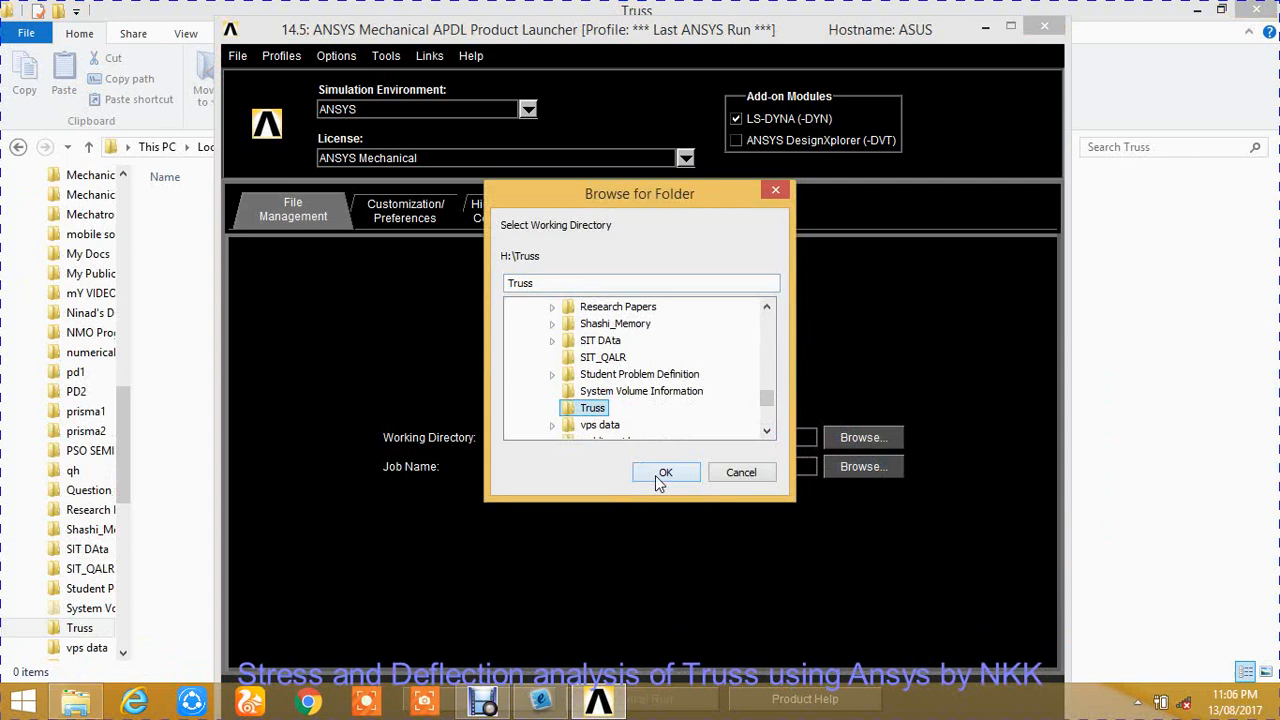
{"action": "left_click", "coordinate": [665, 472]}
{"action": "type", "text": "Tru"}
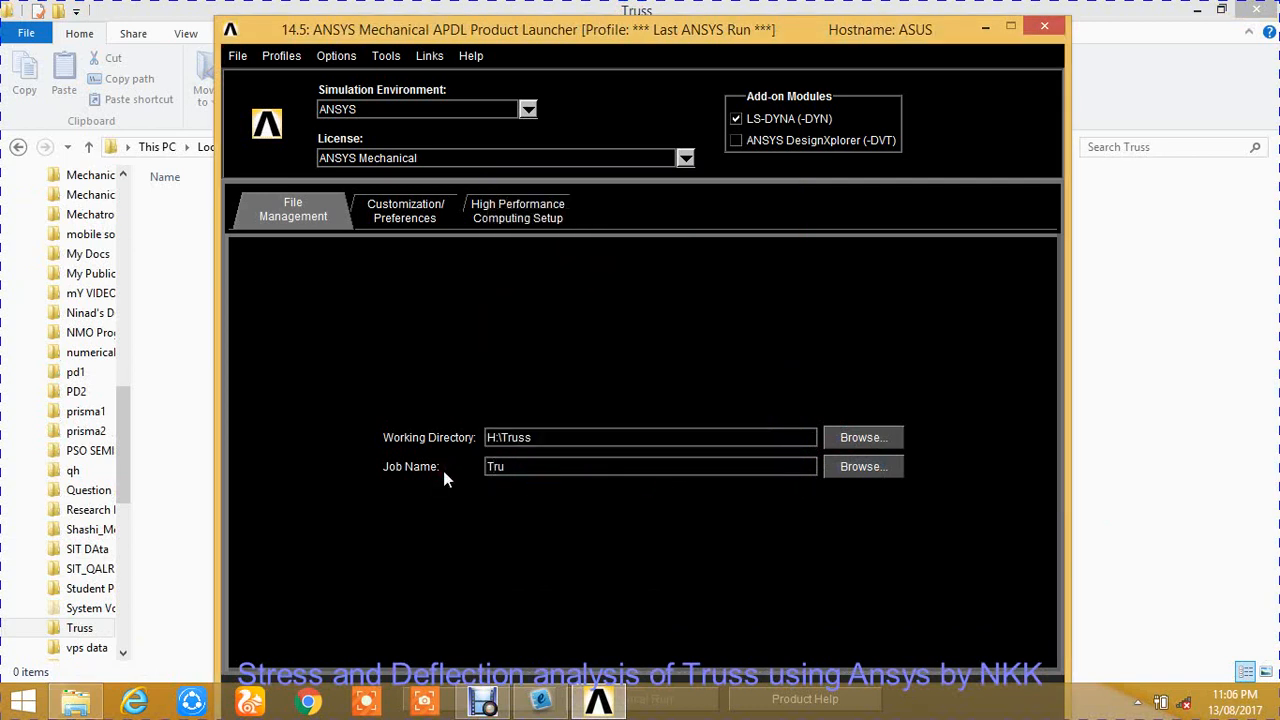
{"action": "type", "text": "ss"}
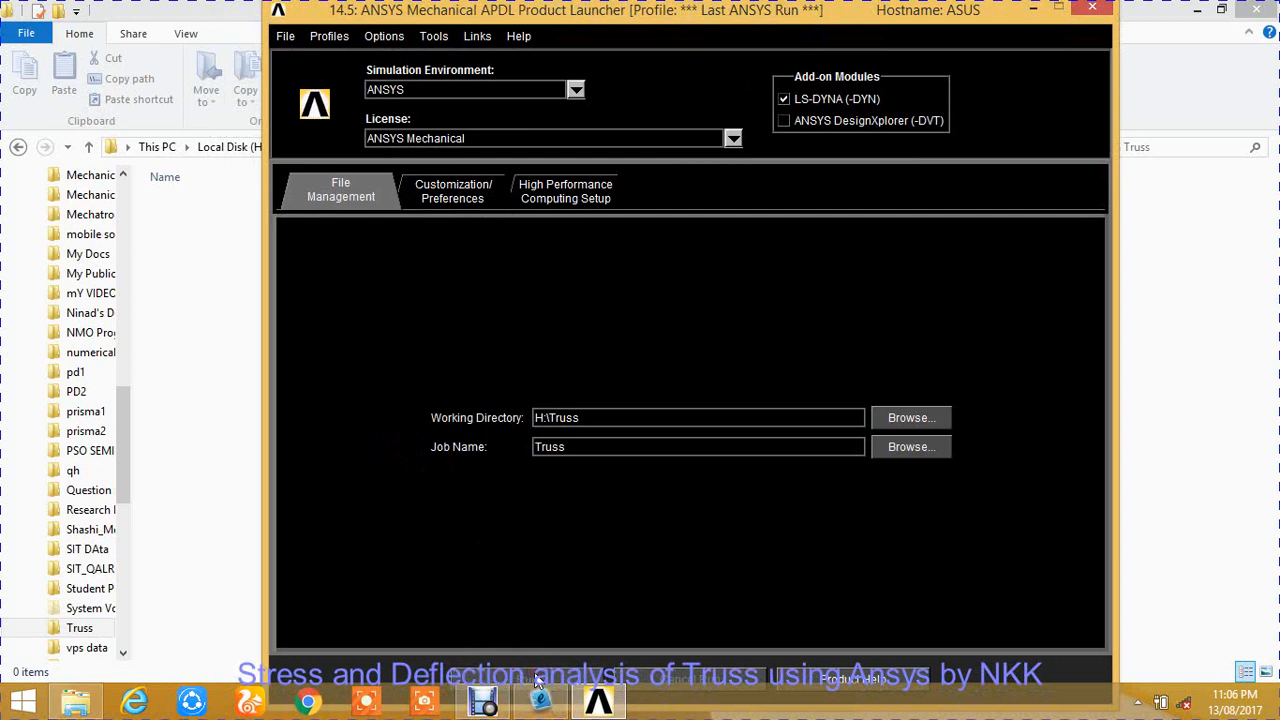
{"action": "mouse_move", "coordinate": [703, 439]}
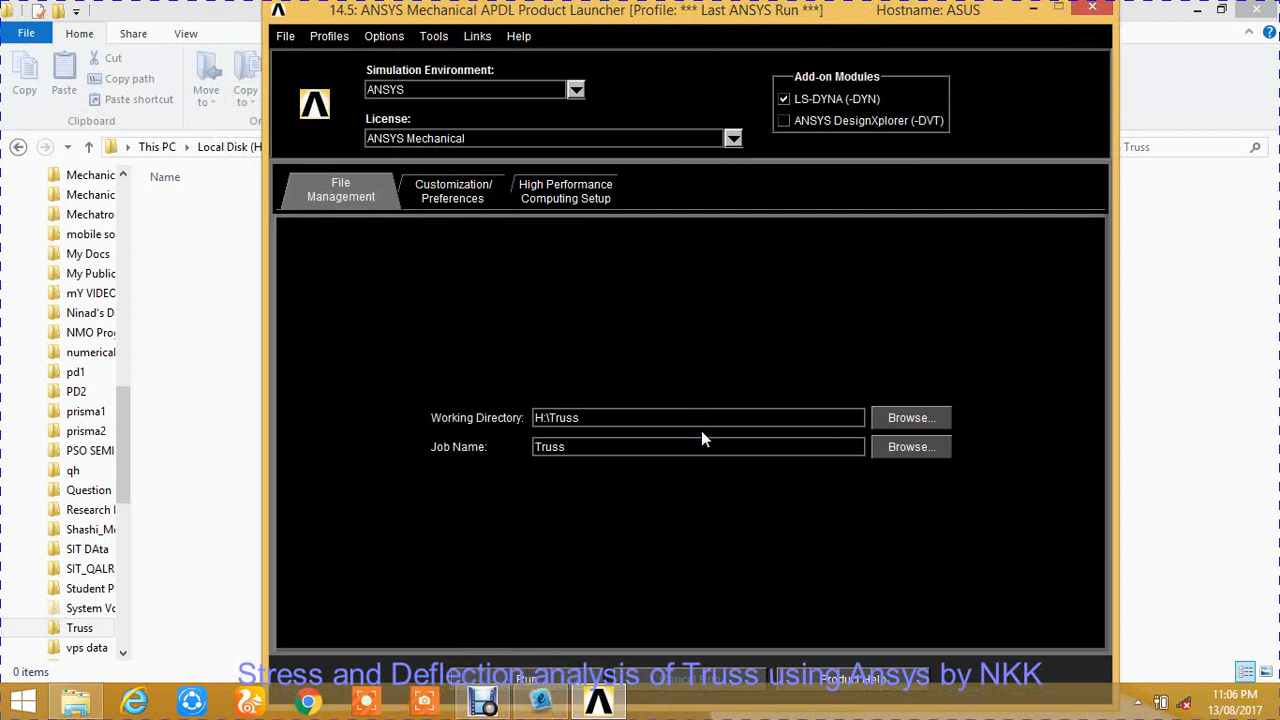
{"action": "mouse_move", "coordinate": [483, 700]}
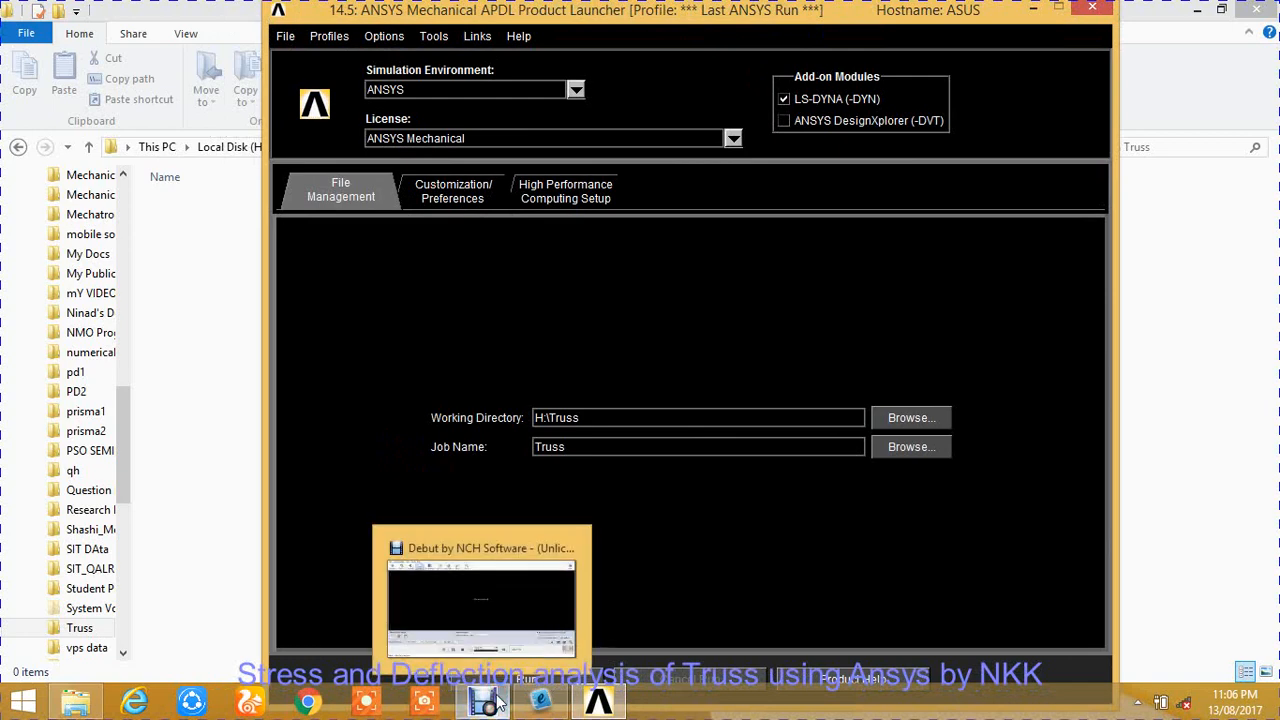
{"action": "left_click", "coordinate": [481, 595]}
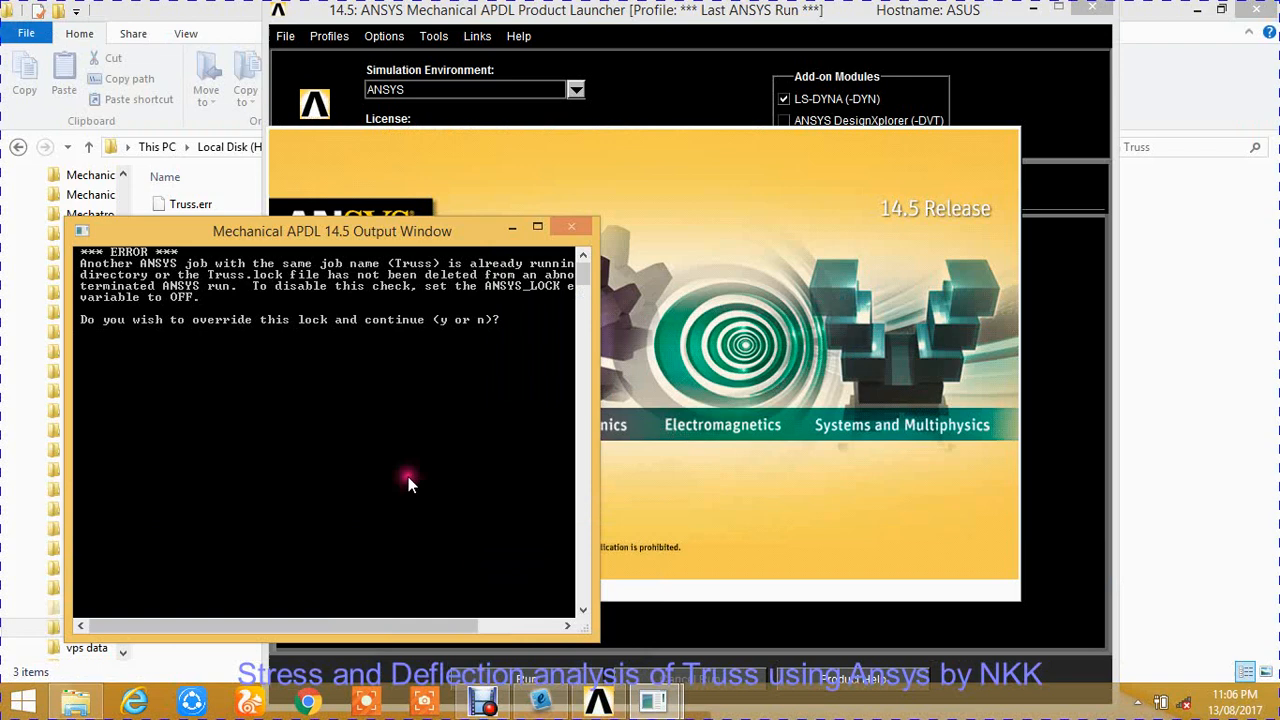
Override the existing lock with 'y' and bring up the Preferences dialog.
{"action": "type", "text": "y"}
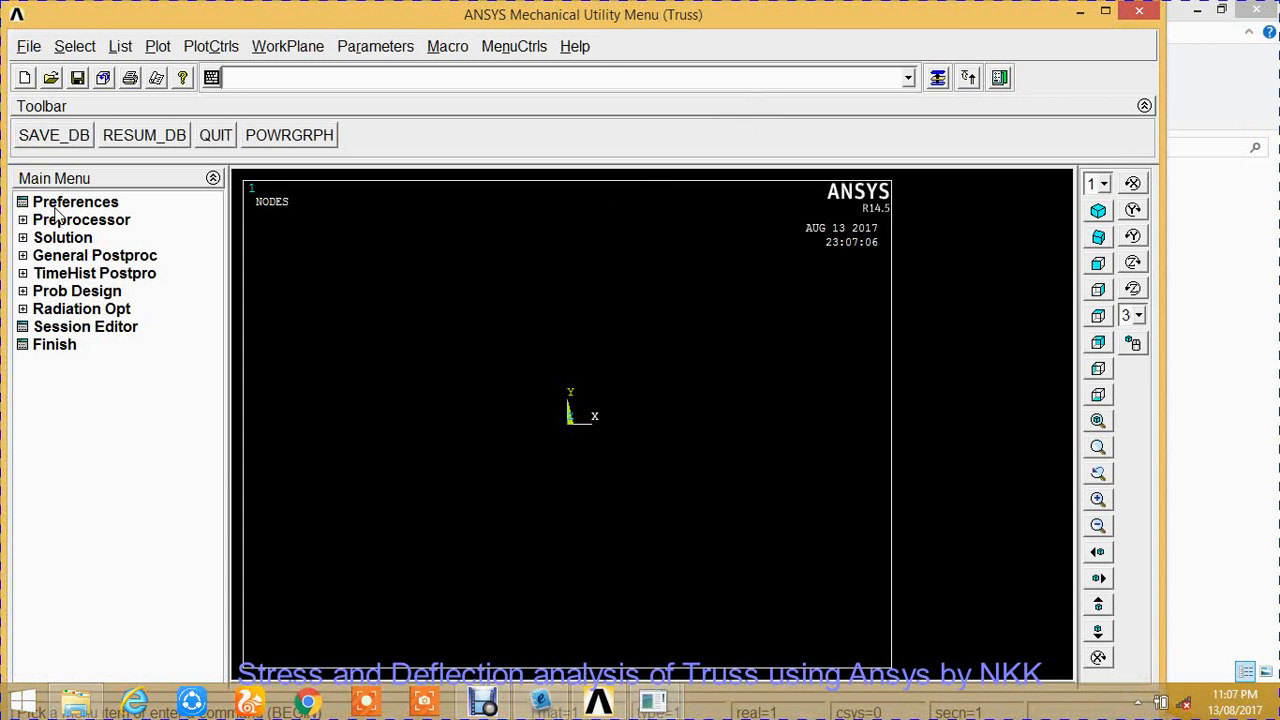
{"action": "left_click", "coordinate": [75, 201]}
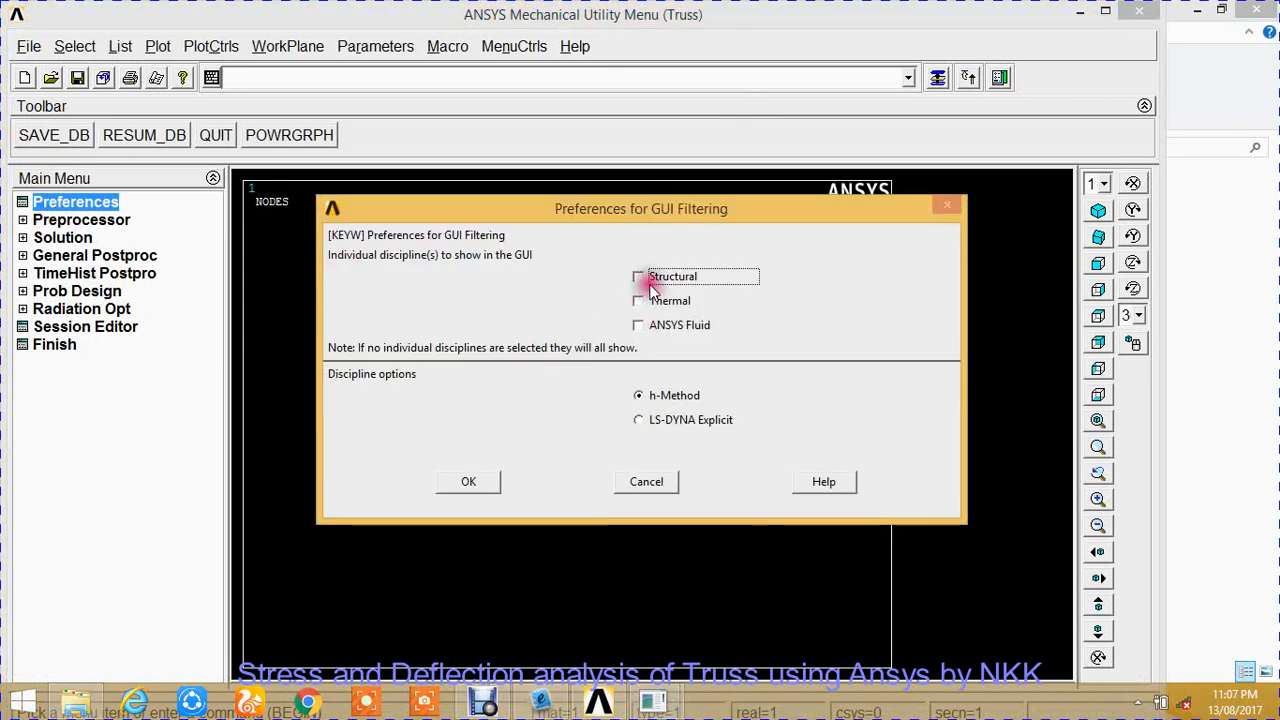
Filter the GUI preferences to Structural disciplines only.
{"action": "left_click", "coordinate": [638, 277]}
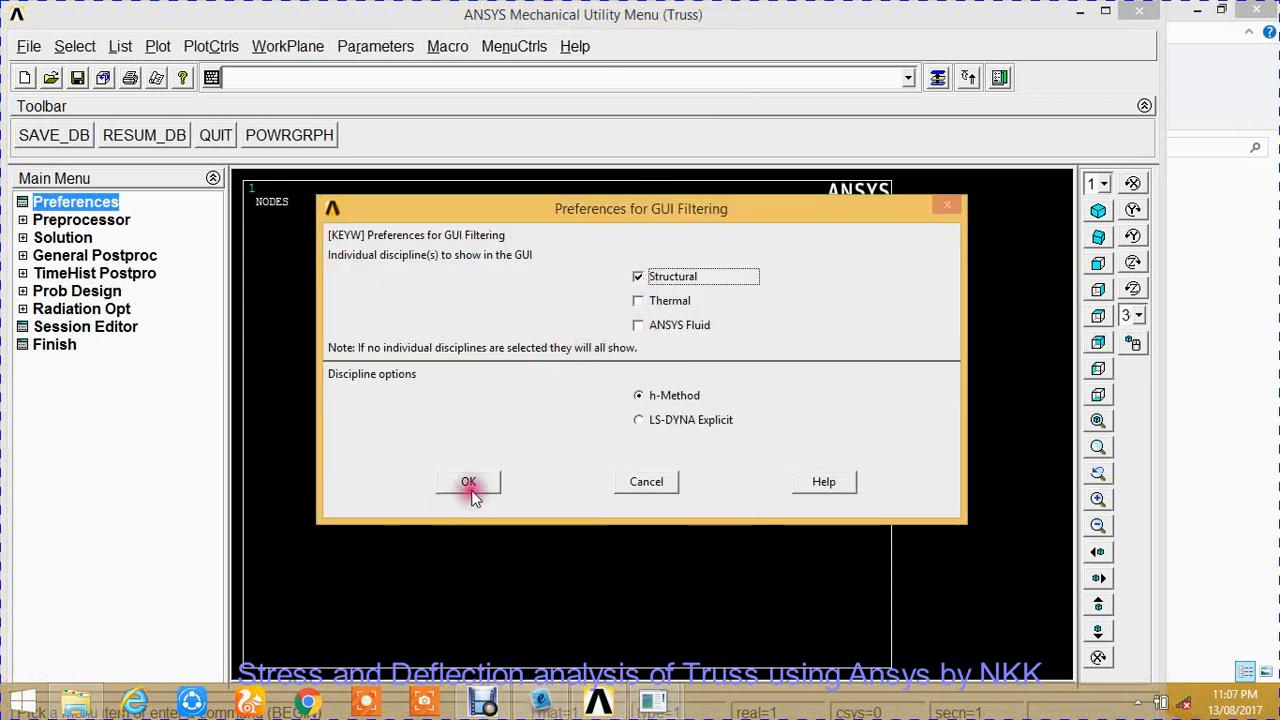
{"action": "left_click", "coordinate": [468, 481]}
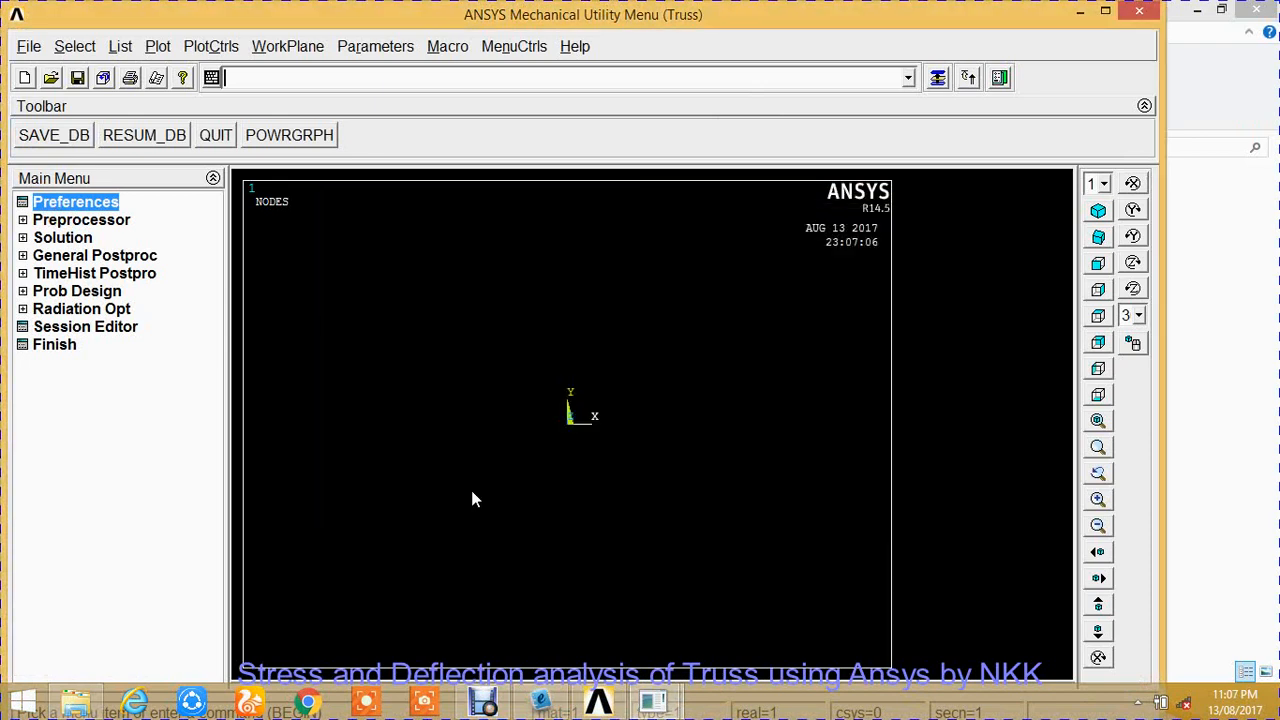
{"action": "mouse_move", "coordinate": [82, 225]}
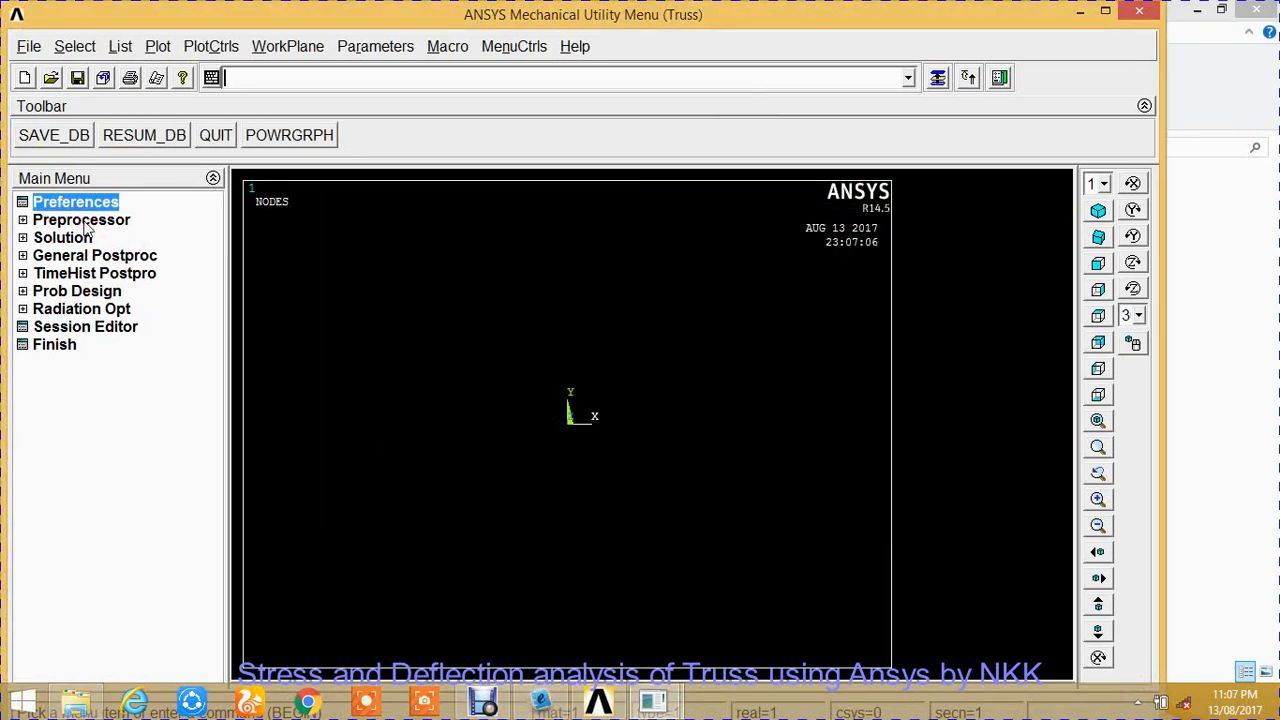
{"action": "left_click", "coordinate": [81, 219]}
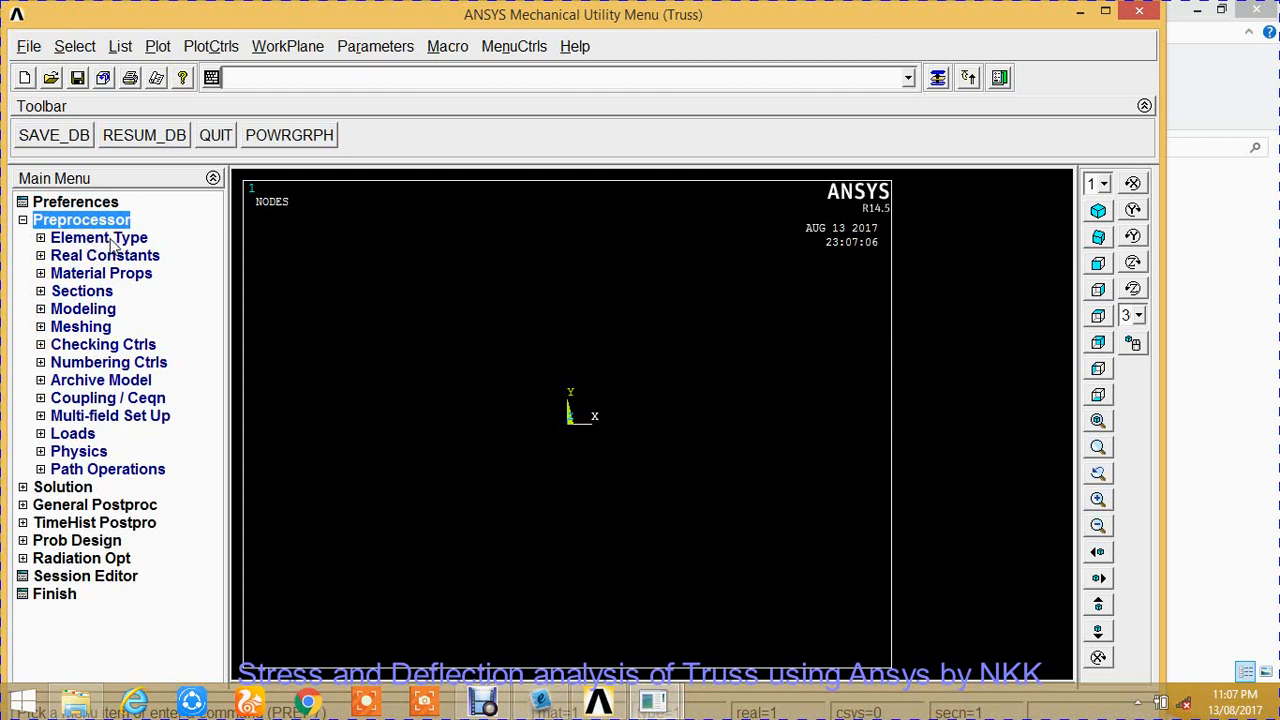
Add element type 1 as the two-node BEAM188 beam element.
{"action": "left_click", "coordinate": [99, 237]}
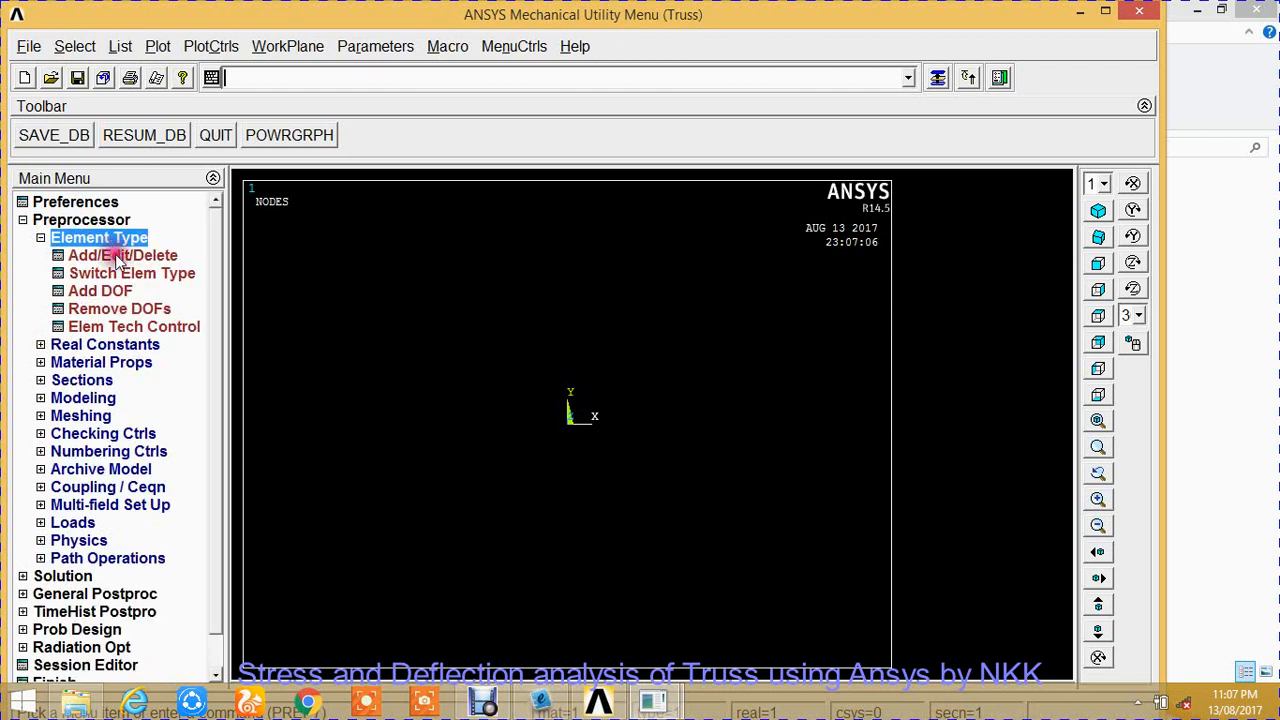
{"action": "left_click", "coordinate": [123, 255]}
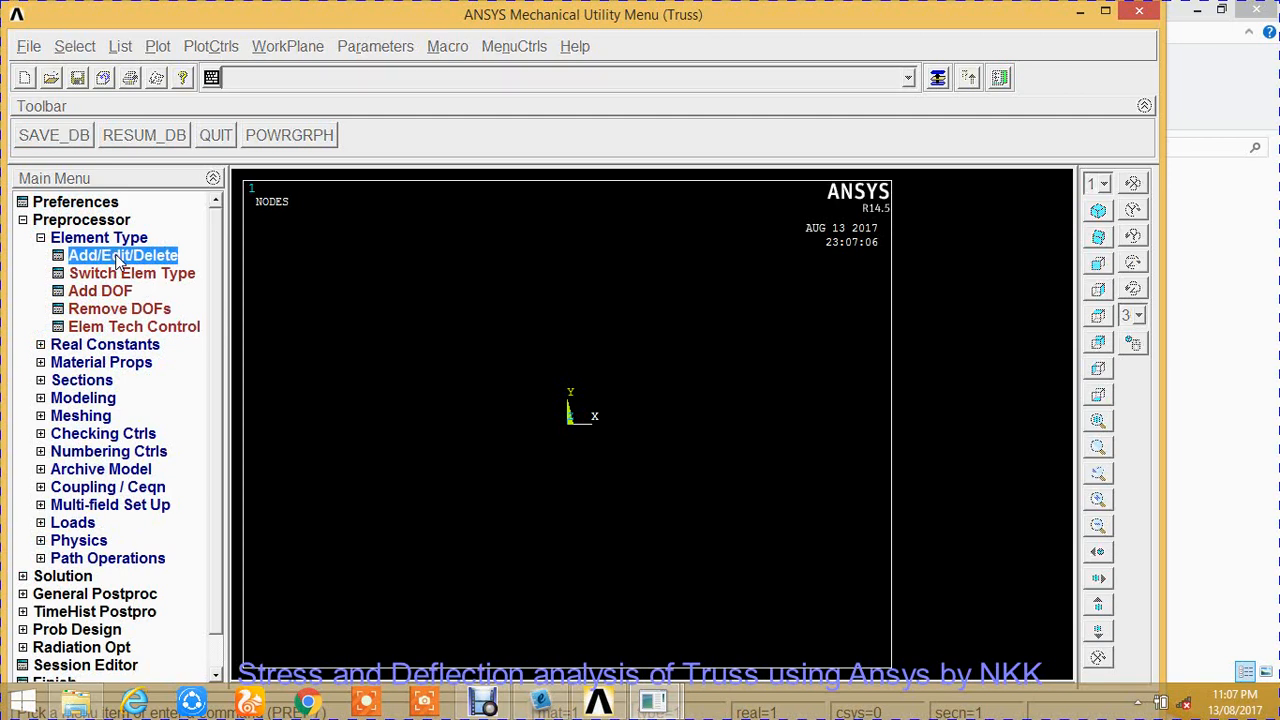
{"action": "left_click", "coordinate": [123, 255]}
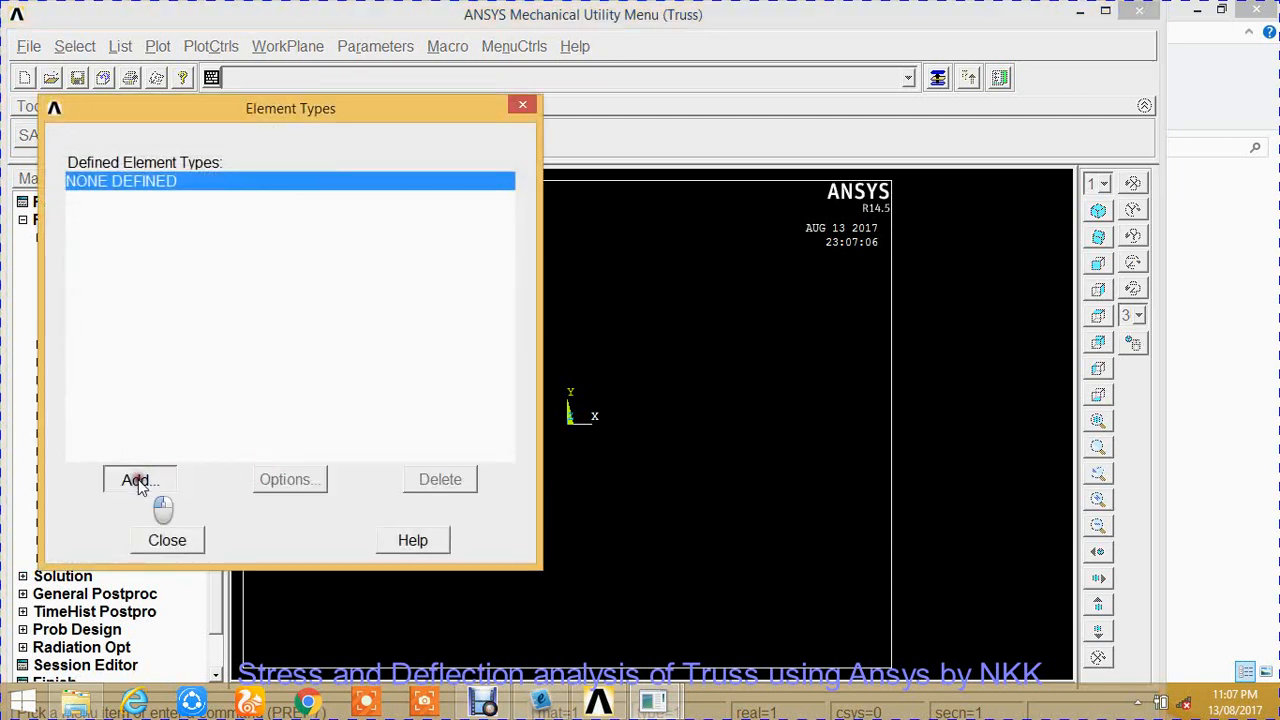
{"action": "left_click", "coordinate": [139, 480]}
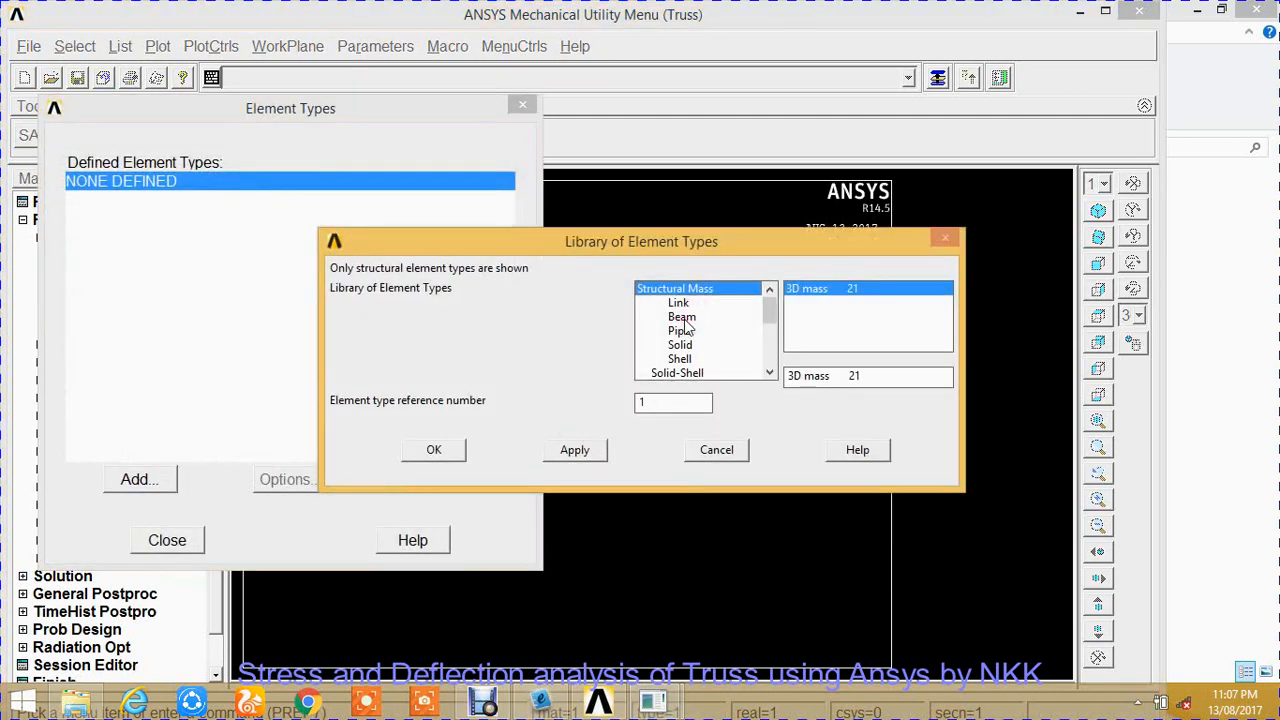
{"action": "left_click", "coordinate": [681, 316]}
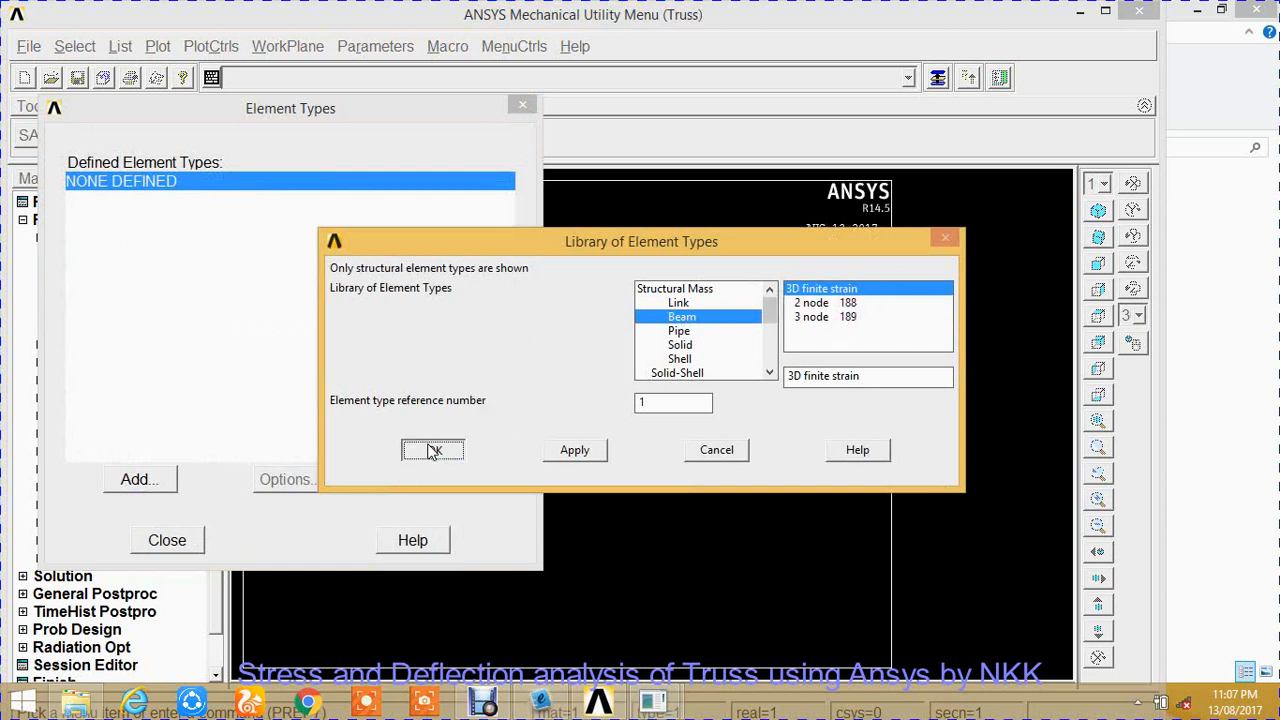
{"action": "left_click", "coordinate": [432, 450]}
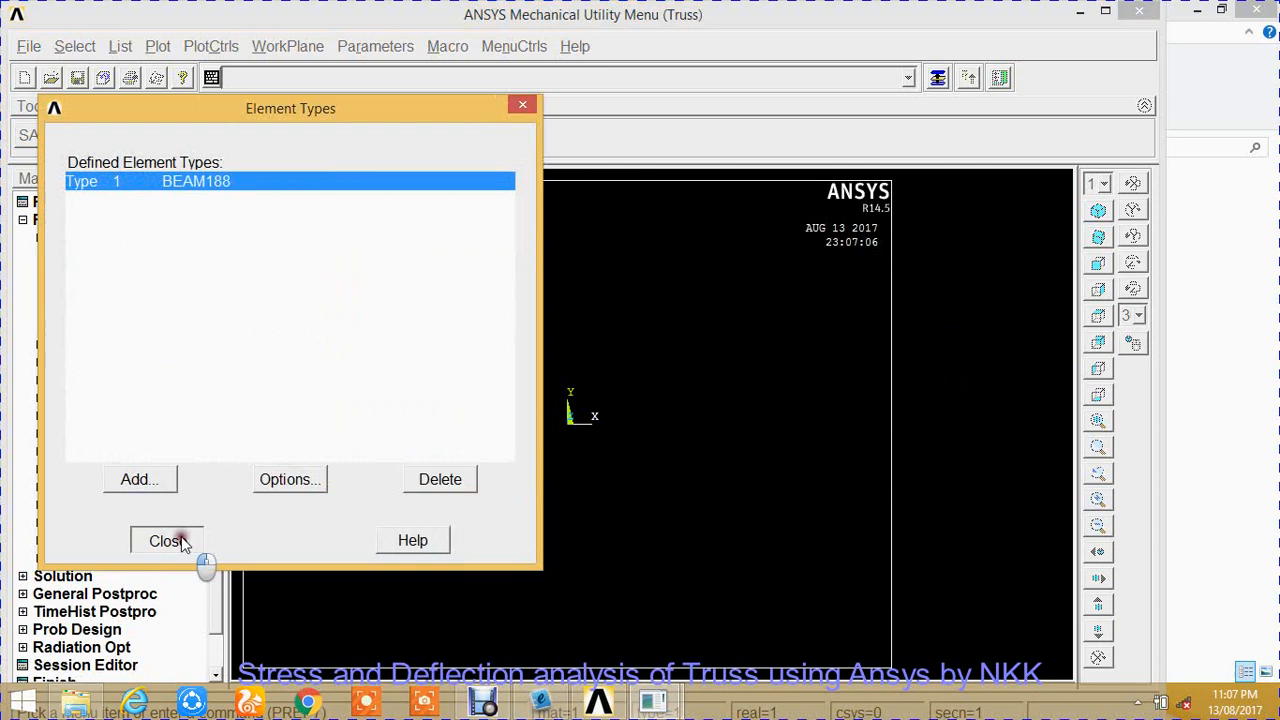
{"action": "left_click", "coordinate": [166, 540]}
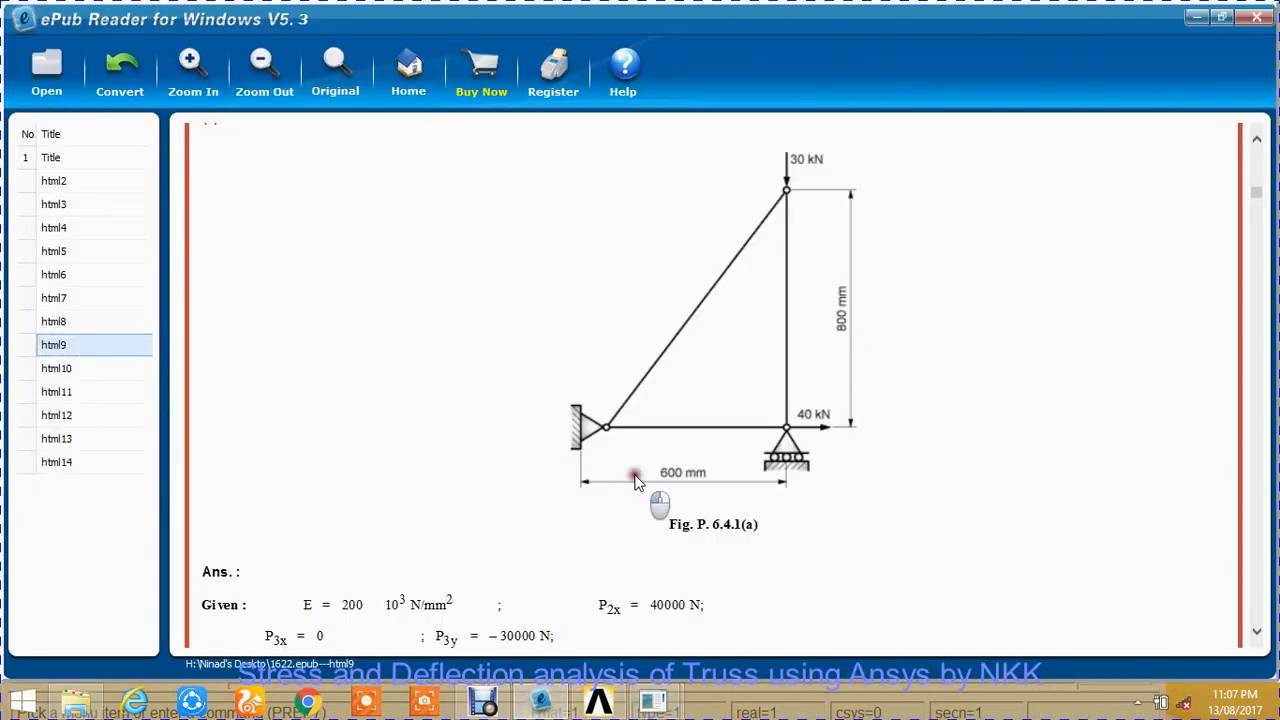
{"action": "scroll", "scroll_direction": "up", "scroll_amount": 3}
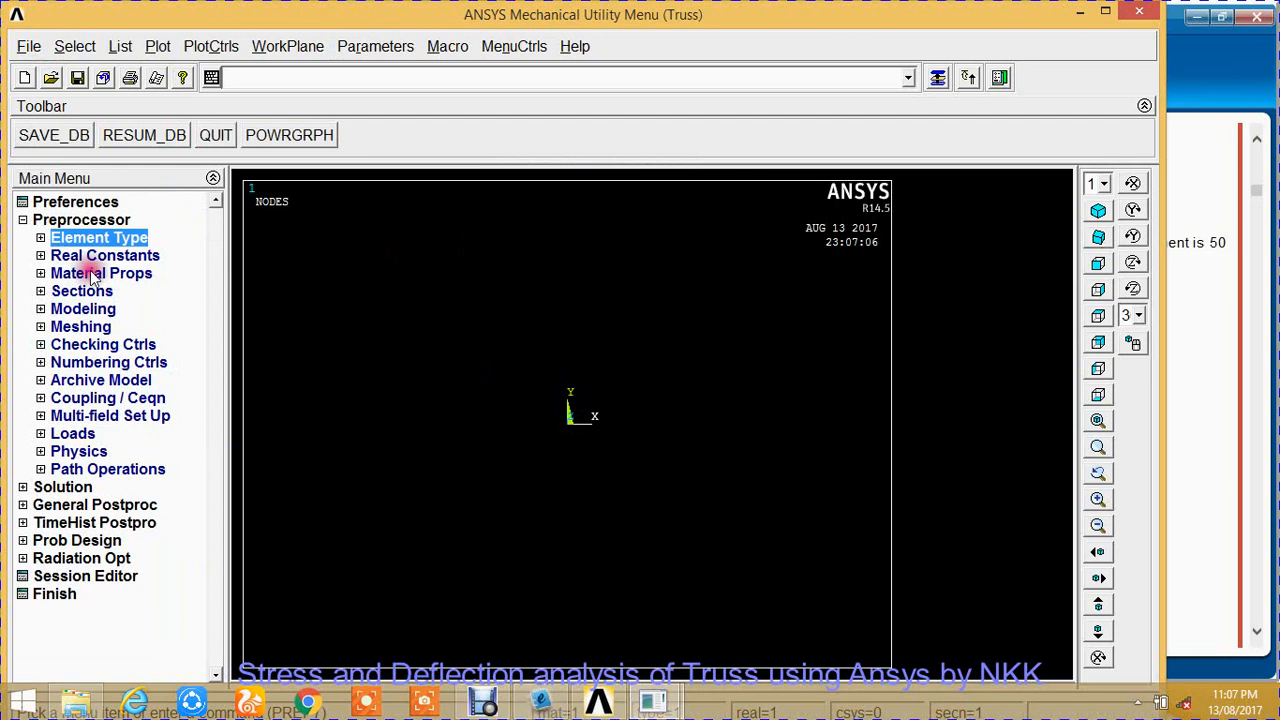
Enter linear isotropic EX 2e5 and PRXY 0.3 for material model 1.
{"action": "left_click", "coordinate": [101, 273]}
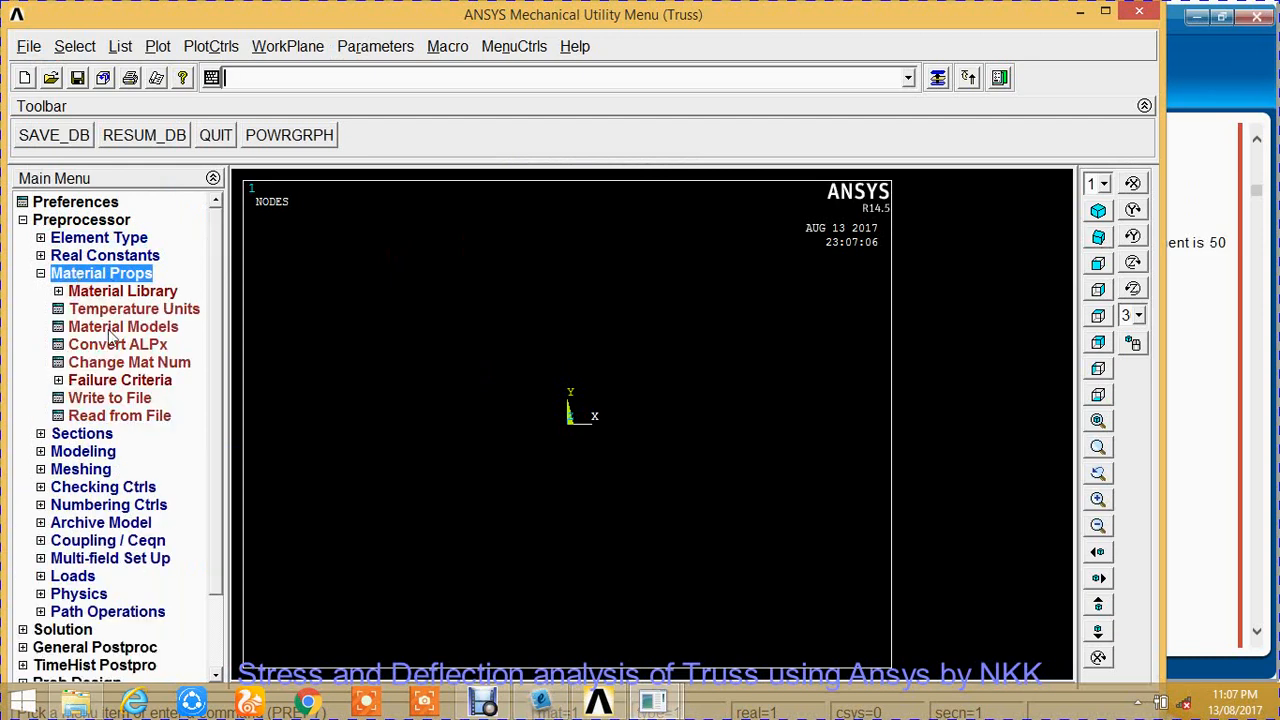
{"action": "left_click", "coordinate": [123, 327]}
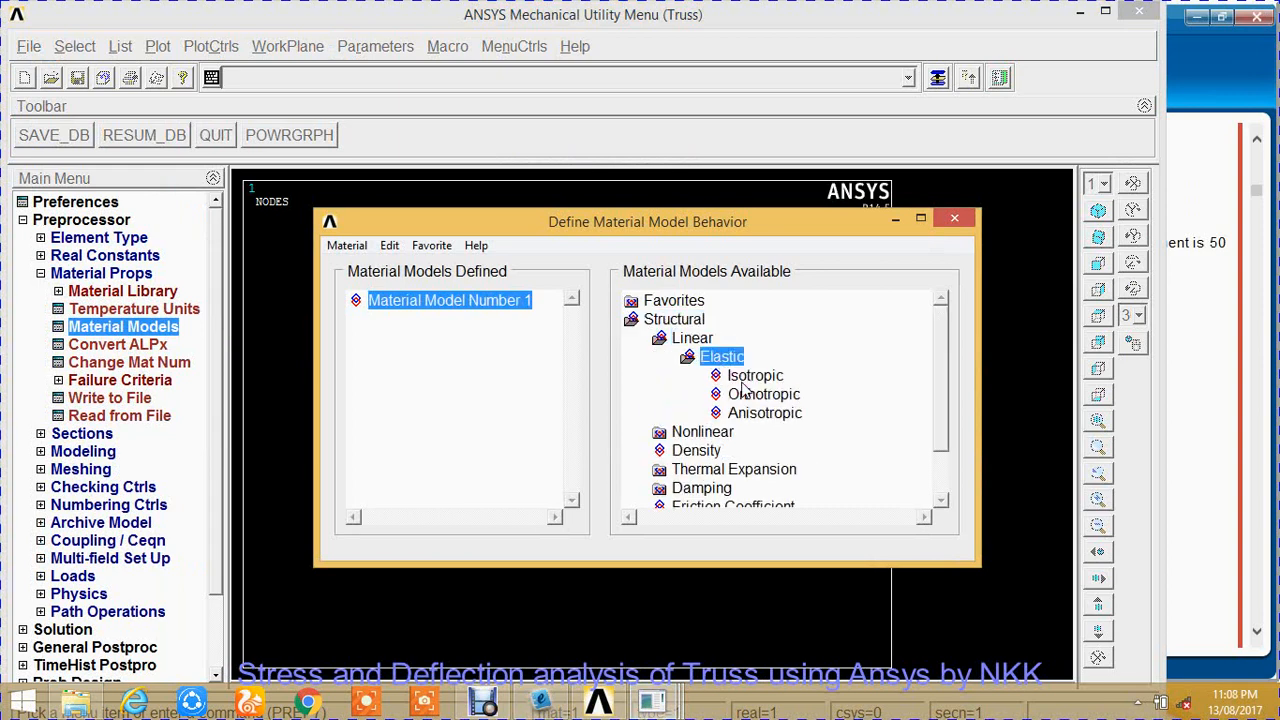
{"action": "double_click", "coordinate": [755, 375]}
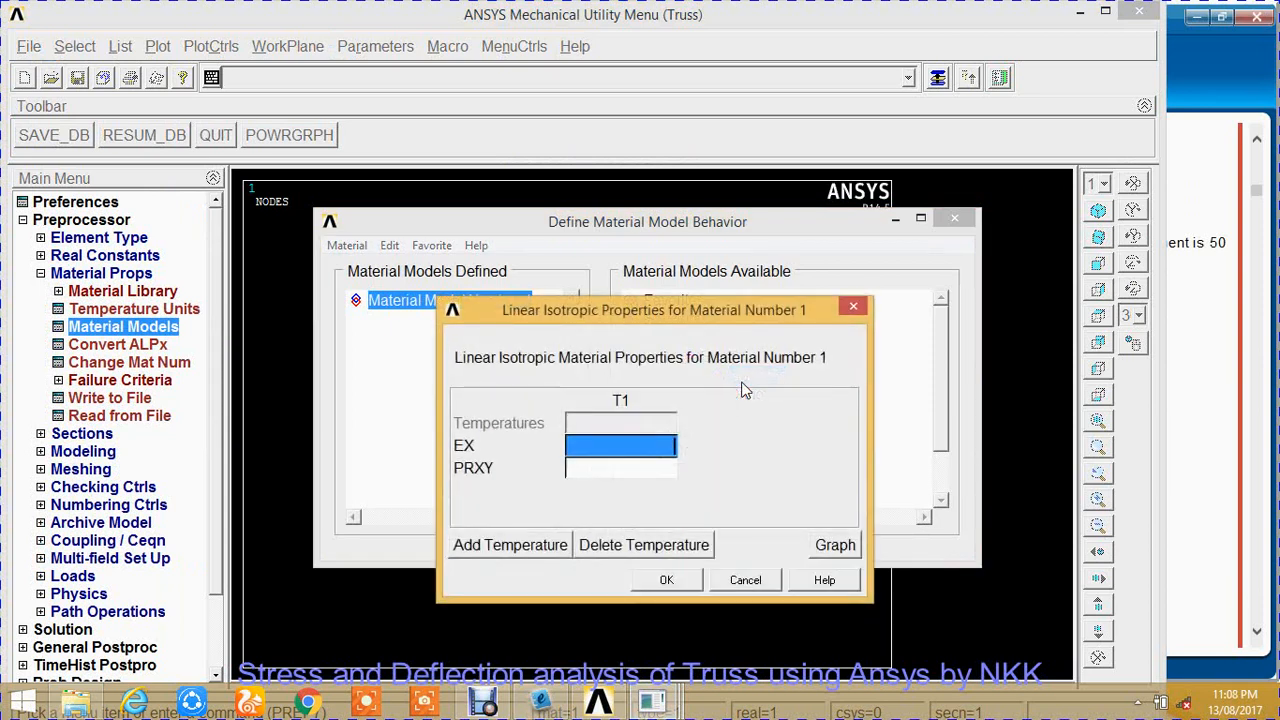
{"action": "type", "text": "2e5"}
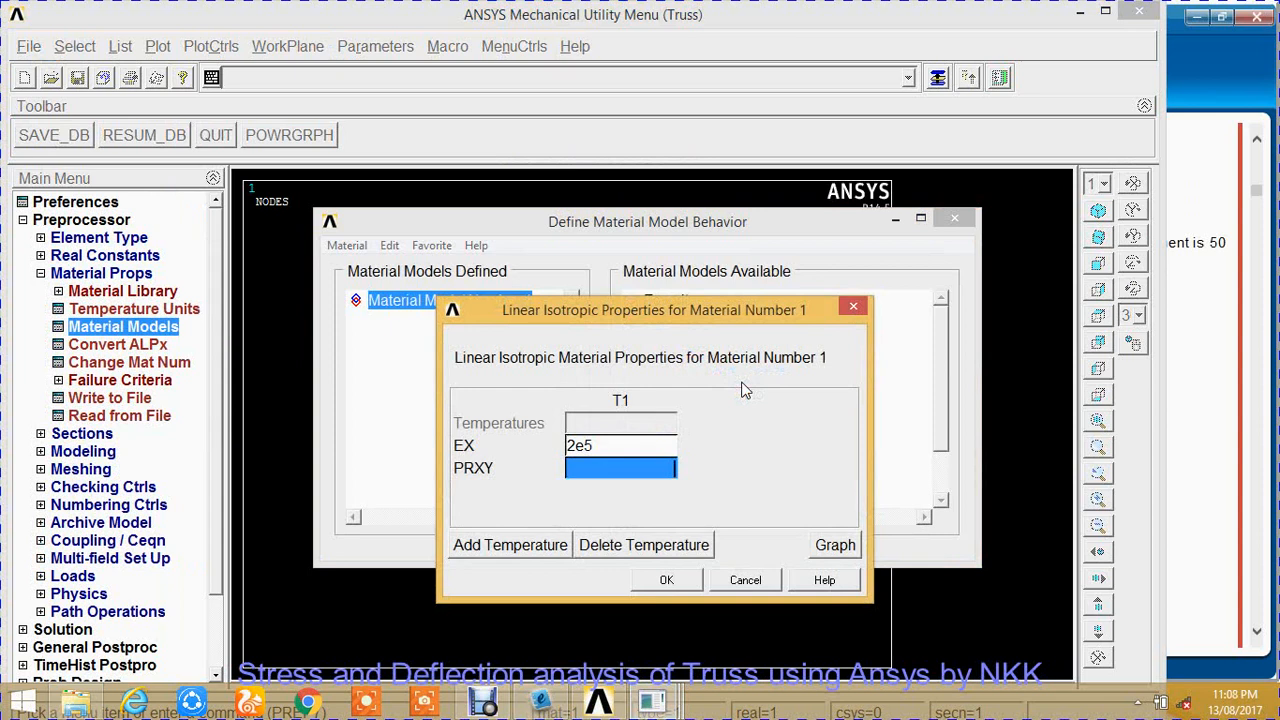
{"action": "type", "text": "0.3"}
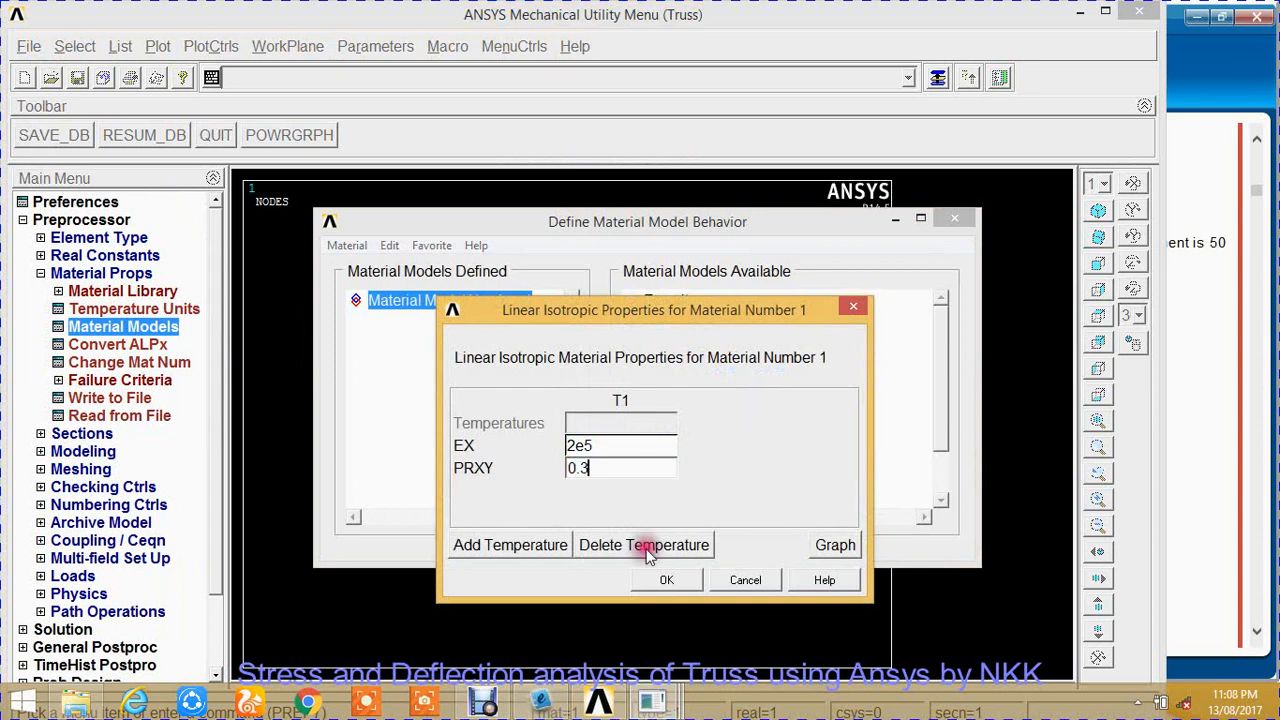
{"action": "left_click", "coordinate": [666, 580]}
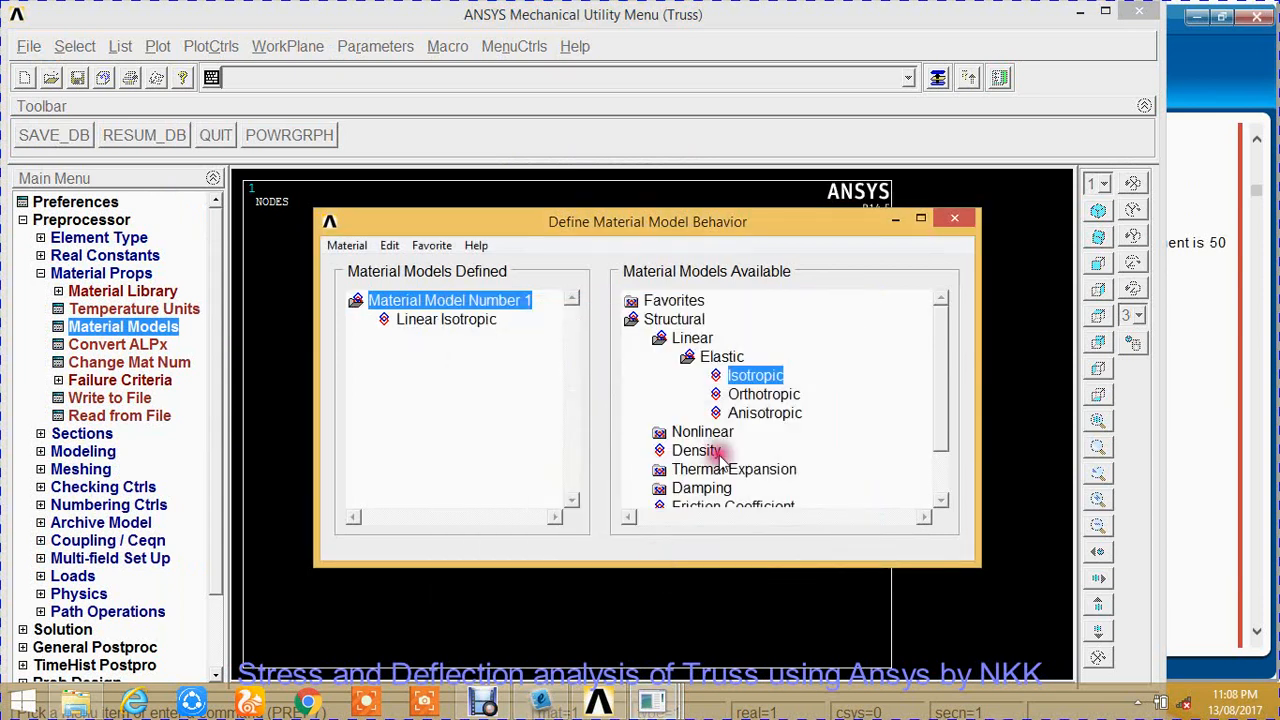
{"action": "left_click", "coordinate": [954, 217]}
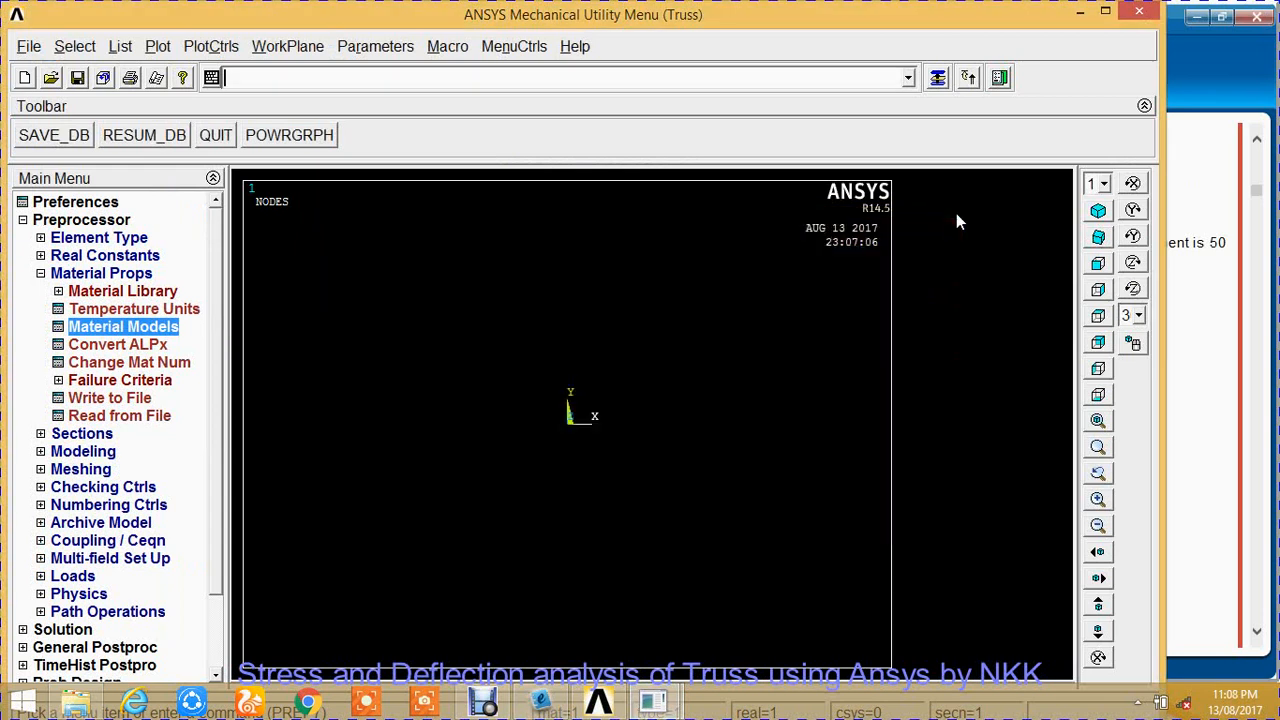
{"action": "left_click", "coordinate": [101, 273]}
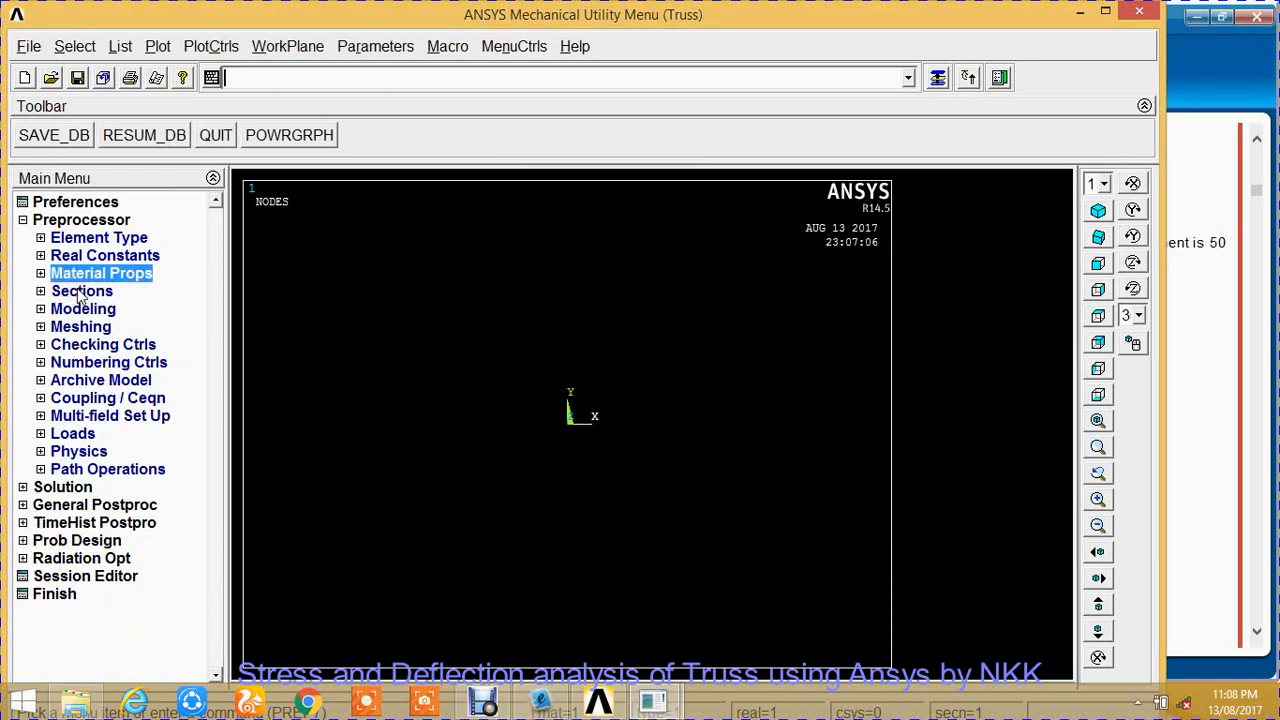
Open Common Sections under Preprocessor > Sections > Beam.
{"action": "left_click", "coordinate": [82, 291]}
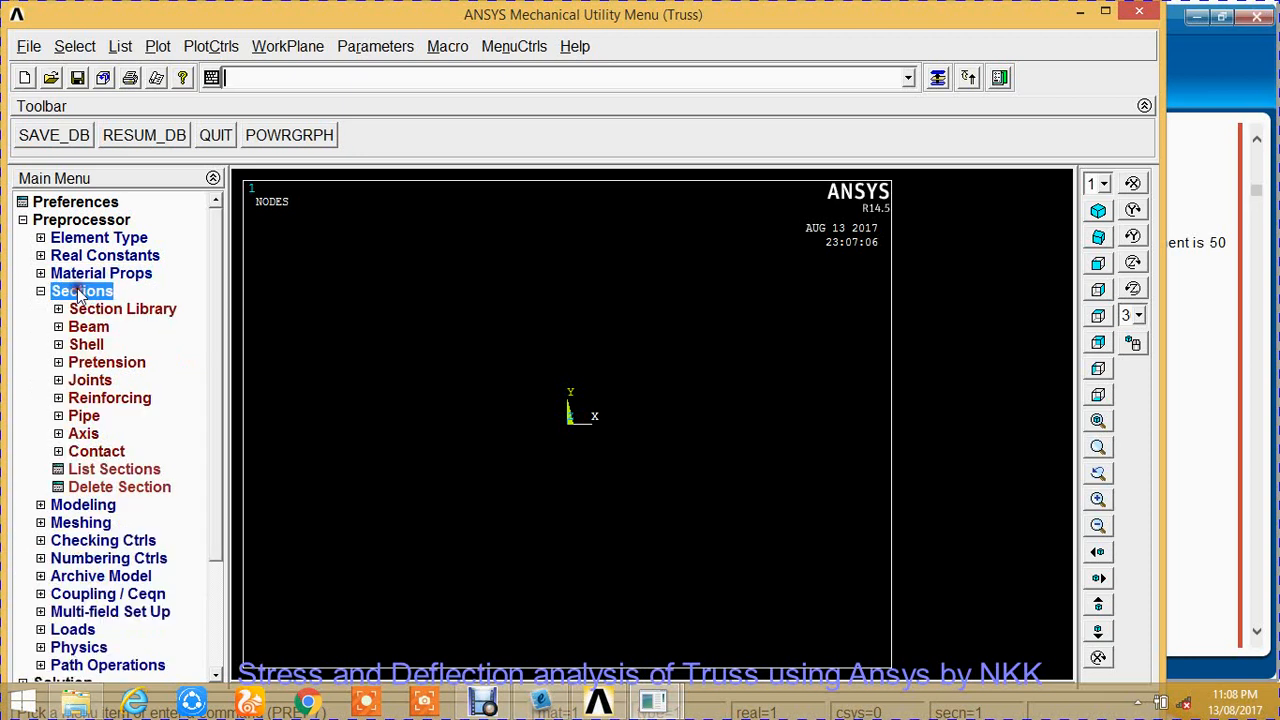
{"action": "mouse_move", "coordinate": [88, 327]}
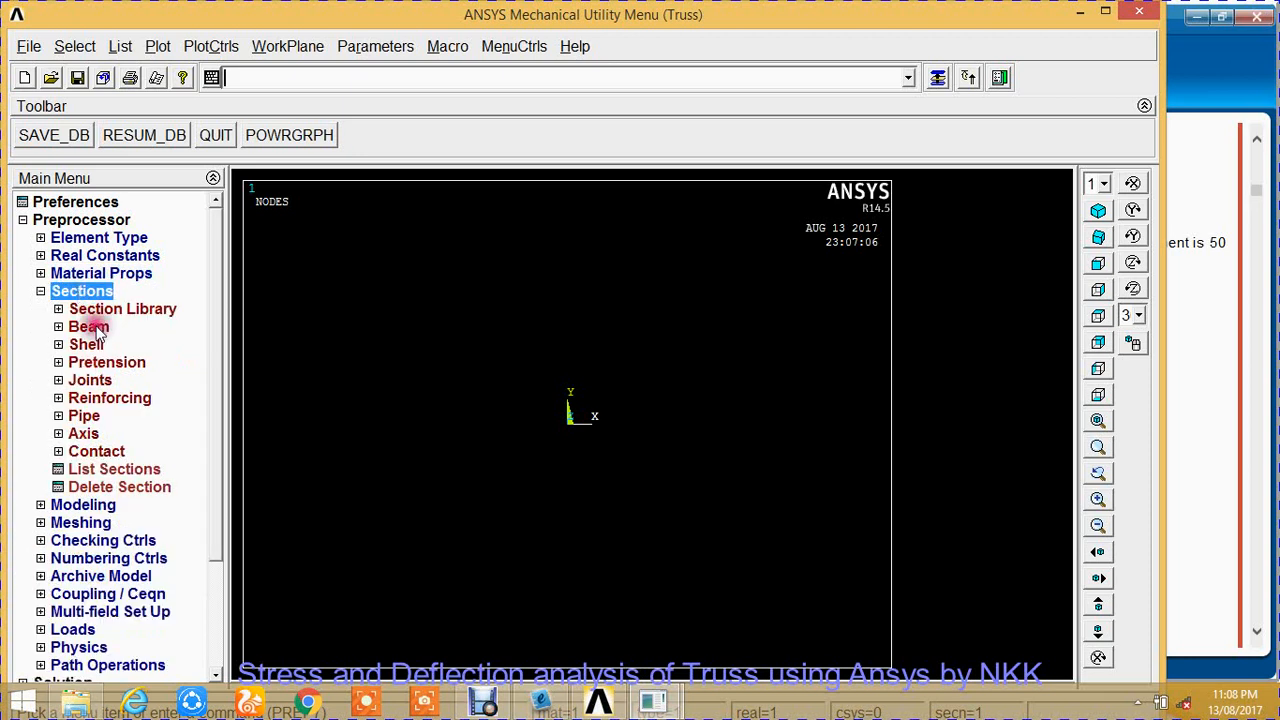
{"action": "left_click", "coordinate": [88, 326]}
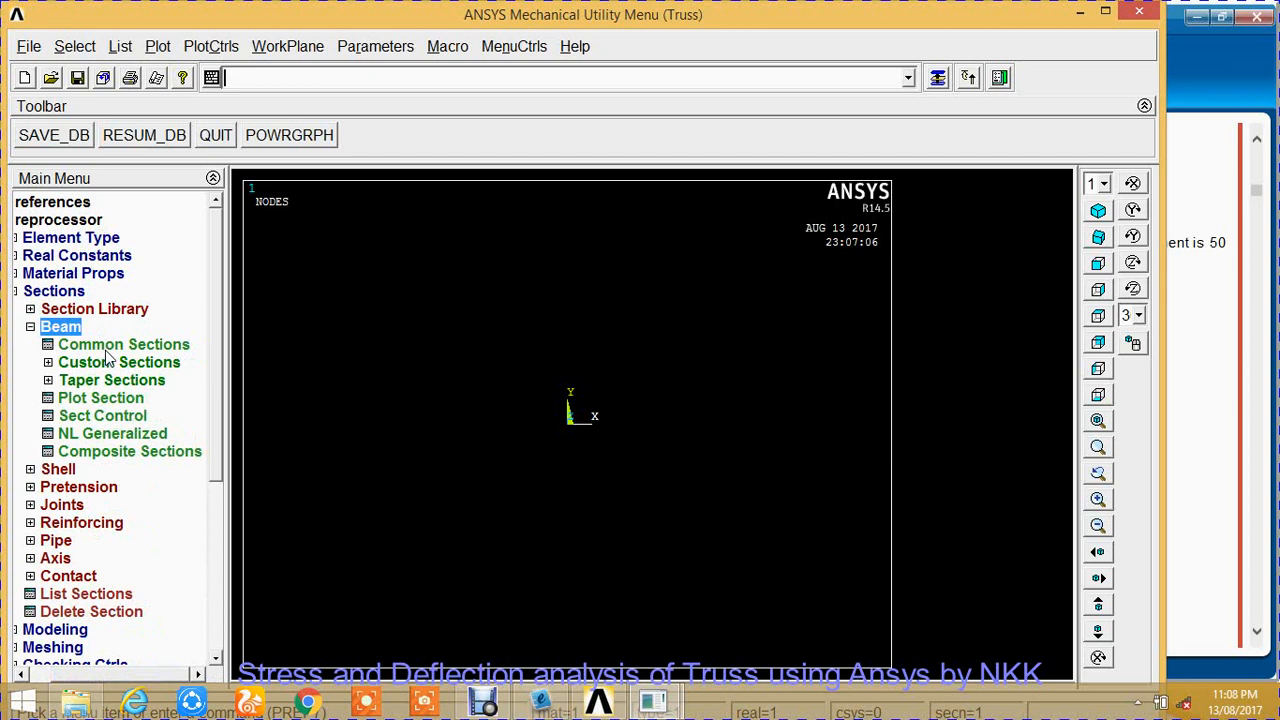
{"action": "left_click", "coordinate": [123, 344]}
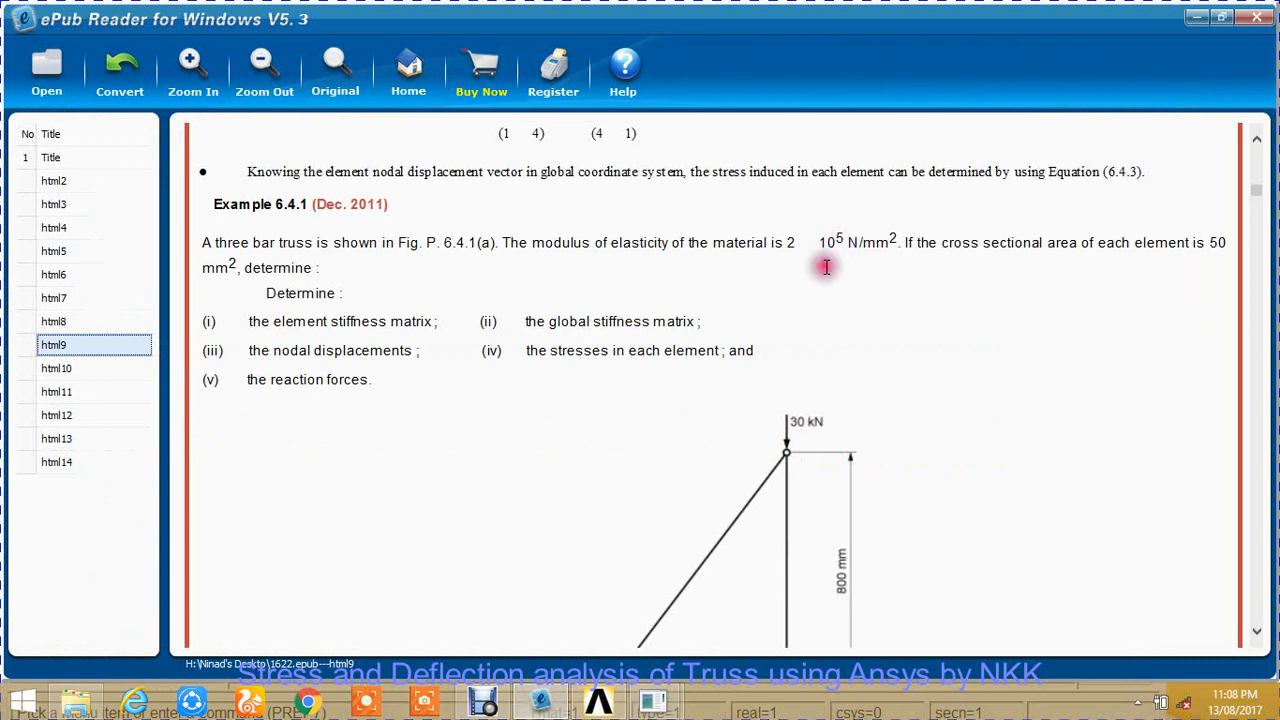
{"action": "mouse_move", "coordinate": [771, 374]}
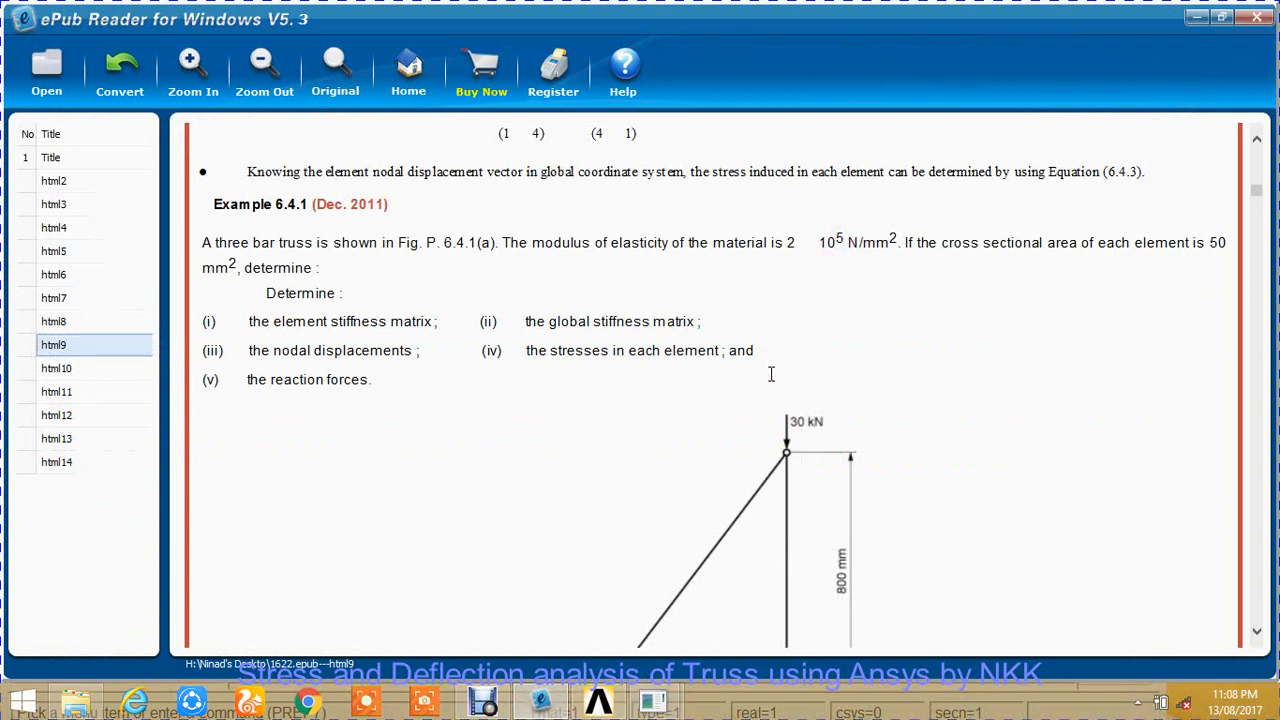
{"action": "mouse_move", "coordinate": [760, 495]}
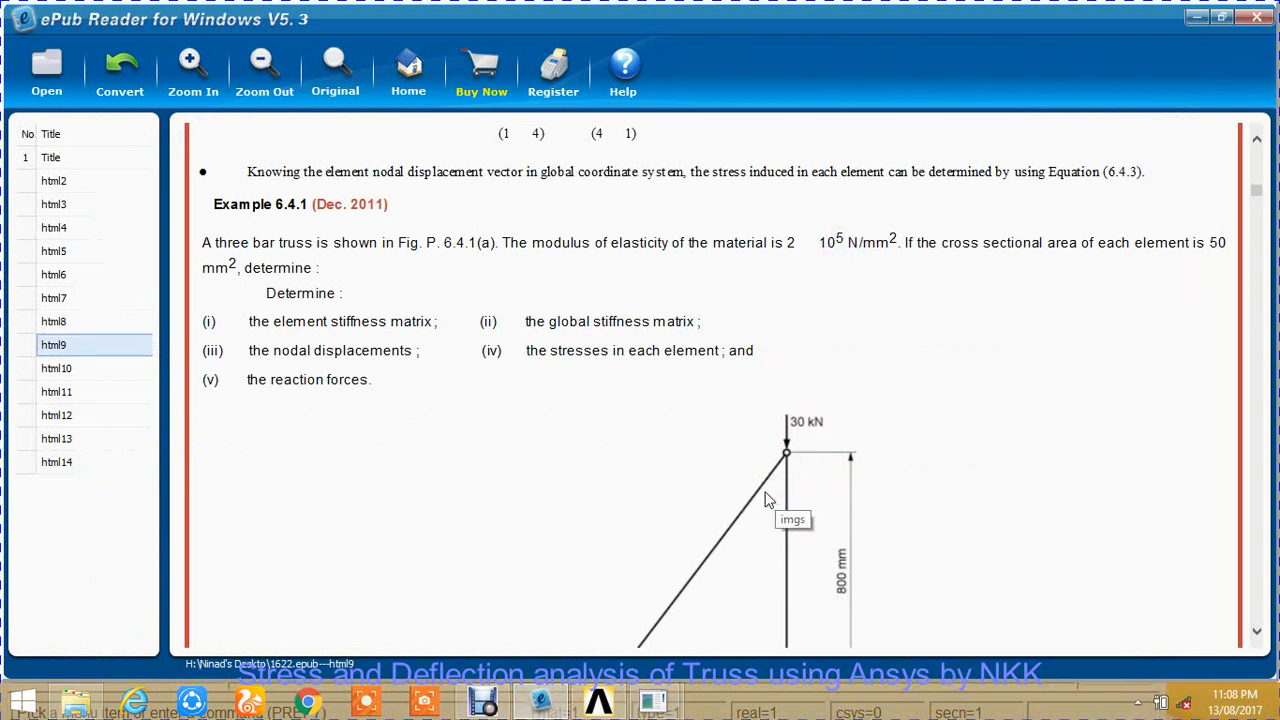
Read the 50 mm² area from the problem and choose a solid round section.
{"action": "scroll", "scroll_direction": "down", "scroll_amount": 3}
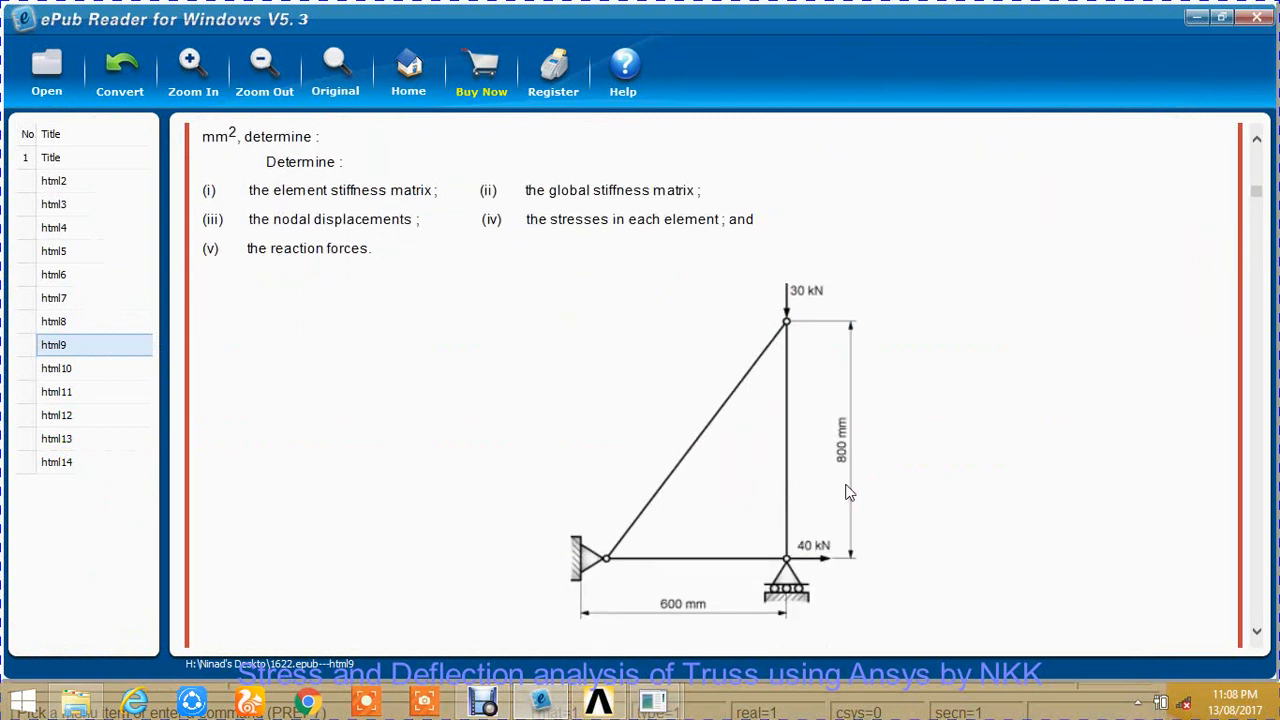
{"action": "mouse_move", "coordinate": [732, 555]}
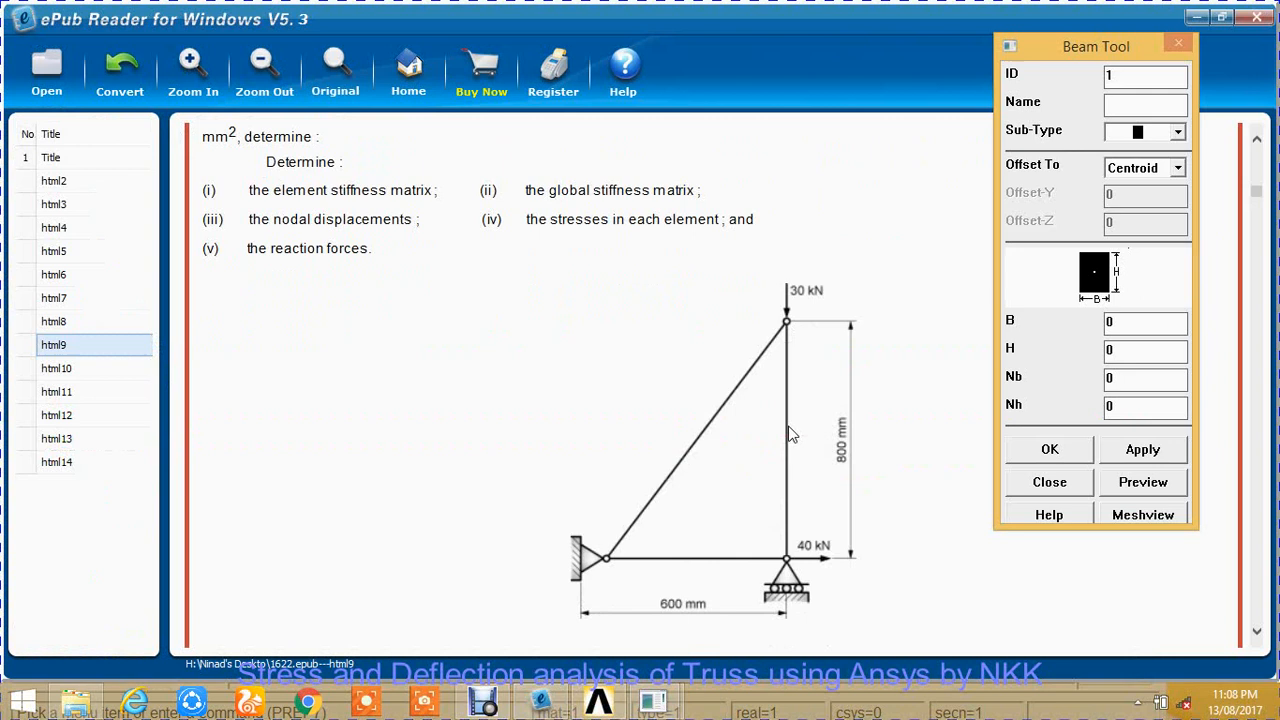
{"action": "left_click", "coordinate": [1176, 131]}
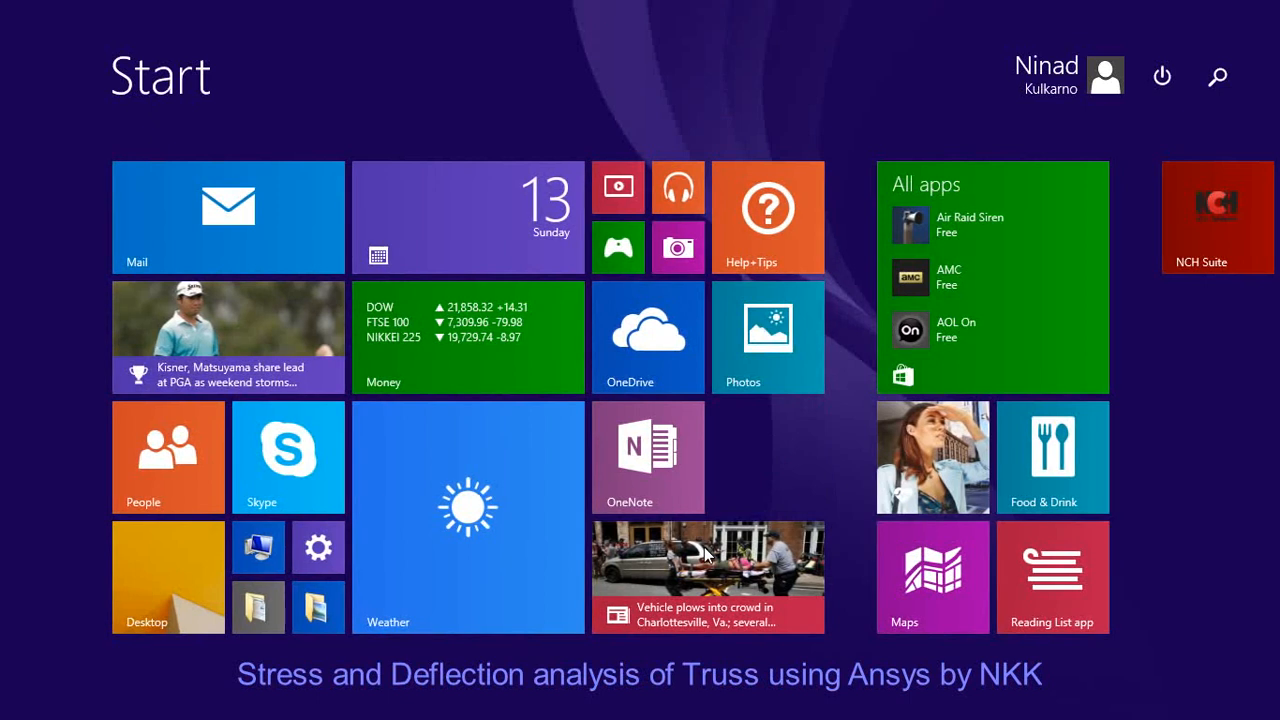
Search 'calc' from Start and launch Calculator.
{"action": "type", "text": "calc"}
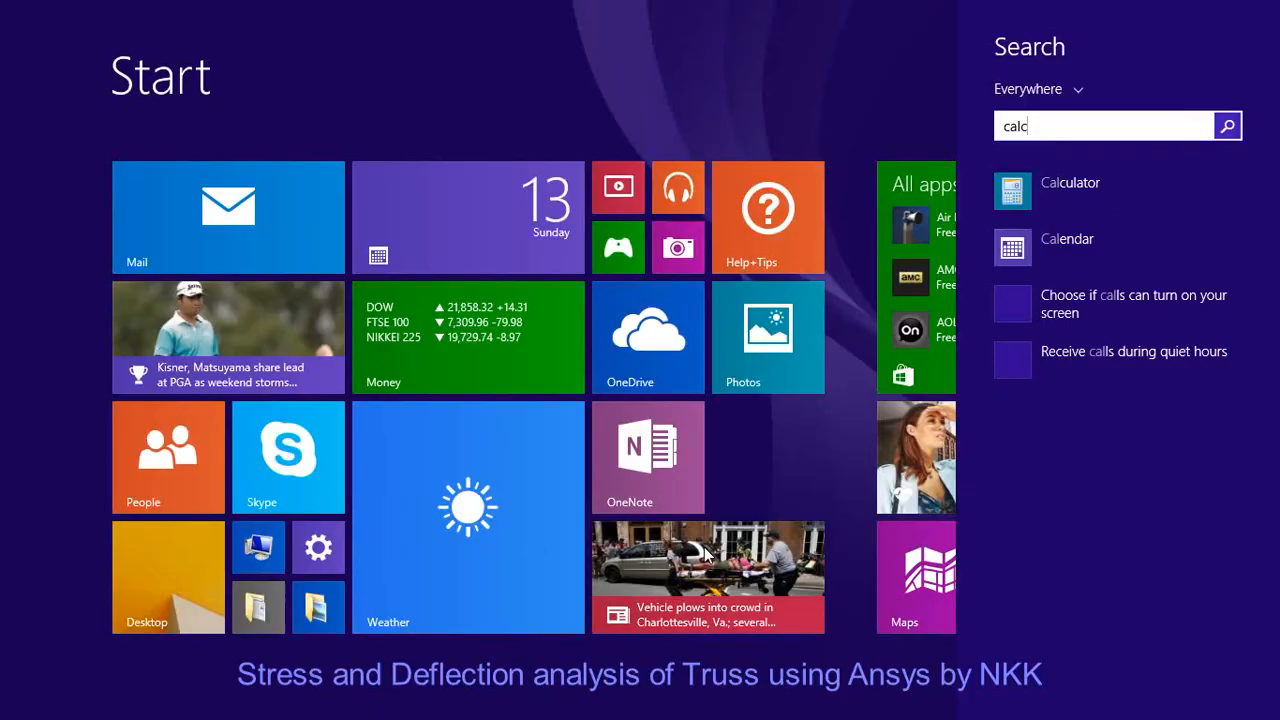
{"action": "left_click", "coordinate": [1070, 182]}
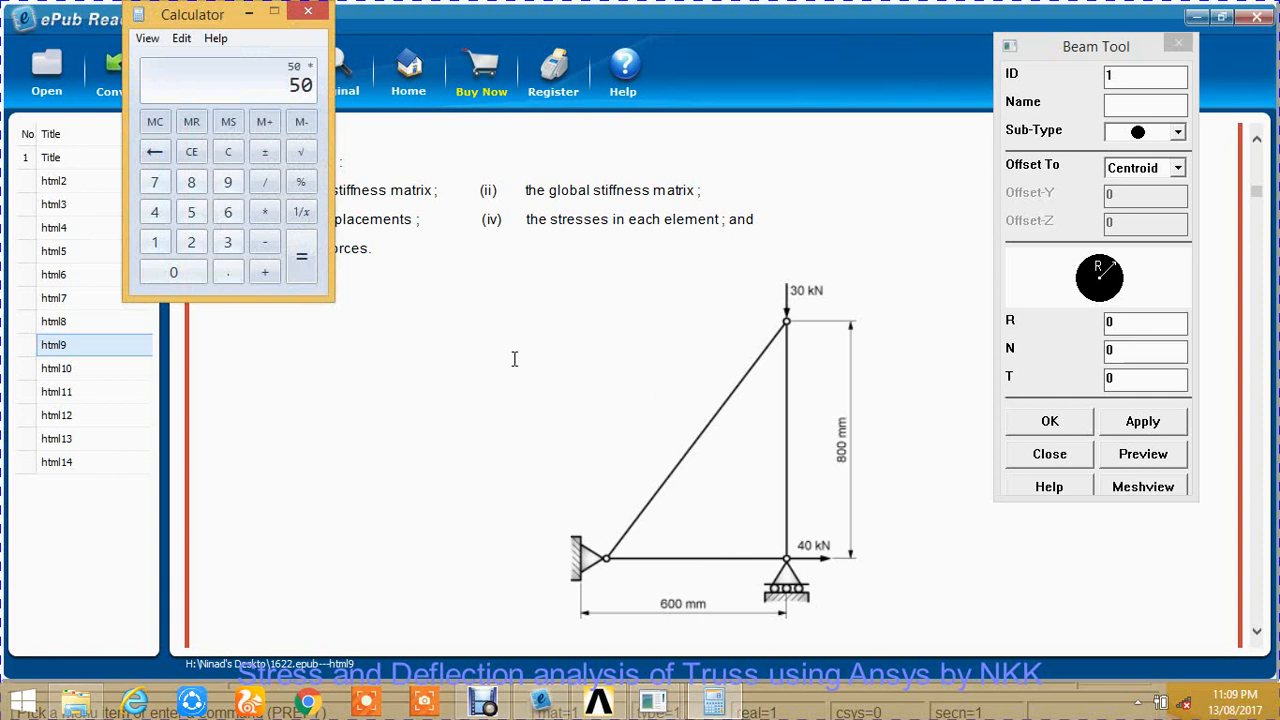
Calculate the radius sqrt(50×4/3.14)/2 = 3.9904 in Calculator.
{"action": "left_click", "coordinate": [155, 211]}
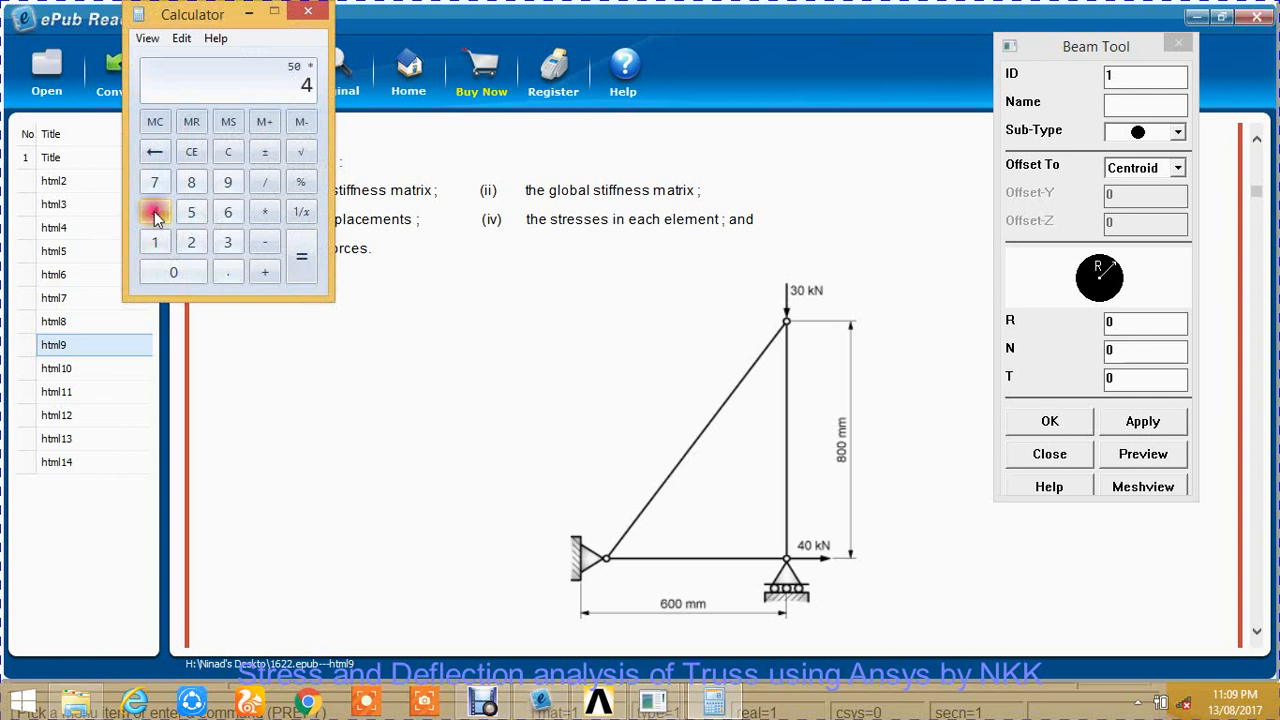
{"action": "left_click", "coordinate": [264, 181]}
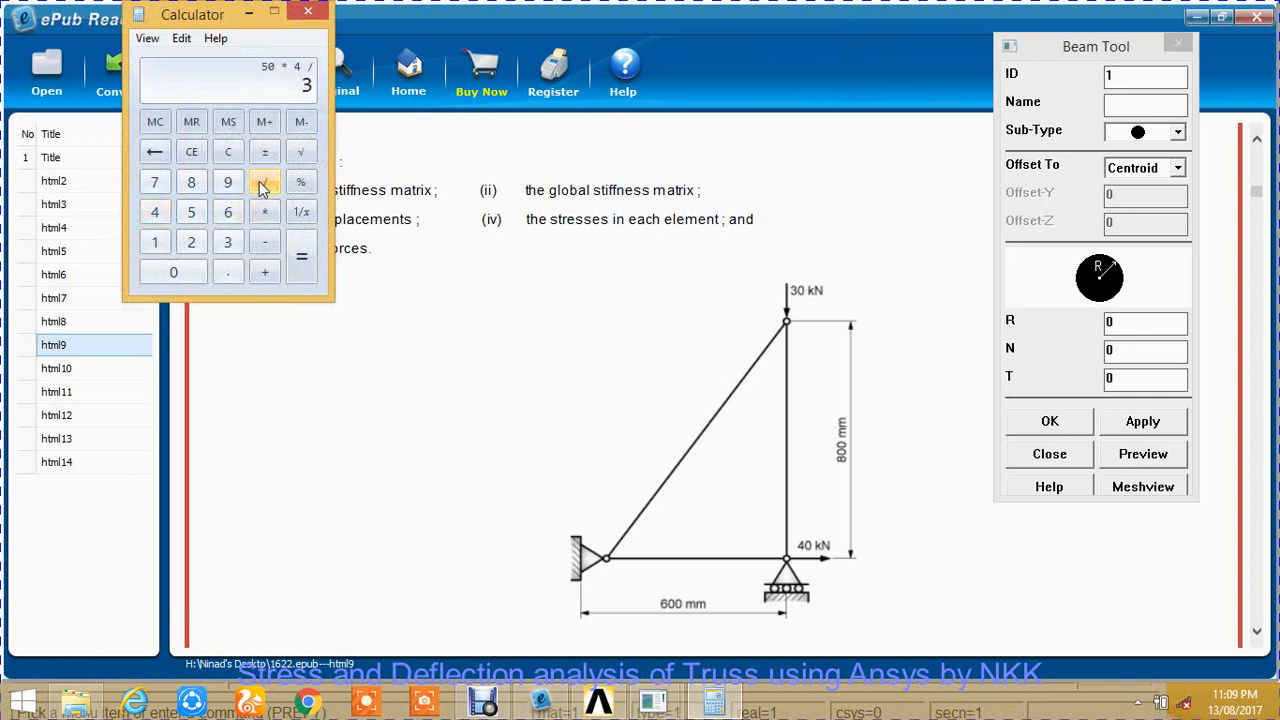
{"action": "left_click", "coordinate": [227, 272]}
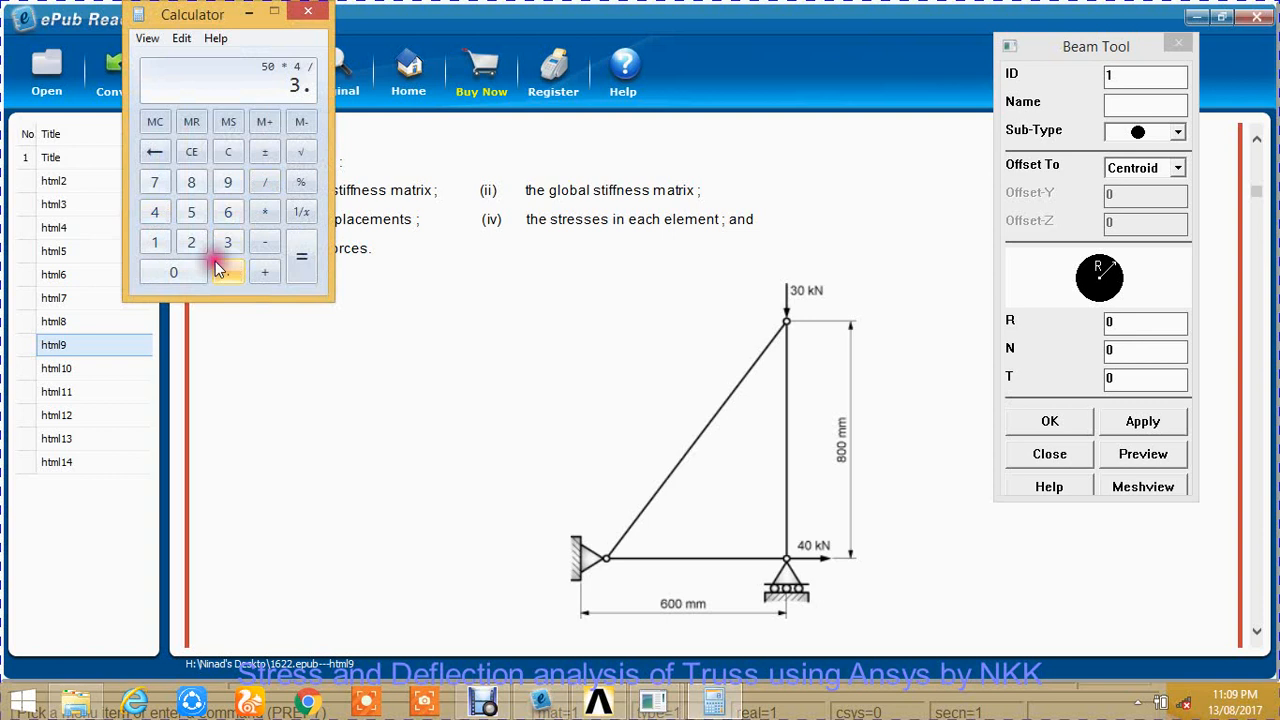
{"action": "left_click", "coordinate": [191, 211]}
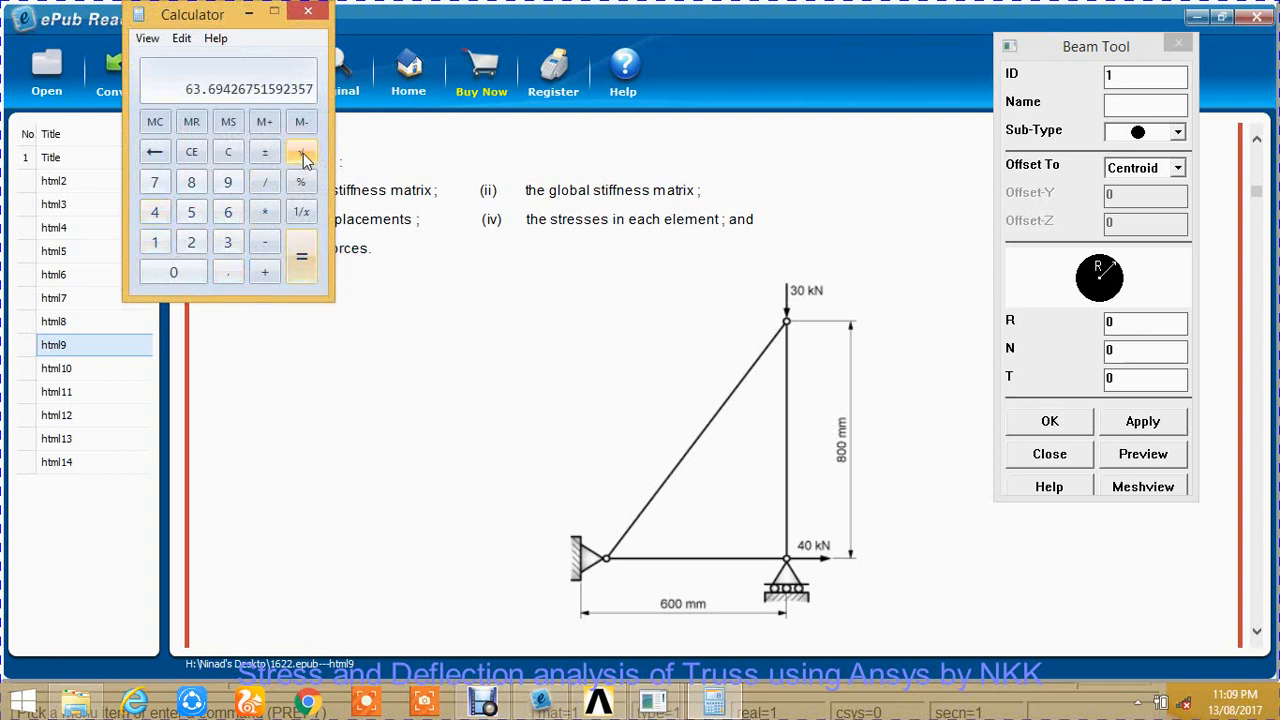
{"action": "left_click", "coordinate": [301, 152]}
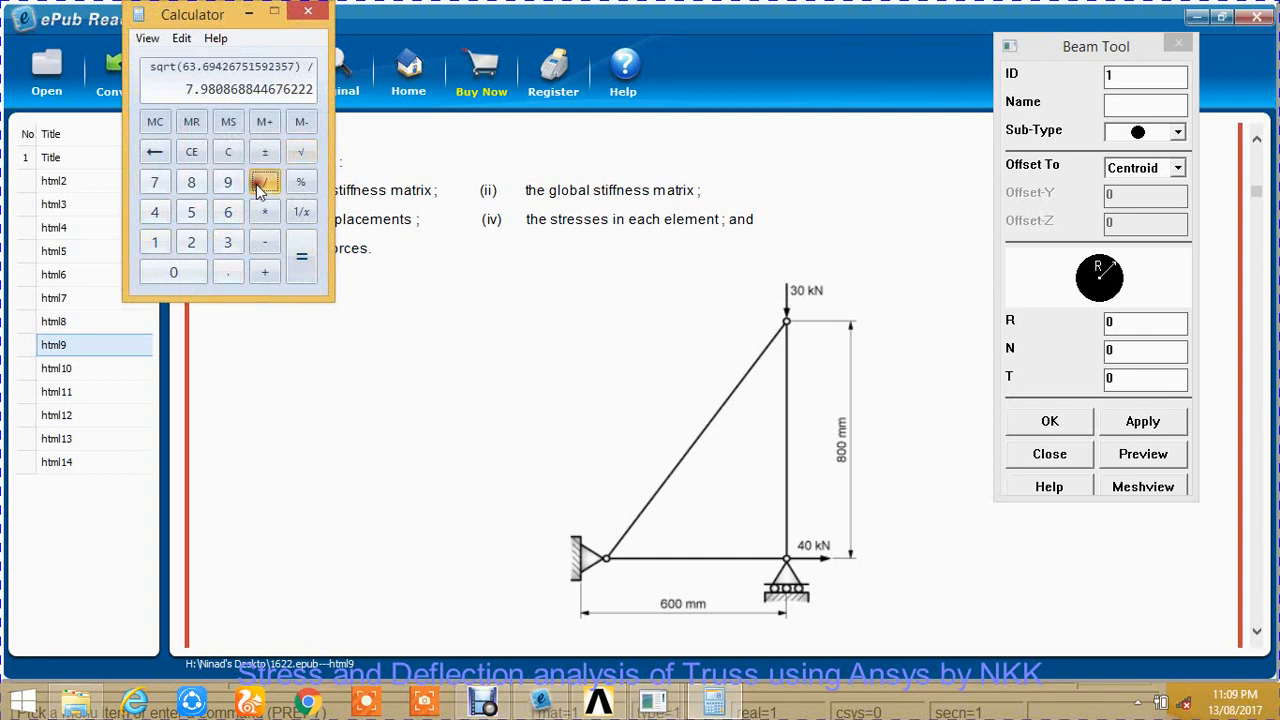
{"action": "left_click", "coordinate": [191, 242]}
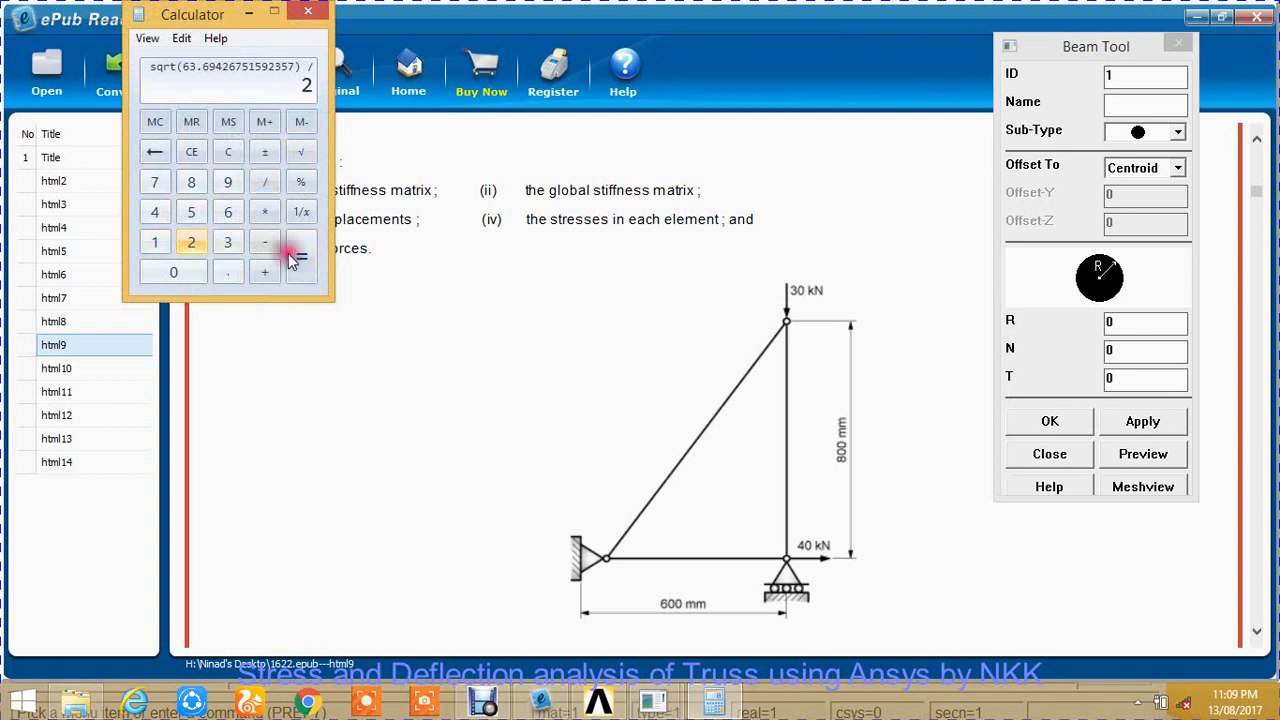
{"action": "left_click", "coordinate": [301, 257]}
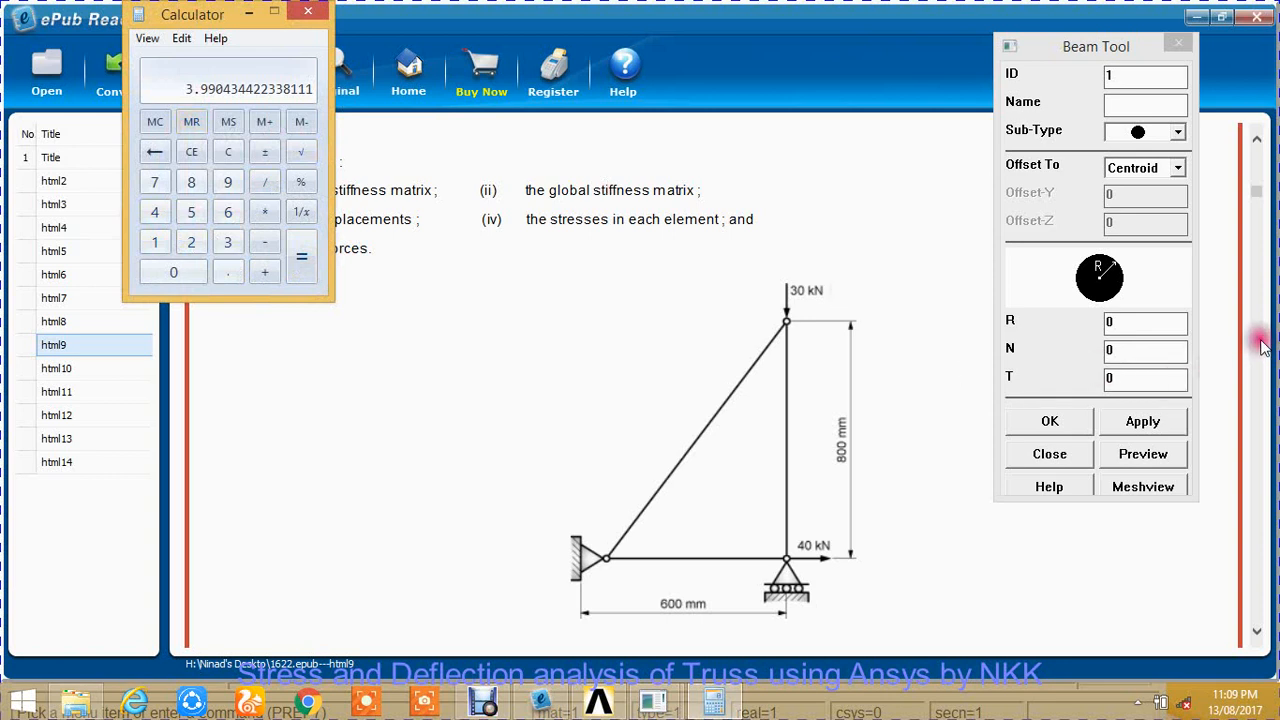
Enter 3.990 as the solid round section's radius R in the Beam Tool.
{"action": "left_click", "coordinate": [1145, 321]}
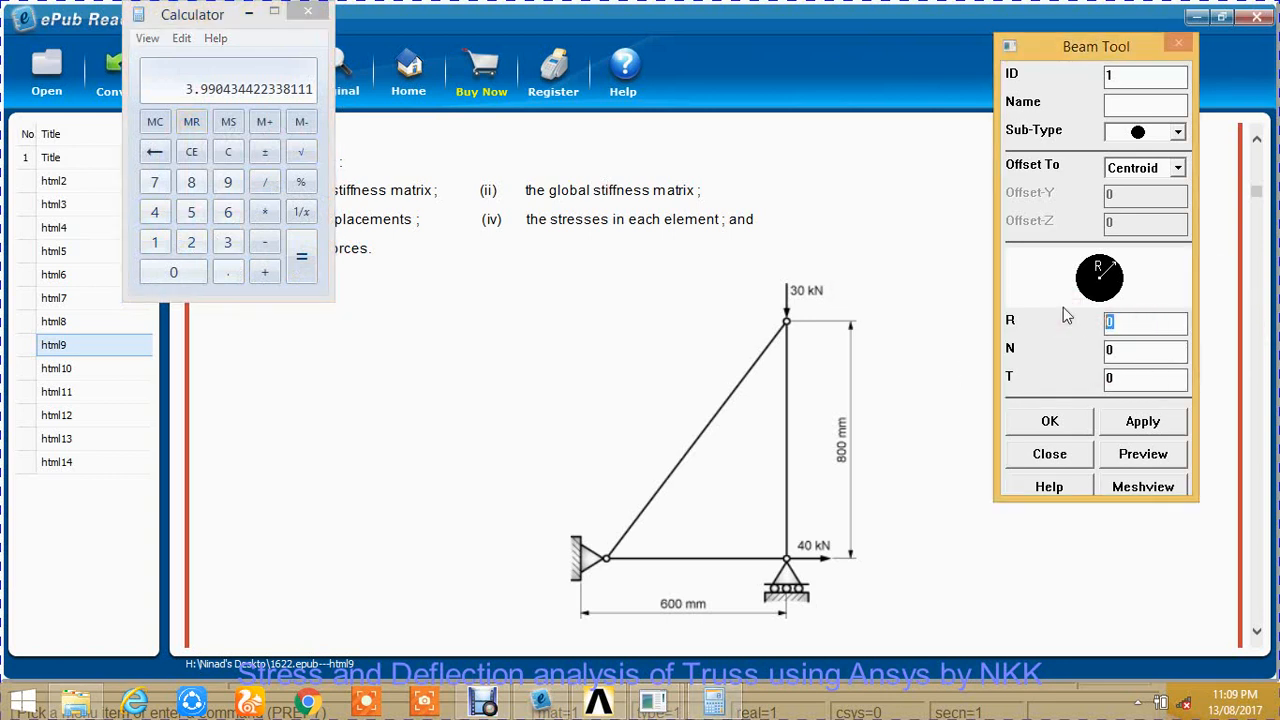
{"action": "type", "text": "3990"}
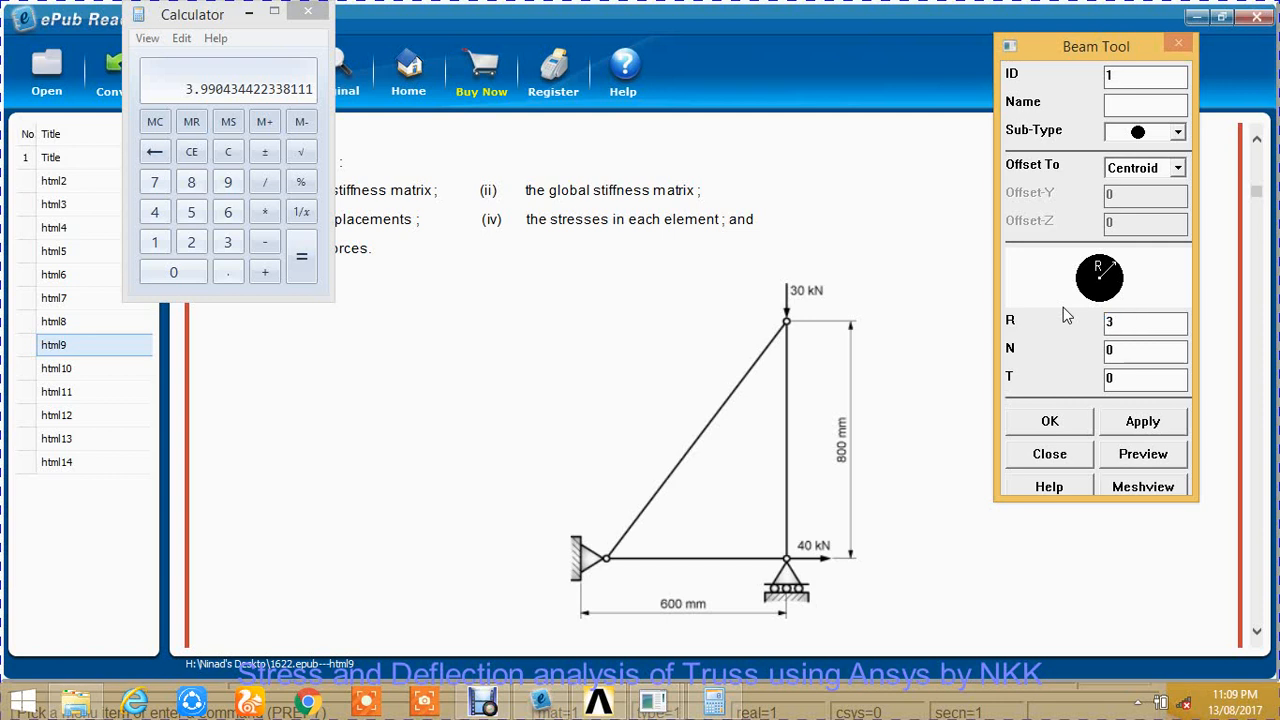
{"action": "type", "text": ".990"}
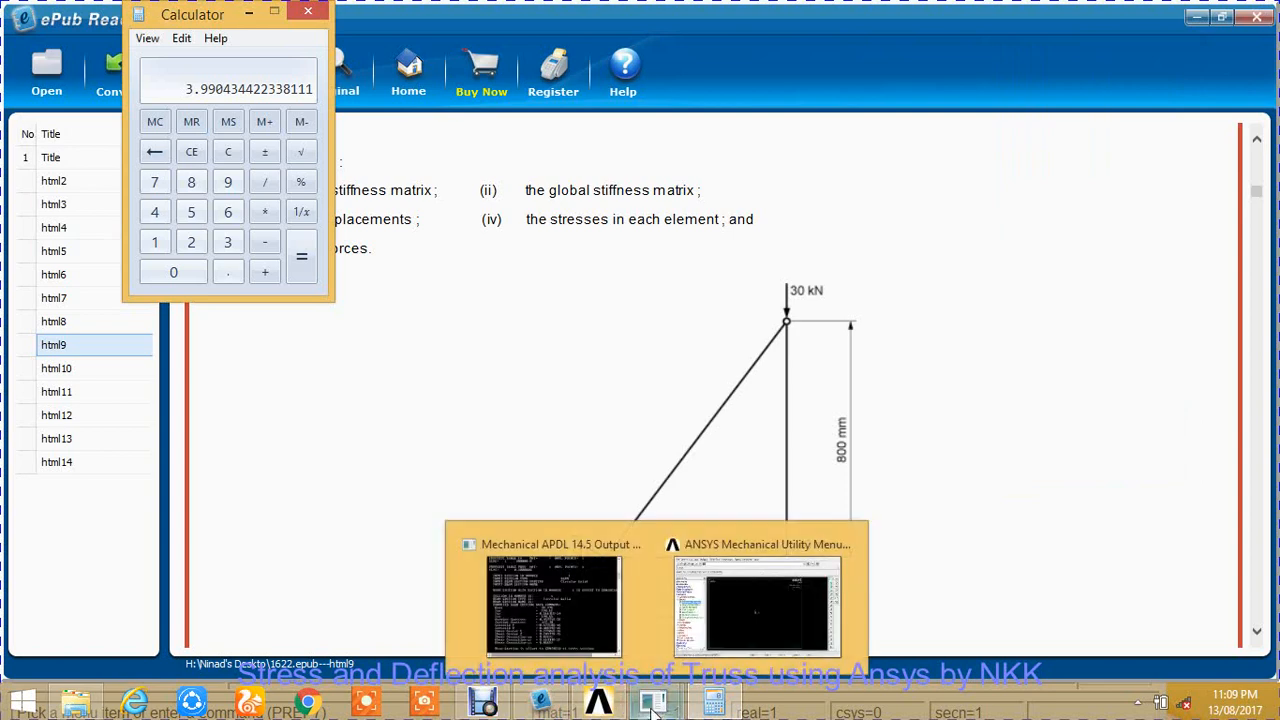
Bring ANSYS forward and collapse the Sections > Beam branches of the tree.
{"action": "left_click", "coordinate": [758, 607]}
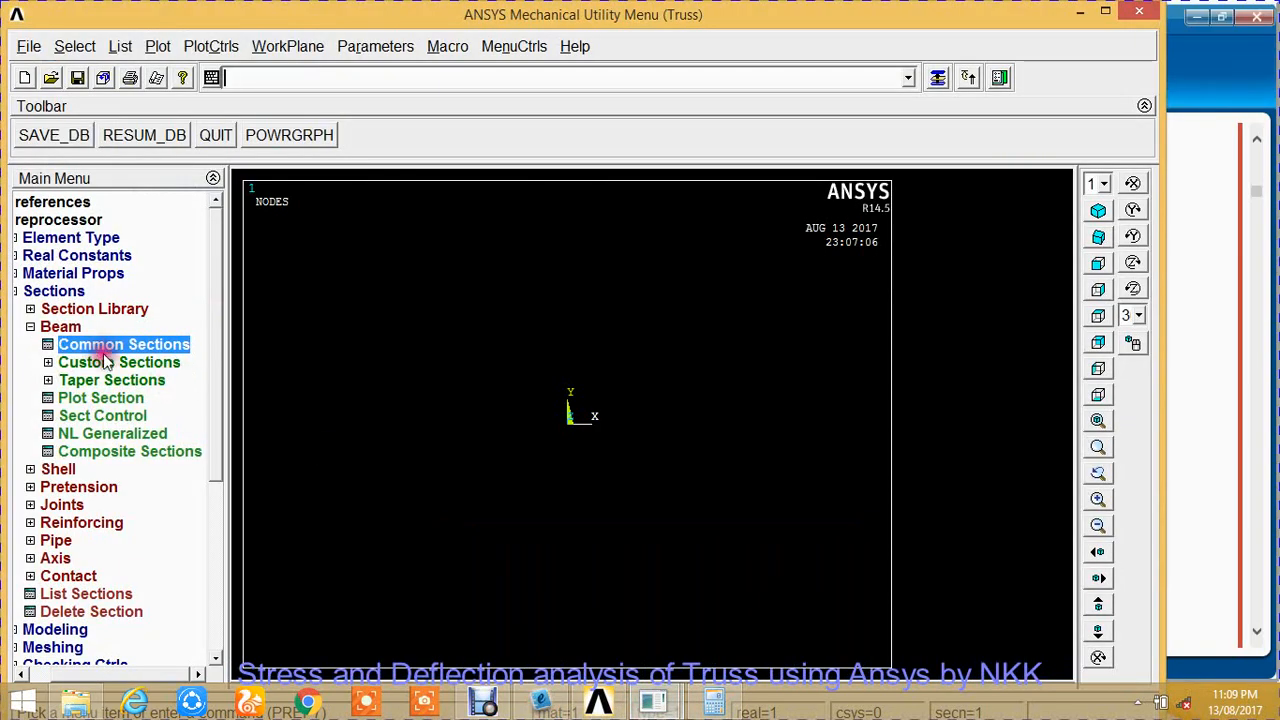
{"action": "left_click", "coordinate": [60, 326]}
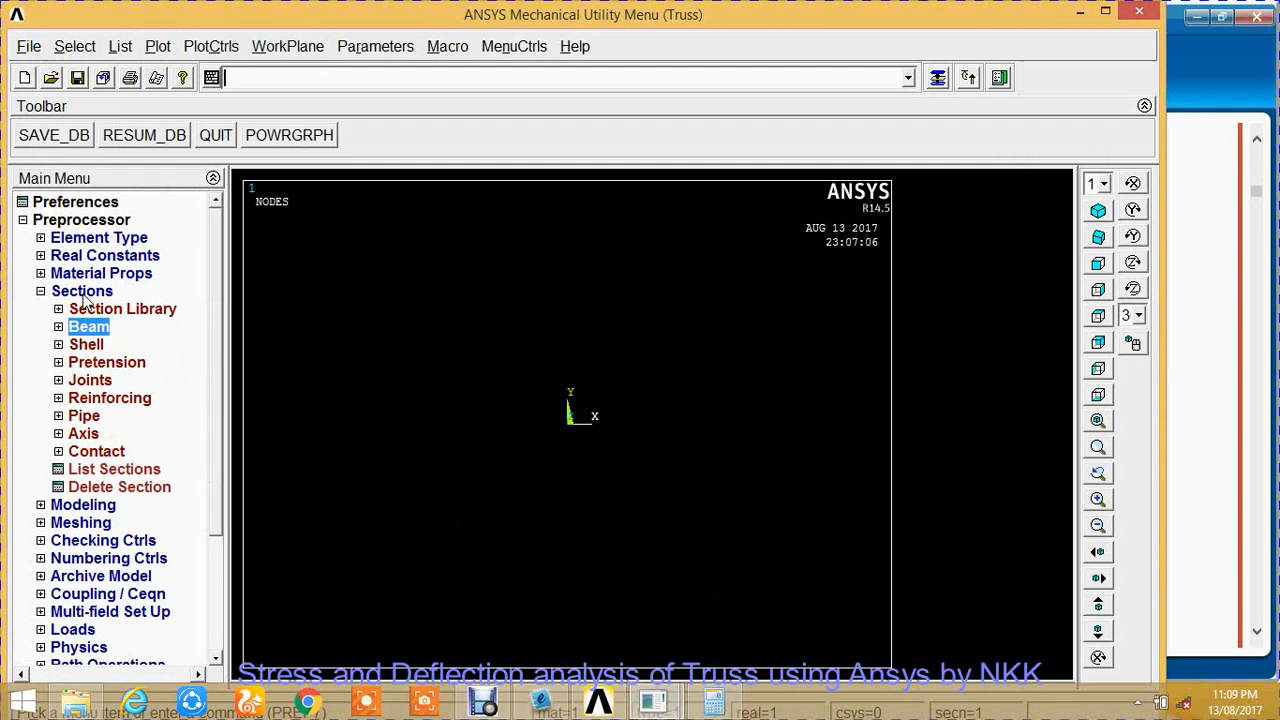
{"action": "left_click", "coordinate": [82, 290]}
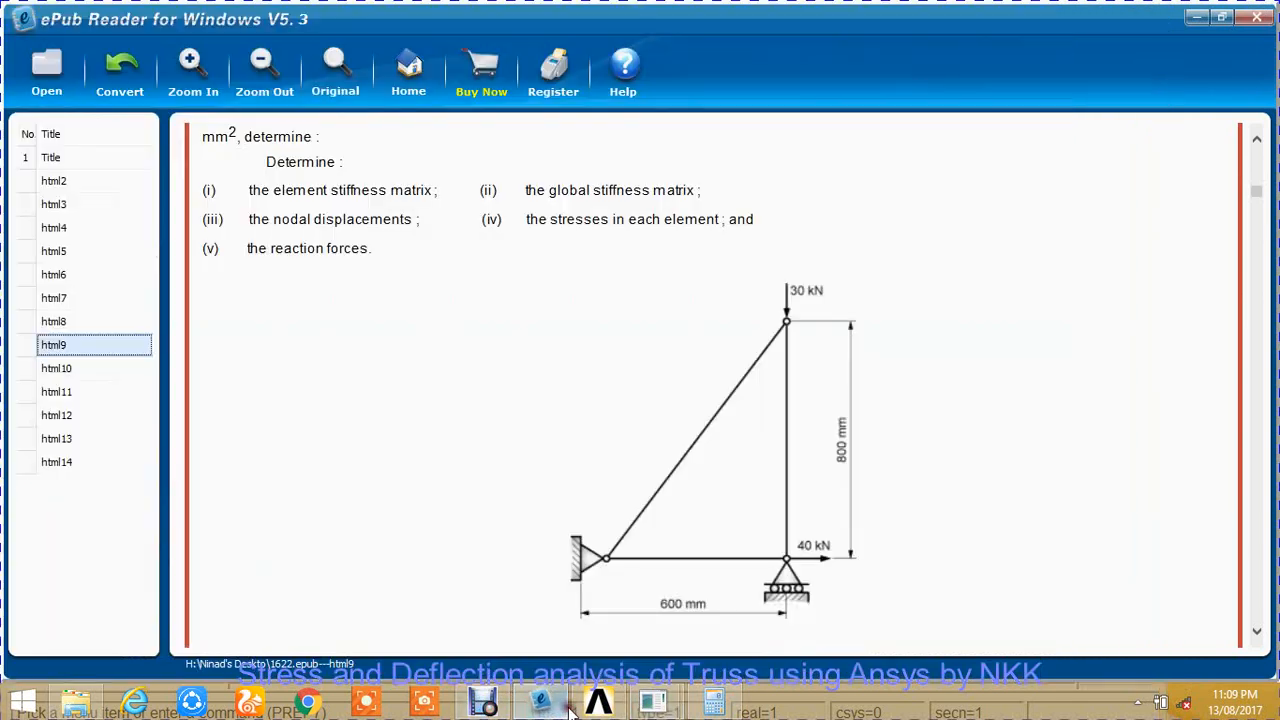
{"action": "mouse_move", "coordinate": [670, 503]}
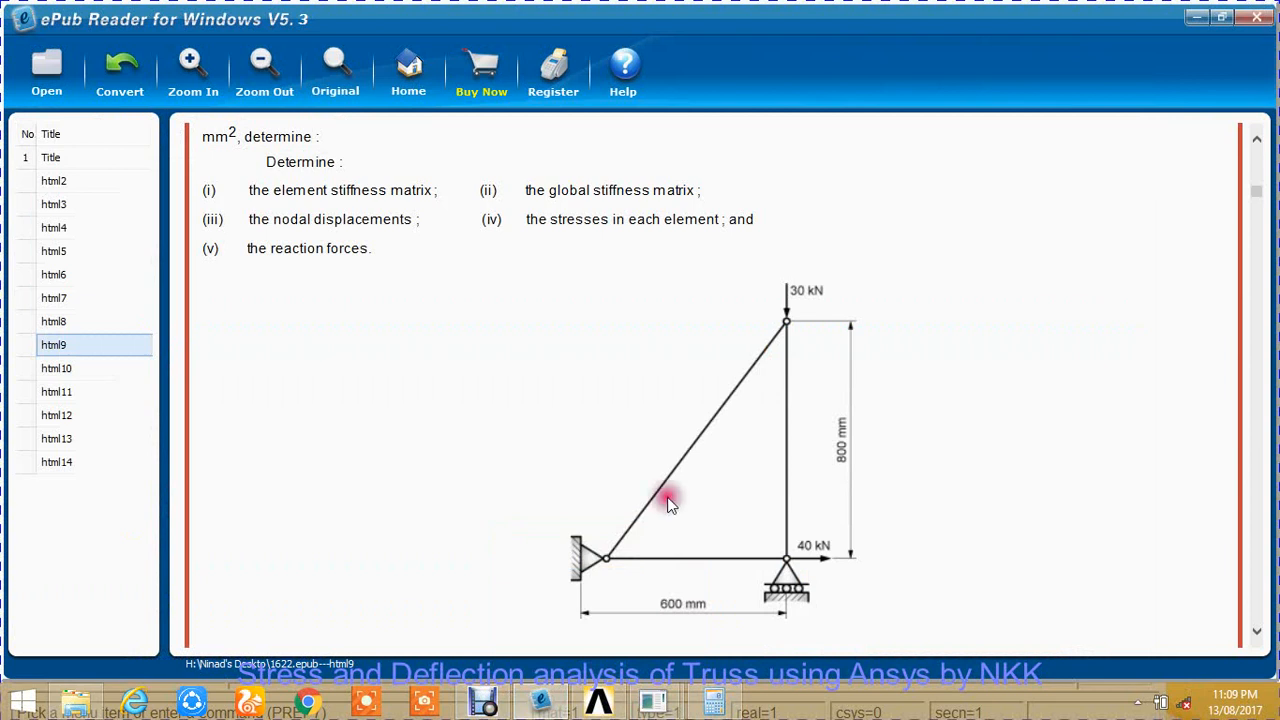
{"action": "mouse_move", "coordinate": [618, 565]}
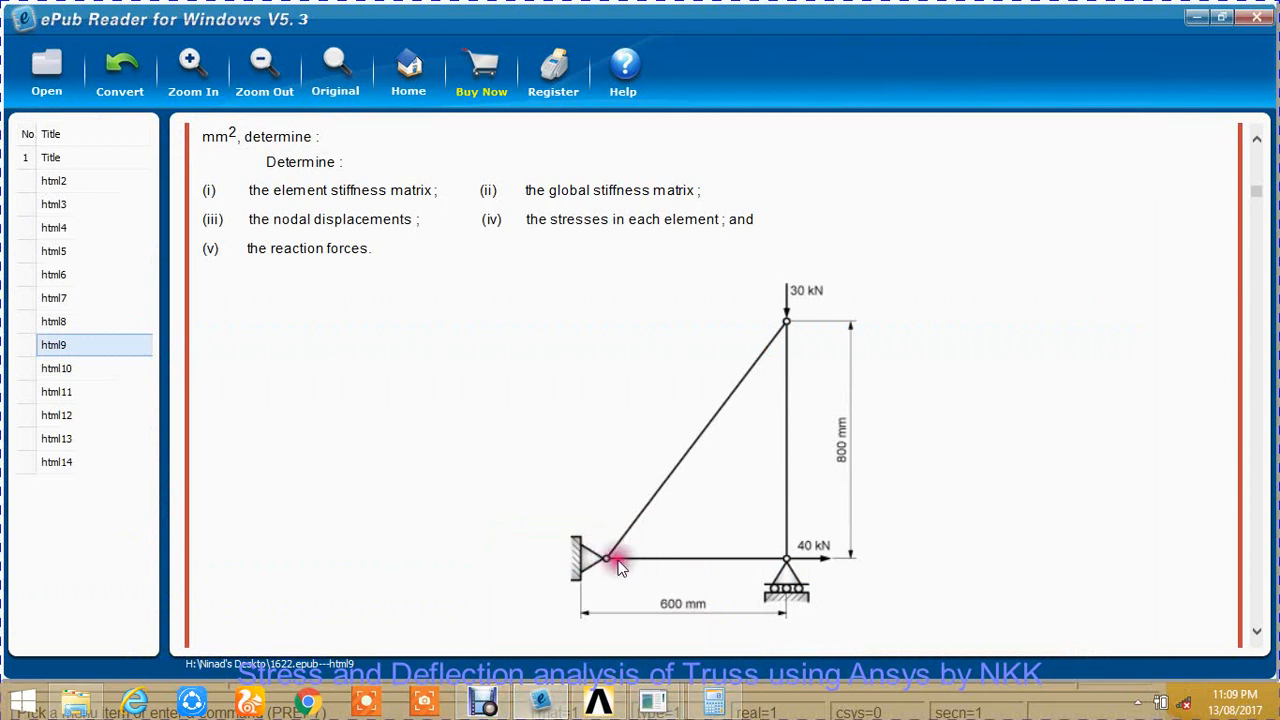
{"action": "mouse_move", "coordinate": [615, 575]}
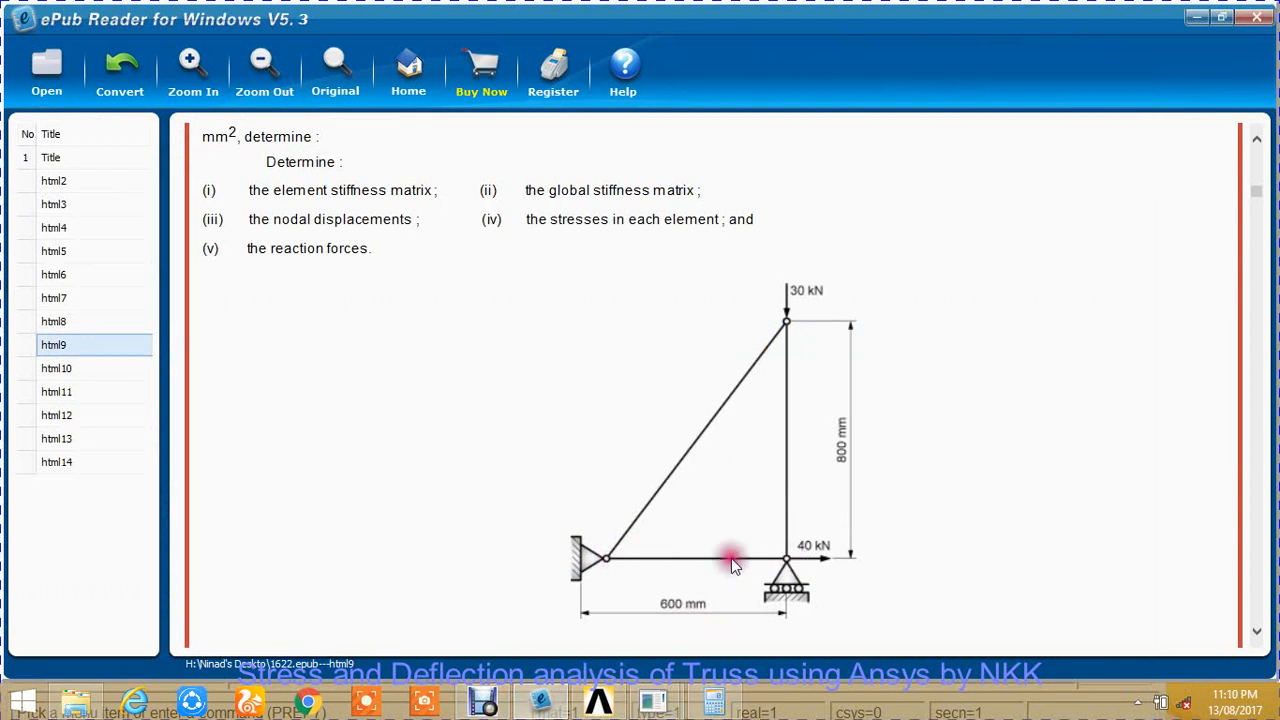
{"action": "mouse_move", "coordinate": [768, 556]}
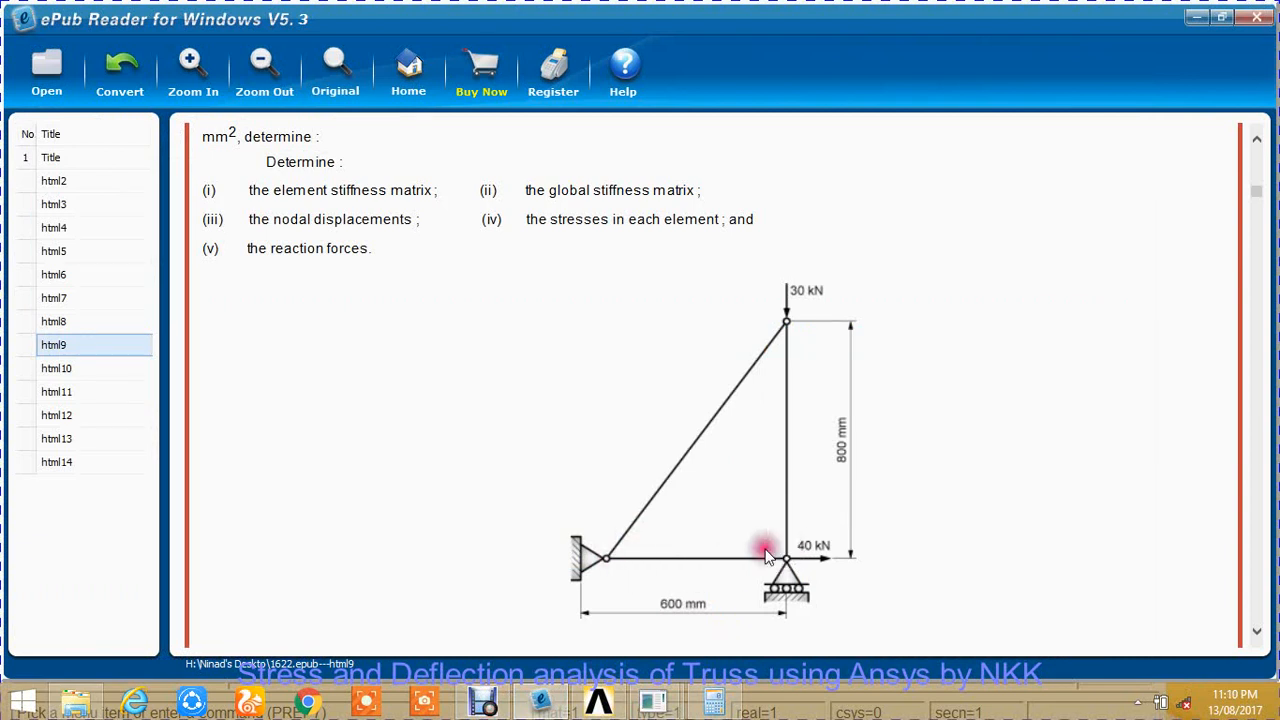
{"action": "mouse_move", "coordinate": [805, 550]}
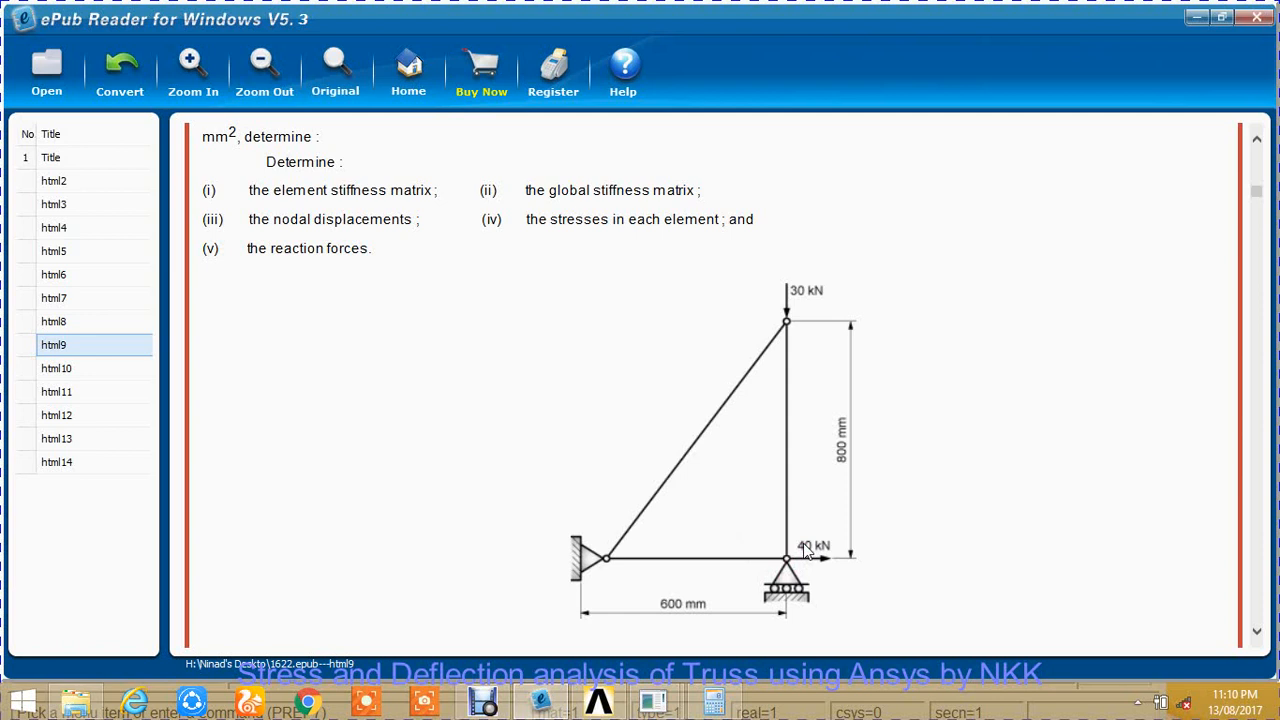
{"action": "mouse_move", "coordinate": [786, 330]}
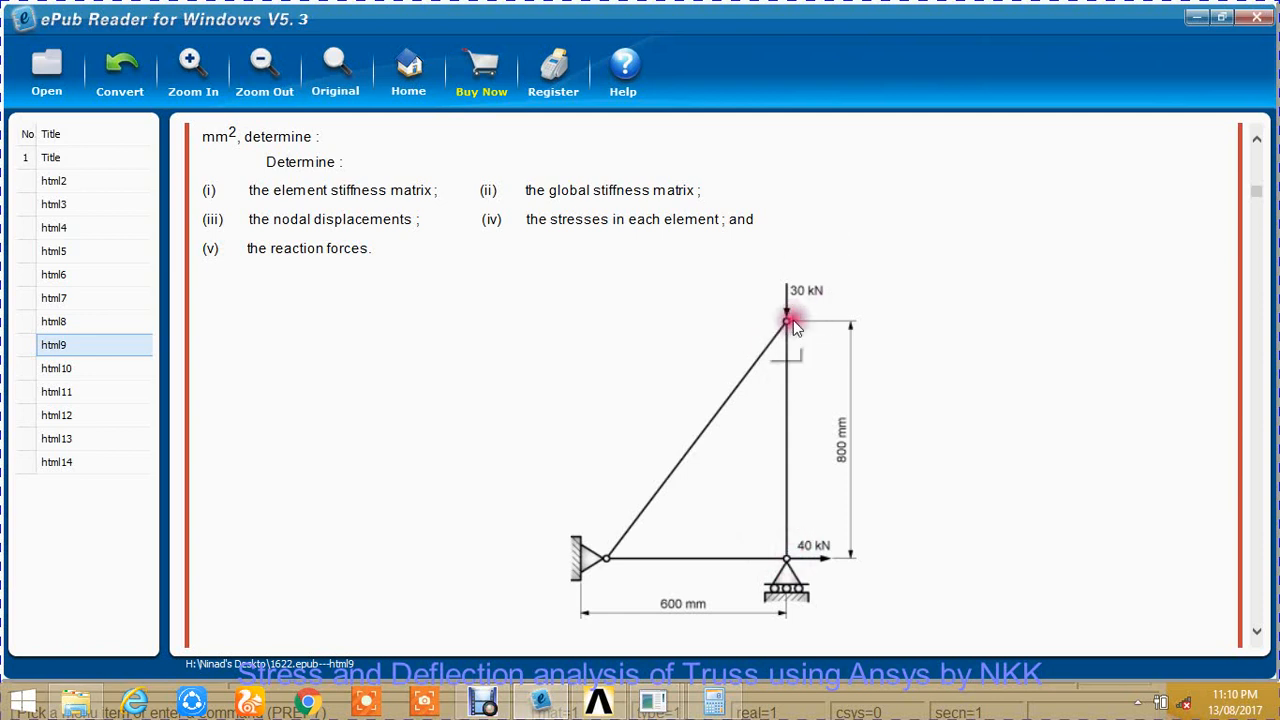
{"action": "mouse_move", "coordinate": [680, 538]}
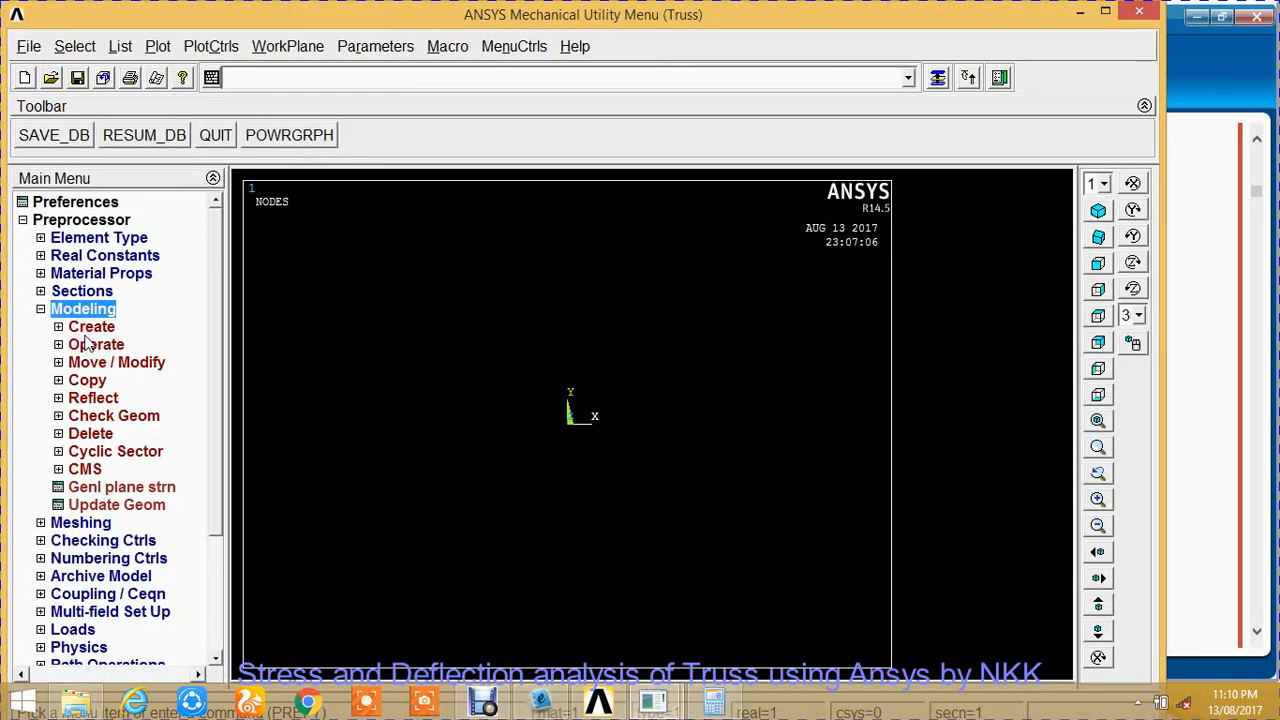
Create nodes 1 (0,0,0), 2 (600,0,0) and 3 (600,800,0) in the active CS.
{"action": "left_click", "coordinate": [91, 326]}
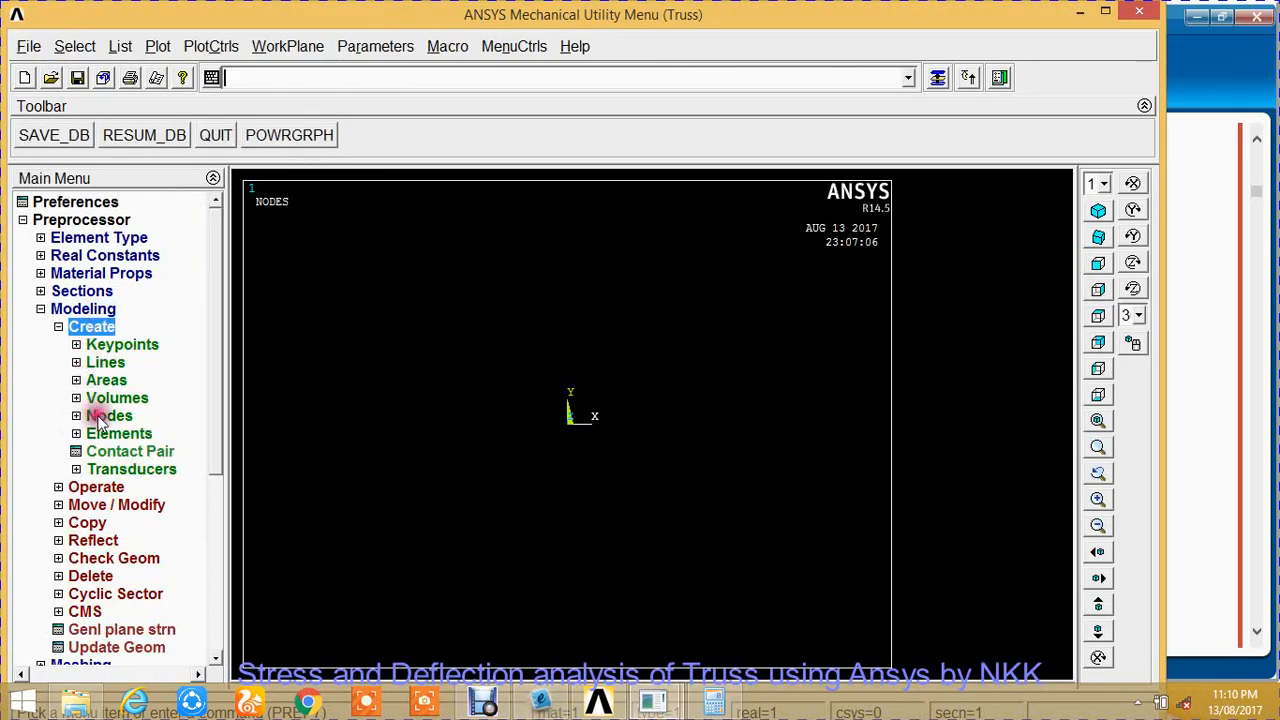
{"action": "left_click", "coordinate": [110, 415]}
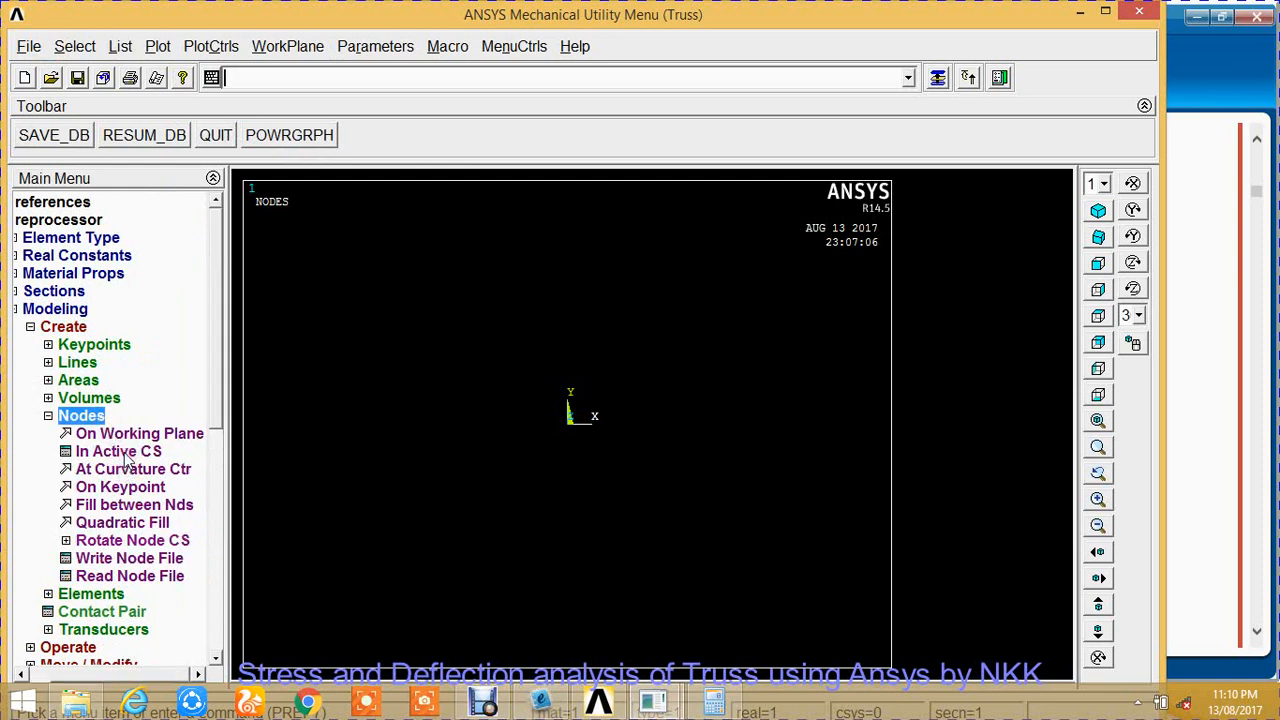
{"action": "left_click", "coordinate": [118, 451]}
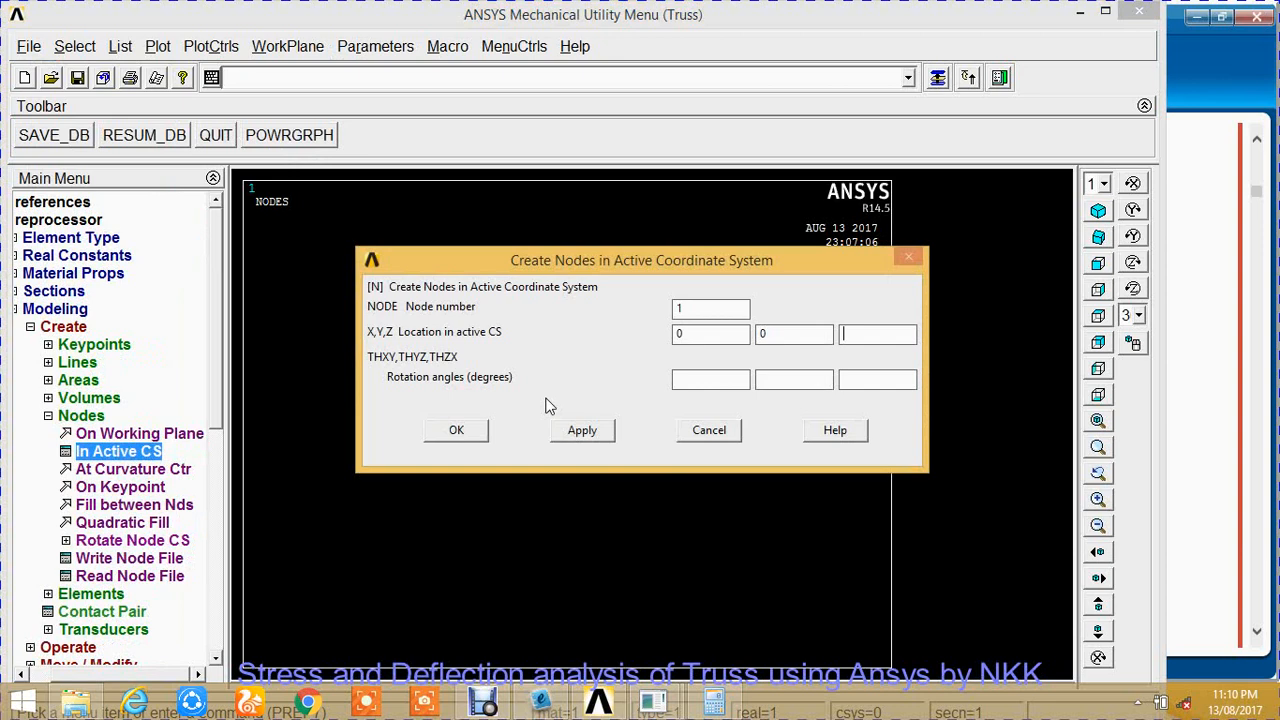
{"action": "left_click", "coordinate": [582, 430]}
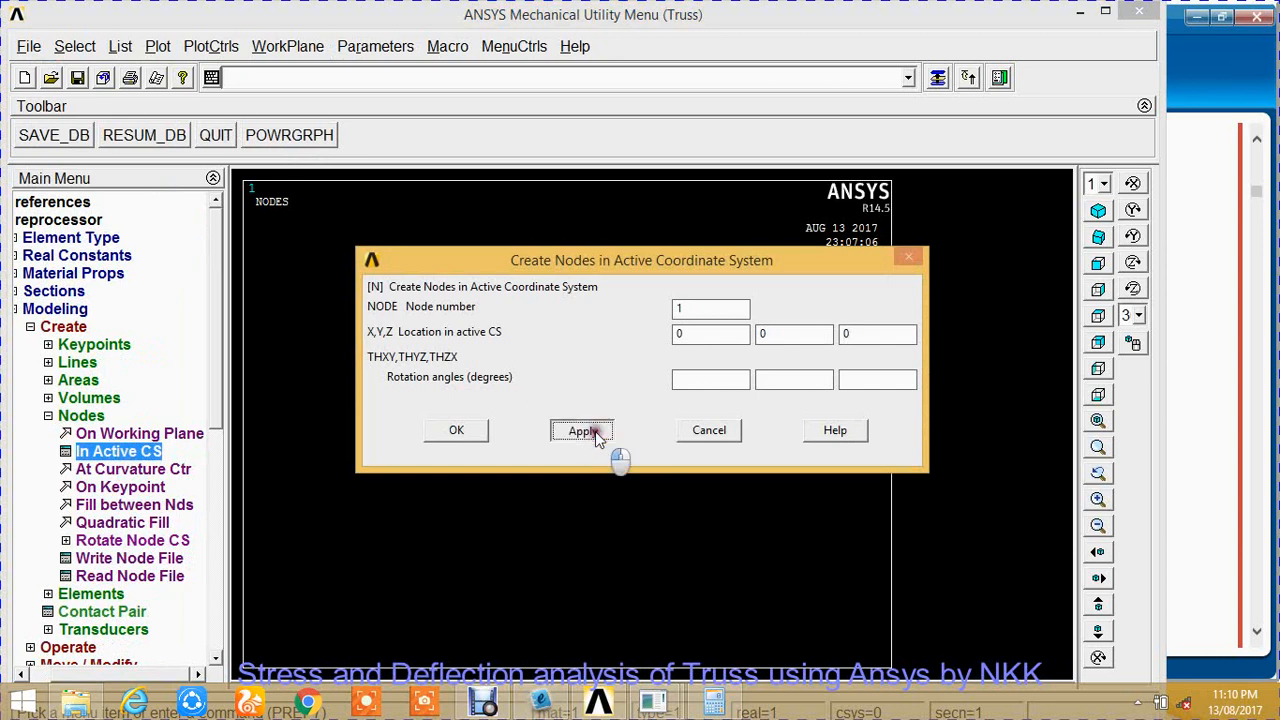
{"action": "left_click", "coordinate": [582, 430]}
{"action": "type", "text": "600"}
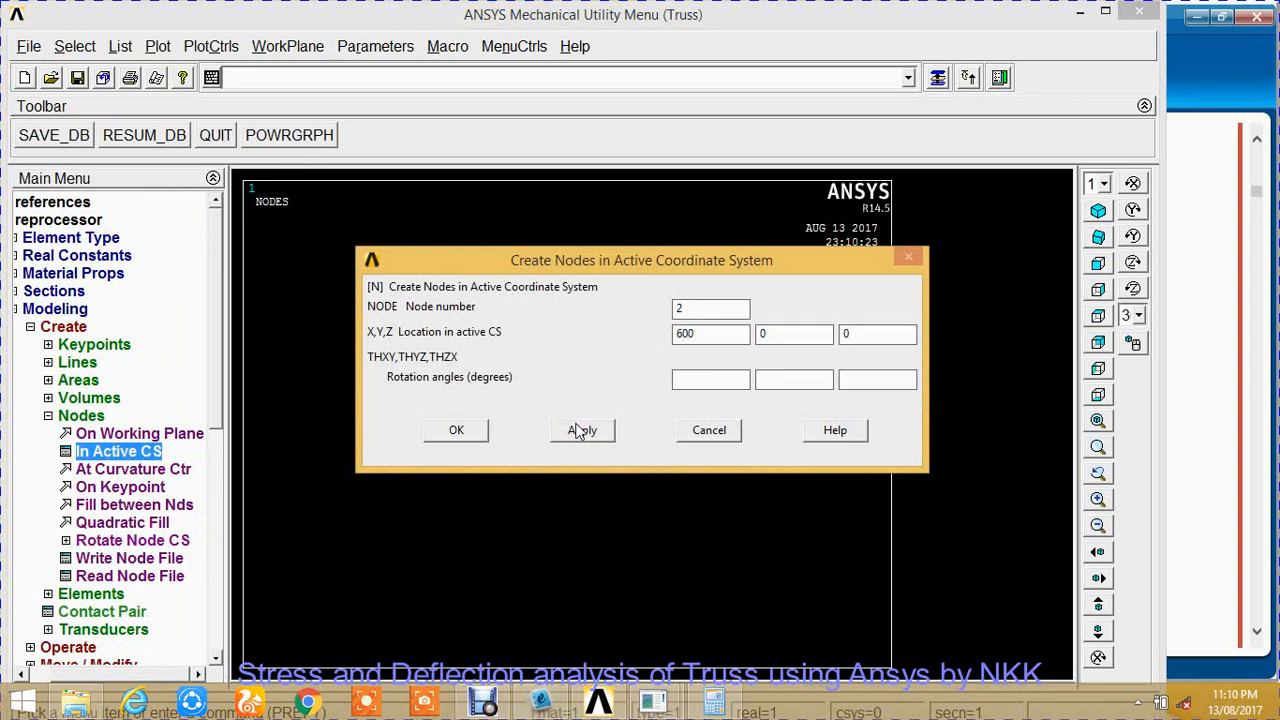
{"action": "left_click", "coordinate": [582, 430]}
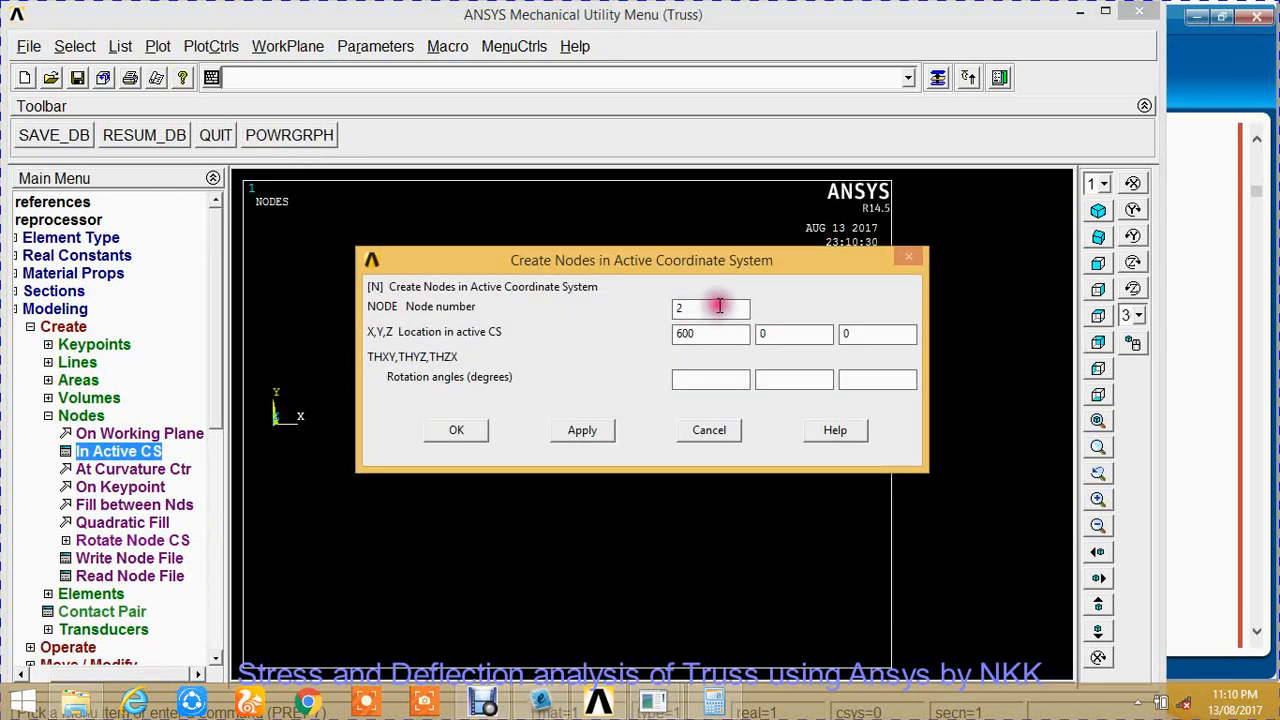
{"action": "left_click", "coordinate": [581, 430]}
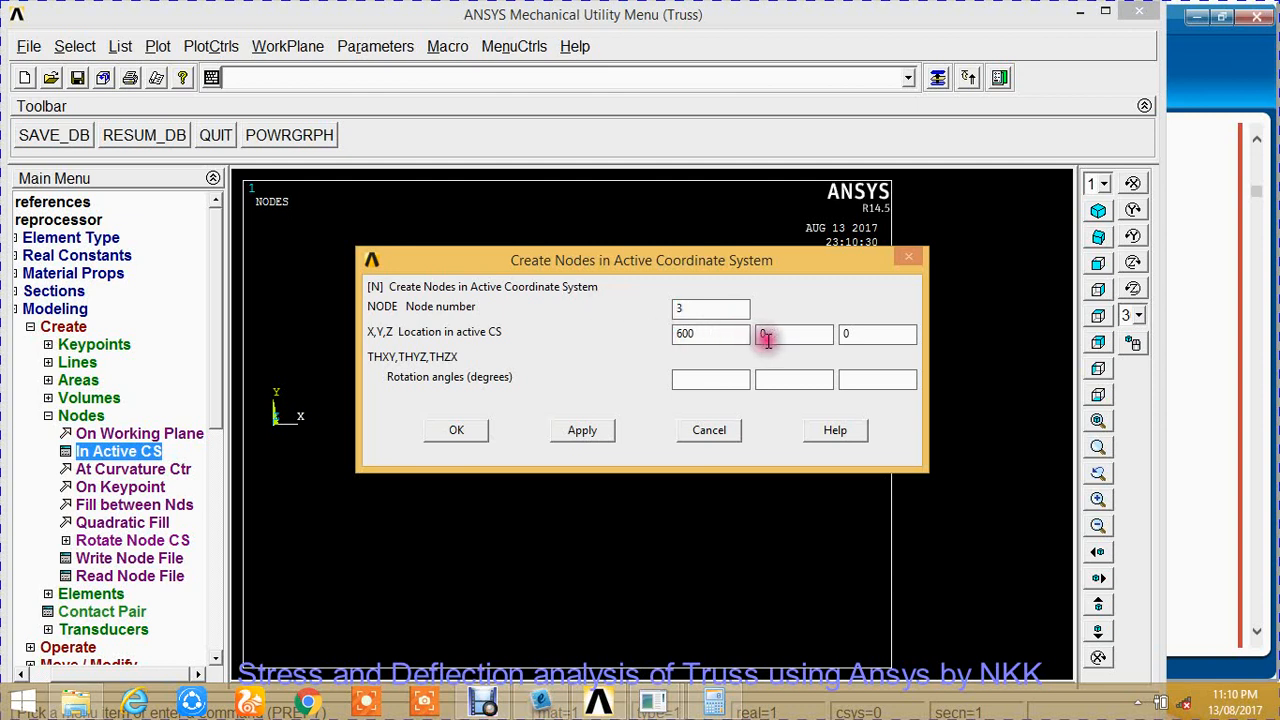
{"action": "type", "text": "800"}
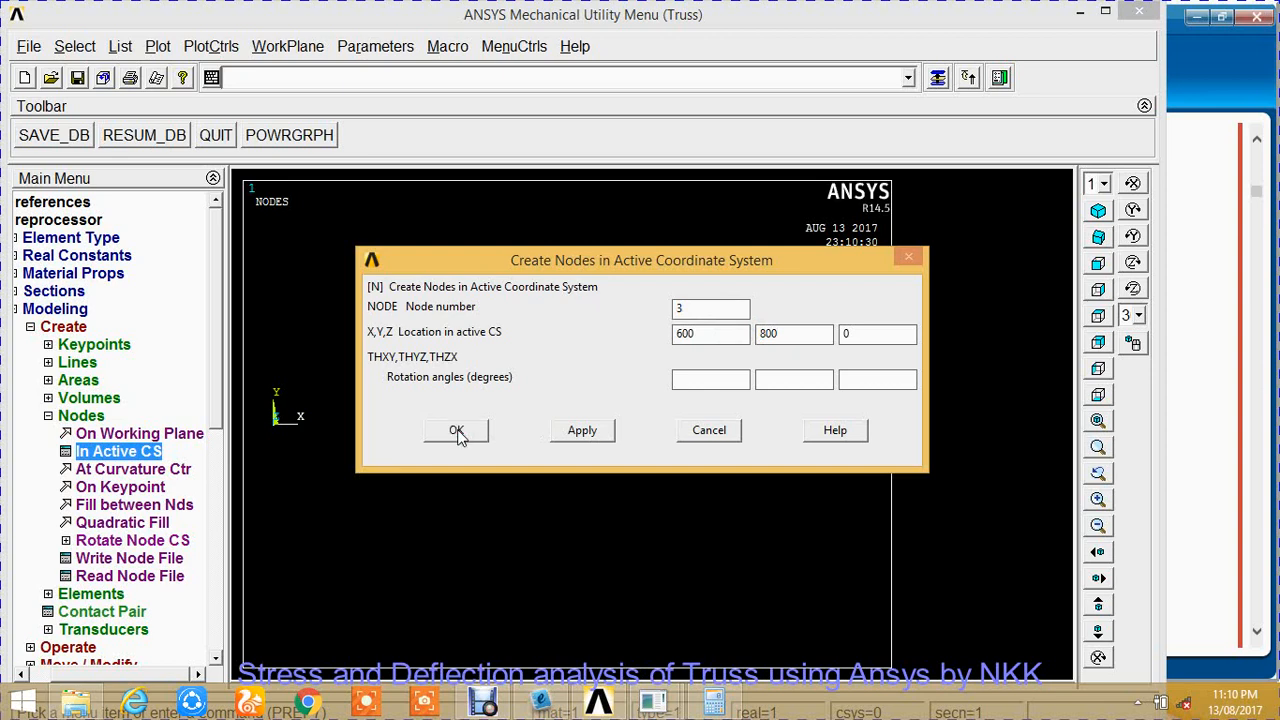
{"action": "left_click", "coordinate": [456, 430]}
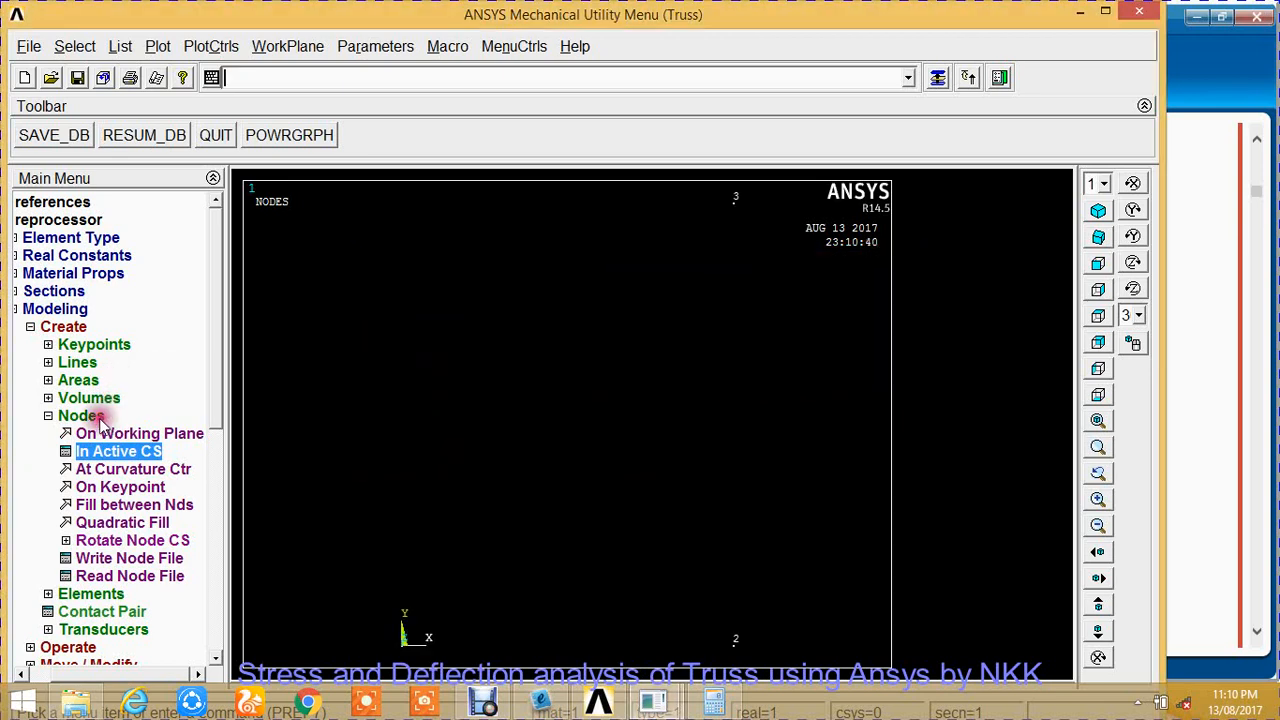
{"action": "left_click", "coordinate": [47, 415]}
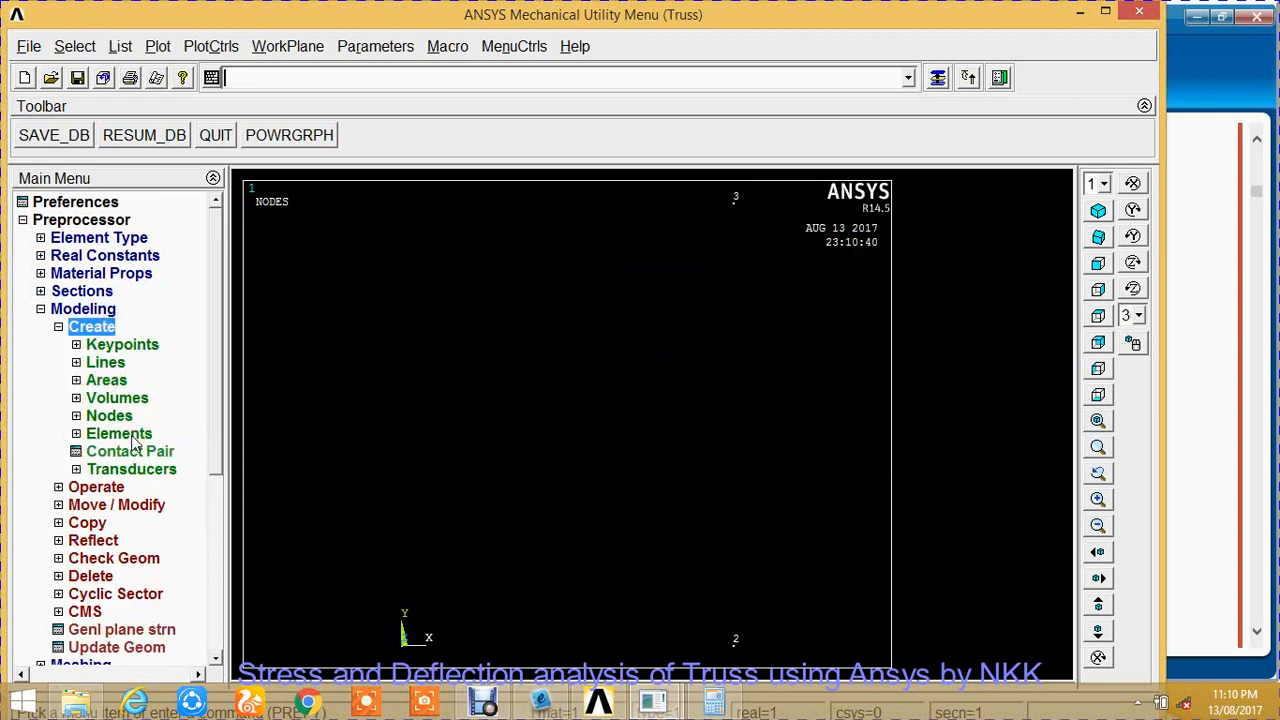
Set element attributes to TYPE 1 BEAM188, MAT 1 and SECNUM 1.
{"action": "left_click", "coordinate": [118, 433]}
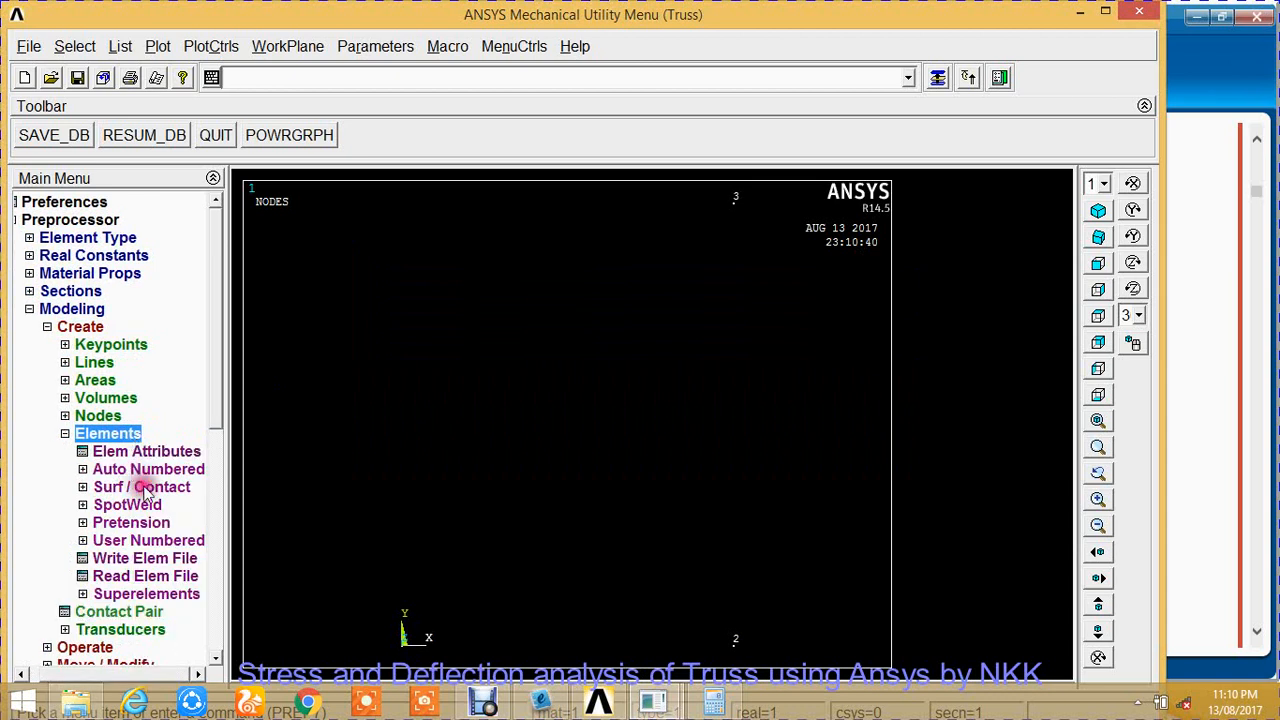
{"action": "scroll", "scroll_direction": "down", "scroll_amount": 3}
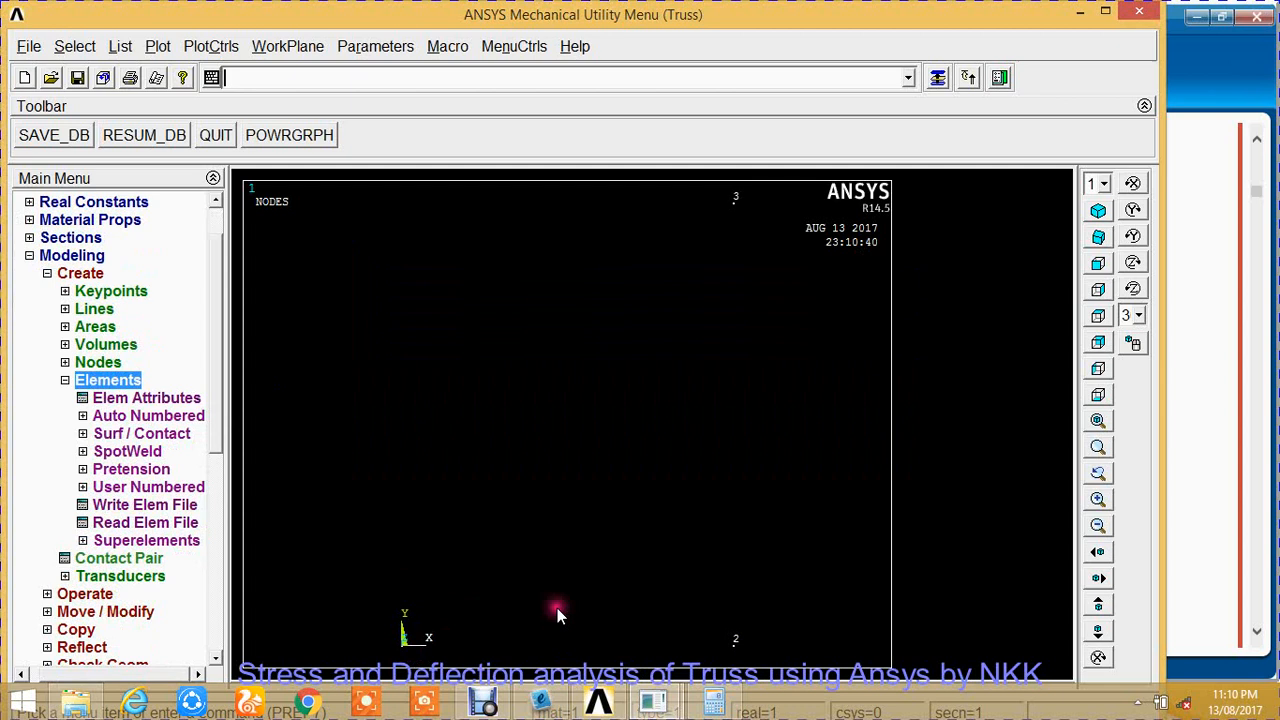
{"action": "mouse_move", "coordinate": [482, 660]}
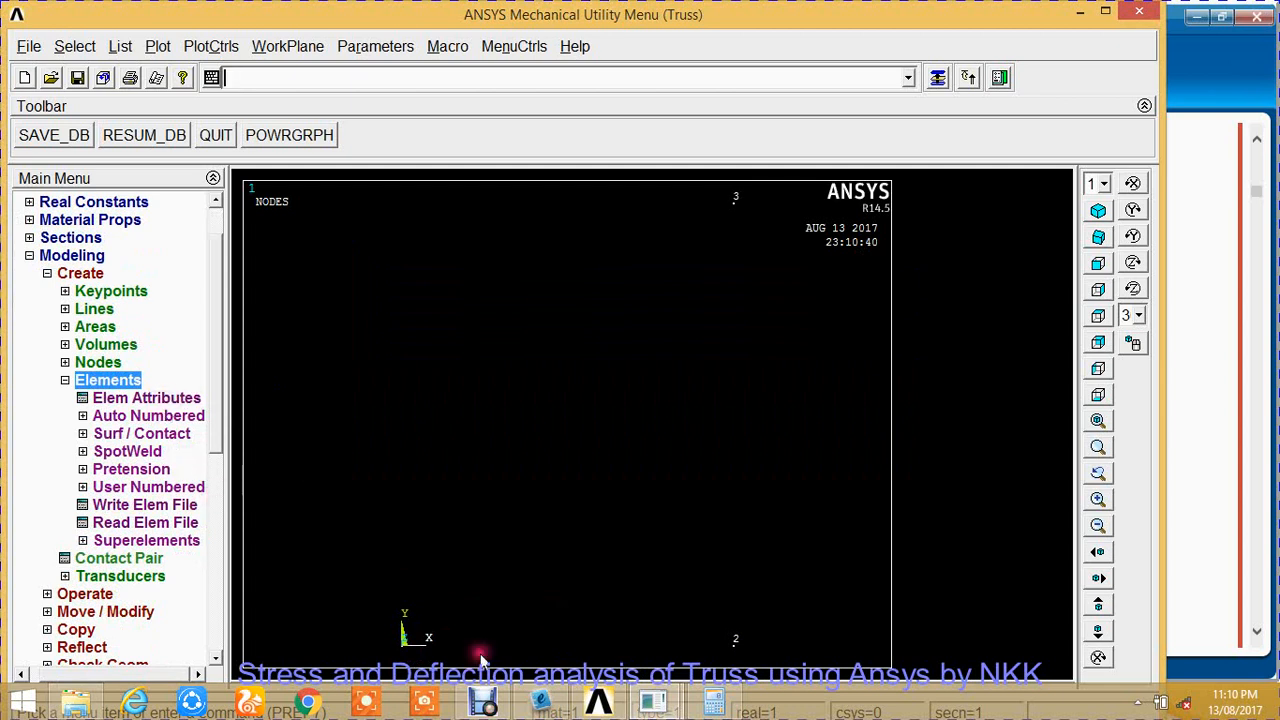
{"action": "mouse_move", "coordinate": [390, 640]}
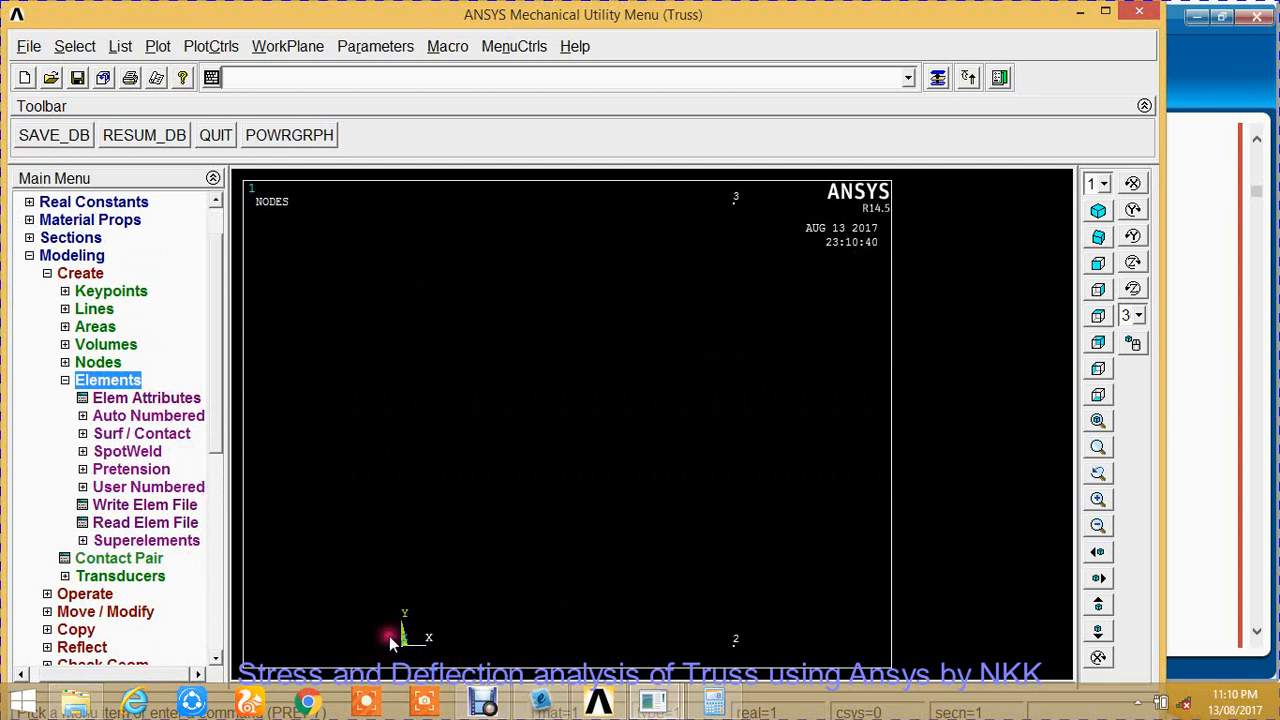
{"action": "mouse_move", "coordinate": [62, 430]}
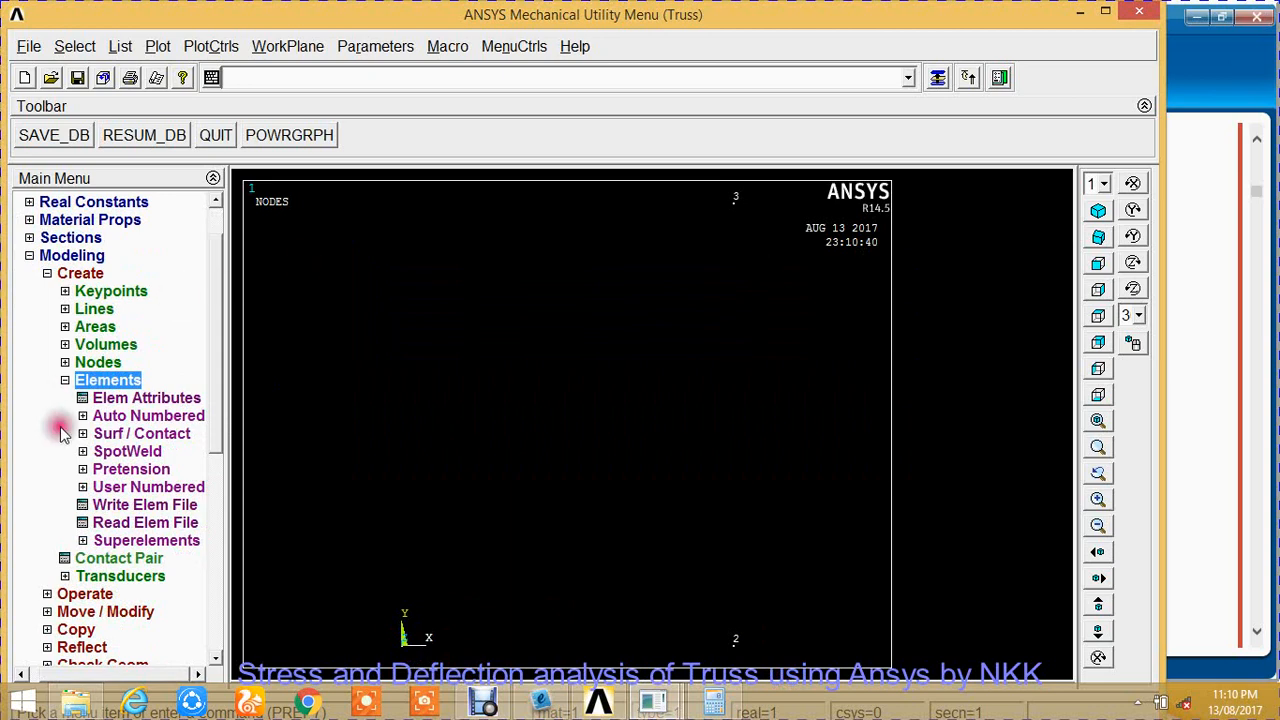
{"action": "left_click", "coordinate": [147, 397]}
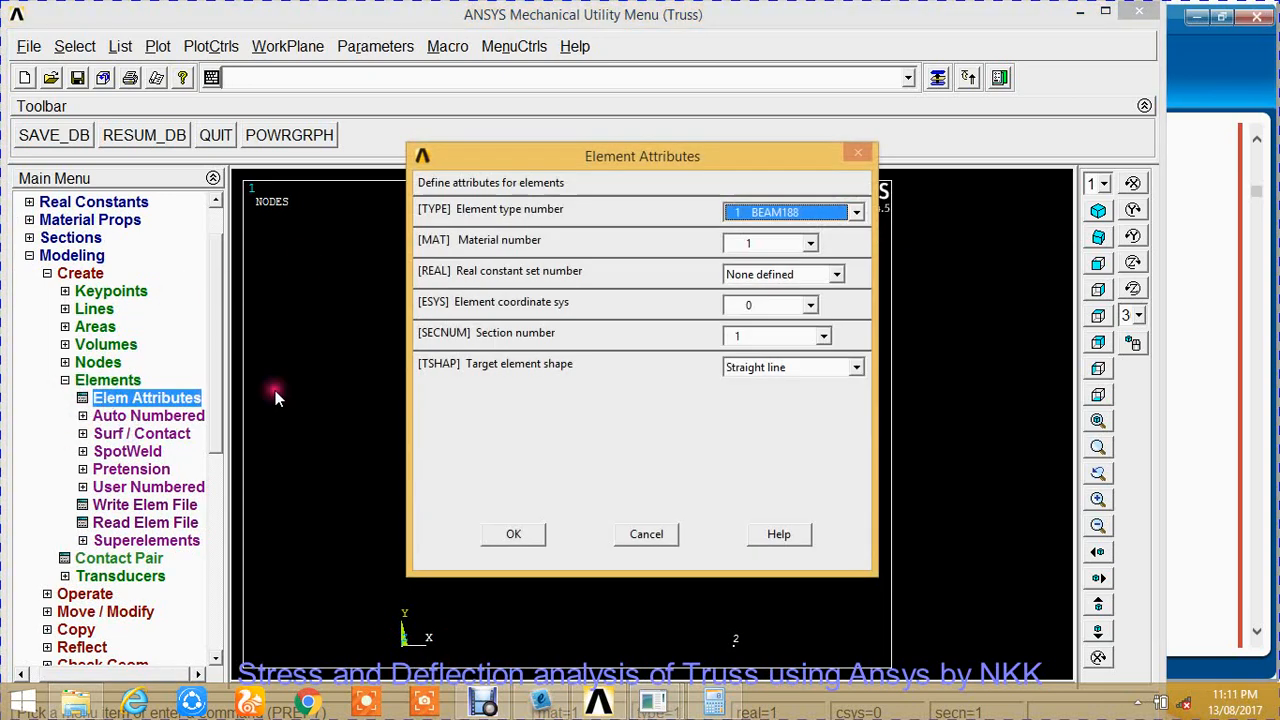
{"action": "left_click", "coordinate": [823, 336]}
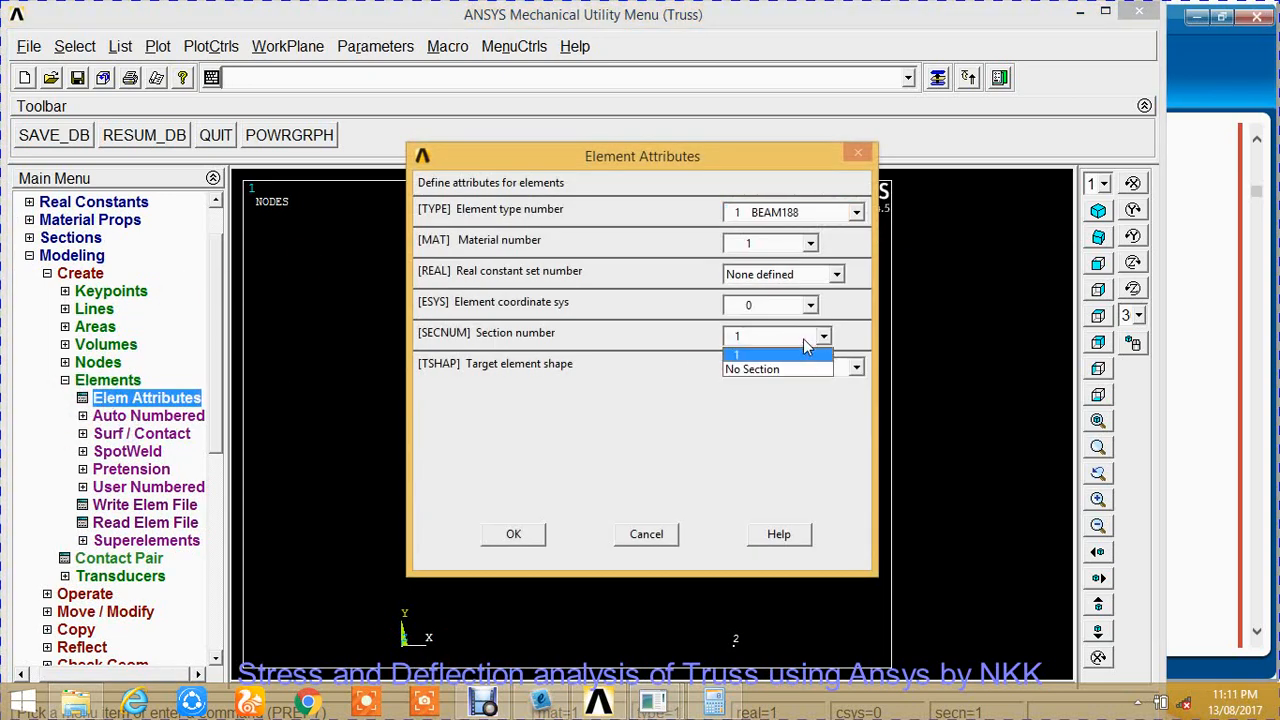
{"action": "left_click", "coordinate": [737, 354]}
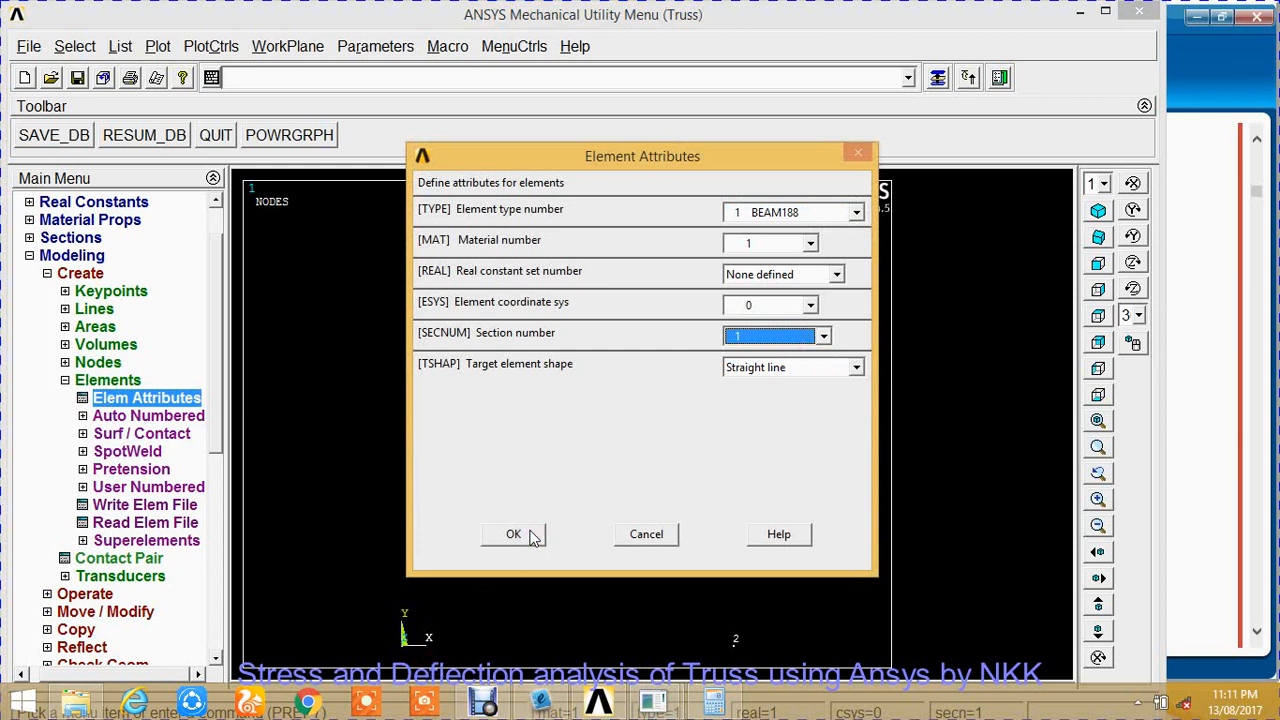
{"action": "mouse_move", "coordinate": [818, 338]}
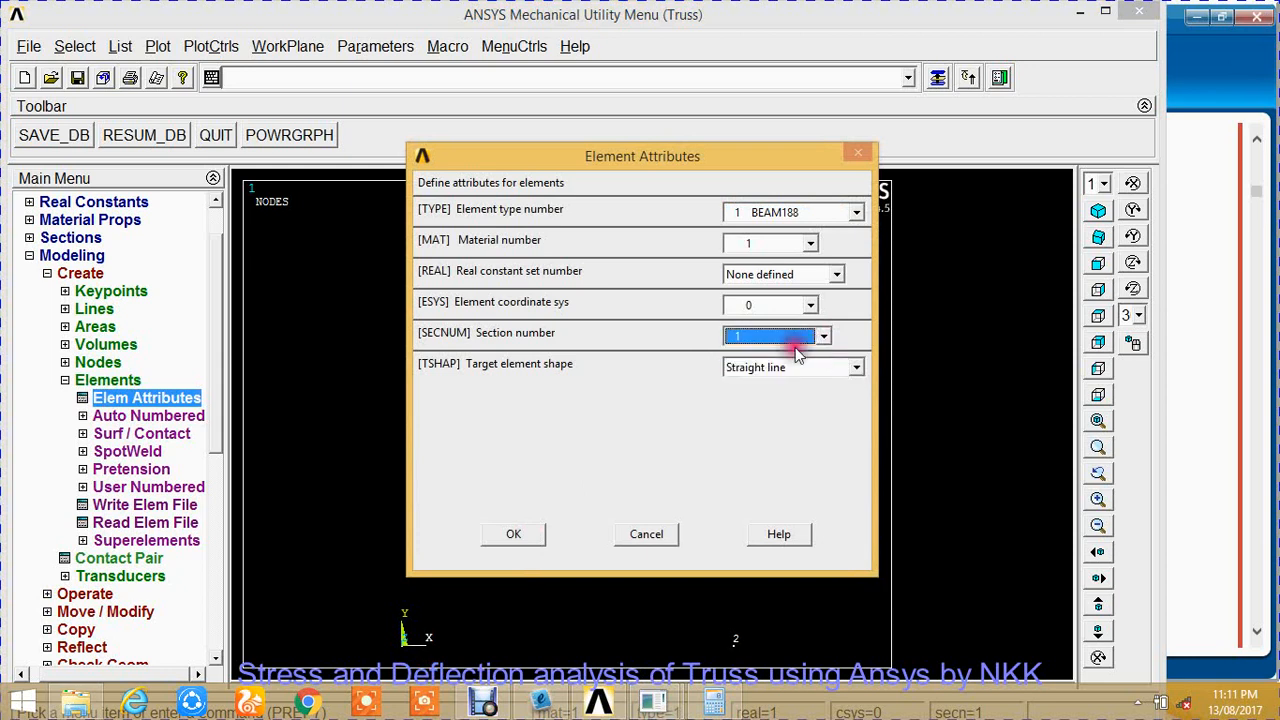
{"action": "left_click", "coordinate": [513, 533]}
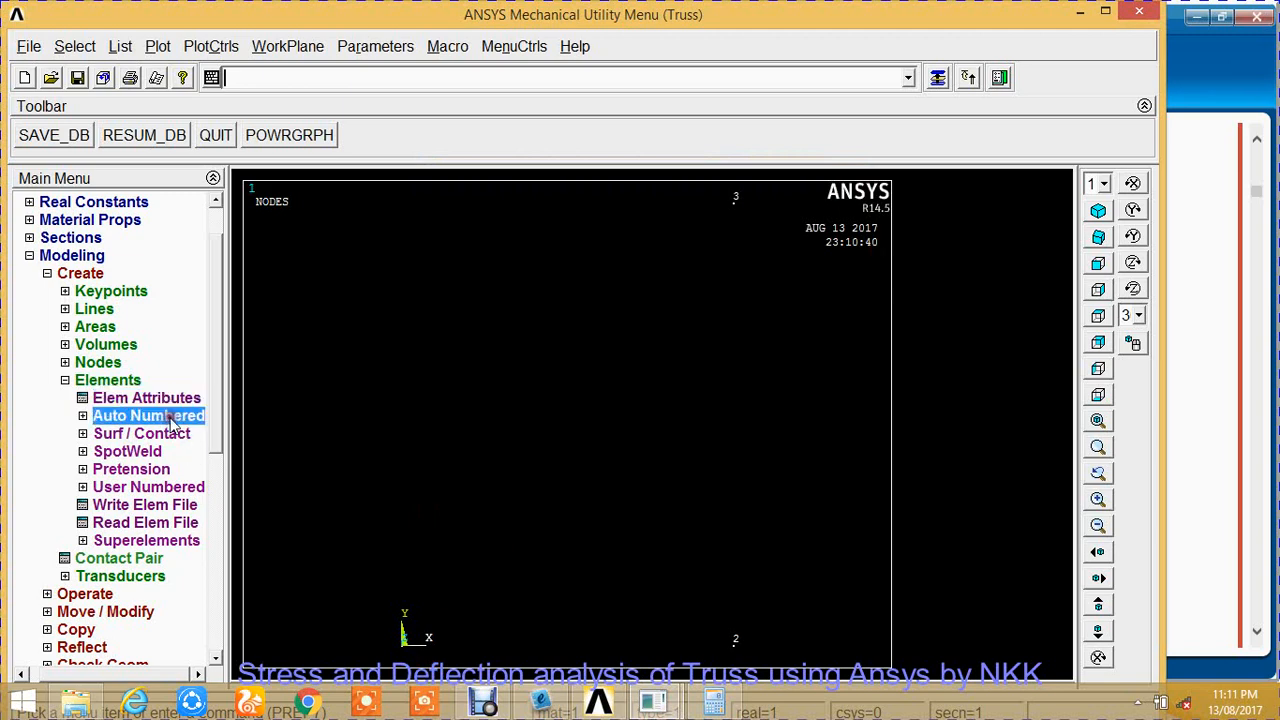
Create auto-numbered elements through node pairs 1–2, 2–3 and 1–3, then collapse the tree.
{"action": "left_click", "coordinate": [147, 415]}
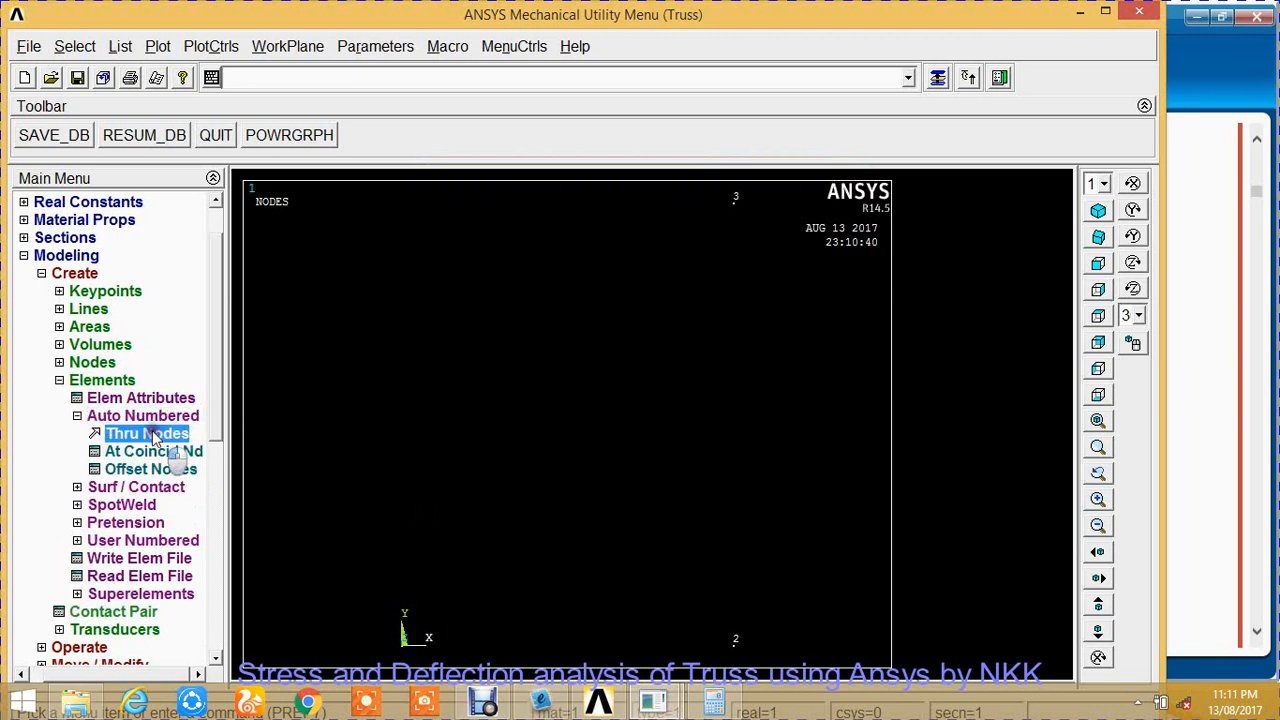
{"action": "left_click", "coordinate": [147, 433]}
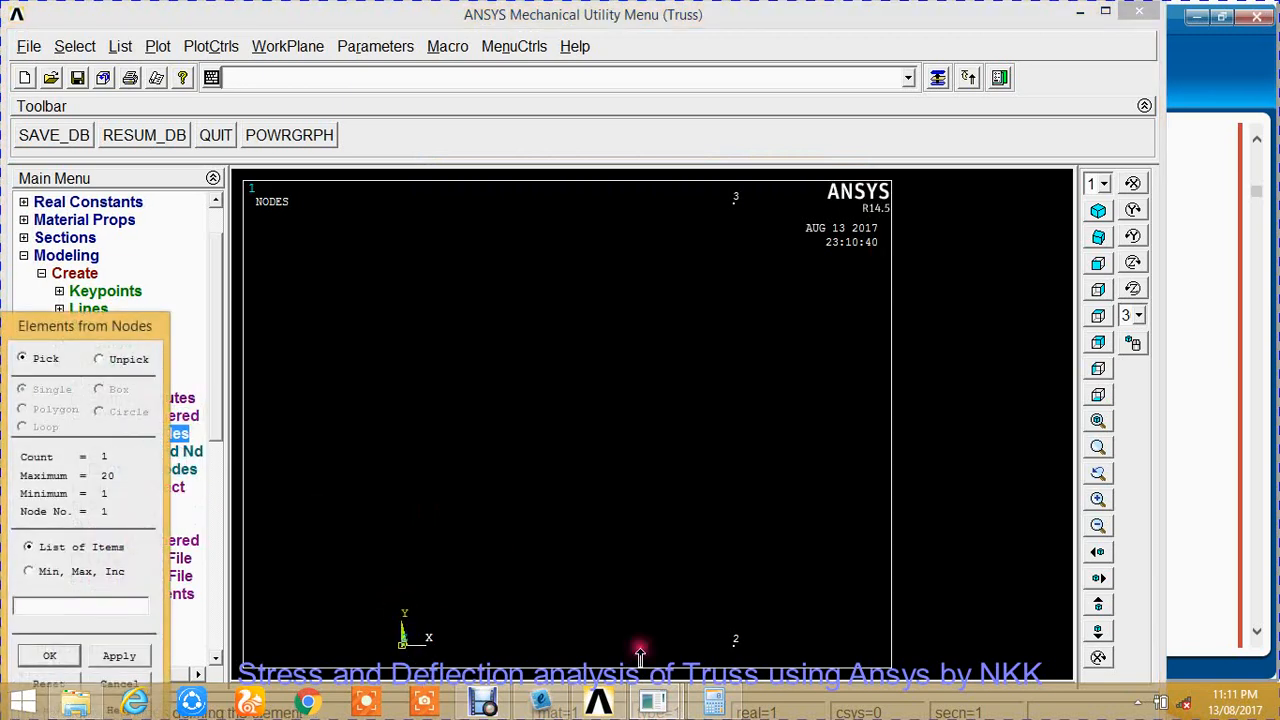
{"action": "left_click", "coordinate": [735, 641]}
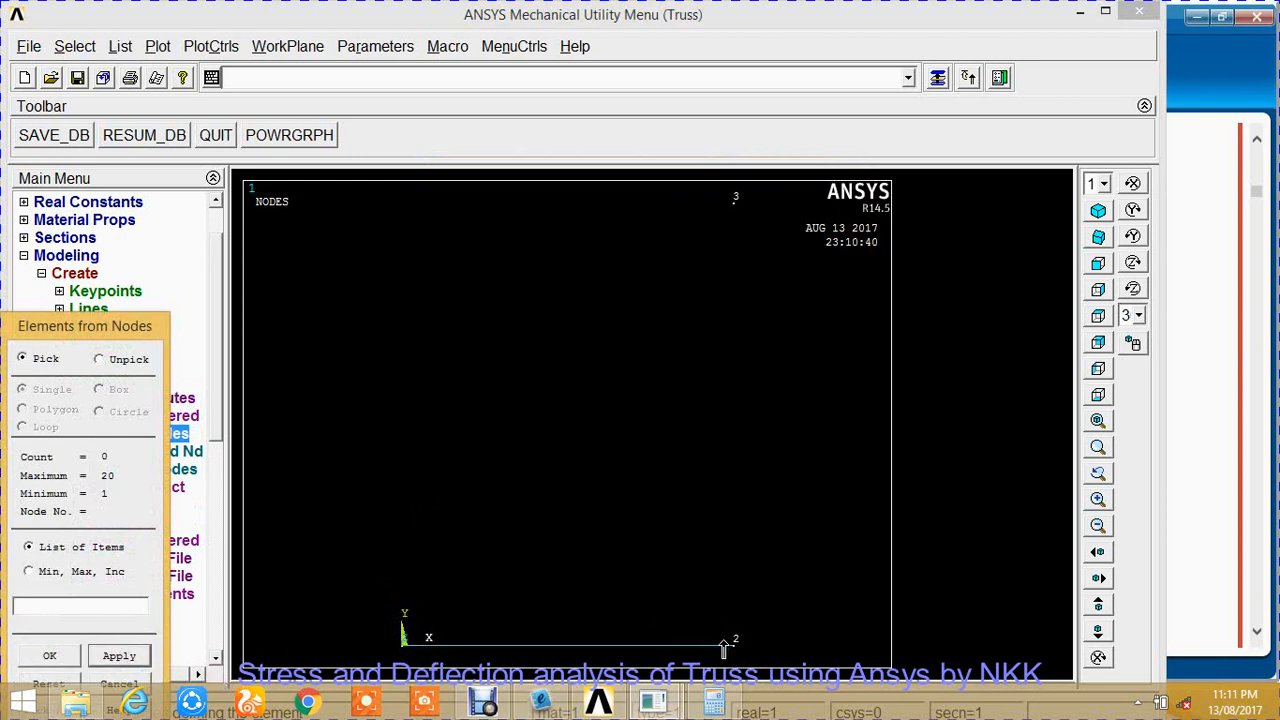
{"action": "left_click", "coordinate": [736, 197]}
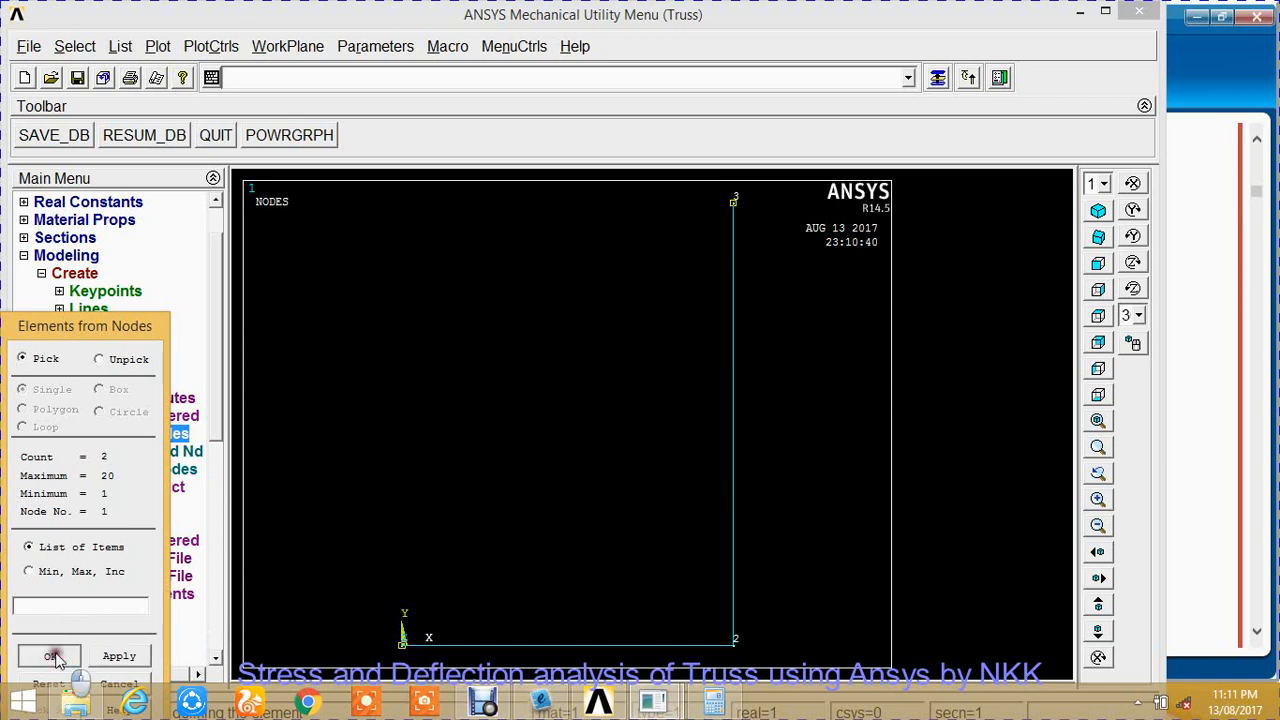
{"action": "left_click", "coordinate": [52, 656]}
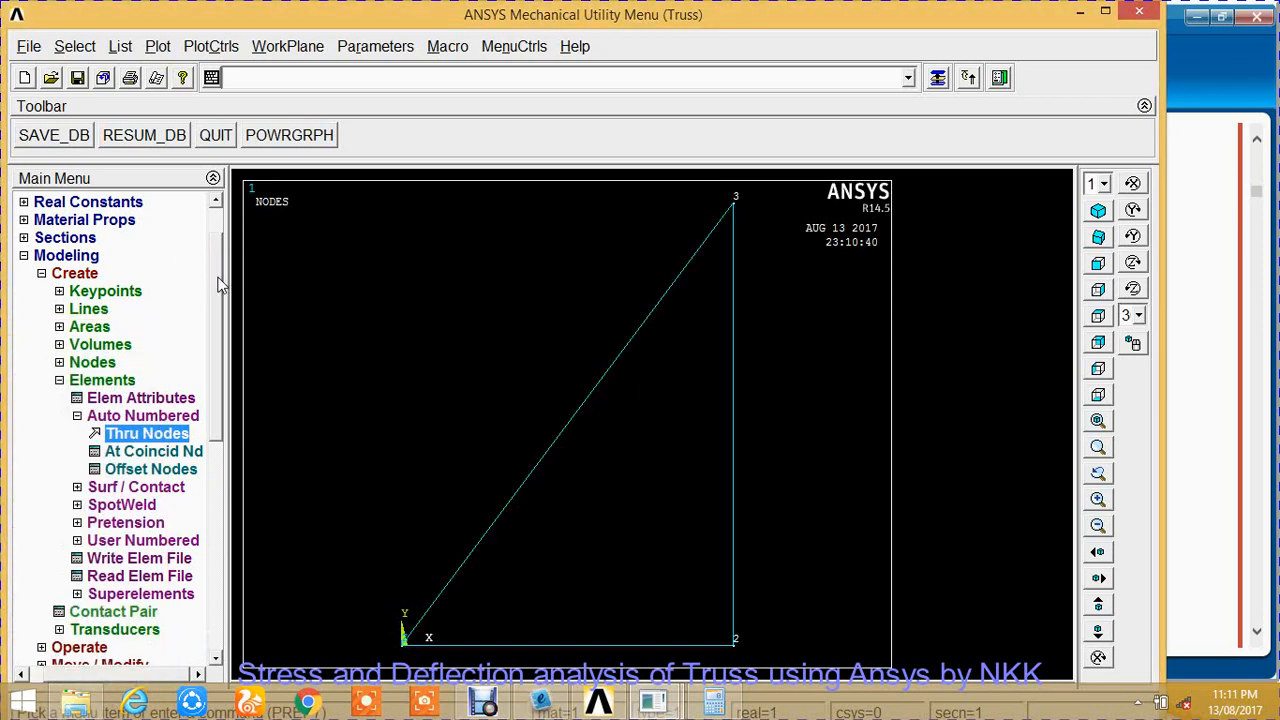
{"action": "scroll", "scroll_direction": "up", "scroll_amount": 3}
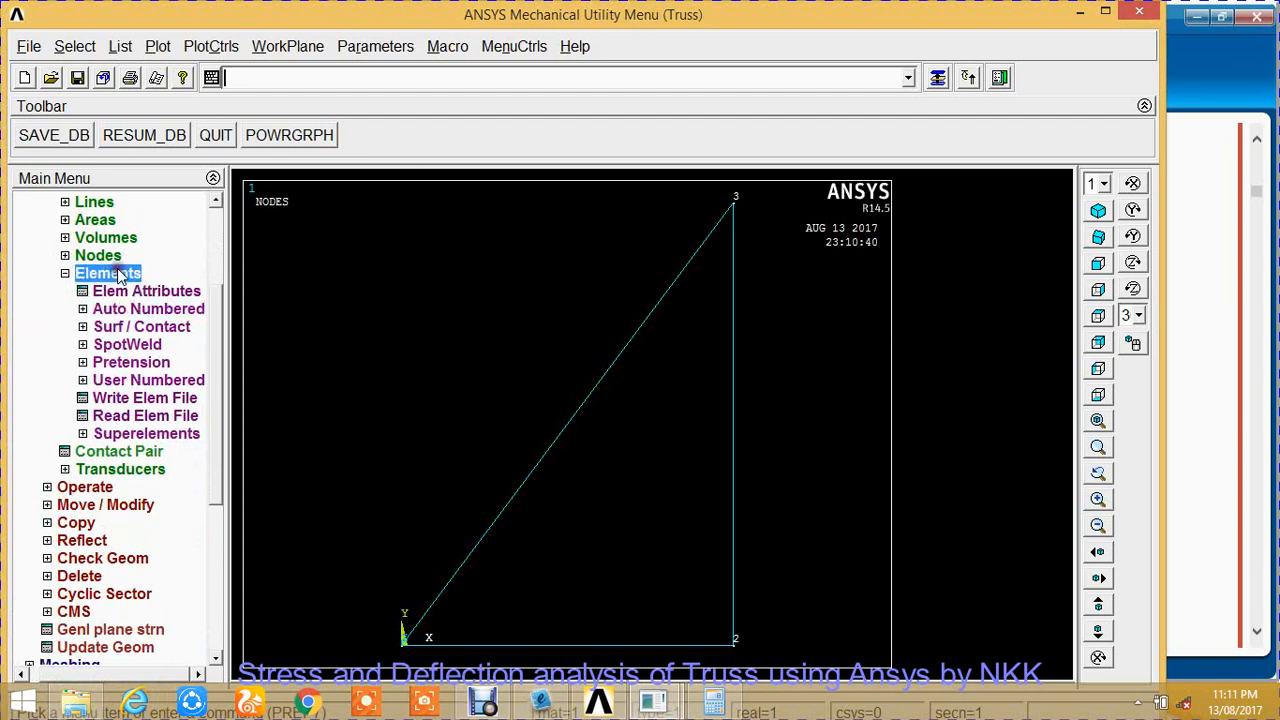
{"action": "left_click", "coordinate": [83, 273]}
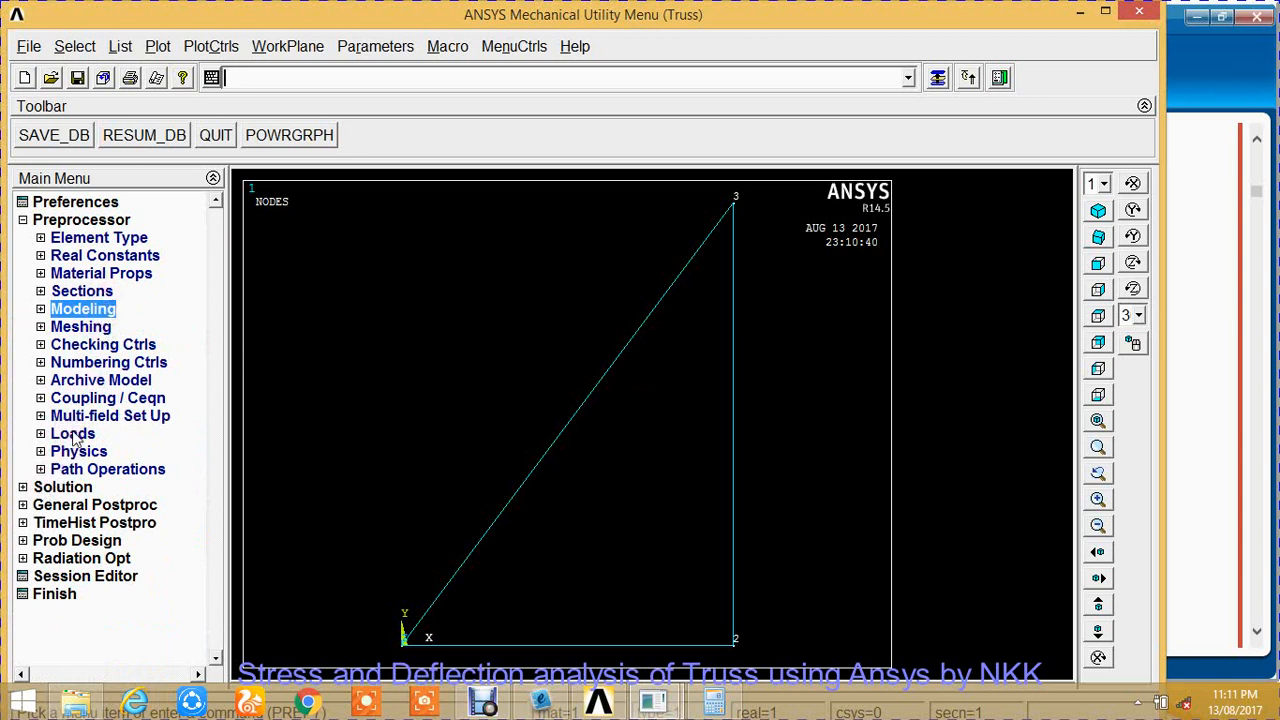
{"action": "left_click", "coordinate": [72, 433]}
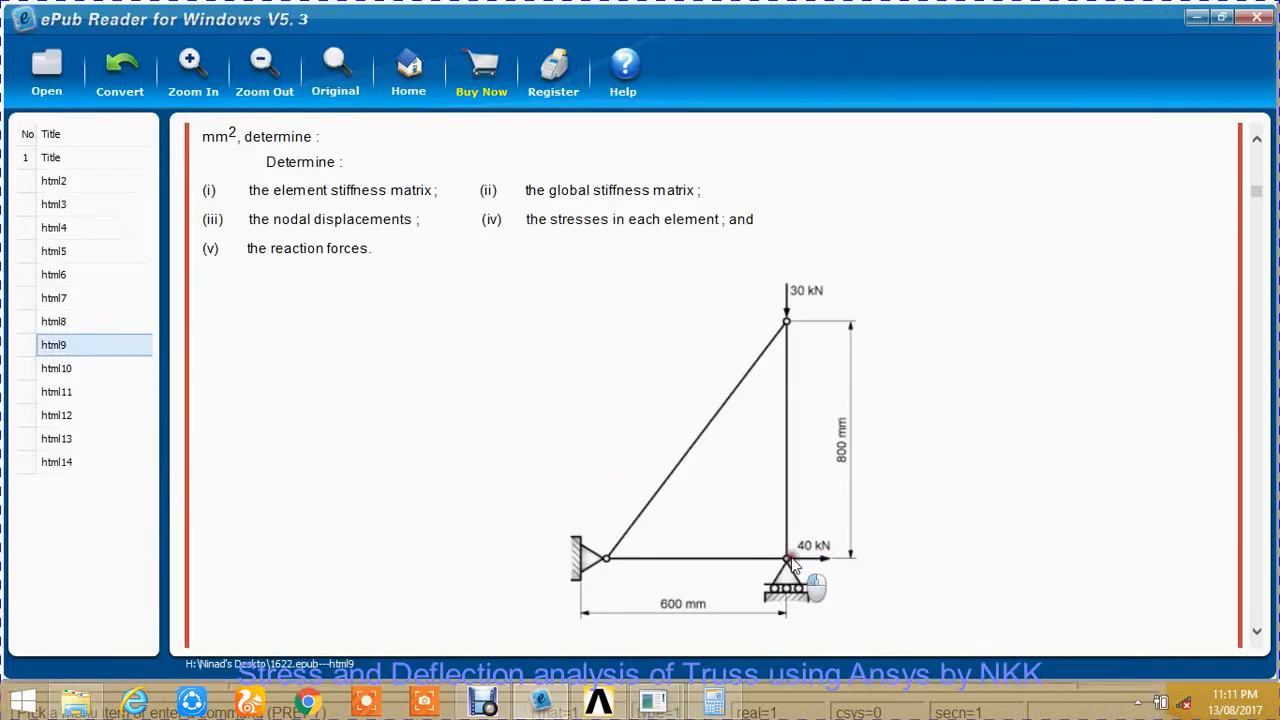
Scroll through Fig. P. 6.4.1(a) and the Given and Discretization sections.
{"action": "scroll", "scroll_direction": "down", "scroll_amount": 3}
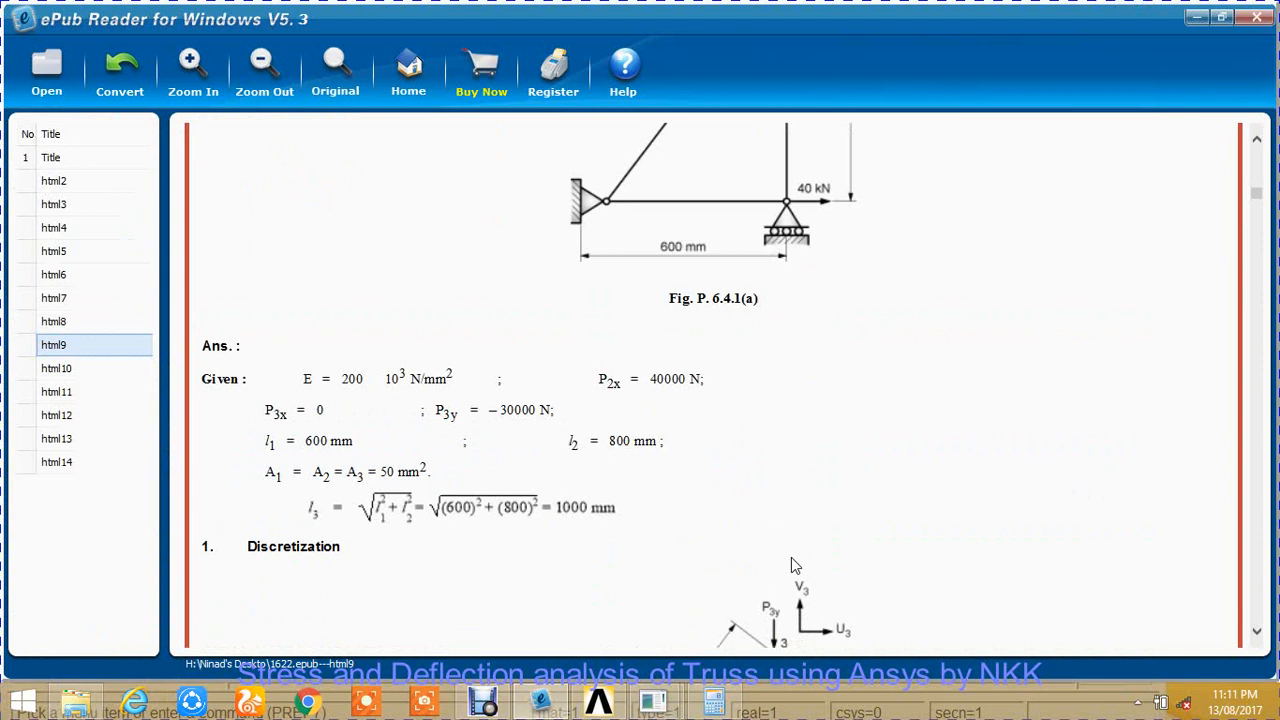
{"action": "scroll", "scroll_direction": "down", "scroll_amount": 3}
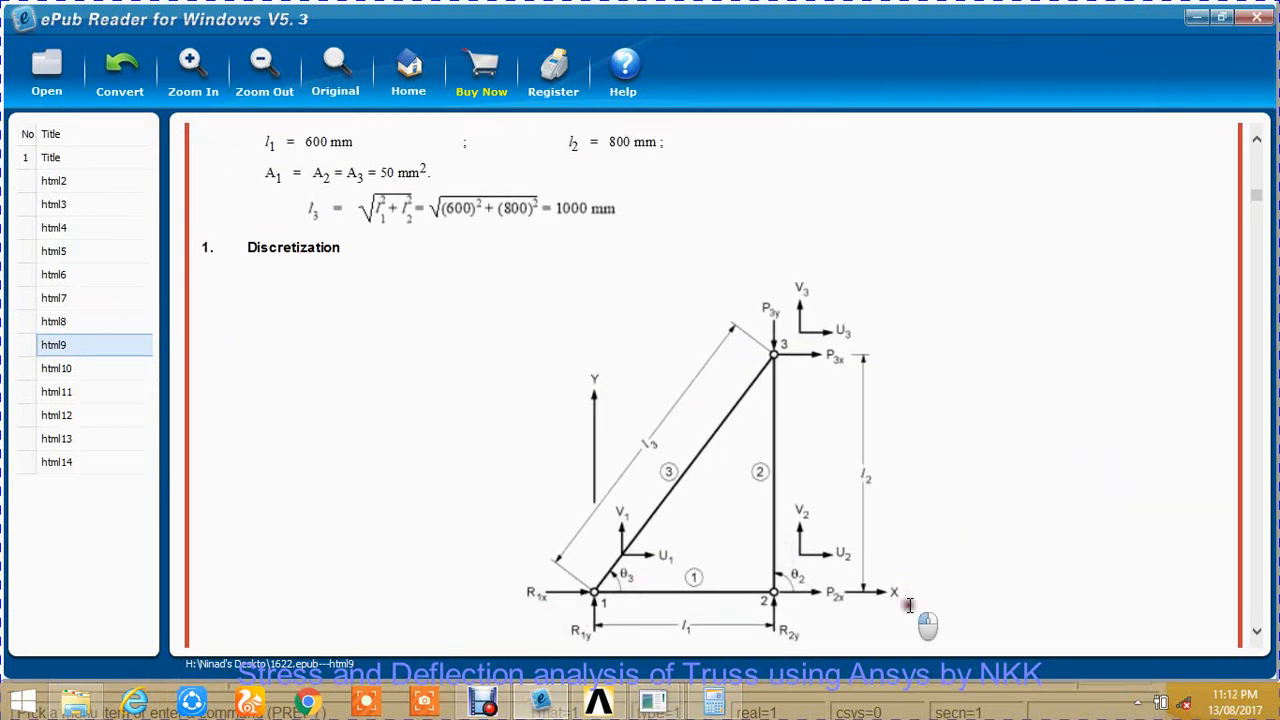
{"action": "scroll", "scroll_direction": "up", "scroll_amount": 3}
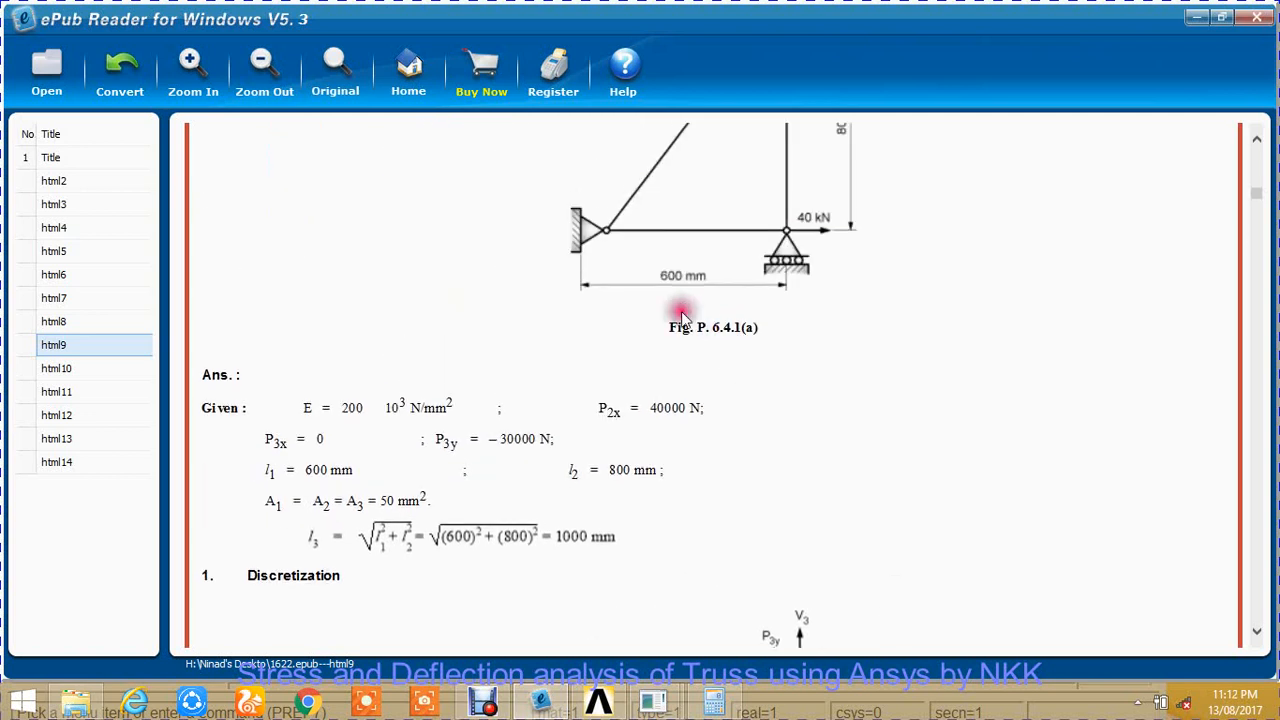
{"action": "mouse_move", "coordinate": [557, 251]}
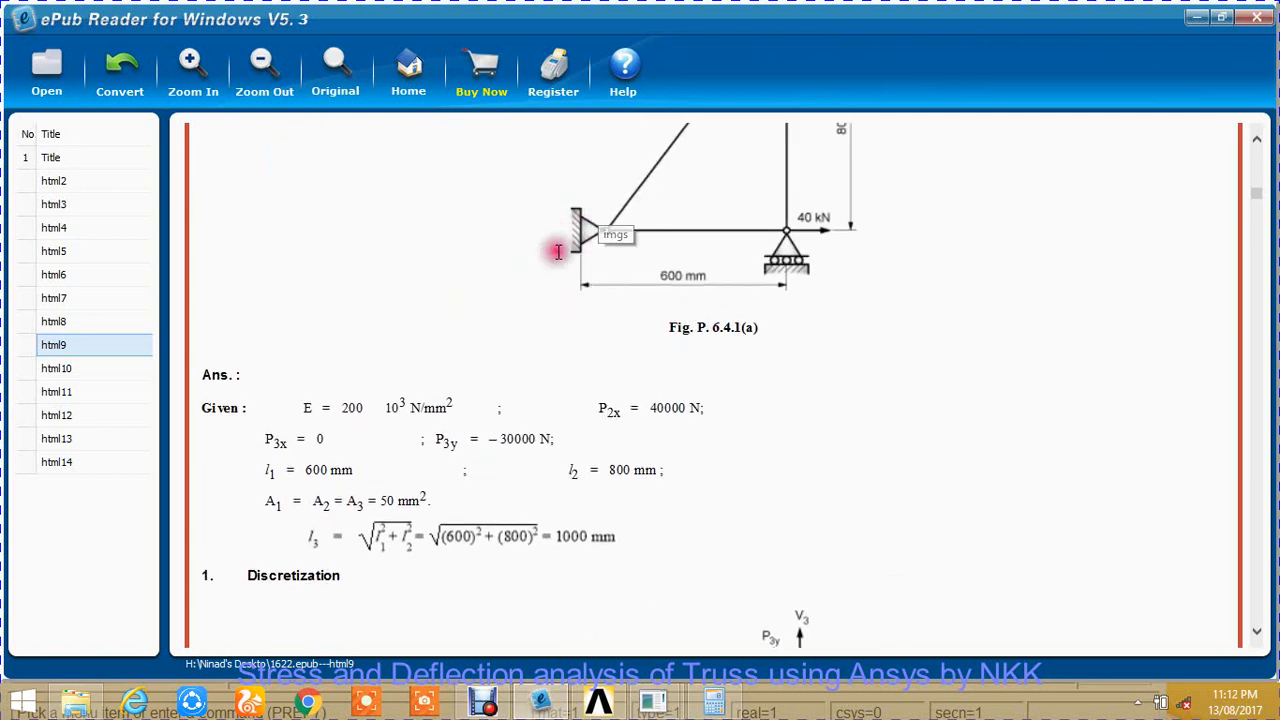
{"action": "mouse_move", "coordinate": [805, 233]}
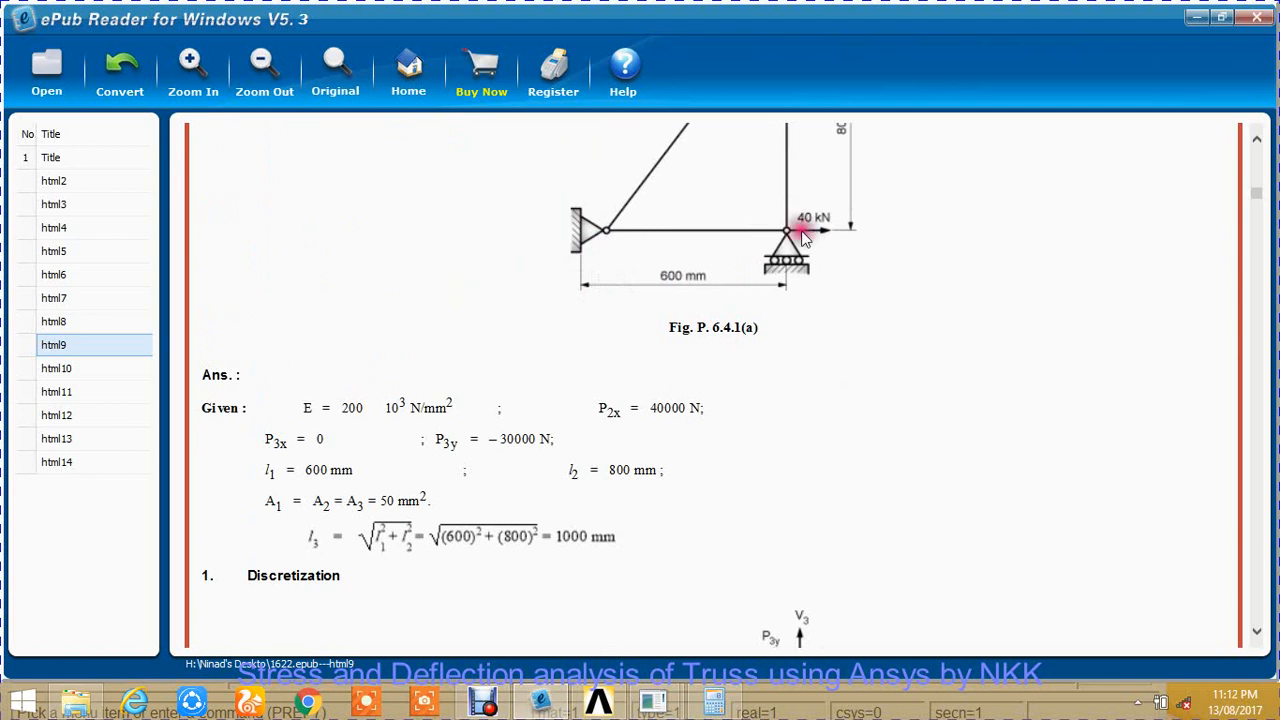
{"action": "mouse_move", "coordinate": [790, 240]}
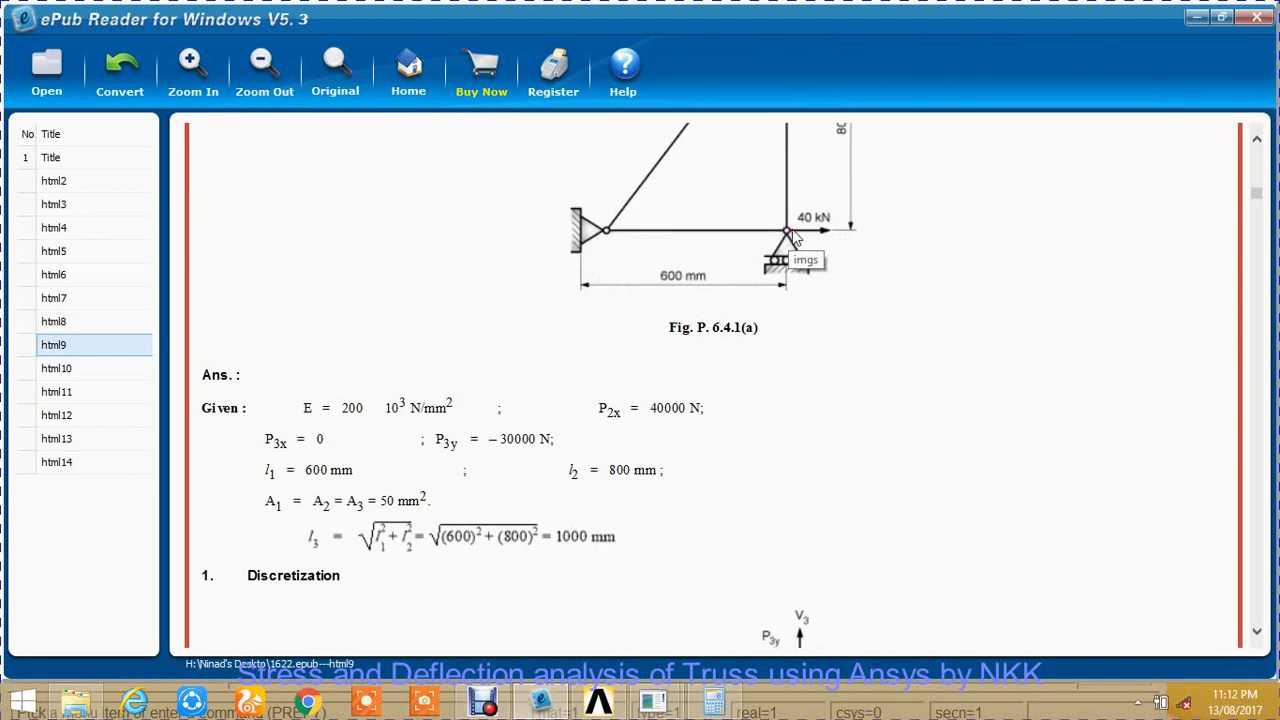
{"action": "mouse_move", "coordinate": [790, 240]}
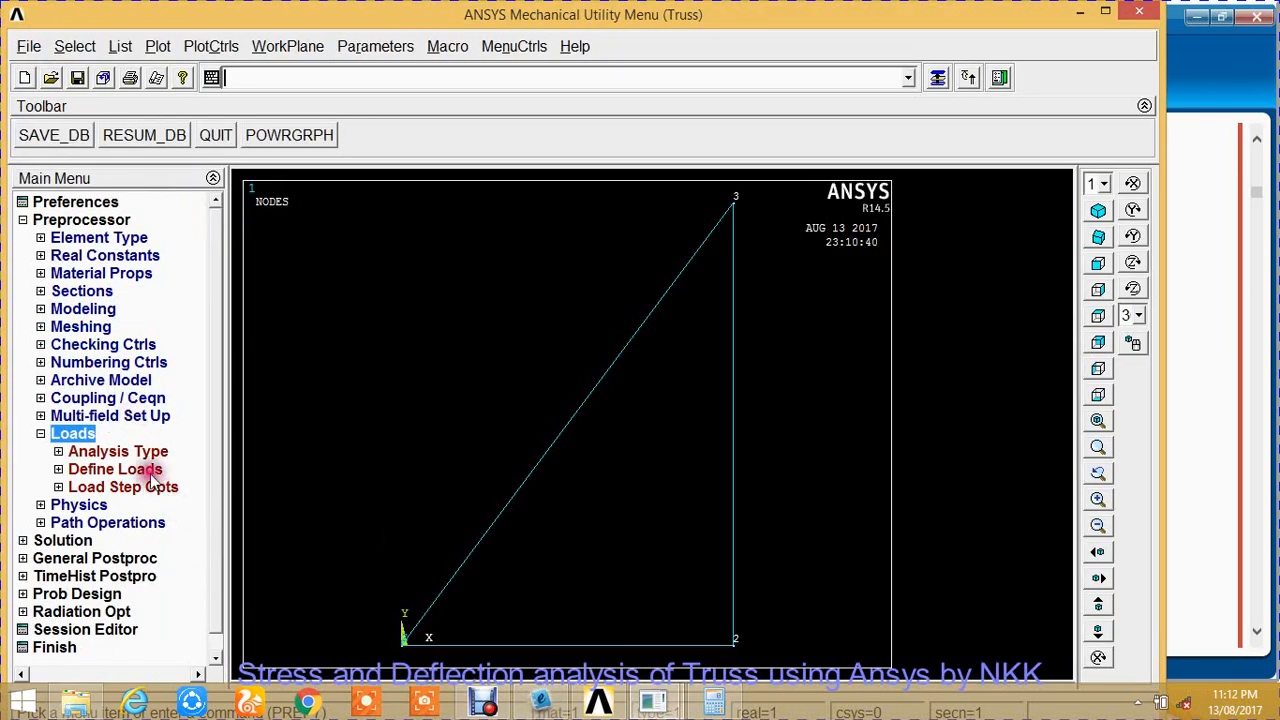
Fix all degrees of freedom at node 1 with zero displacement.
{"action": "left_click", "coordinate": [114, 469]}
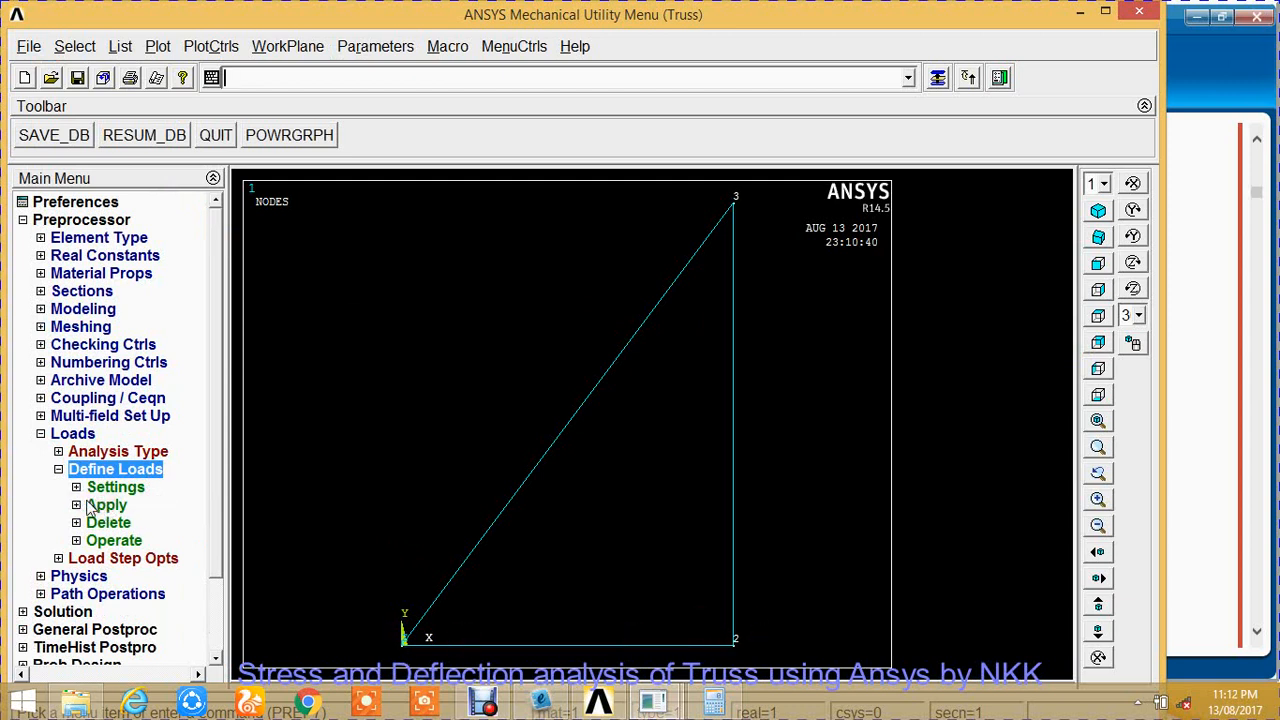
{"action": "left_click", "coordinate": [107, 504]}
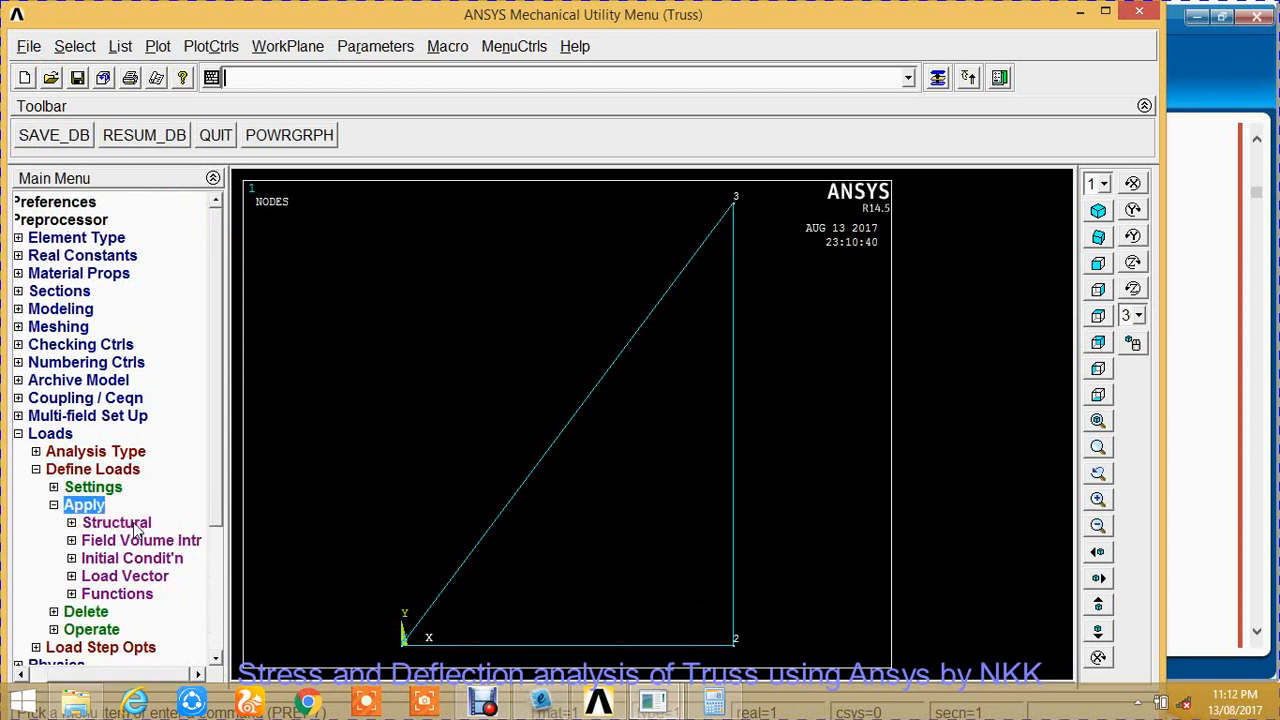
{"action": "left_click", "coordinate": [116, 522]}
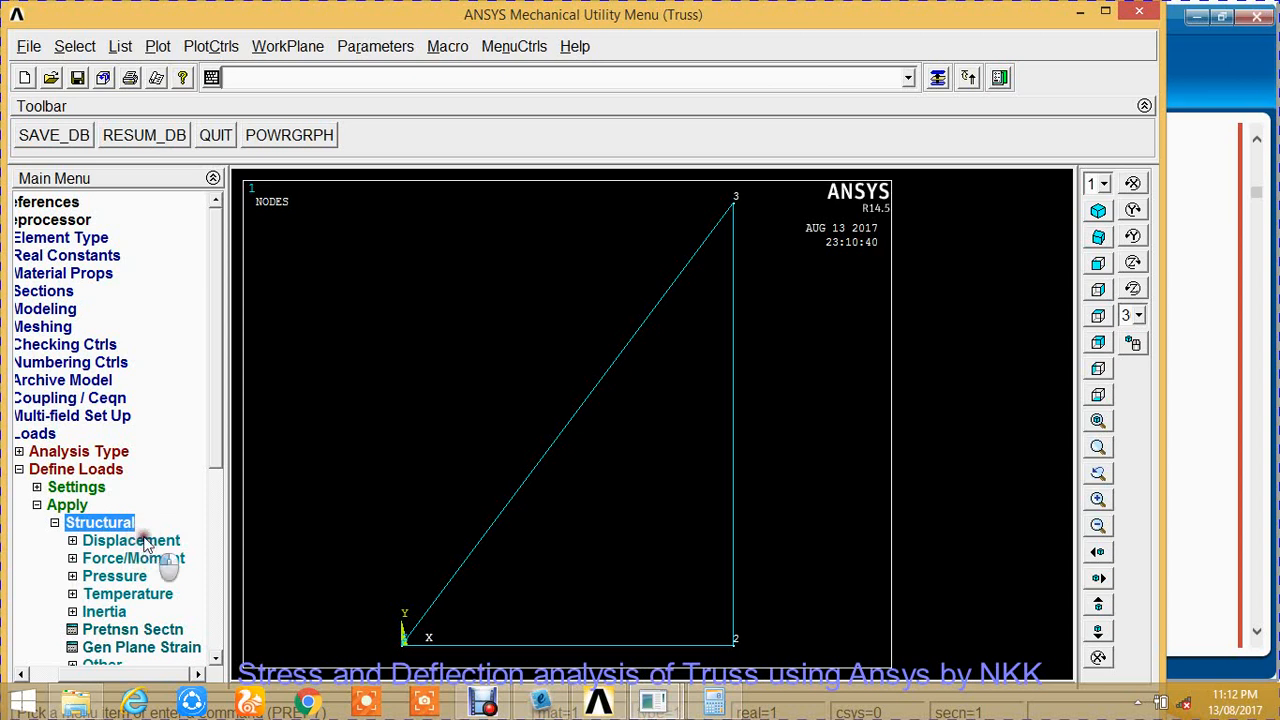
{"action": "left_click", "coordinate": [130, 540]}
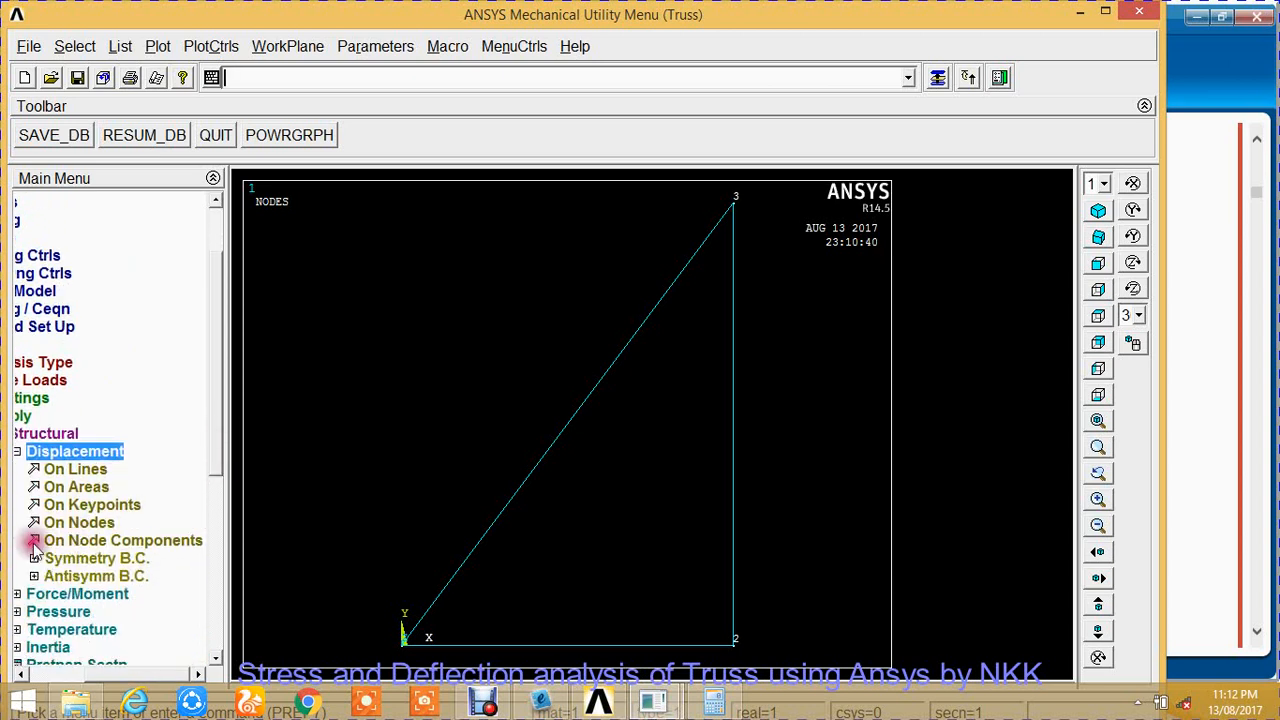
{"action": "left_click", "coordinate": [79, 522]}
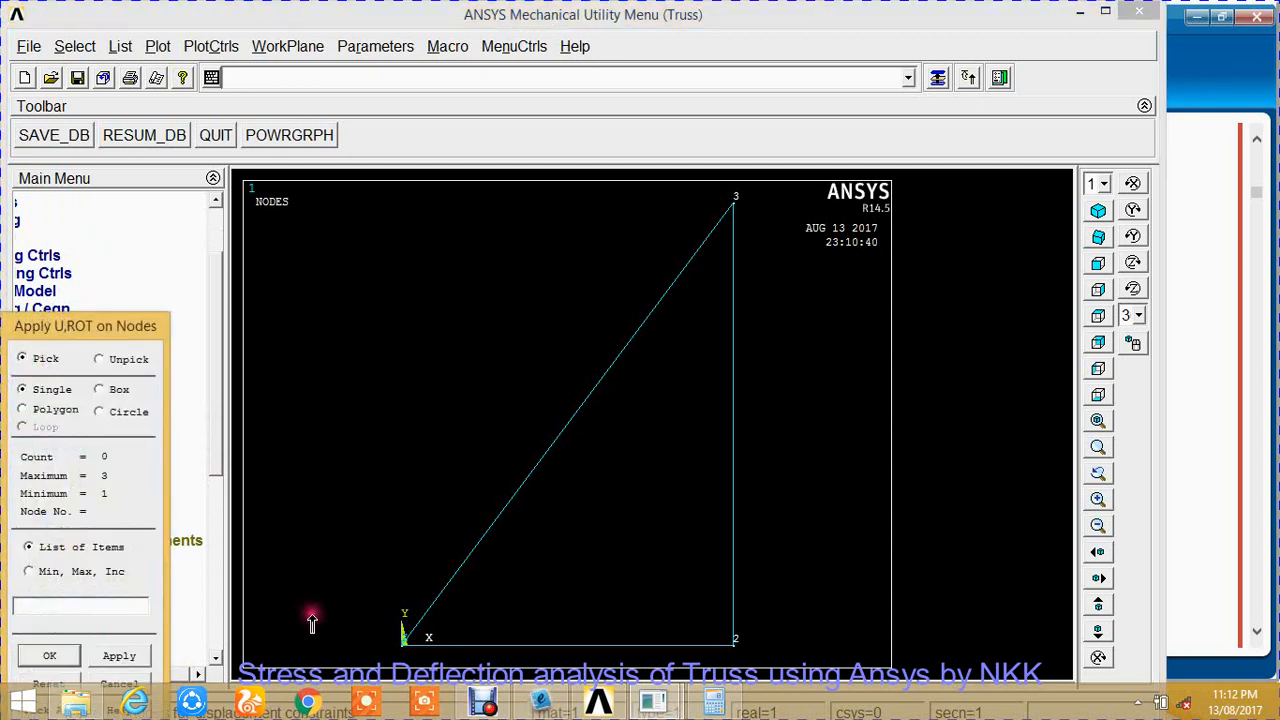
{"action": "left_click", "coordinate": [403, 638]}
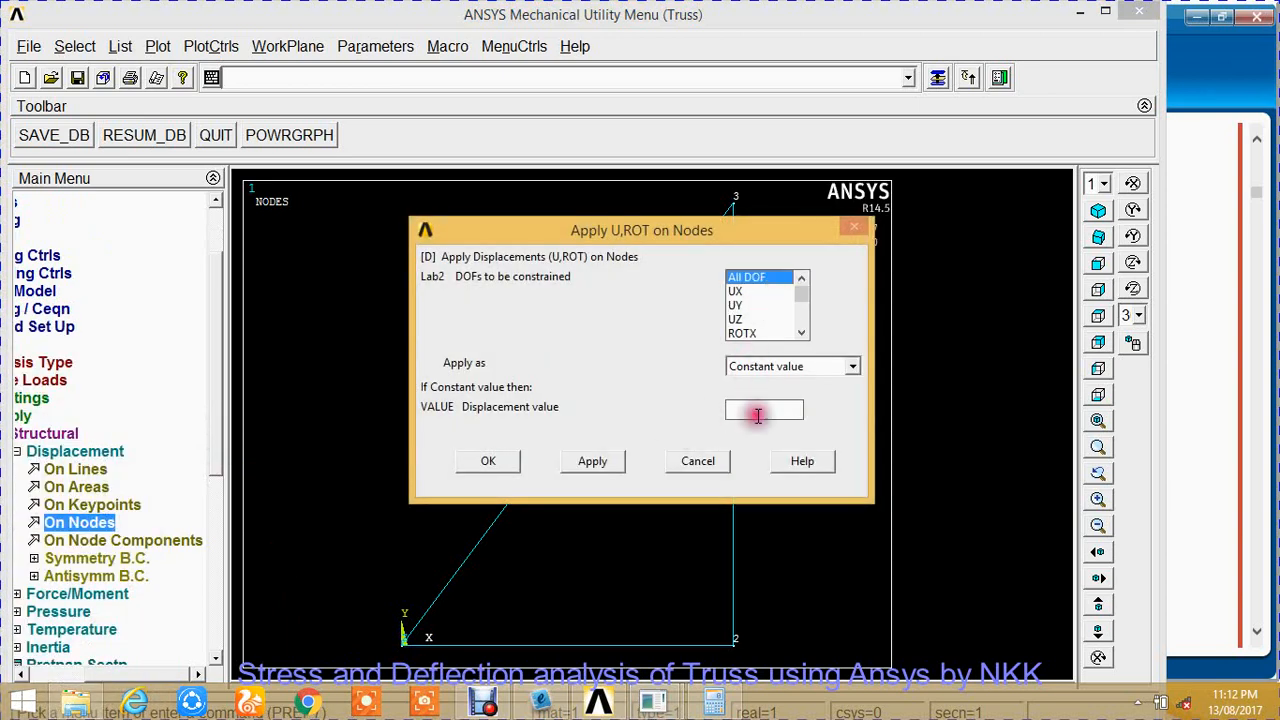
{"action": "type", "text": "0"}
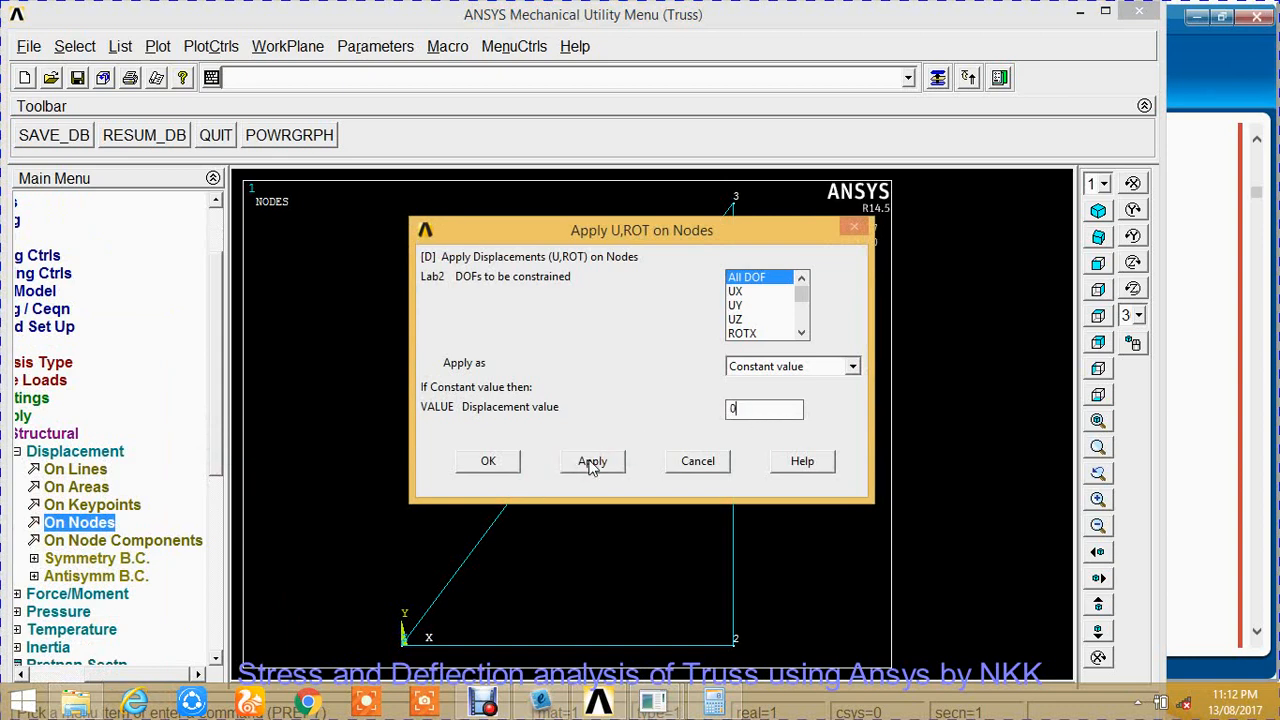
{"action": "left_click", "coordinate": [592, 461]}
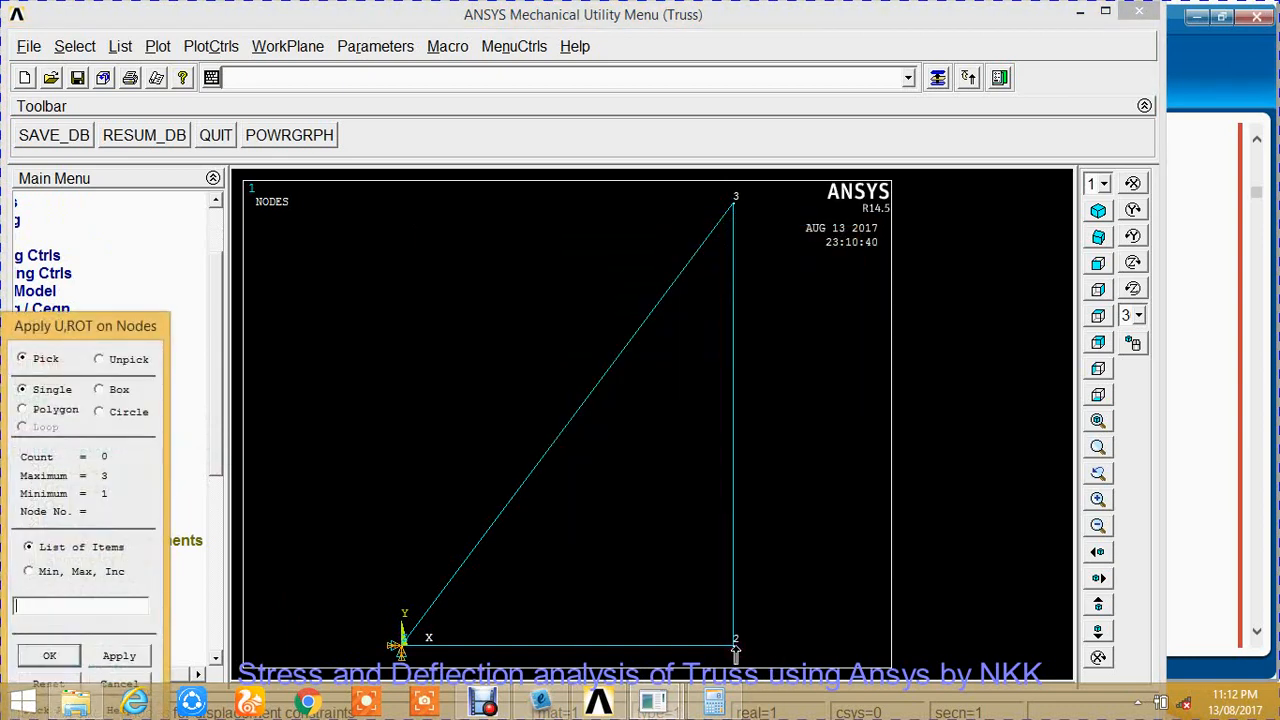
Restrain node 2 in UY only, then collapse the Displacement branch.
{"action": "left_click", "coordinate": [735, 643]}
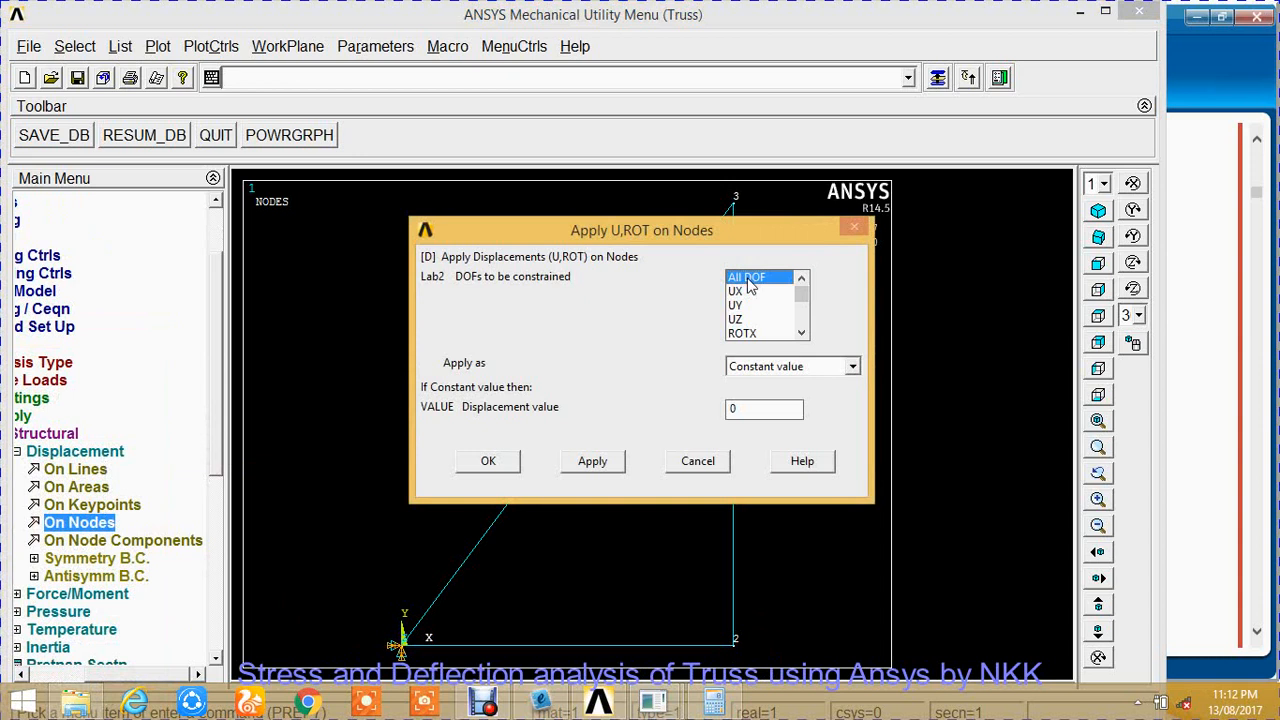
{"action": "left_click", "coordinate": [737, 291]}
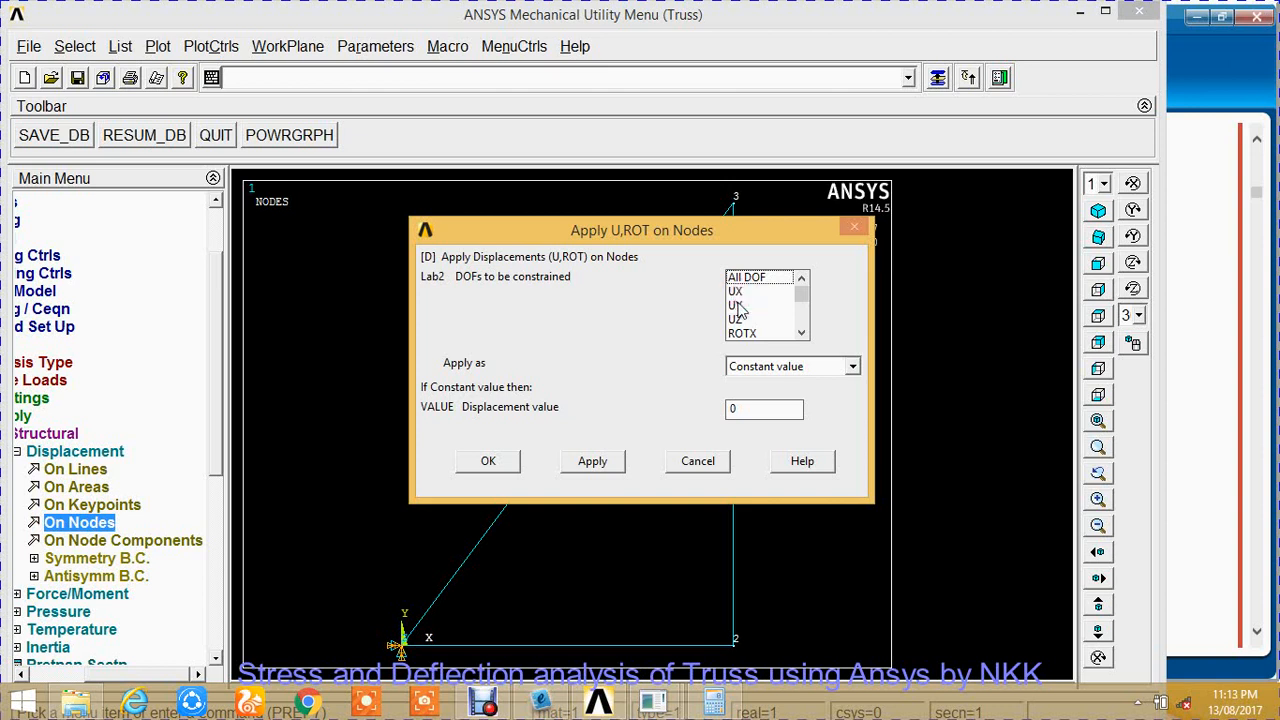
{"action": "left_click", "coordinate": [736, 305]}
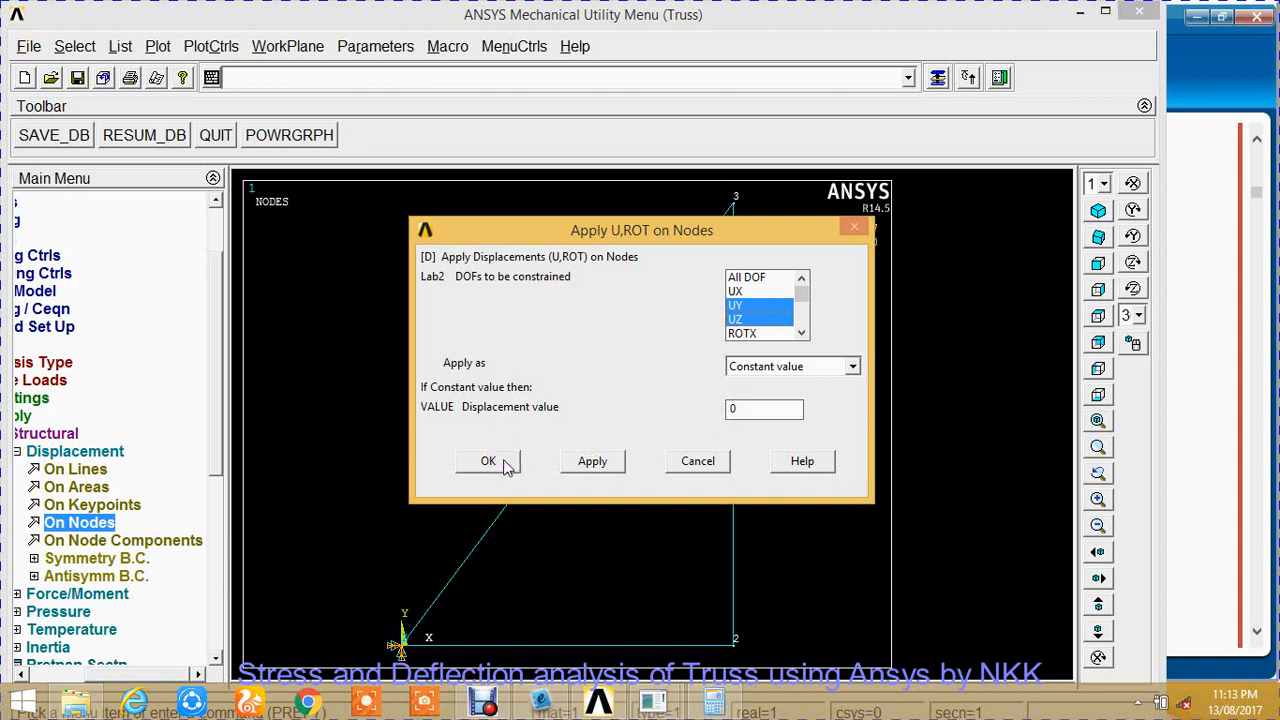
{"action": "left_click", "coordinate": [488, 461]}
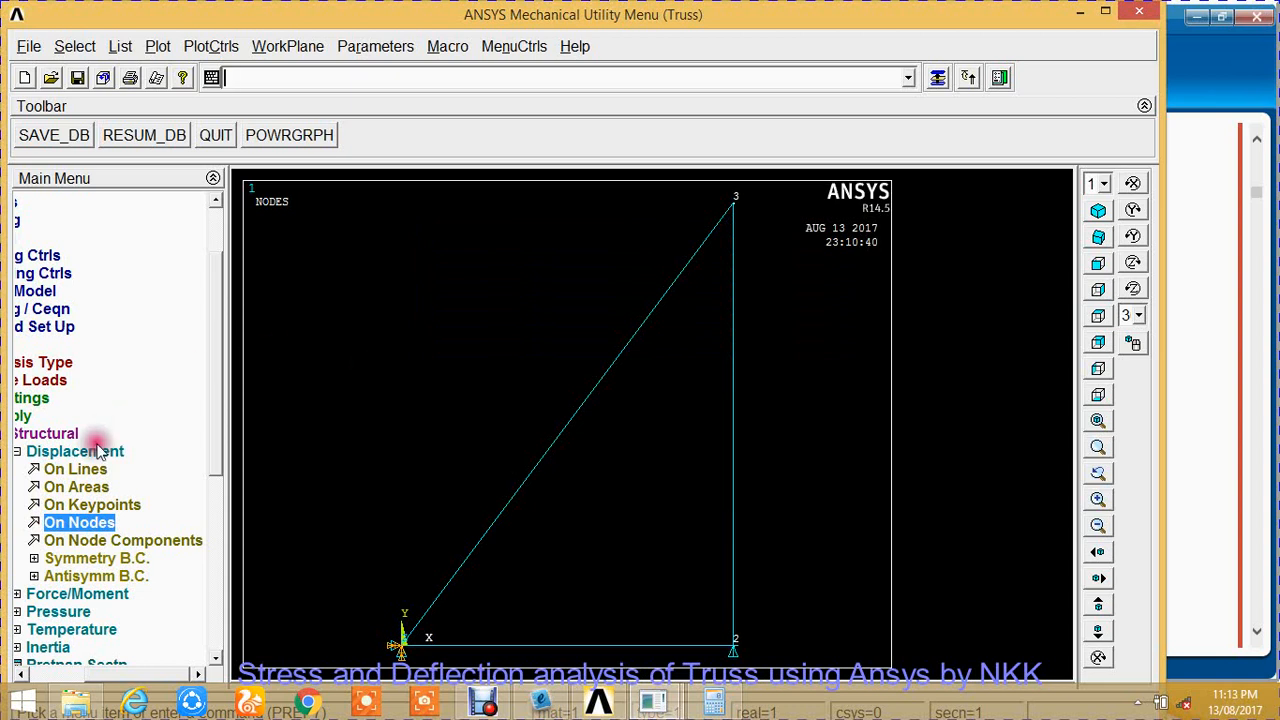
{"action": "mouse_move", "coordinate": [768, 650]}
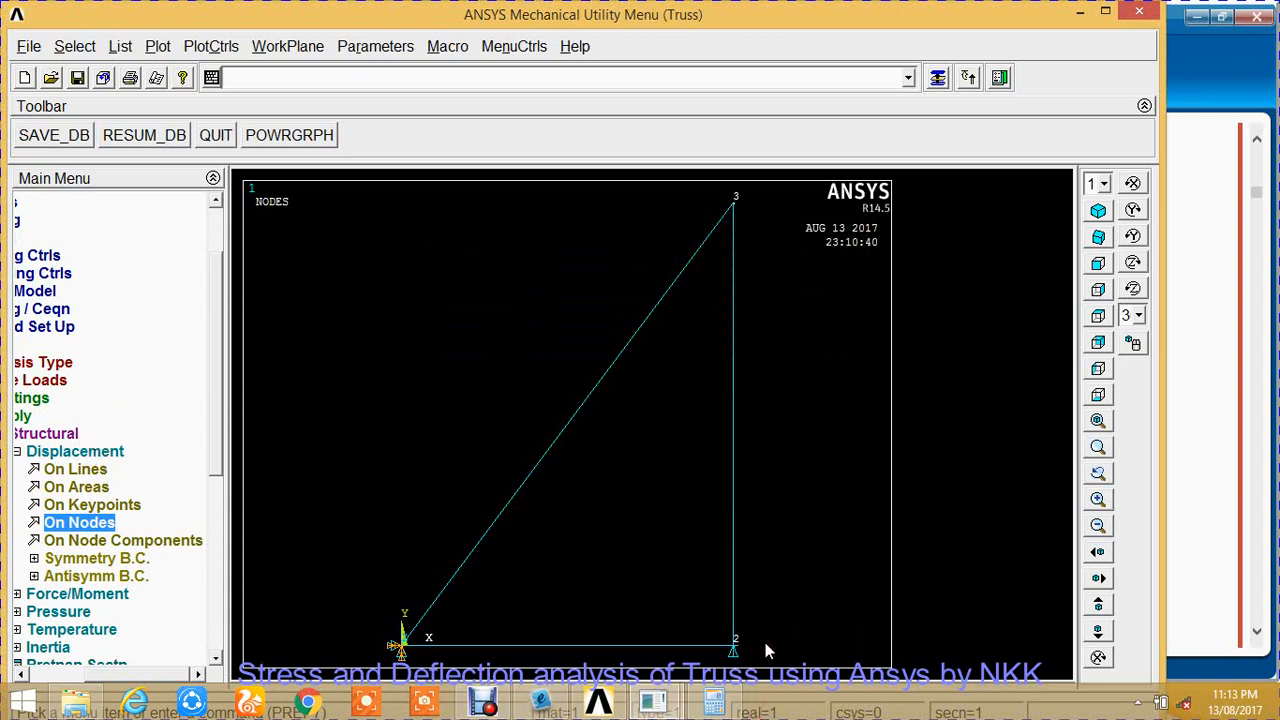
{"action": "mouse_move", "coordinate": [405, 648]}
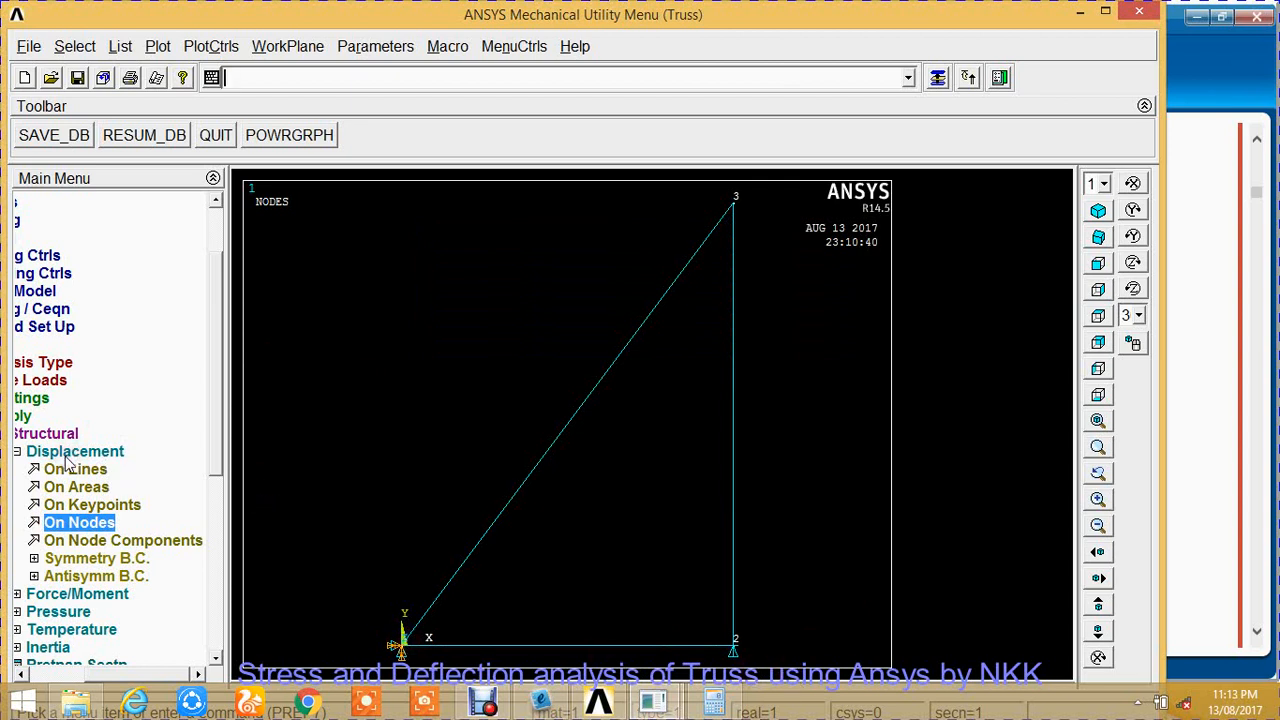
{"action": "left_click", "coordinate": [75, 451]}
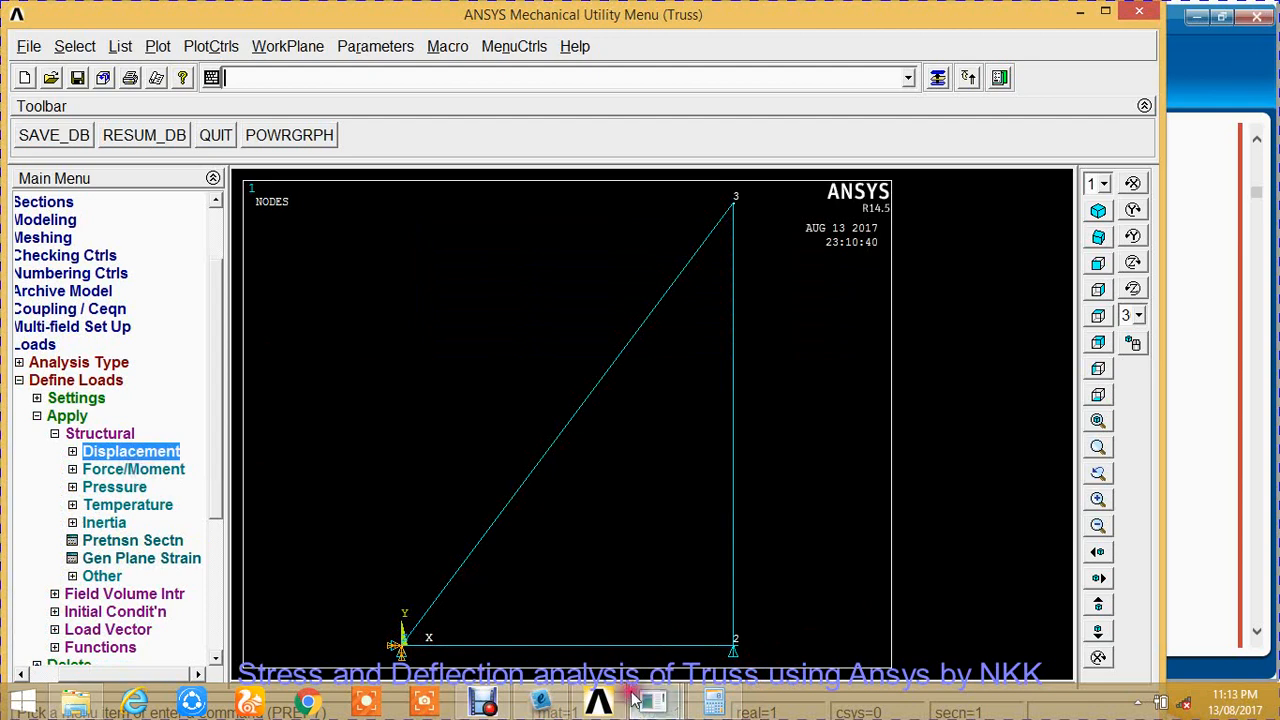
Switch to the ePub Reader to view Fig. P. 6.4.1(a) and its loads.
{"action": "left_click", "coordinate": [540, 700]}
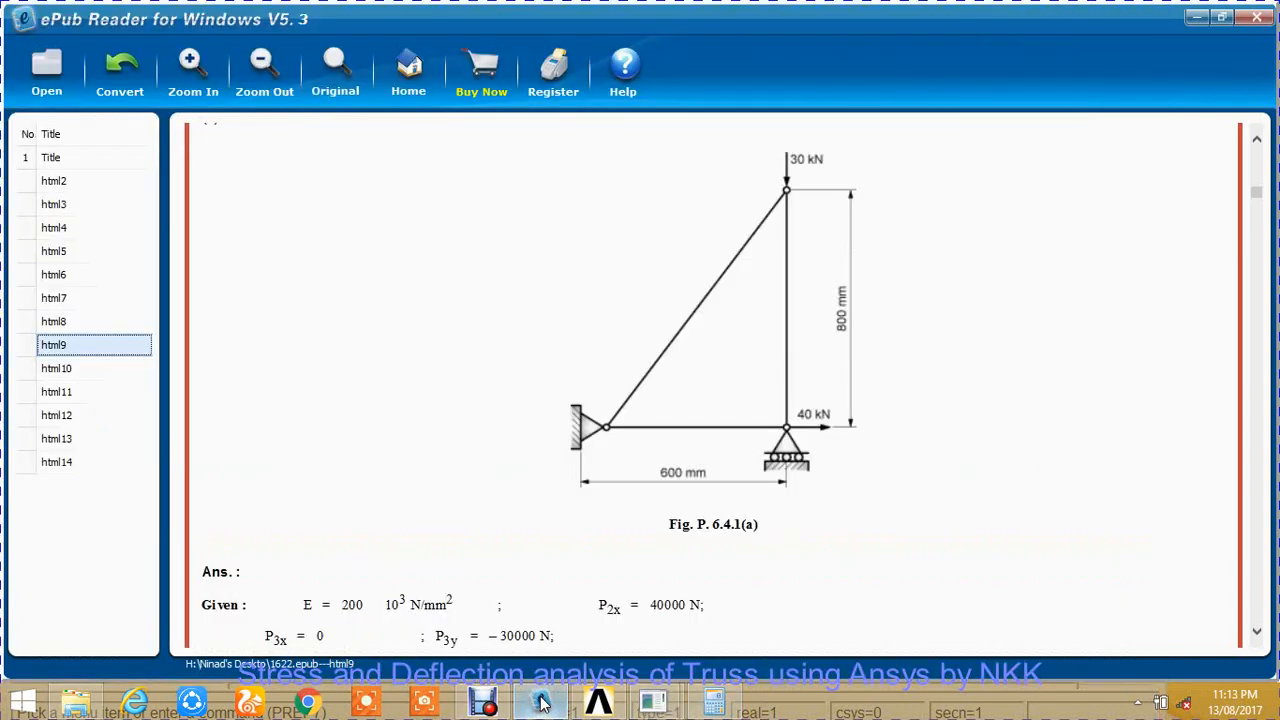
{"action": "mouse_move", "coordinate": [835, 445]}
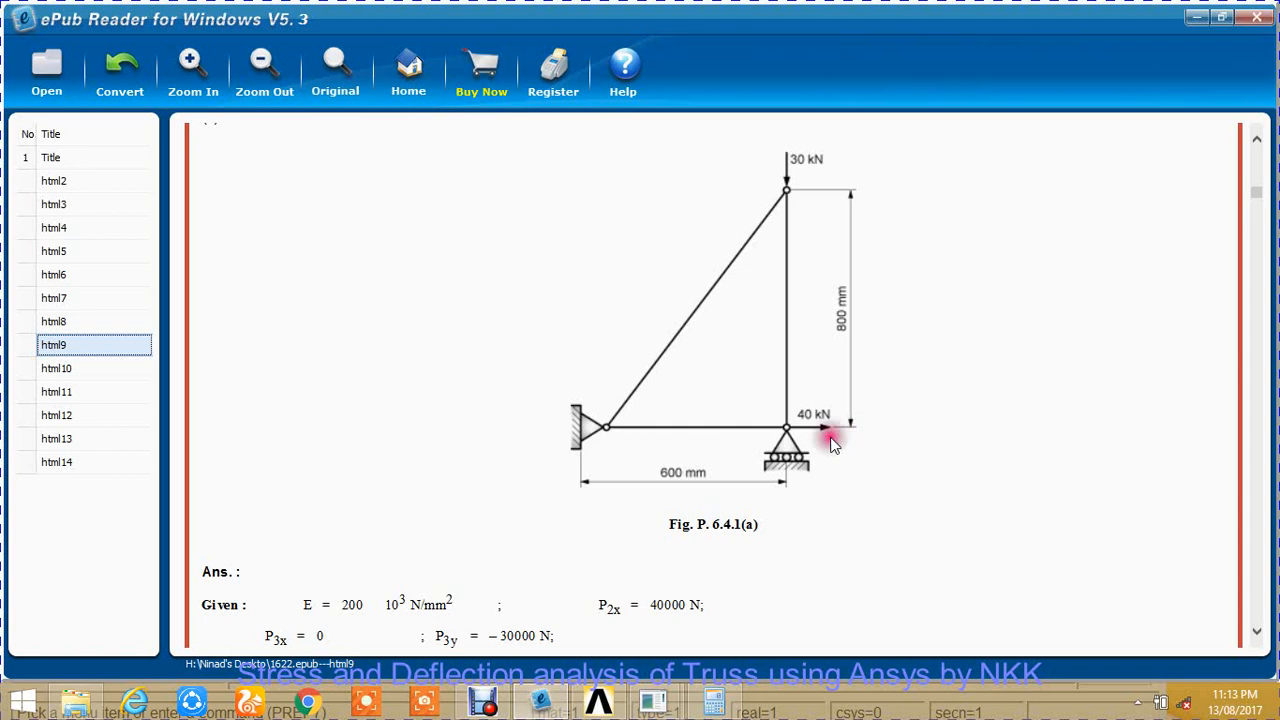
{"action": "mouse_move", "coordinate": [850, 430]}
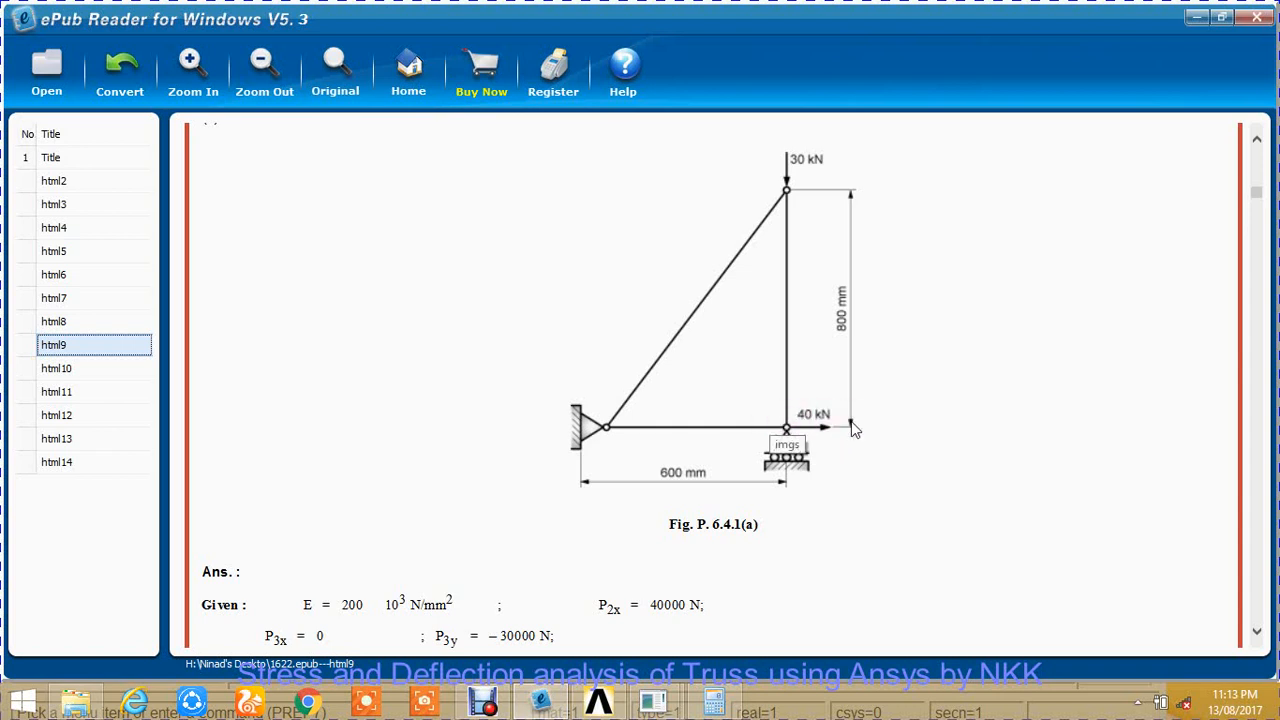
{"action": "mouse_move", "coordinate": [843, 435]}
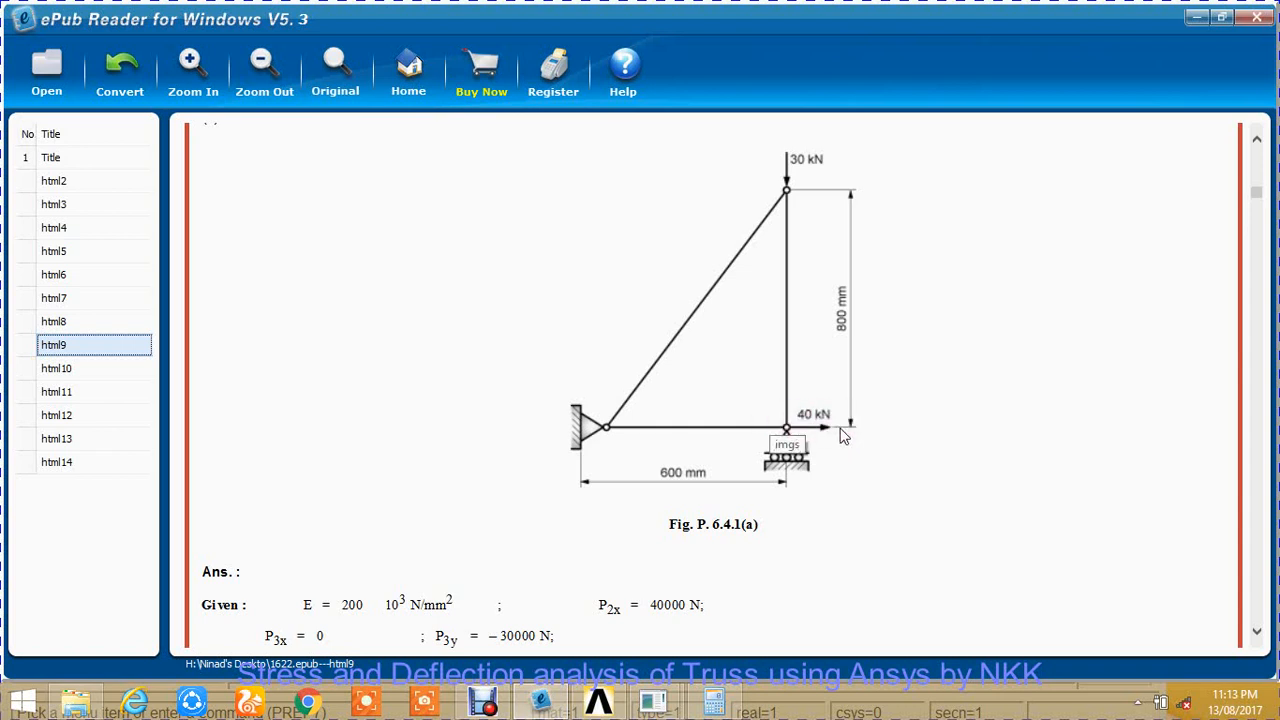
{"action": "mouse_move", "coordinate": [795, 195]}
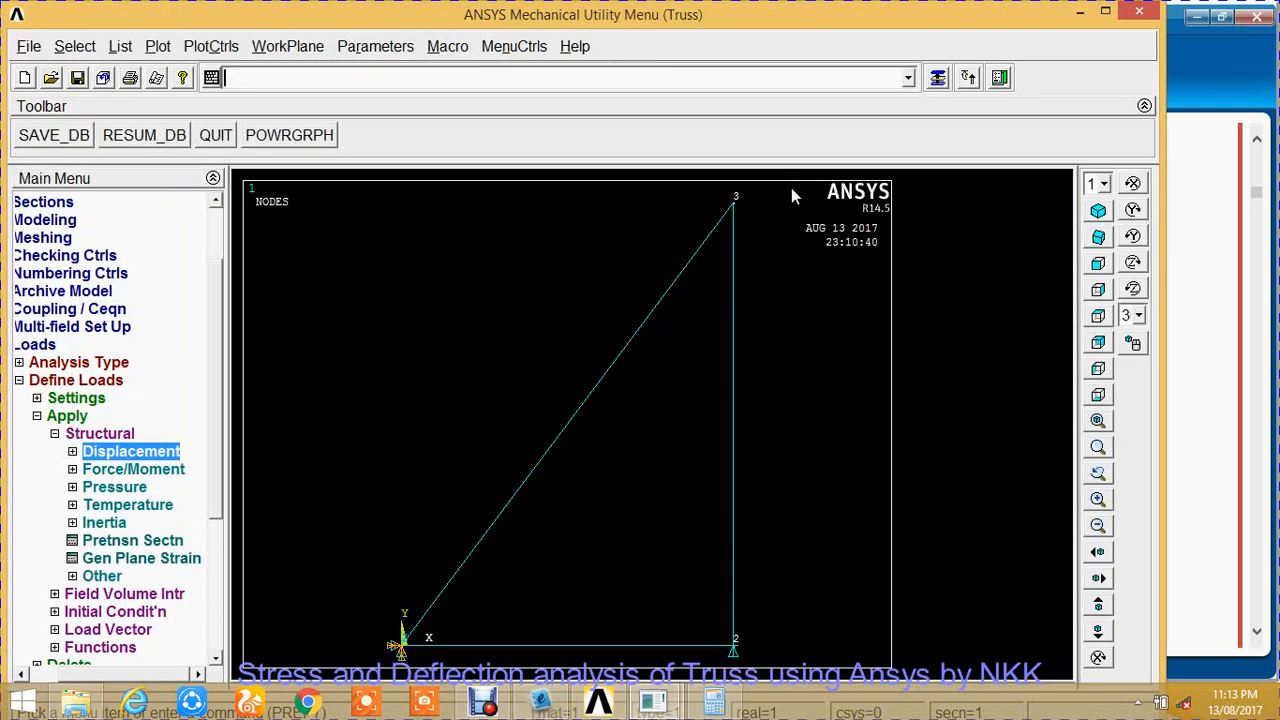
Apply a 40000 N FX force at node 2.
{"action": "left_click", "coordinate": [133, 469]}
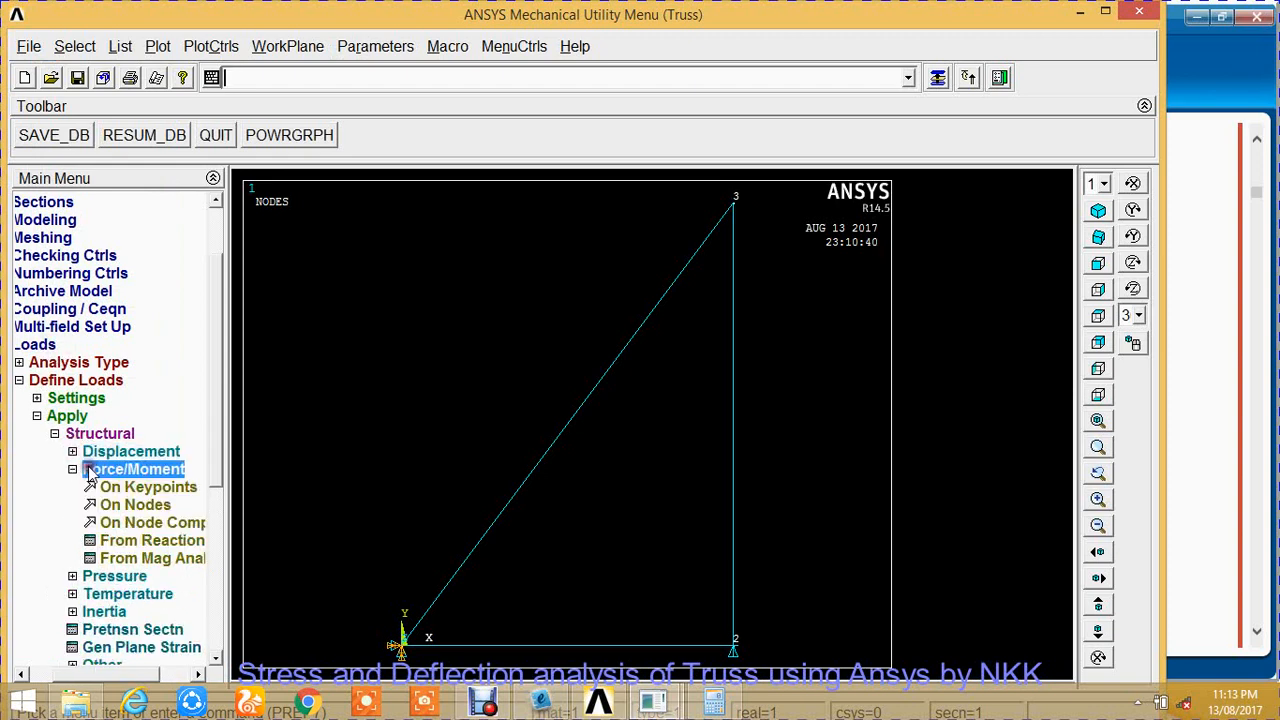
{"action": "left_click", "coordinate": [135, 504]}
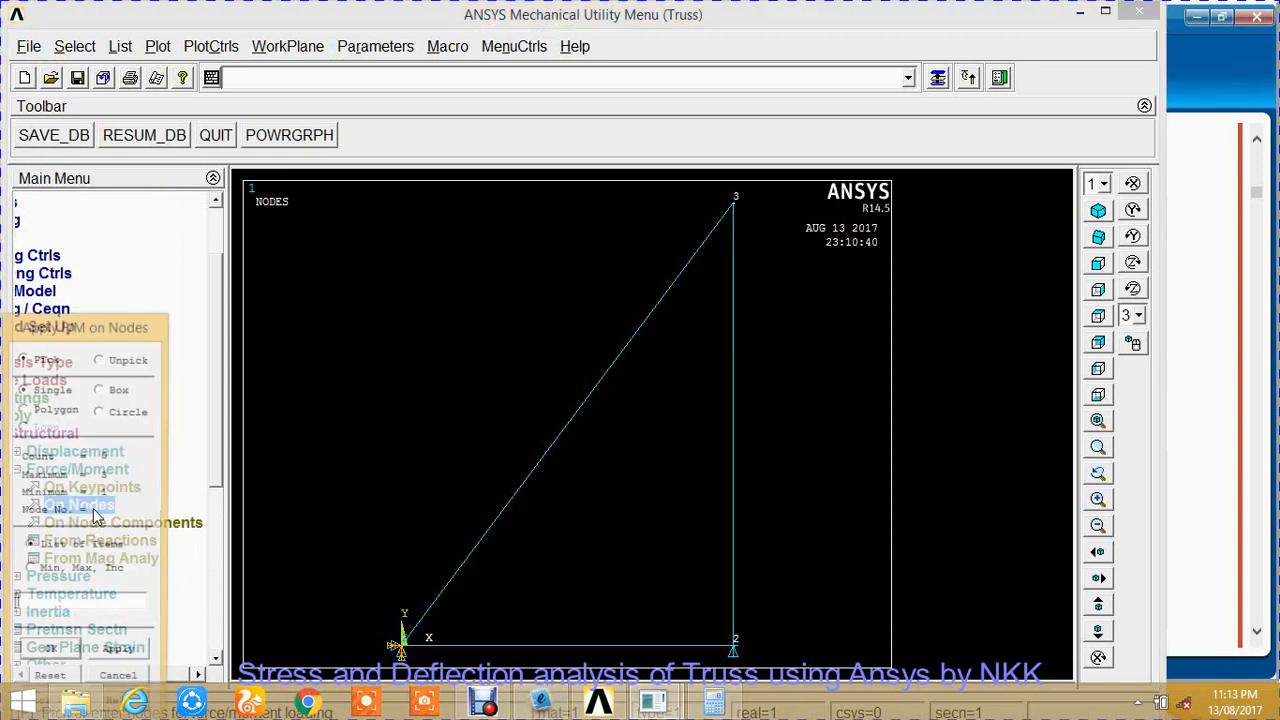
{"action": "left_click", "coordinate": [735, 645]}
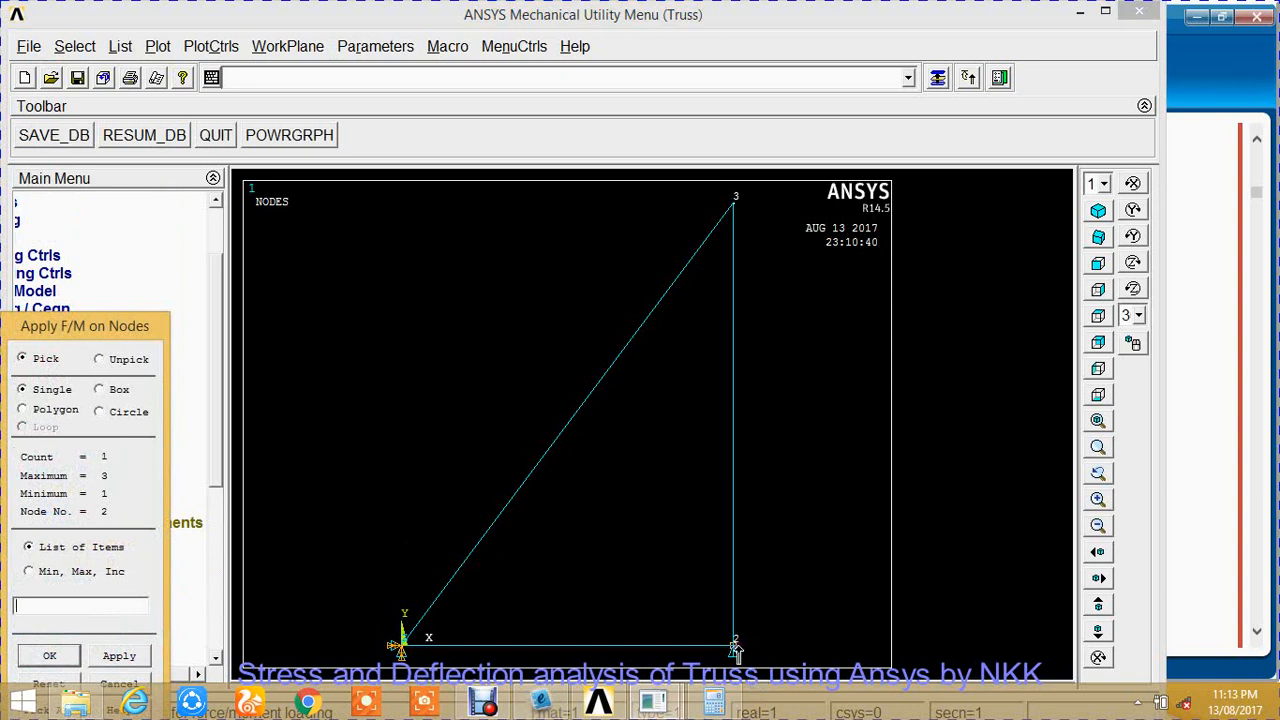
{"action": "left_click", "coordinate": [49, 655]}
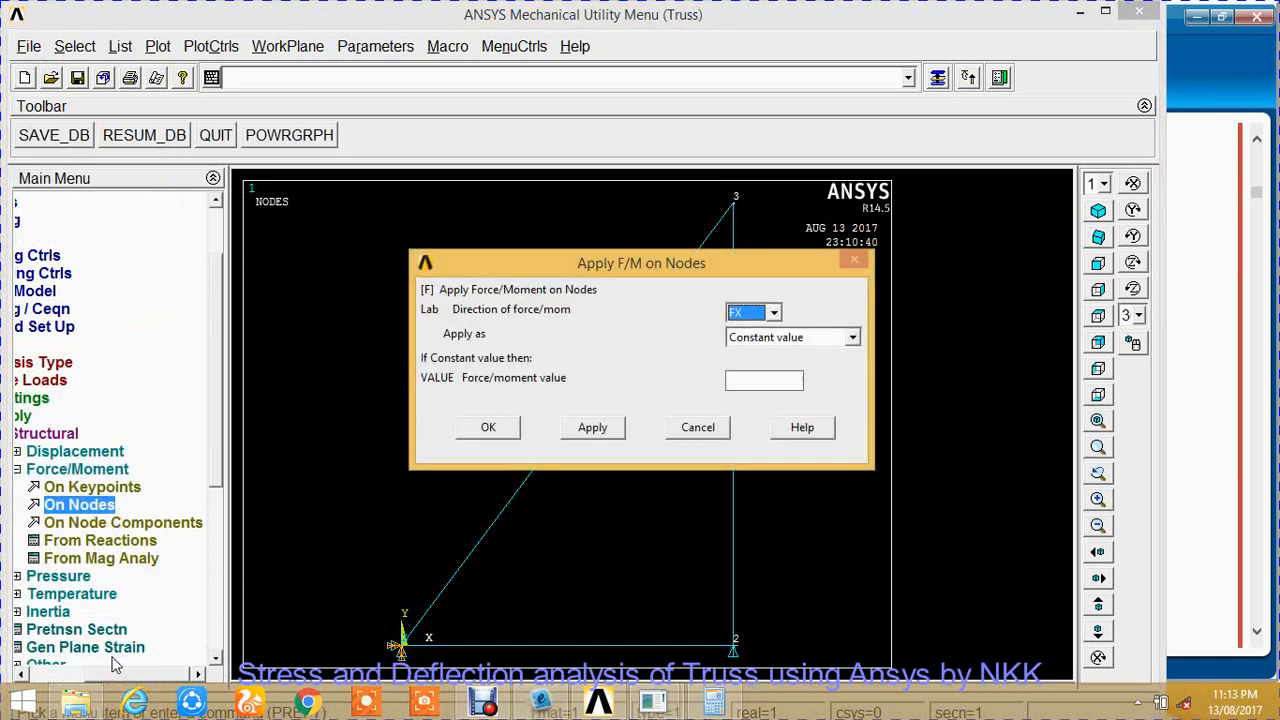
{"action": "left_click", "coordinate": [764, 380]}
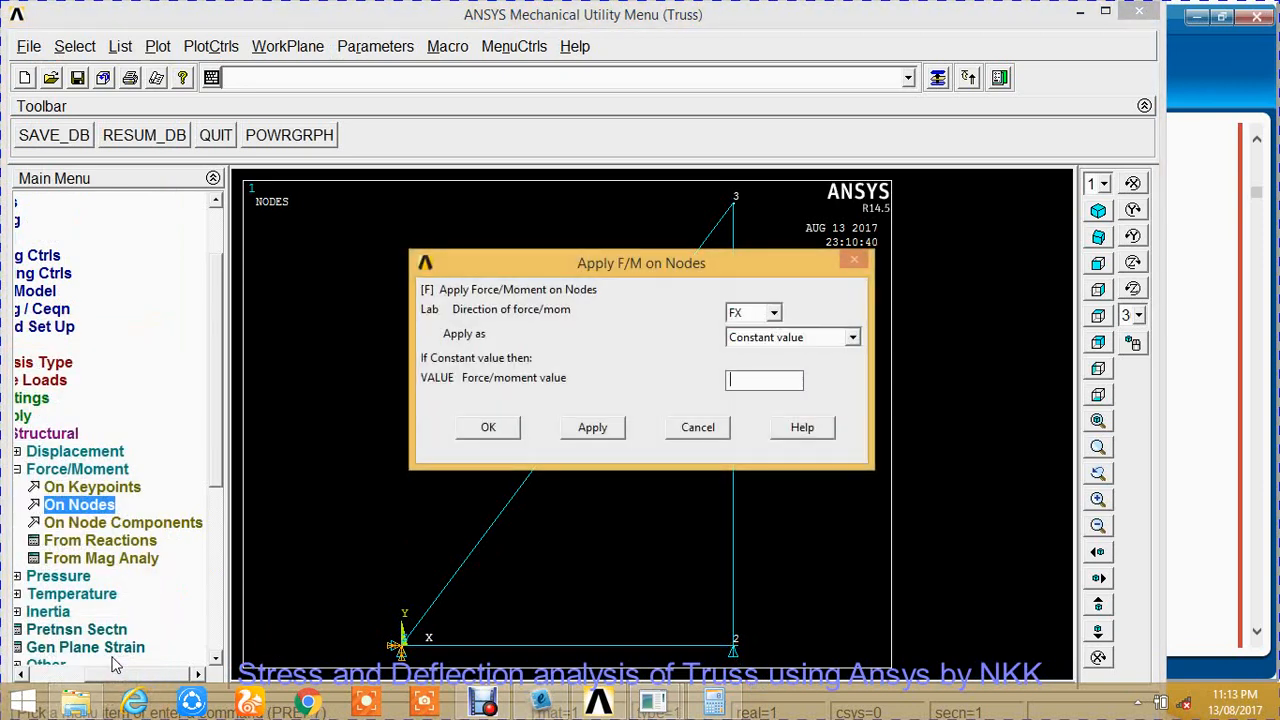
{"action": "type", "text": "0"}
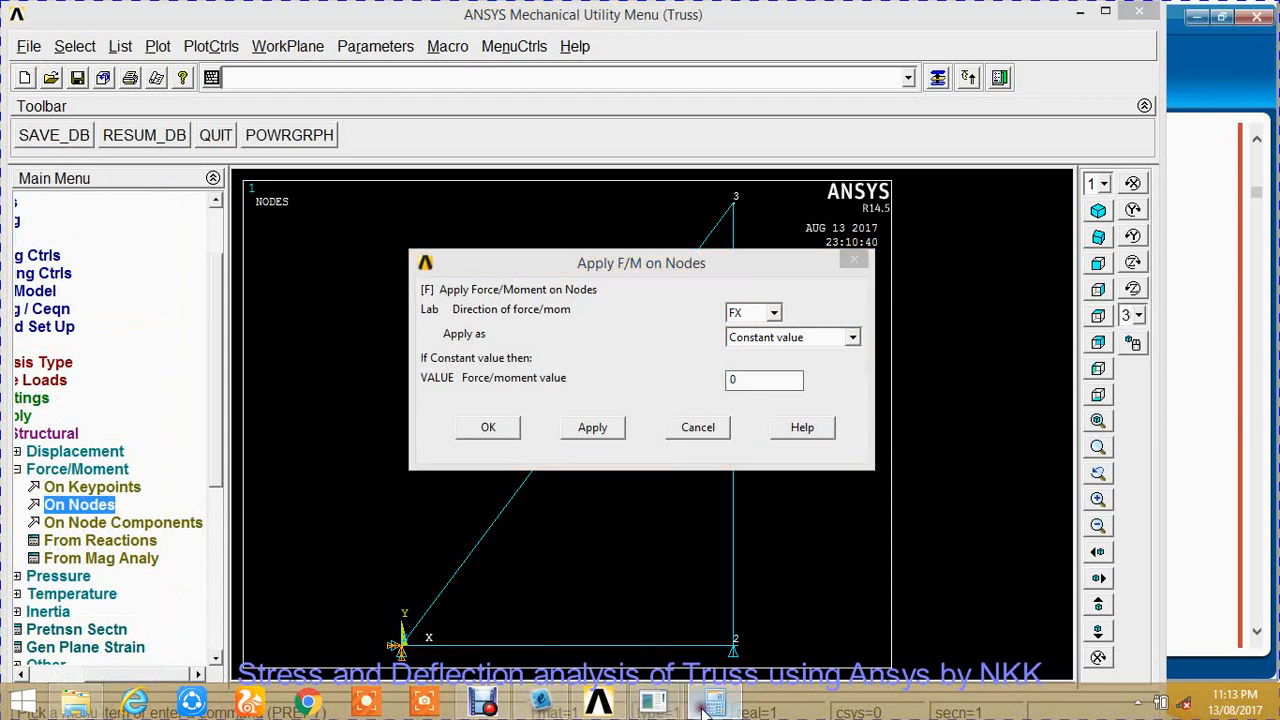
{"action": "left_click", "coordinate": [714, 700]}
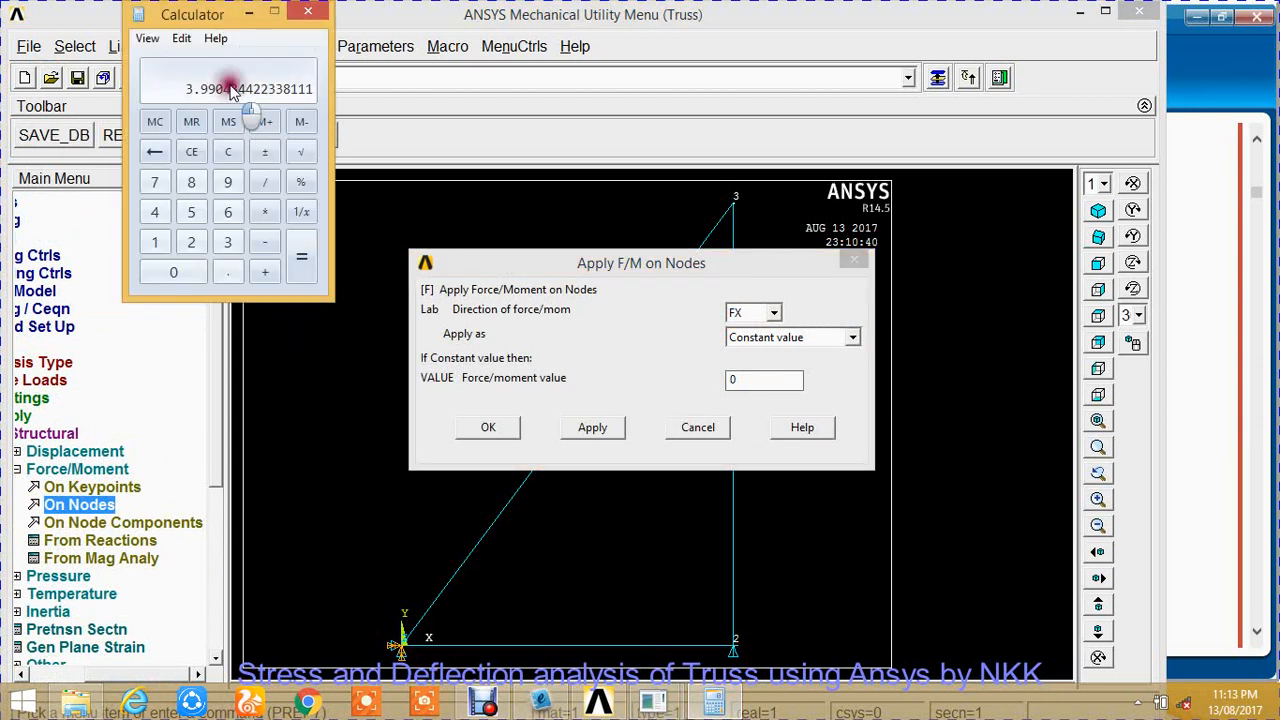
{"action": "mouse_move", "coordinate": [215, 630]}
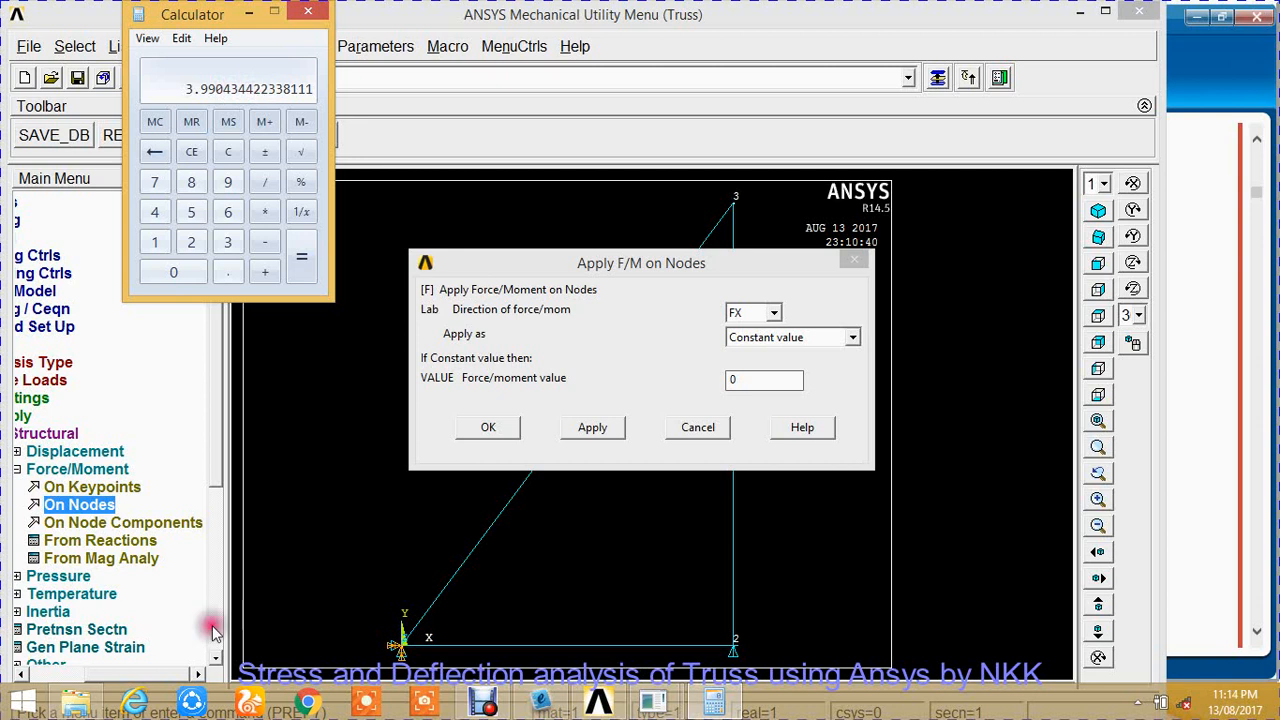
{"action": "mouse_move", "coordinate": [520, 685]}
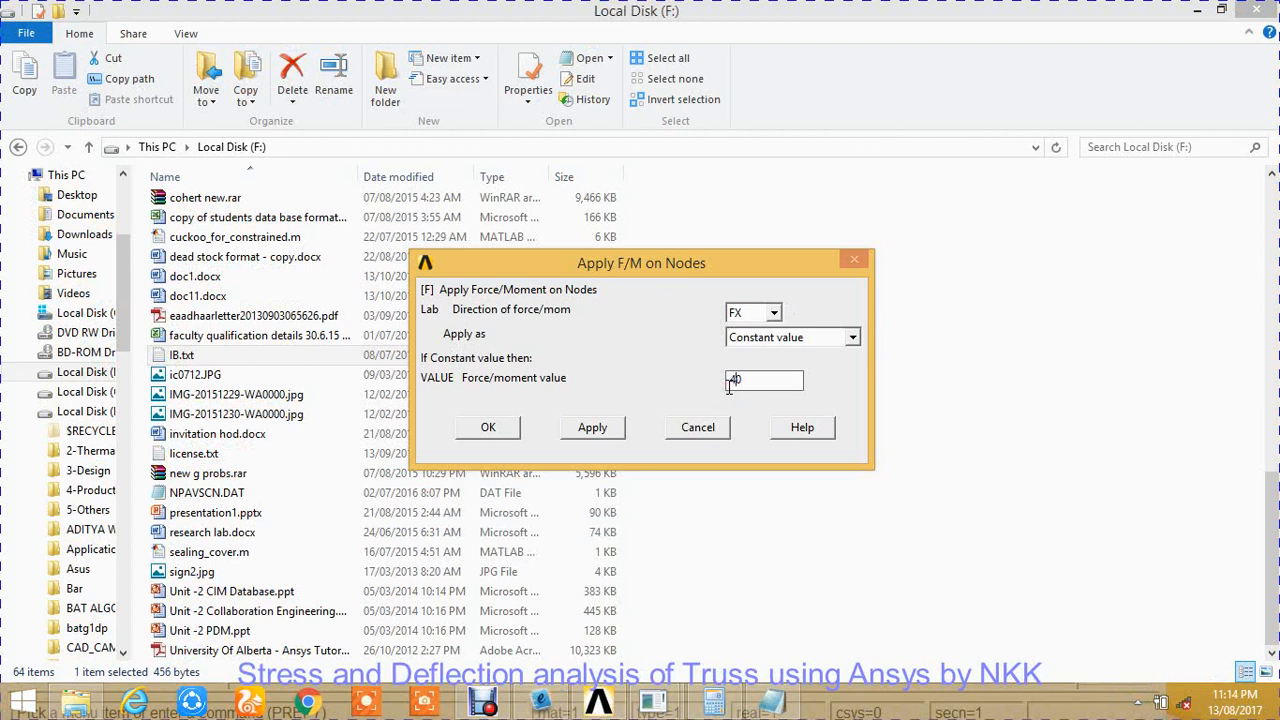
{"action": "type", "text": "4000"}
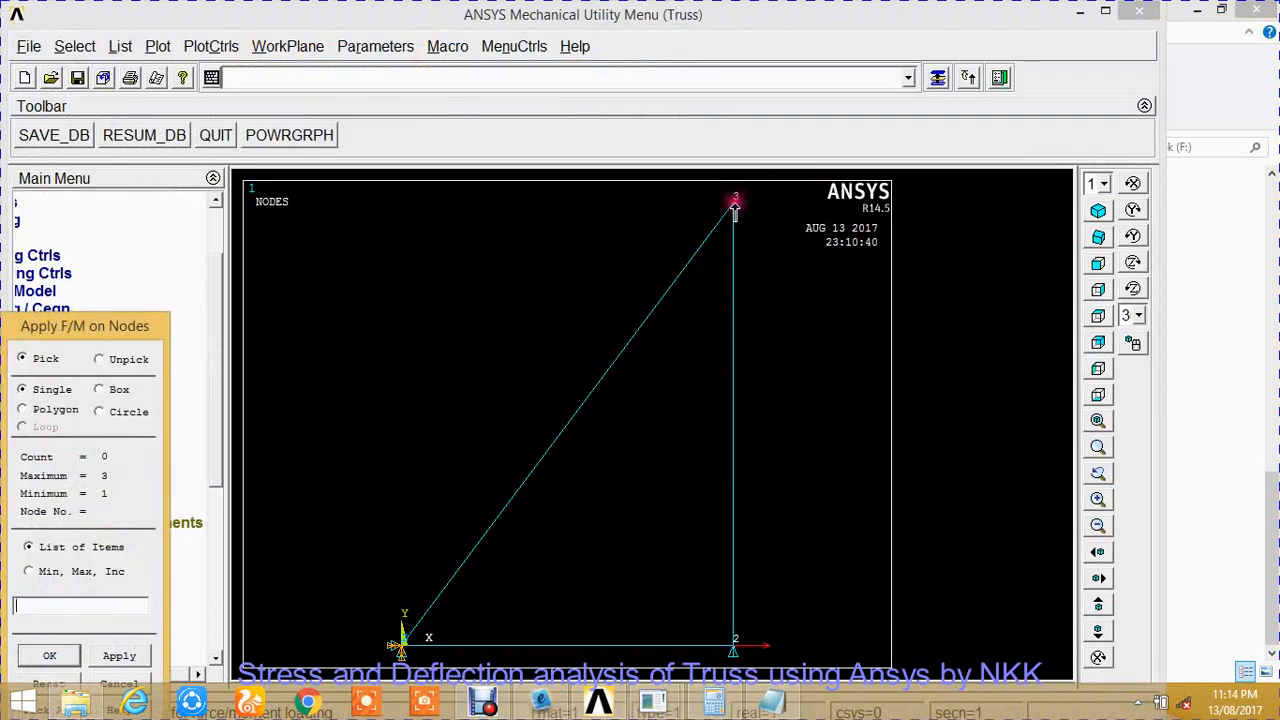
Apply a -30000 N FY force at node 3.
{"action": "left_click", "coordinate": [735, 205]}
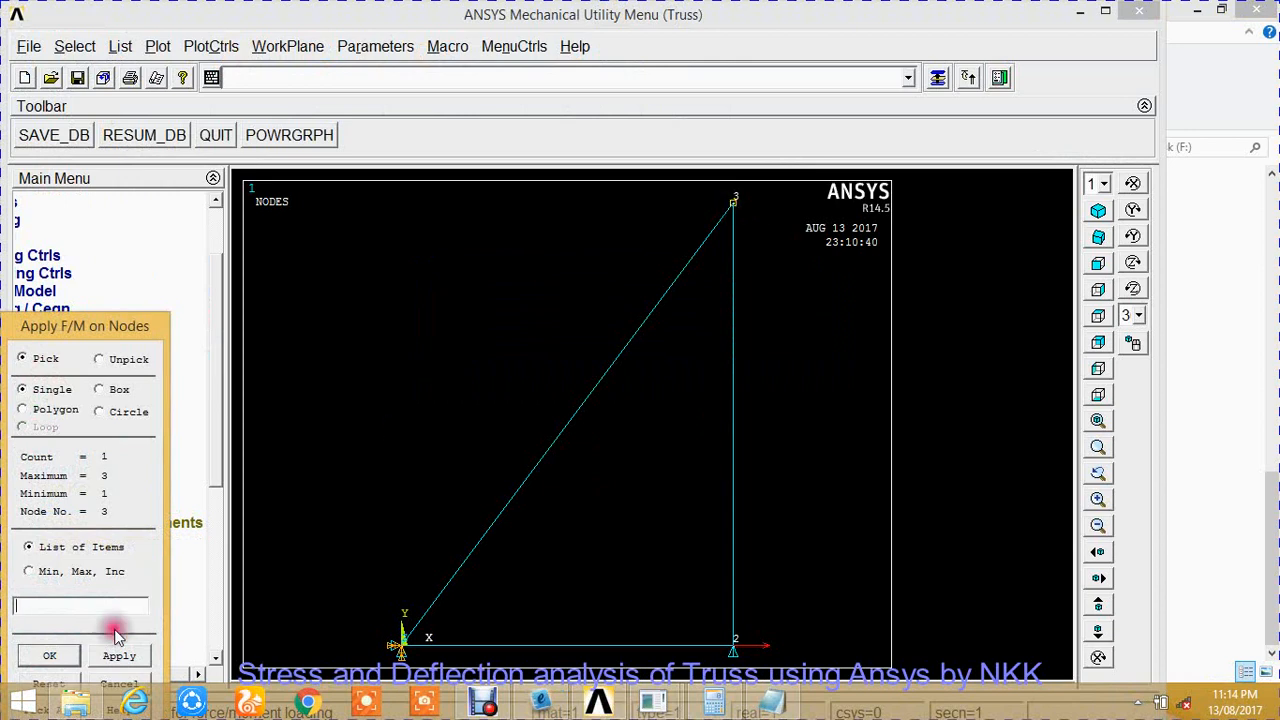
{"action": "left_click", "coordinate": [49, 655]}
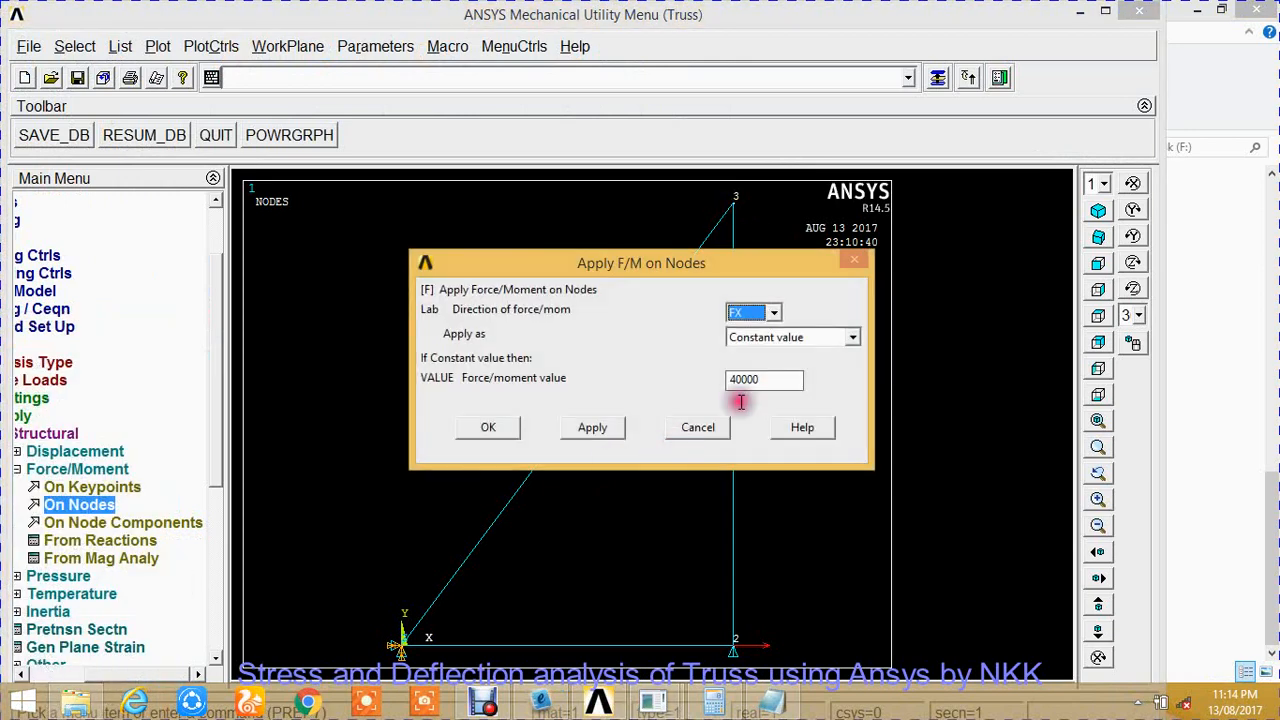
{"action": "left_click", "coordinate": [772, 312]}
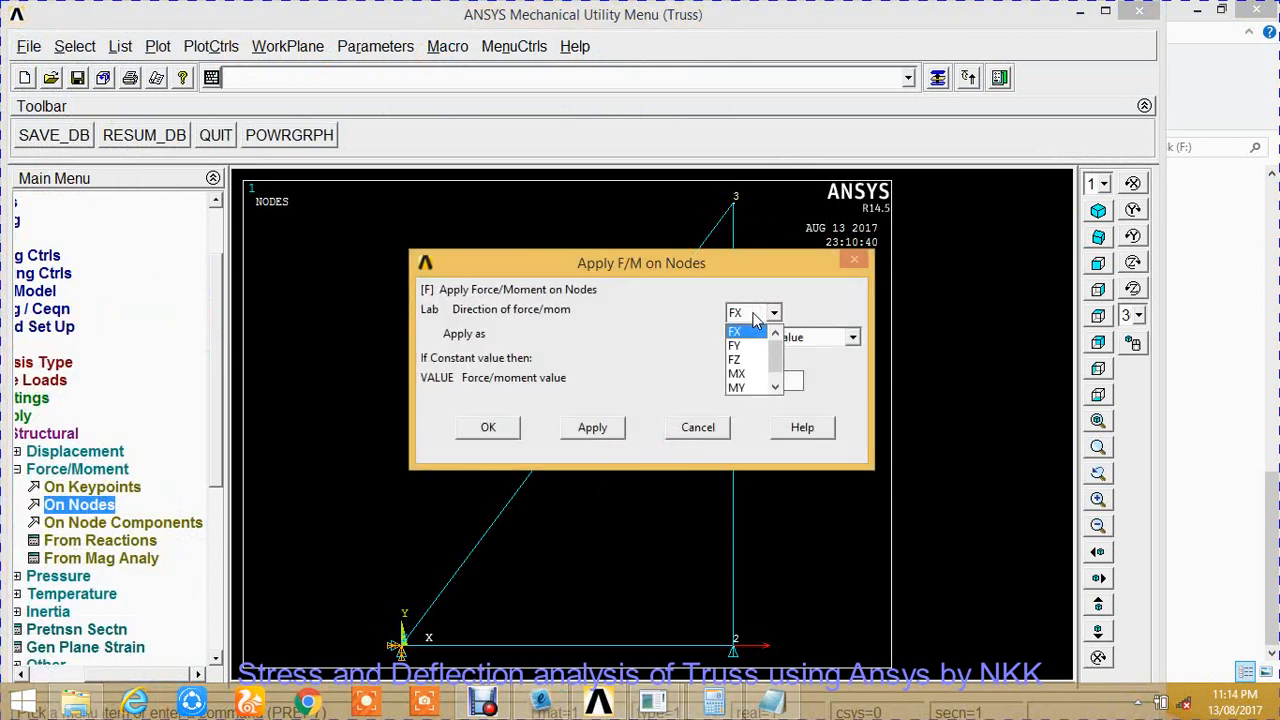
{"action": "left_click", "coordinate": [735, 345]}
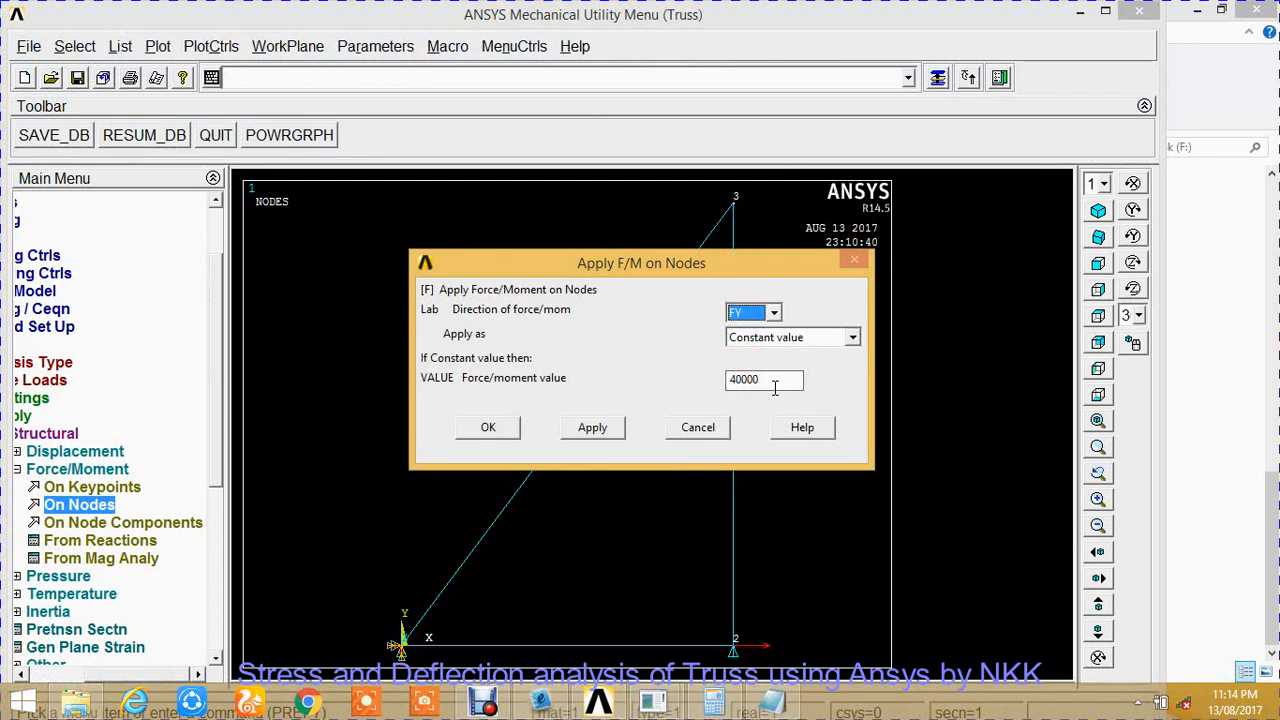
{"action": "left_click", "coordinate": [745, 379]}
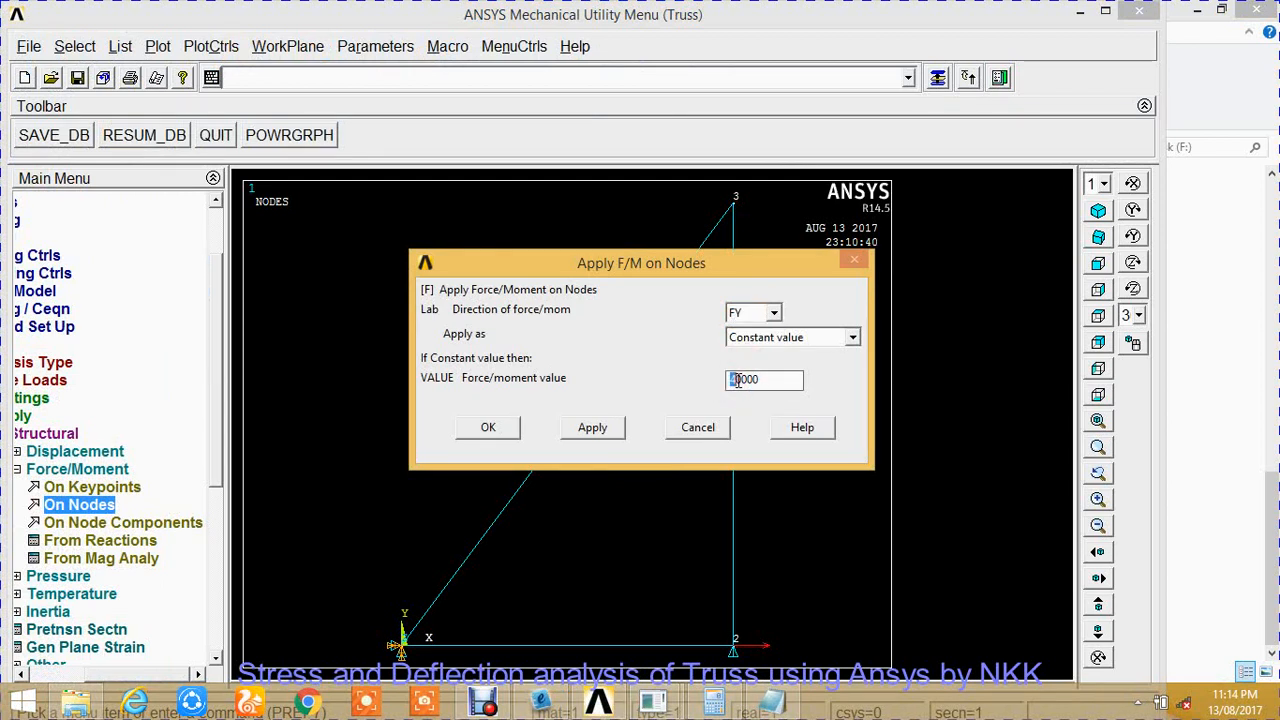
{"action": "type", "text": "-"}
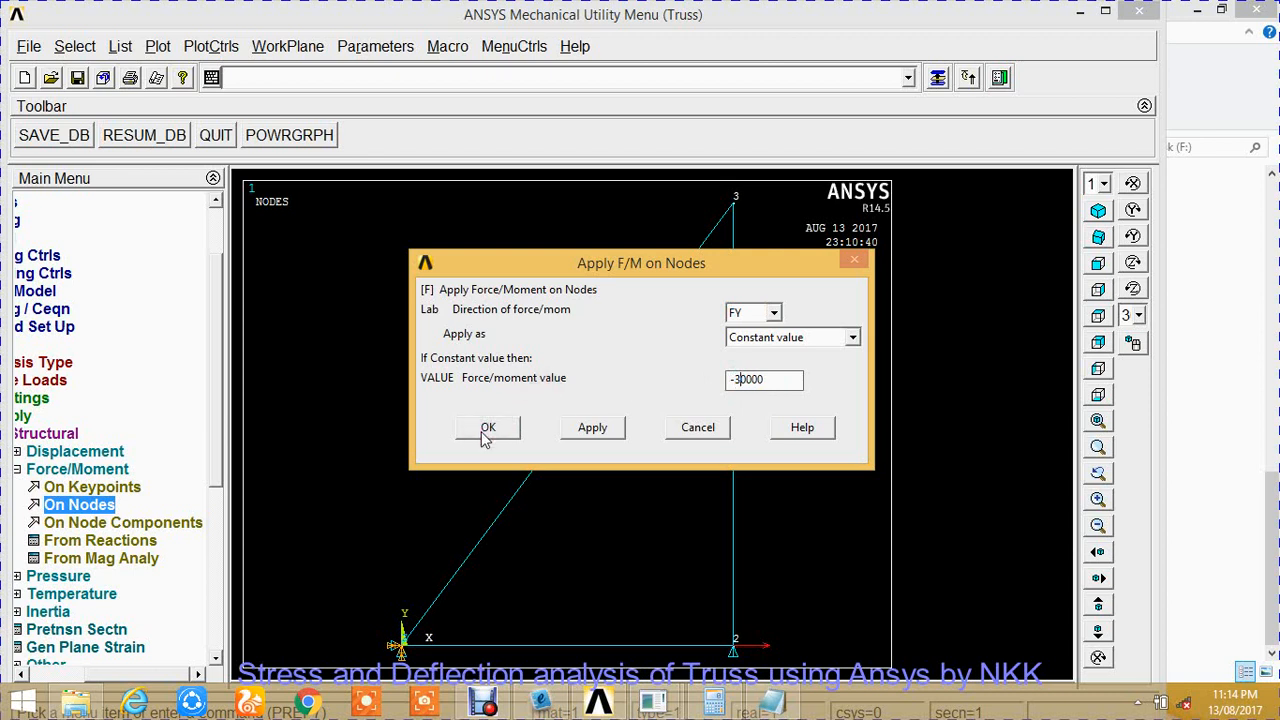
{"action": "left_click", "coordinate": [488, 427]}
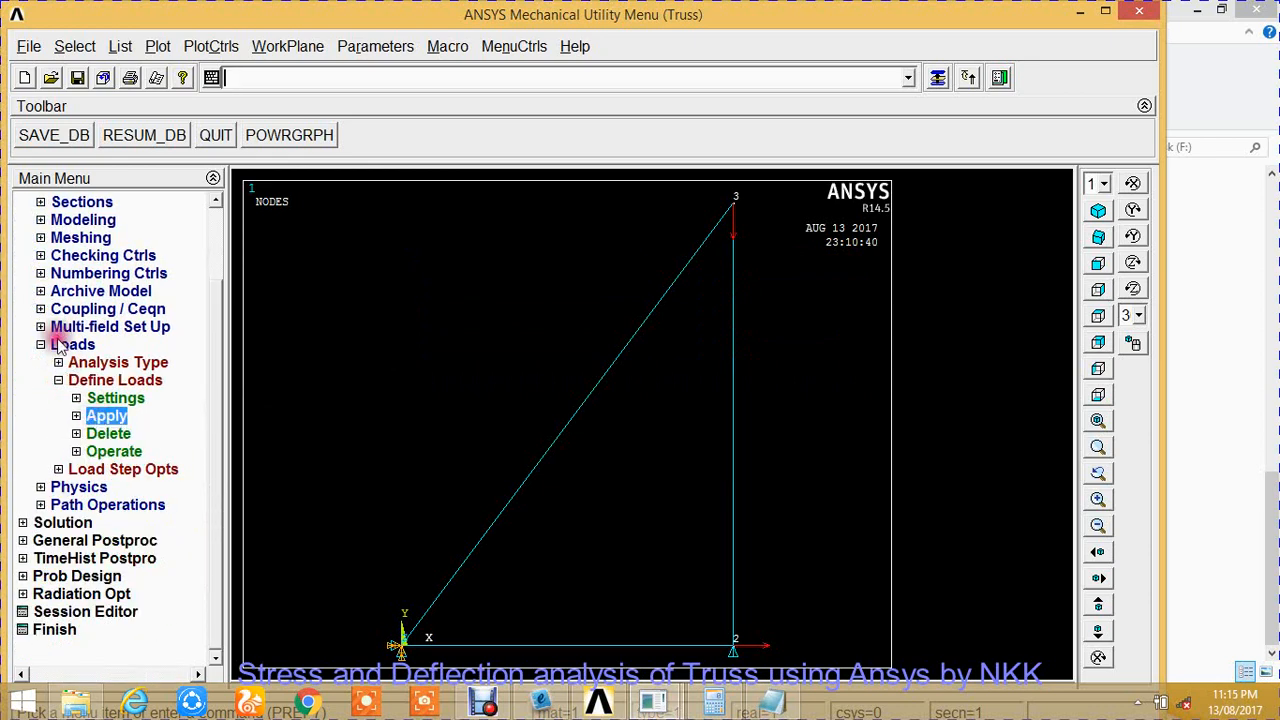
Run Solve > Current LS and dismiss the solution-done note.
{"action": "left_click", "coordinate": [41, 343]}
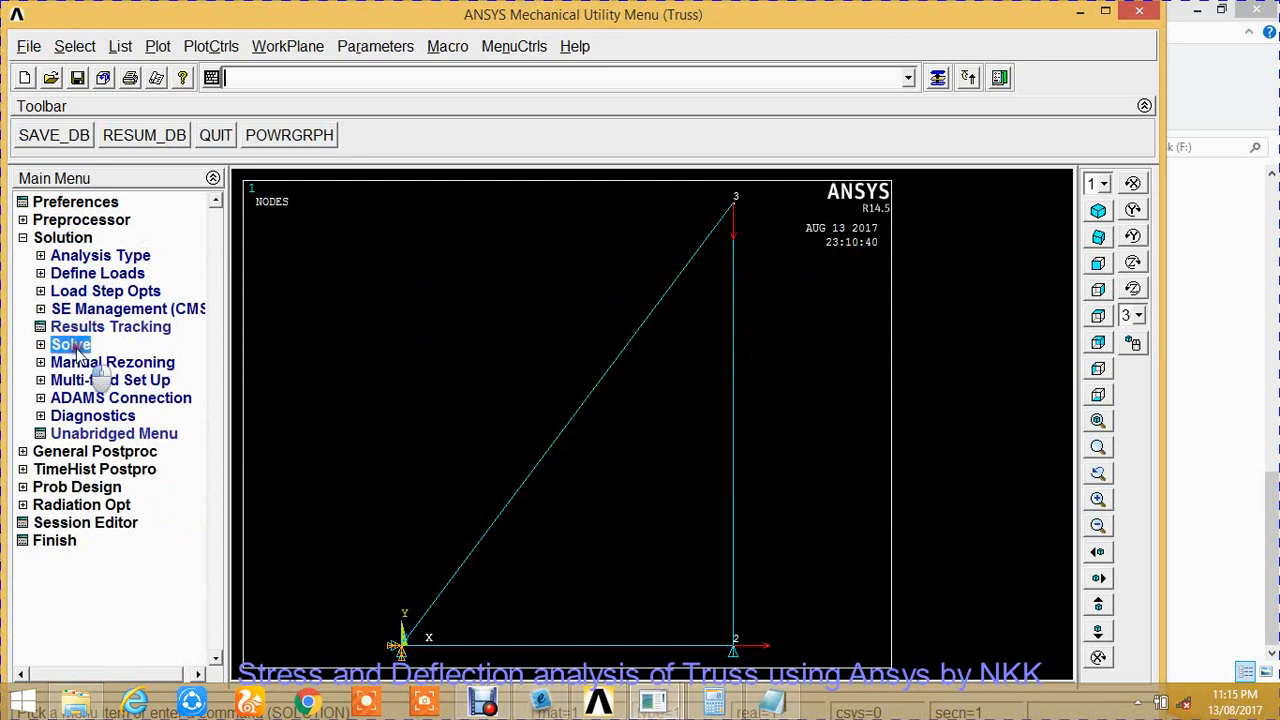
{"action": "left_click", "coordinate": [70, 344]}
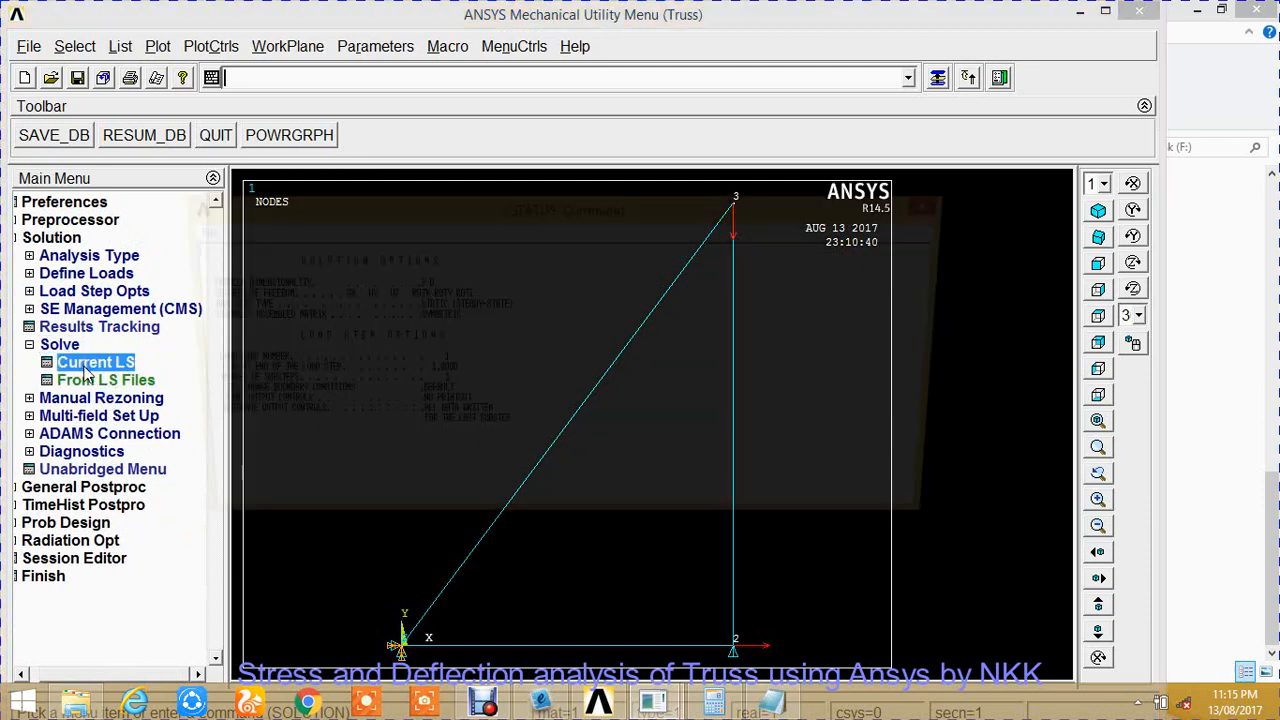
{"action": "left_click", "coordinate": [95, 362]}
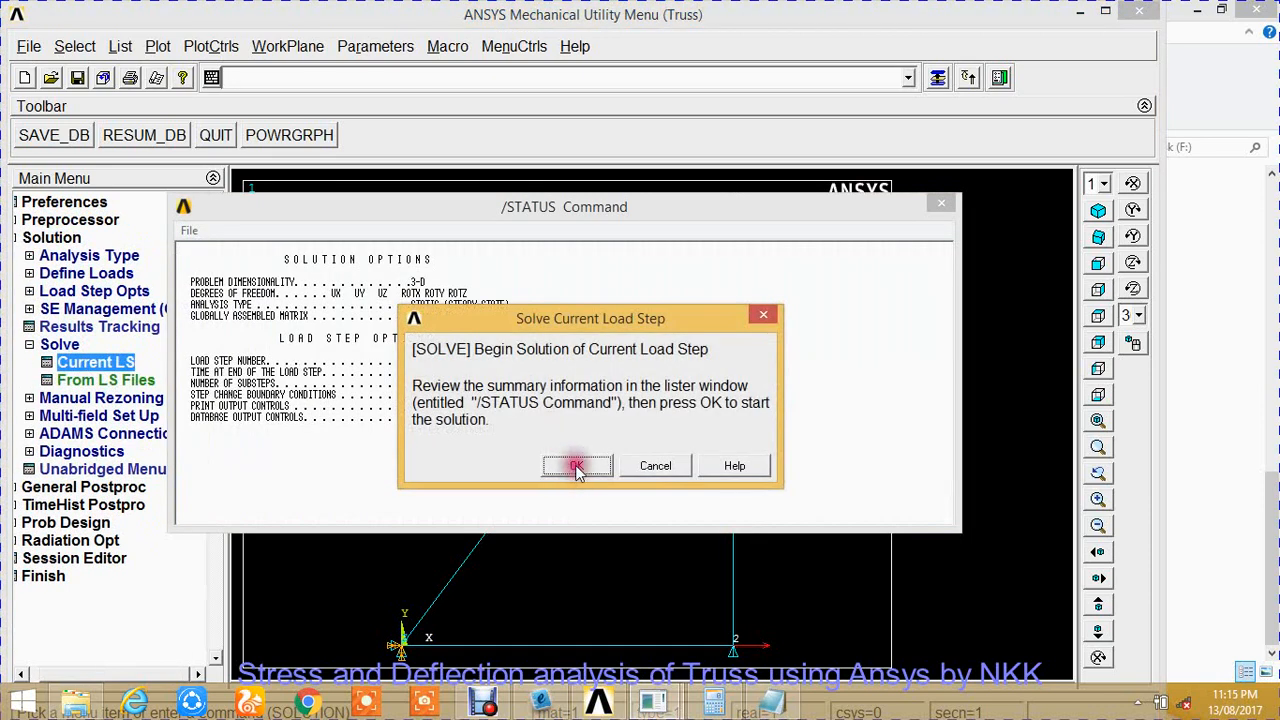
{"action": "left_click", "coordinate": [577, 466]}
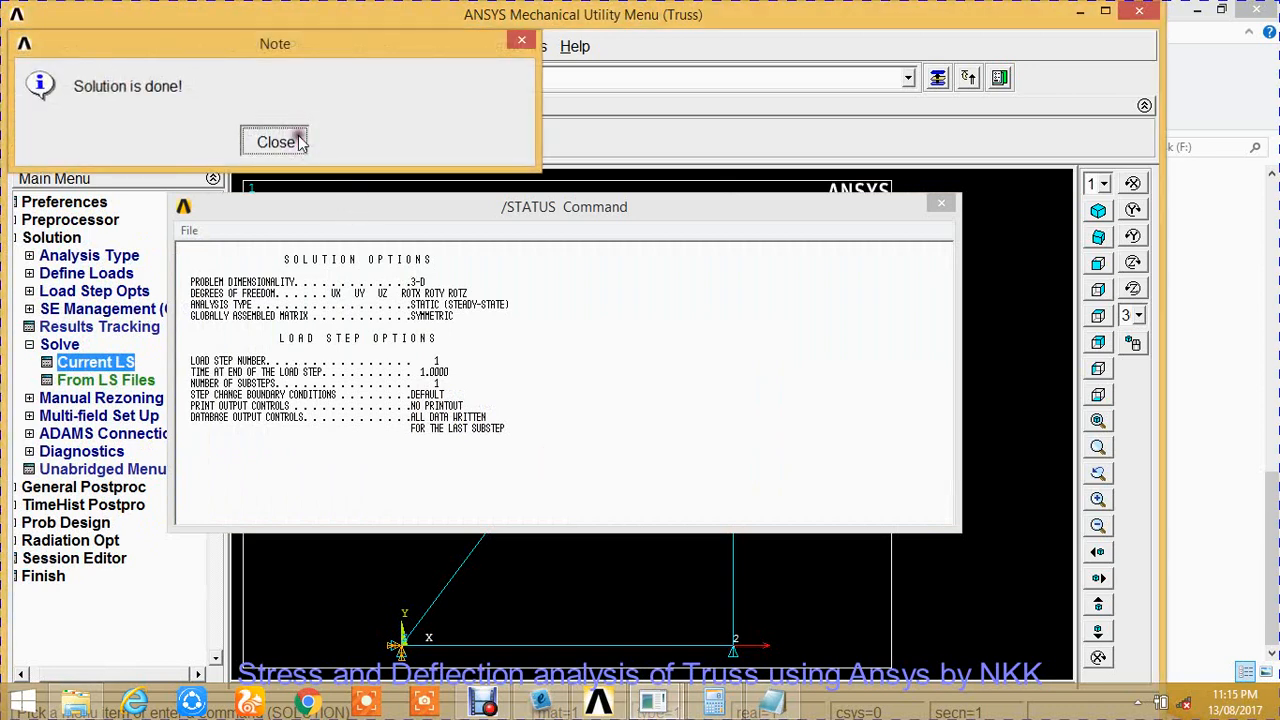
{"action": "left_click", "coordinate": [275, 141]}
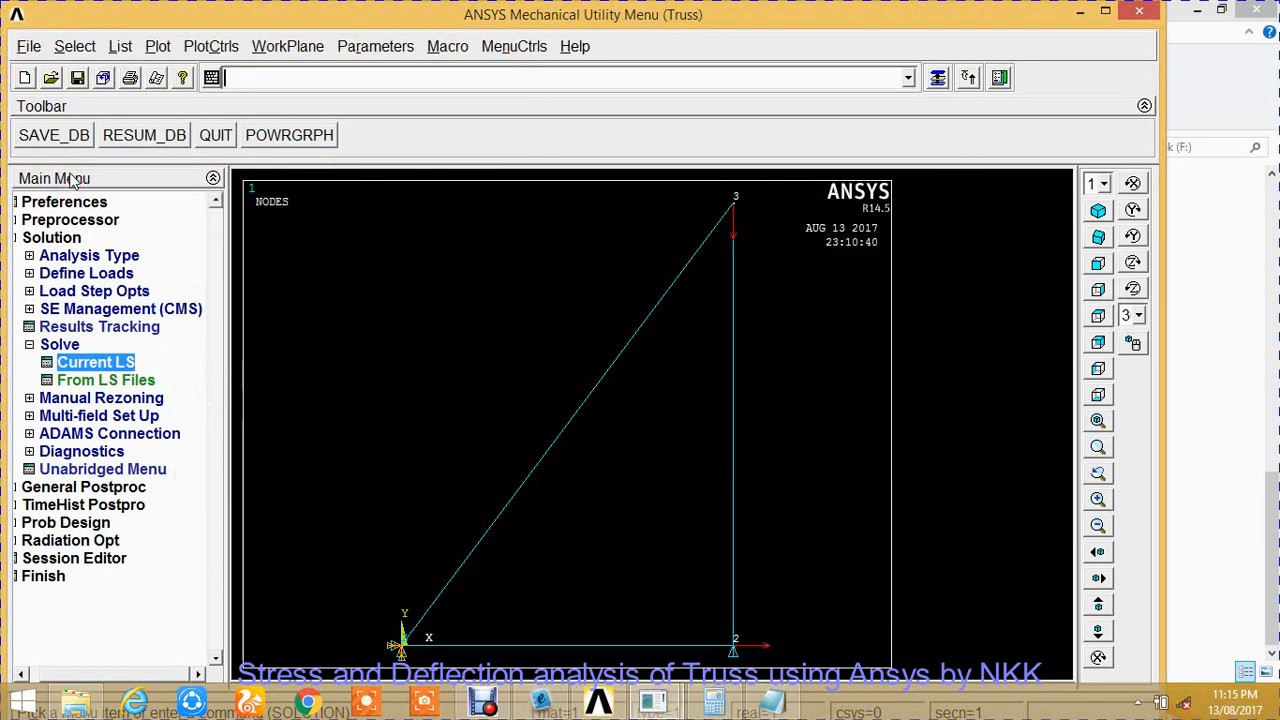
List the nodal solution's DOF displacement vector sum under General Postproc > List Results.
{"action": "left_click", "coordinate": [51, 237]}
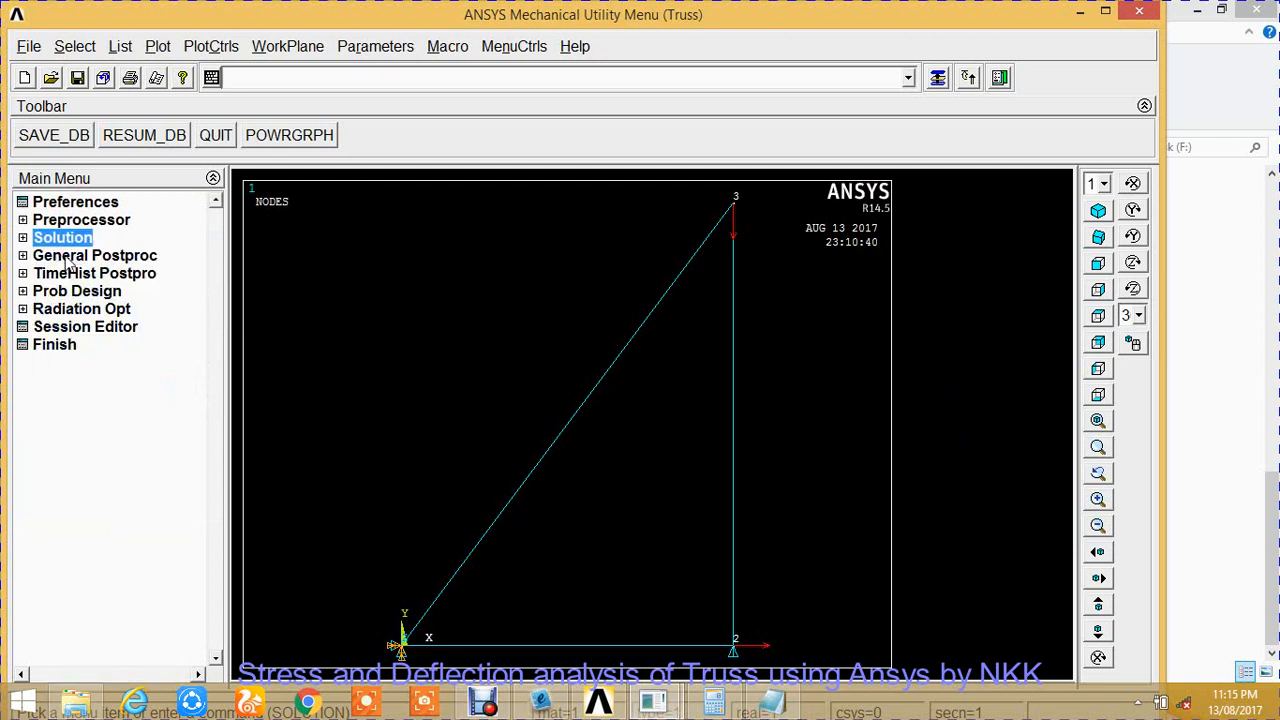
{"action": "left_click", "coordinate": [95, 255]}
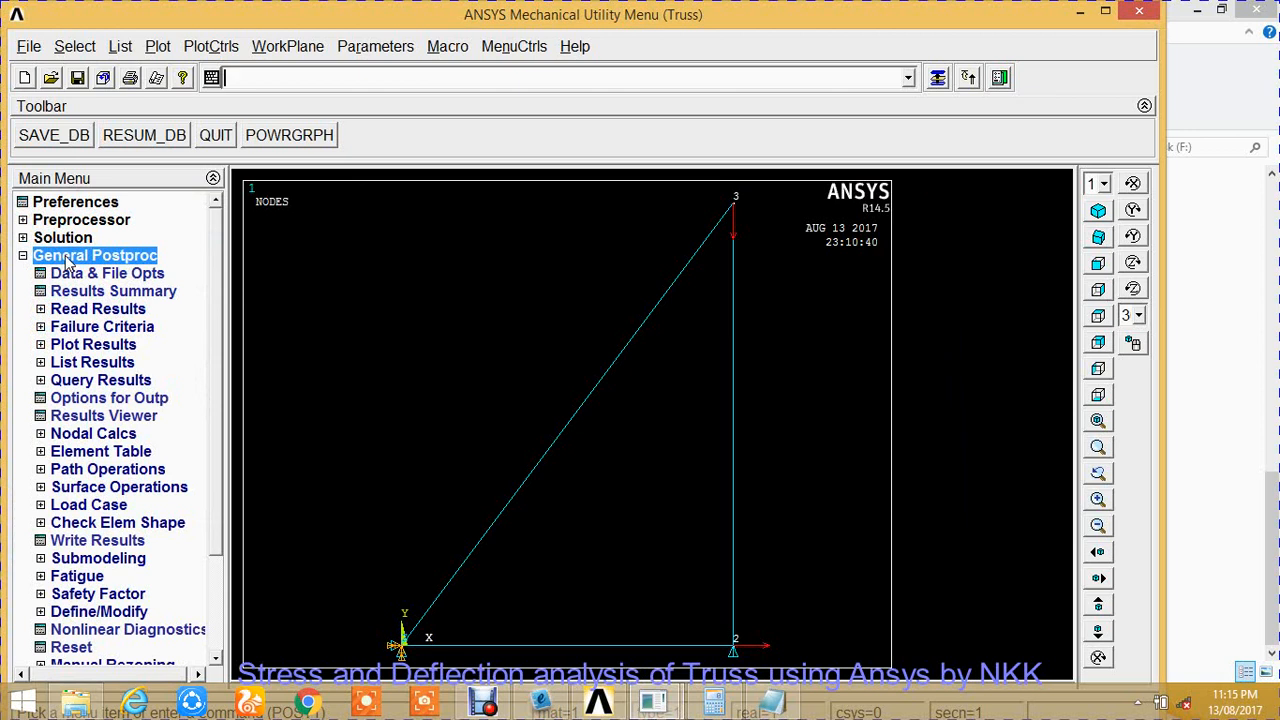
{"action": "mouse_move", "coordinate": [92, 362]}
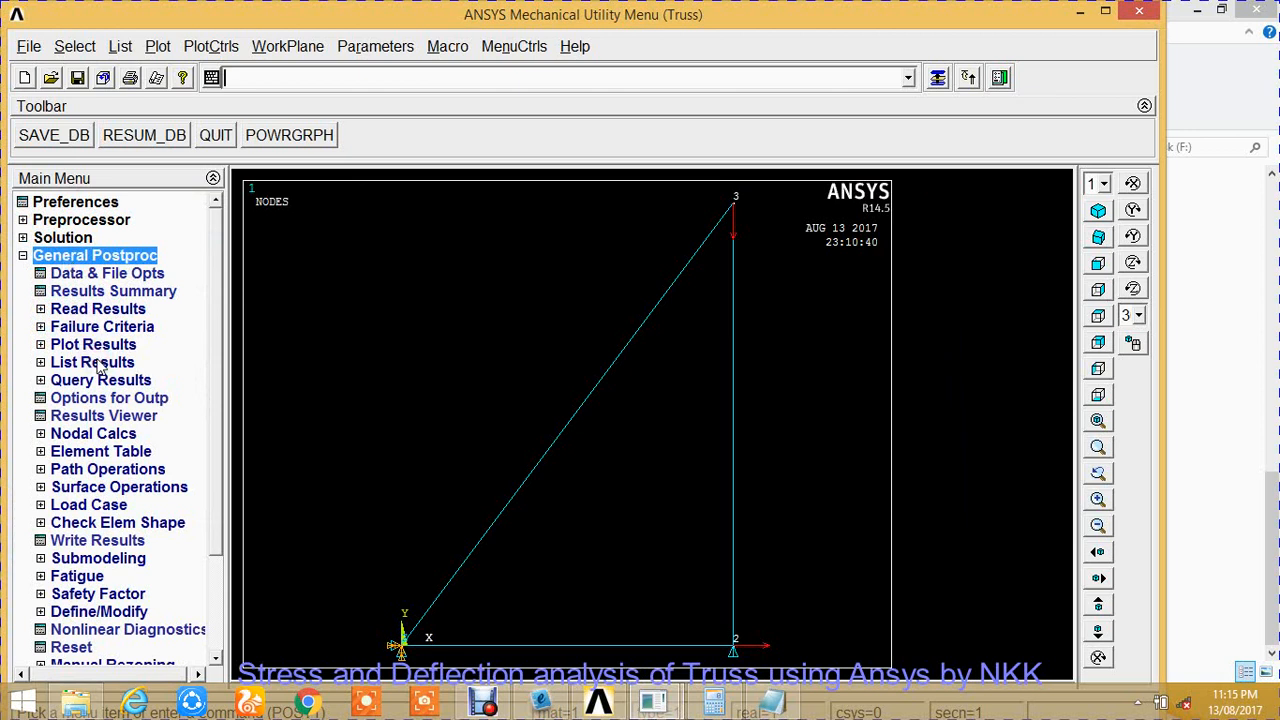
{"action": "left_click", "coordinate": [92, 362]}
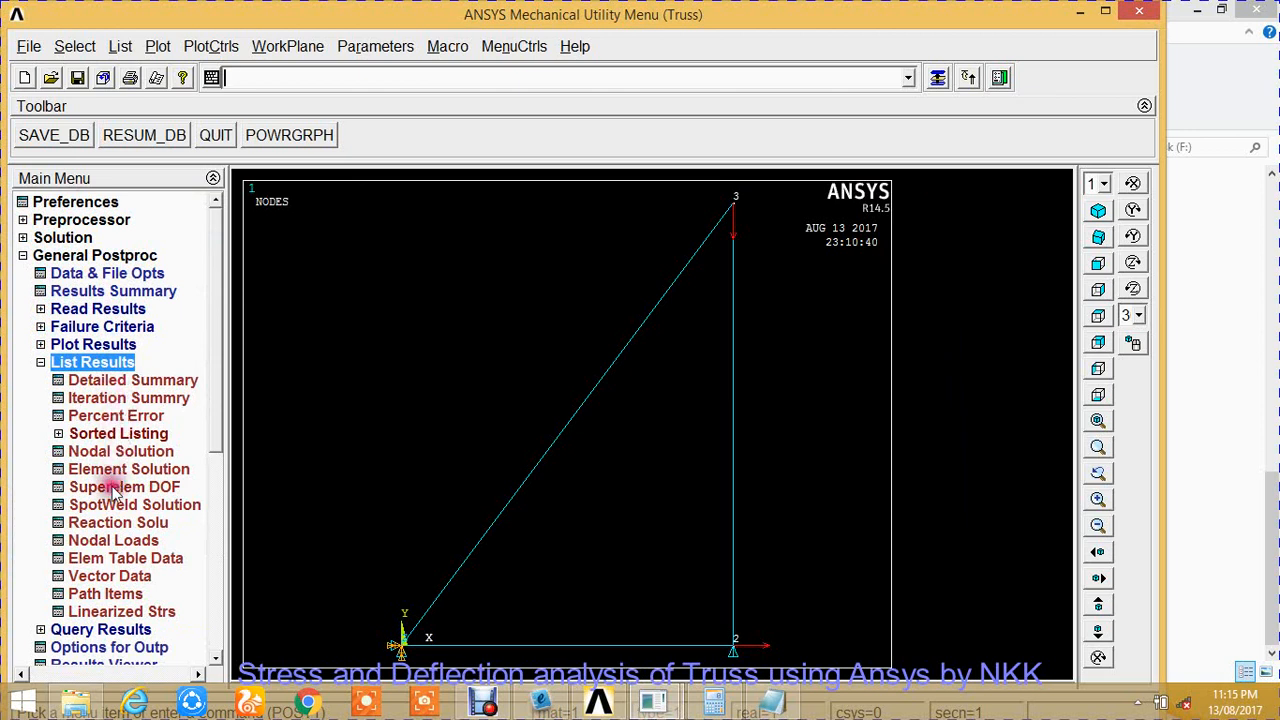
{"action": "mouse_move", "coordinate": [104, 550]}
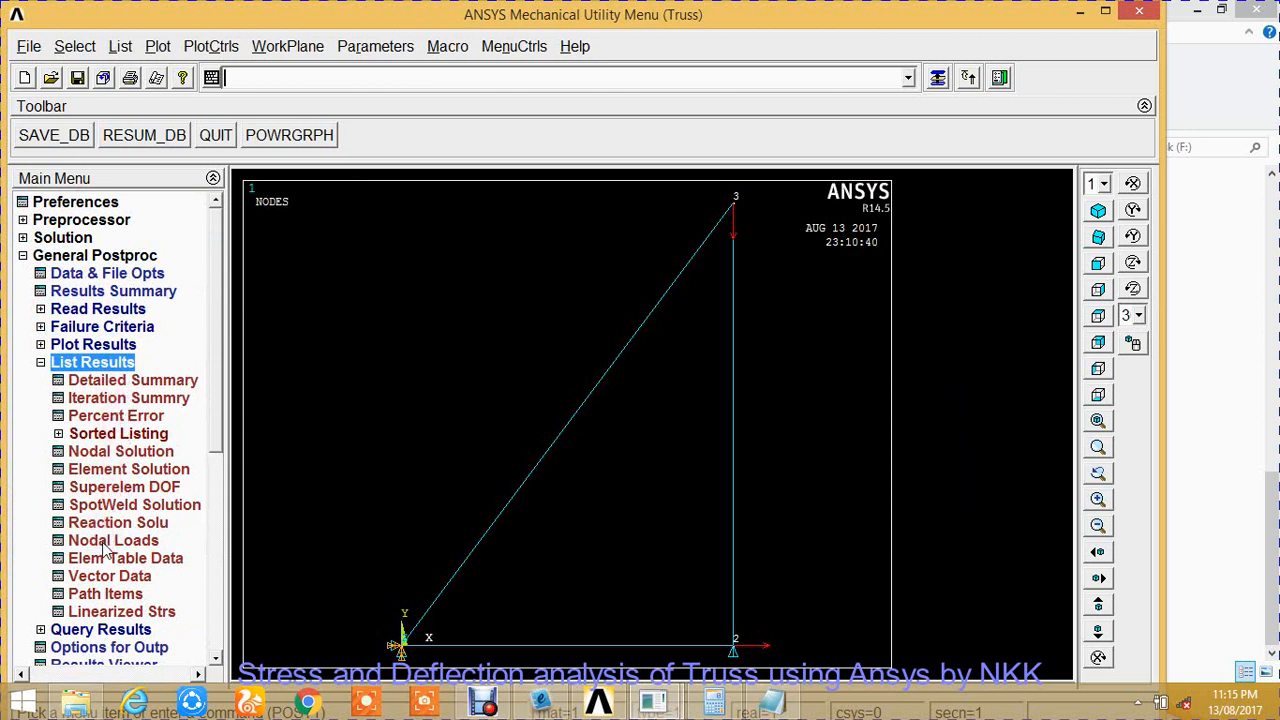
{"action": "left_click", "coordinate": [120, 451]}
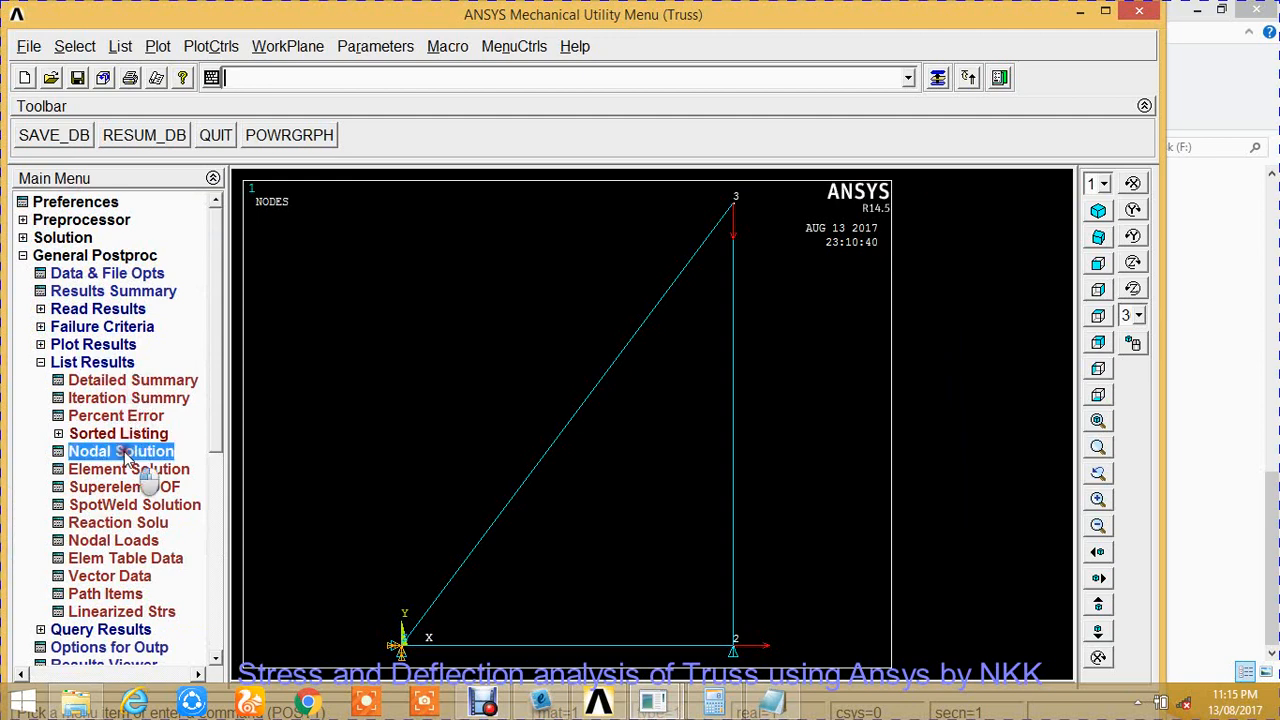
{"action": "left_click", "coordinate": [120, 451]}
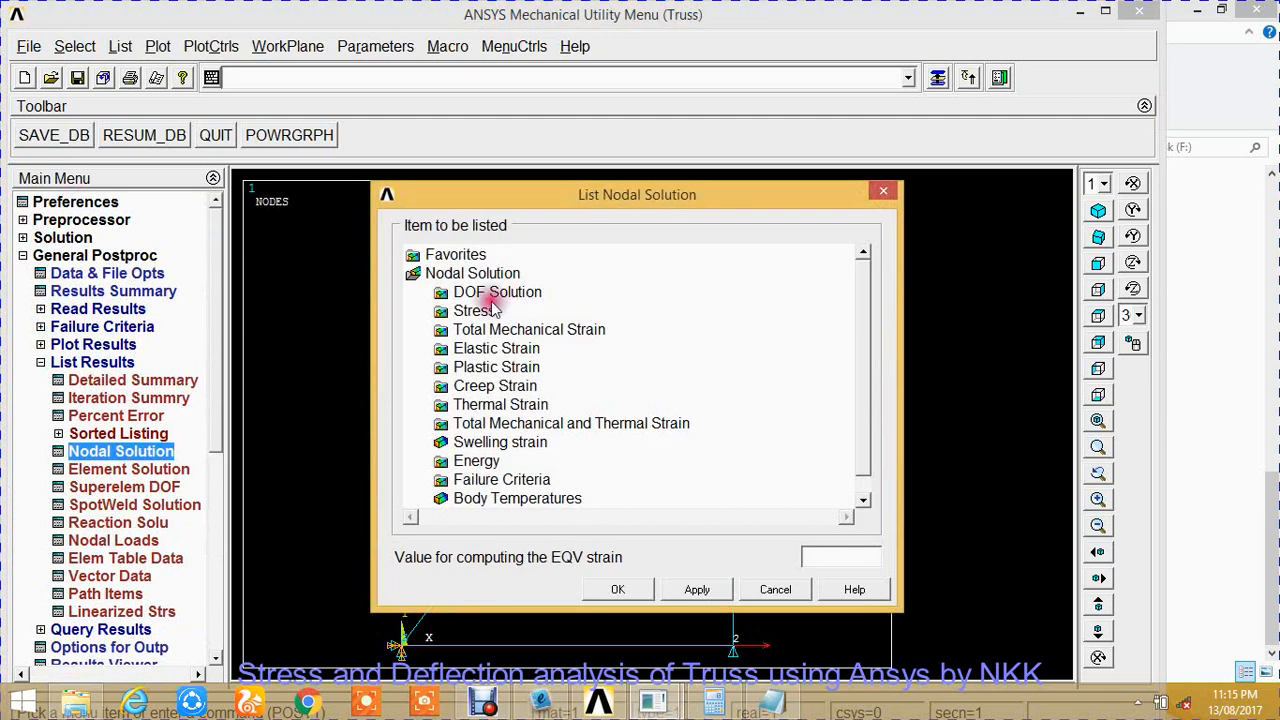
{"action": "left_click", "coordinate": [497, 291]}
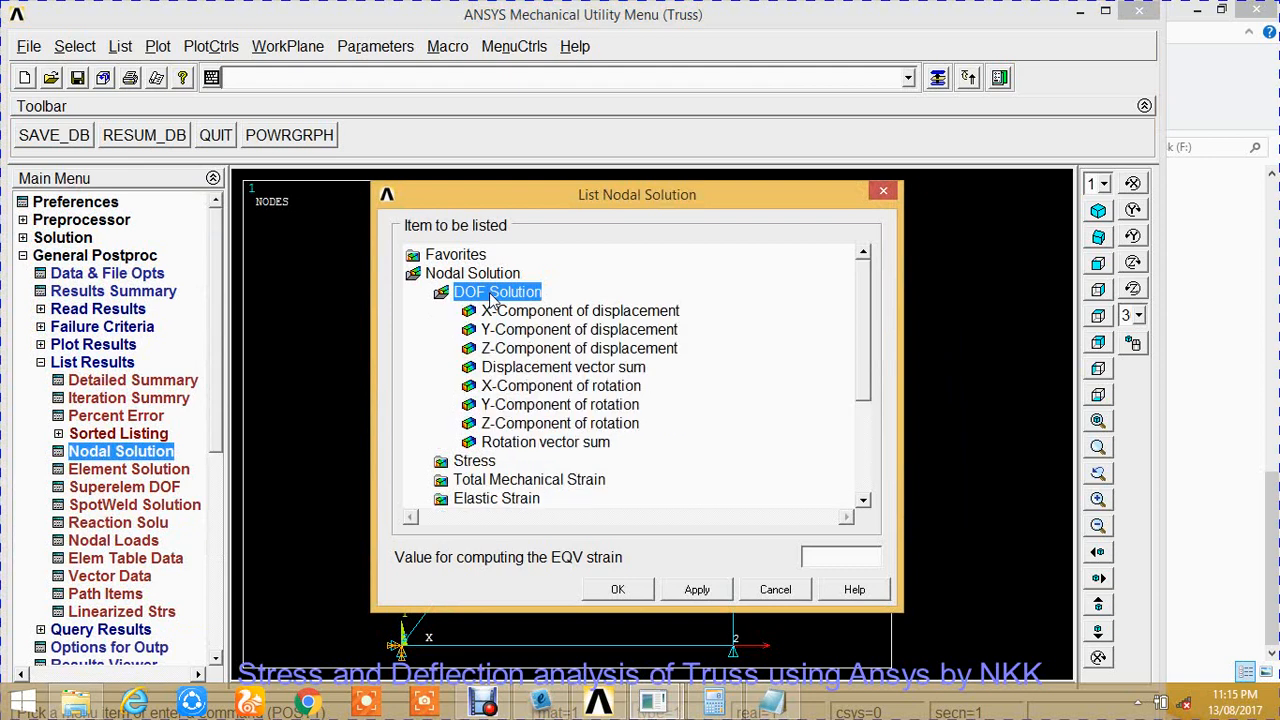
{"action": "left_click", "coordinate": [563, 367]}
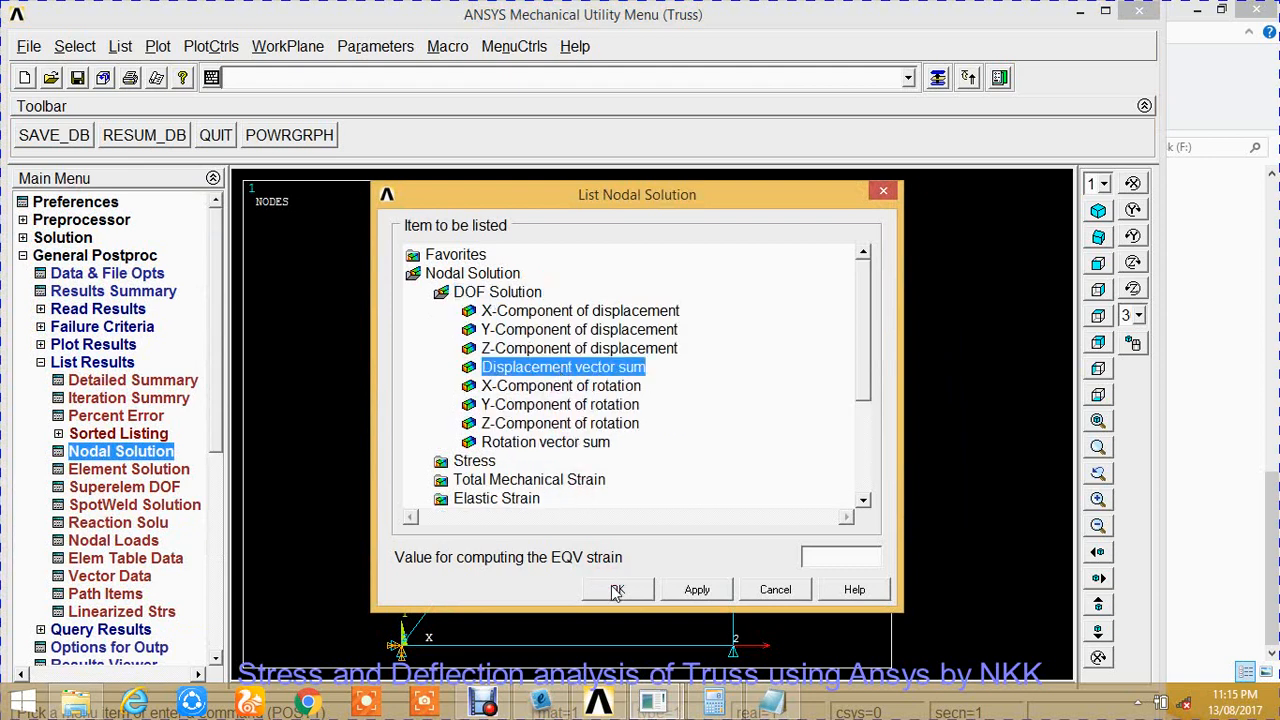
{"action": "left_click", "coordinate": [617, 589]}
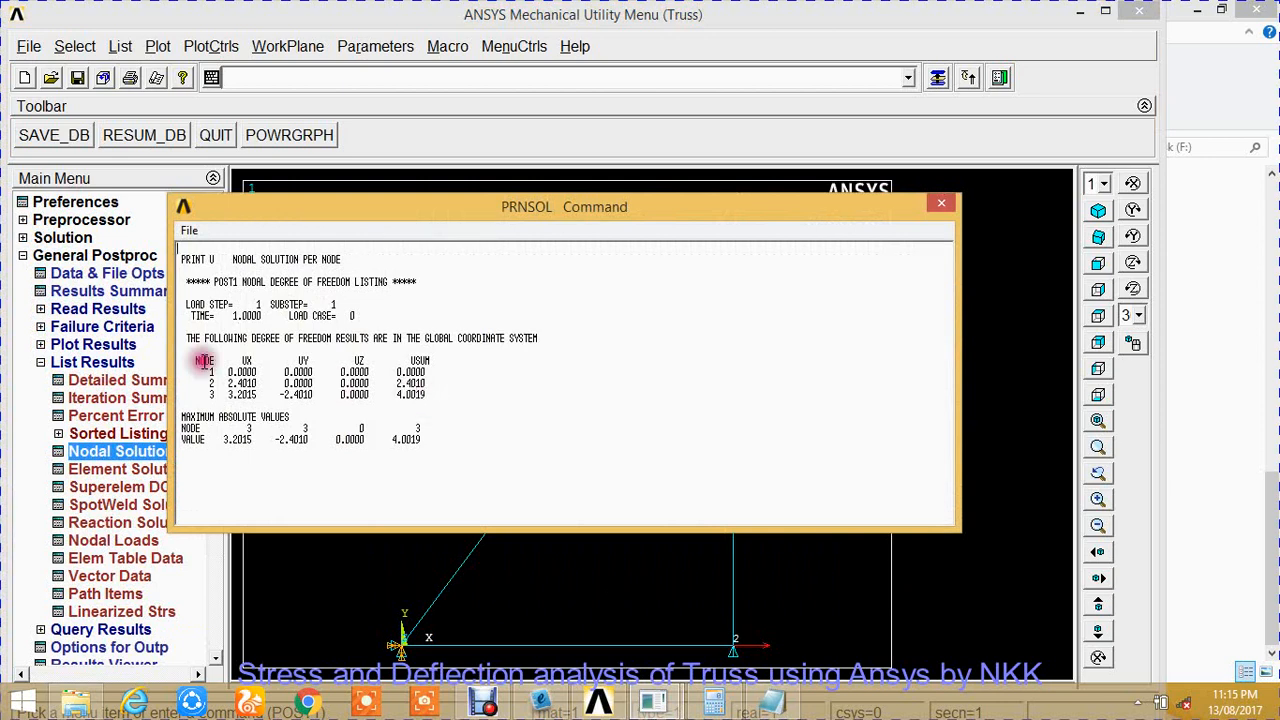
{"action": "double_click", "coordinate": [412, 372]}
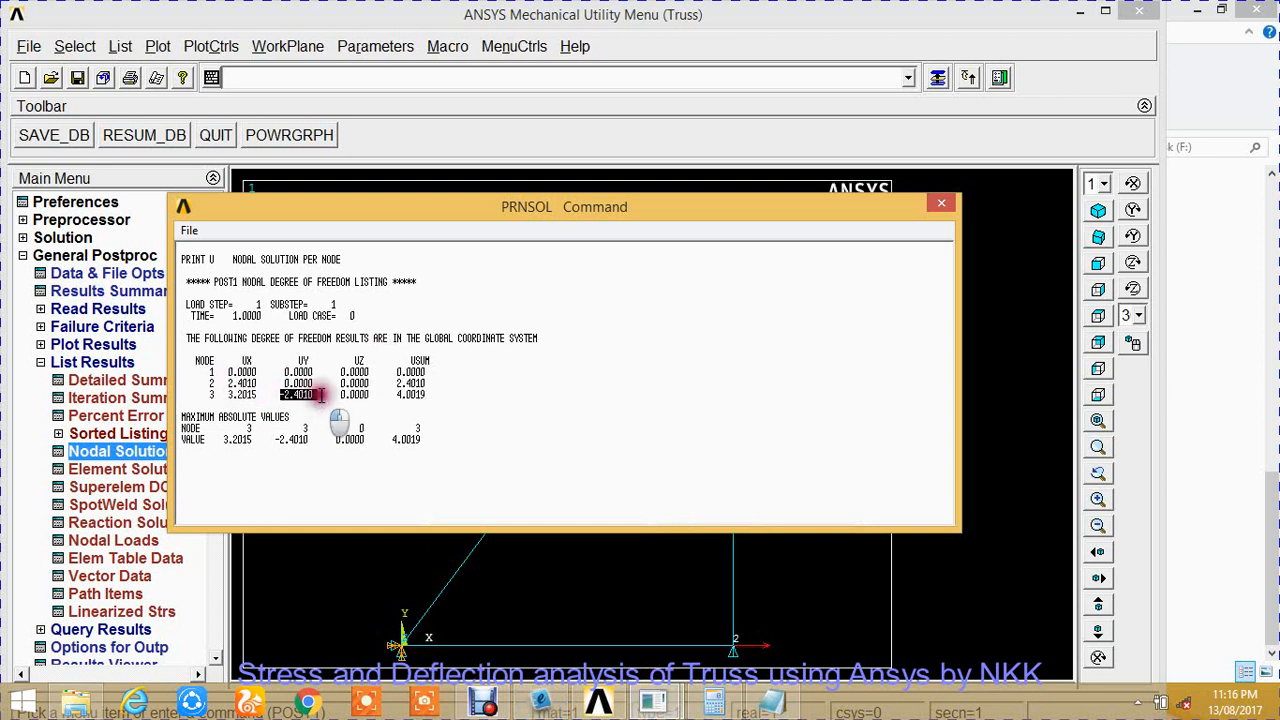
{"action": "mouse_move", "coordinate": [540, 695]}
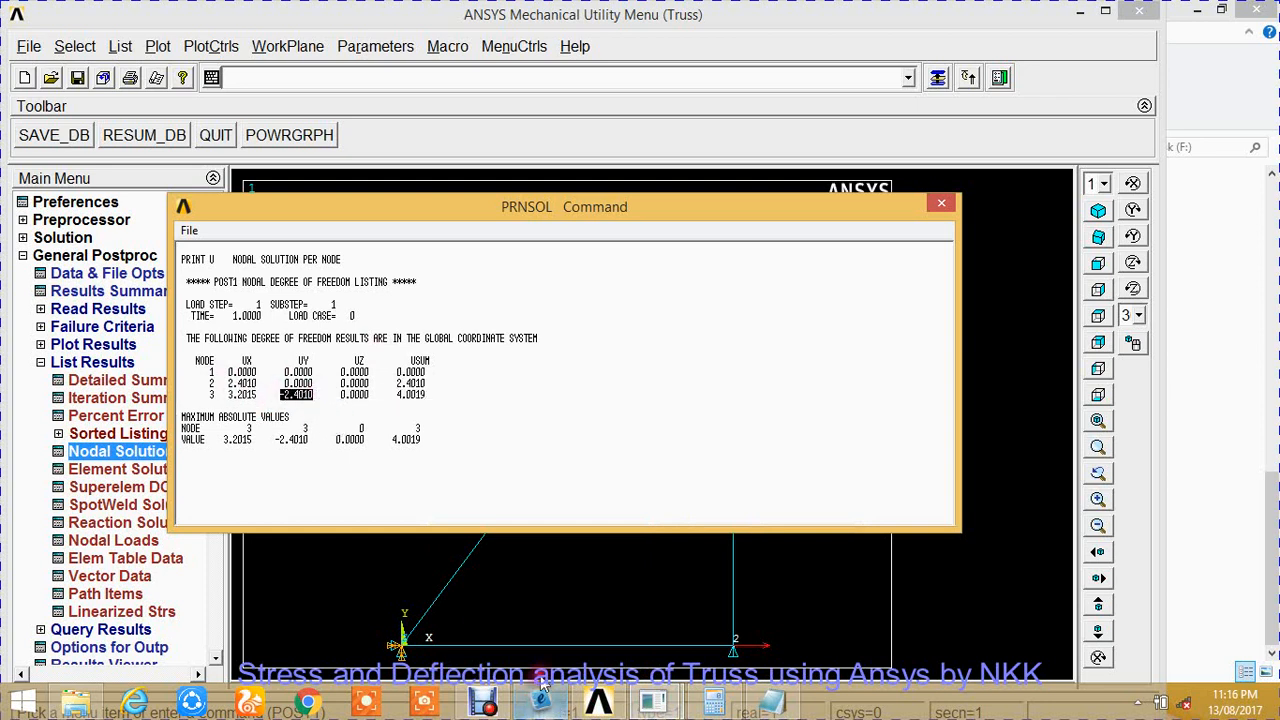
{"action": "mouse_move", "coordinate": [540, 700]}
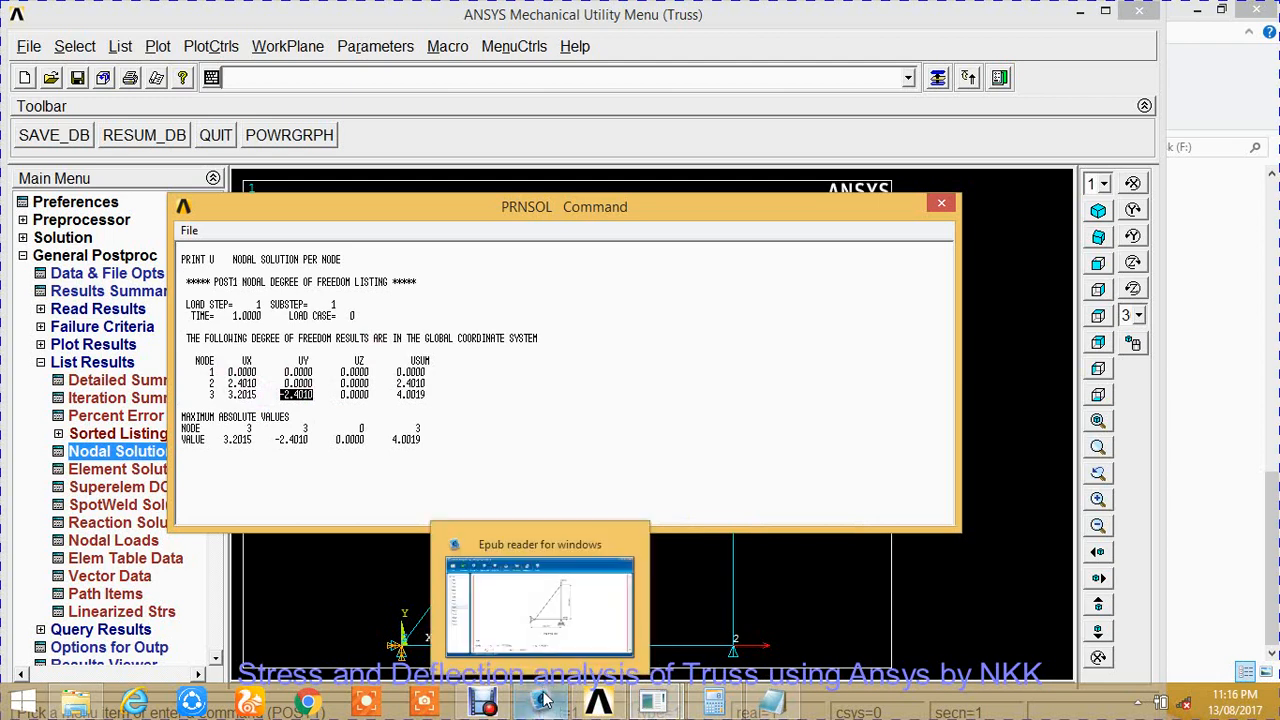
Scroll the ePub textbook to the hand answer U2 = 2.4, U3 = 3.2, V3 = -2.4 mm.
{"action": "left_click", "coordinate": [539, 605]}
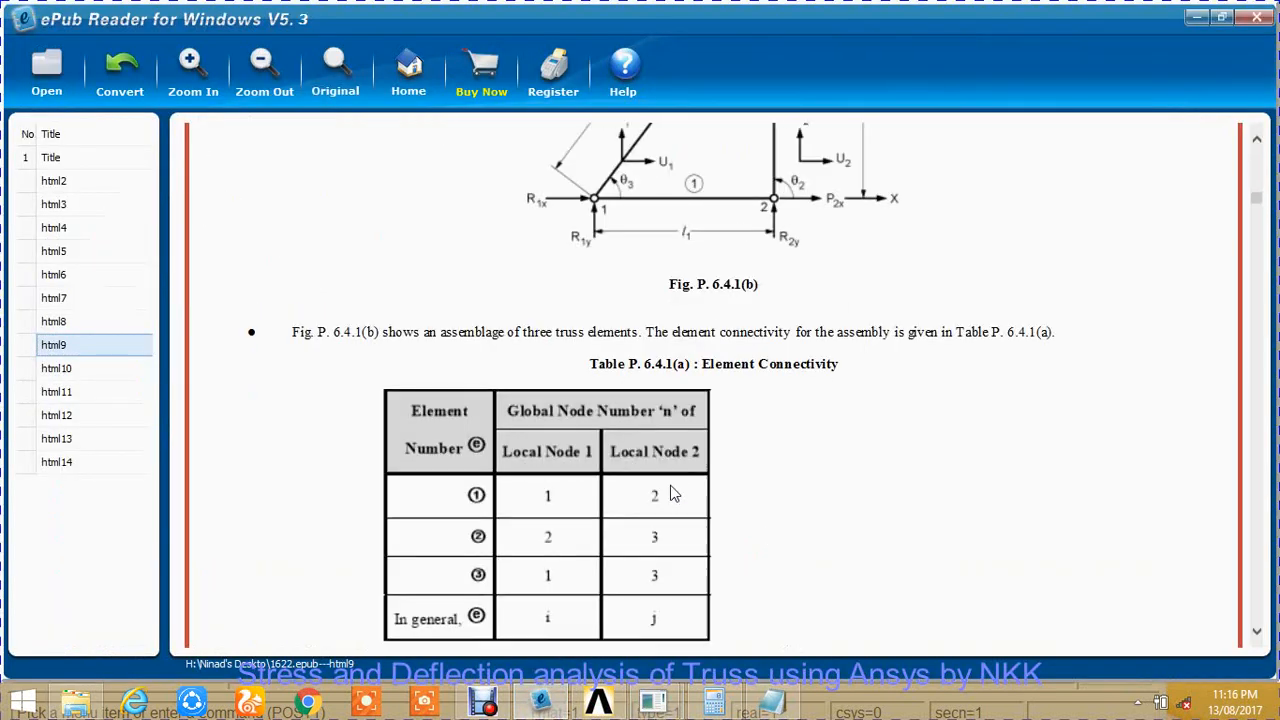
{"action": "scroll", "scroll_direction": "down", "scroll_amount": 3}
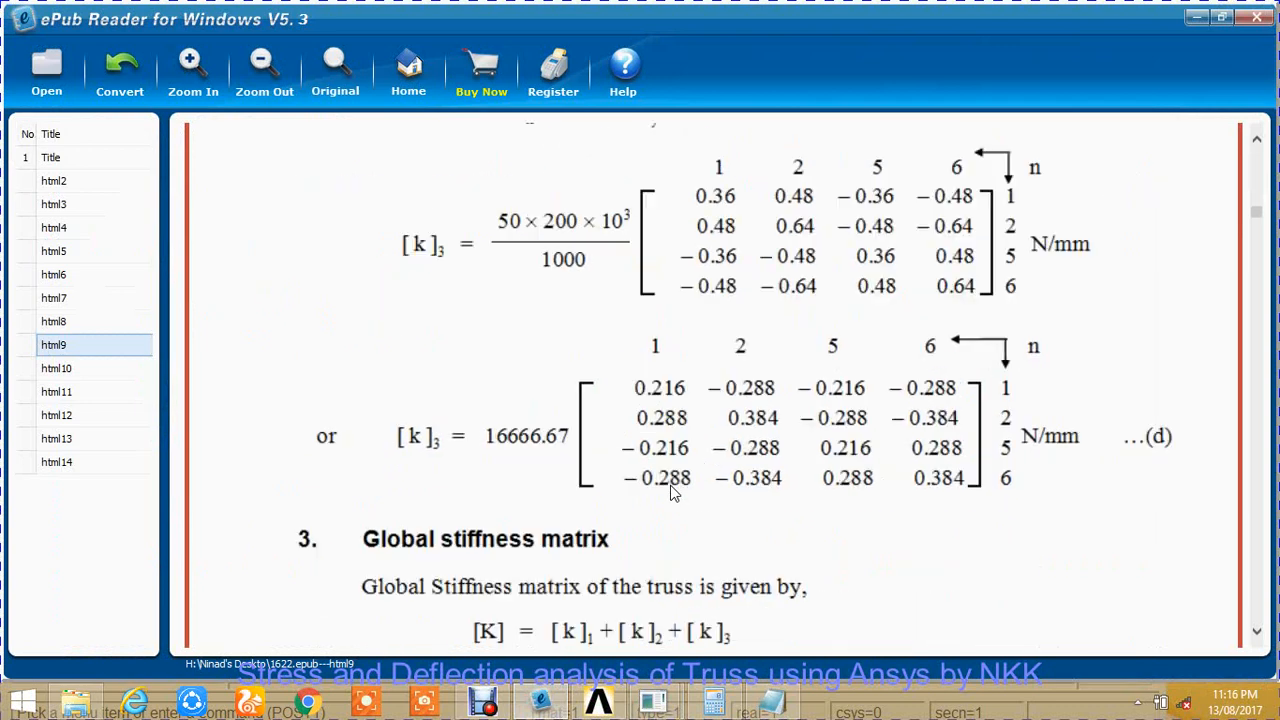
{"action": "scroll", "scroll_direction": "down", "scroll_amount": 3}
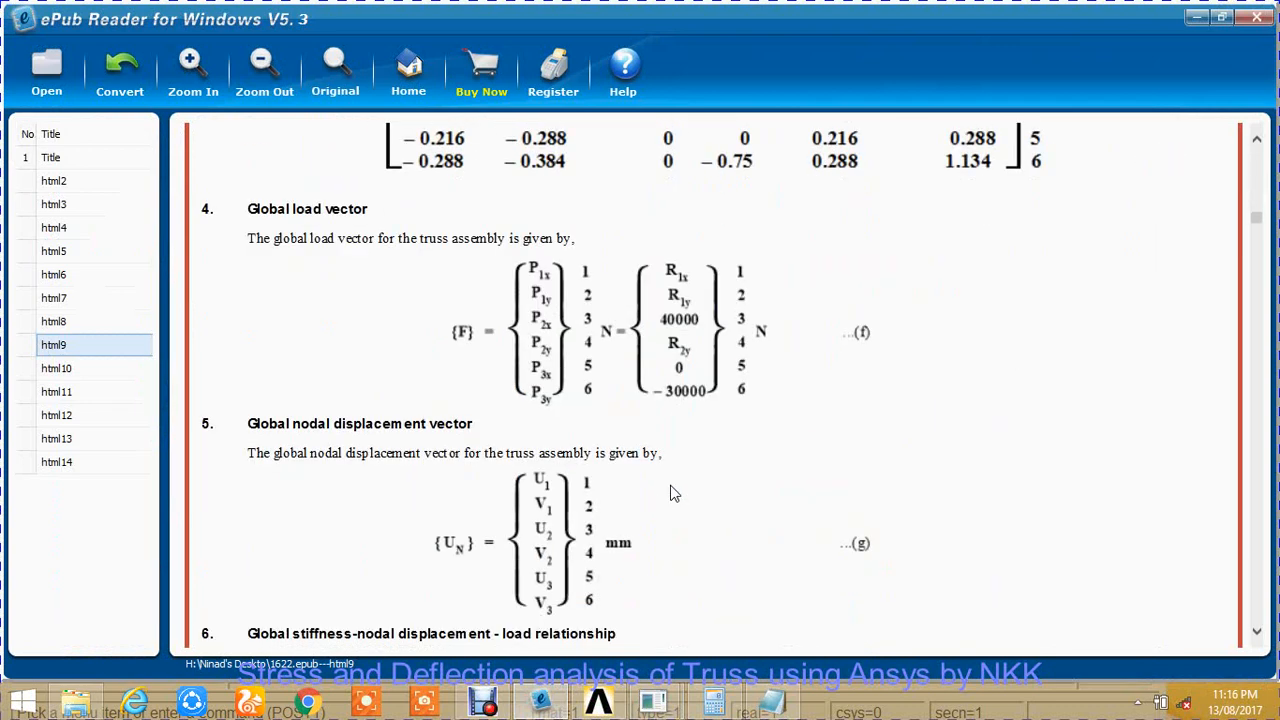
{"action": "scroll", "scroll_direction": "down", "scroll_amount": 3}
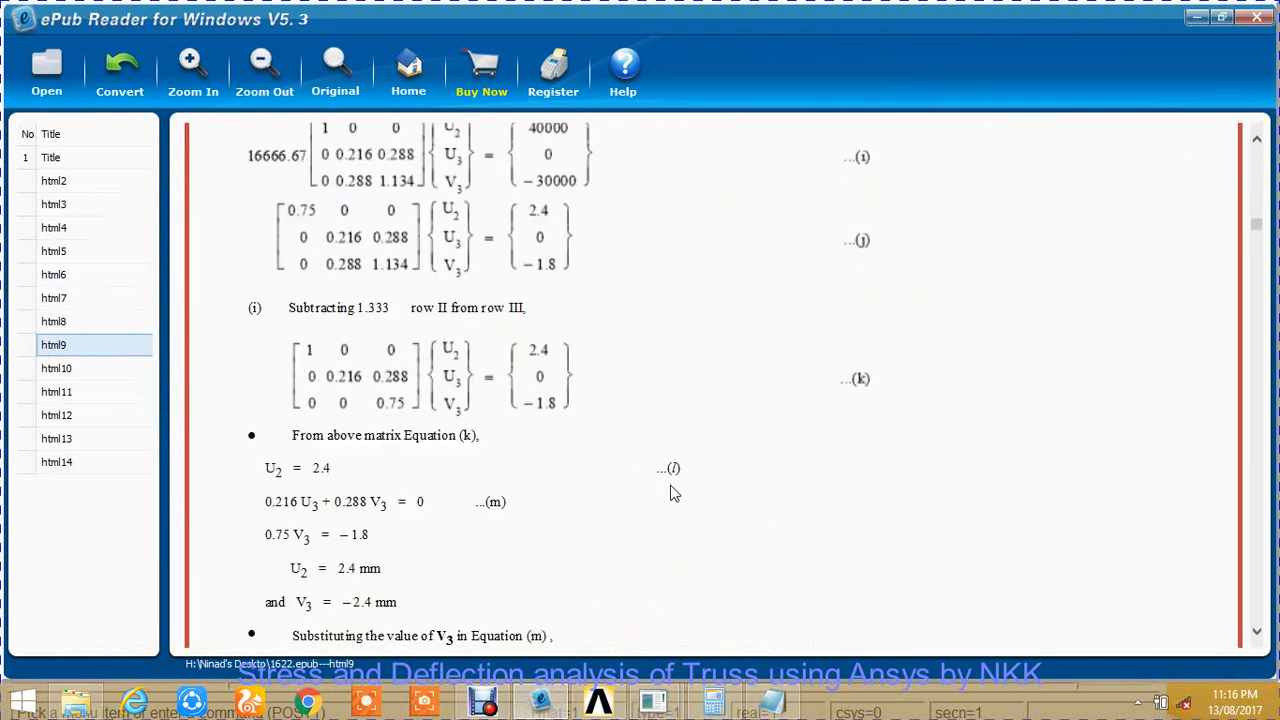
{"action": "scroll", "scroll_direction": "down", "scroll_amount": 3}
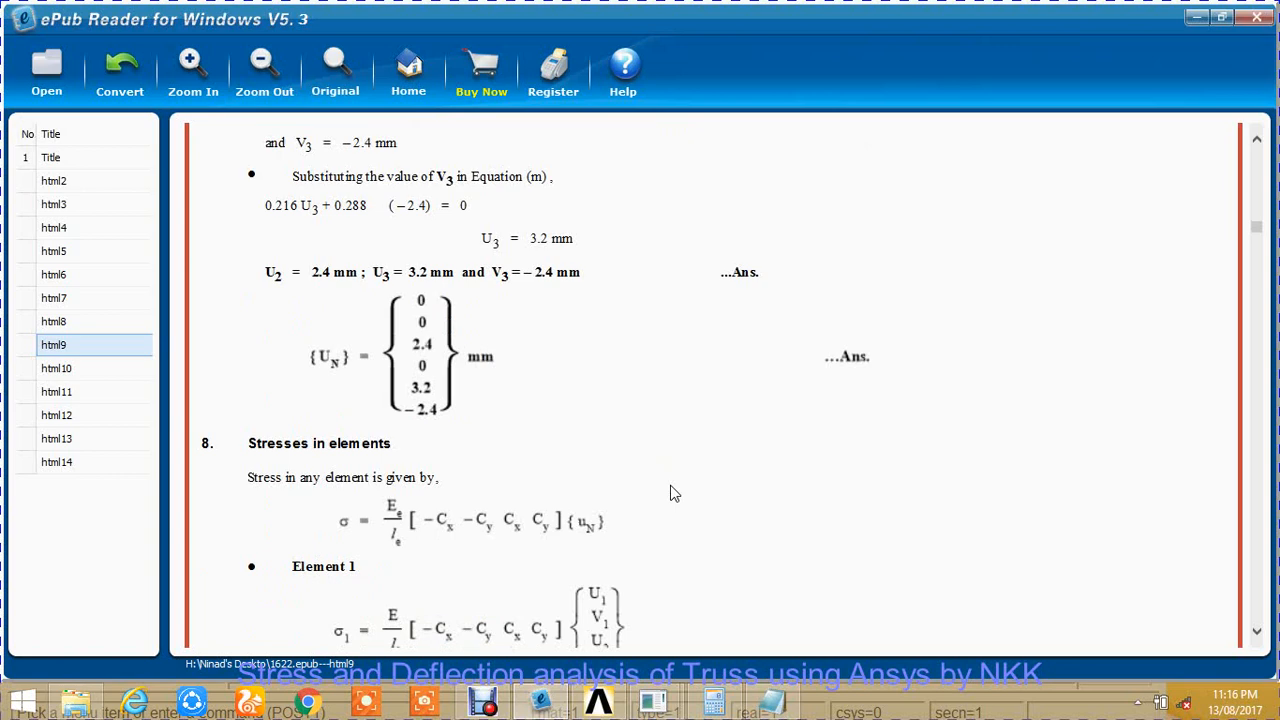
{"action": "mouse_move", "coordinate": [430, 408]}
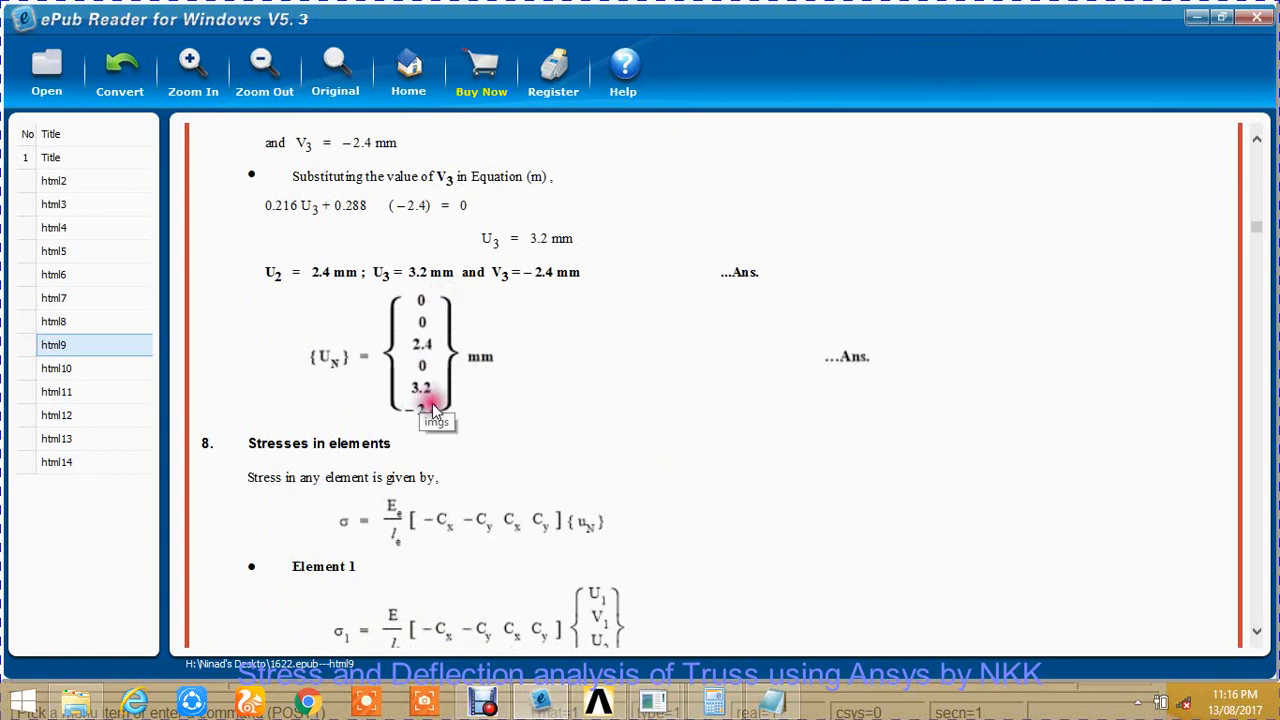
{"action": "left_click", "coordinate": [595, 700]}
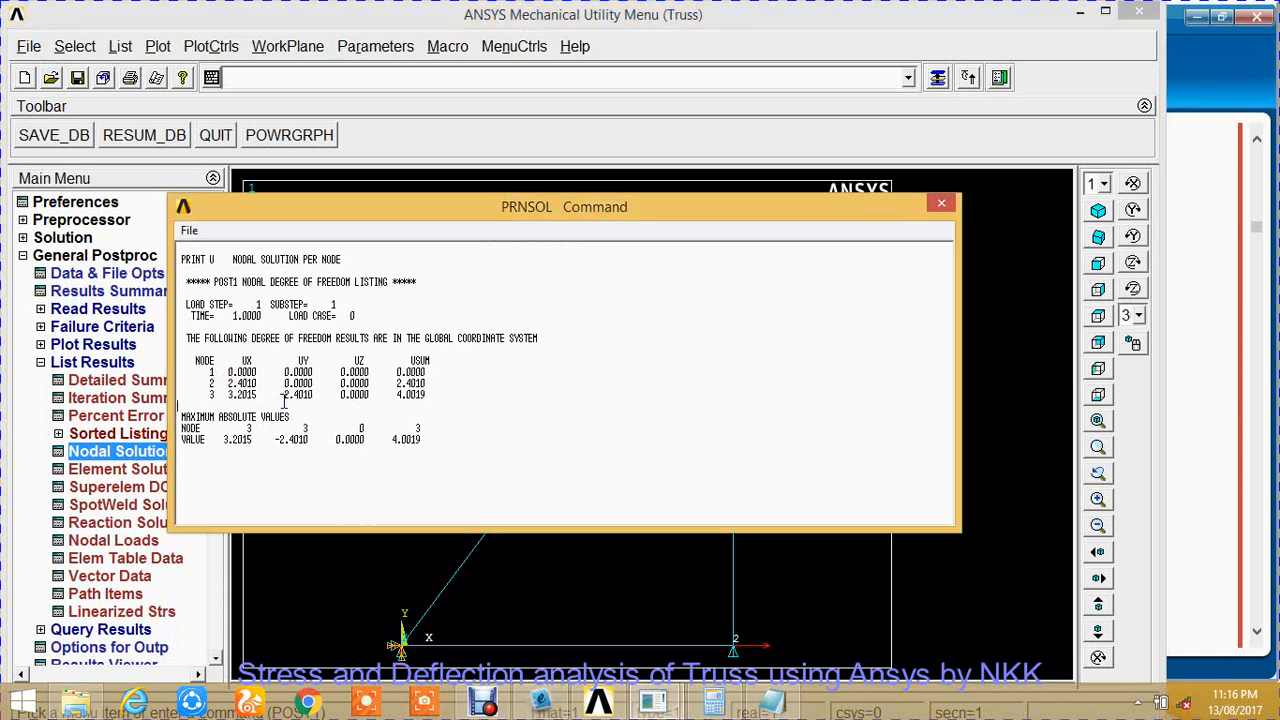
{"action": "mouse_move", "coordinate": [525, 615]}
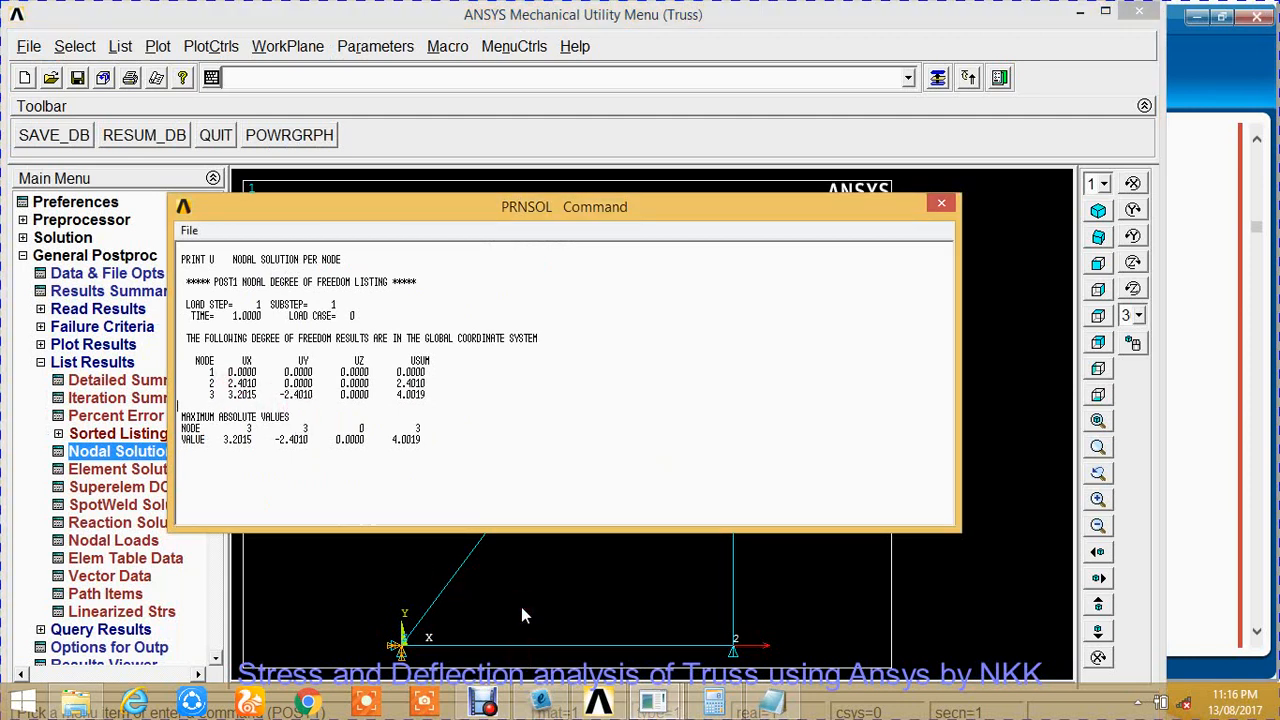
{"action": "mouse_move", "coordinate": [135, 232]}
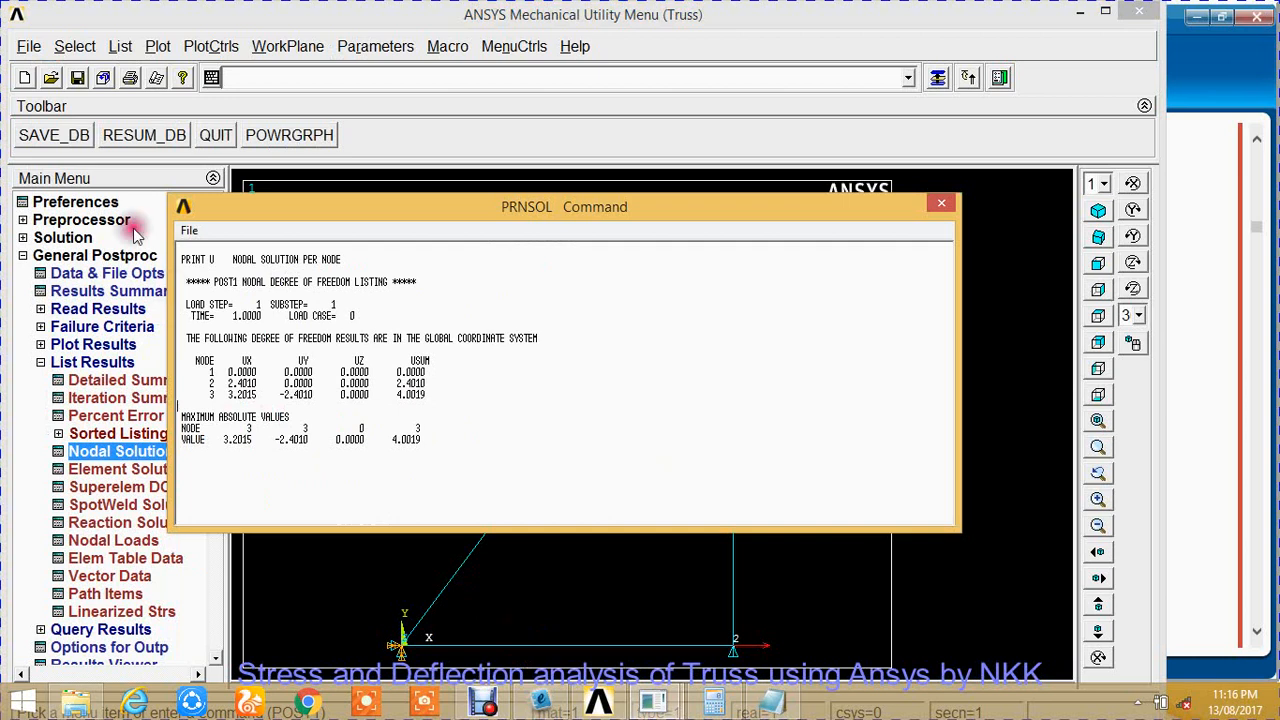
Save the PRNSOL displacement listing as Deflection in H:\Truss.
{"action": "left_click", "coordinate": [189, 230]}
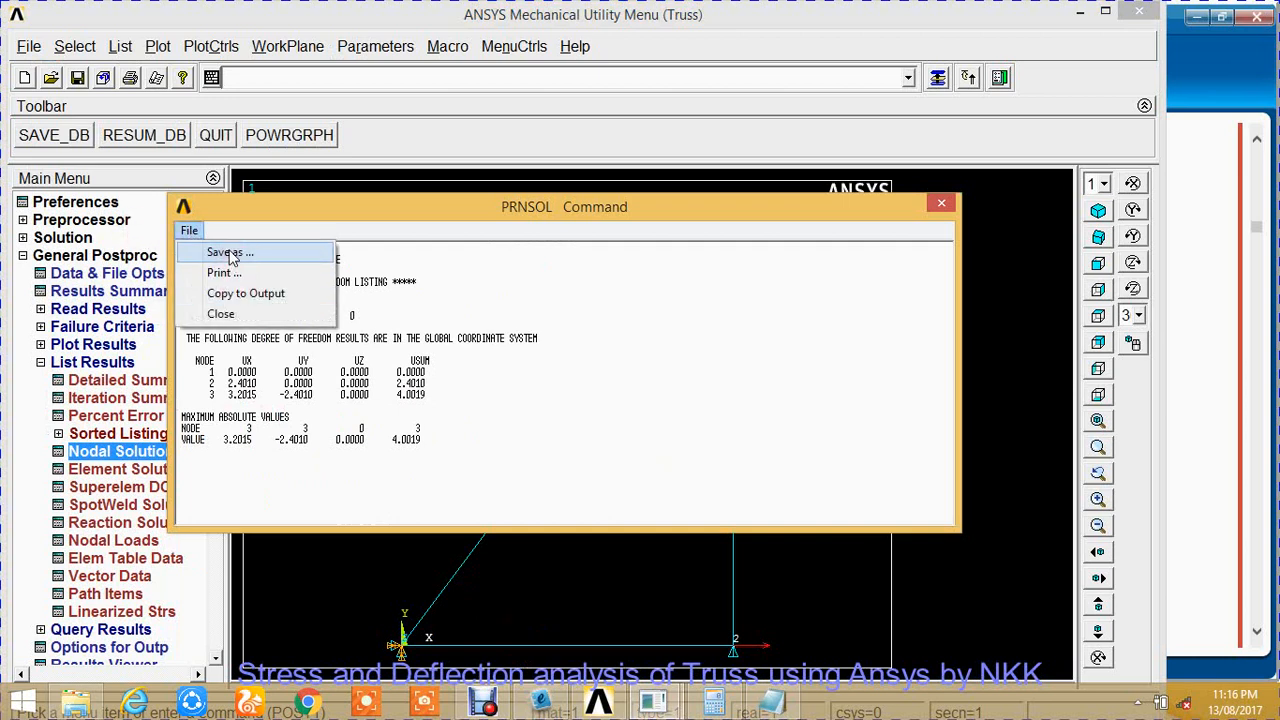
{"action": "left_click", "coordinate": [230, 252]}
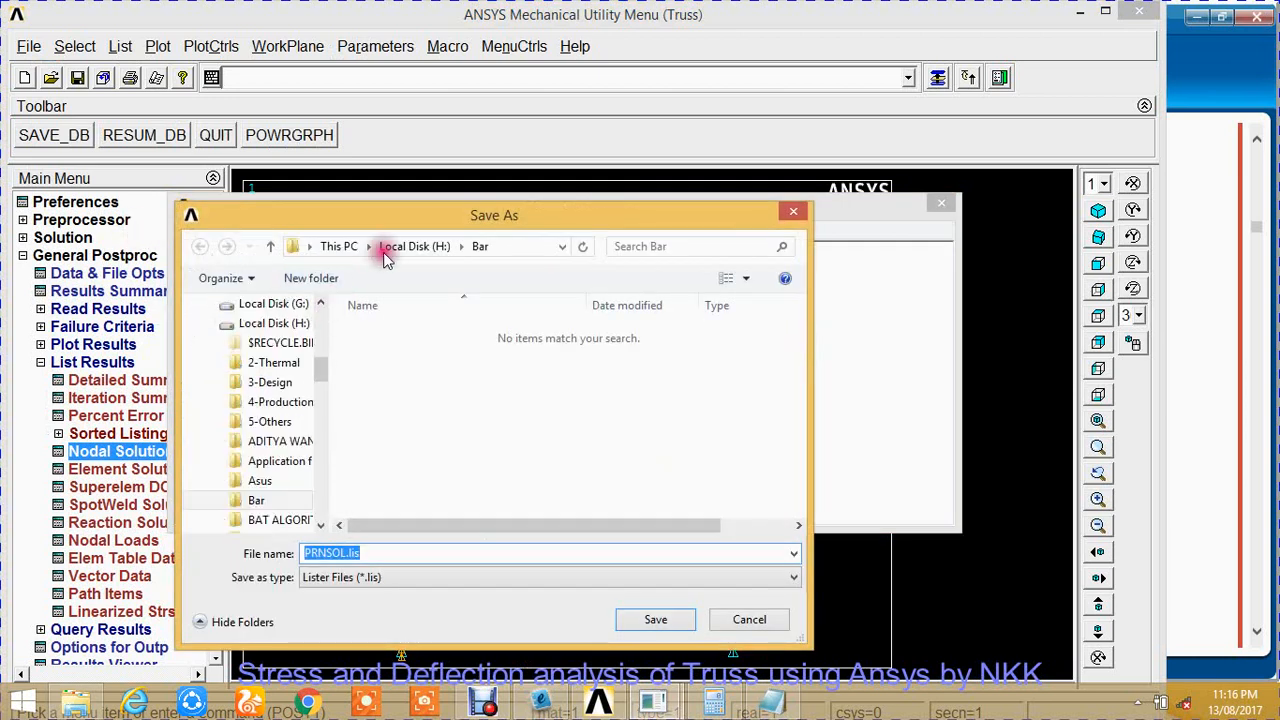
{"action": "left_click", "coordinate": [414, 246]}
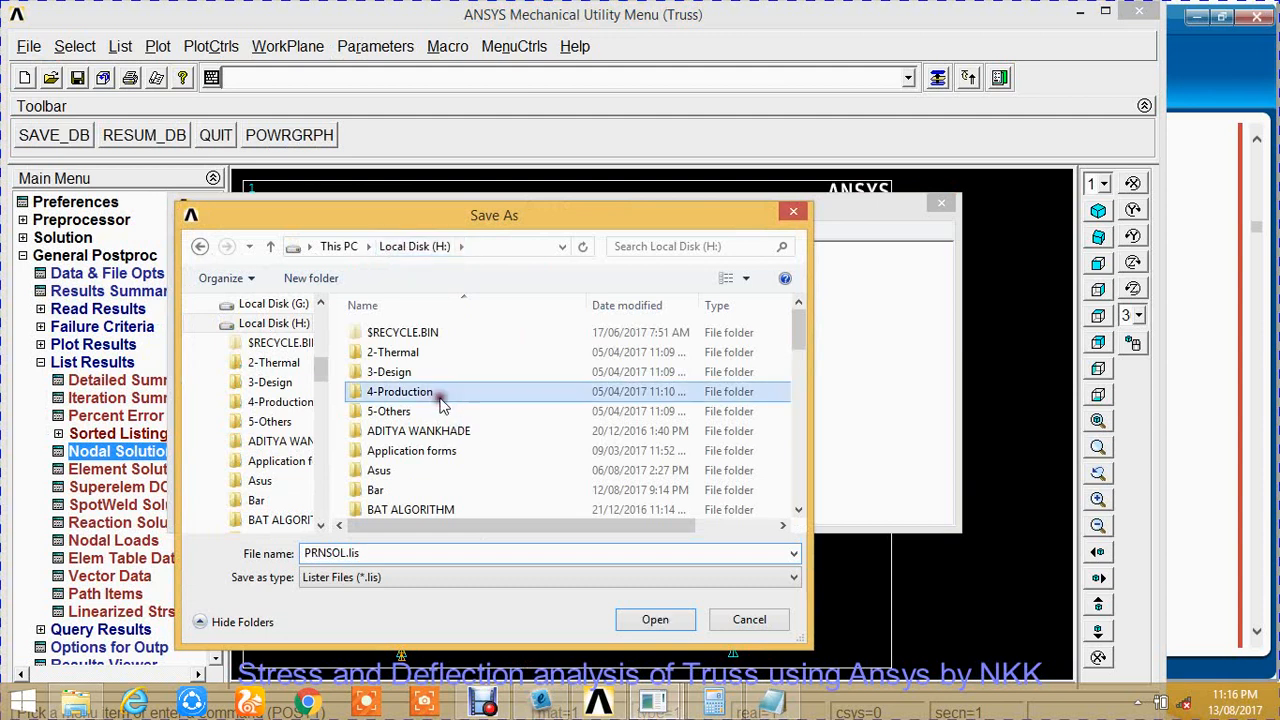
{"action": "double_click", "coordinate": [261, 500]}
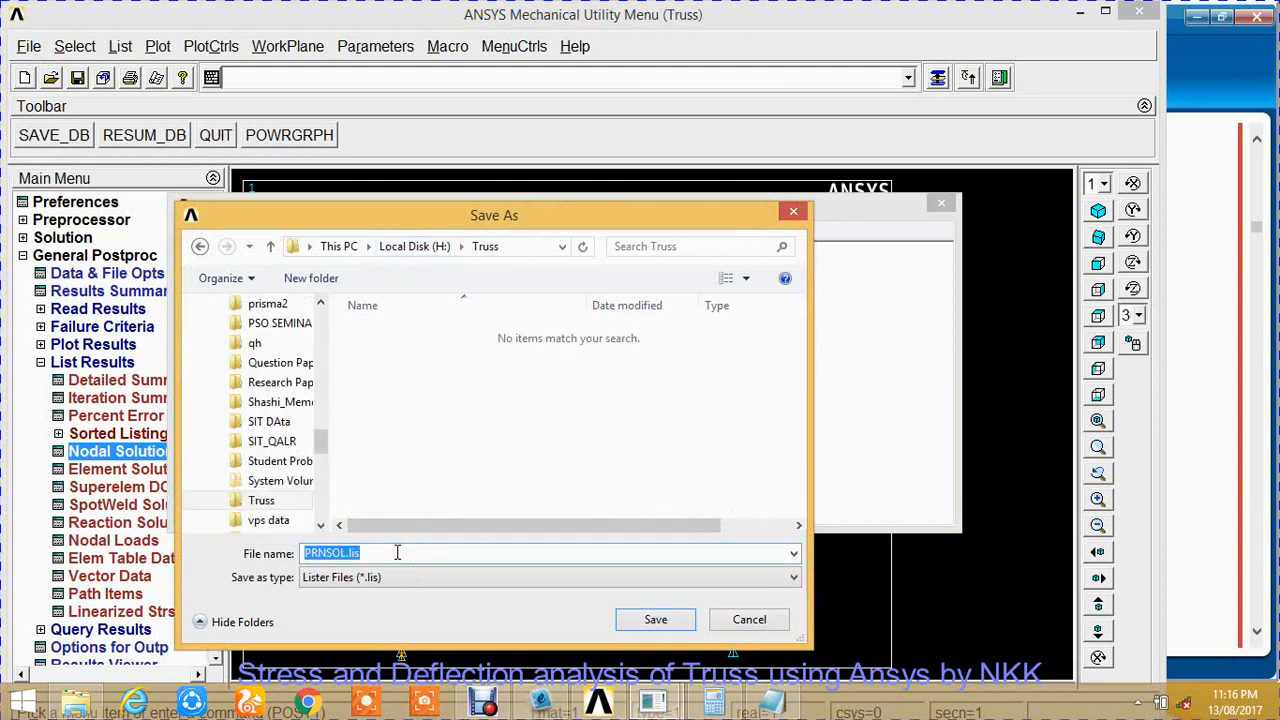
{"action": "type", "text": "D"}
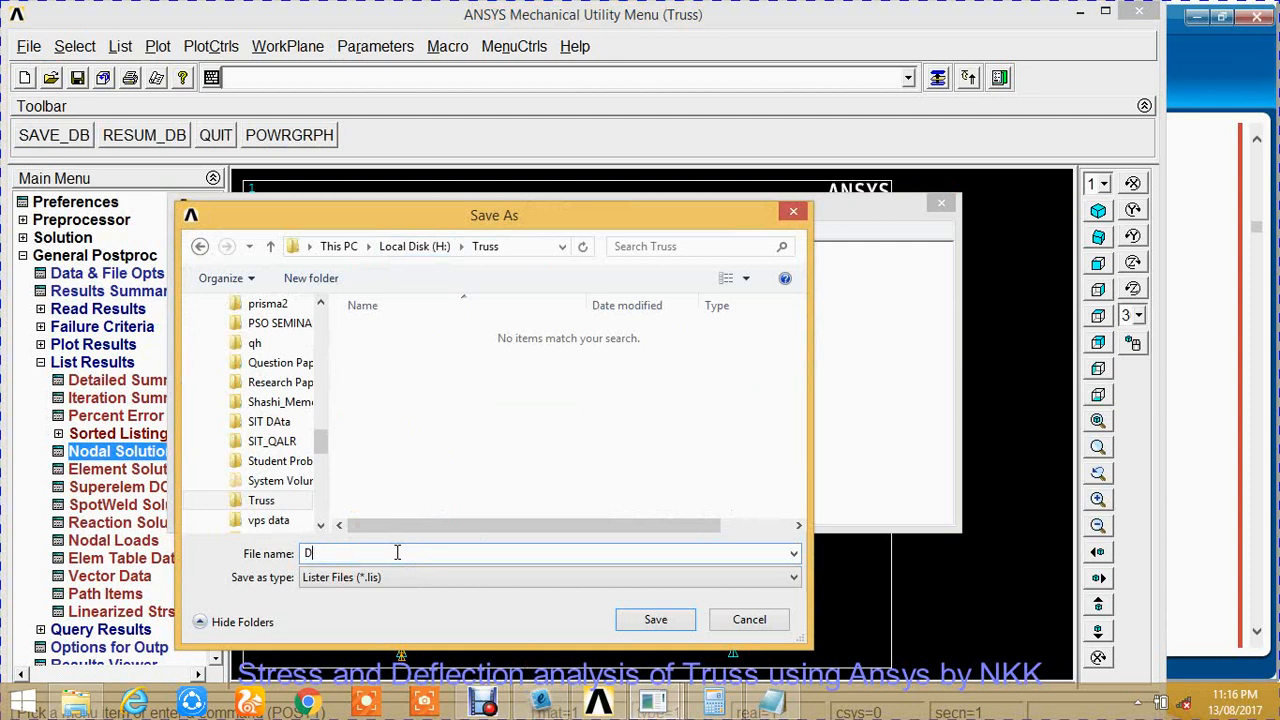
{"action": "type", "text": "eflect"}
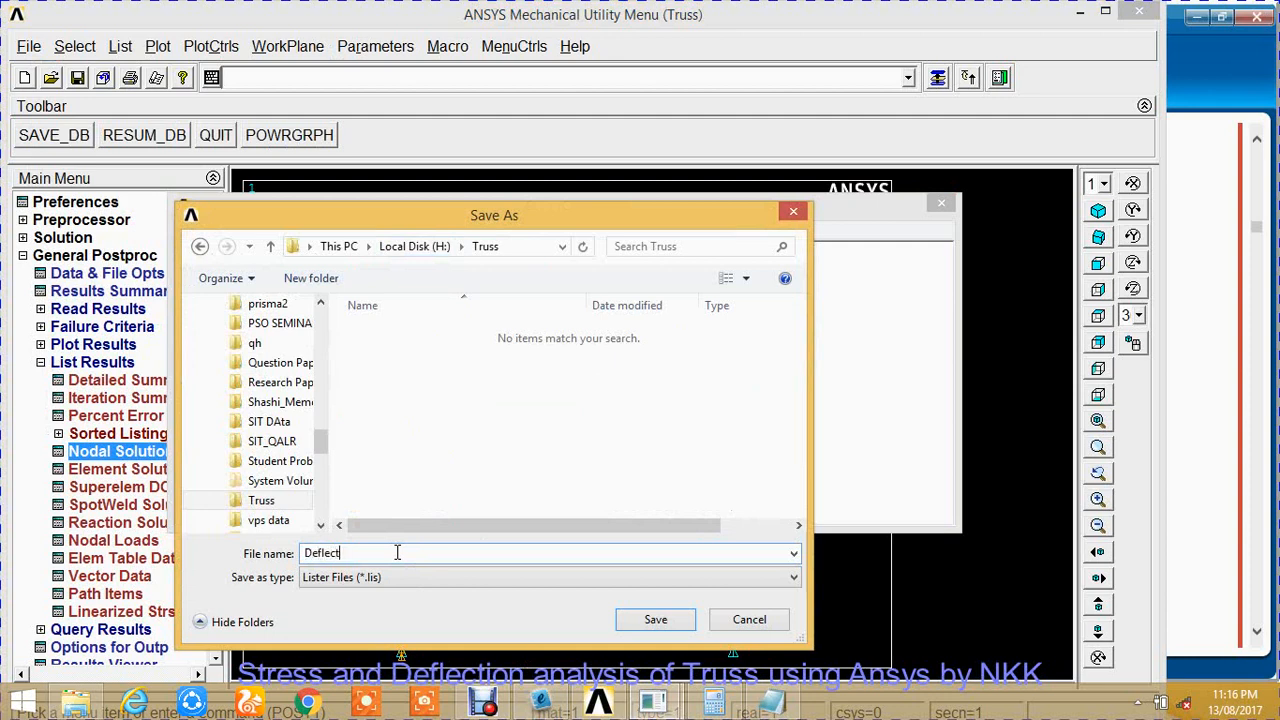
{"action": "type", "text": "io"}
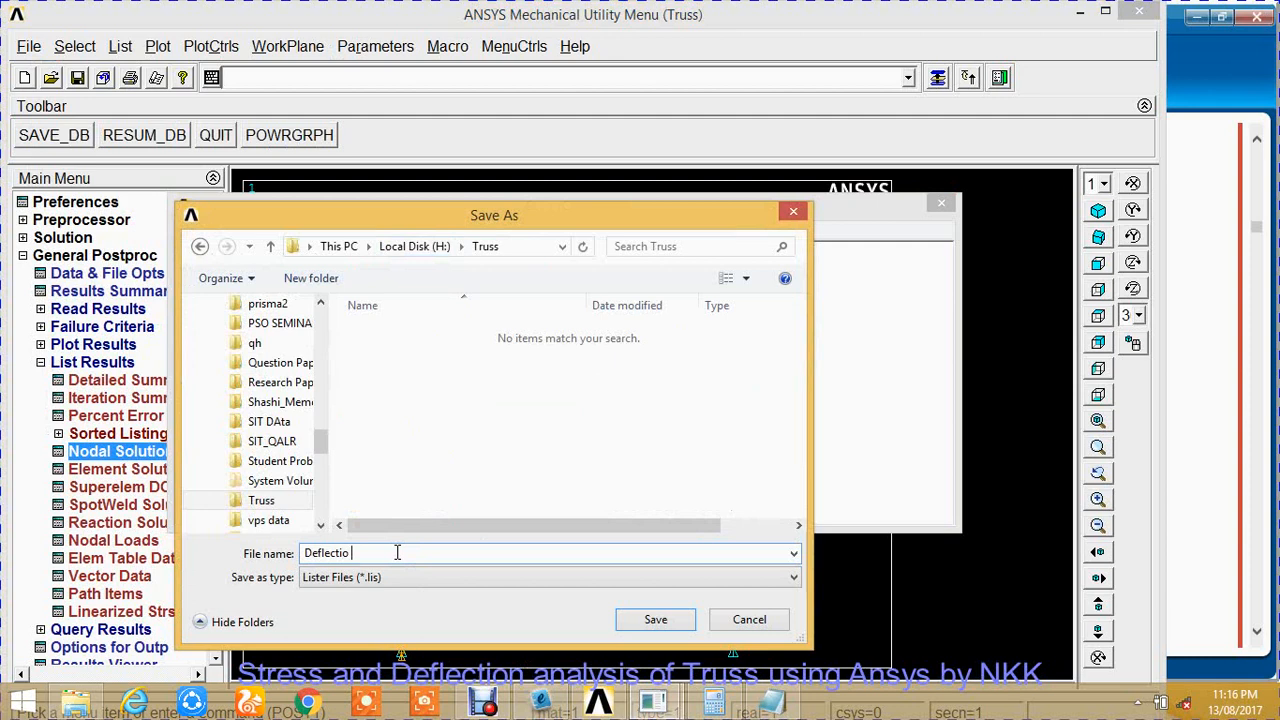
{"action": "left_click", "coordinate": [655, 619]}
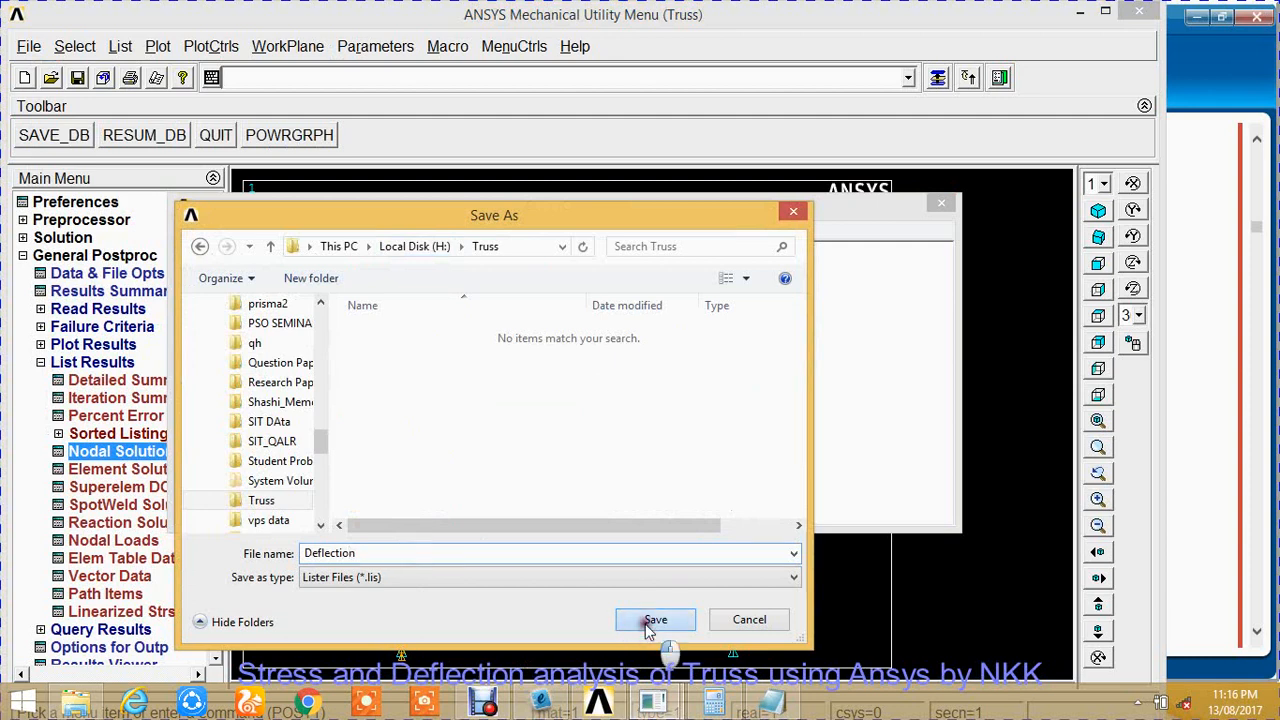
{"action": "left_click", "coordinate": [655, 619]}
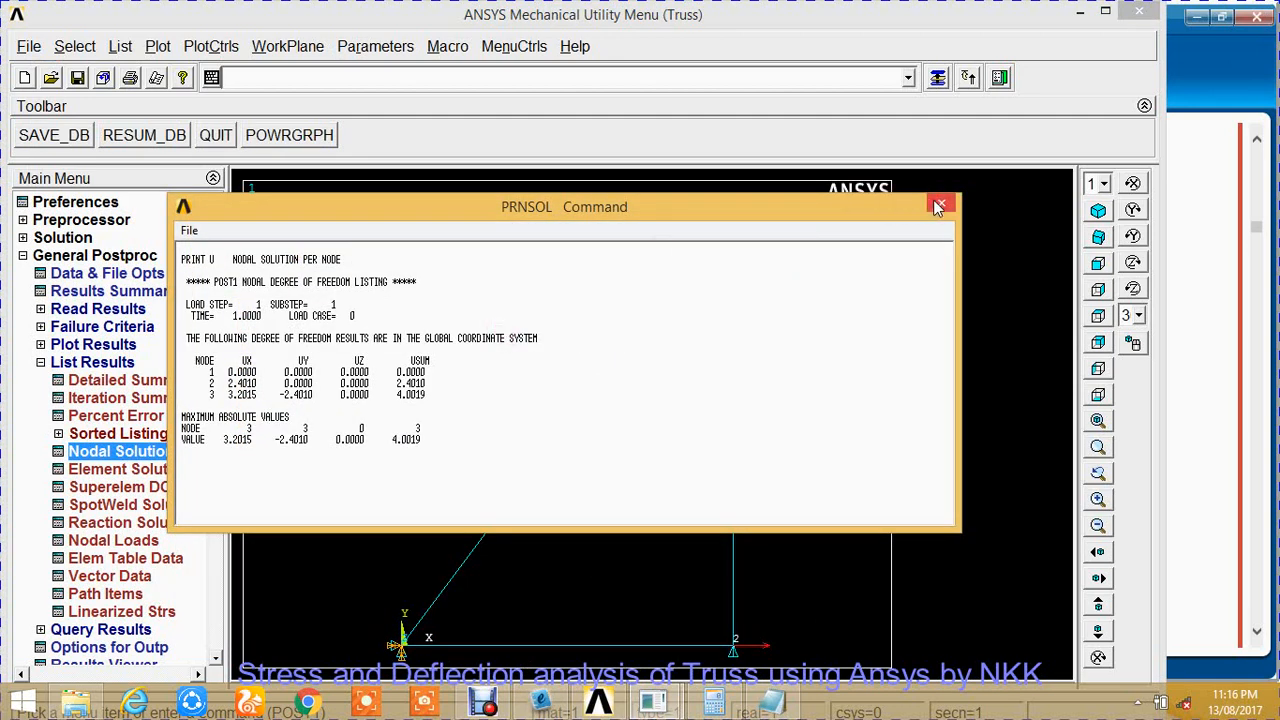
Contour the displacement vector sum on the deformed truss with the undeformed shape overlaid.
{"action": "left_click", "coordinate": [939, 206]}
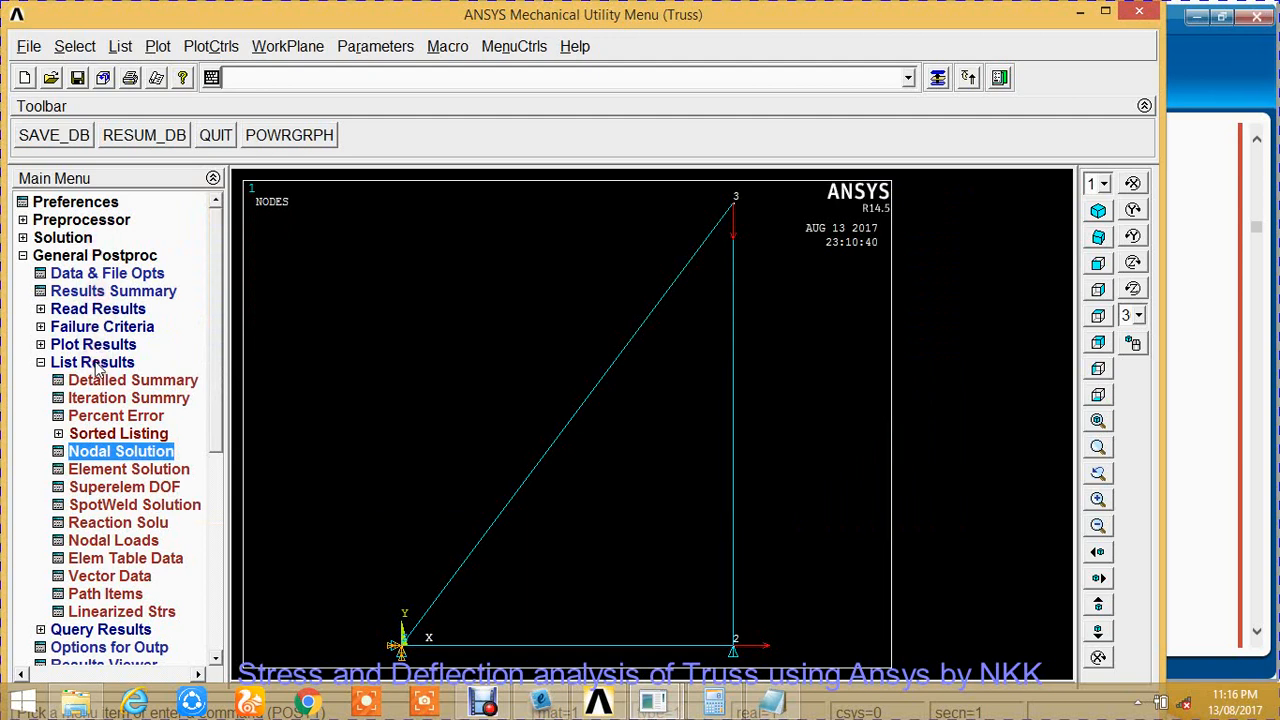
{"action": "left_click", "coordinate": [93, 344]}
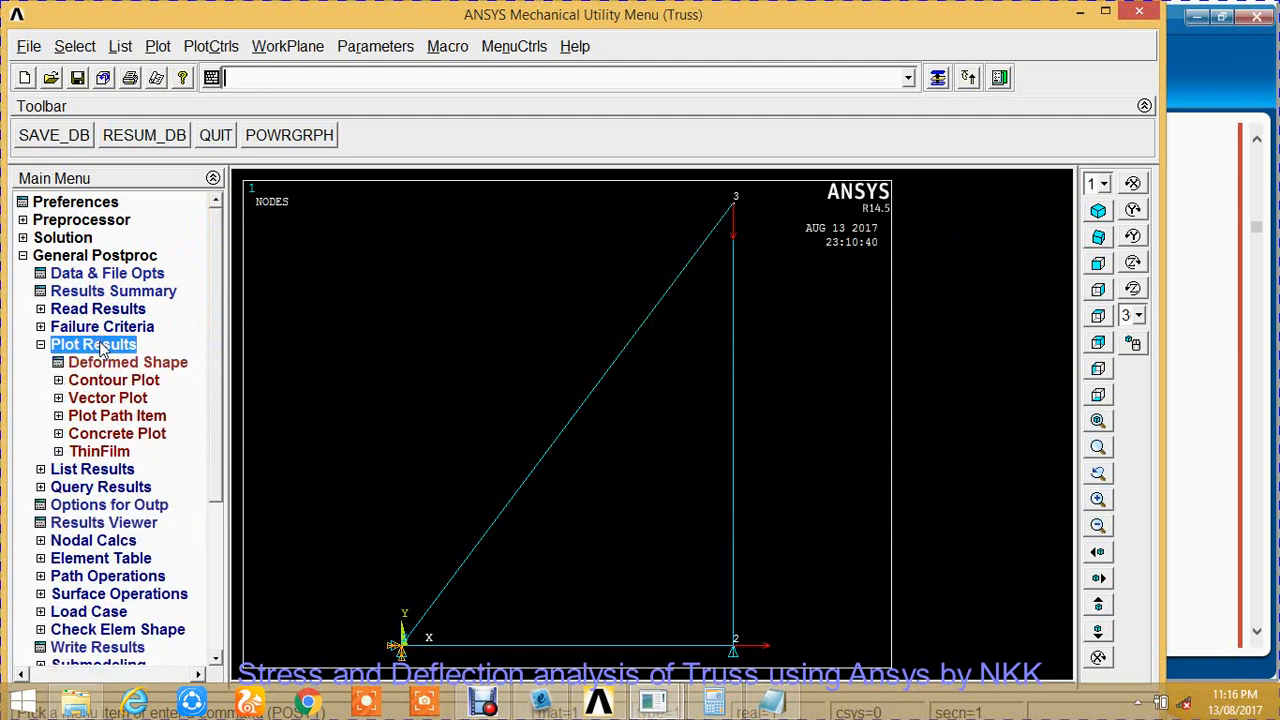
{"action": "mouse_move", "coordinate": [128, 388]}
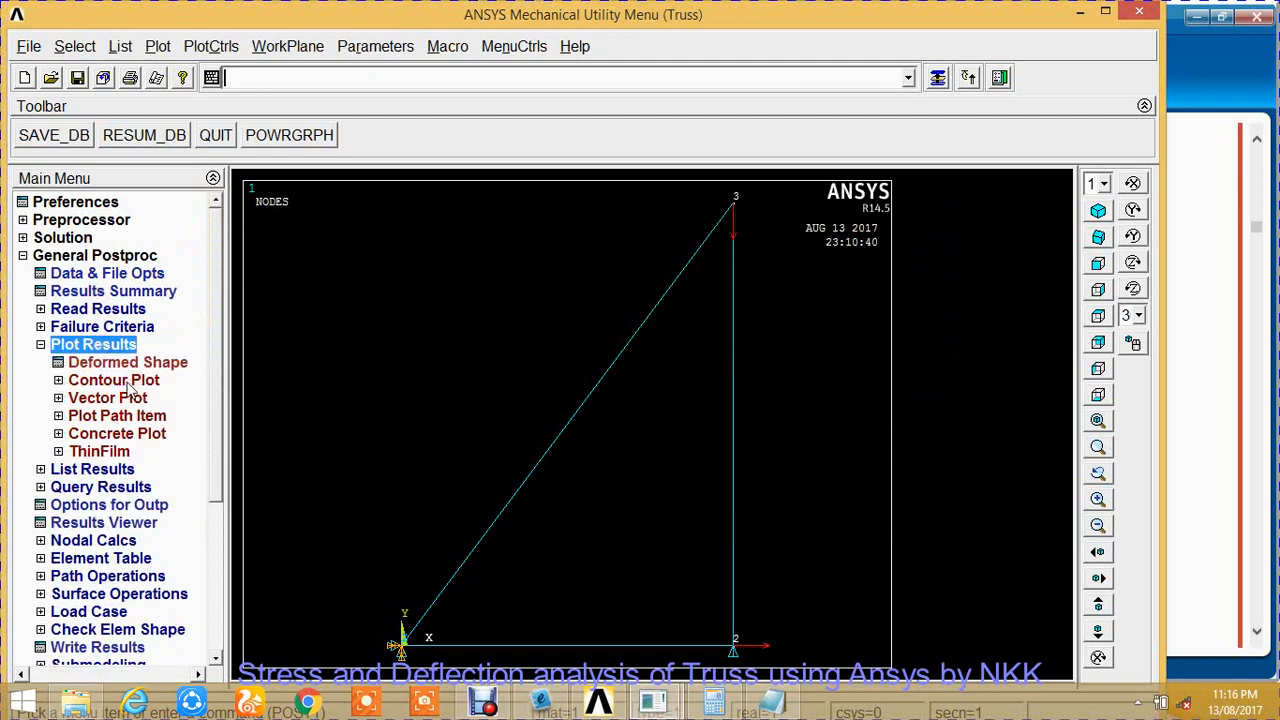
{"action": "left_click", "coordinate": [113, 380]}
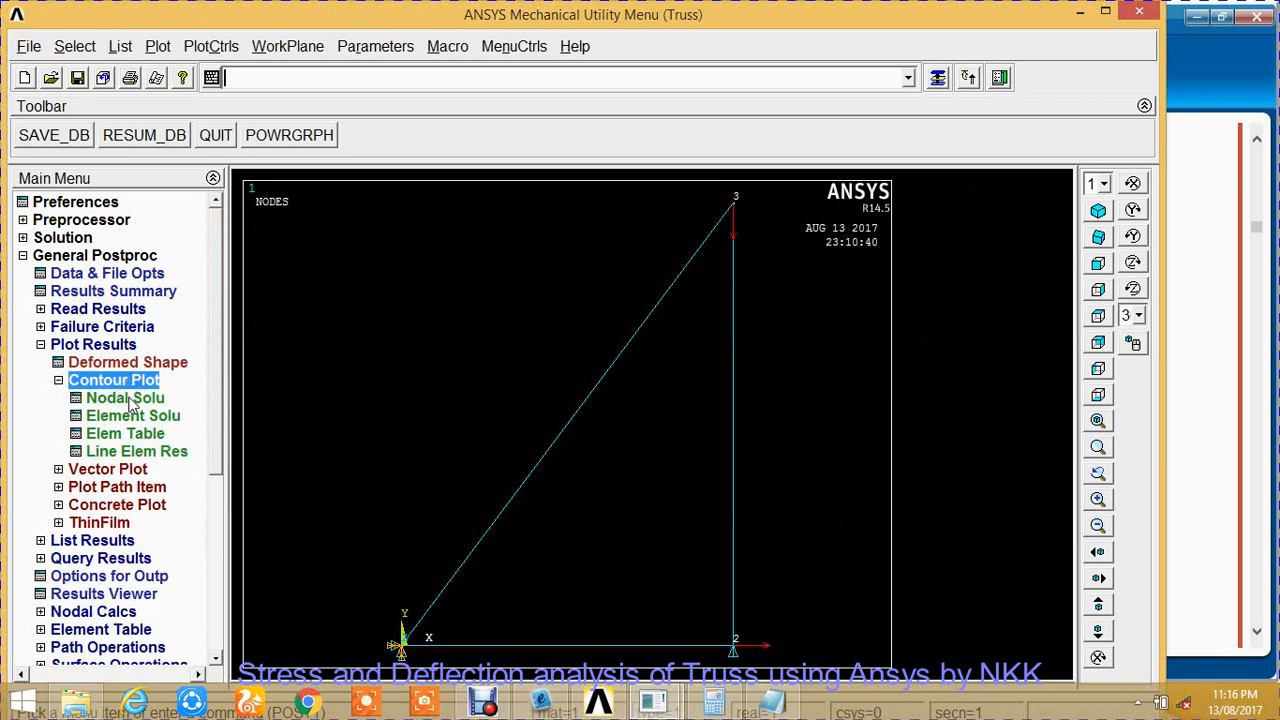
{"action": "left_click", "coordinate": [125, 397]}
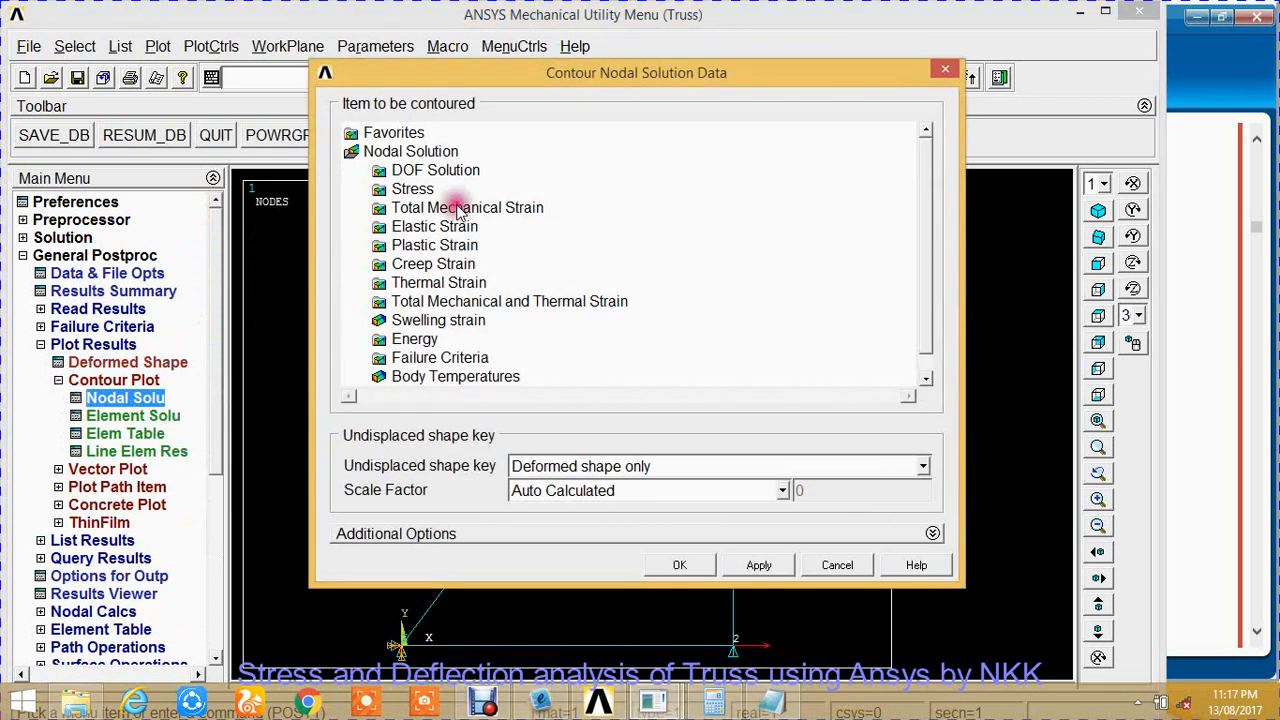
{"action": "left_click", "coordinate": [435, 170]}
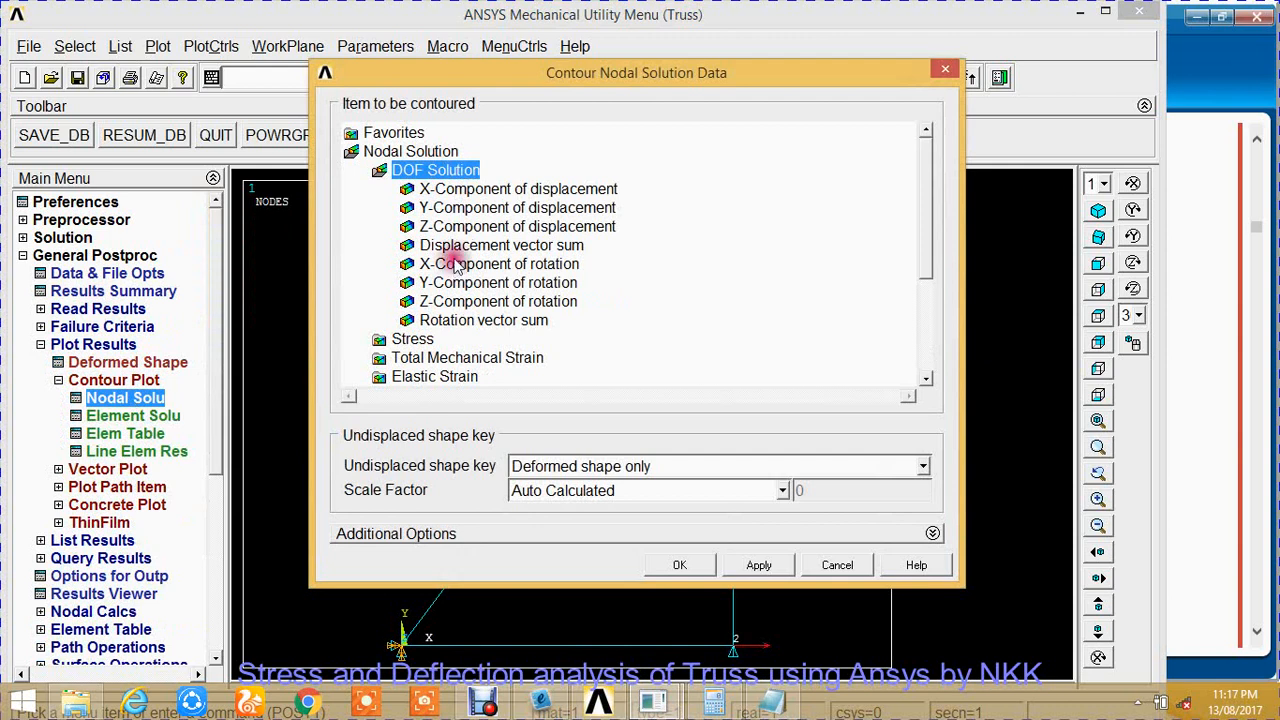
{"action": "left_click", "coordinate": [501, 245]}
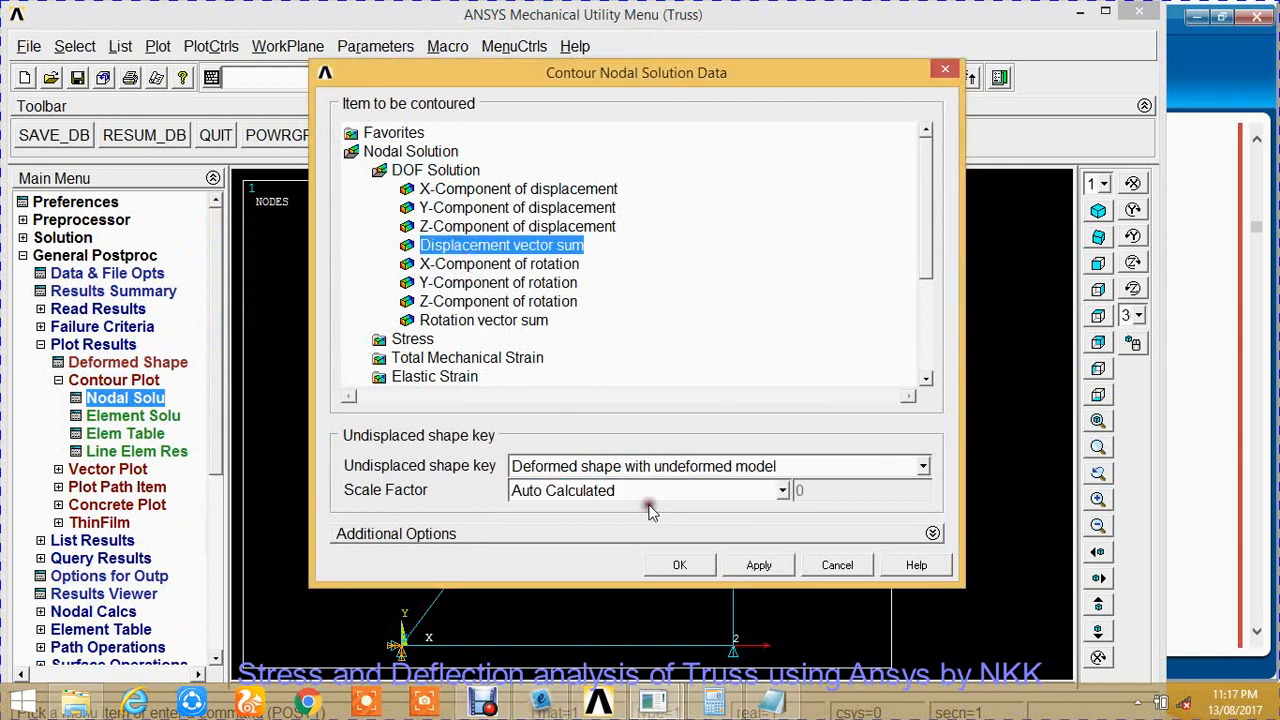
{"action": "mouse_move", "coordinate": [679, 565]}
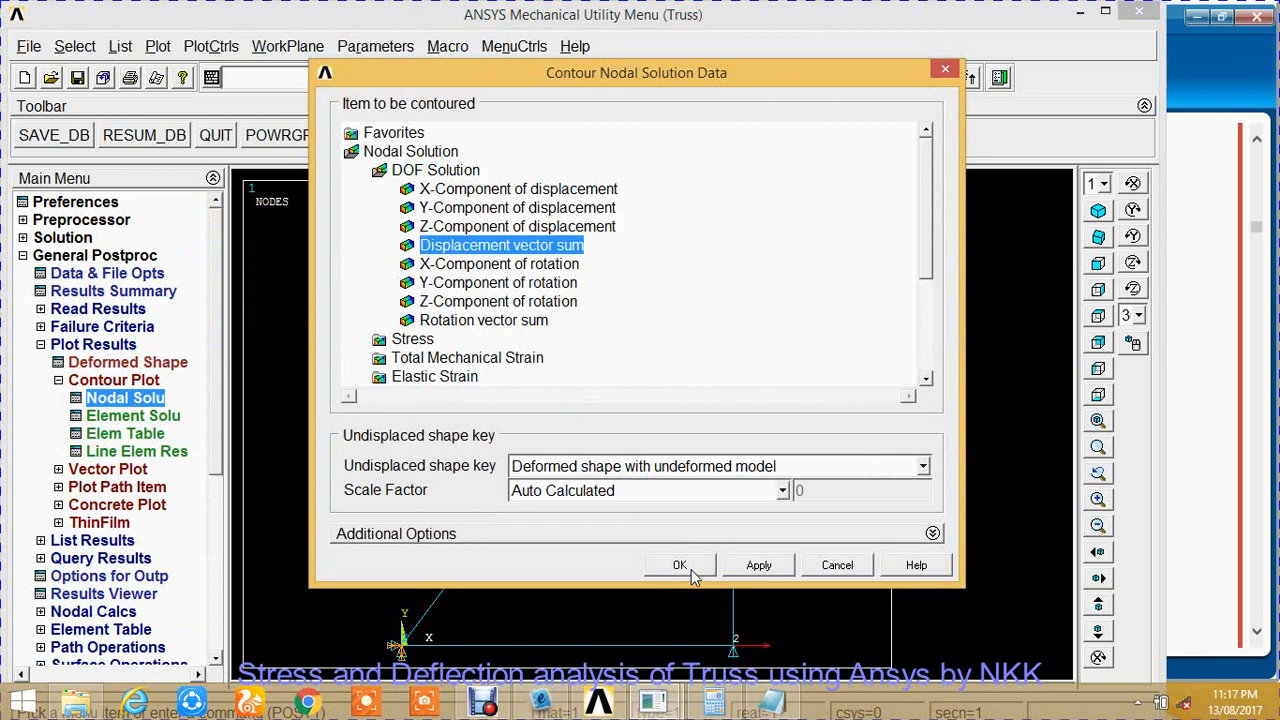
{"action": "left_click", "coordinate": [679, 565]}
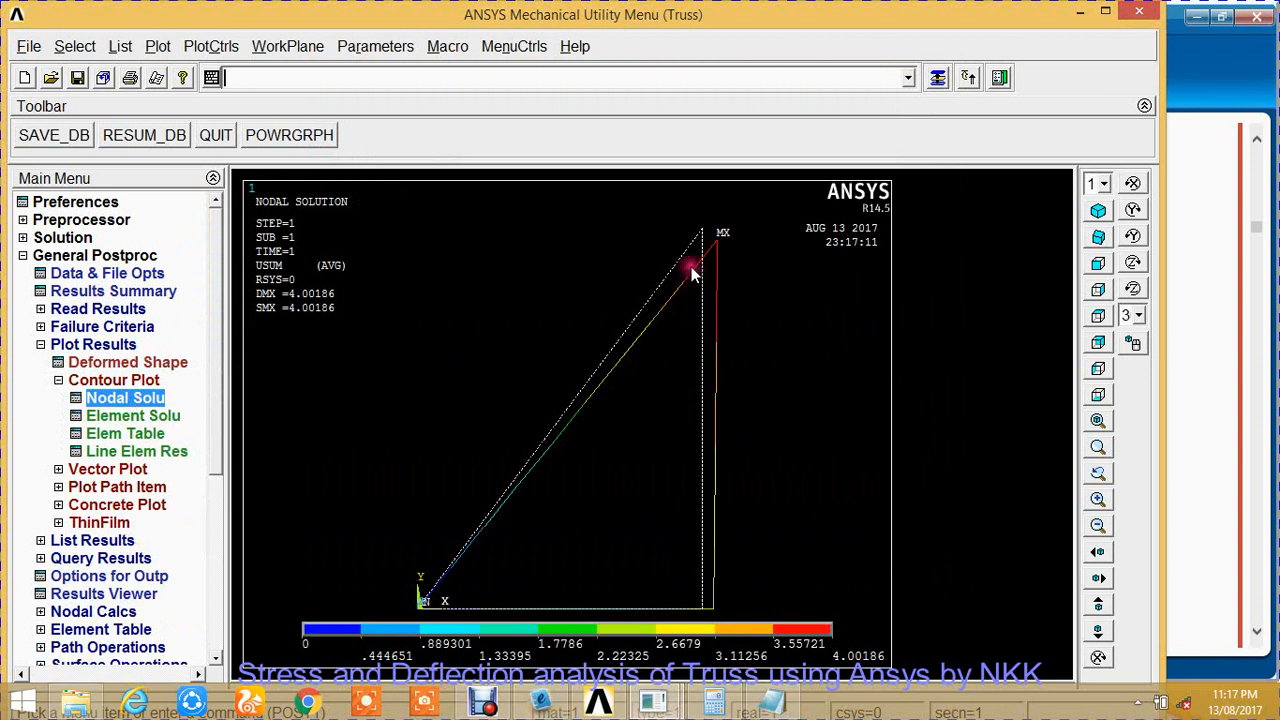
{"action": "mouse_move", "coordinate": [705, 238]}
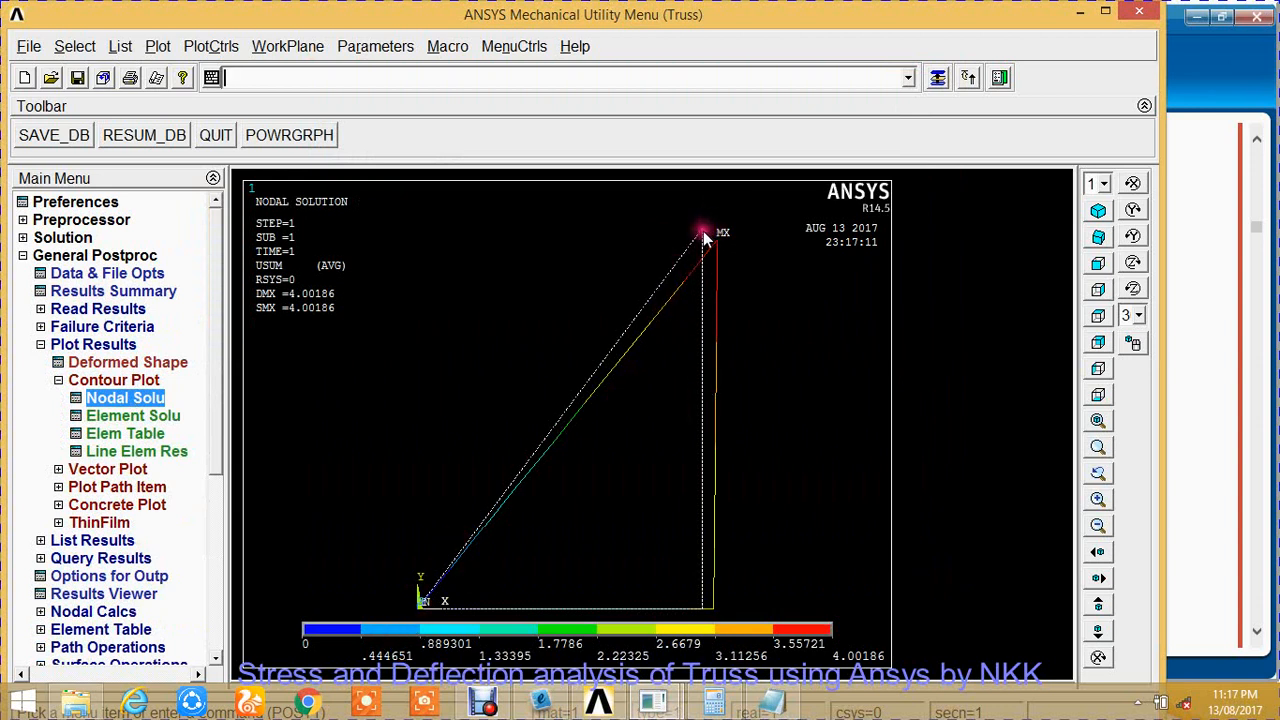
{"action": "mouse_move", "coordinate": [753, 162]}
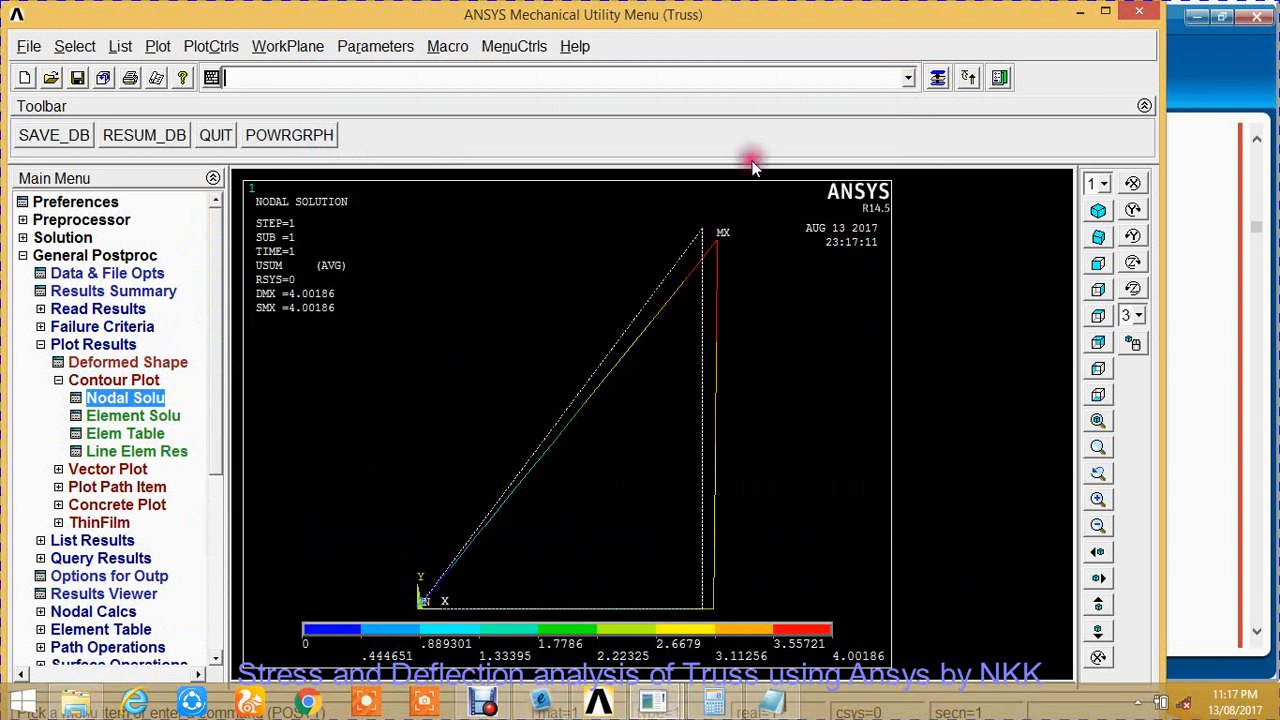
{"action": "mouse_move", "coordinate": [680, 245]}
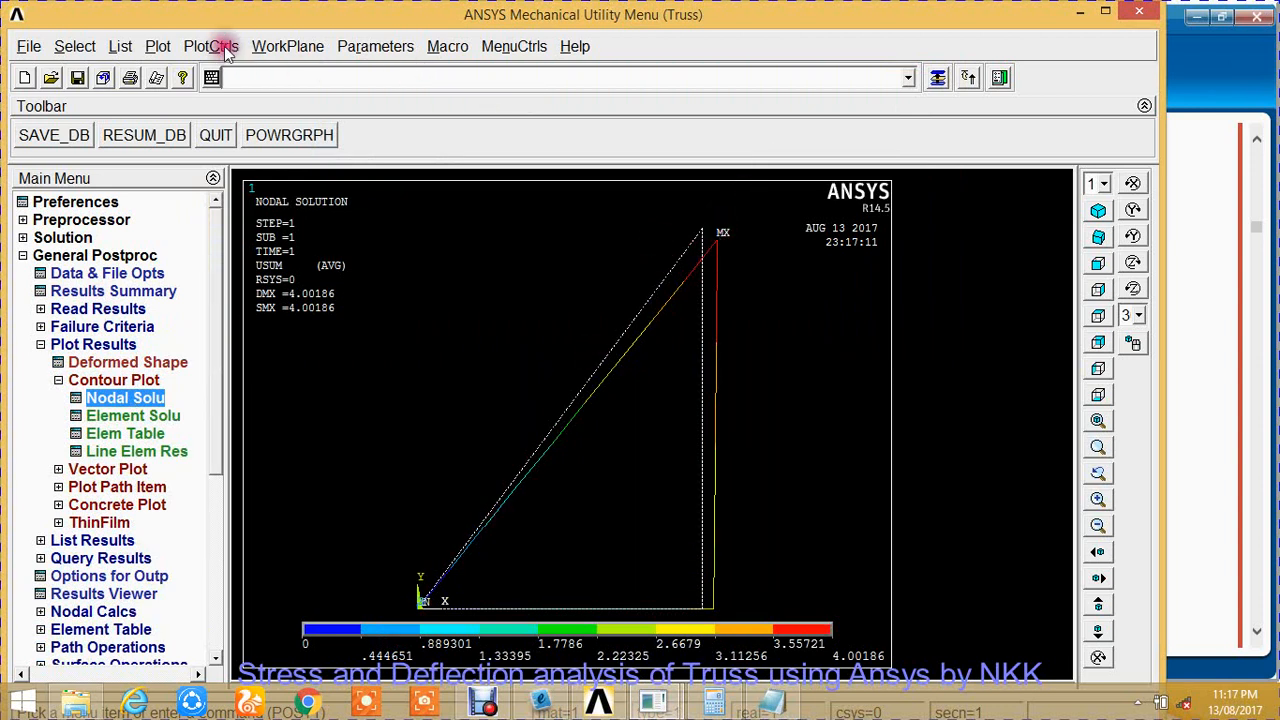
Export the displacement contour plot as a colour JPEG hard copy, Deflection.jpg.
{"action": "left_click", "coordinate": [211, 46]}
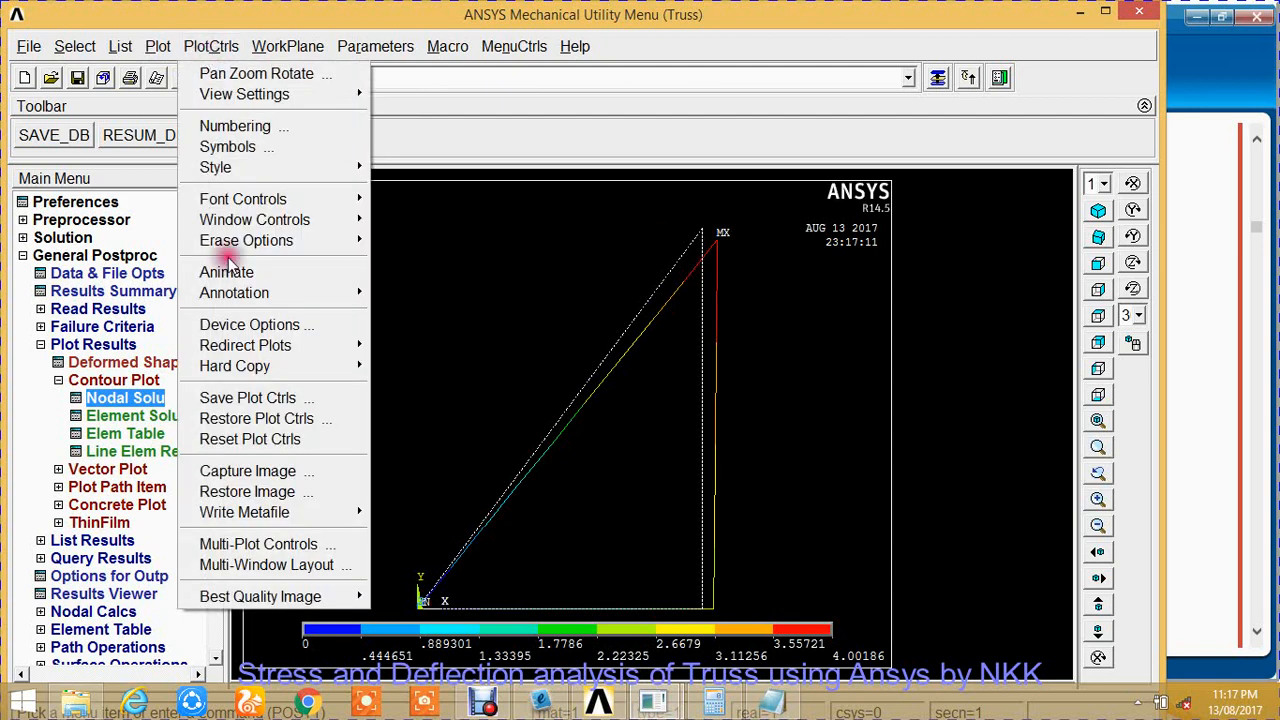
{"action": "mouse_move", "coordinate": [247, 471]}
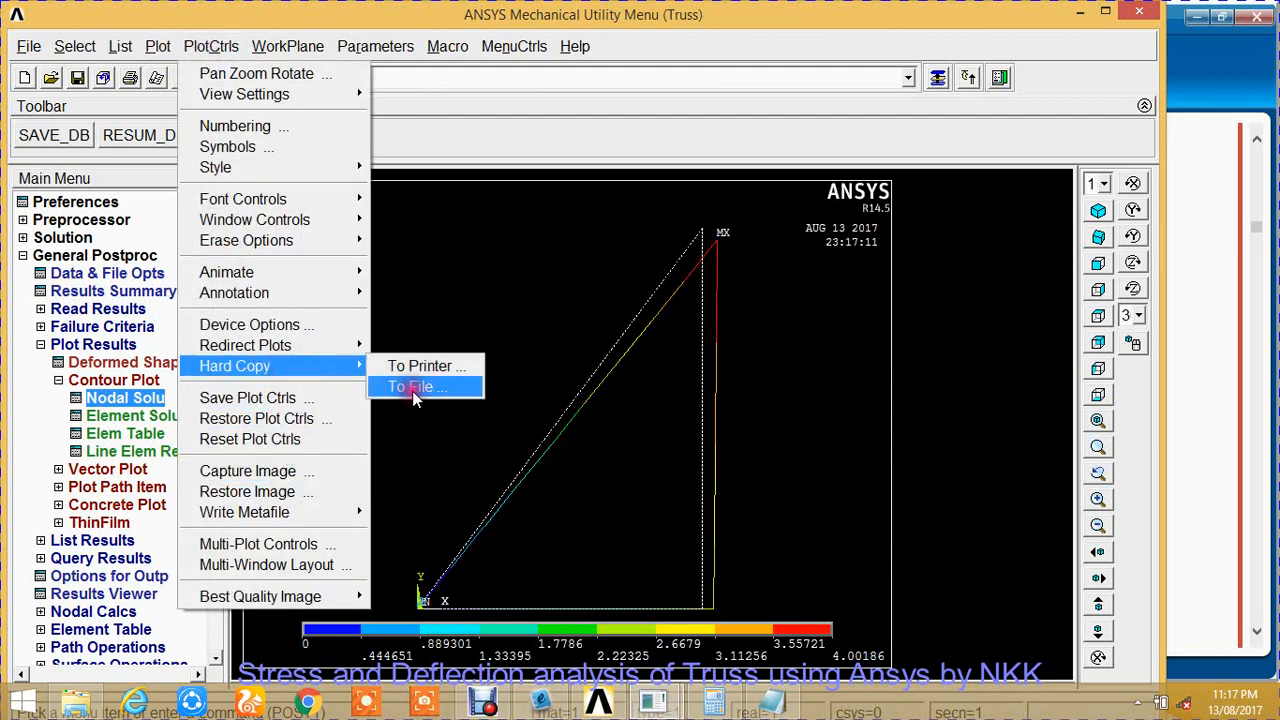
{"action": "left_click", "coordinate": [412, 387]}
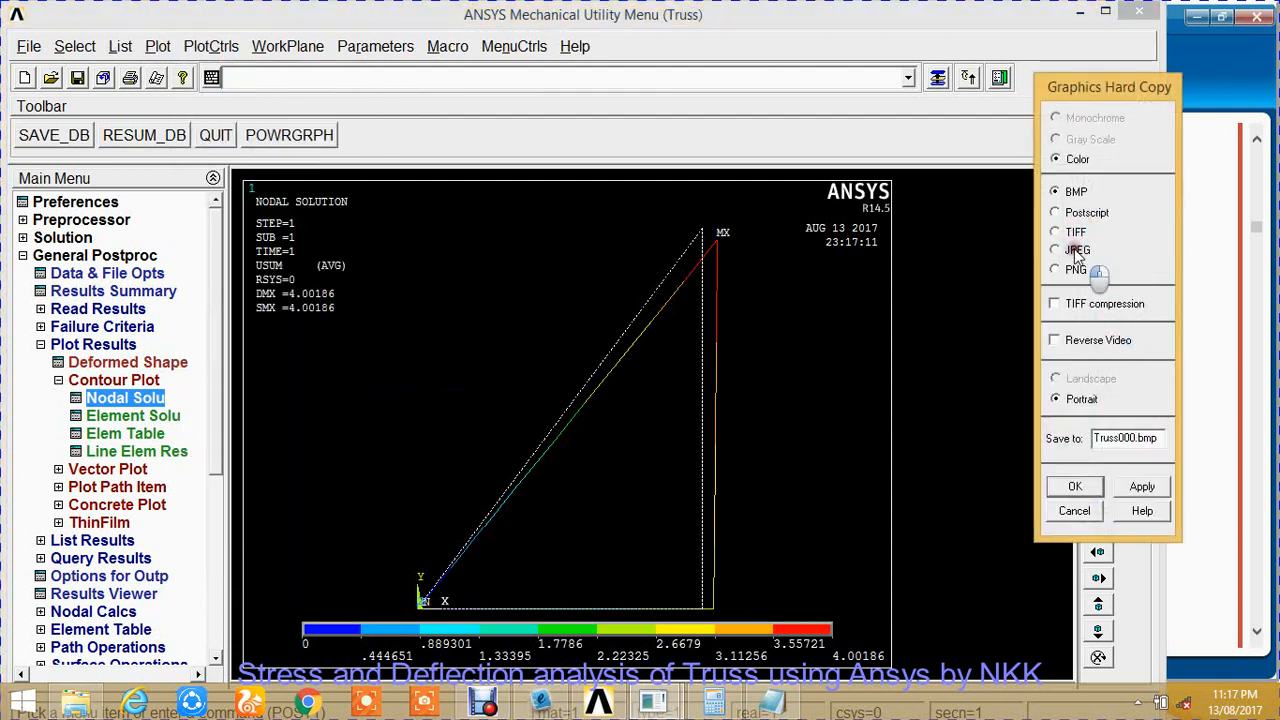
{"action": "left_click", "coordinate": [1054, 249]}
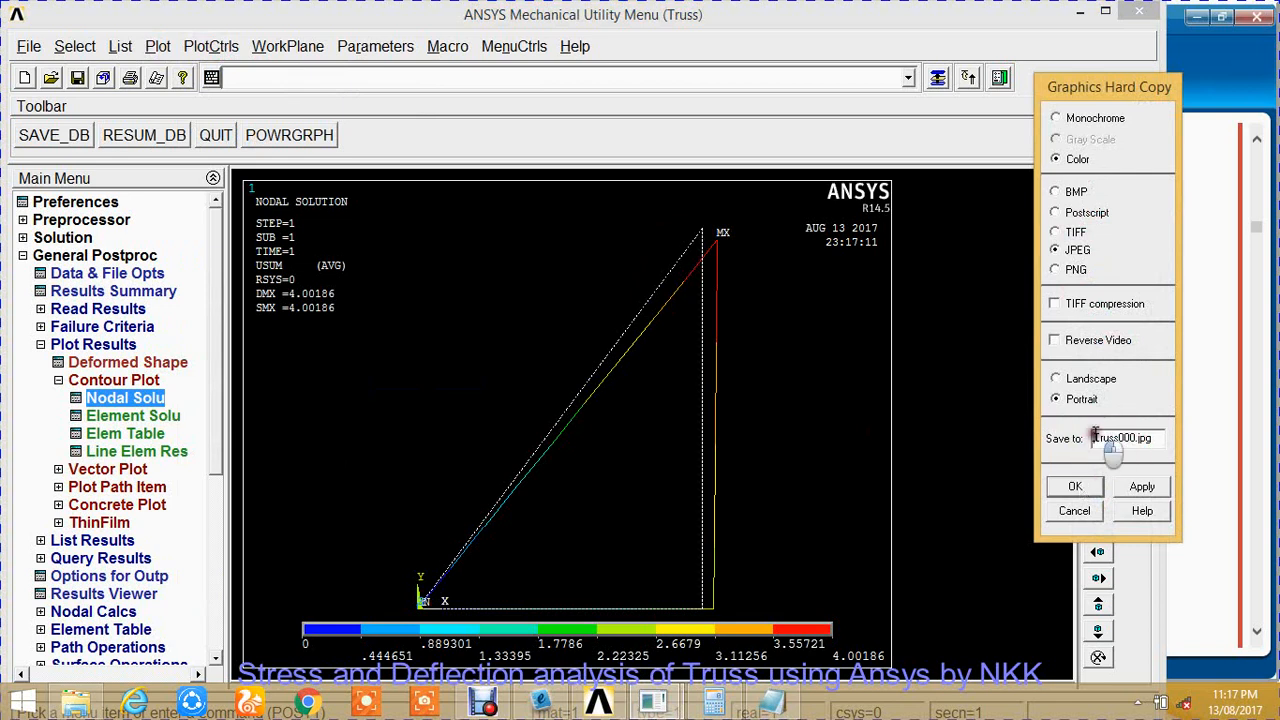
{"action": "triple_click", "coordinate": [1120, 438]}
{"action": "type", "text": "Deflection"}
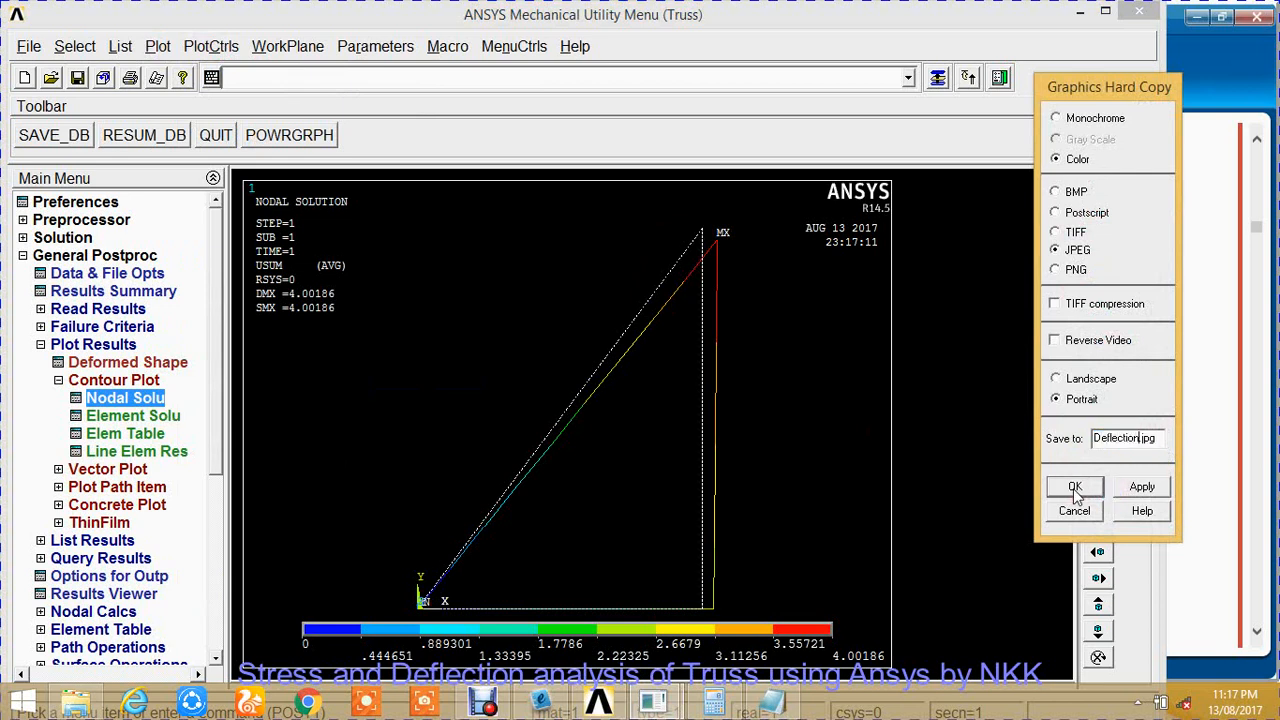
{"action": "left_click", "coordinate": [1074, 486]}
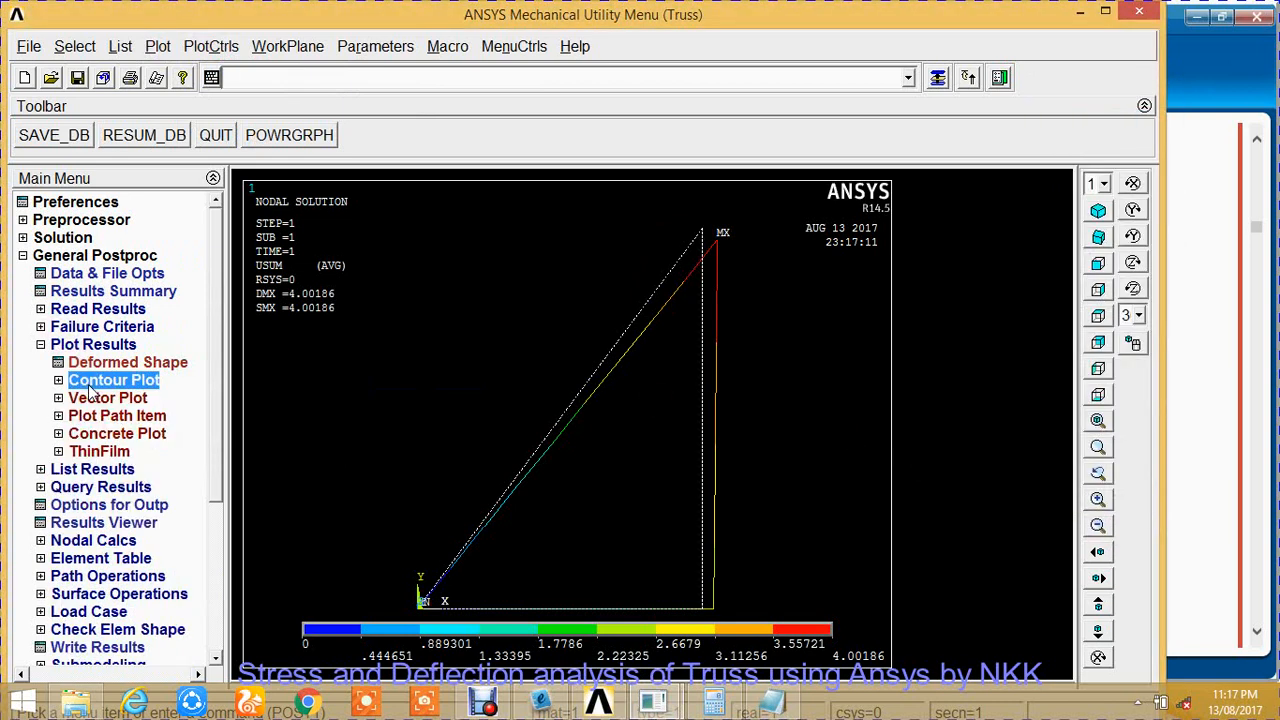
{"action": "left_click", "coordinate": [93, 344]}
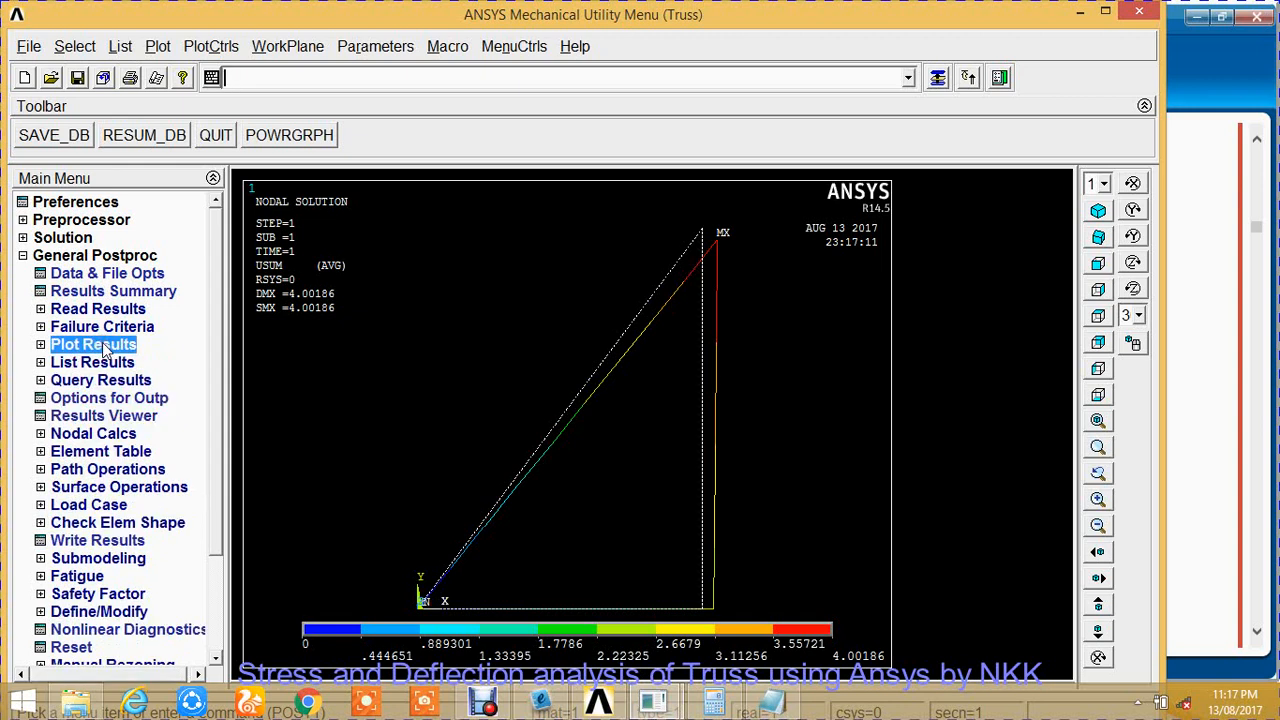
{"action": "mouse_move", "coordinate": [95, 462]}
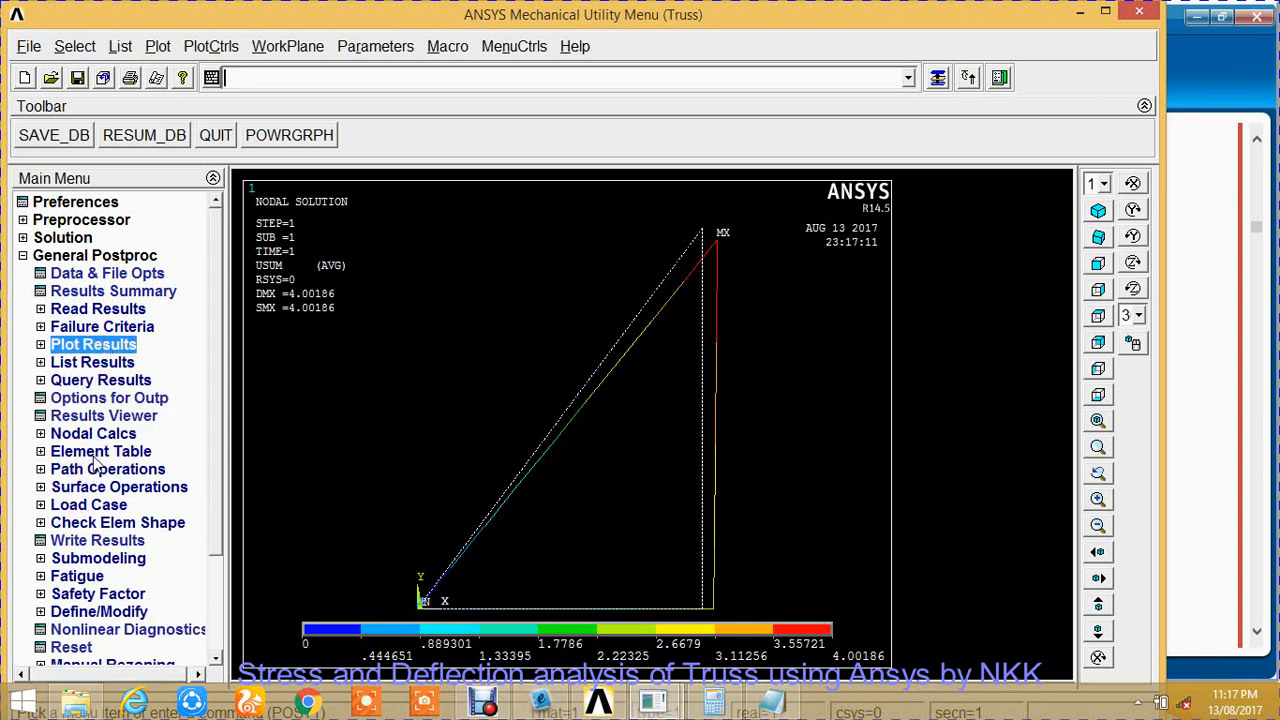
Add element table item SAXL from sequence number LS, 1 for bar axial stress.
{"action": "left_click", "coordinate": [100, 451]}
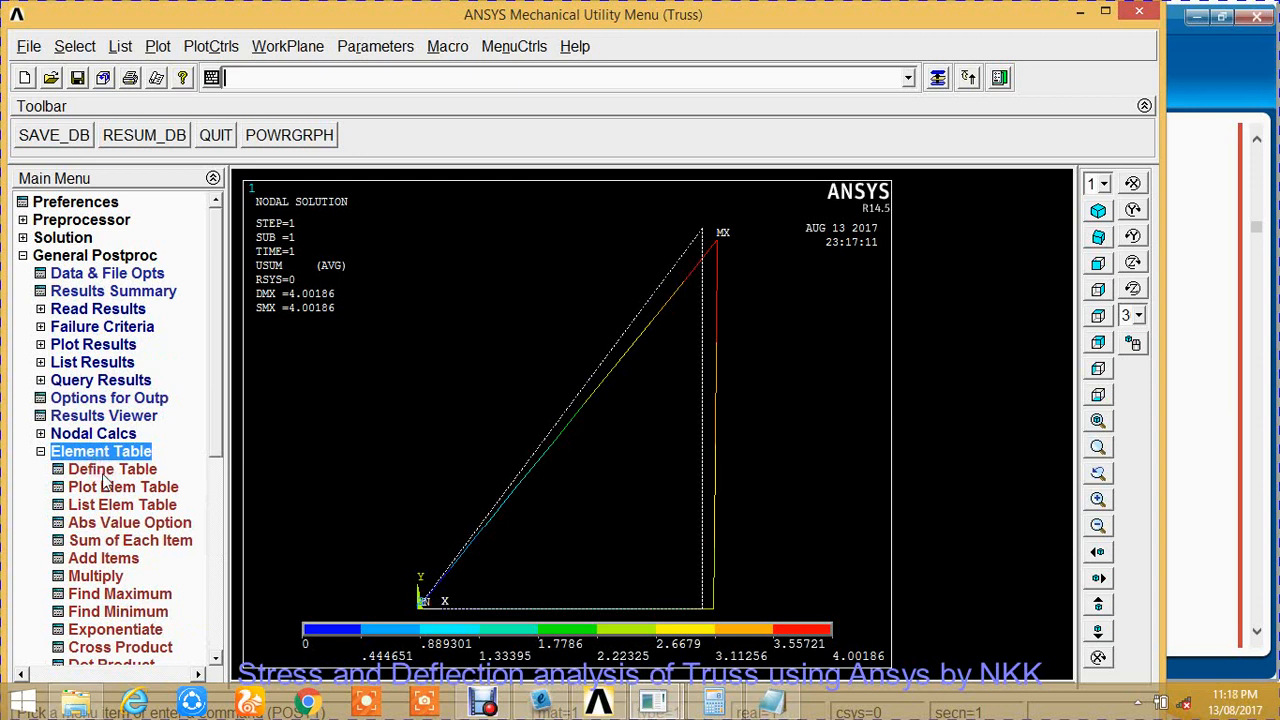
{"action": "left_click", "coordinate": [112, 469]}
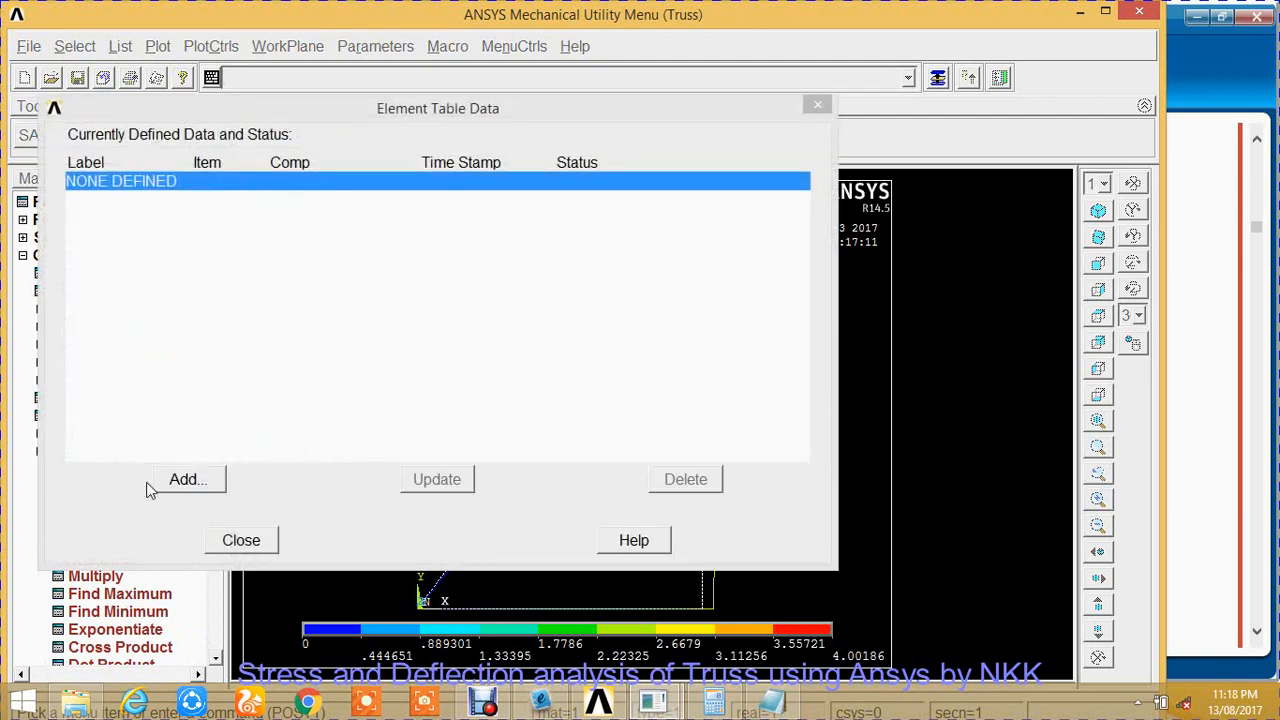
{"action": "left_click", "coordinate": [187, 479]}
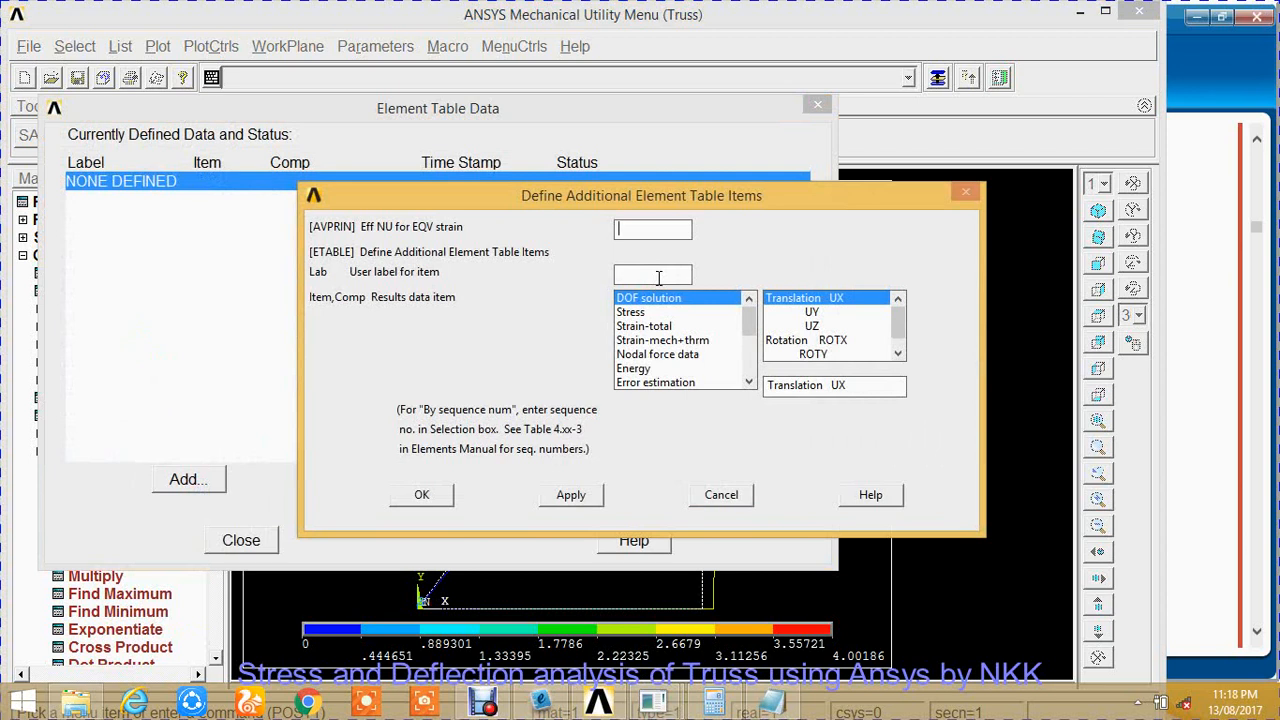
{"action": "type", "text": "0"}
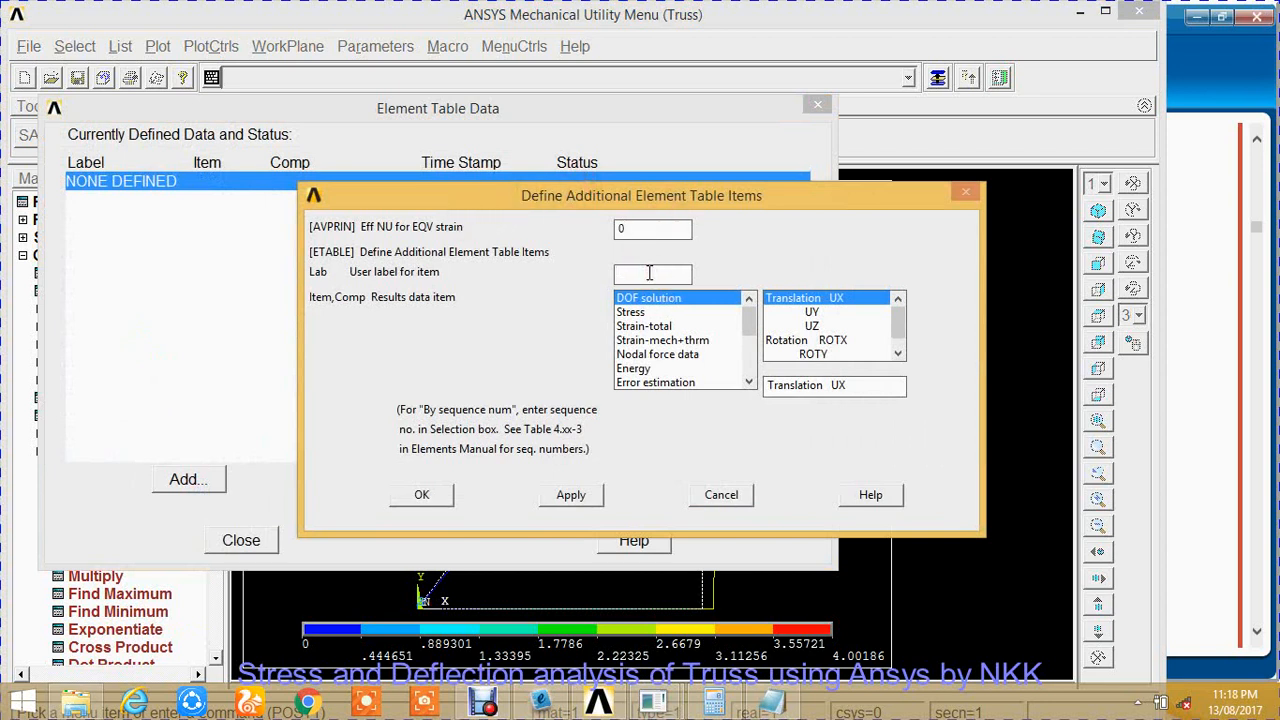
{"action": "type", "text": "SAX"}
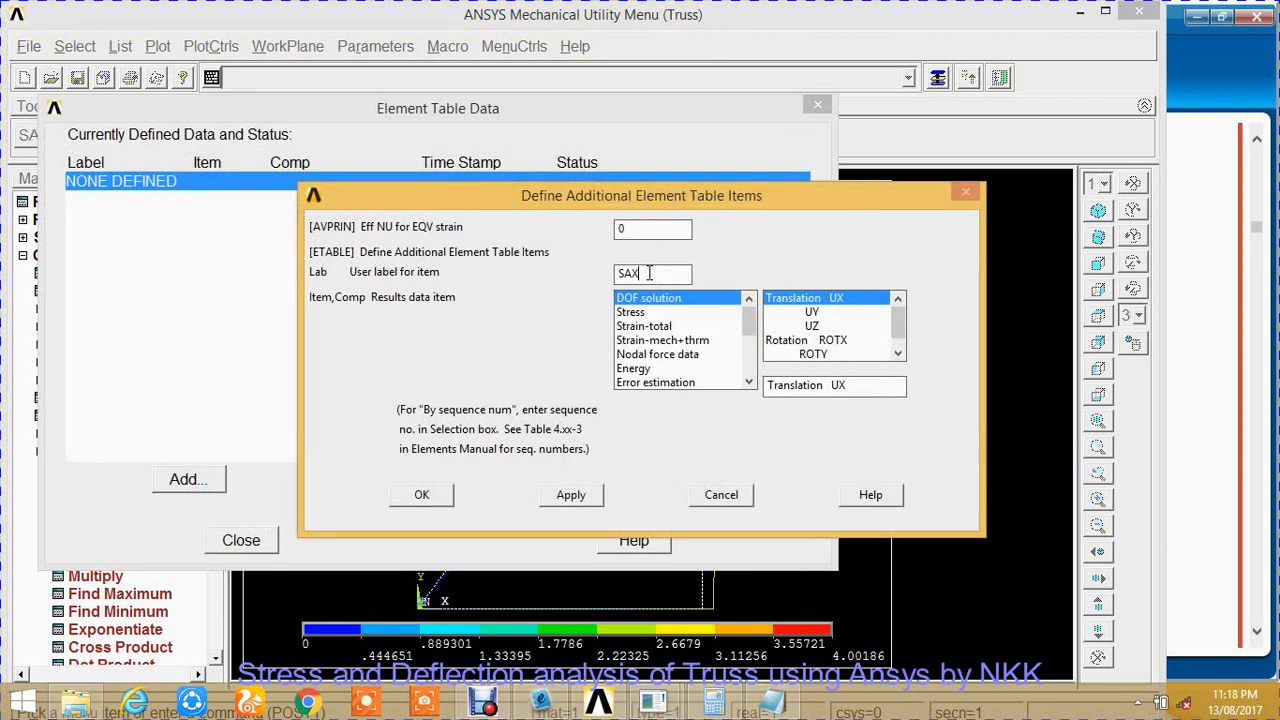
{"action": "type", "text": "L"}
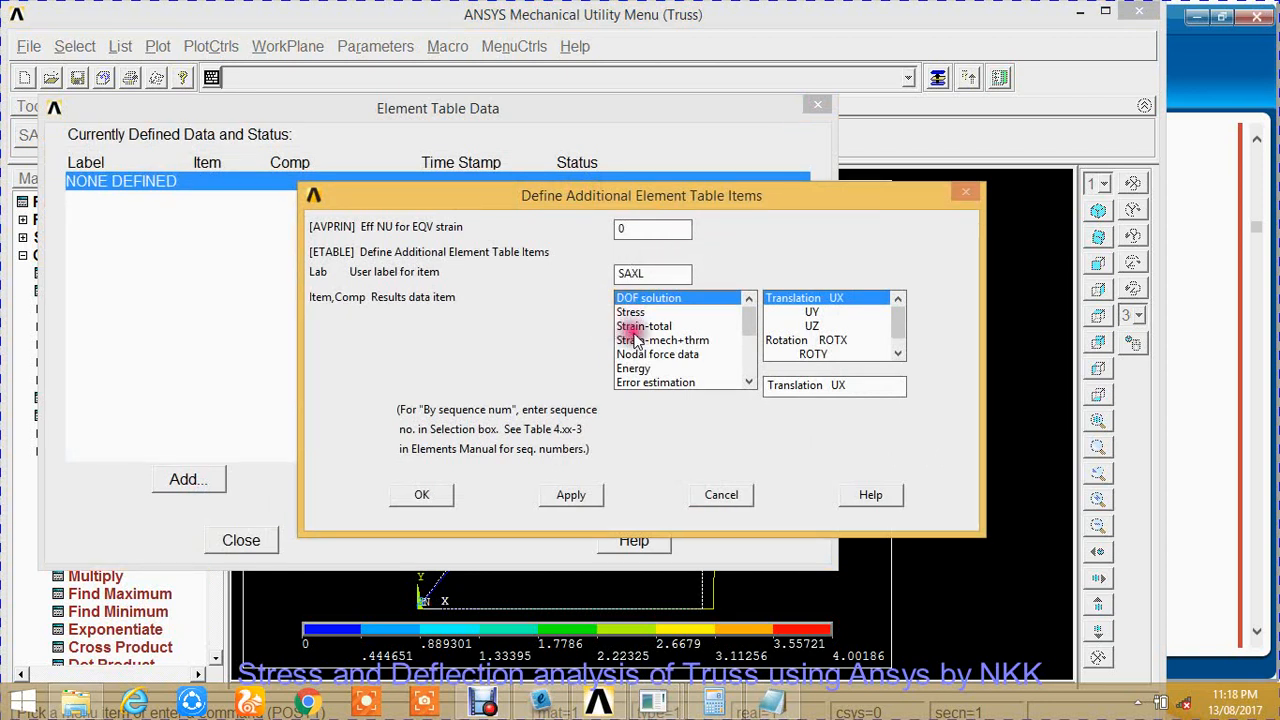
{"action": "scroll", "scroll_direction": "down", "scroll_amount": 3}
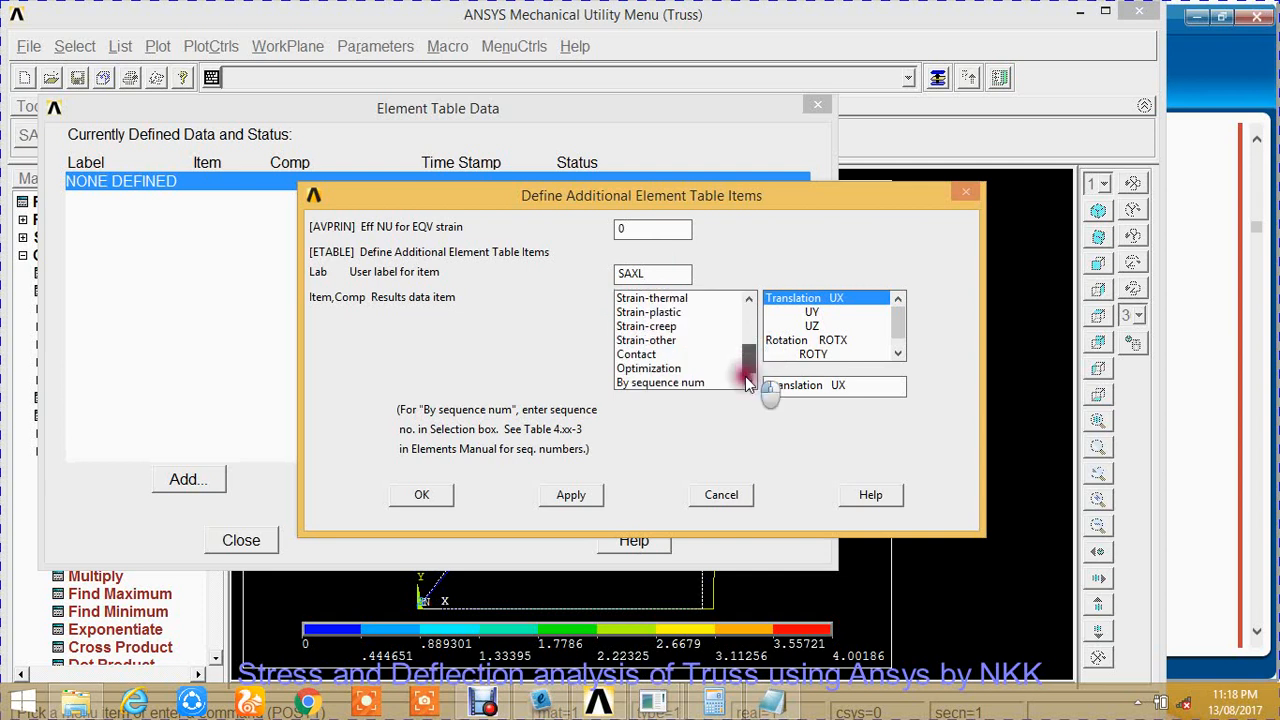
{"action": "left_click", "coordinate": [660, 382]}
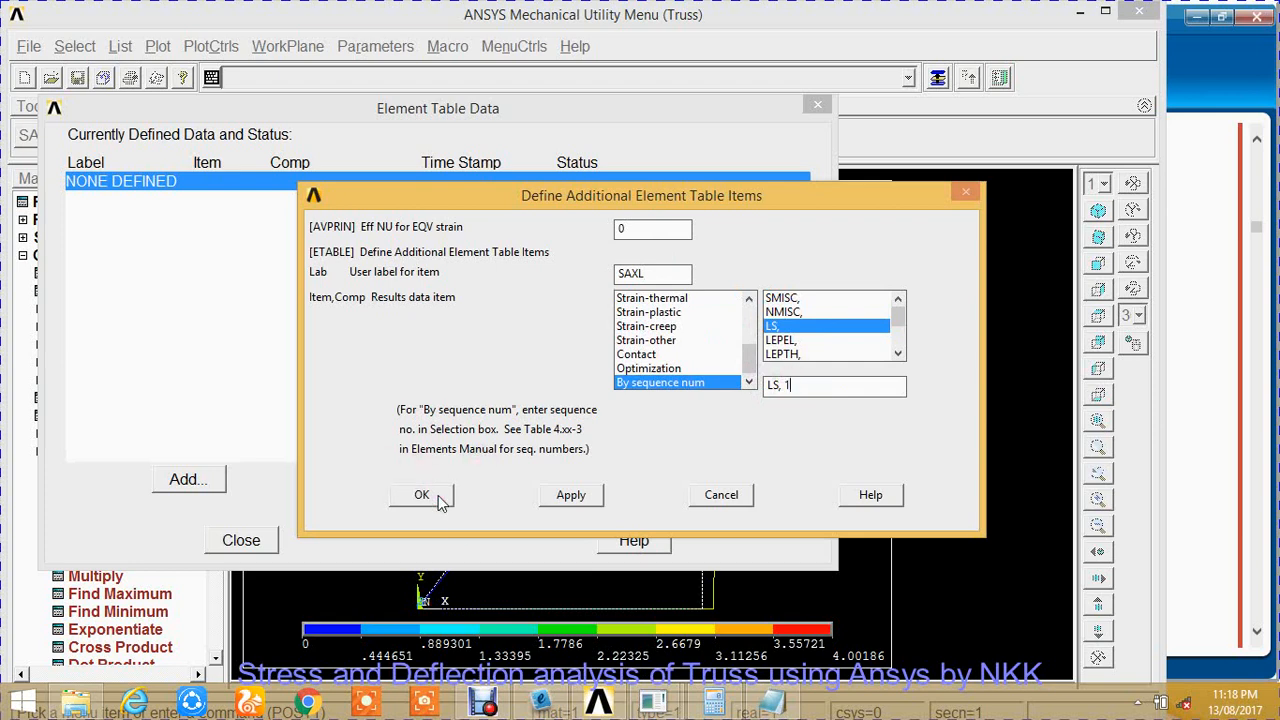
{"action": "left_click", "coordinate": [421, 494]}
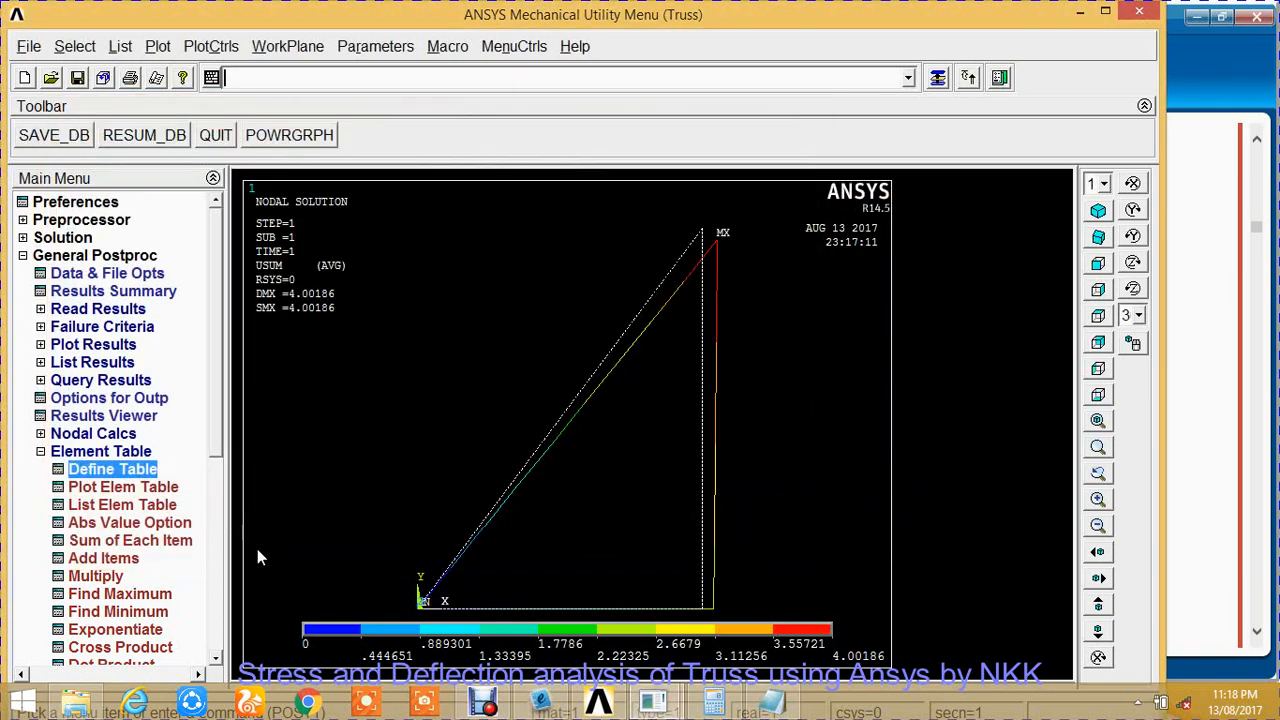
List the SAXL element table, showing 800.32, -600.26 and about 0.0176.
{"action": "left_click", "coordinate": [101, 451]}
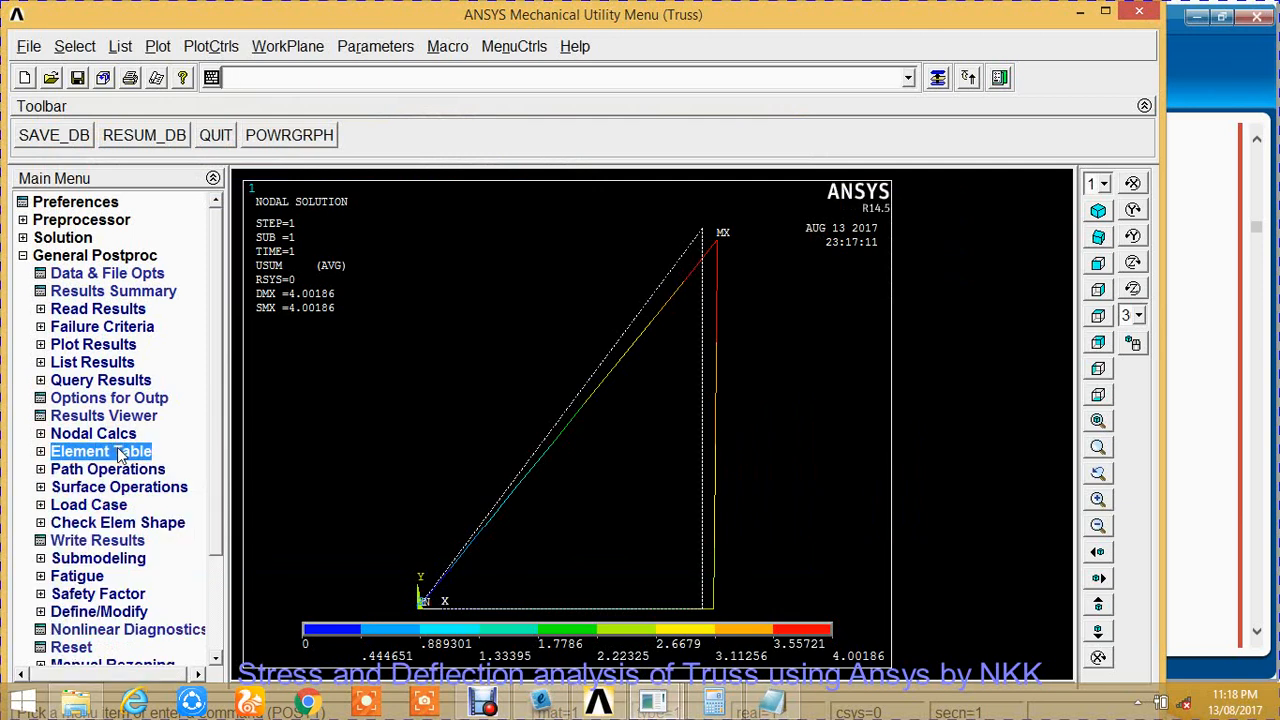
{"action": "left_click", "coordinate": [101, 451]}
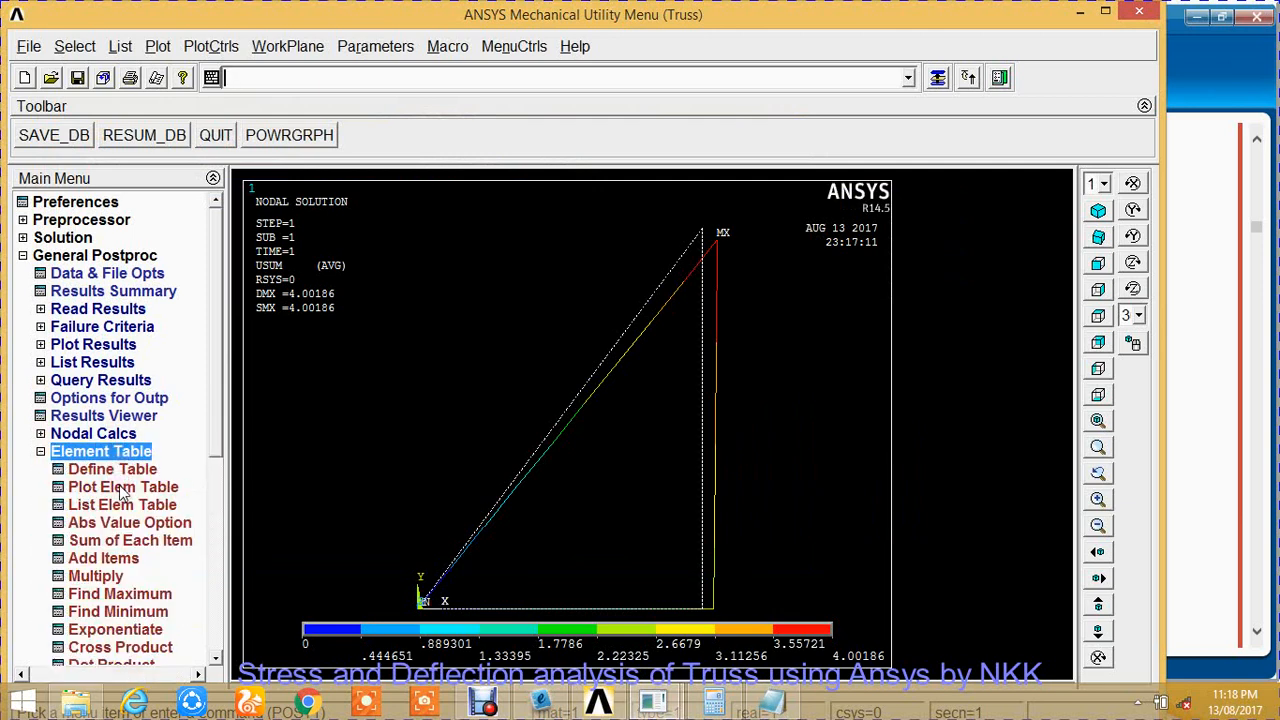
{"action": "left_click", "coordinate": [122, 504]}
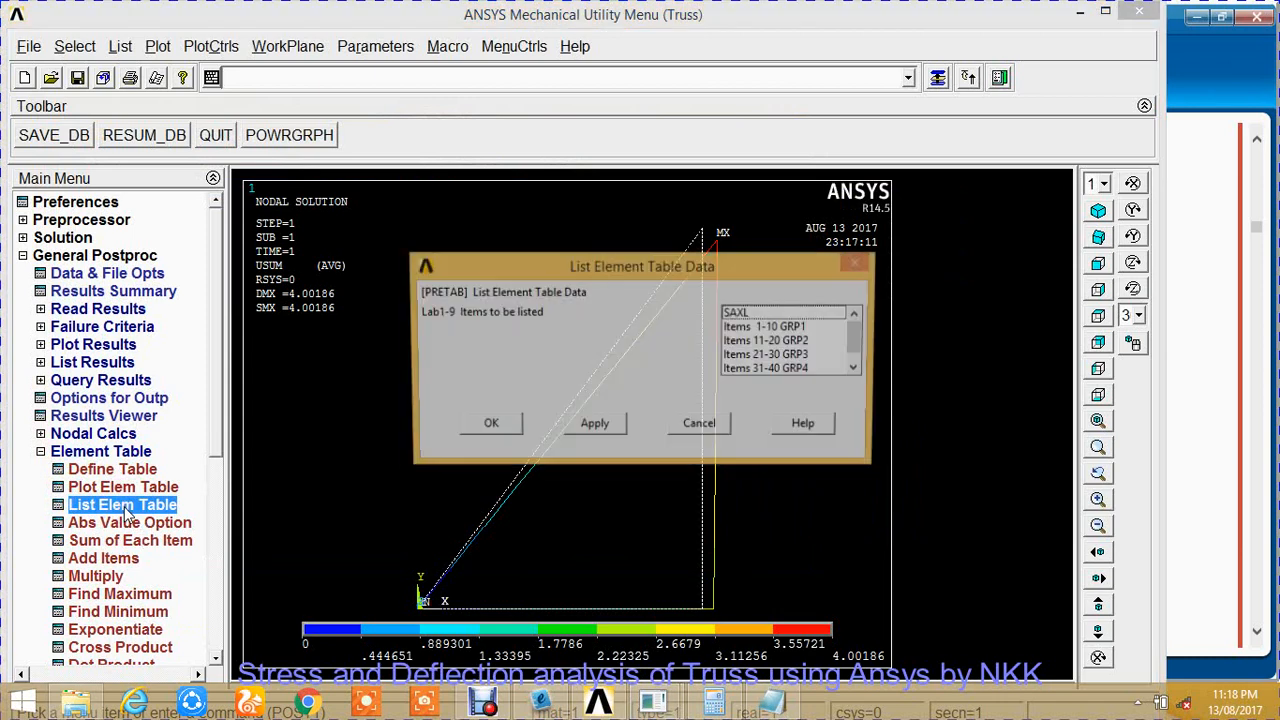
{"action": "left_click", "coordinate": [780, 312]}
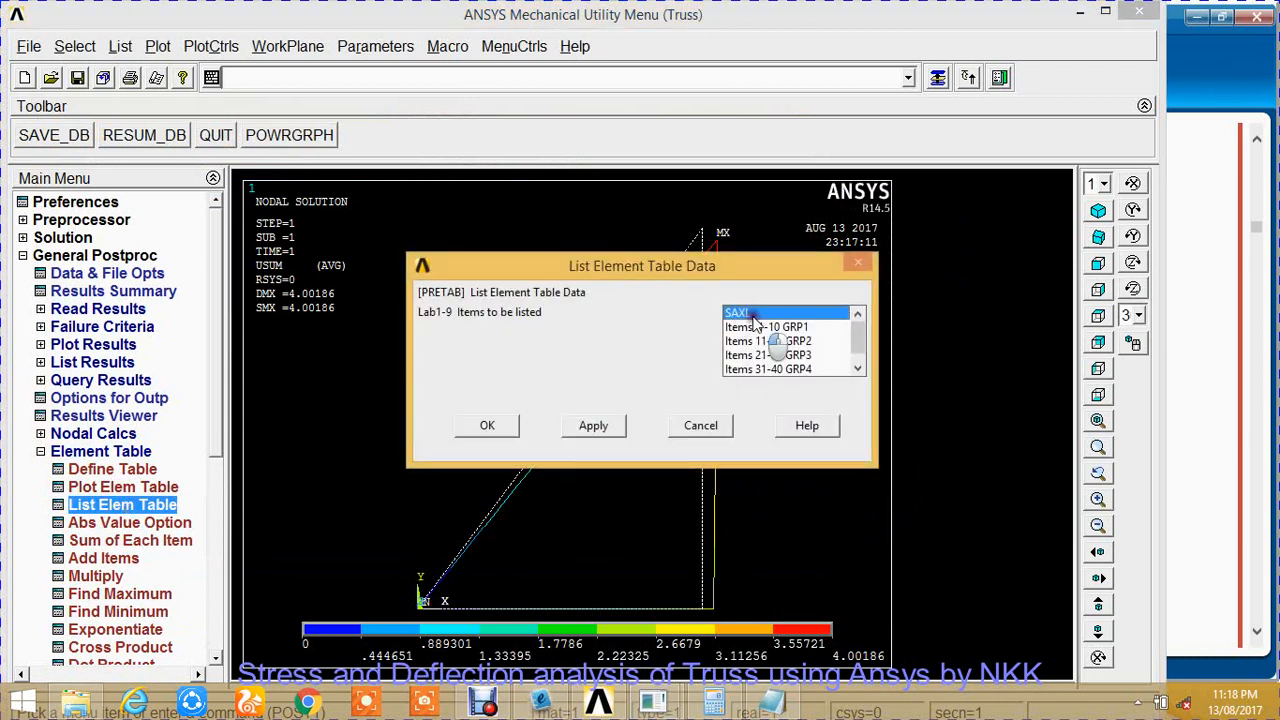
{"action": "left_click", "coordinate": [487, 425]}
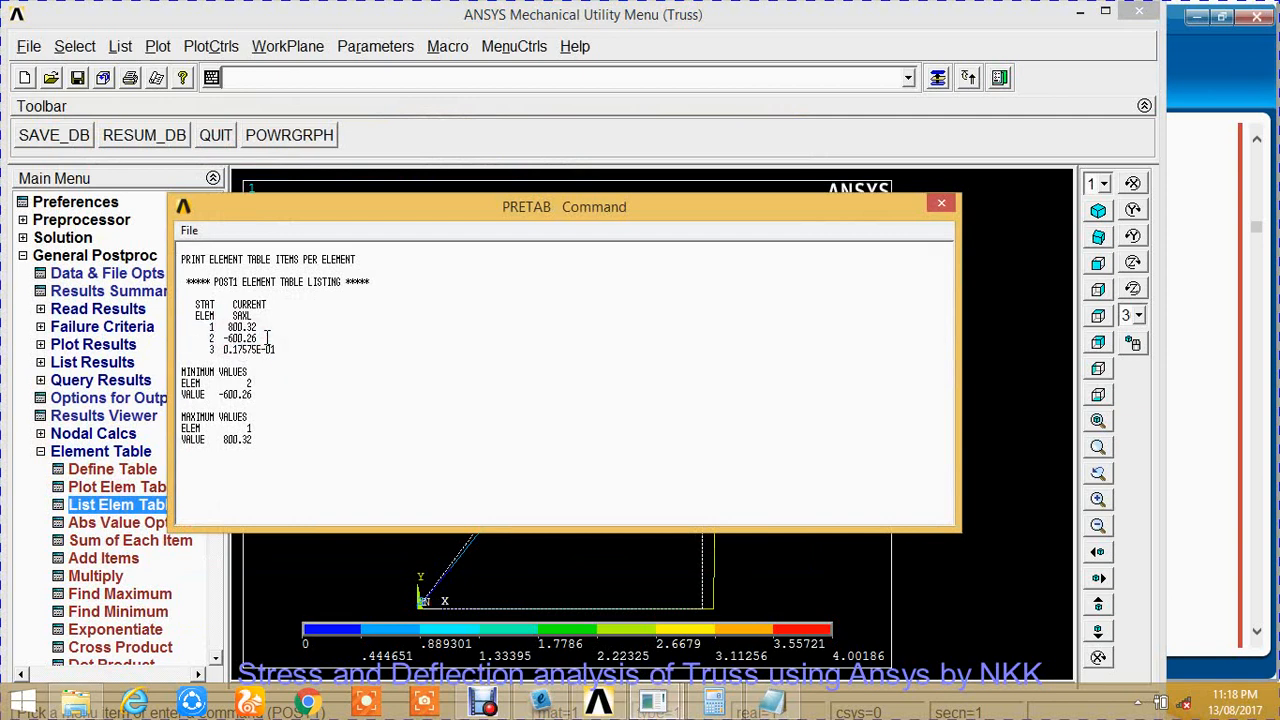
{"action": "mouse_move", "coordinate": [253, 470]}
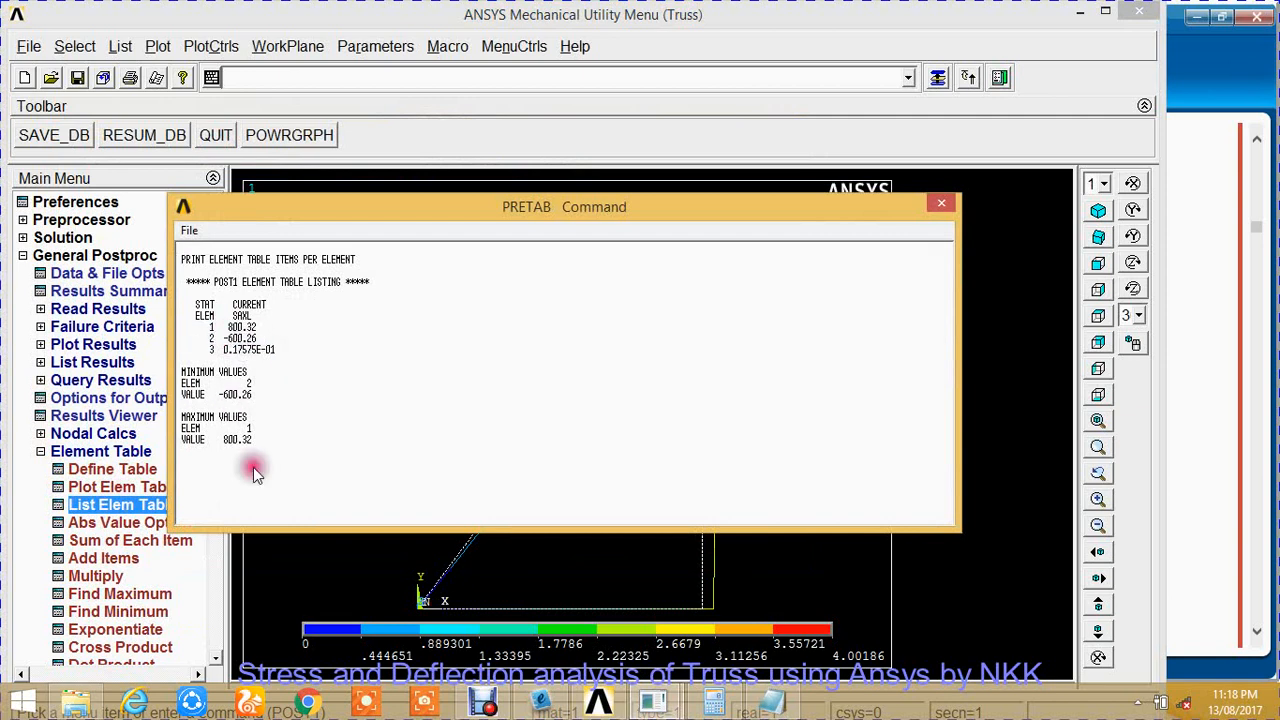
{"action": "mouse_move", "coordinate": [420, 385]}
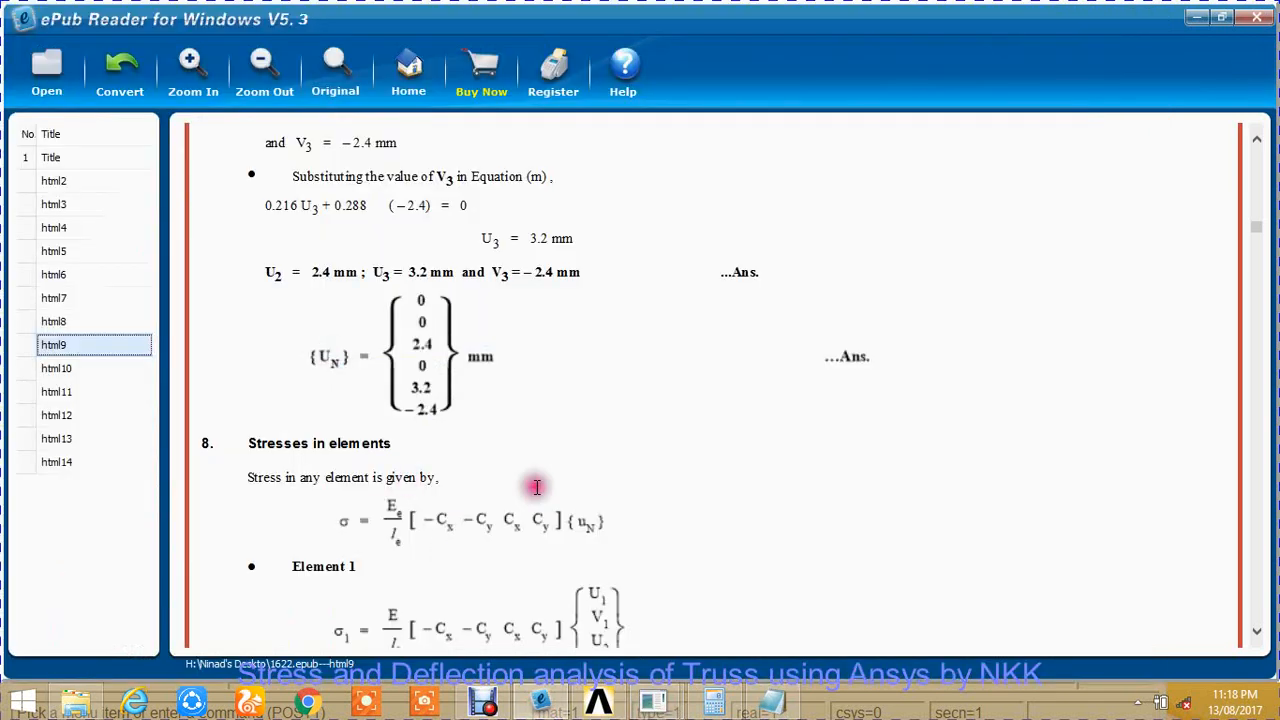
Scroll the ePub book to the hand-calculated stresses 800, -600 and 0 N/mm², marking 800.
{"action": "scroll", "scroll_direction": "down", "scroll_amount": 3}
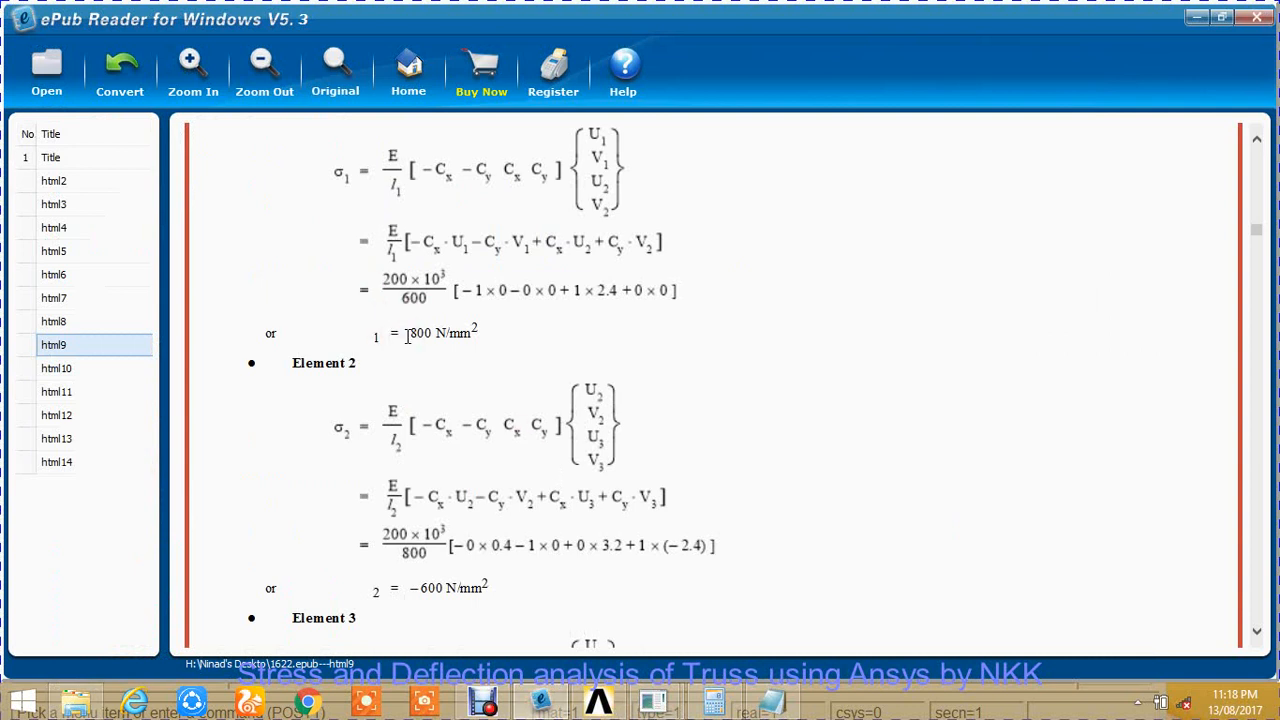
{"action": "double_click", "coordinate": [425, 333]}
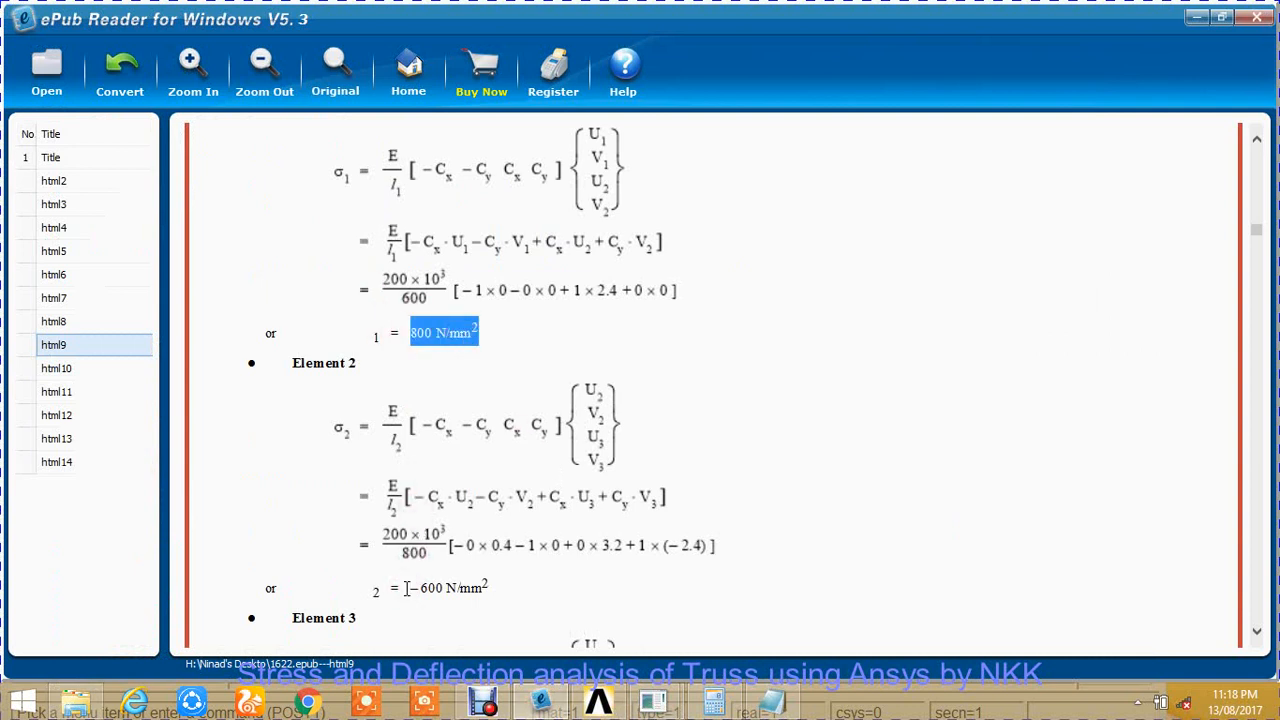
{"action": "scroll", "scroll_direction": "down", "scroll_amount": 3}
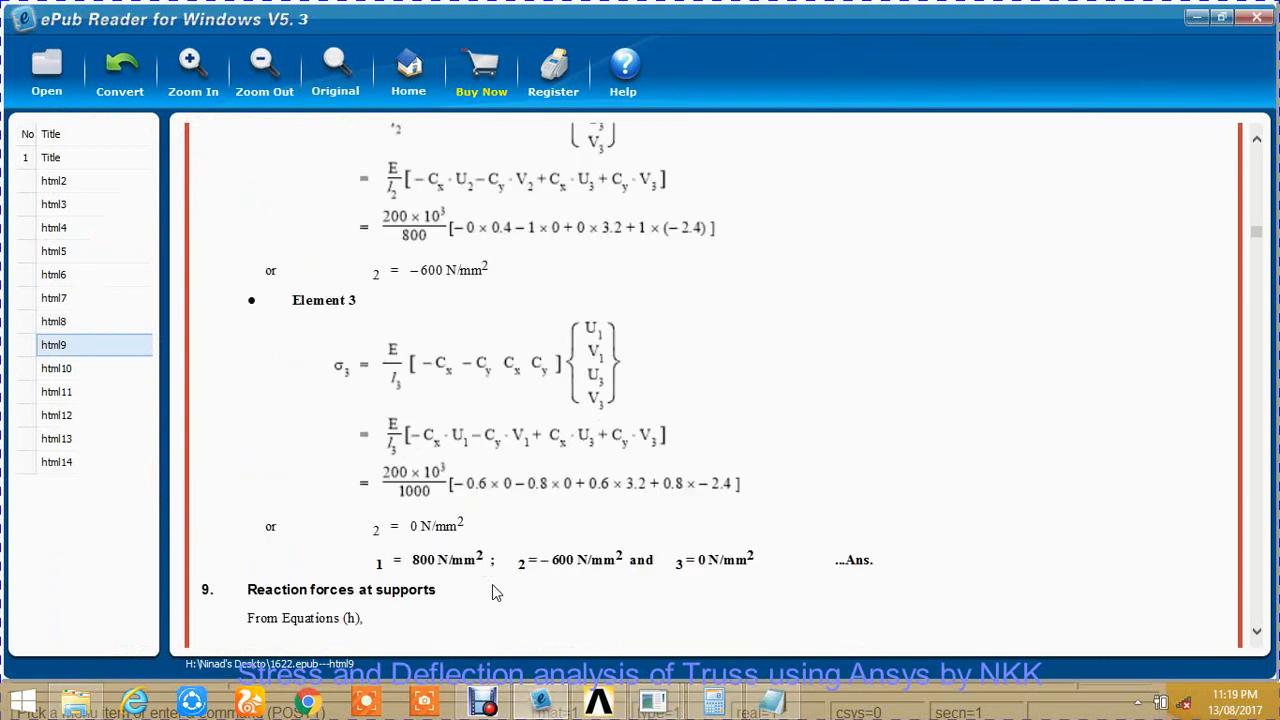
{"action": "scroll", "scroll_direction": "down", "scroll_amount": 3}
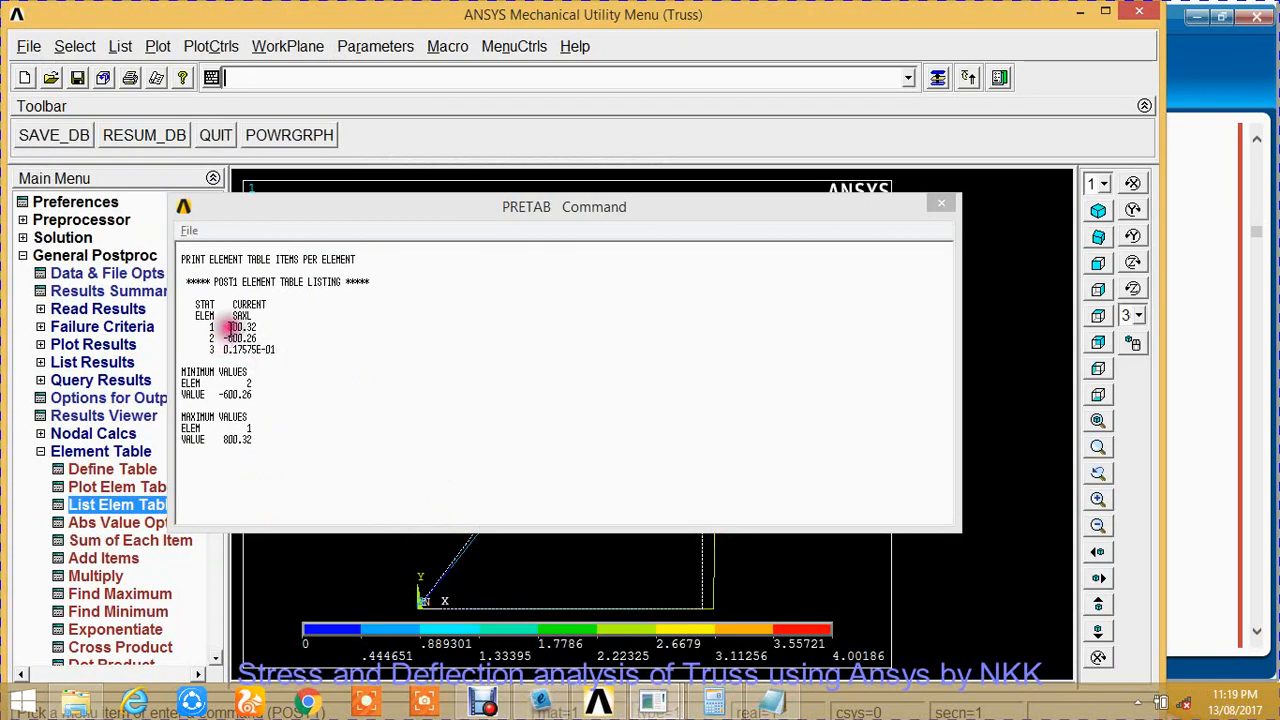
Save the SAXL stress listing as Stress.lis in H:\Truss.
{"action": "left_click", "coordinate": [189, 231]}
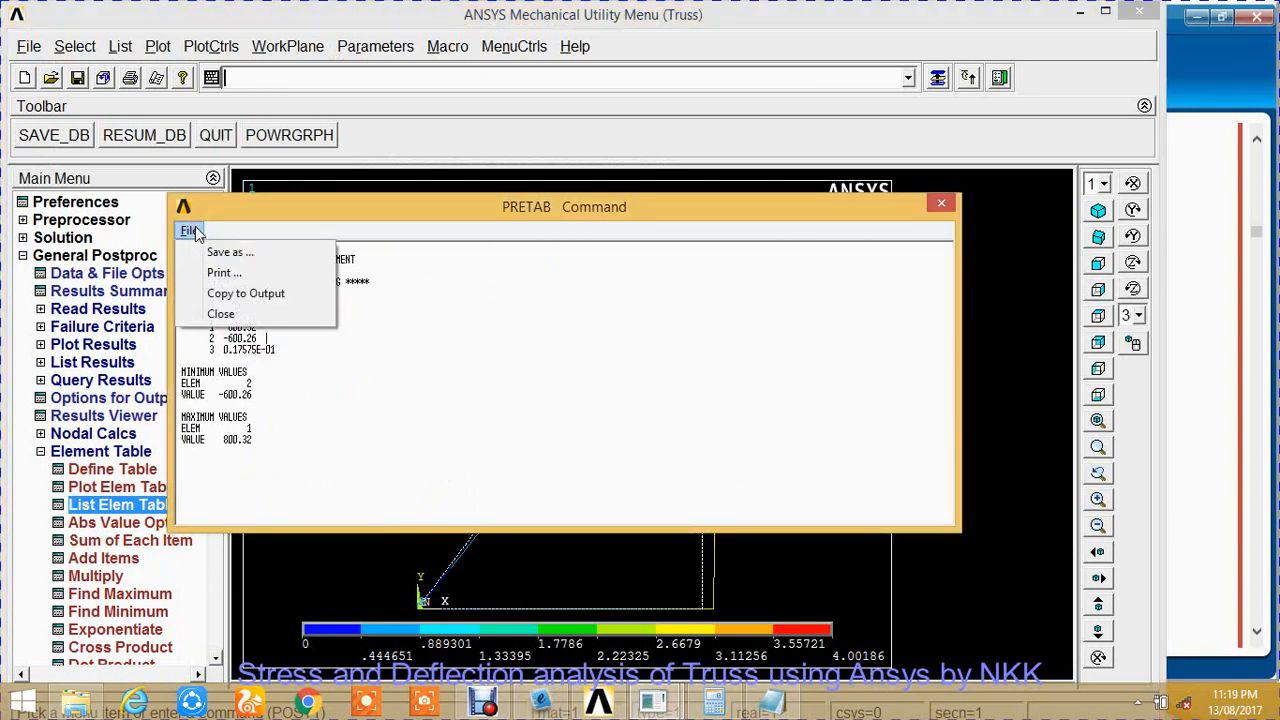
{"action": "left_click", "coordinate": [230, 252]}
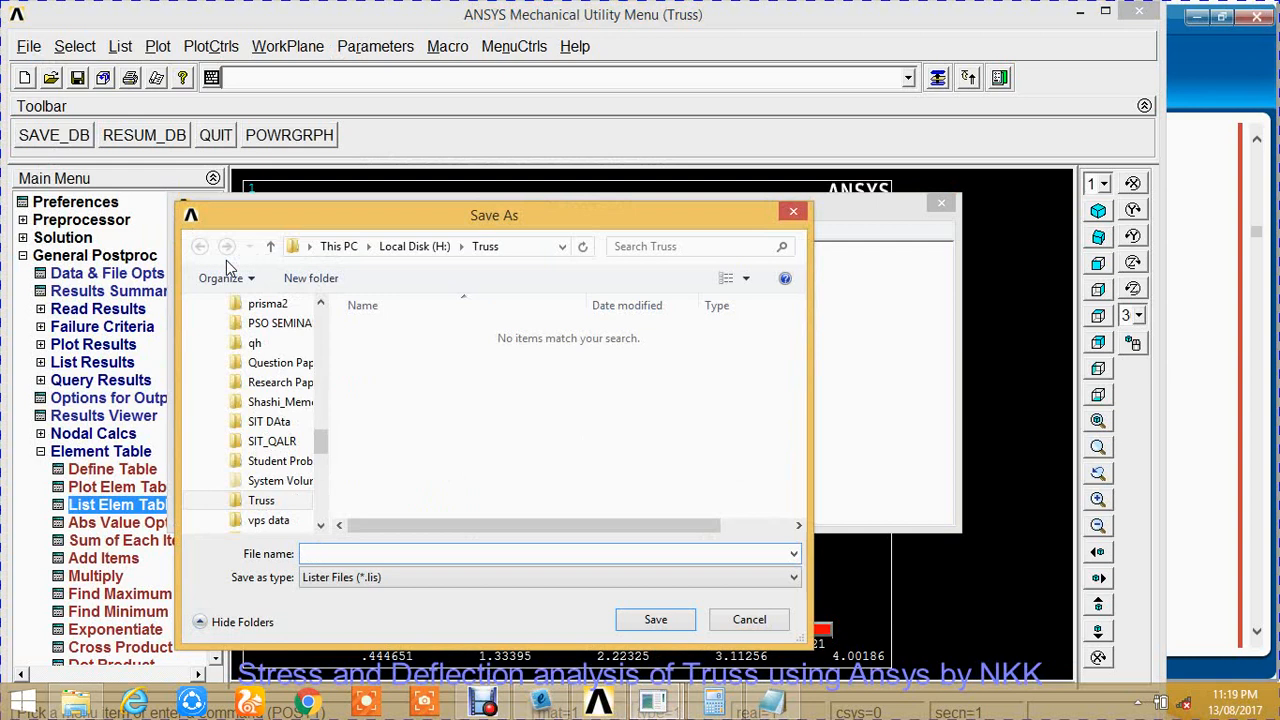
{"action": "type", "text": "Stress"}
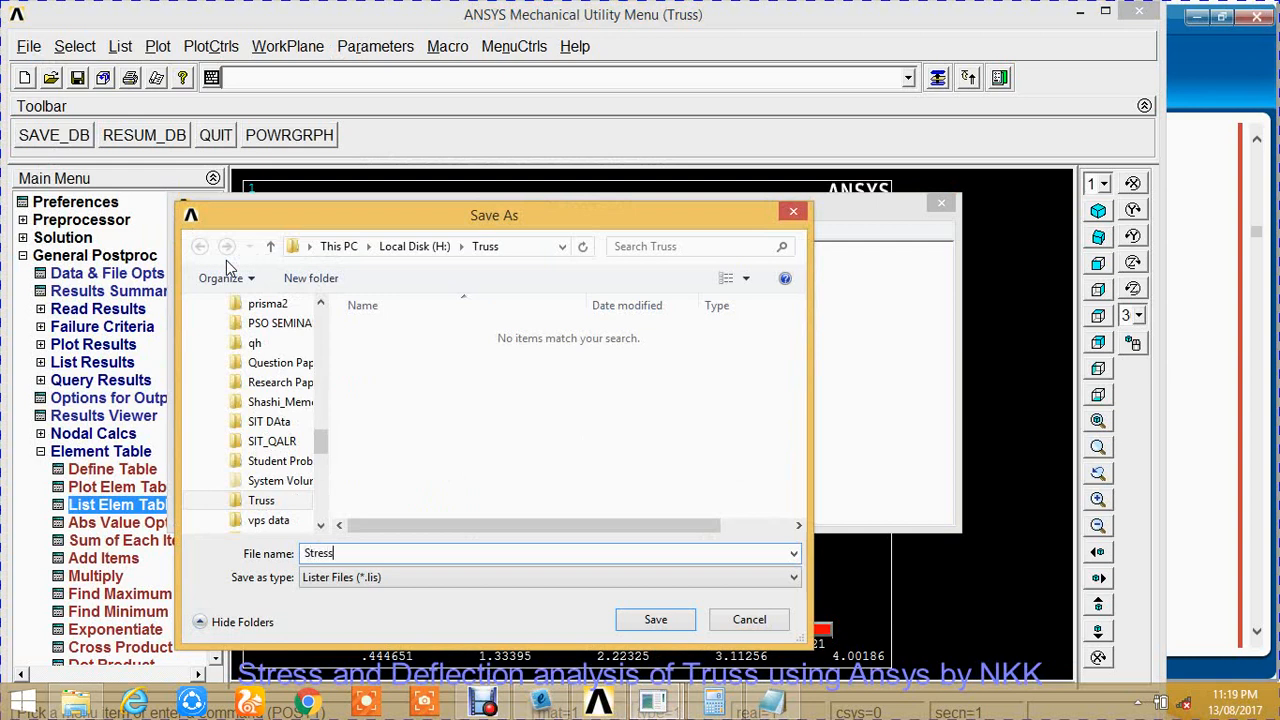
{"action": "left_click", "coordinate": [655, 619]}
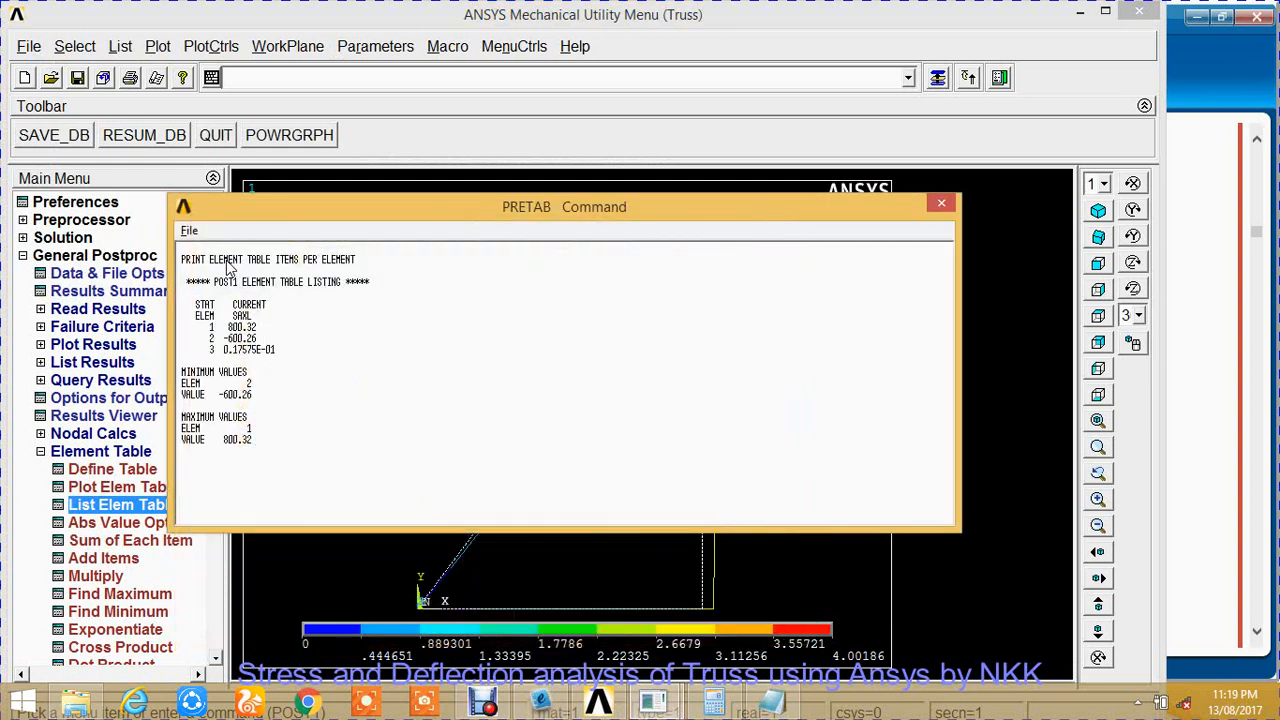
{"action": "left_click", "coordinate": [117, 487]}
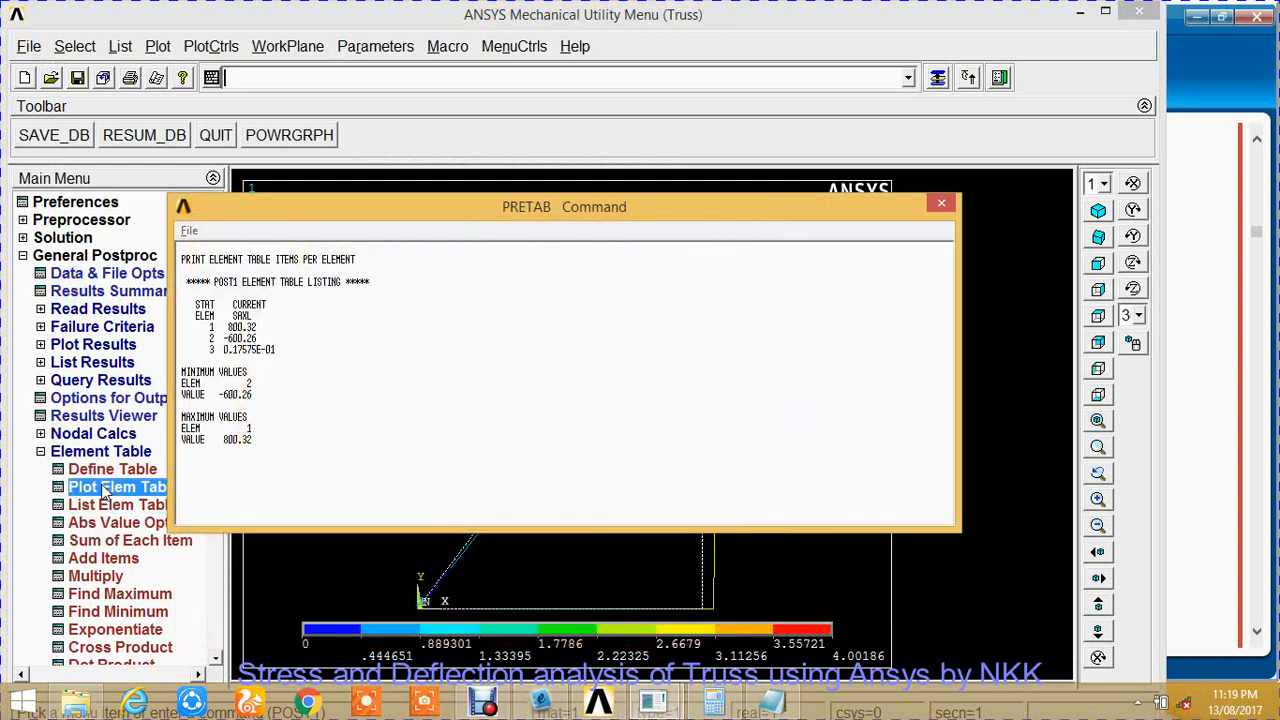
Plot the unaveraged SAXL axial stress contour, ranging -600.261 to 800.319.
{"action": "left_click", "coordinate": [118, 487]}
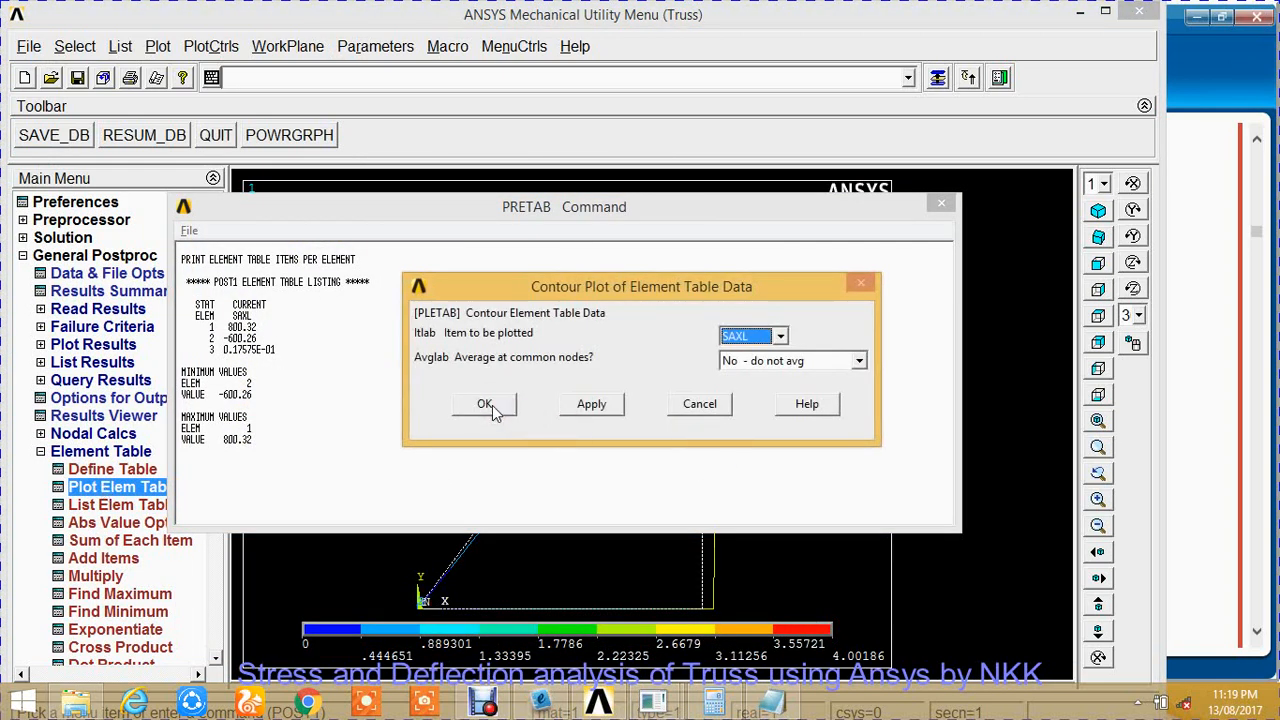
{"action": "left_click", "coordinate": [484, 404]}
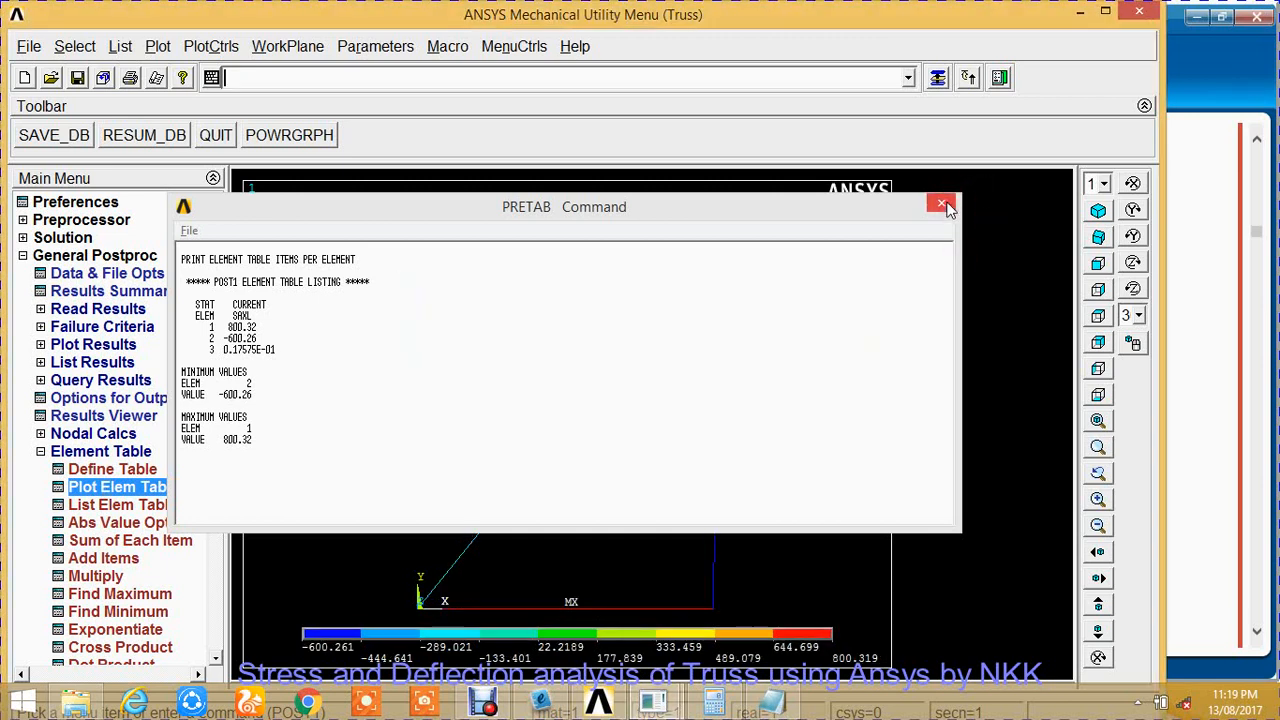
{"action": "left_click", "coordinate": [941, 206]}
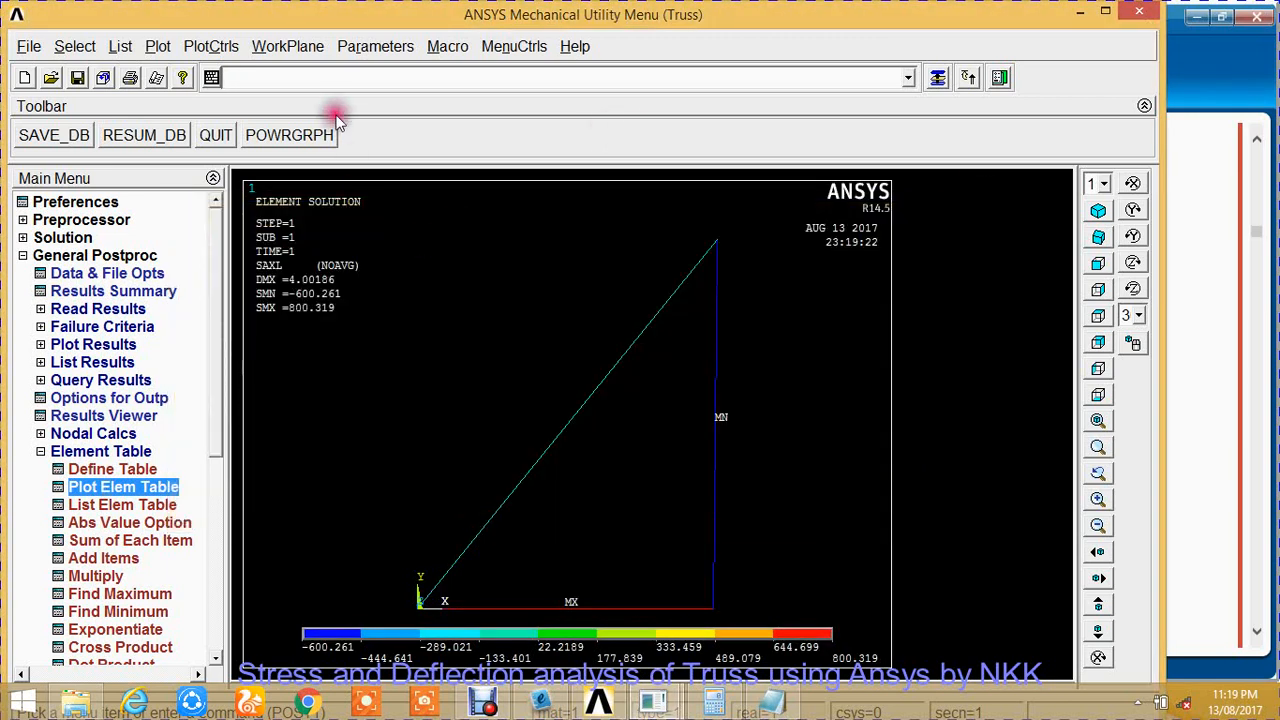
Export the stress plot as colour JPEG file Stress.jpg.
{"action": "left_click", "coordinate": [211, 46]}
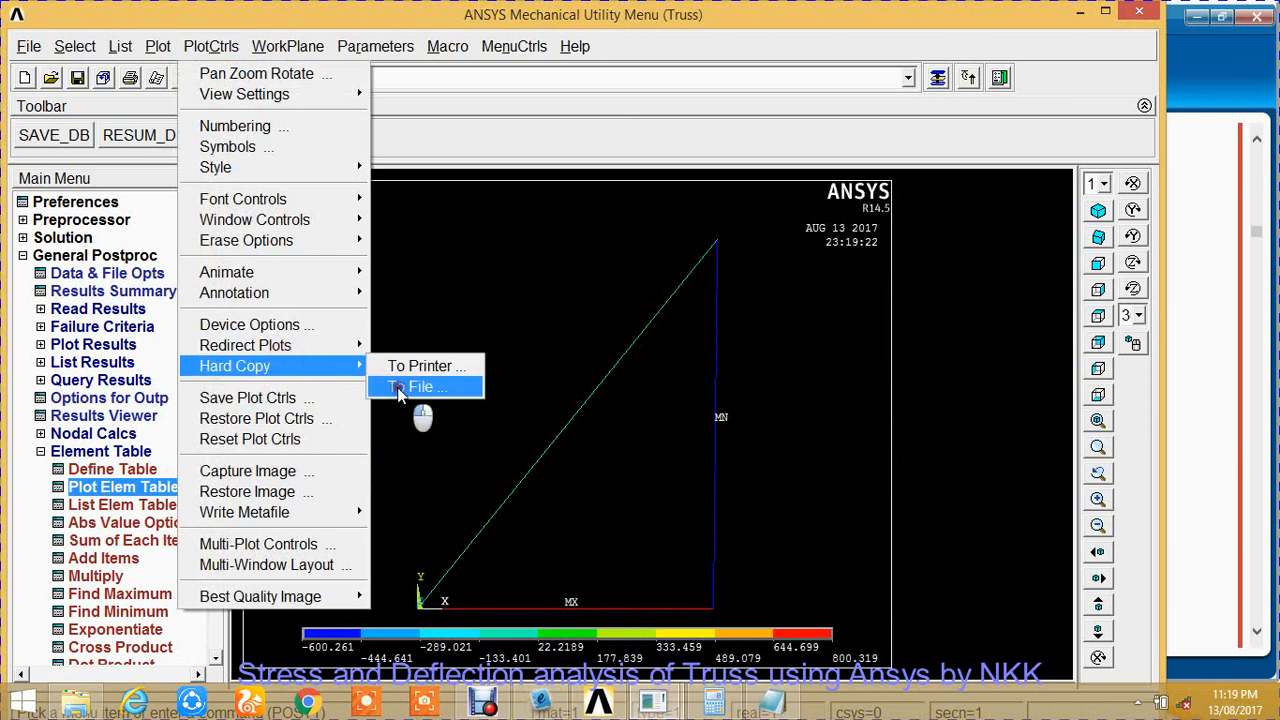
{"action": "left_click", "coordinate": [424, 387]}
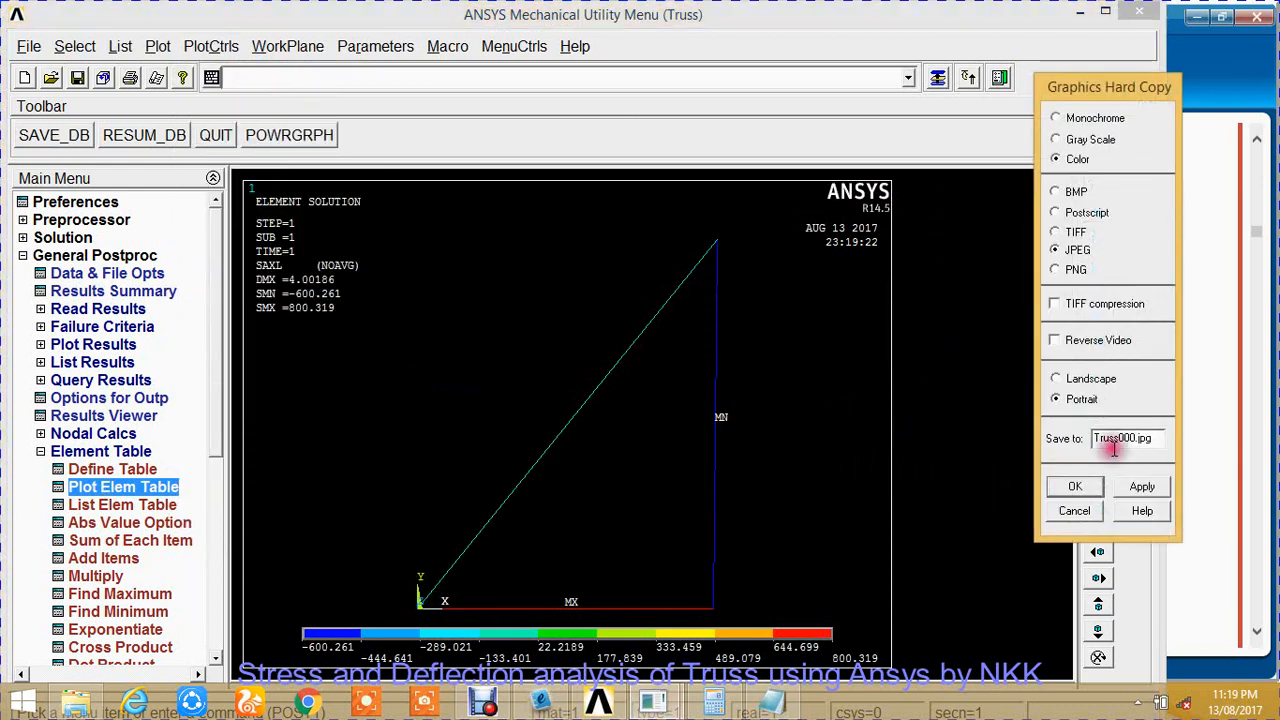
{"action": "triple_click", "coordinate": [1122, 438]}
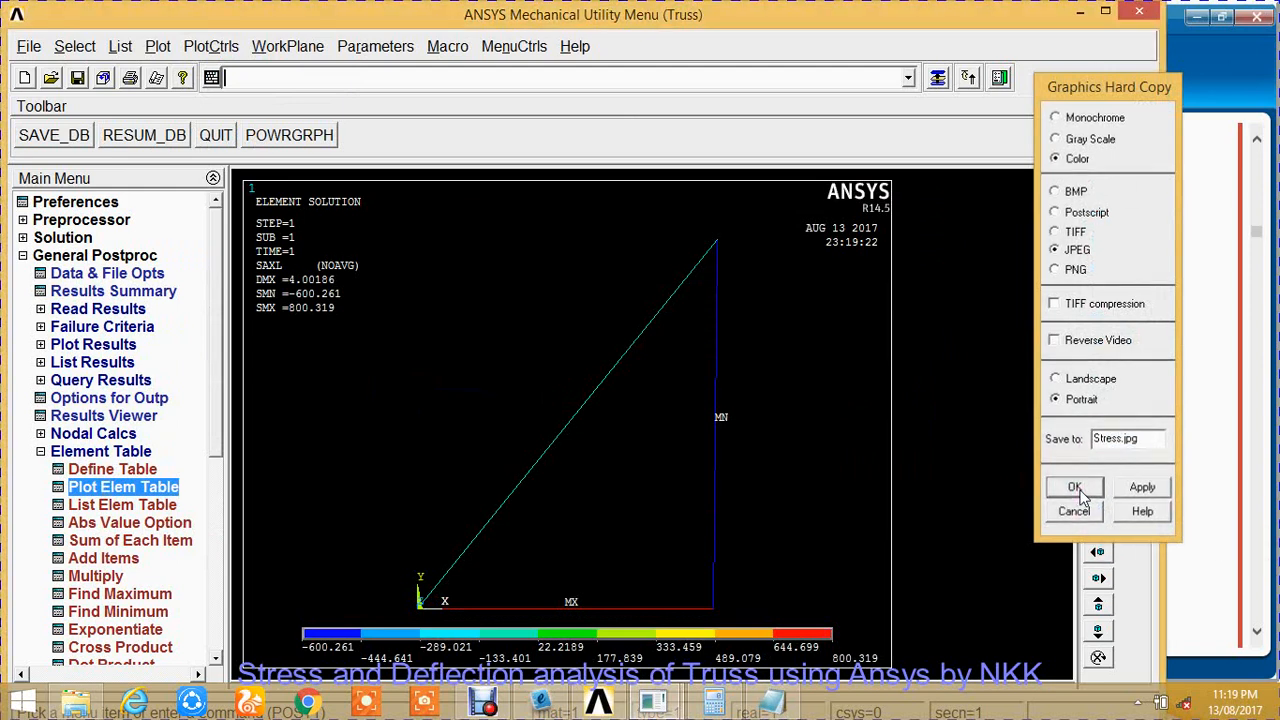
{"action": "left_click", "coordinate": [1074, 487]}
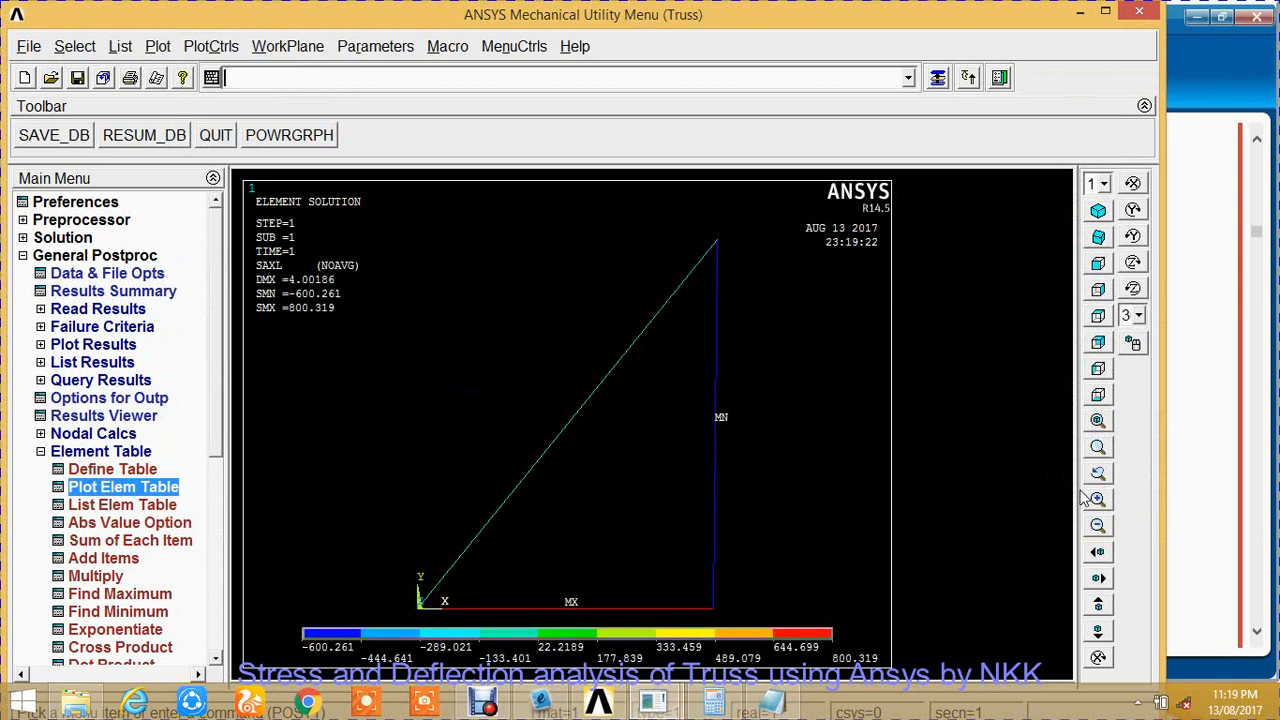
{"action": "mouse_move", "coordinate": [900, 390]}
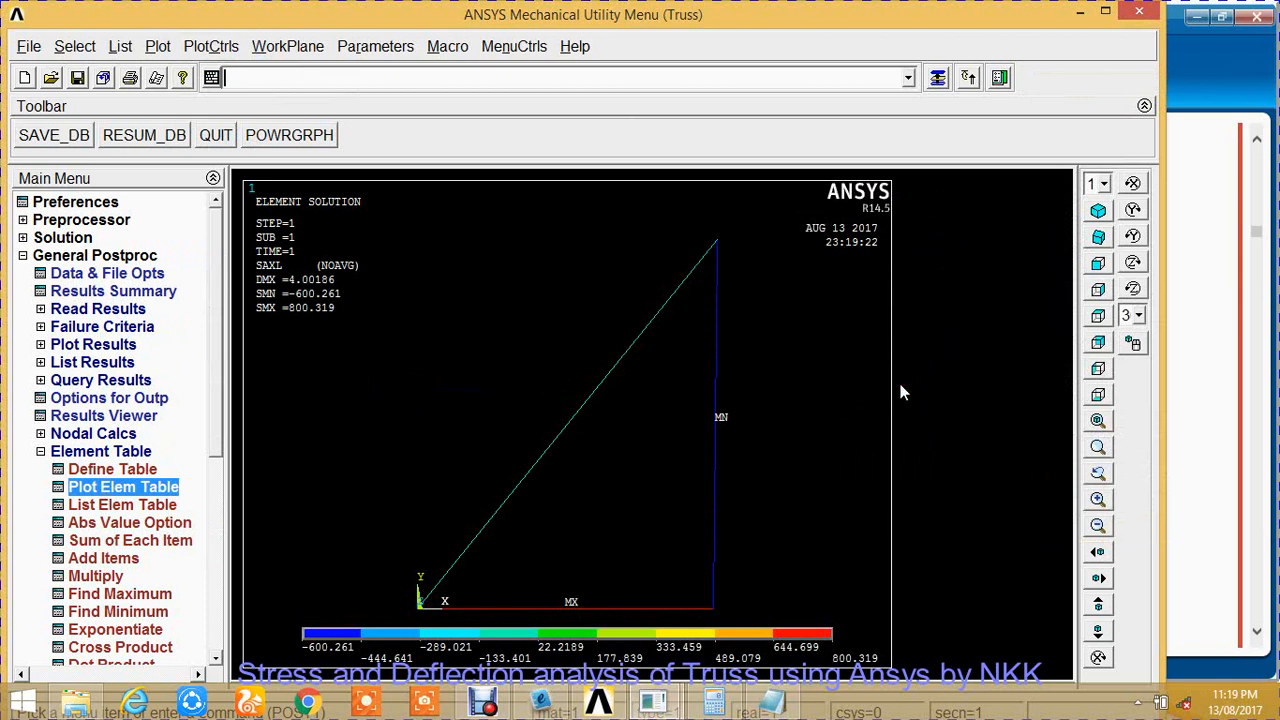
{"action": "mouse_move", "coordinate": [130, 505]}
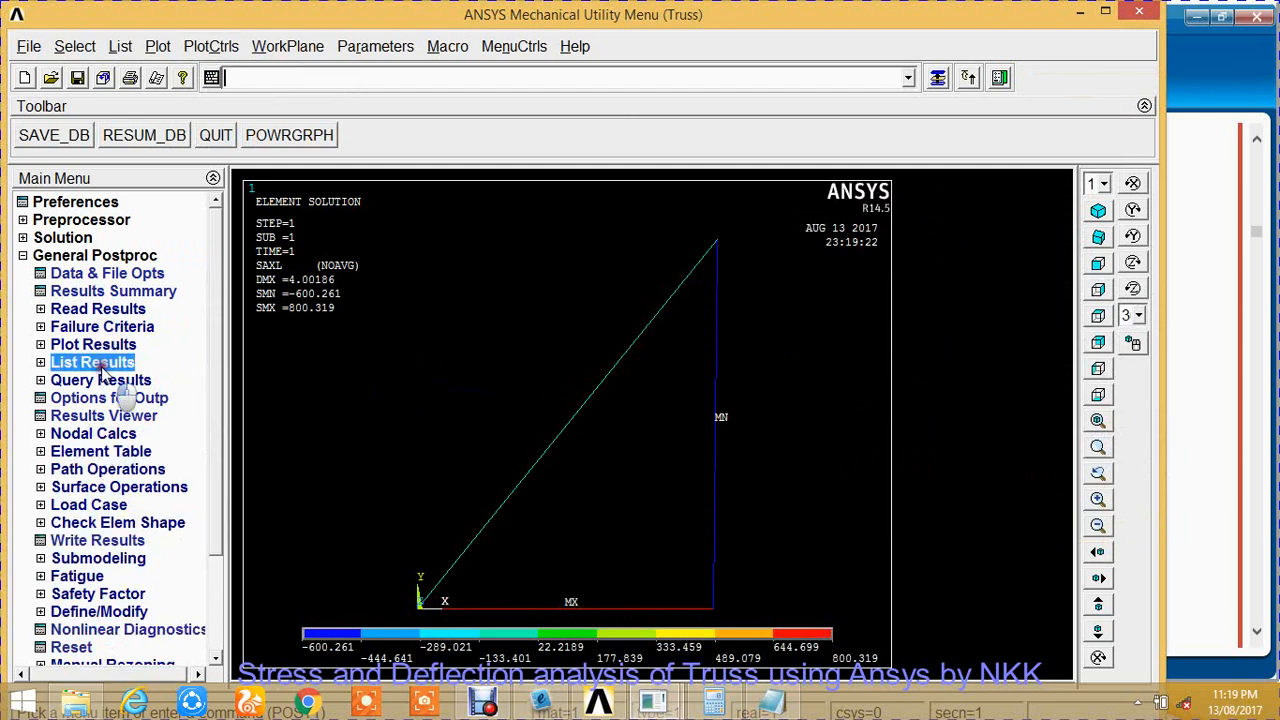
List all reaction forces, showing FX -40000 at node 1 and FY 29995 at node 2.
{"action": "left_click", "coordinate": [92, 362]}
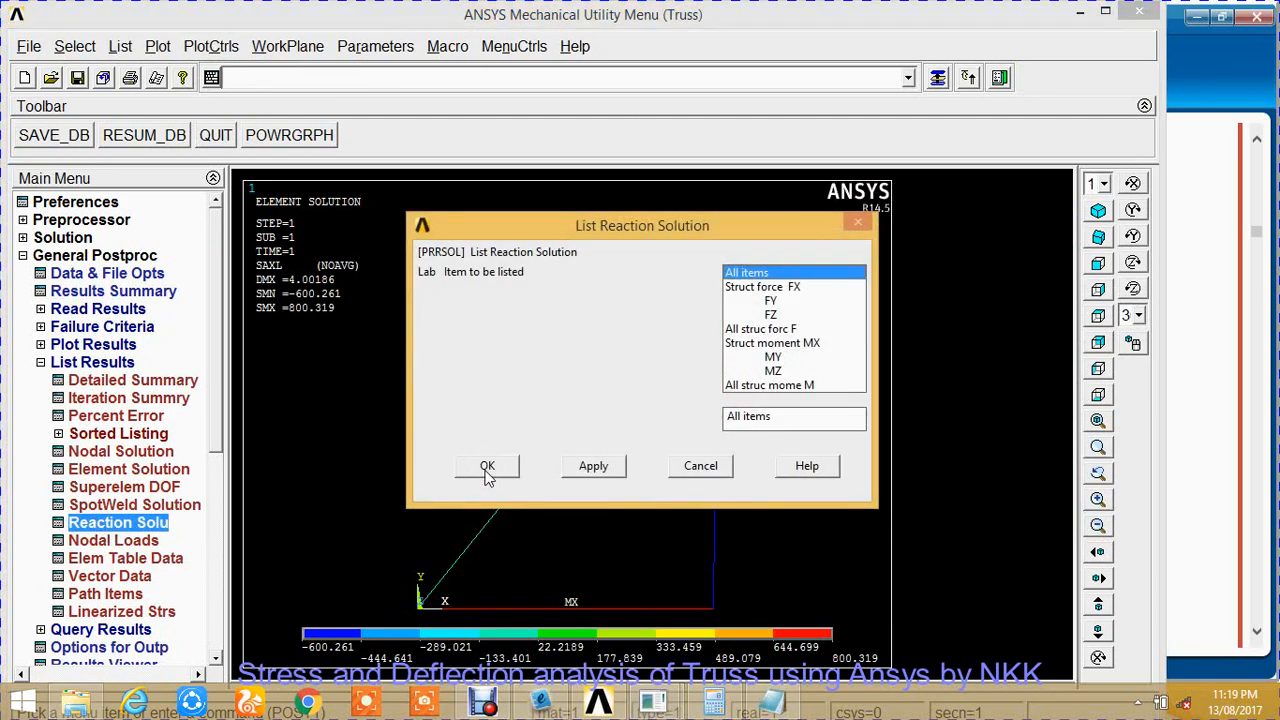
{"action": "left_click", "coordinate": [487, 466]}
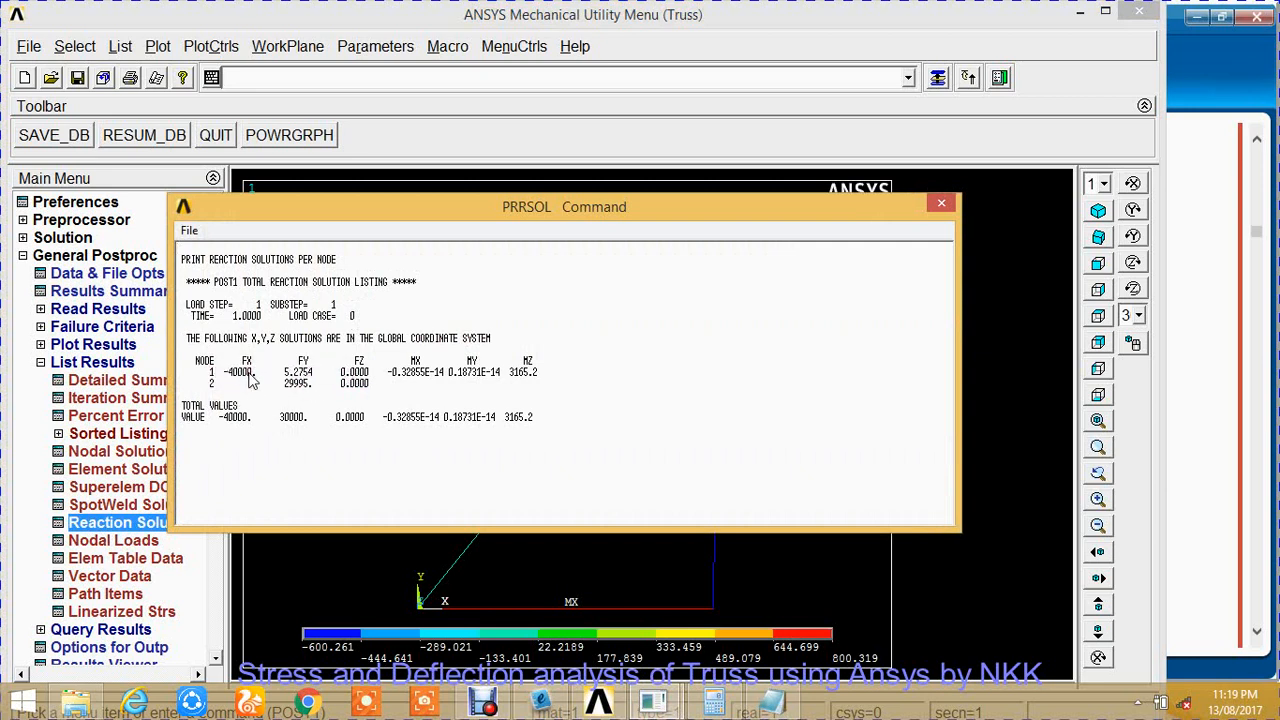
{"action": "mouse_move", "coordinate": [615, 665]}
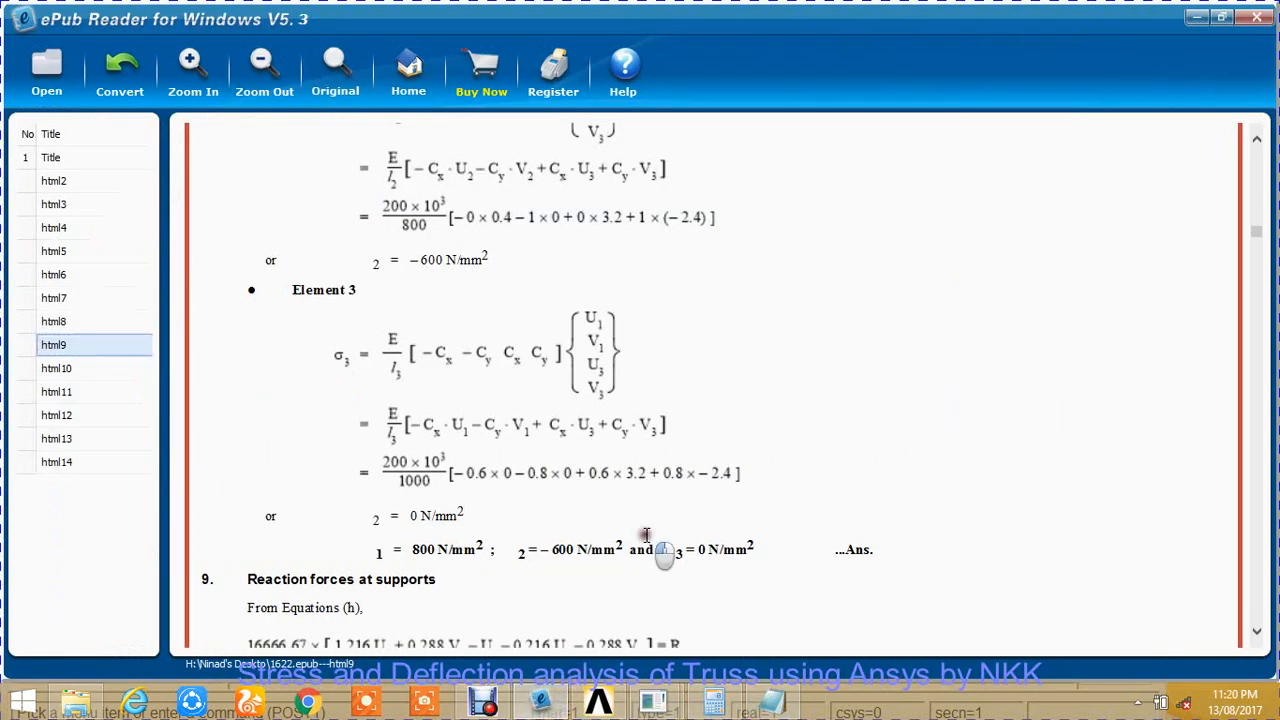
Scroll the ePub book down to section 9, Reaction forces at supports.
{"action": "scroll", "scroll_direction": "down", "scroll_amount": 3}
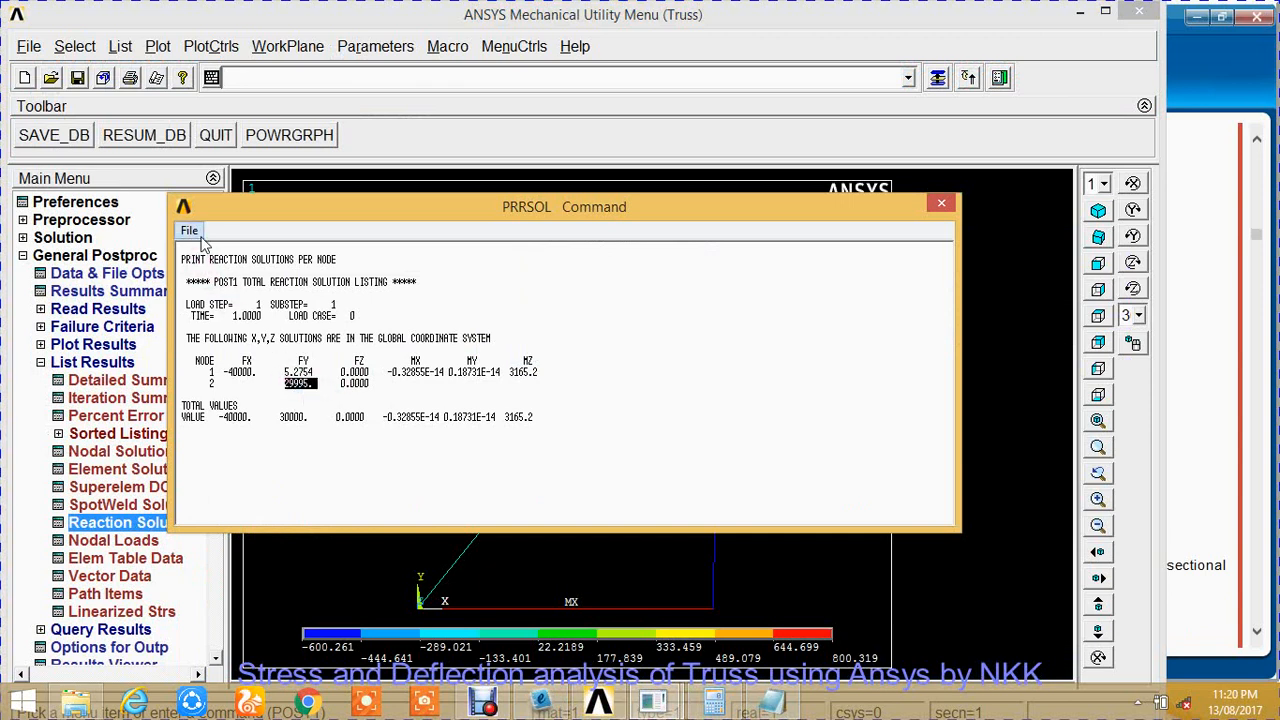
Save the PRRSOL listing as Reaction.lis in H:\Truss, close it, and maximise ANSYS.
{"action": "left_click", "coordinate": [189, 231]}
{"action": "type", "text": "Reaction"}
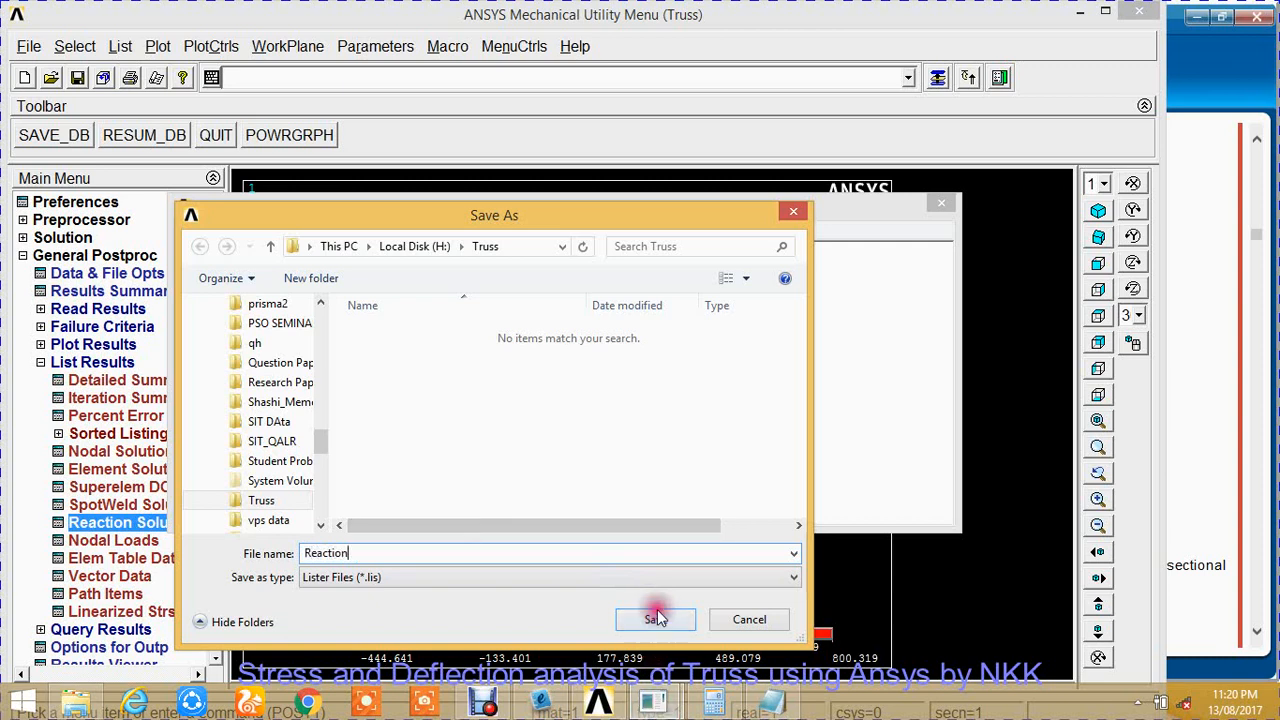
{"action": "left_click", "coordinate": [655, 619]}
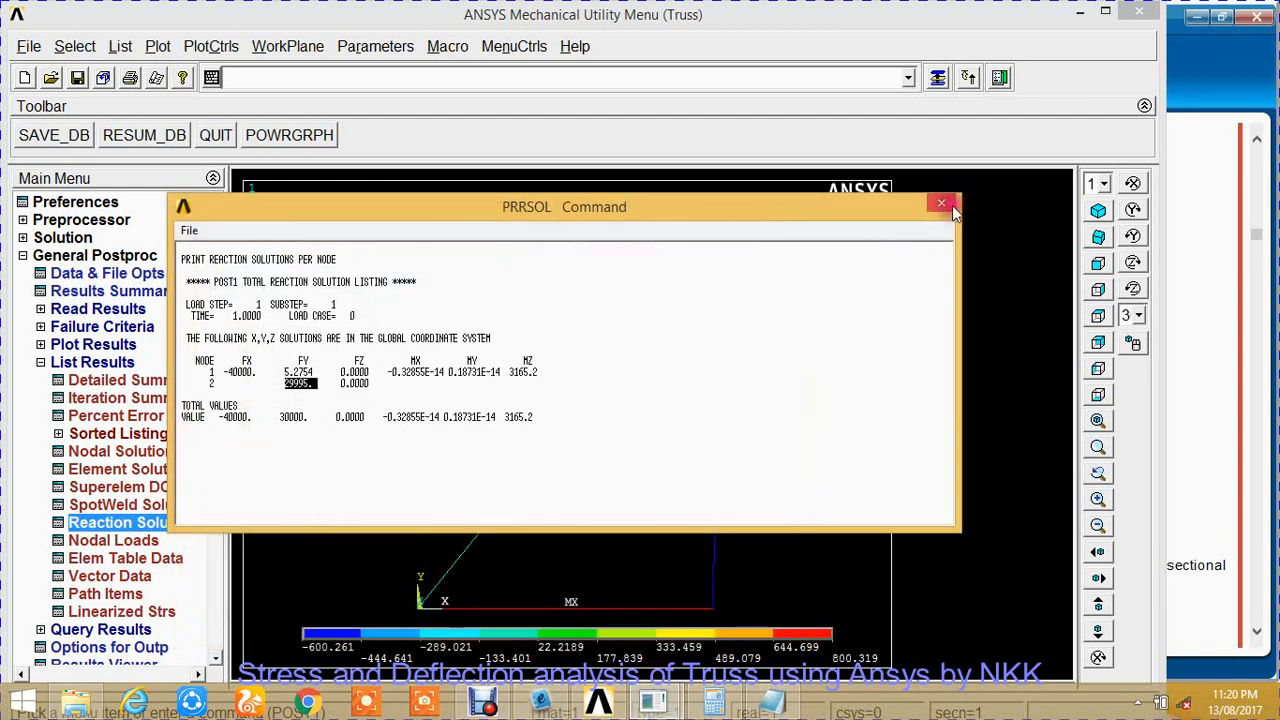
{"action": "left_click", "coordinate": [940, 203]}
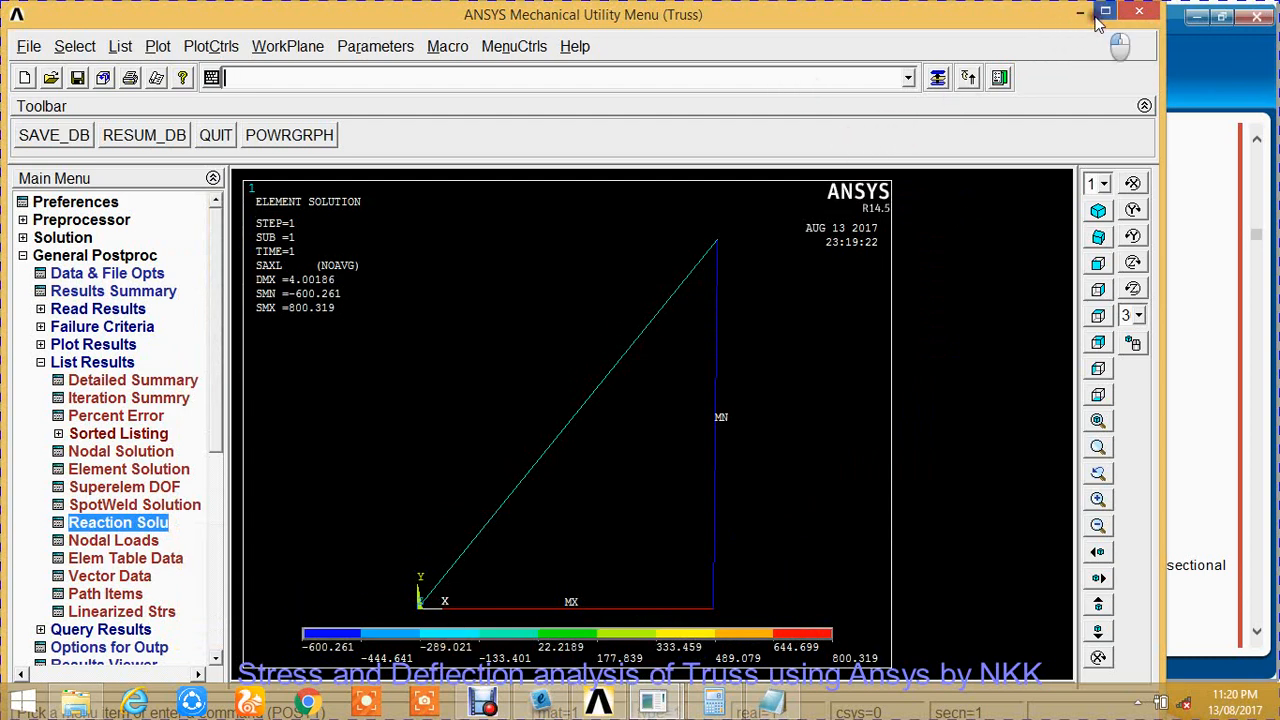
{"action": "left_click", "coordinate": [1105, 14]}
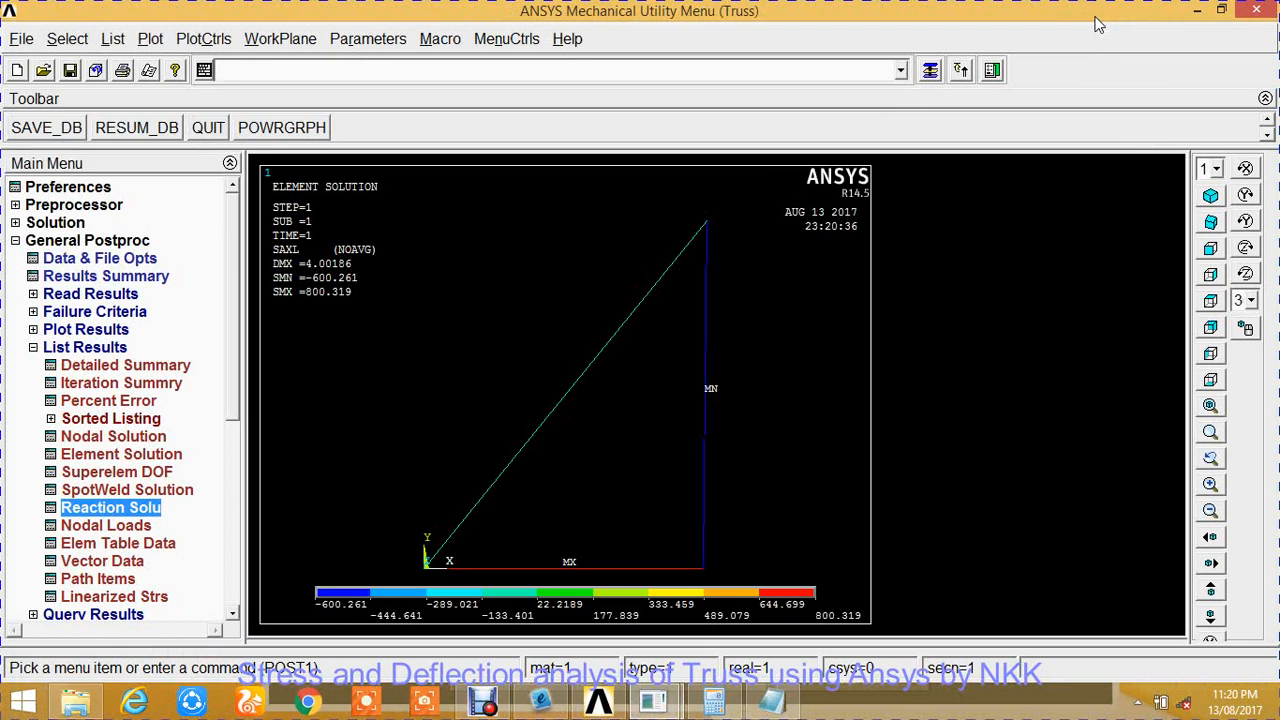